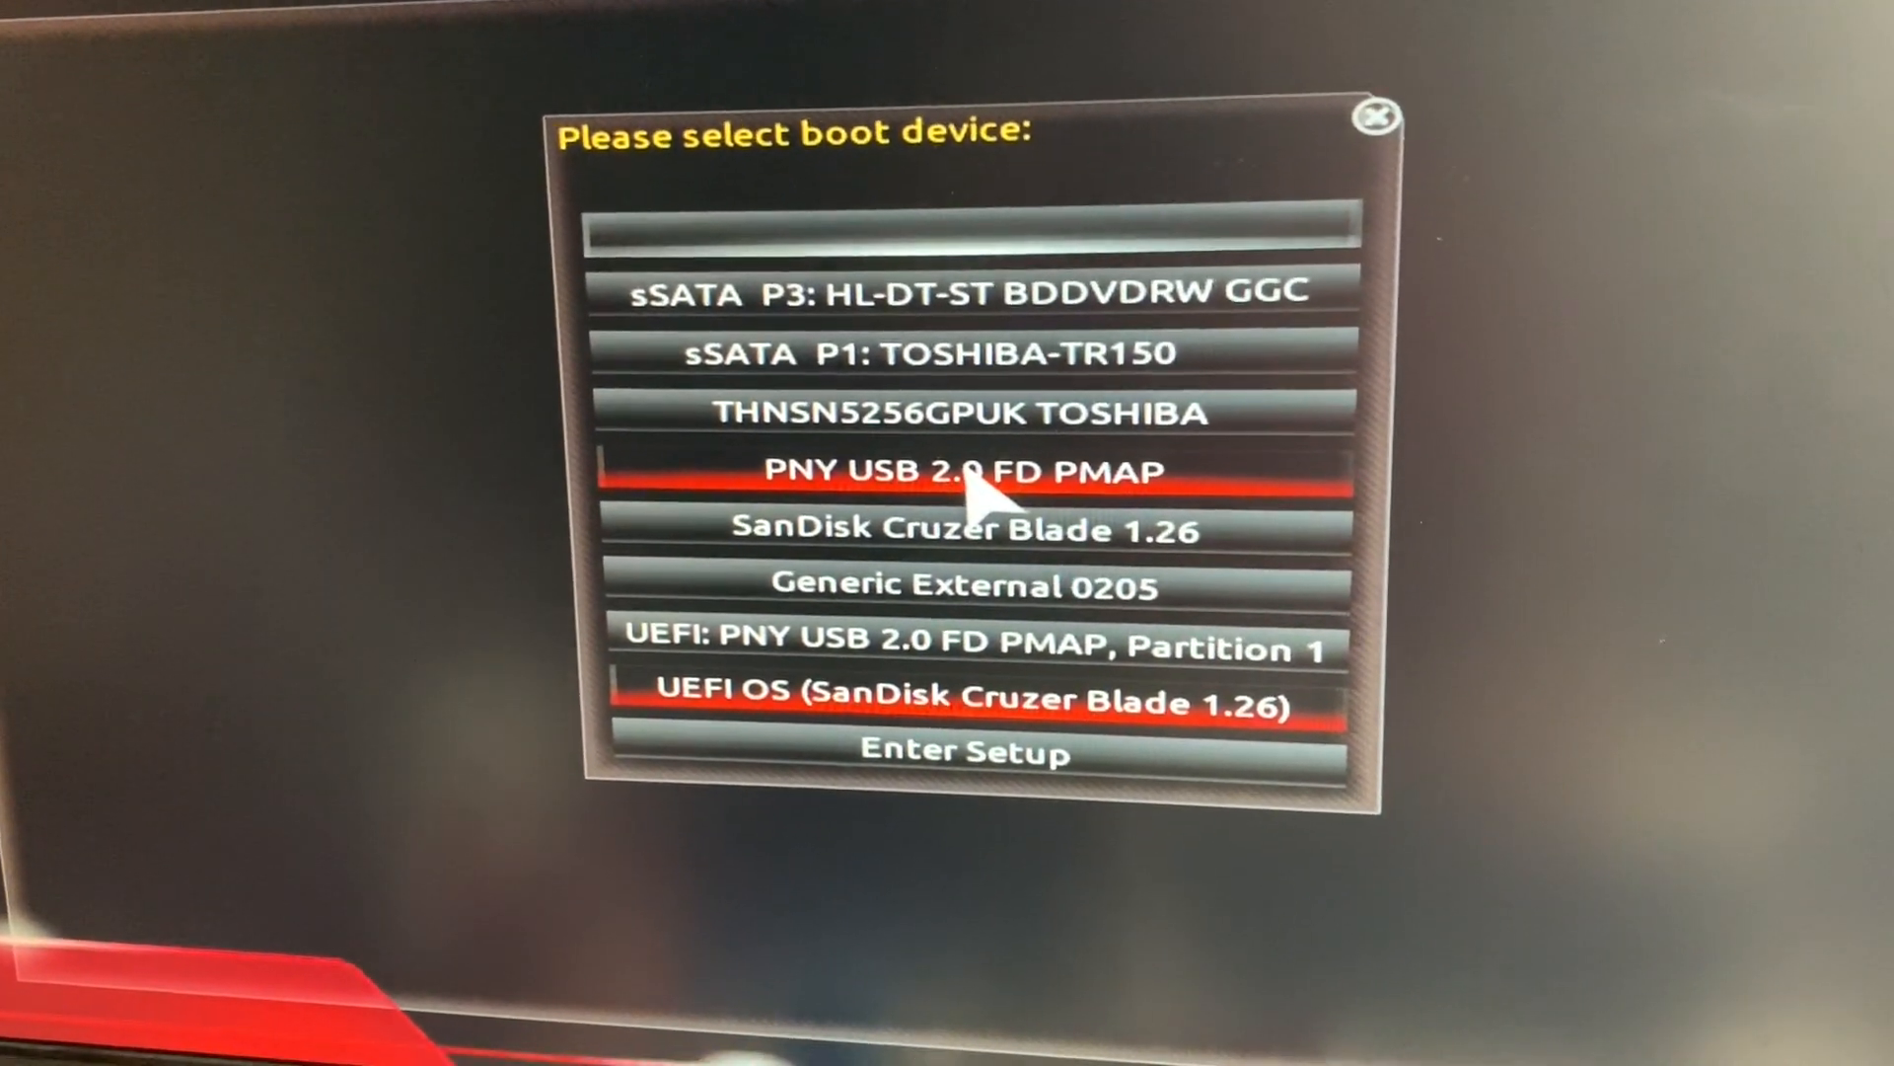
Step: Boot the computer from the USB flash drive entry in the BIOS boot menu
{"action": "left_click", "coordinate": [962, 469]}
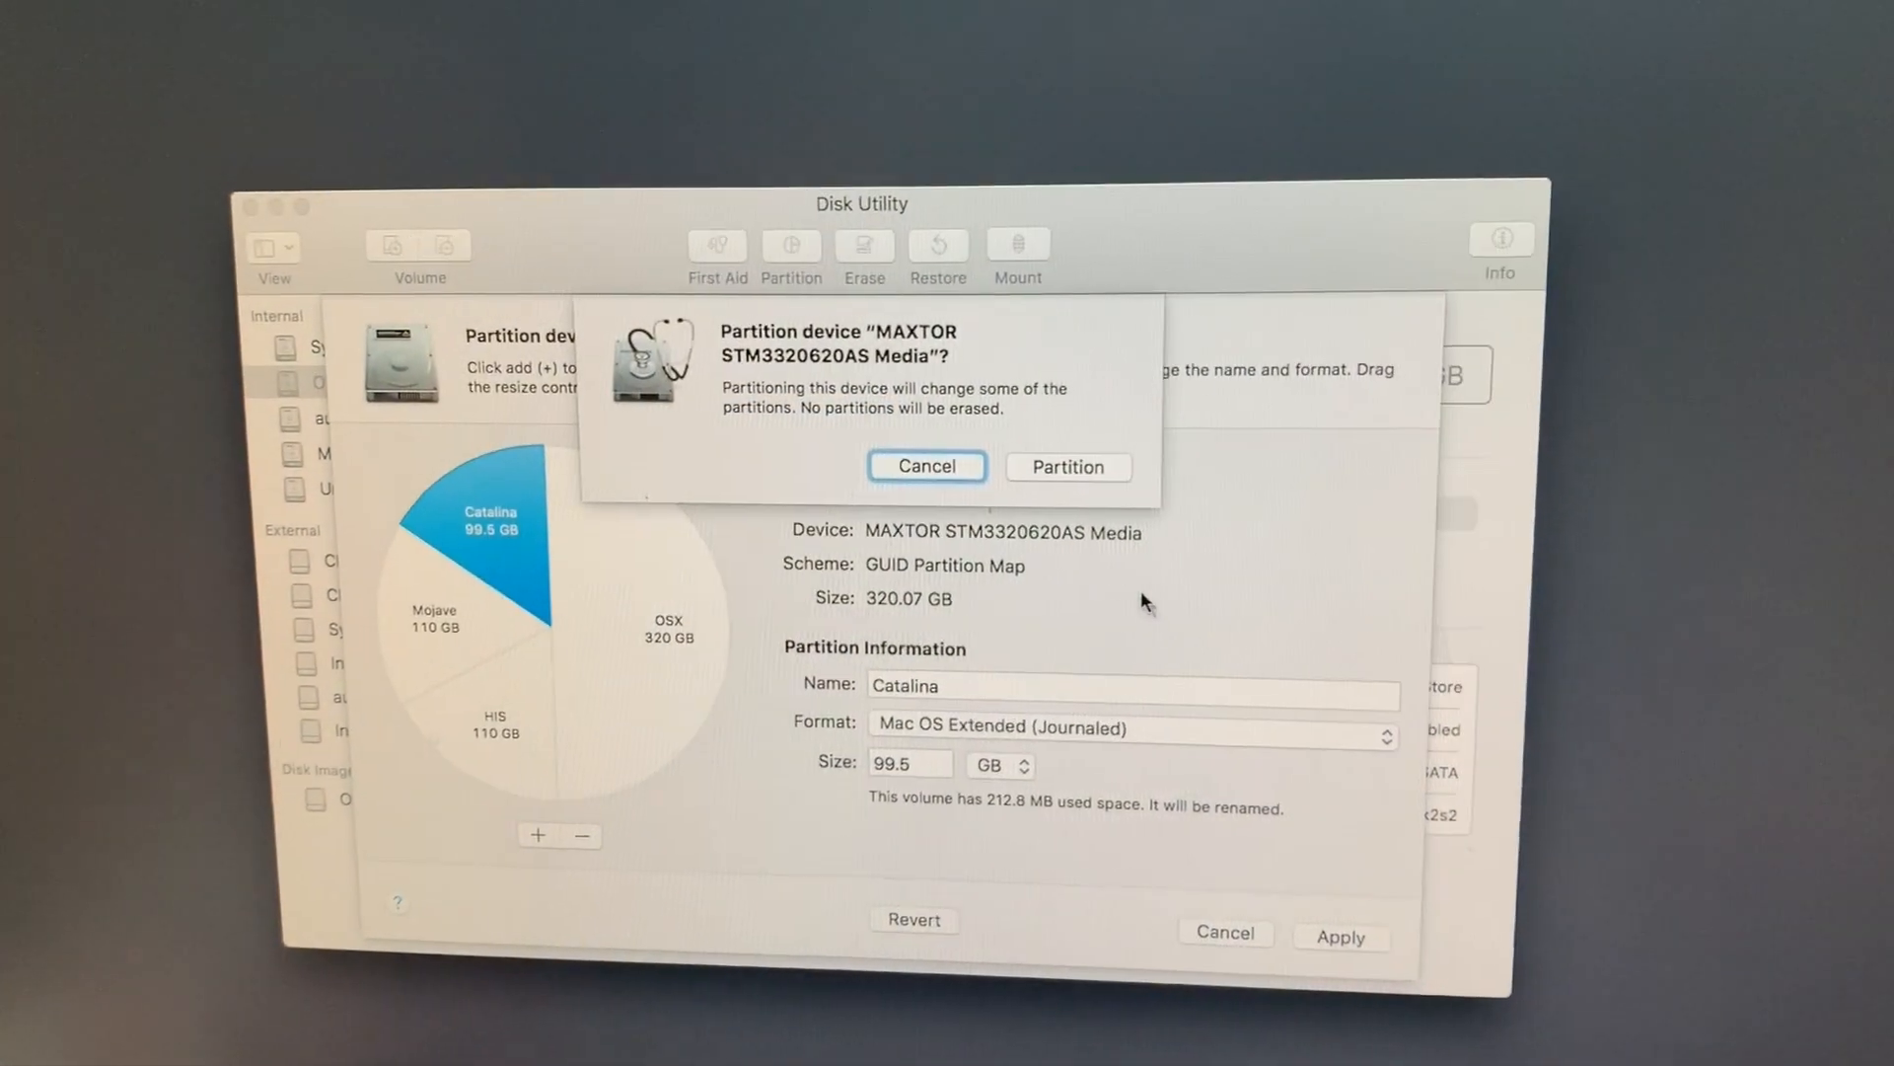
Step: Apply the 99.5 GB Catalina partition to the MAXTOR drive and exit the partition view
{"action": "left_click", "coordinate": [1067, 467]}
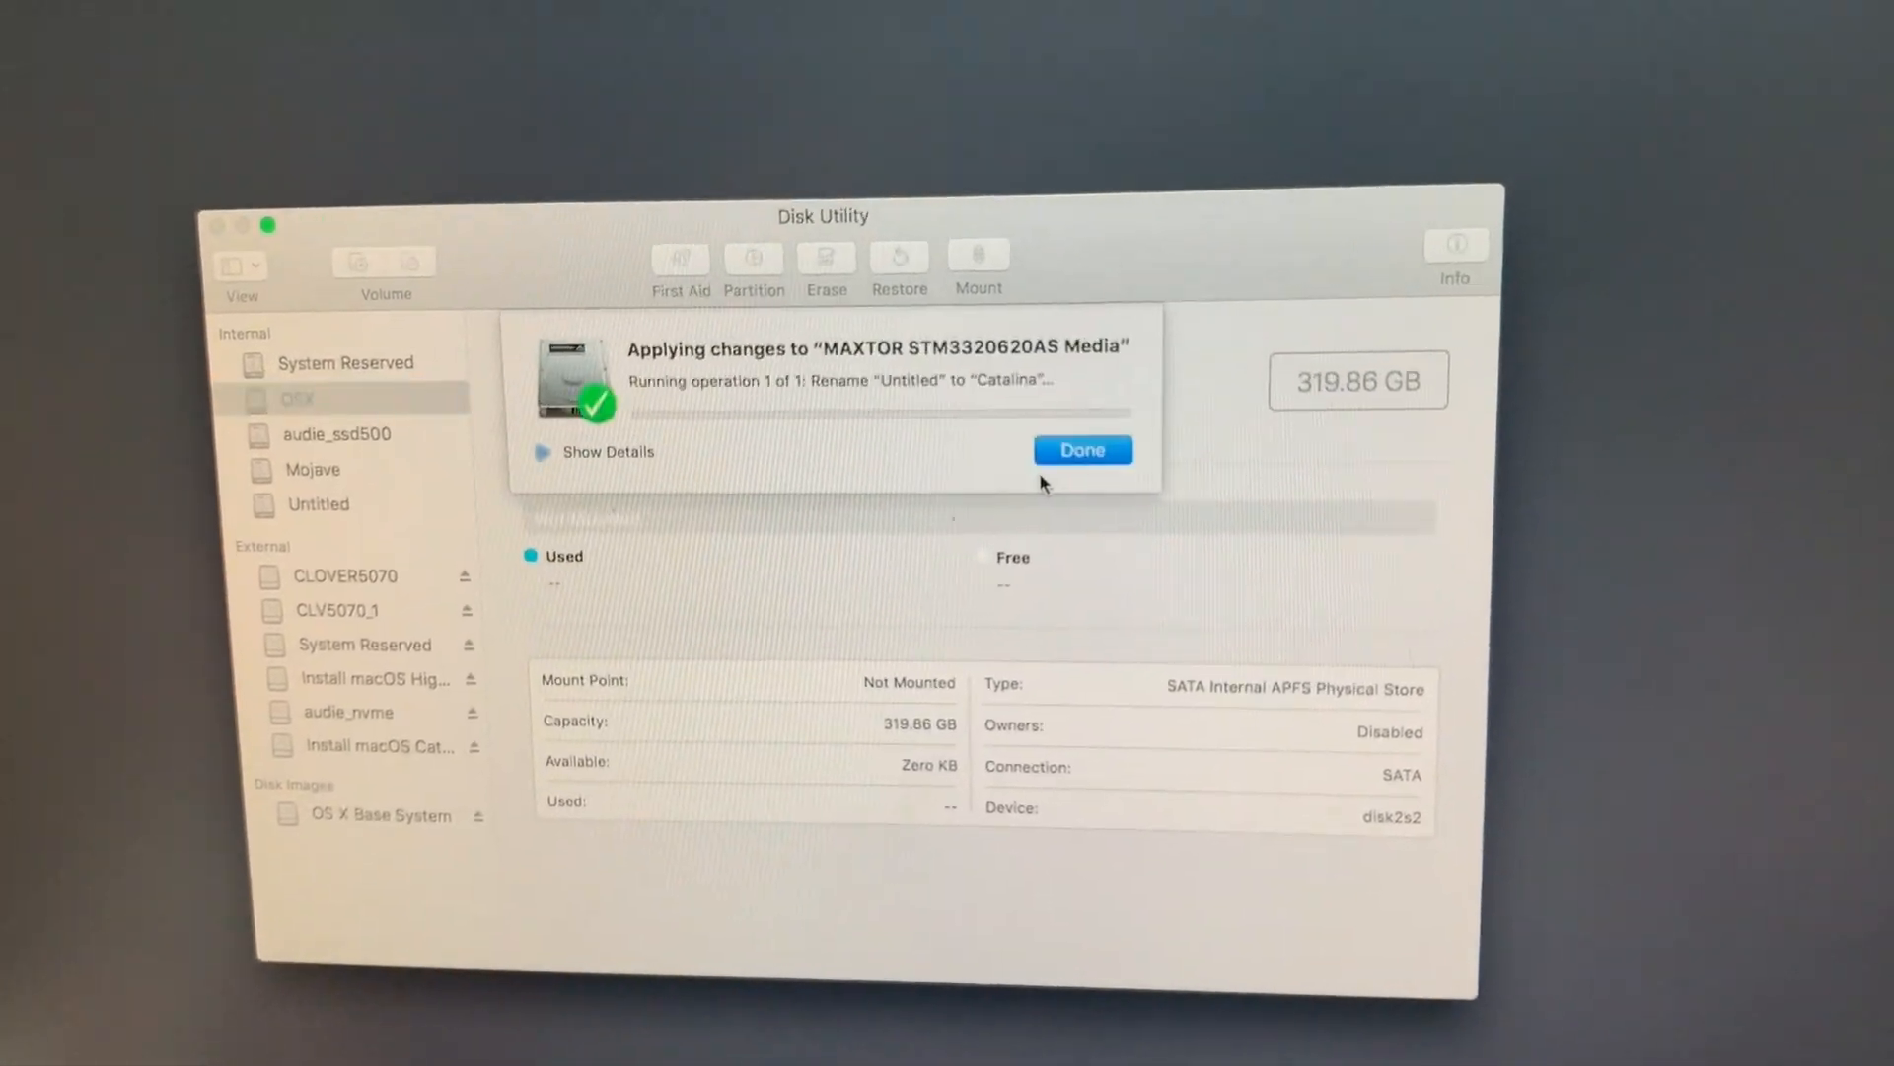
{"action": "left_click", "coordinate": [1081, 450]}
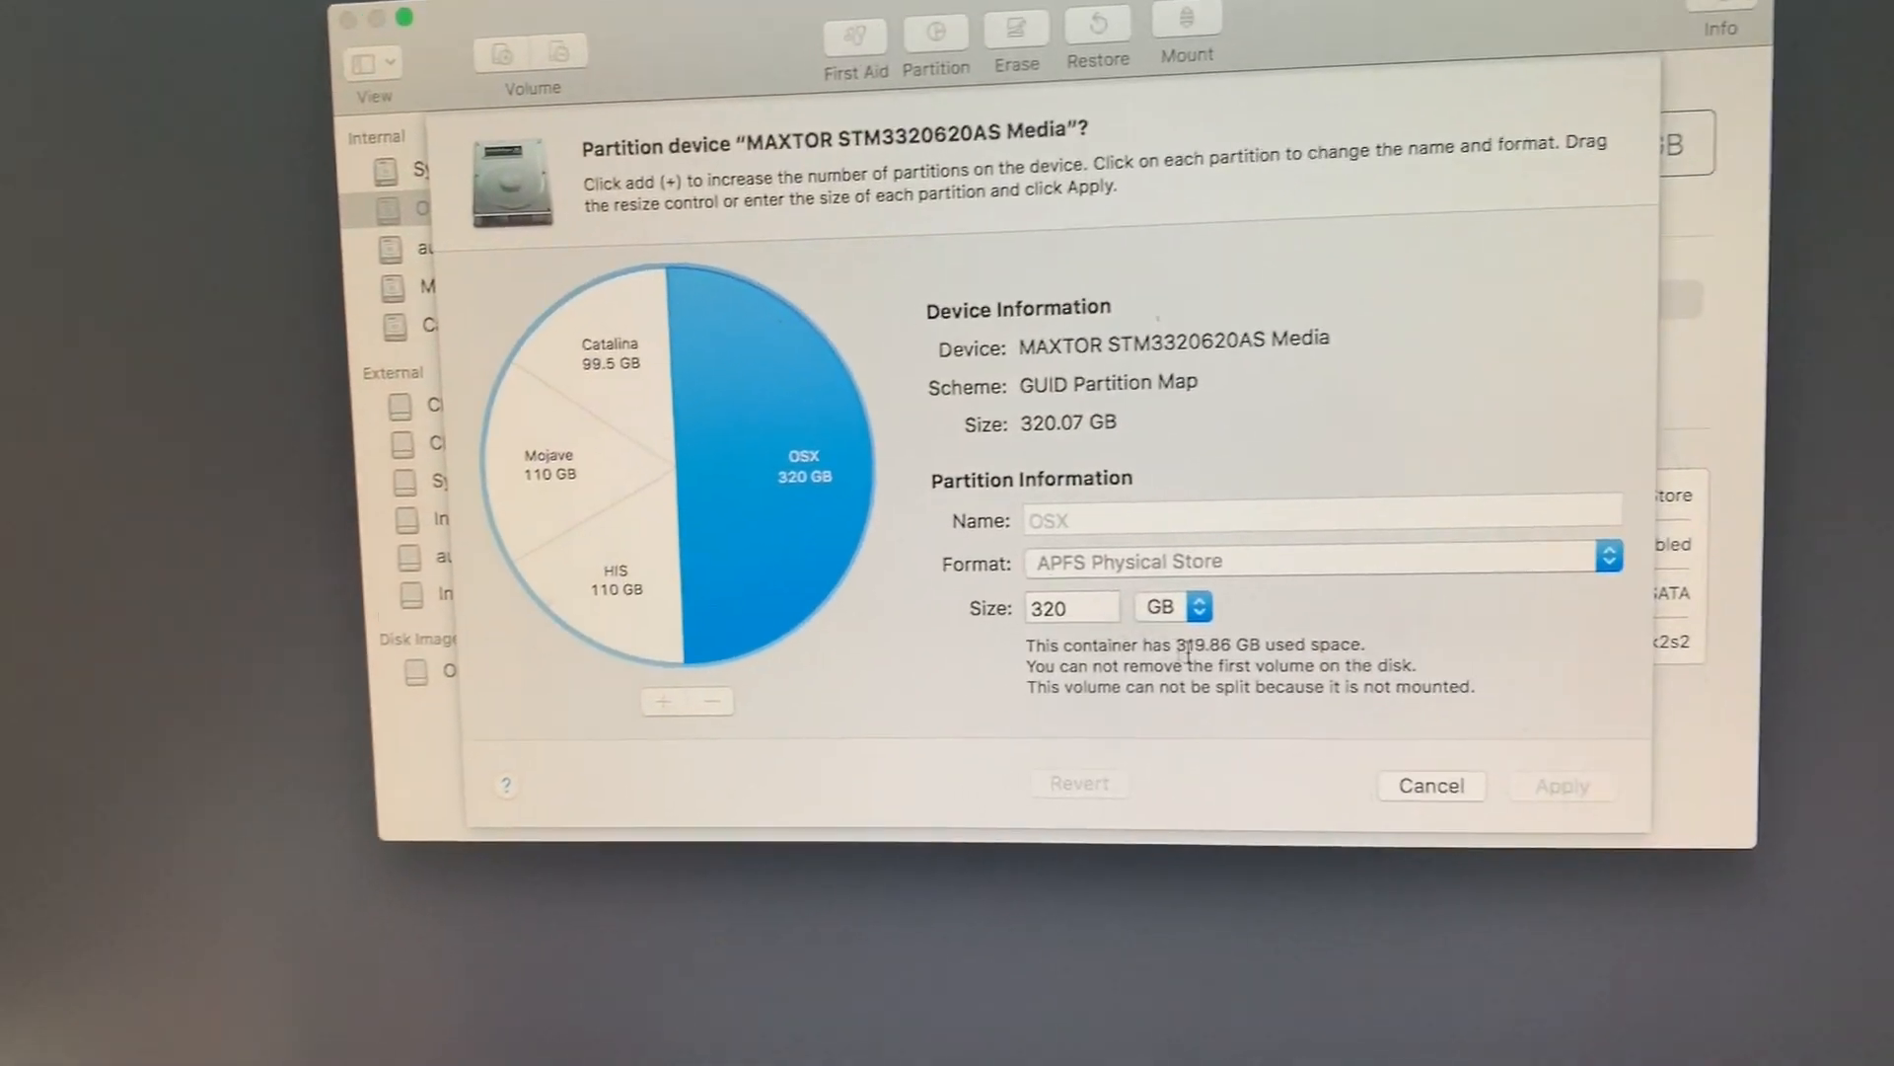
{"action": "left_click", "coordinate": [1432, 786]}
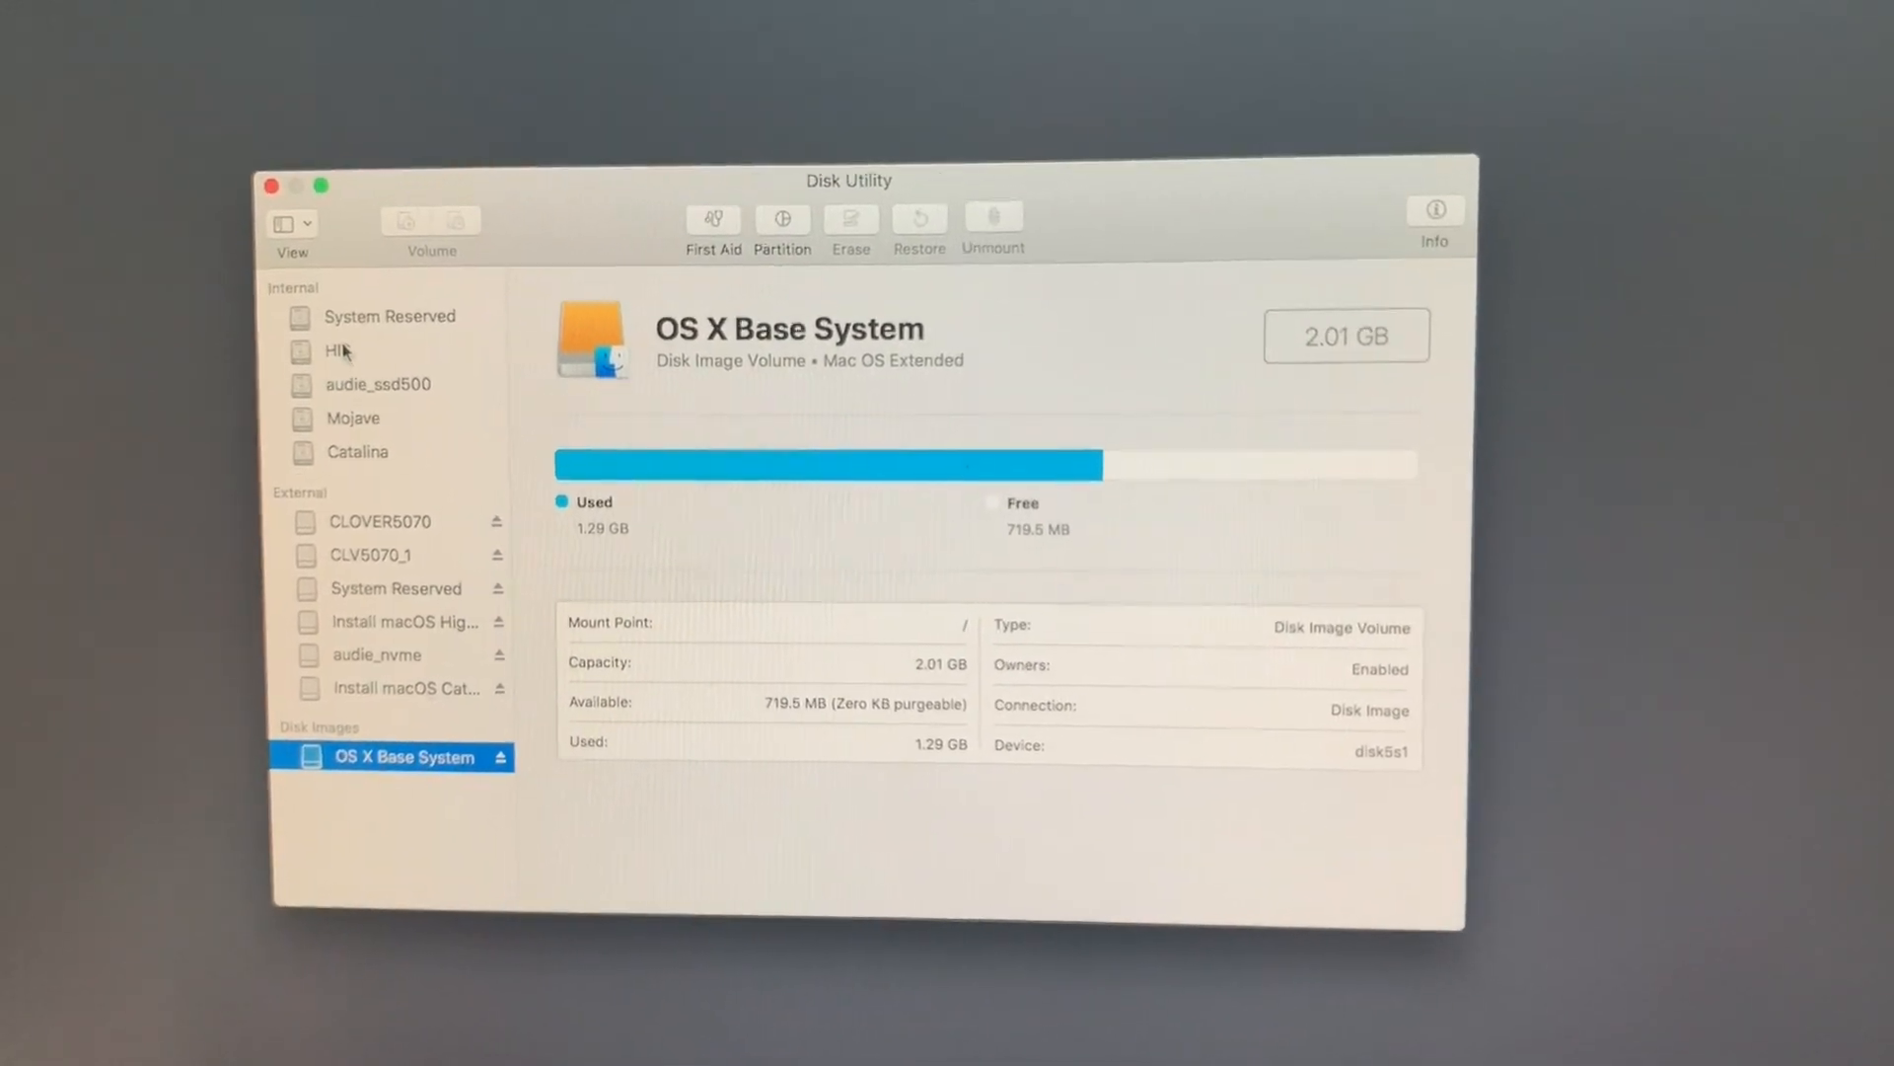
Step: Erase the HIS volume in the sidebar using APFS as the new format
{"action": "left_click", "coordinate": [350, 350]}
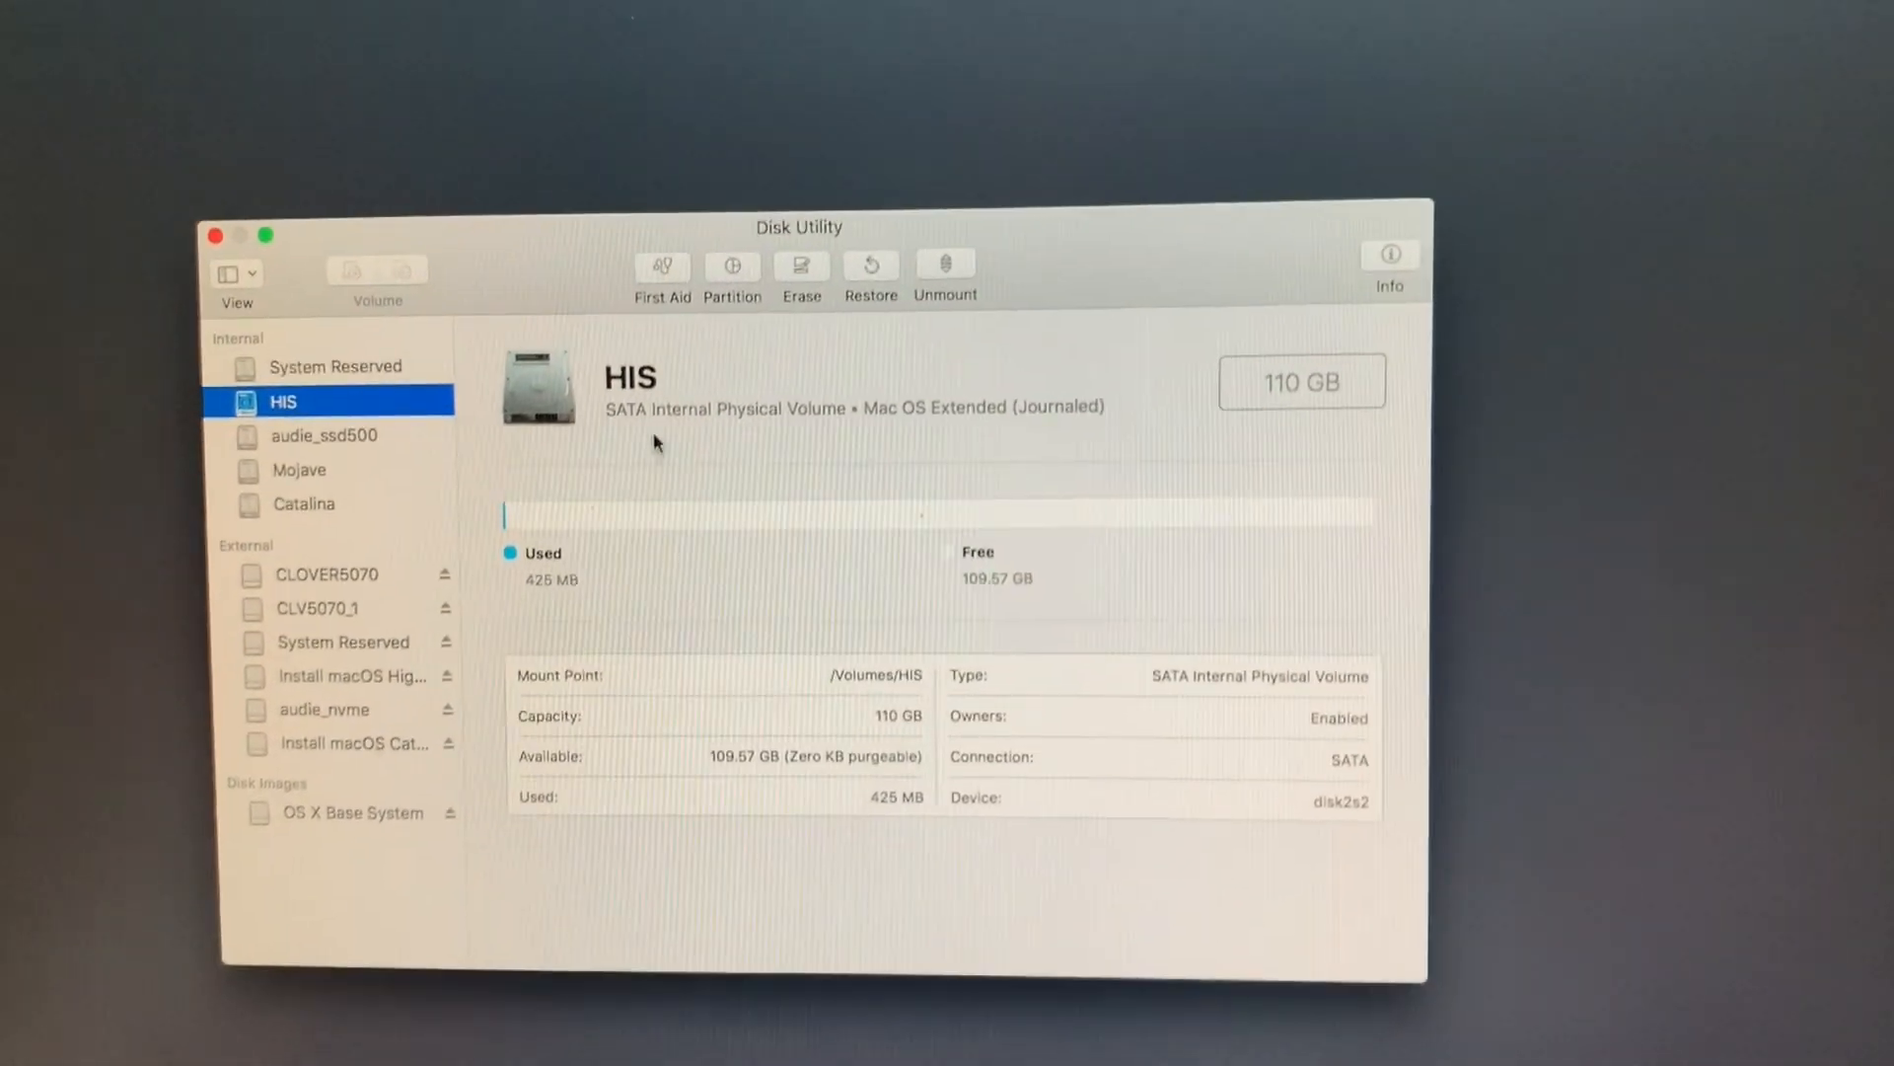
{"action": "left_click", "coordinate": [801, 272]}
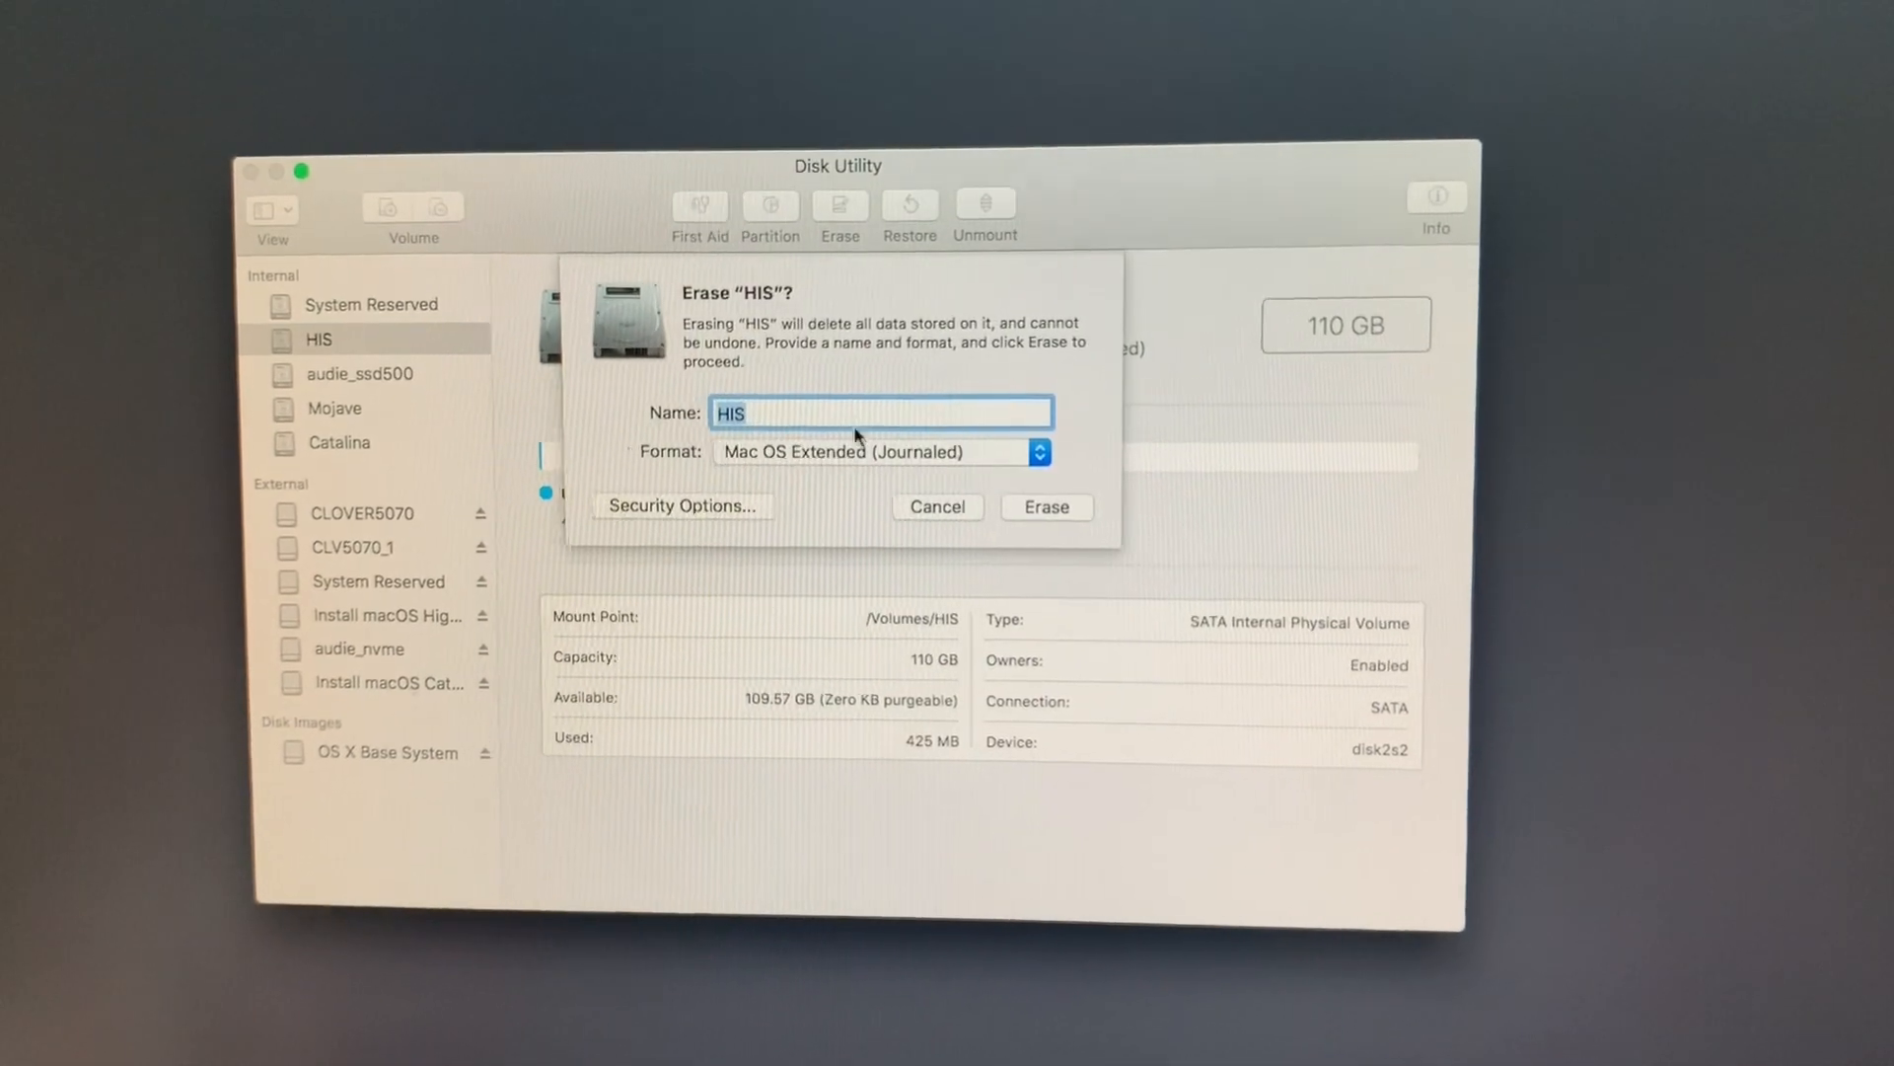
{"action": "left_click", "coordinate": [876, 452]}
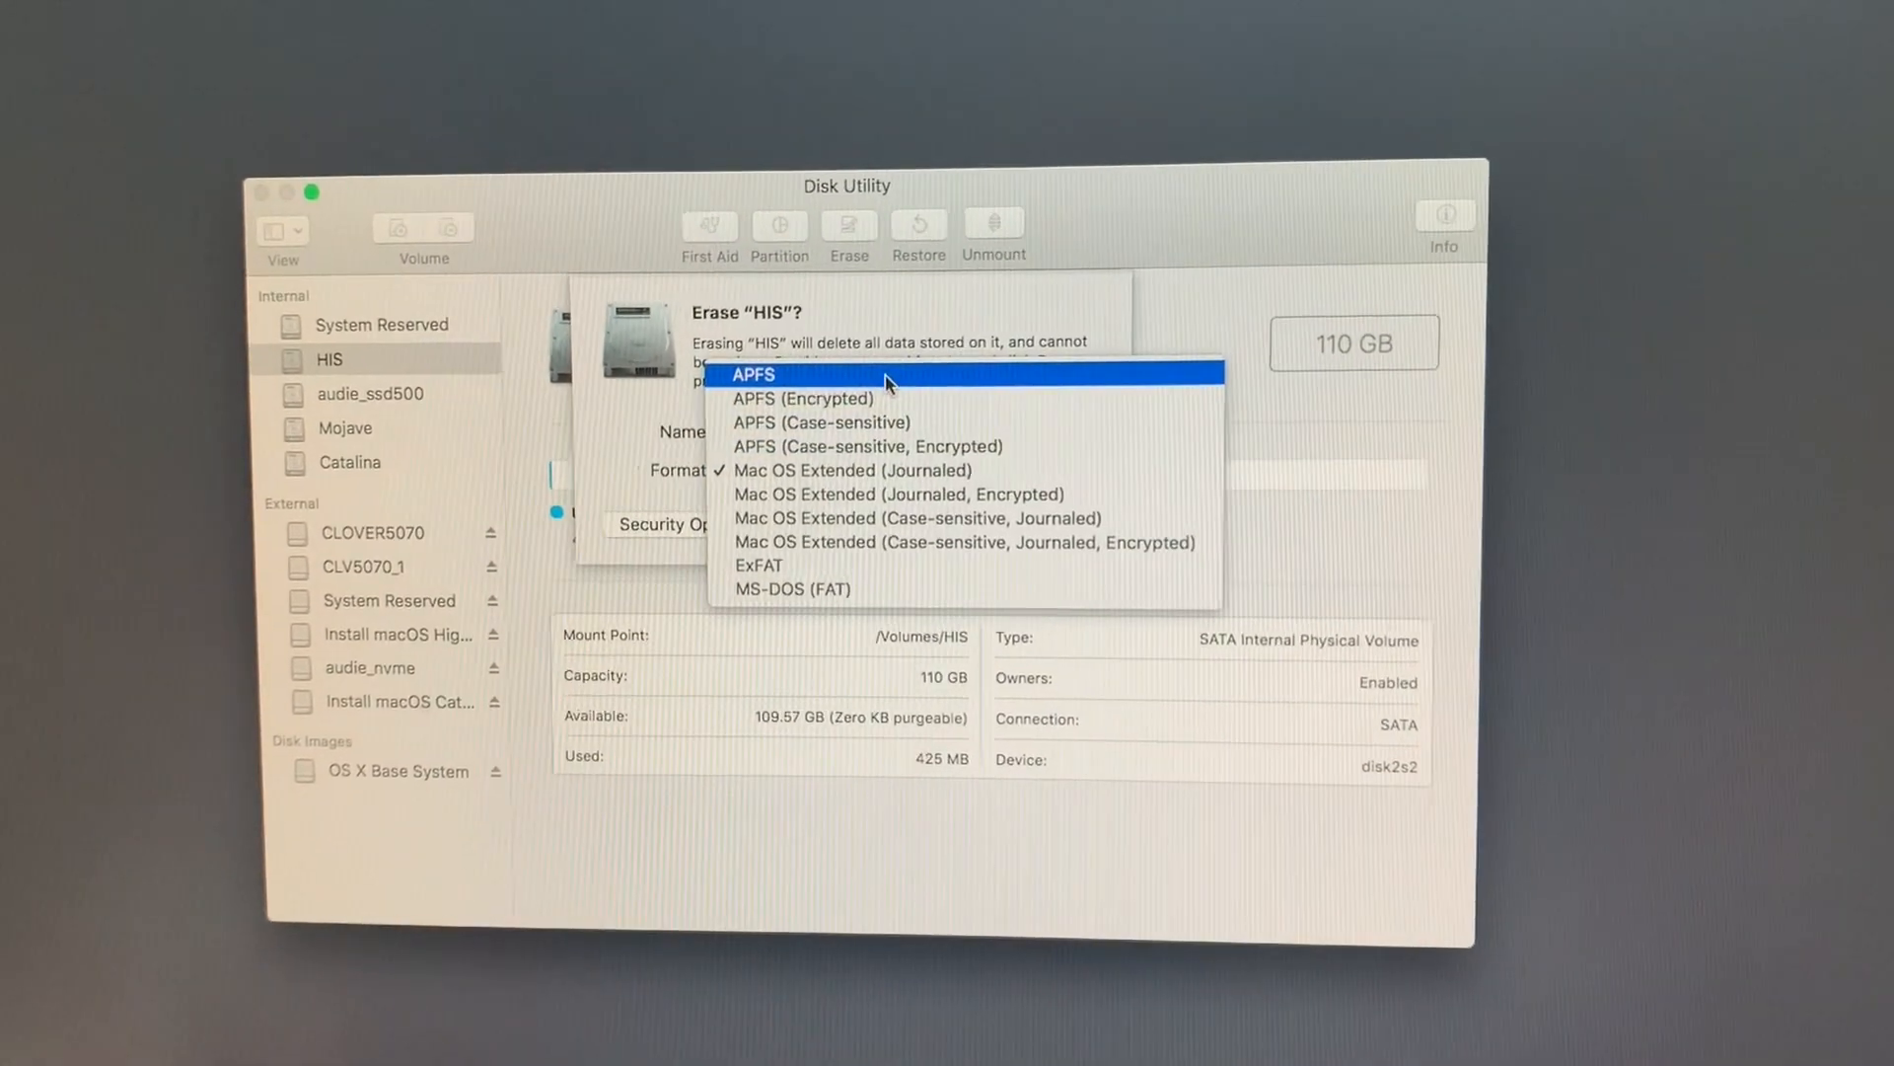
{"action": "left_click", "coordinate": [752, 375]}
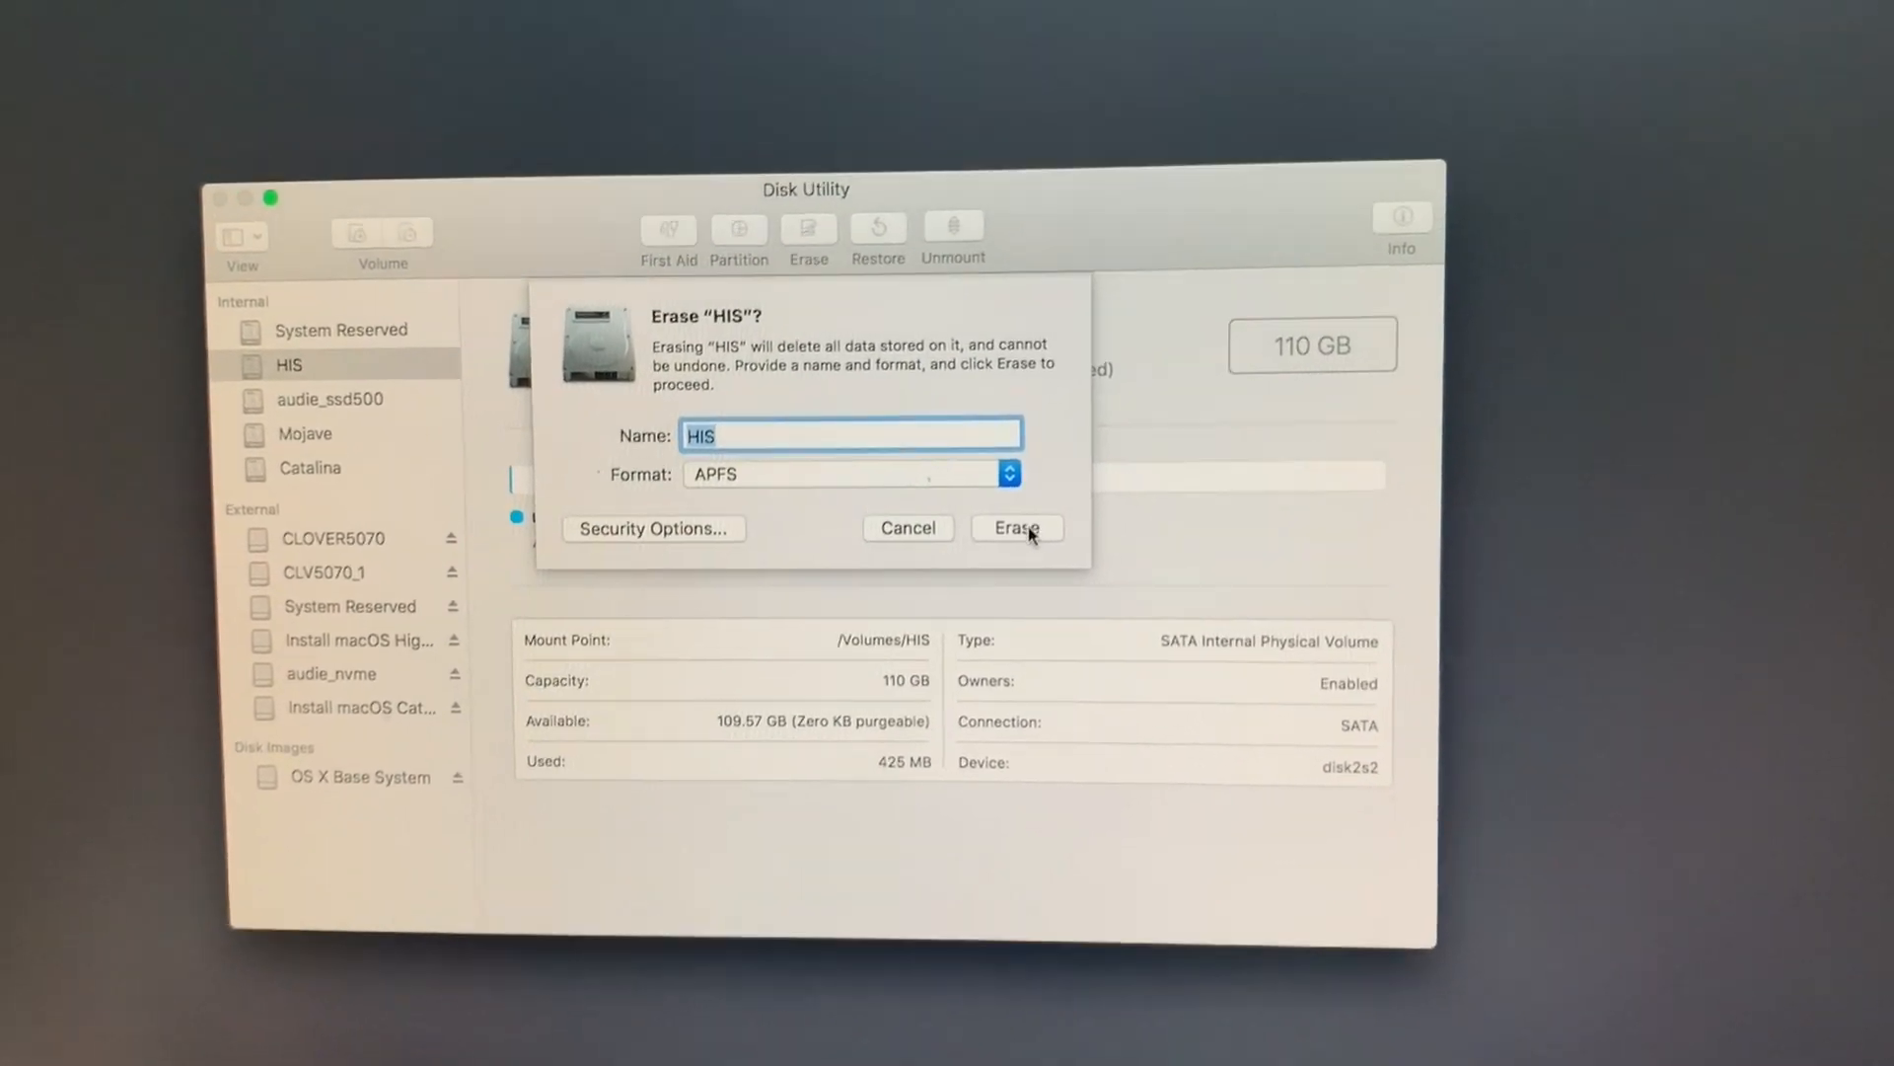
{"action": "left_click", "coordinate": [1015, 528]}
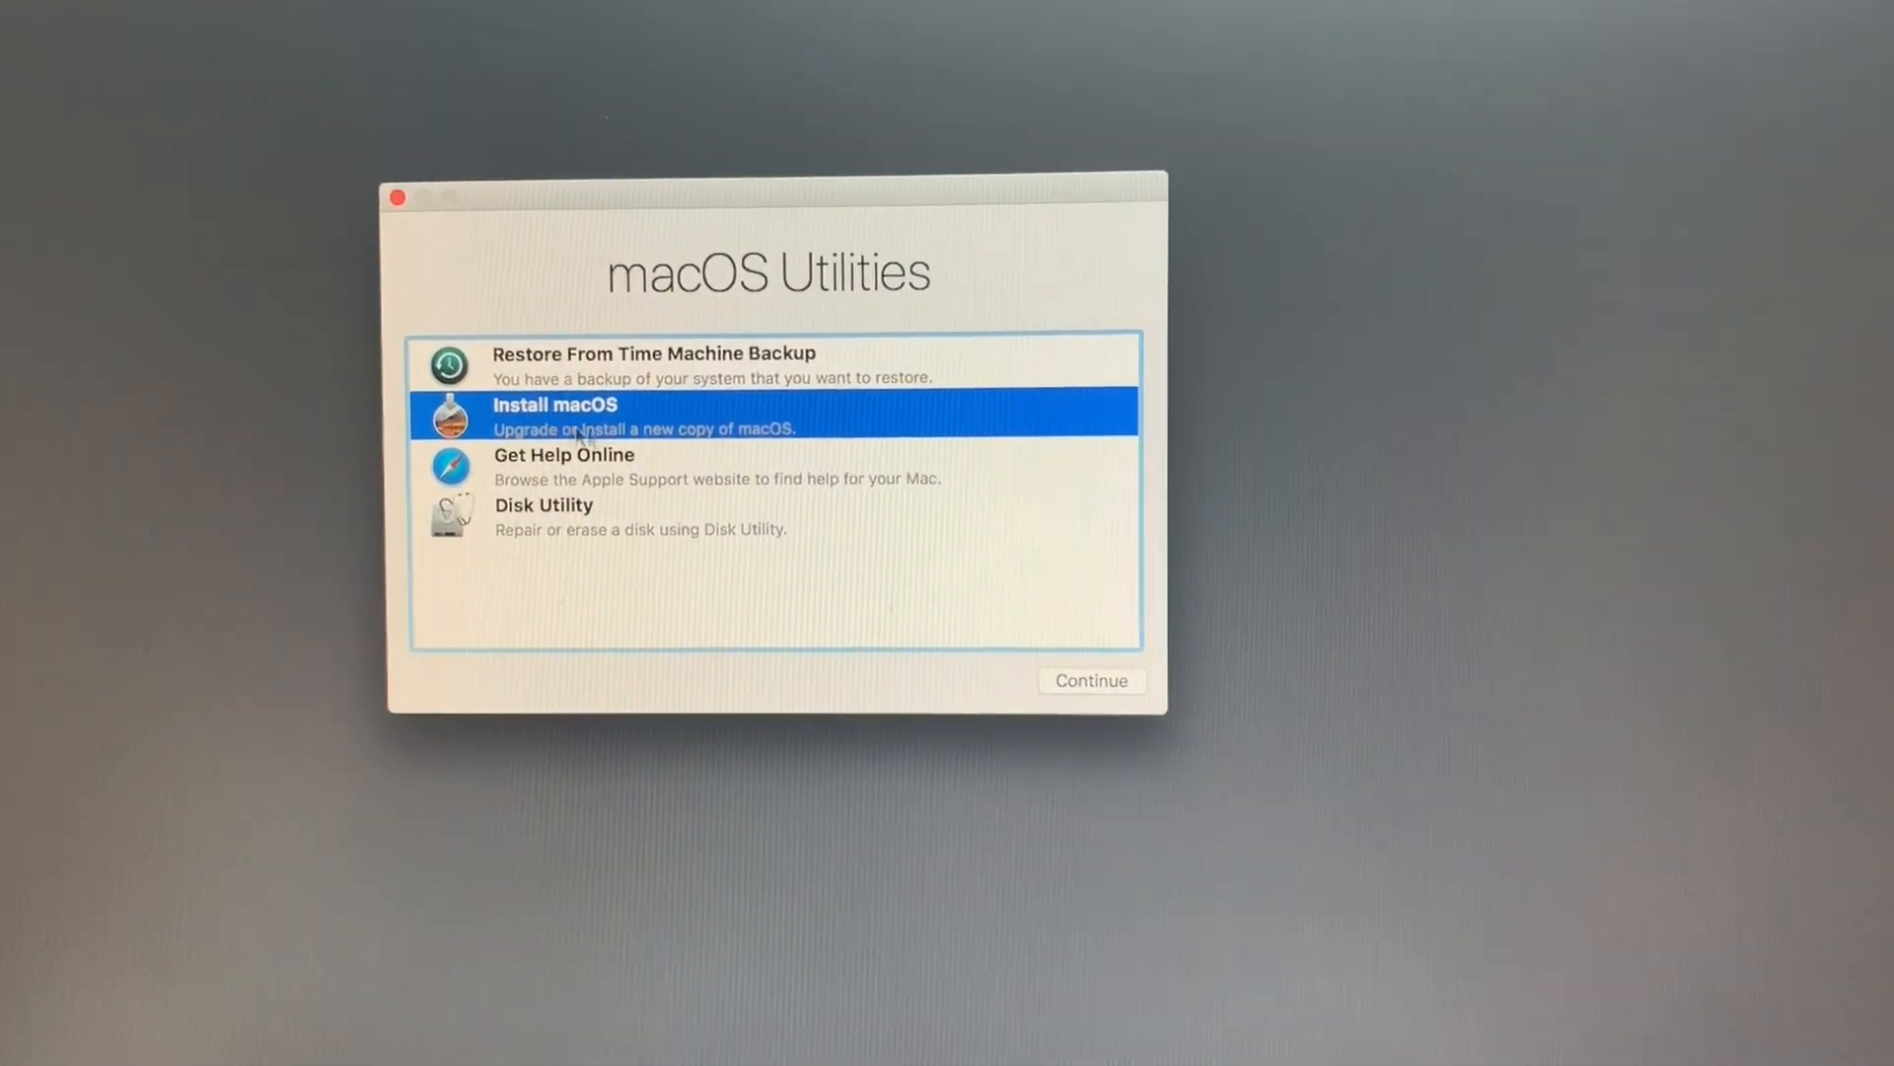
Step: Choose Install macOS and begin installing High Sierra onto the HIS disk
{"action": "left_click", "coordinate": [1088, 678]}
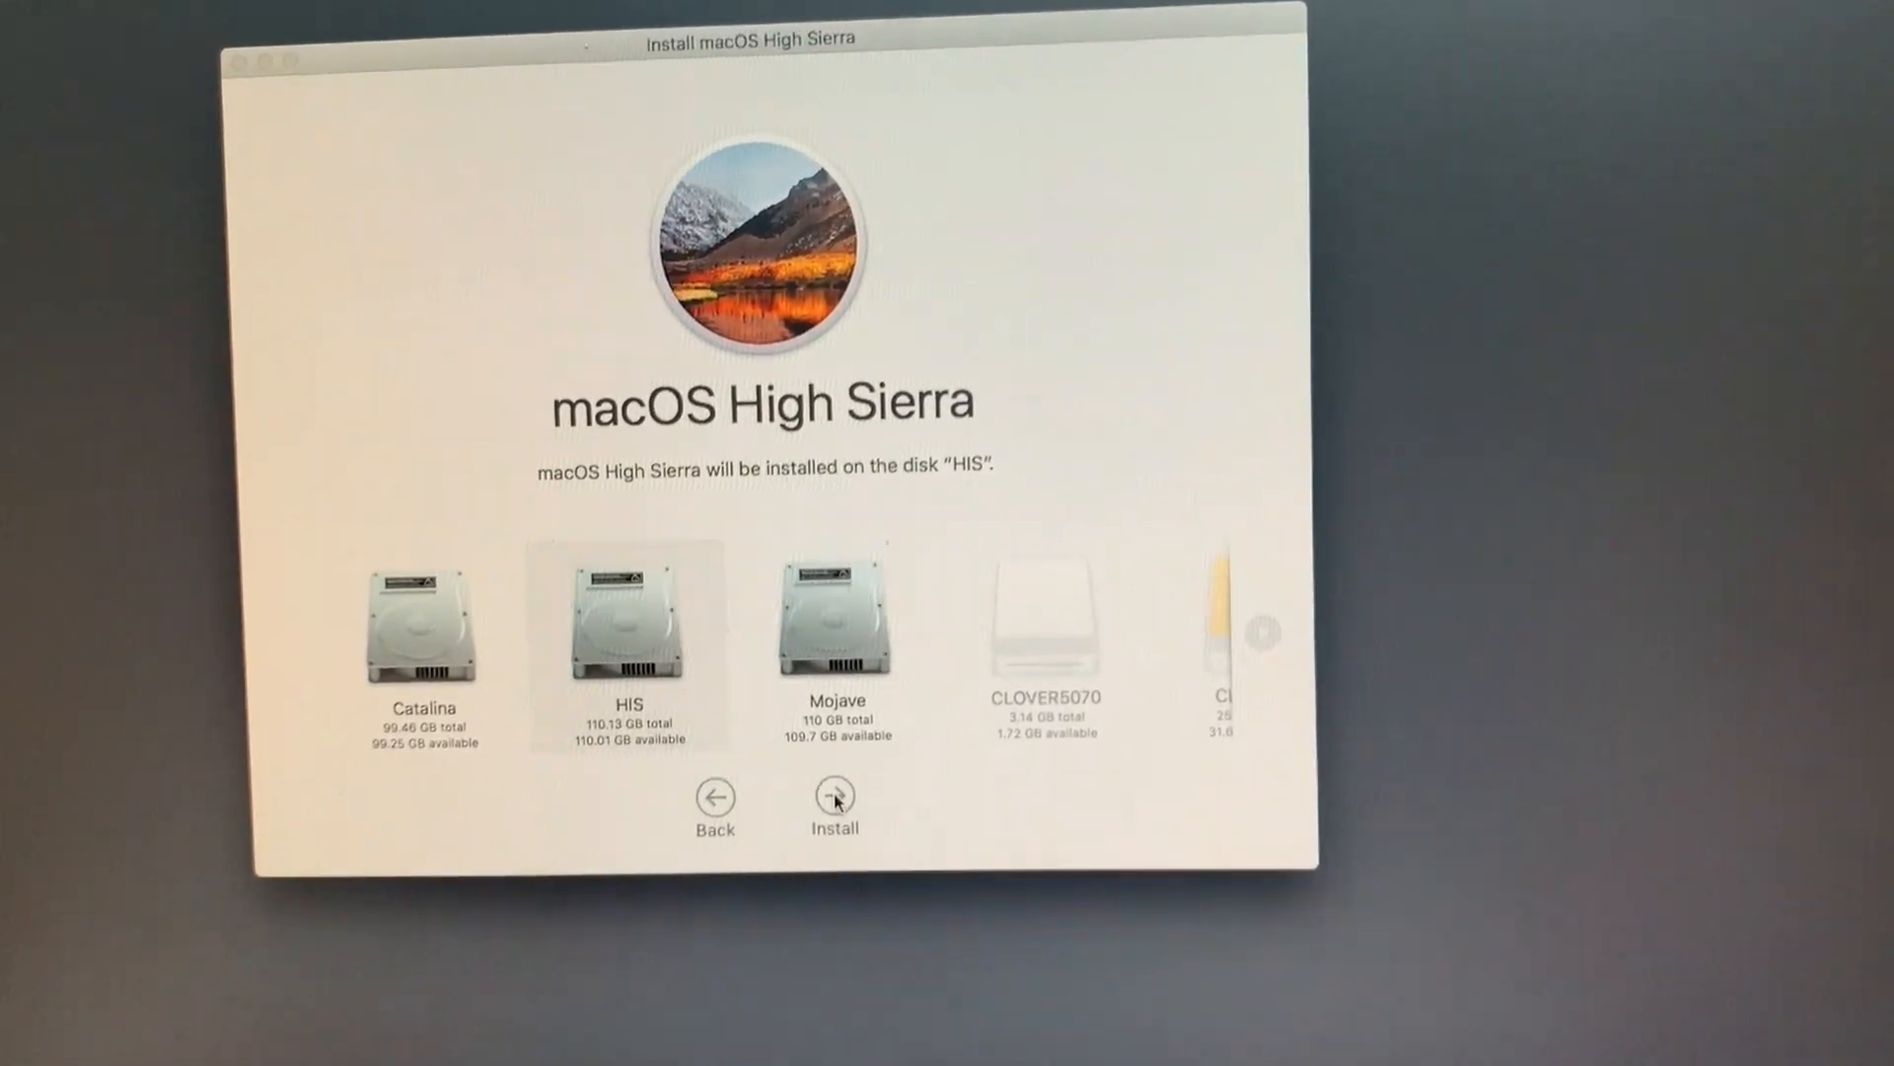
{"action": "left_click", "coordinate": [834, 800]}
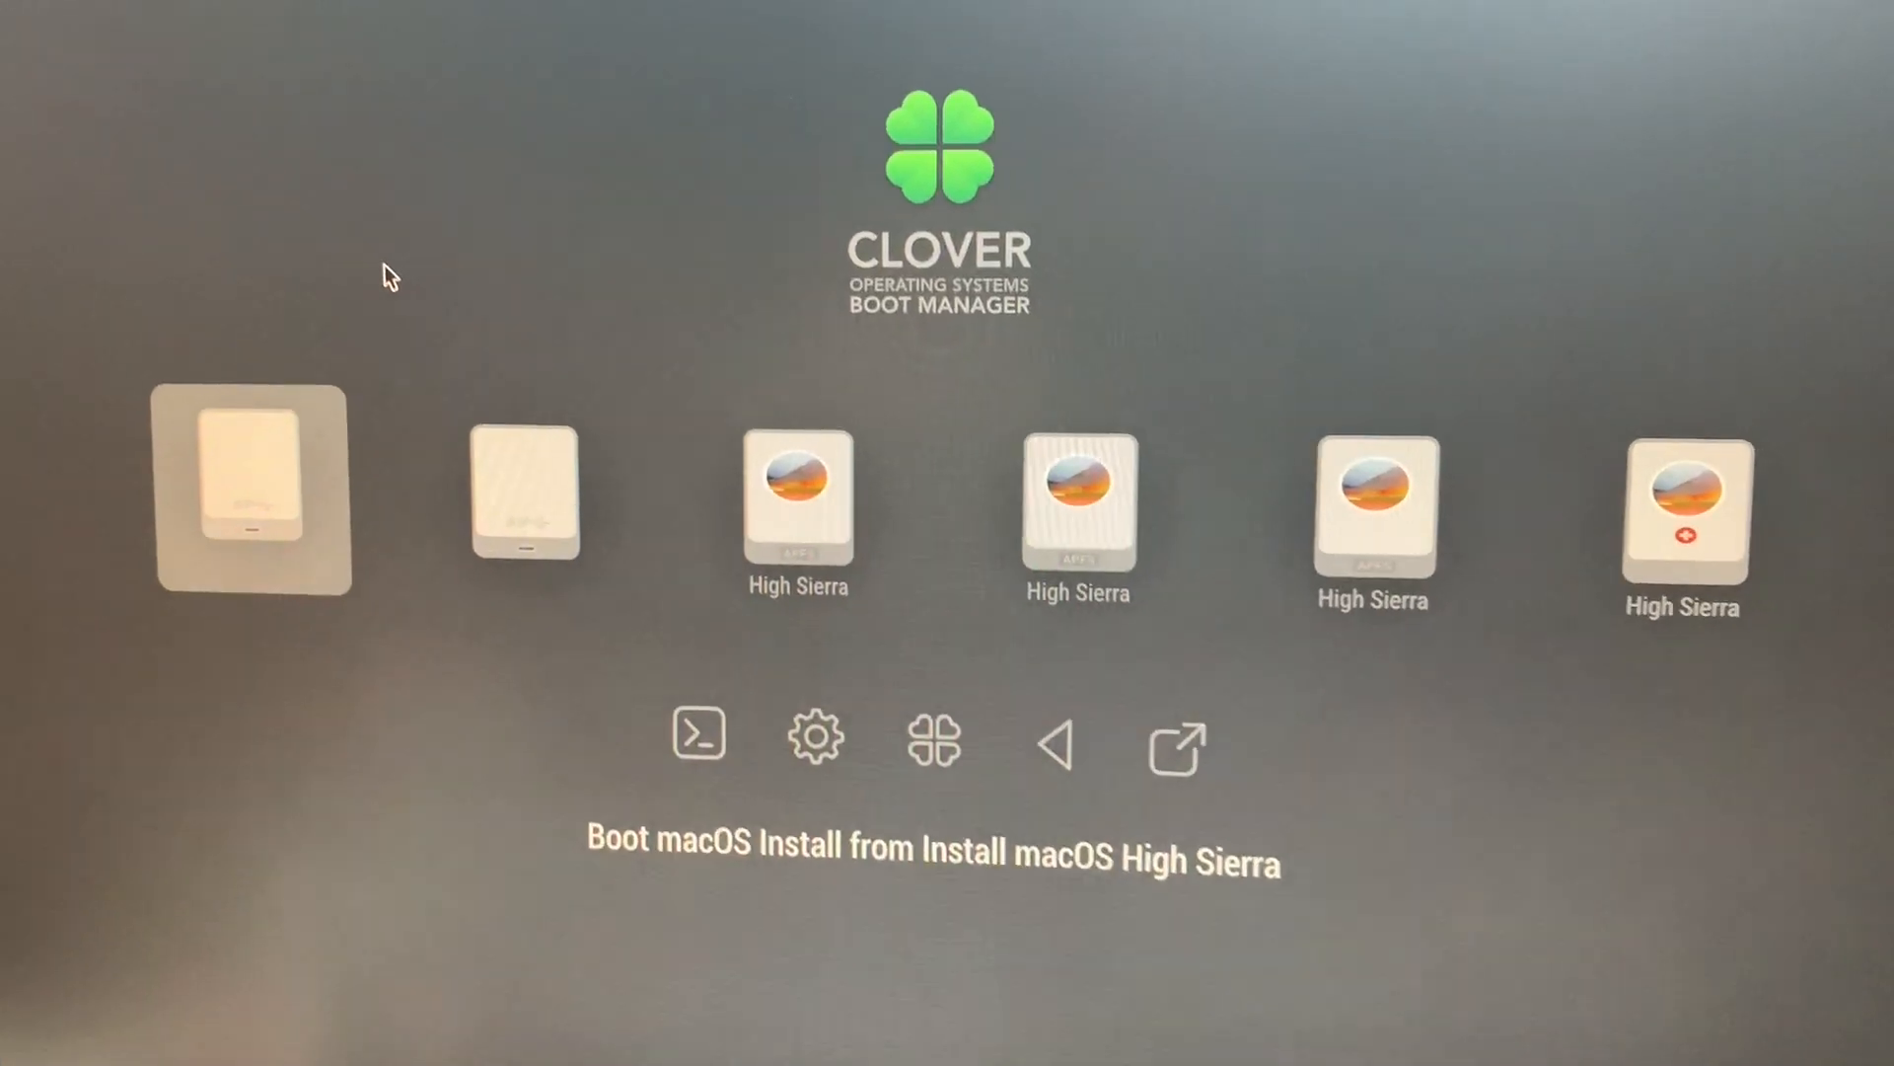
Step: Boot the selected macOS High Sierra entry from the Clover boot screen
{"action": "key", "text": "right"}
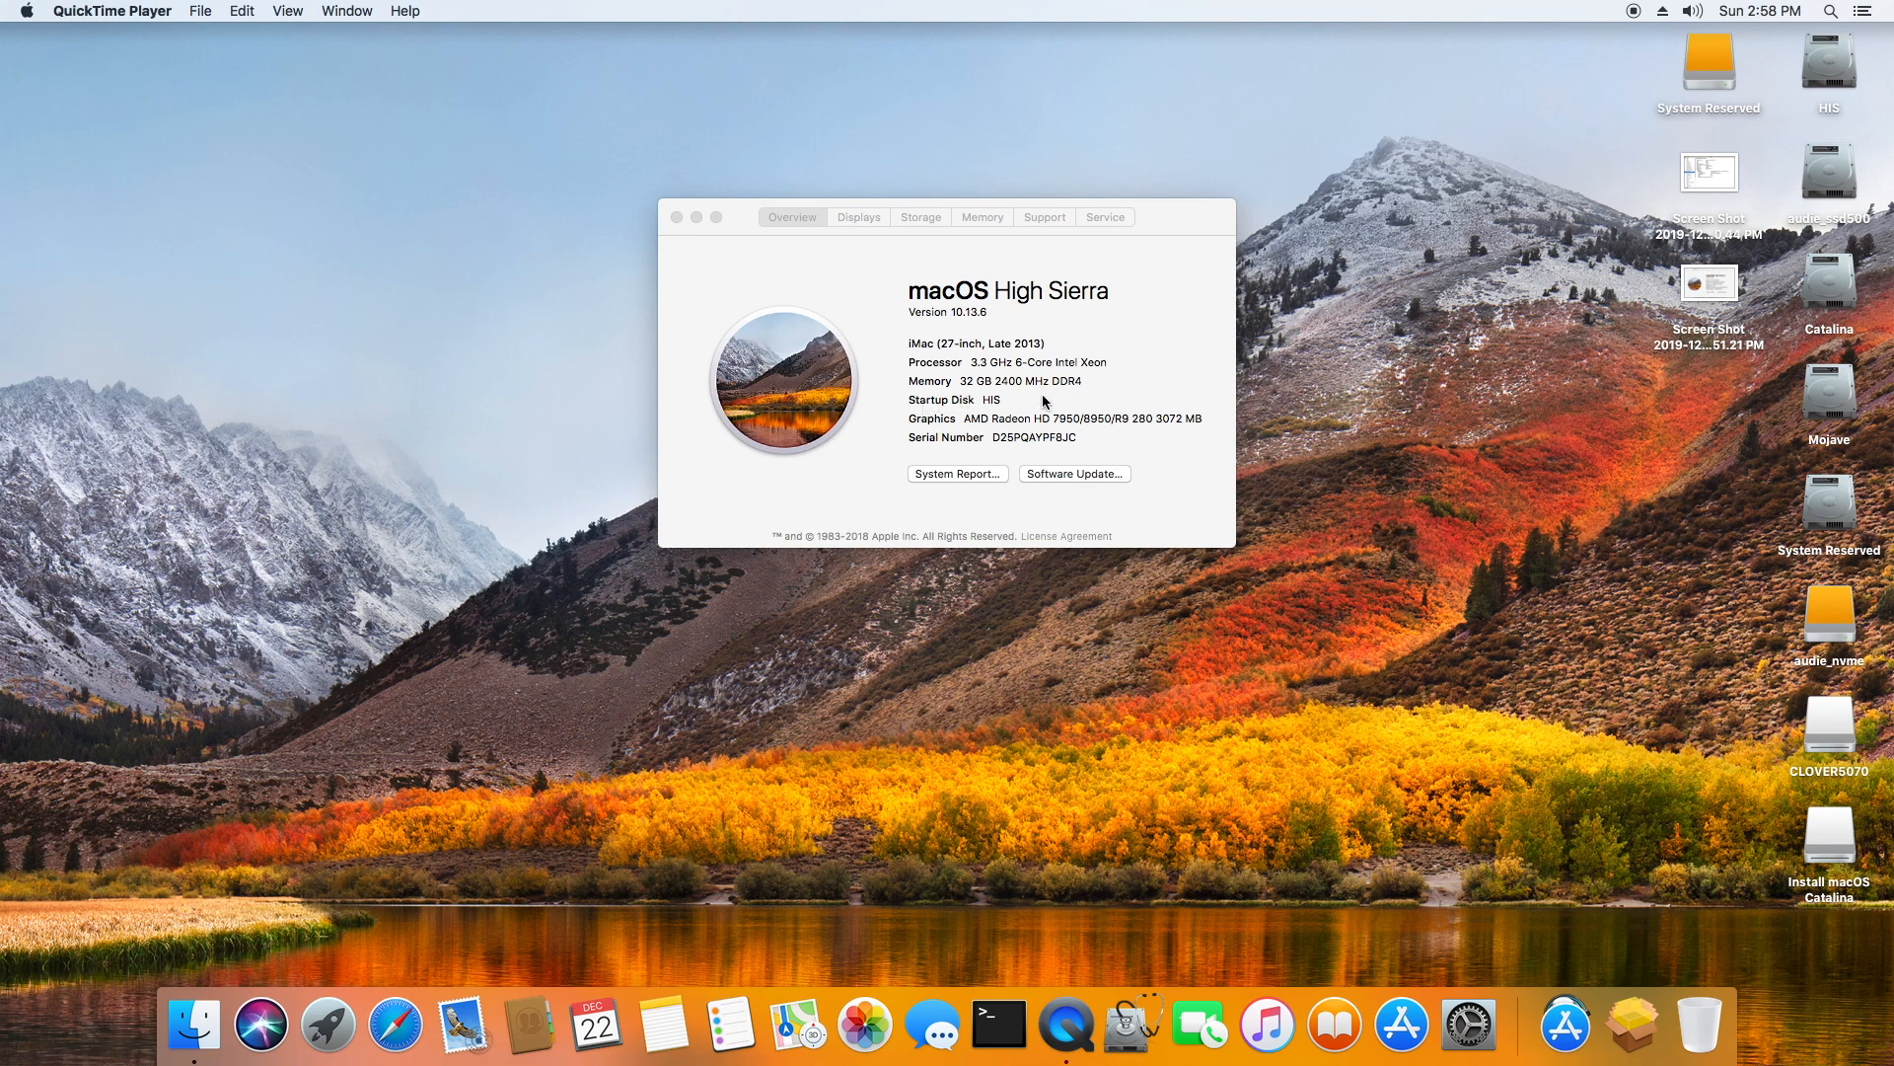
{"action": "mouse_move", "coordinate": [1028, 387]}
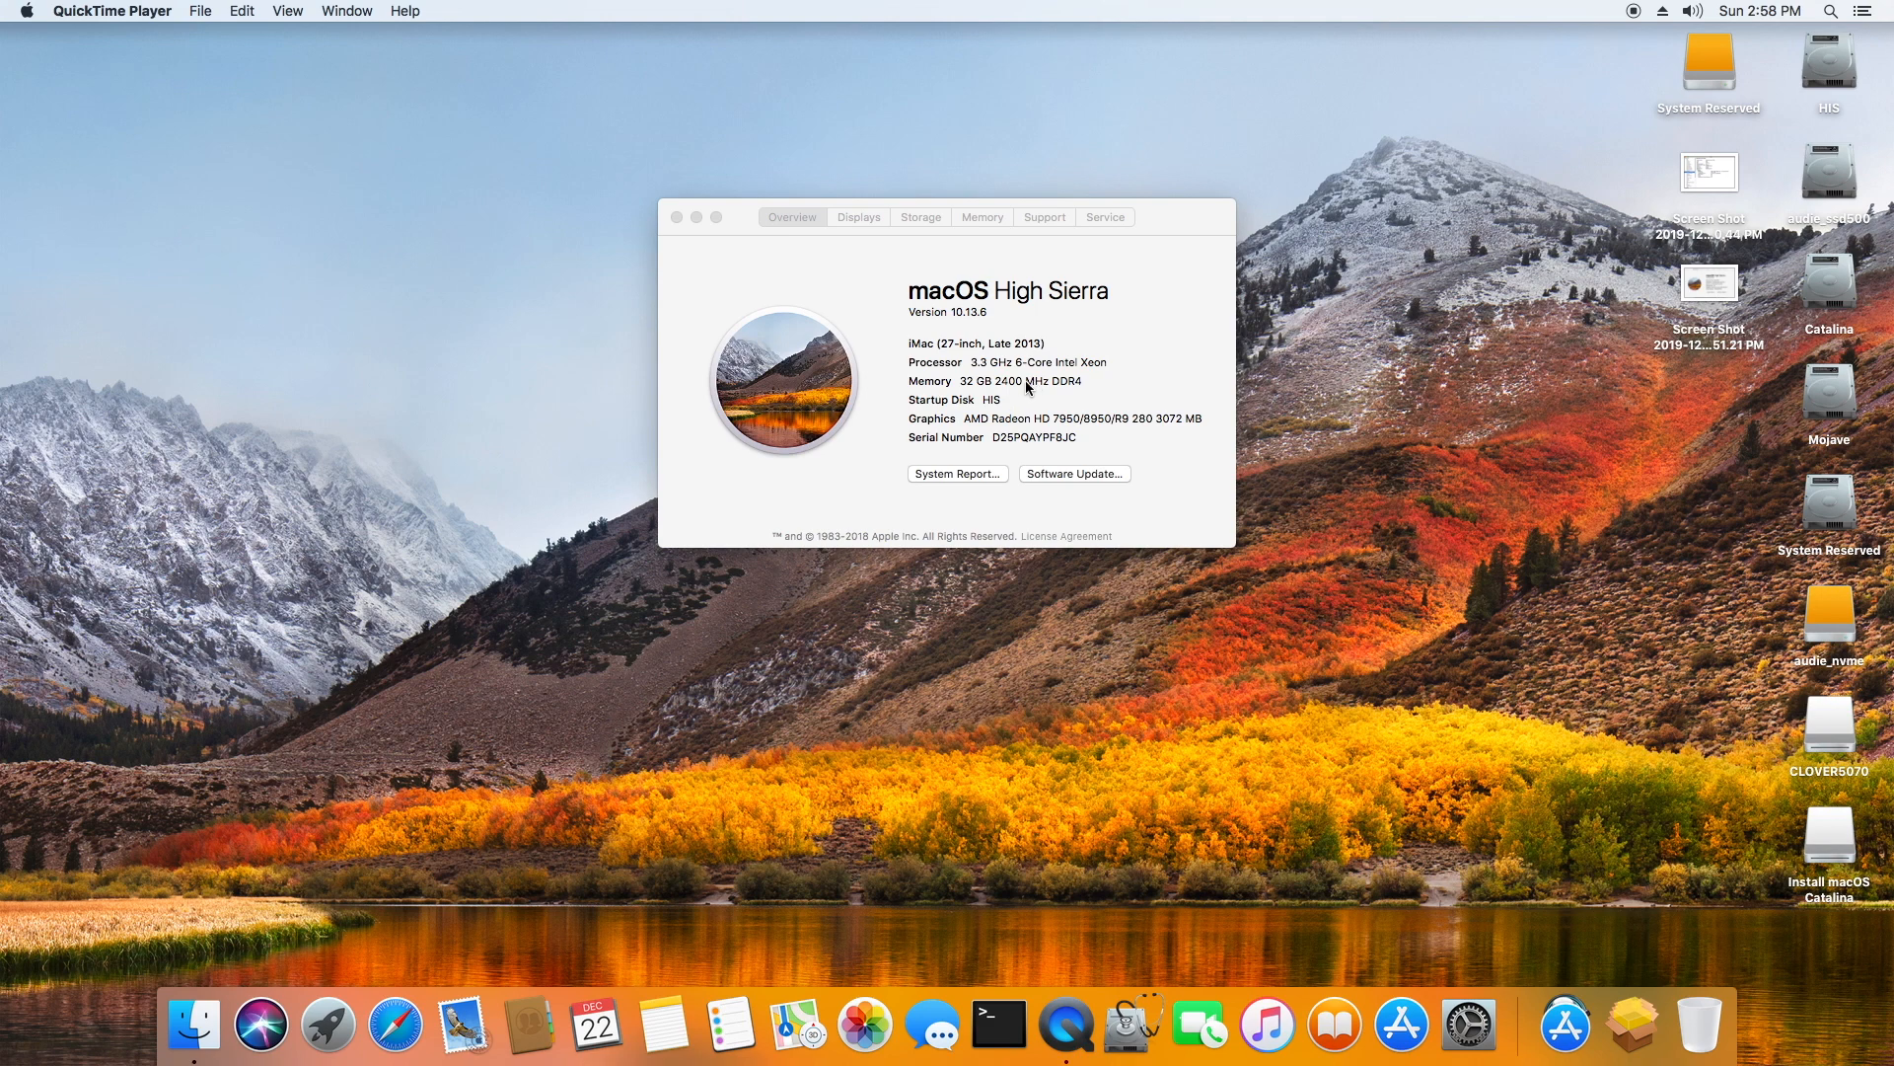
{"action": "mouse_move", "coordinate": [1026, 390]}
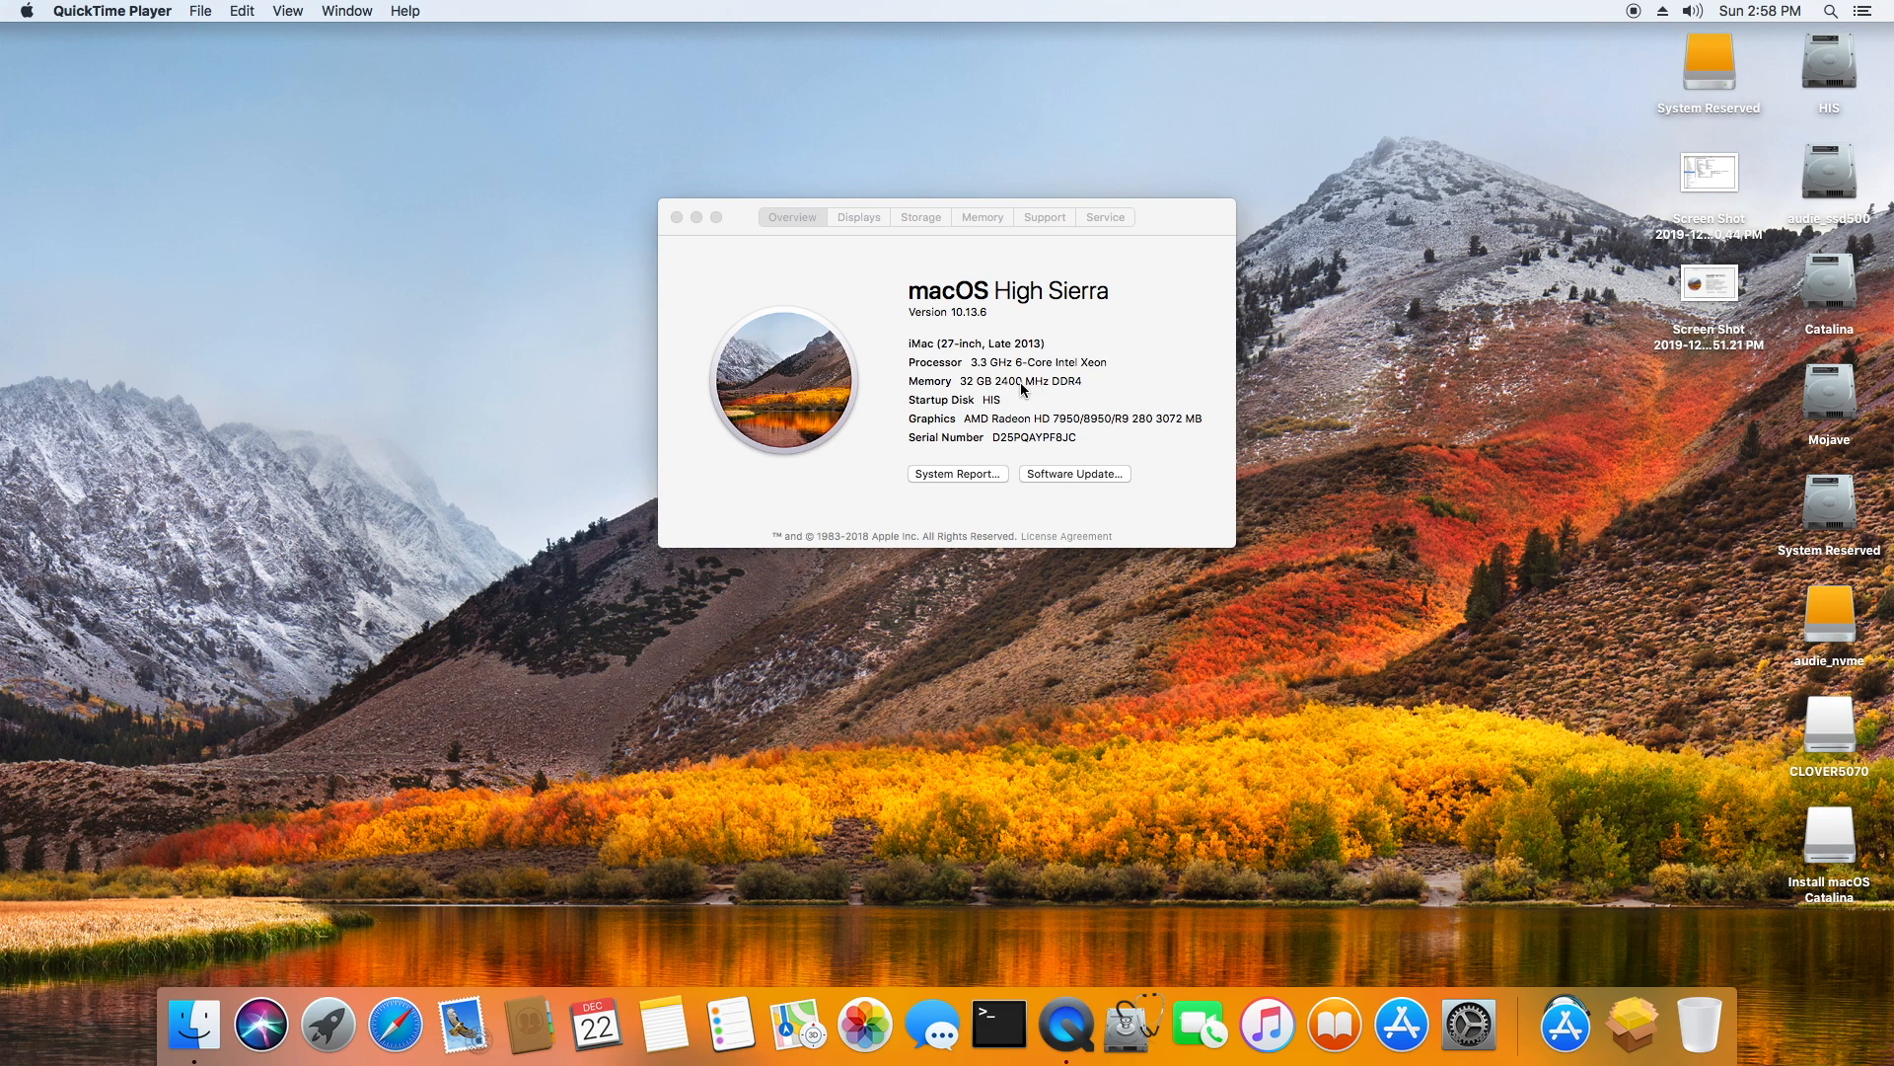
{"action": "mouse_move", "coordinate": [1026, 421]}
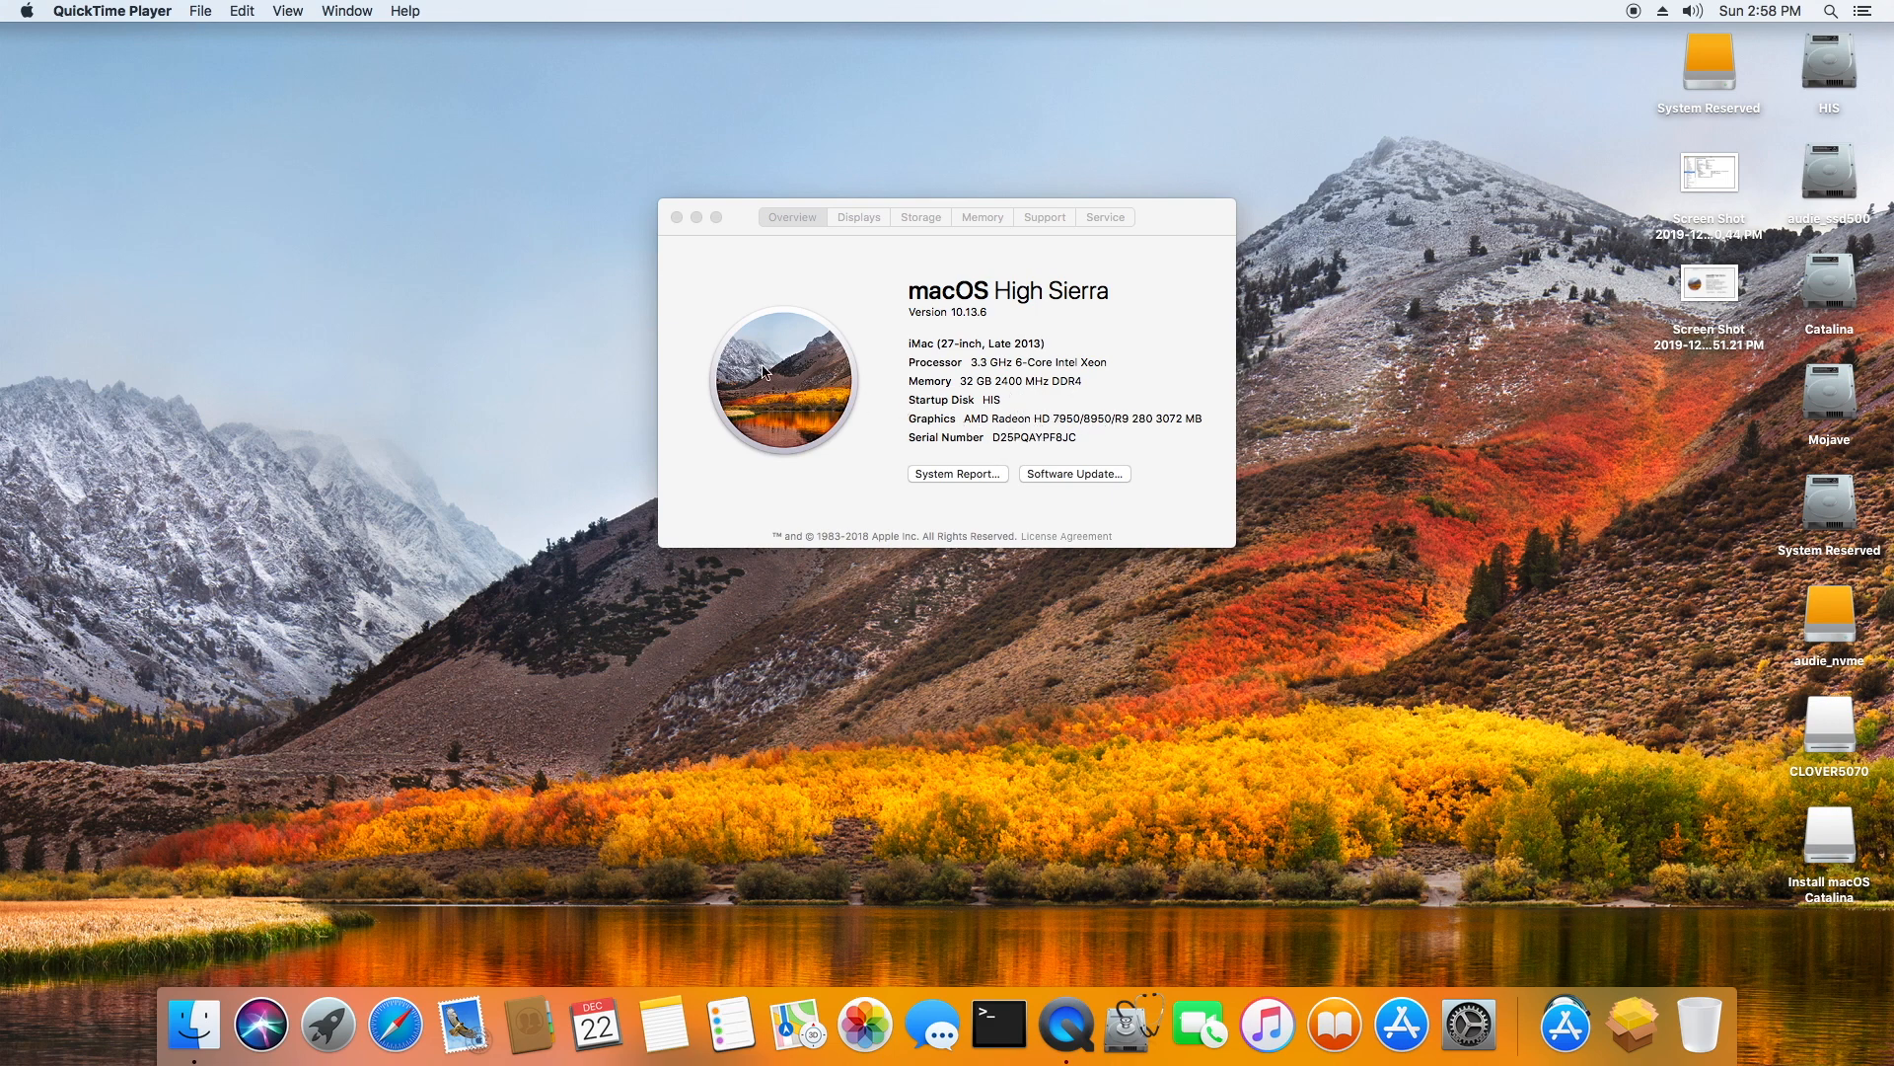
{"action": "mouse_move", "coordinate": [512, 320]}
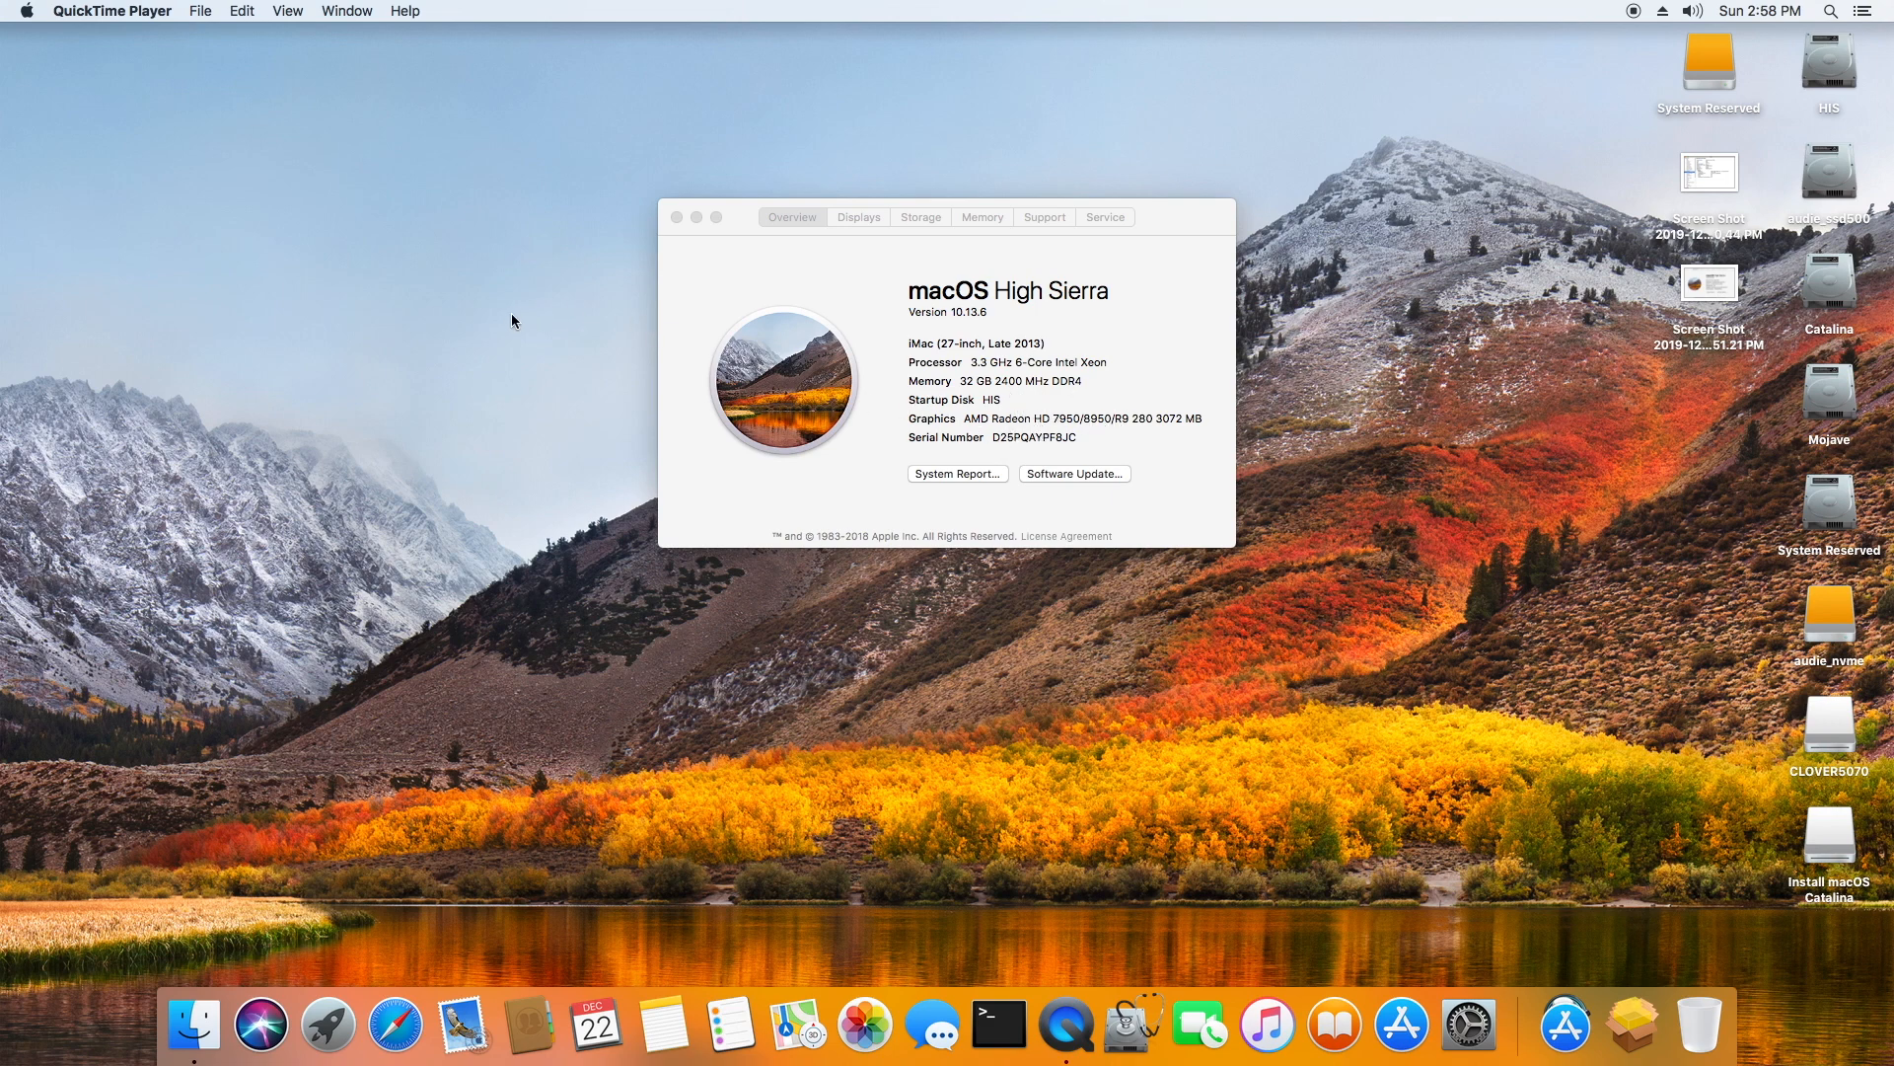
{"action": "mouse_move", "coordinate": [557, 351]}
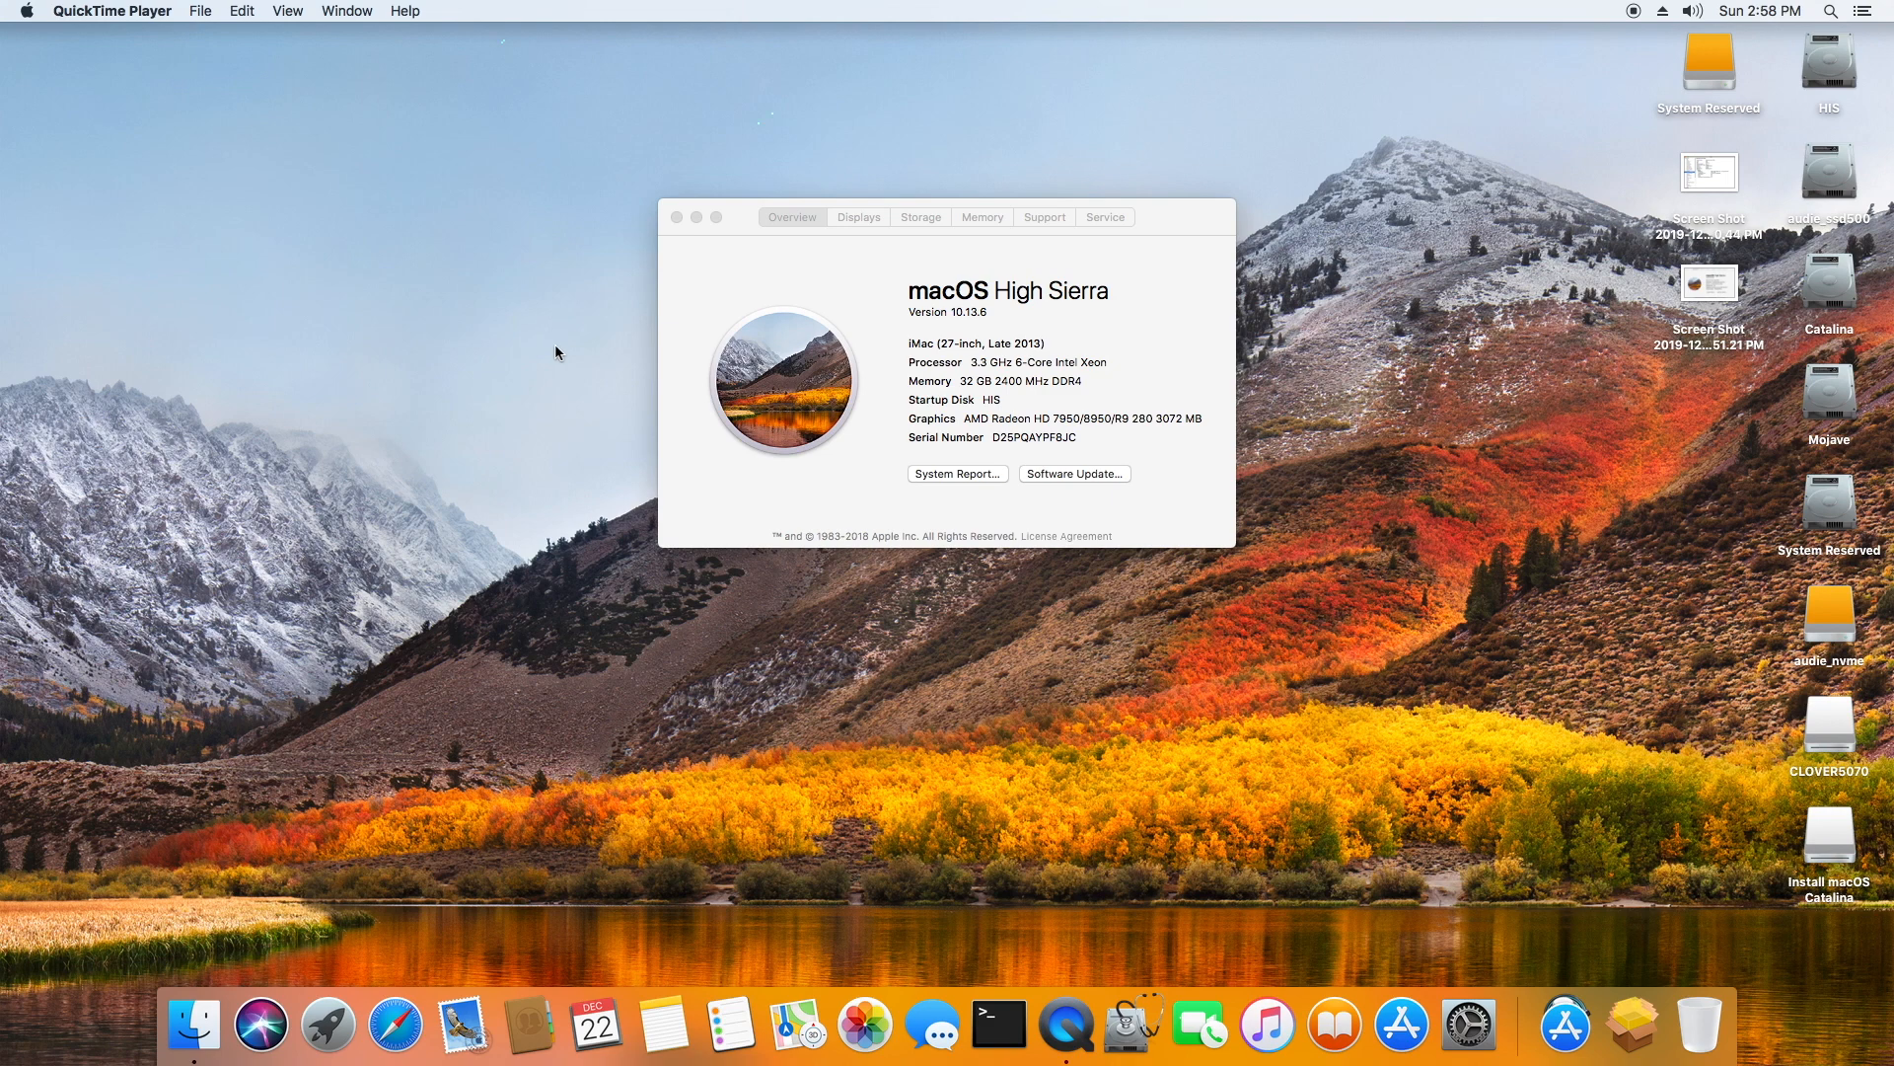
{"action": "mouse_move", "coordinate": [994, 384]}
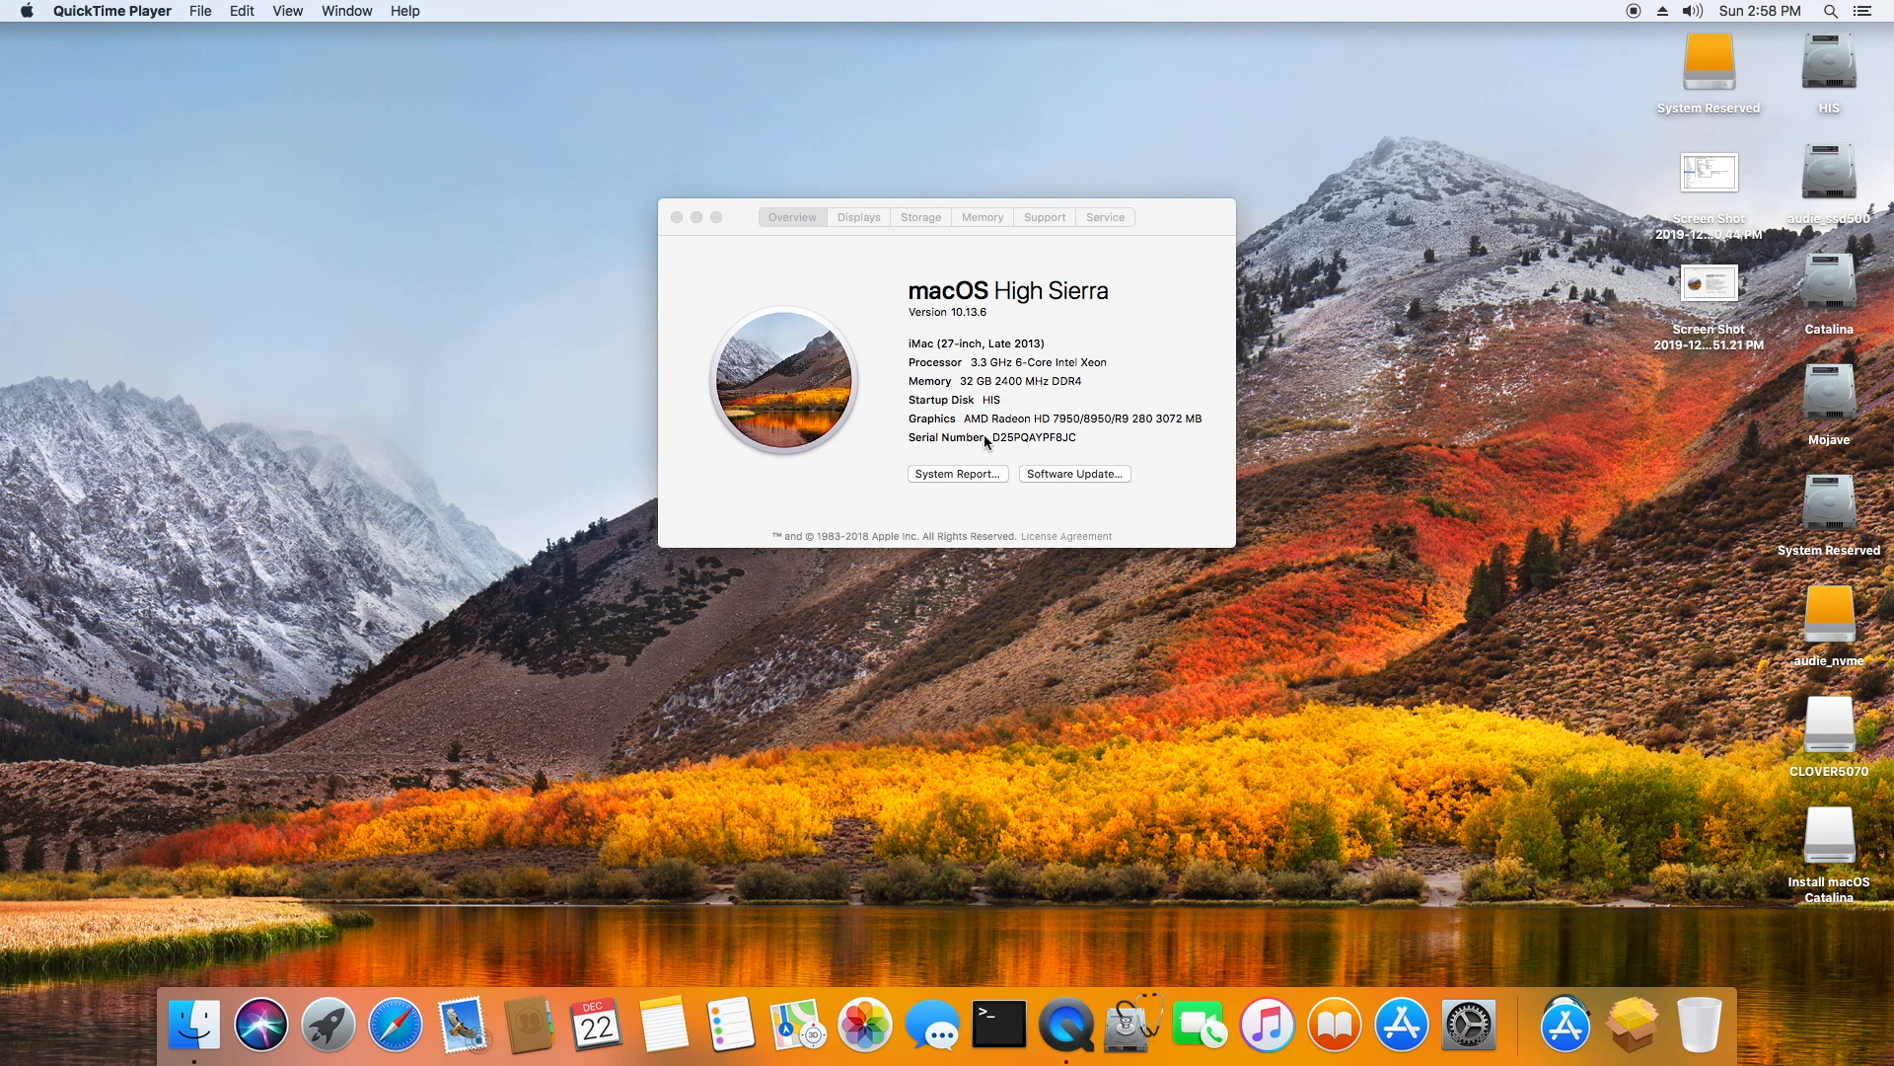
{"action": "mouse_move", "coordinate": [979, 431]}
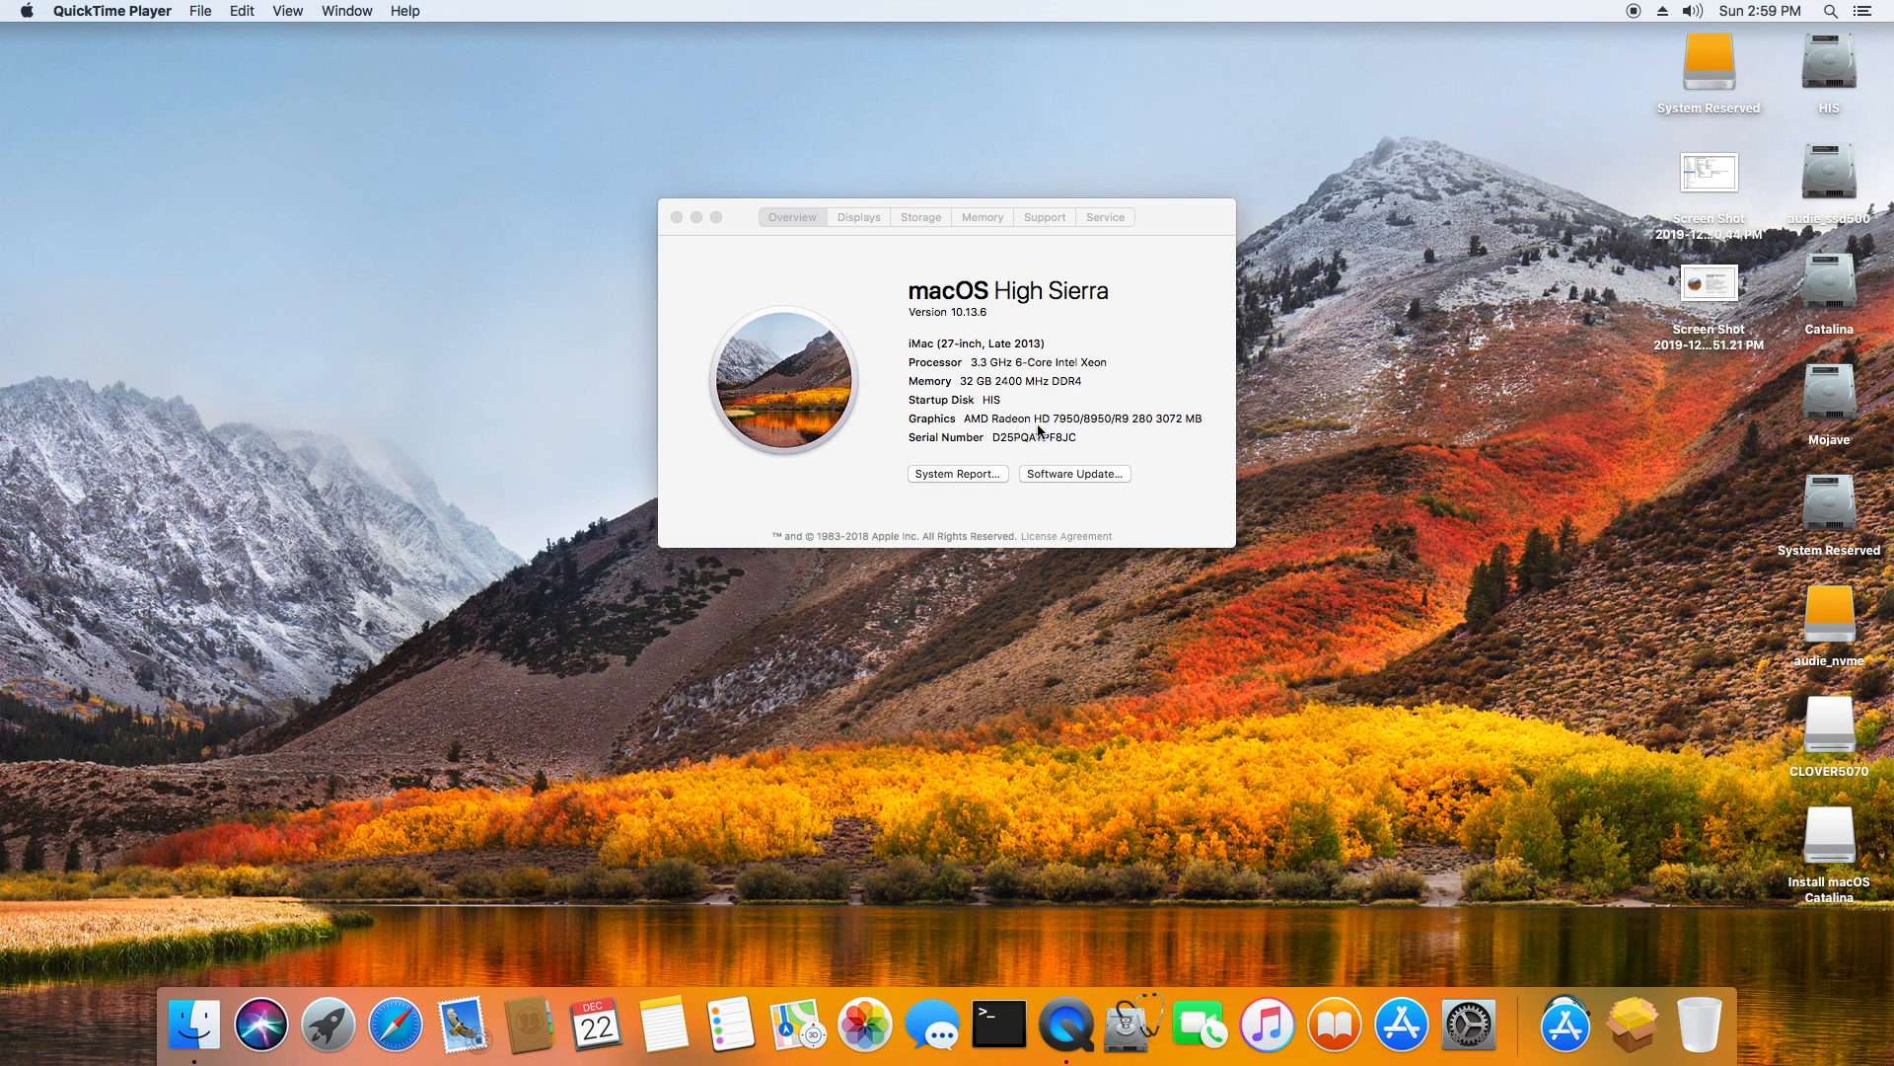
{"action": "mouse_move", "coordinate": [1157, 436]}
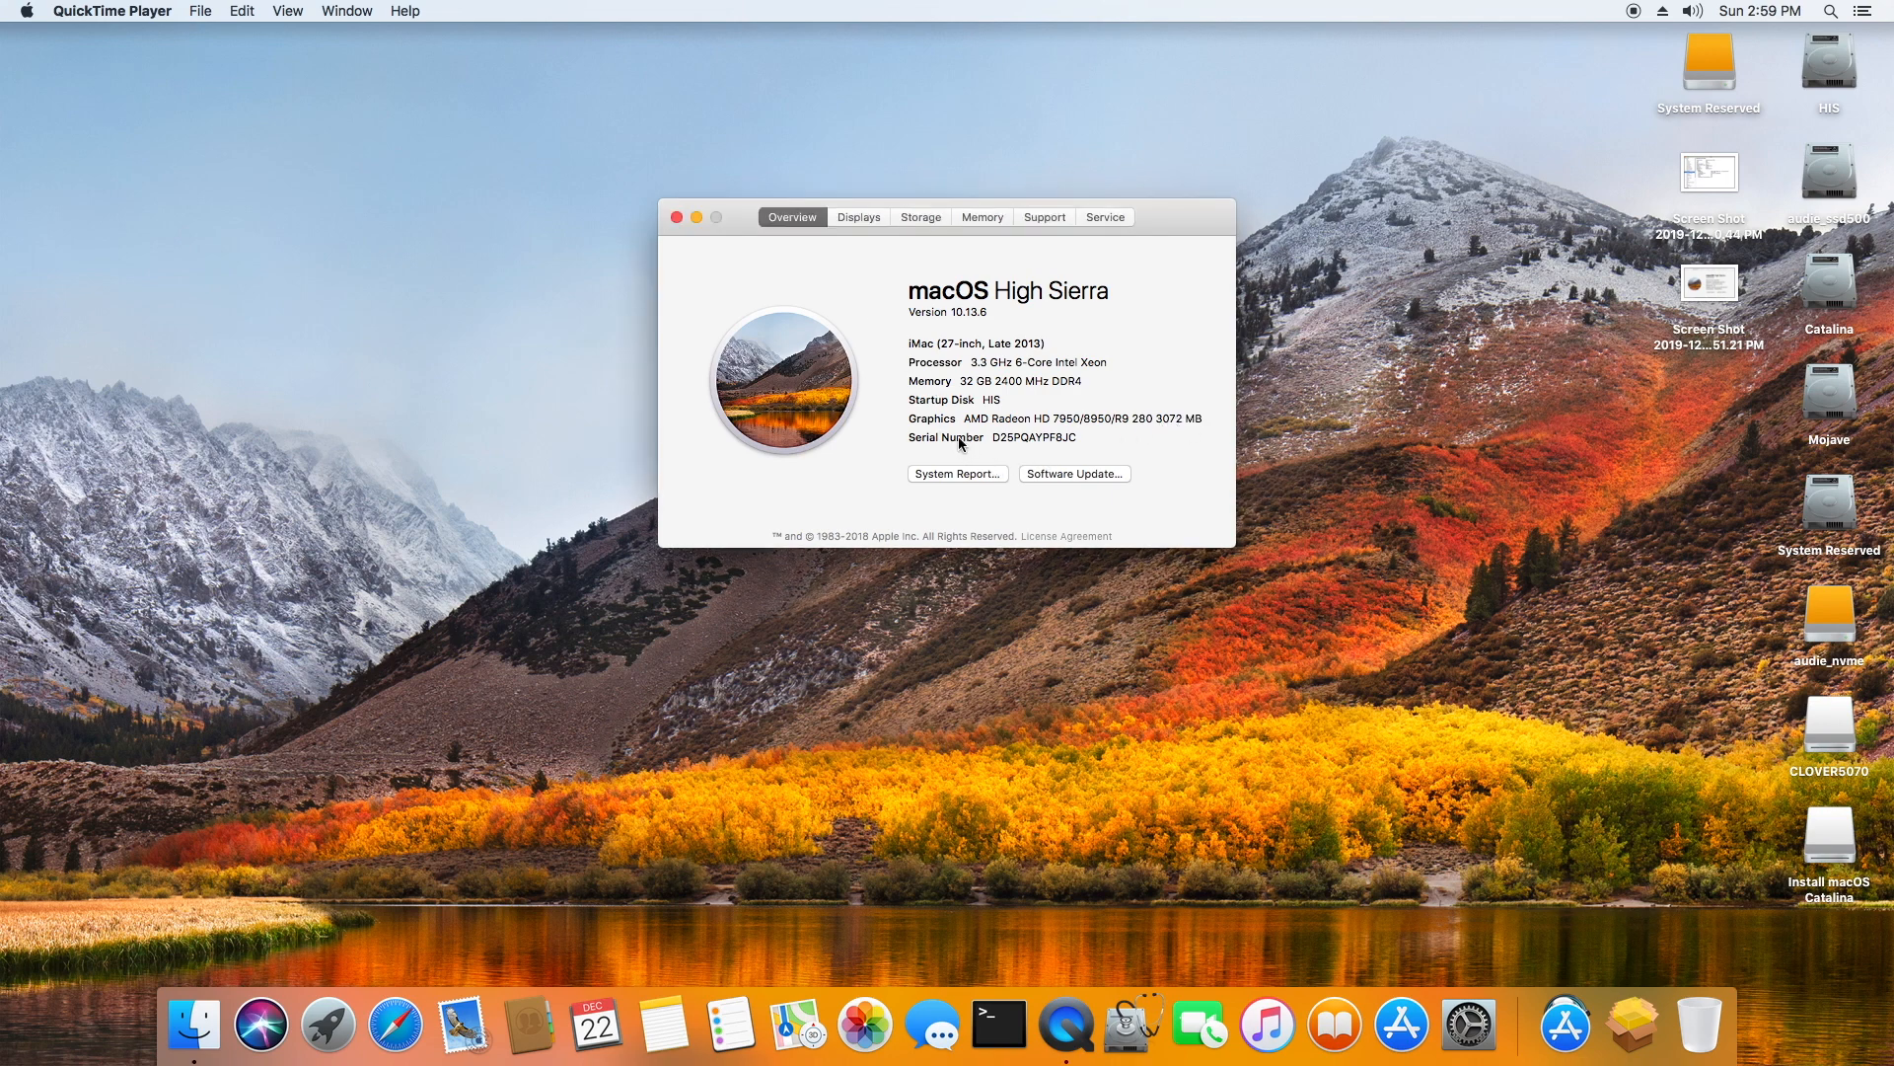
{"action": "mouse_move", "coordinate": [919, 472]}
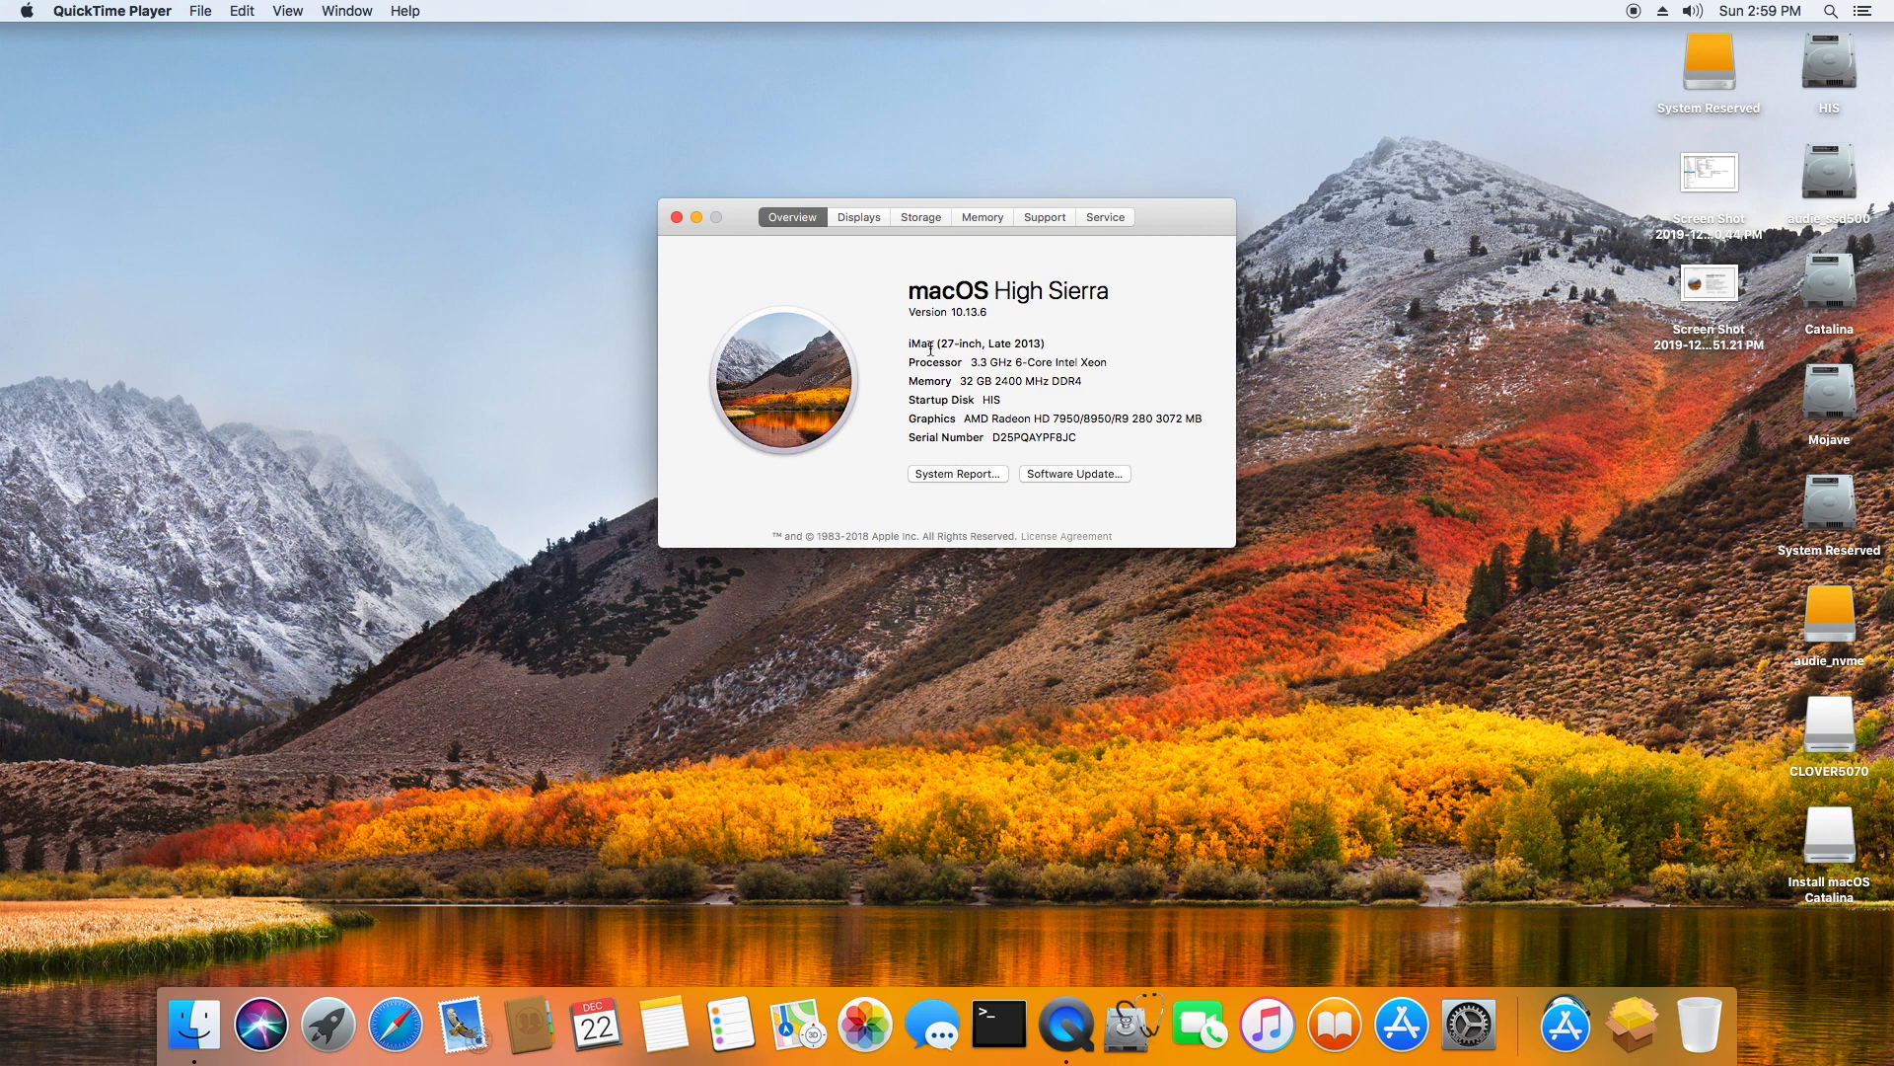
Step: Open the full System Report, then launch Safari to its Favorites page
{"action": "left_click", "coordinate": [957, 473]}
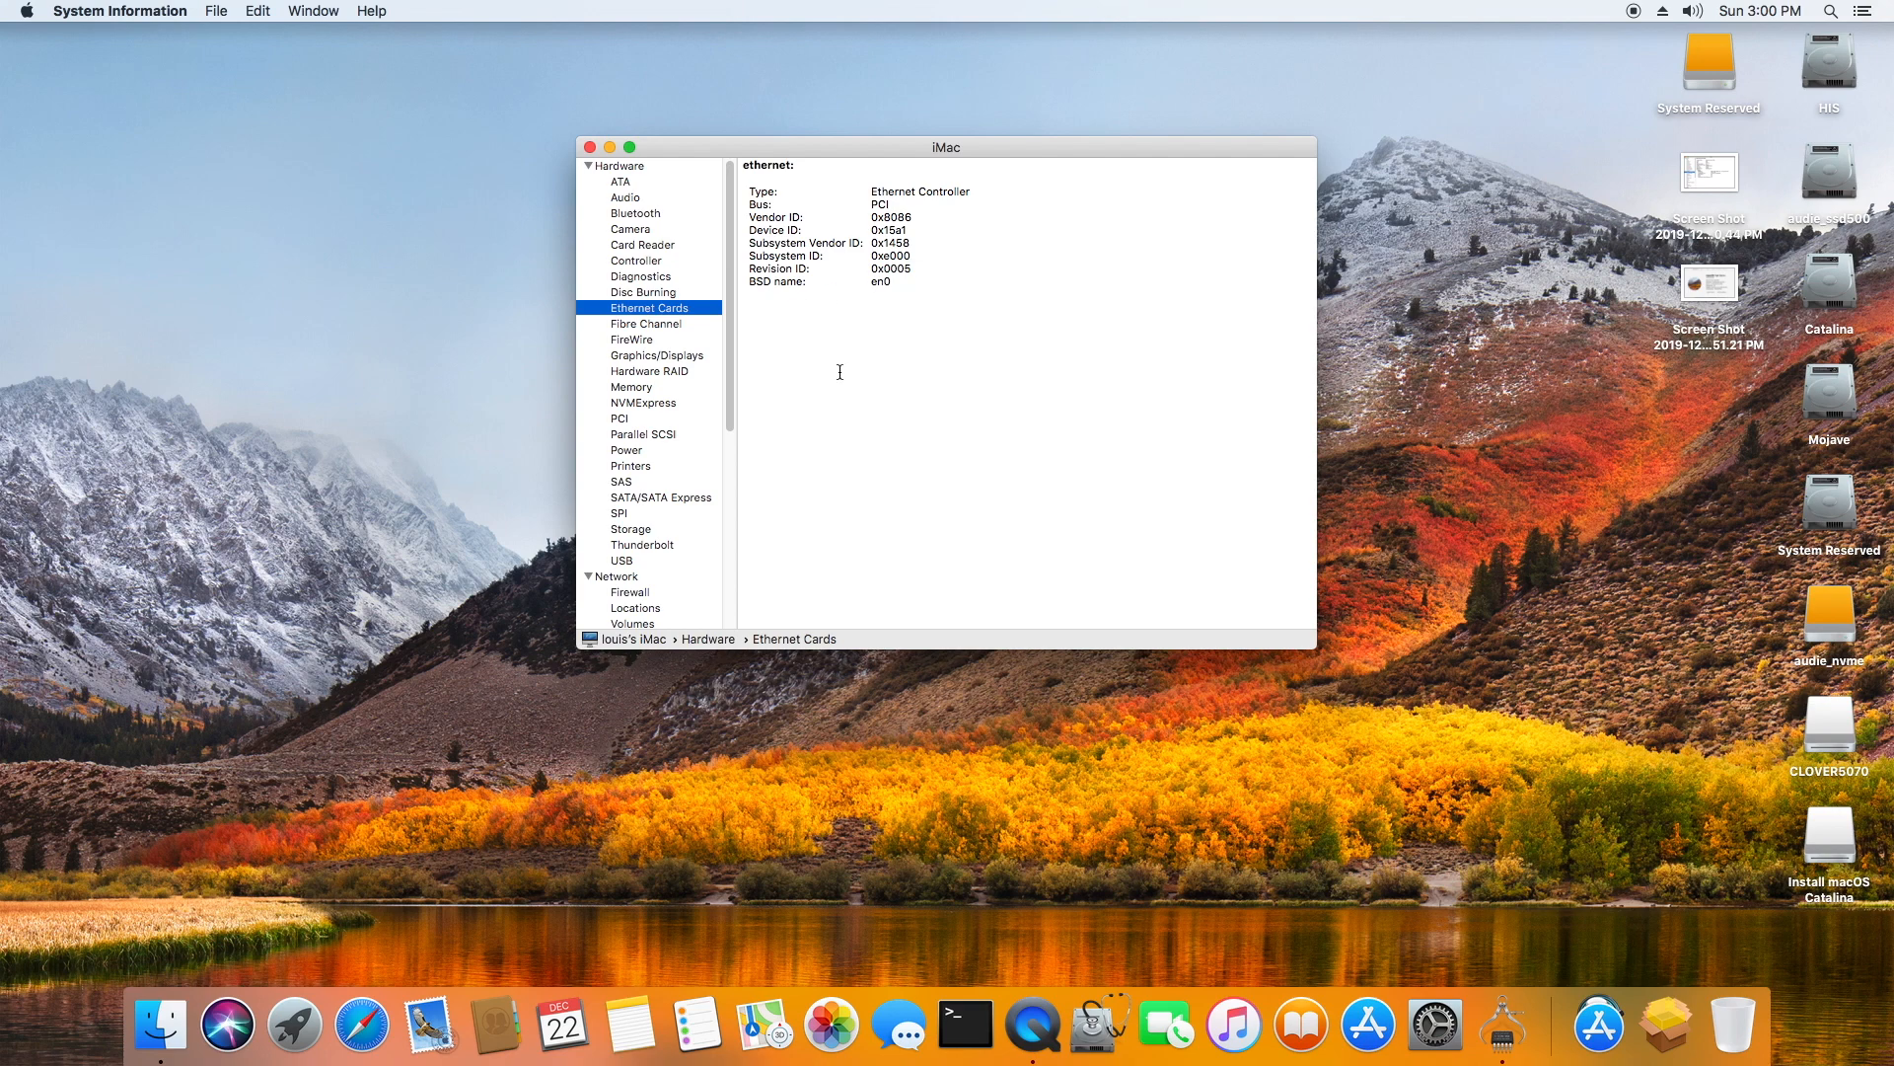
{"action": "mouse_move", "coordinate": [361, 1026]}
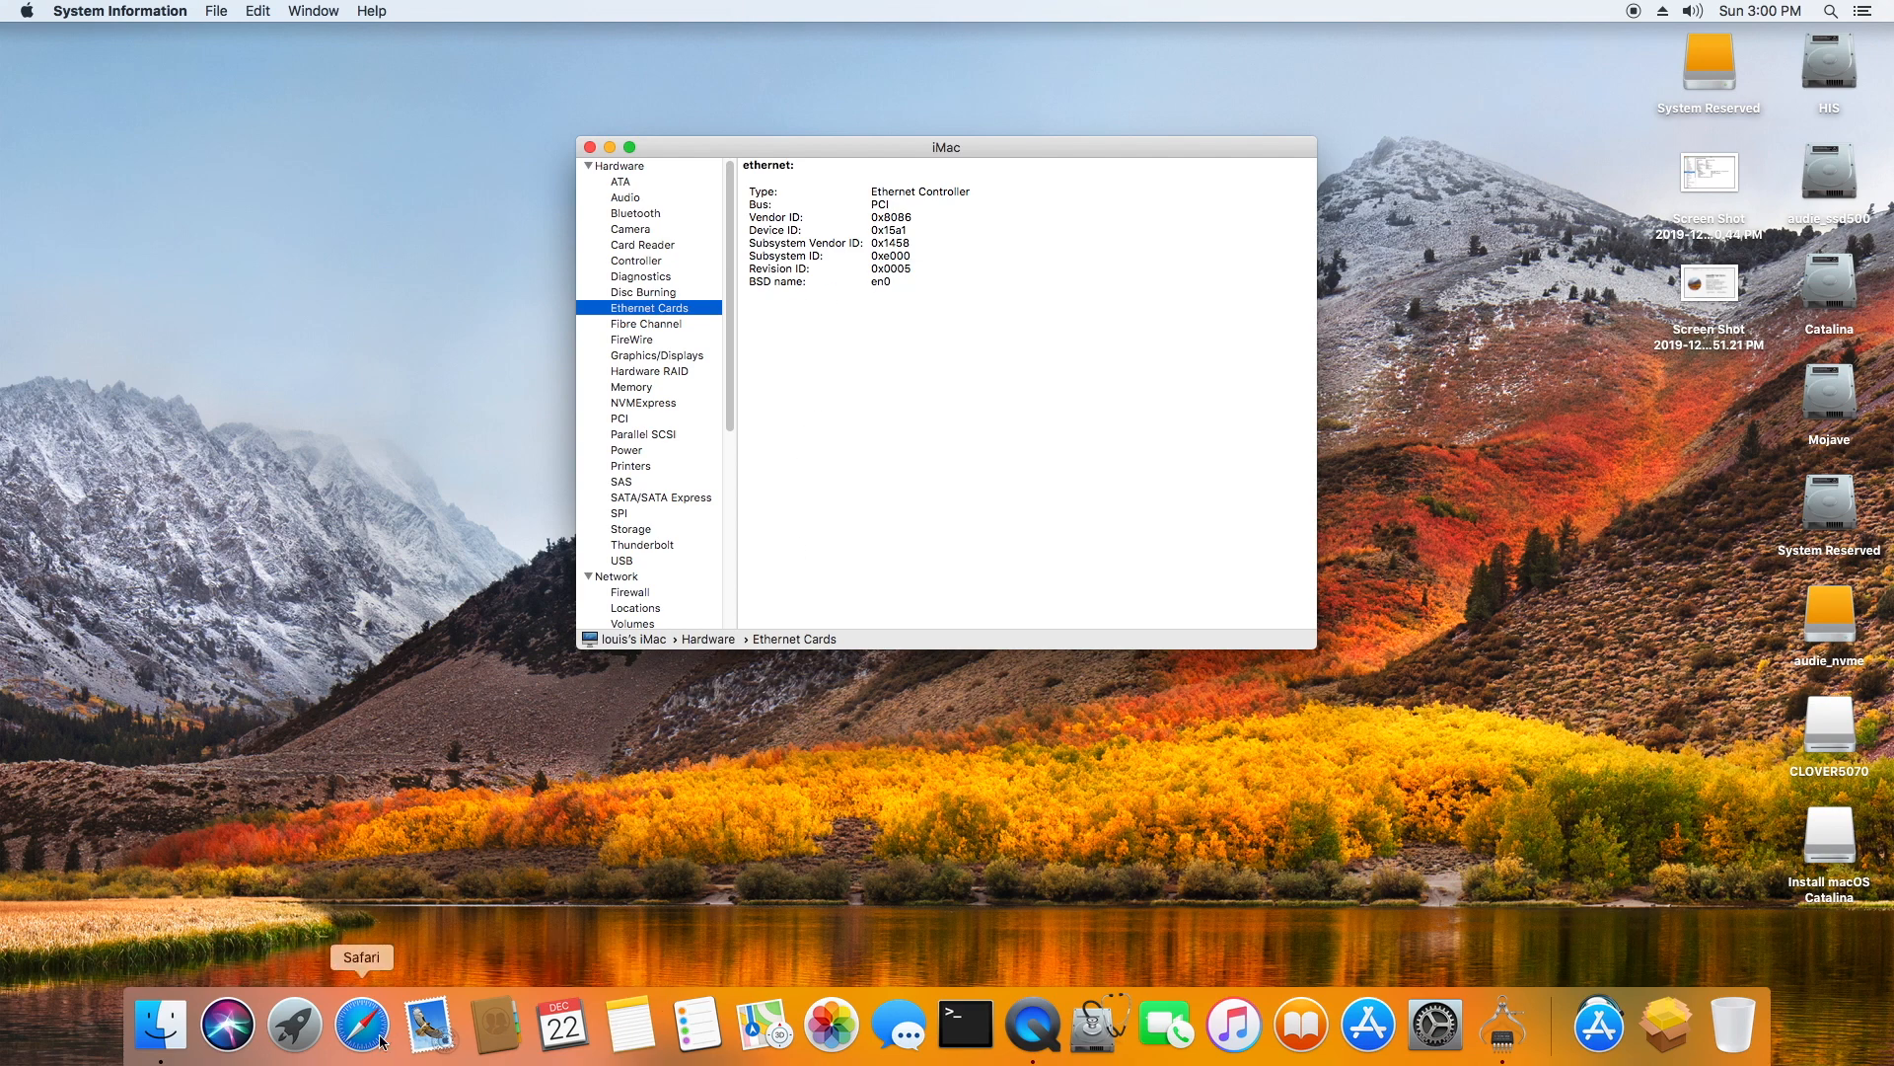
{"action": "left_click", "coordinate": [360, 1023]}
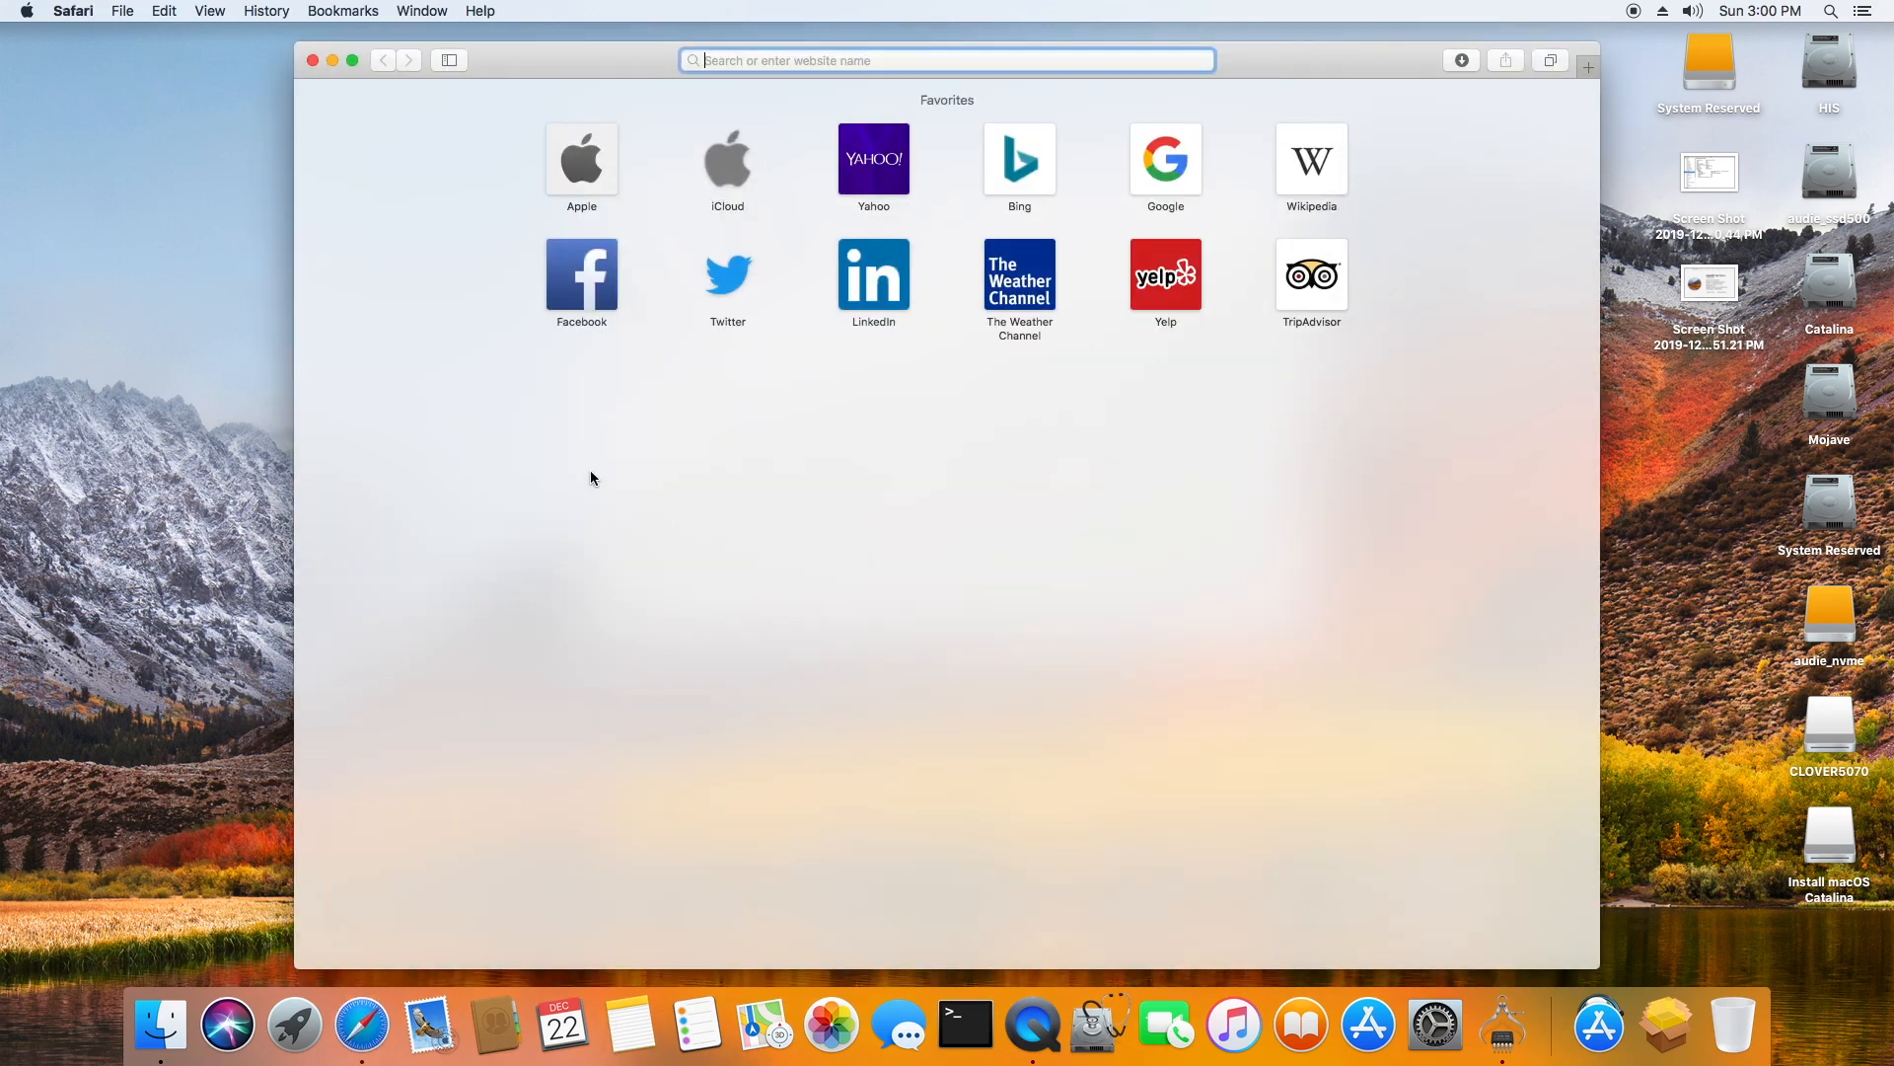
{"action": "left_click", "coordinate": [581, 161]}
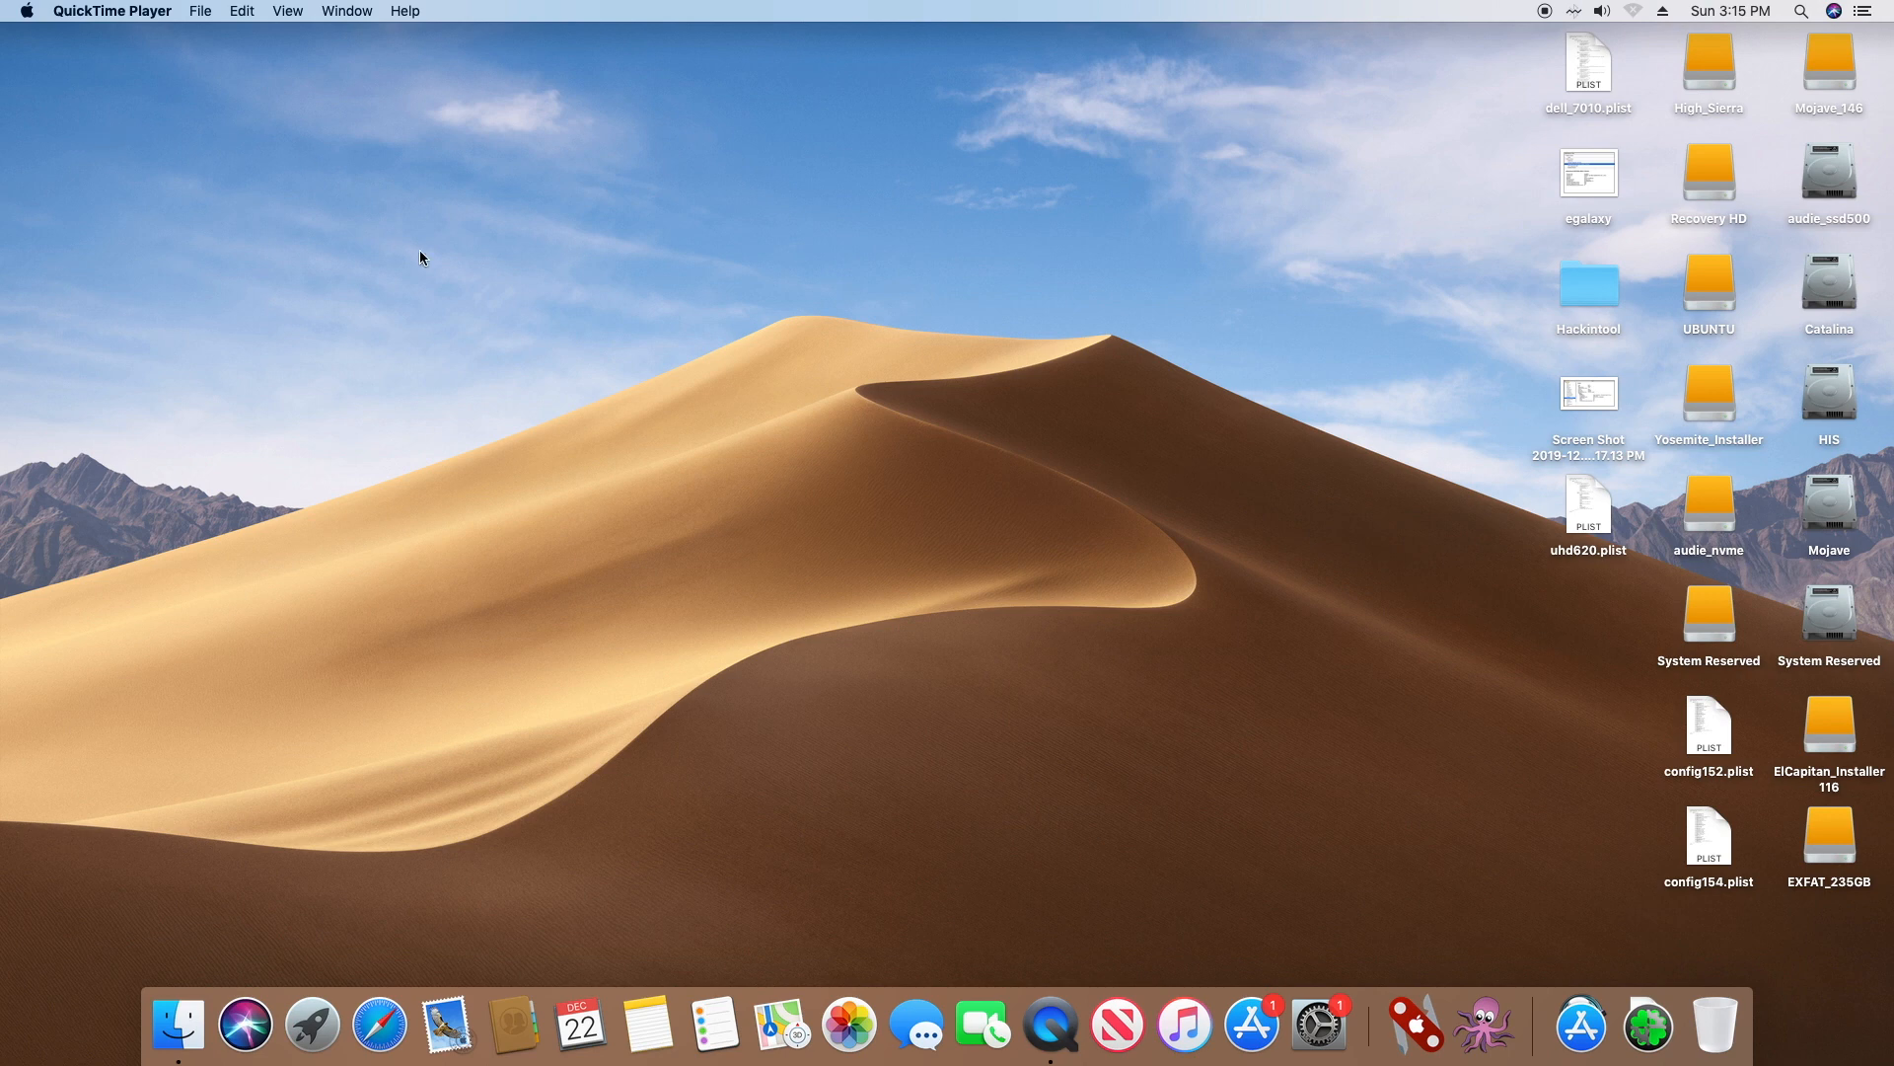
{"action": "mouse_move", "coordinate": [10, 161]}
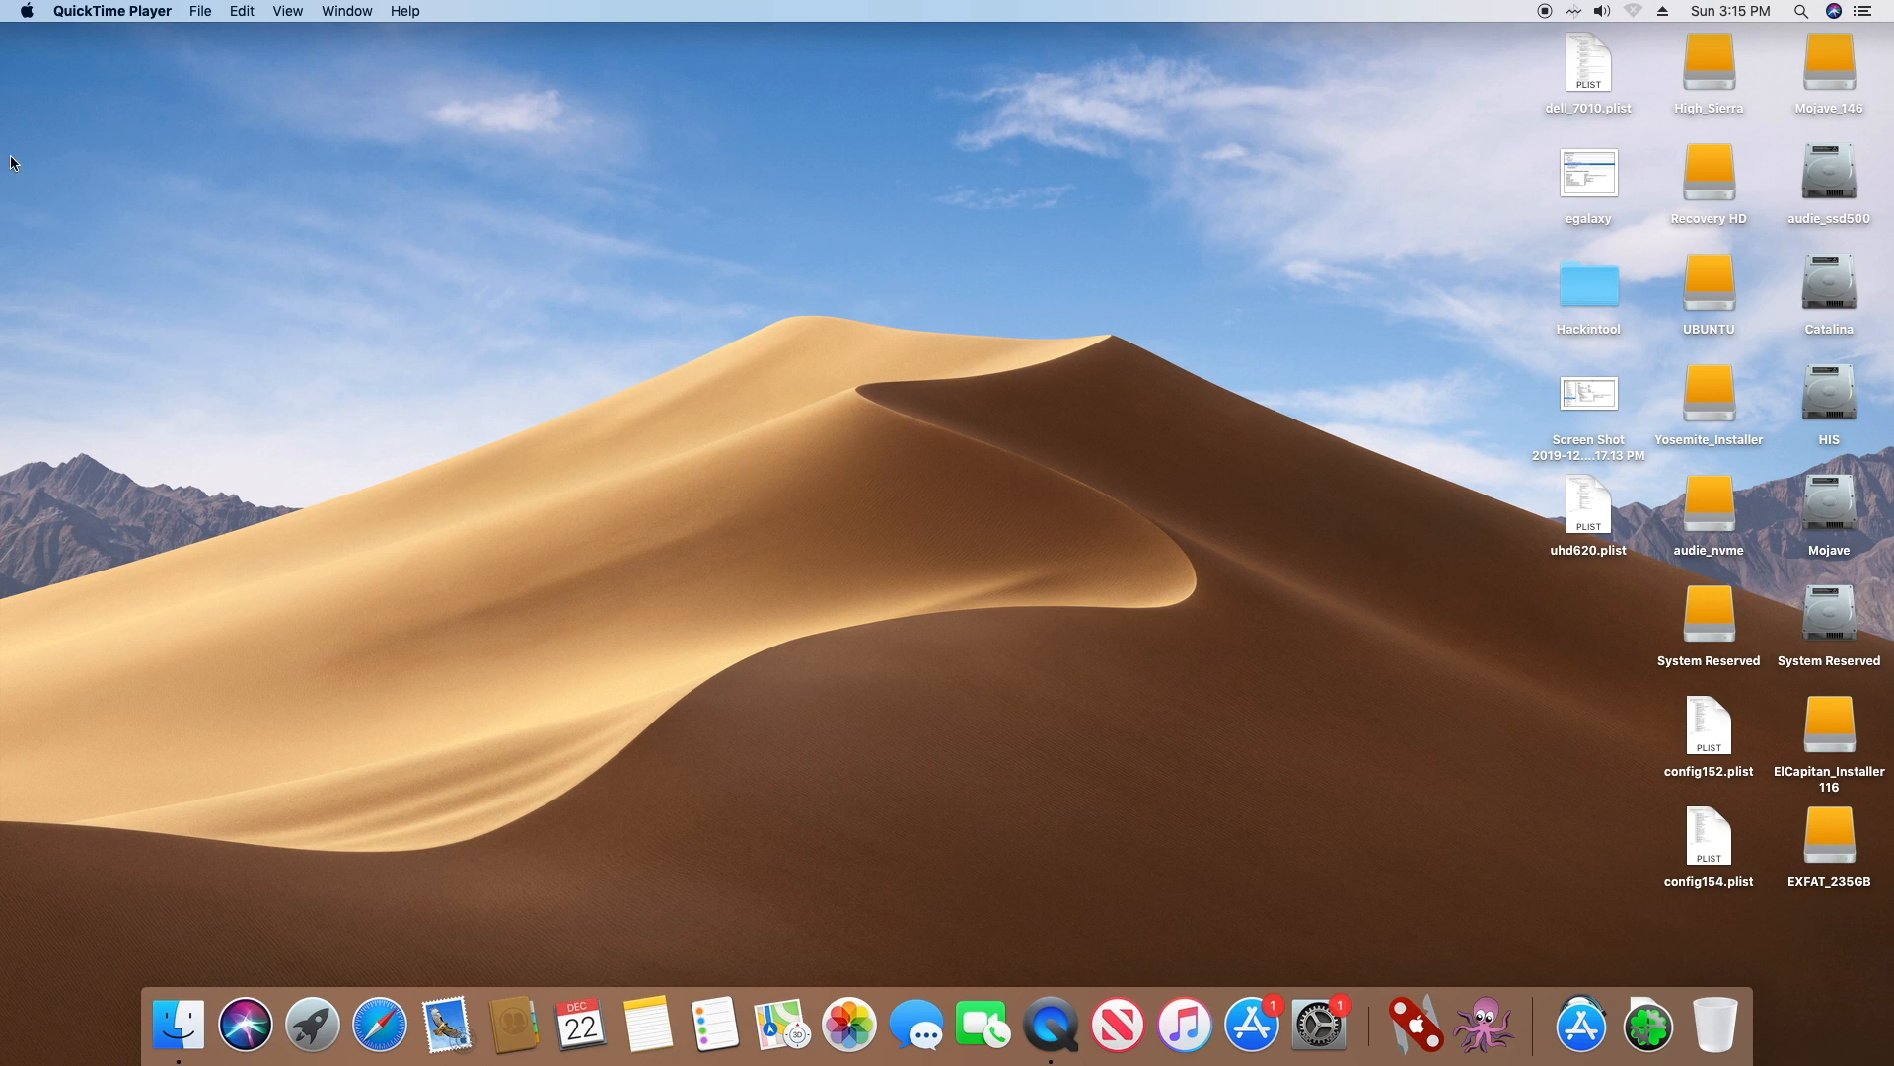
{"action": "left_click", "coordinate": [24, 10]}
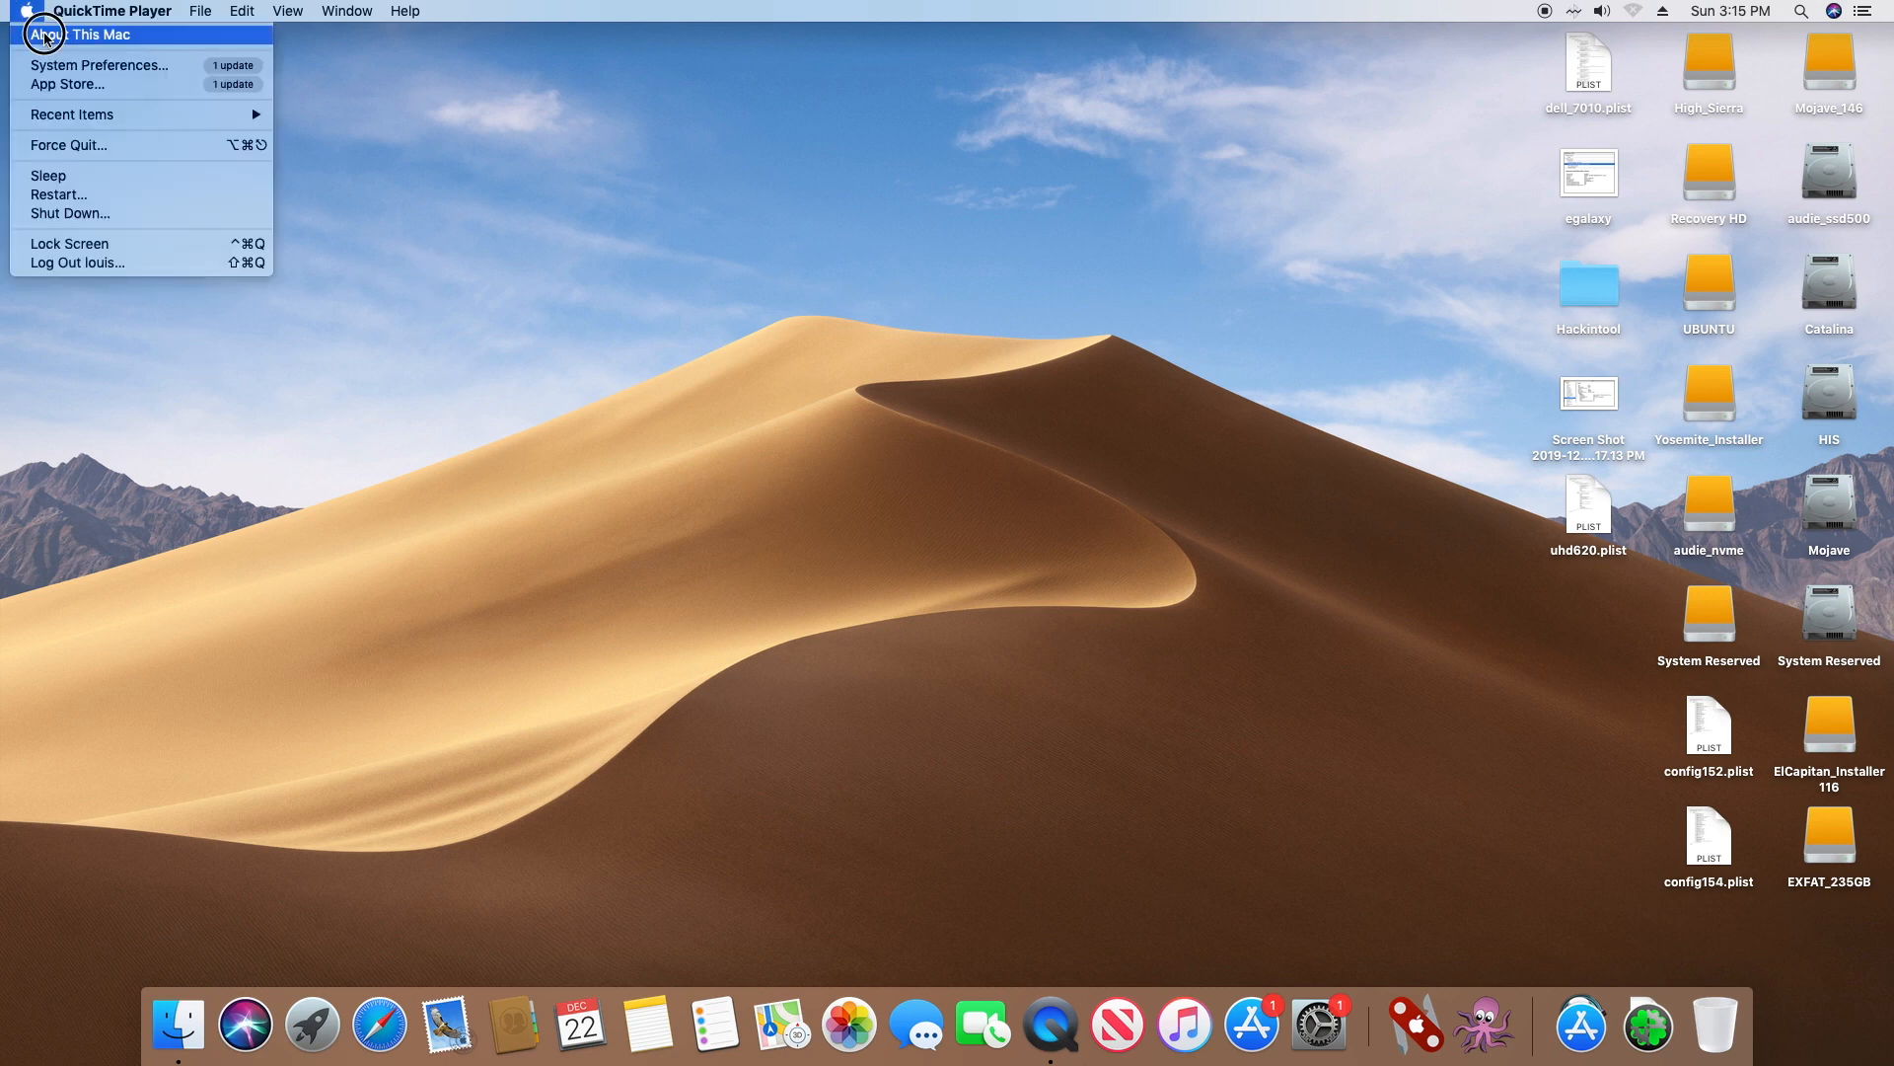
{"action": "left_click", "coordinate": [90, 33]}
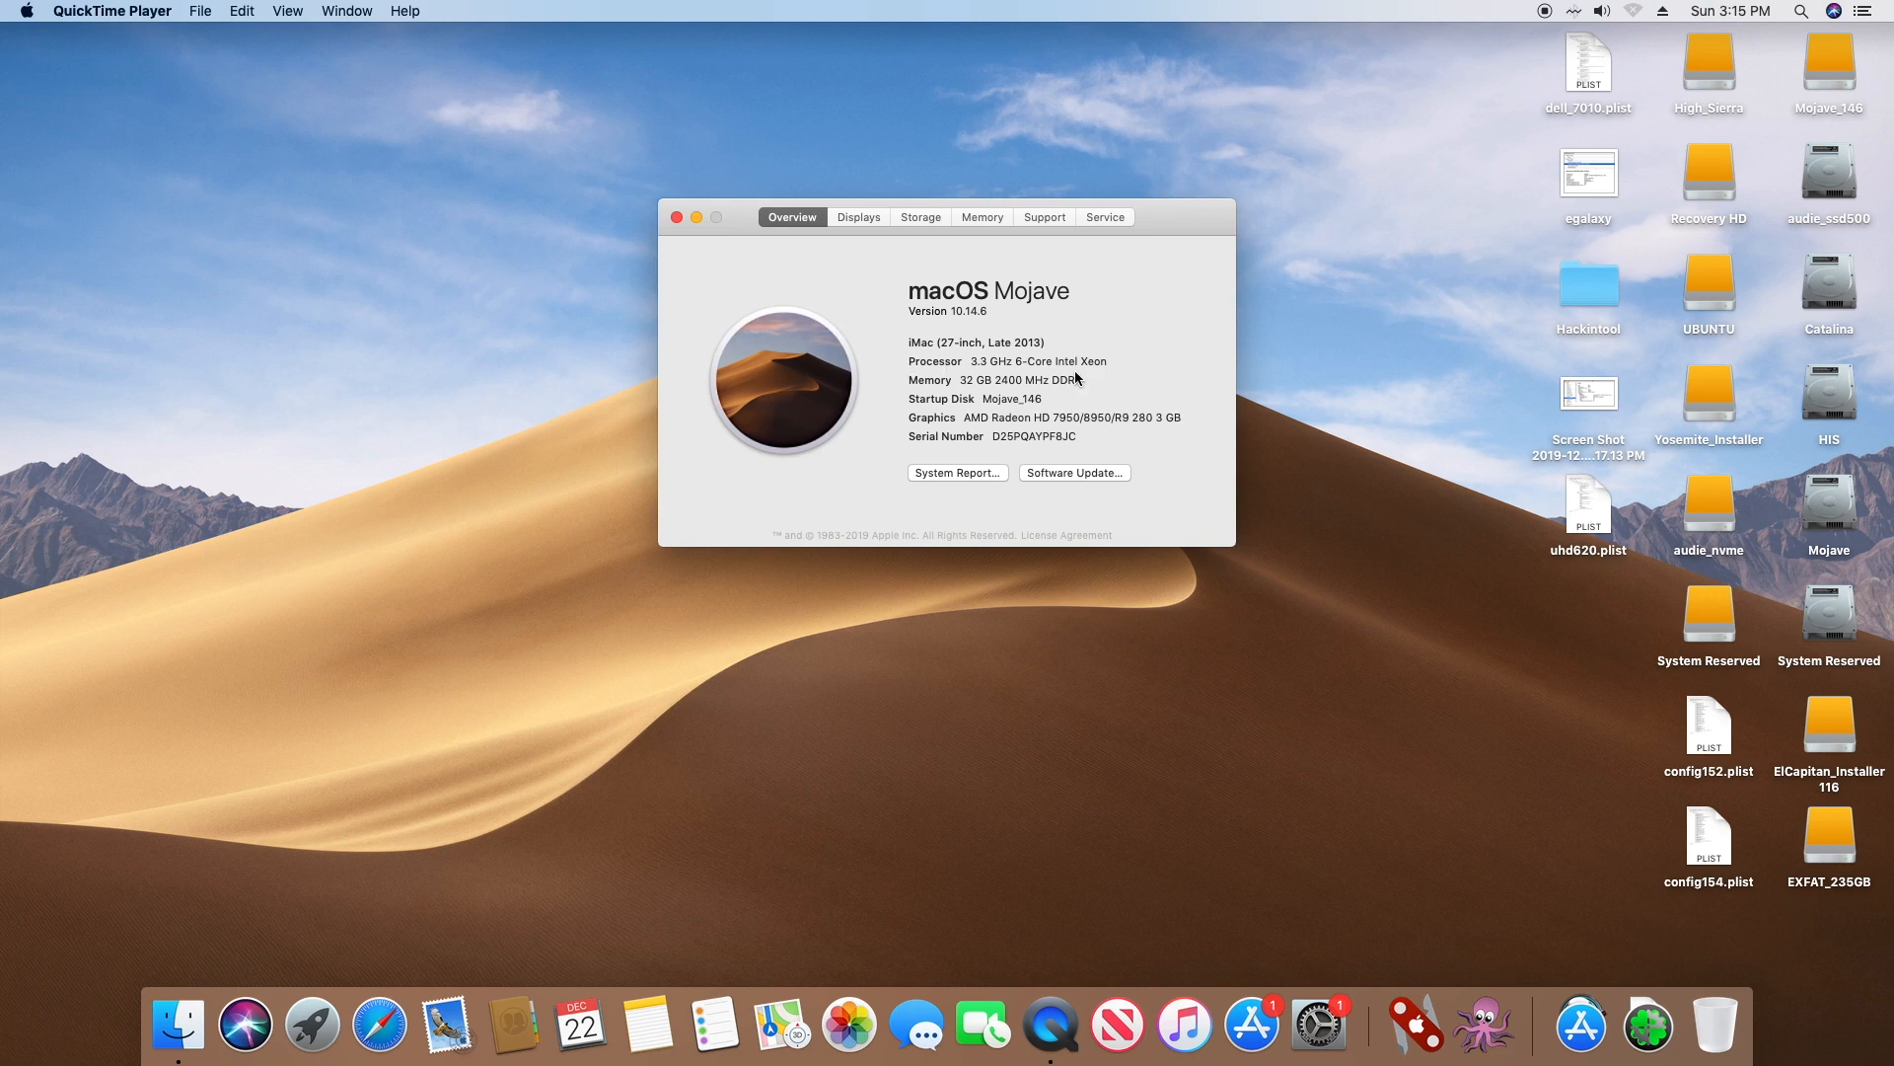
{"action": "mouse_move", "coordinate": [1077, 376]}
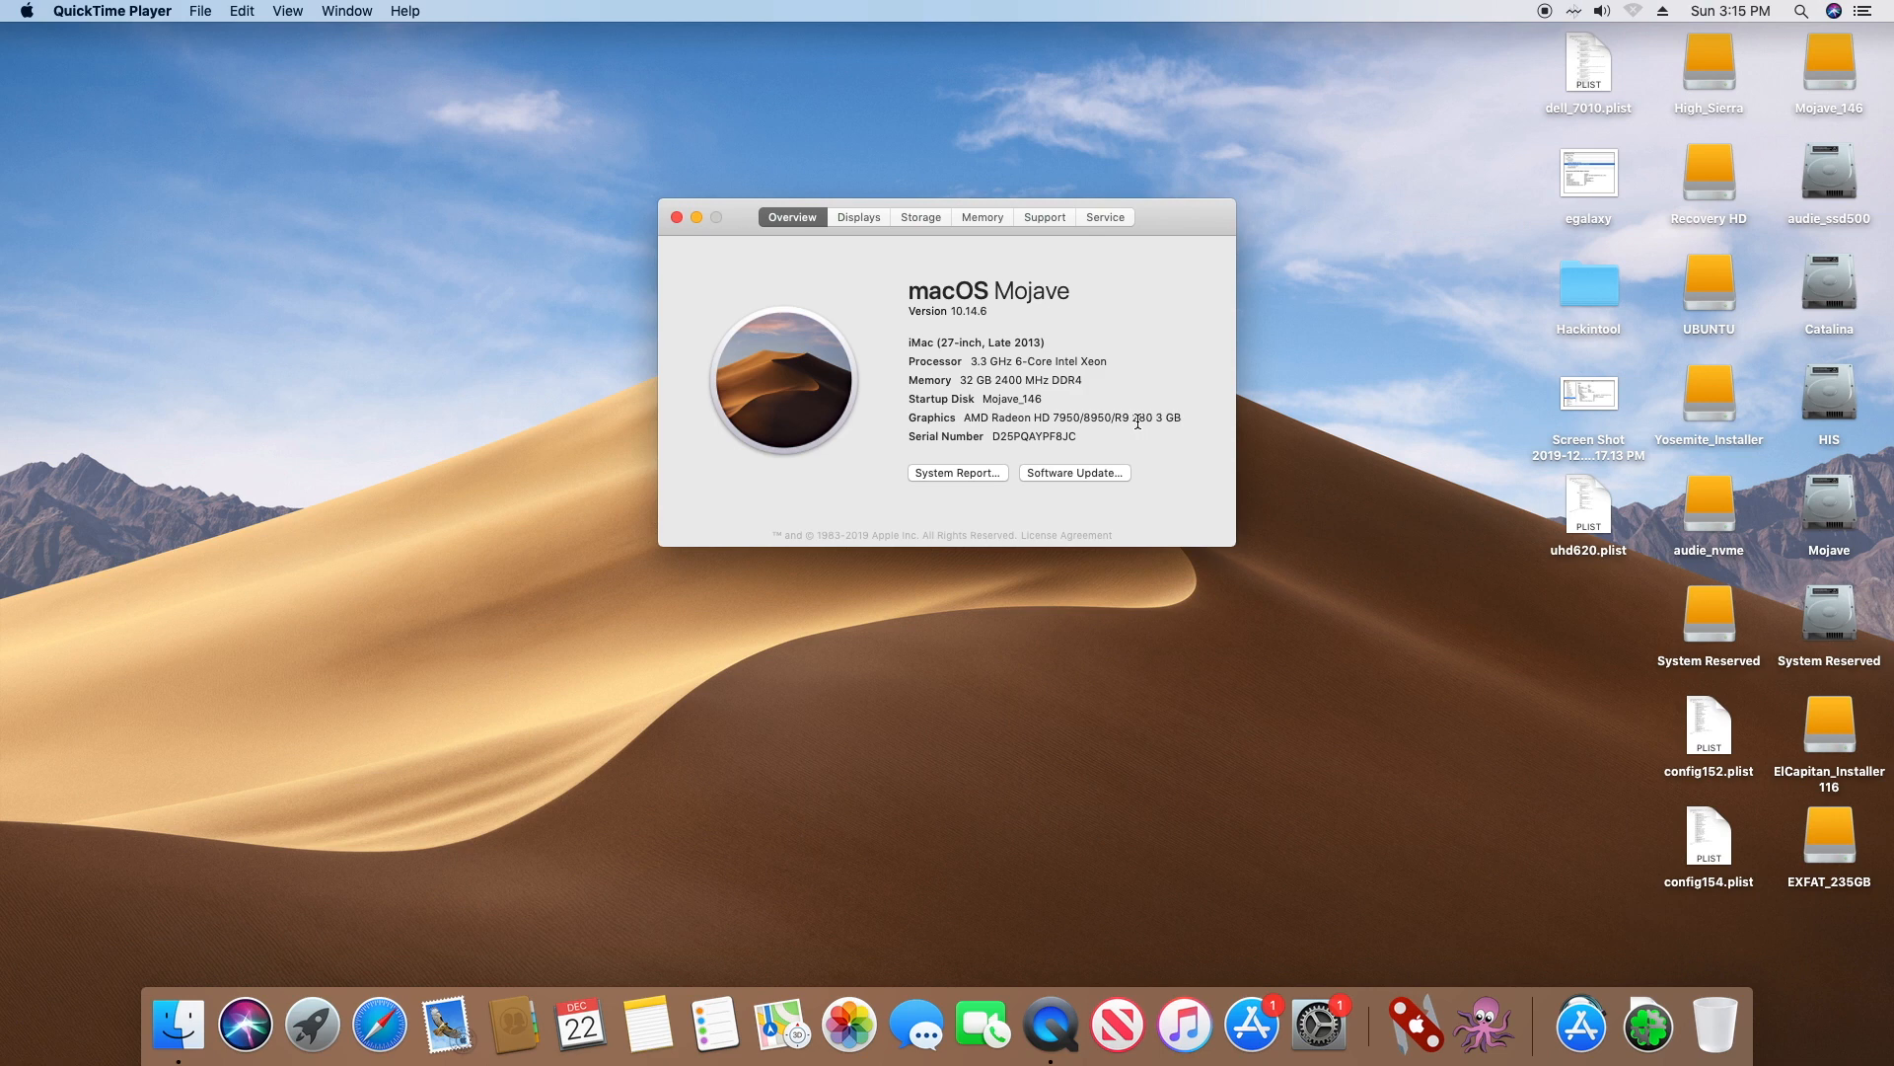
{"action": "mouse_move", "coordinate": [1162, 423]}
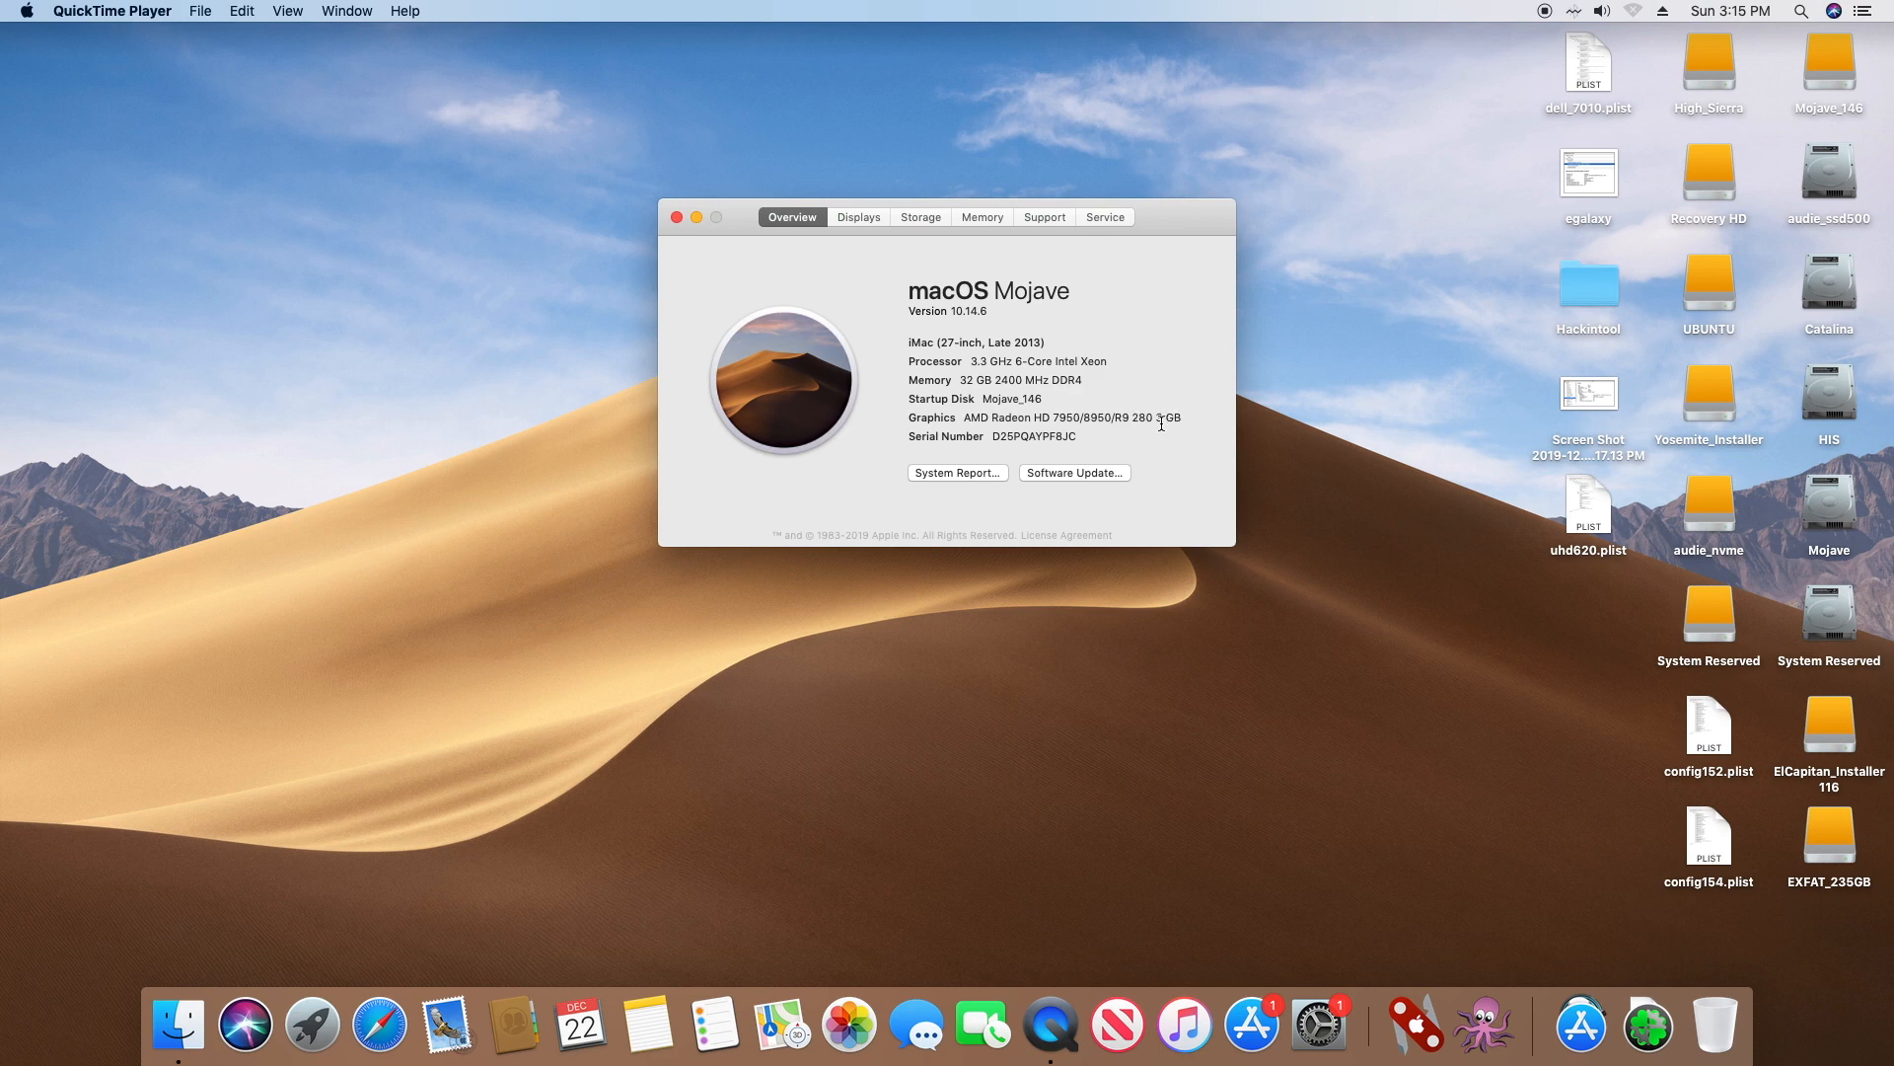
{"action": "mouse_move", "coordinate": [1021, 416]}
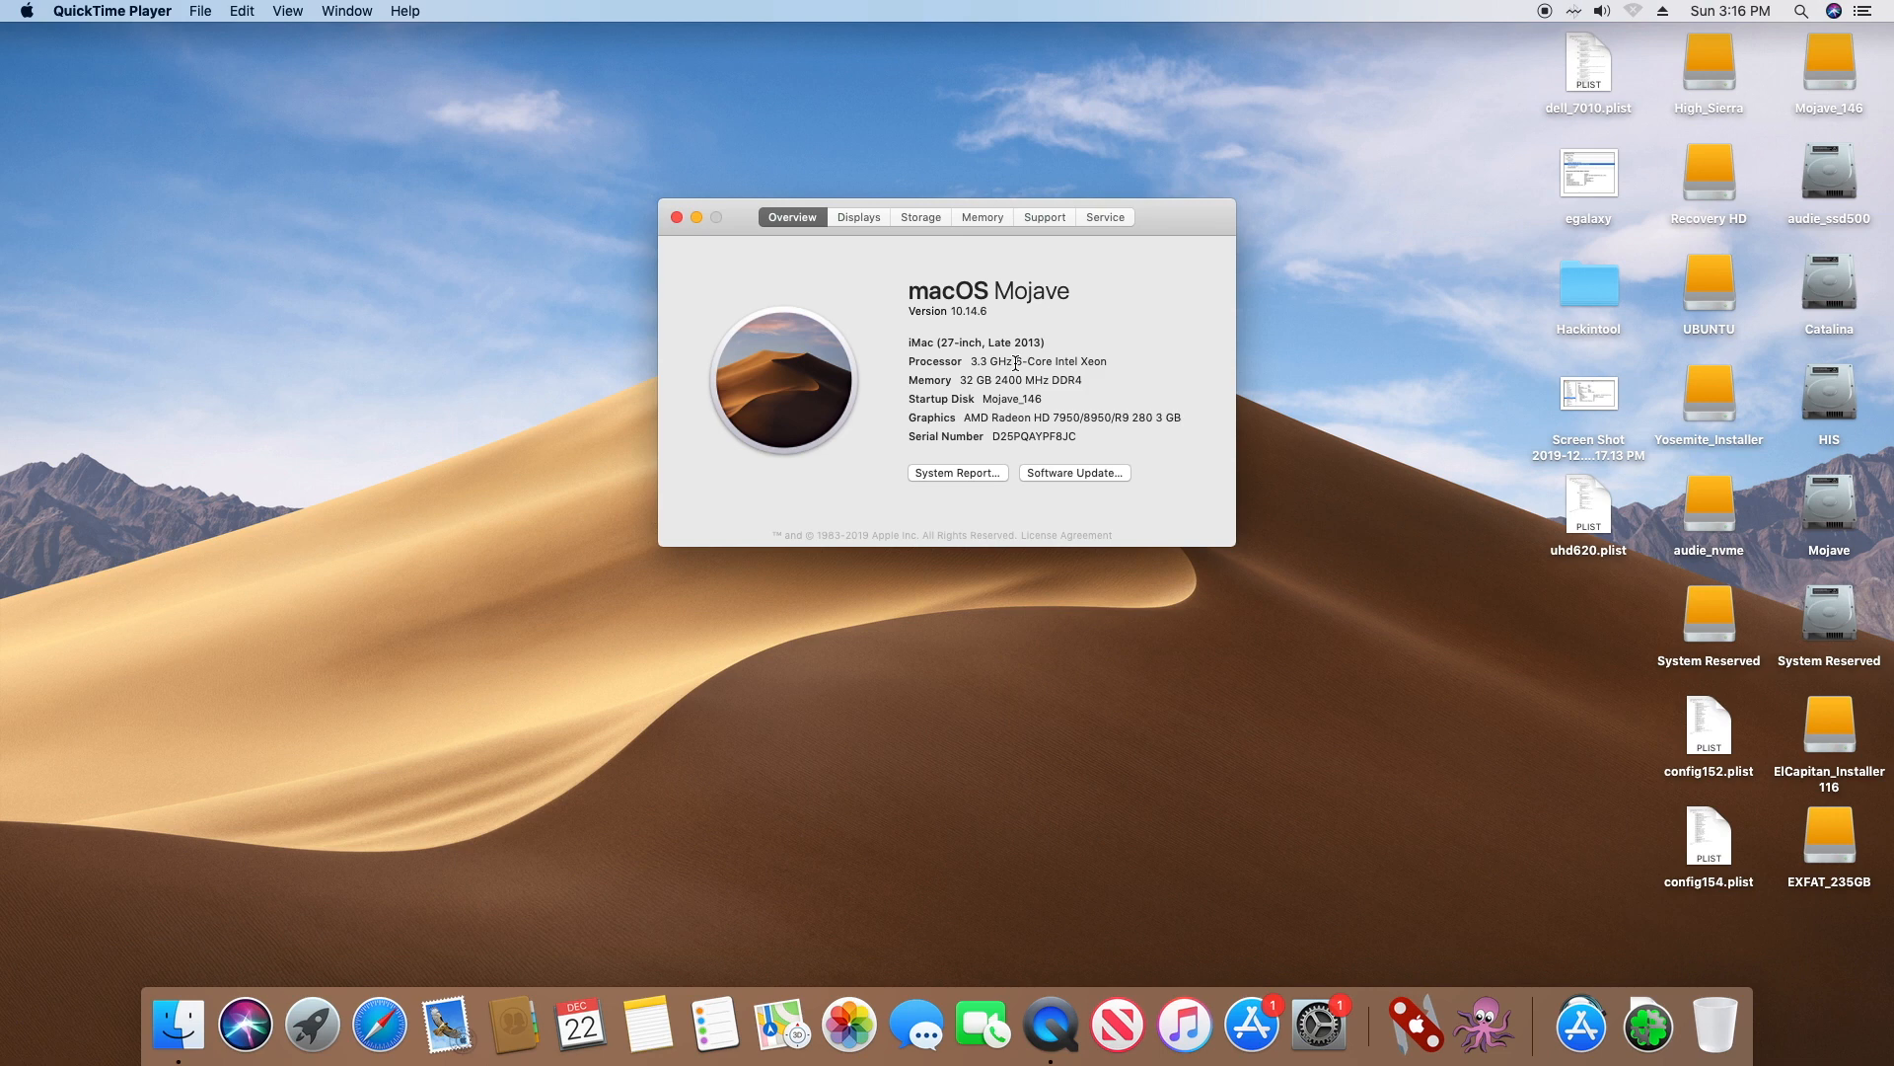
{"action": "mouse_move", "coordinate": [991, 397]}
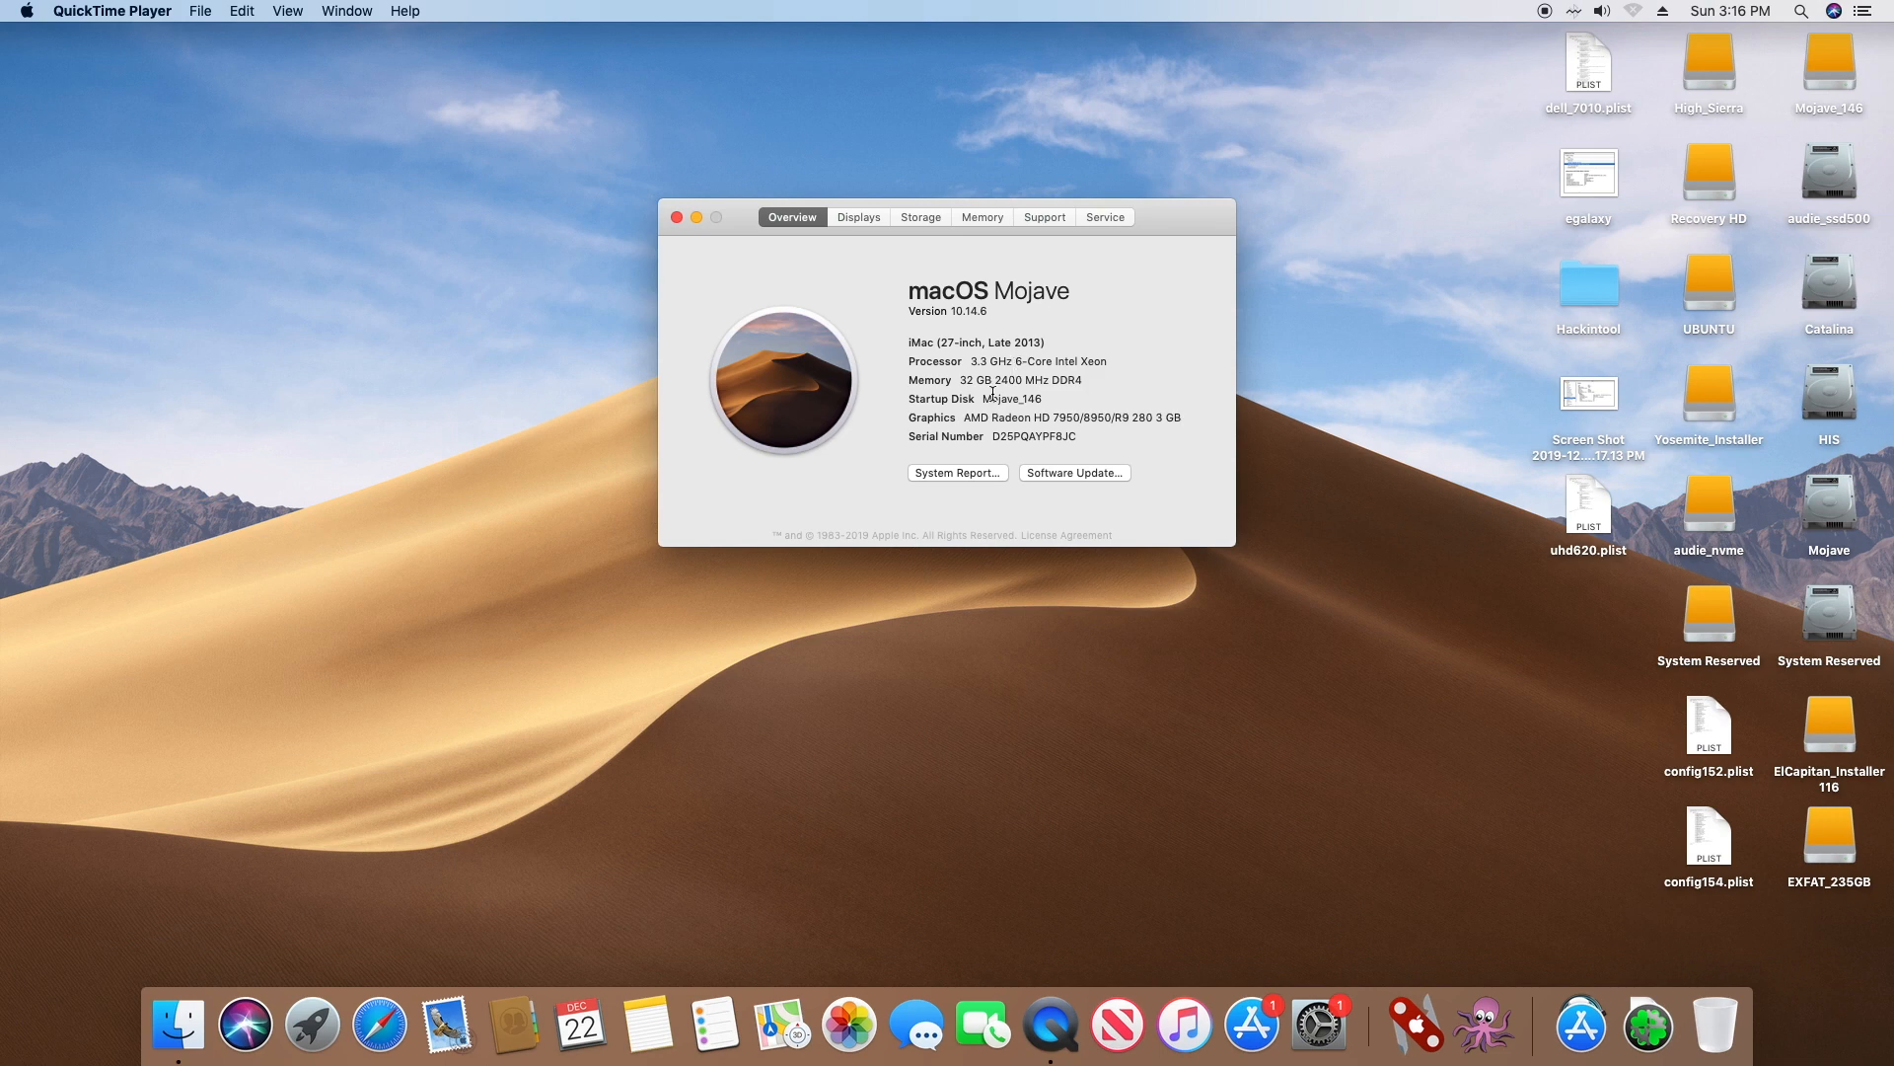
{"action": "mouse_move", "coordinate": [952, 478]}
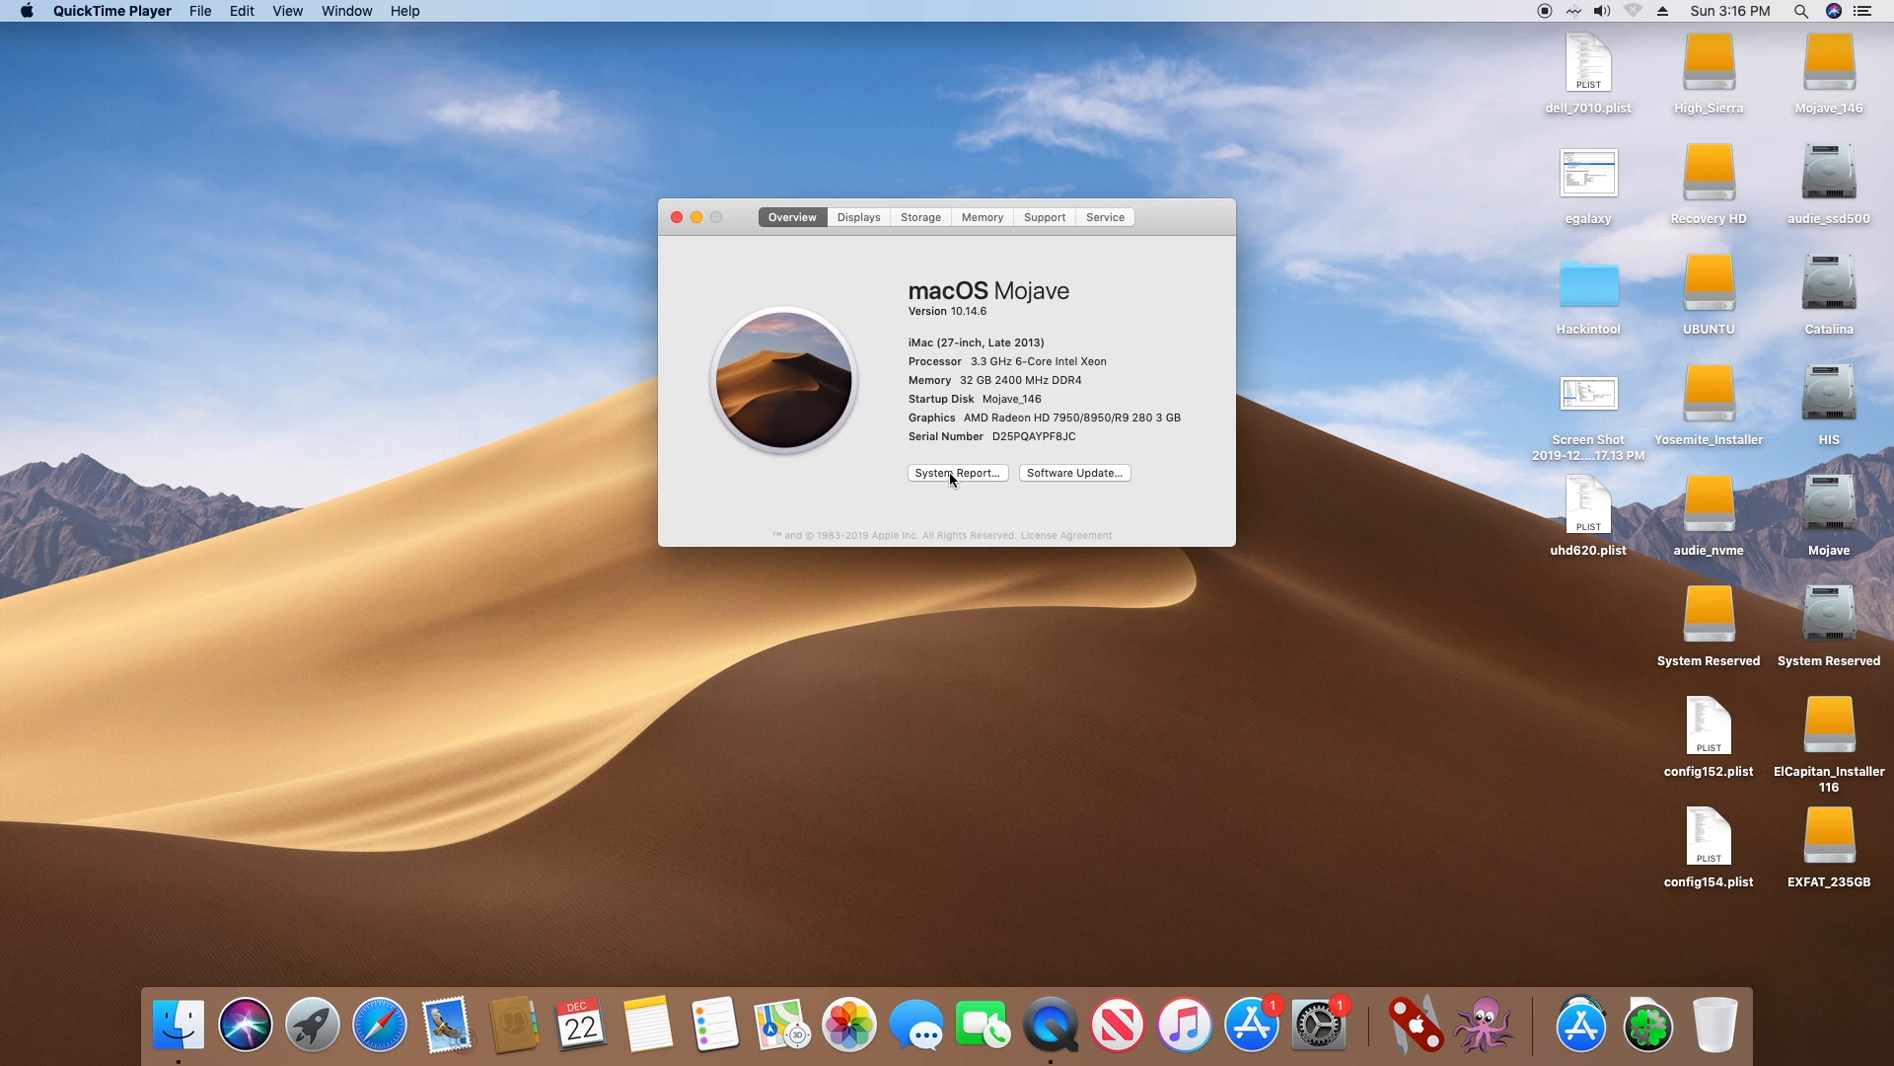
Step: Browse Fibre Channel, Ethernet, Graphics/Displays and USB 3.0 Bus details, then close the report
{"action": "left_click", "coordinate": [956, 471]}
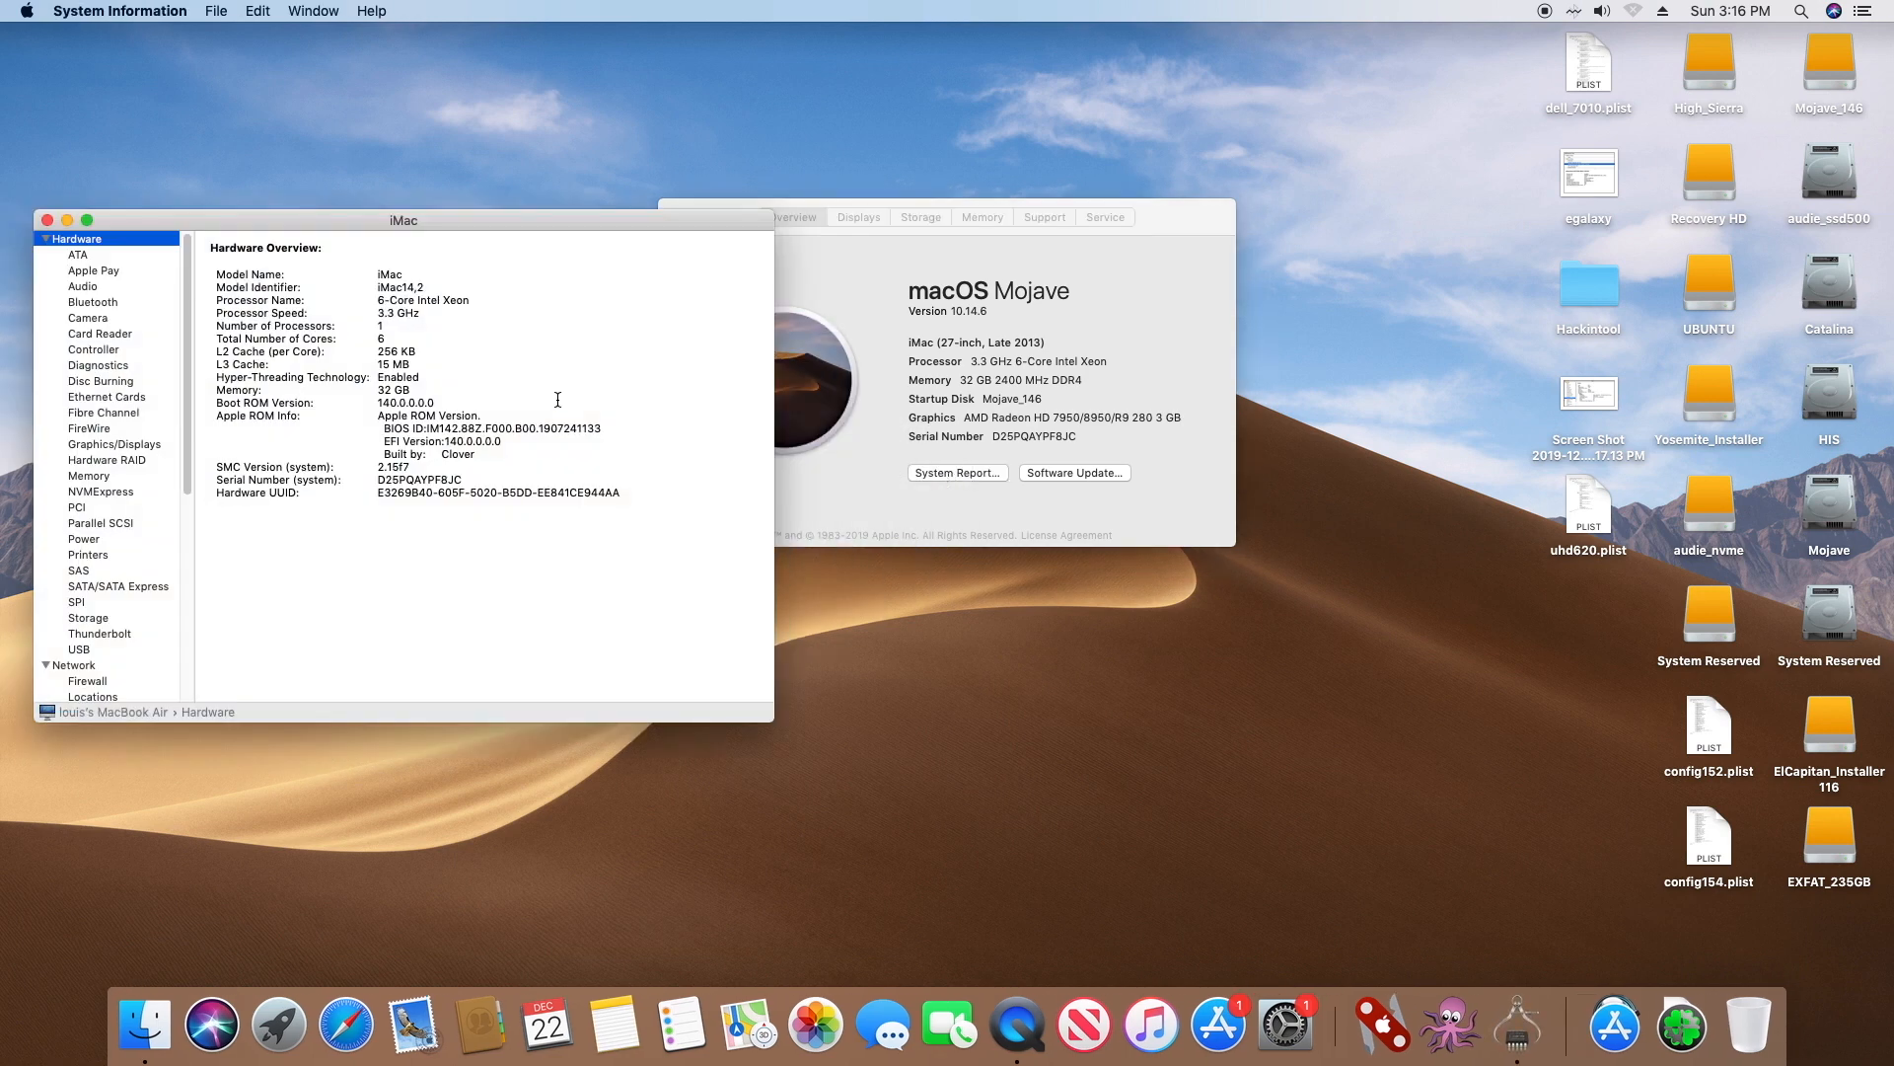
{"action": "left_click", "coordinate": [103, 412]}
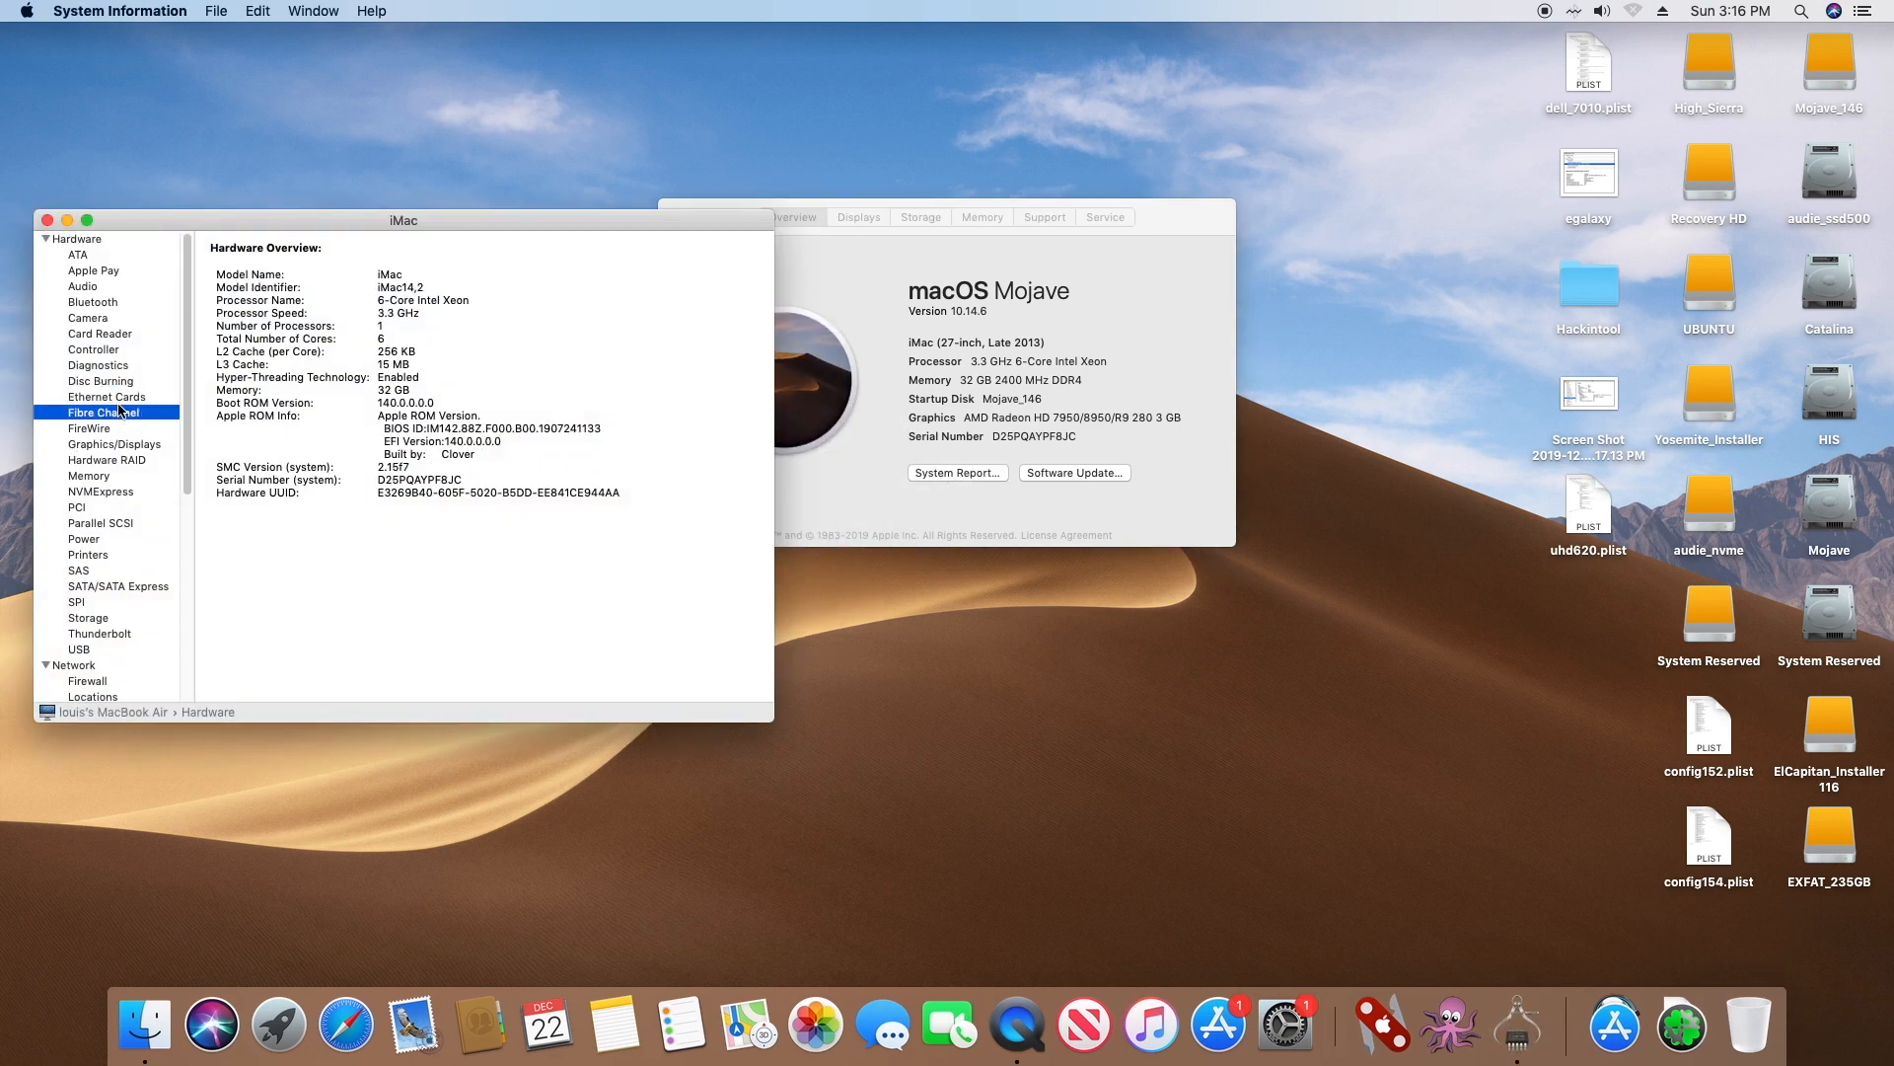
{"action": "left_click", "coordinate": [107, 397]}
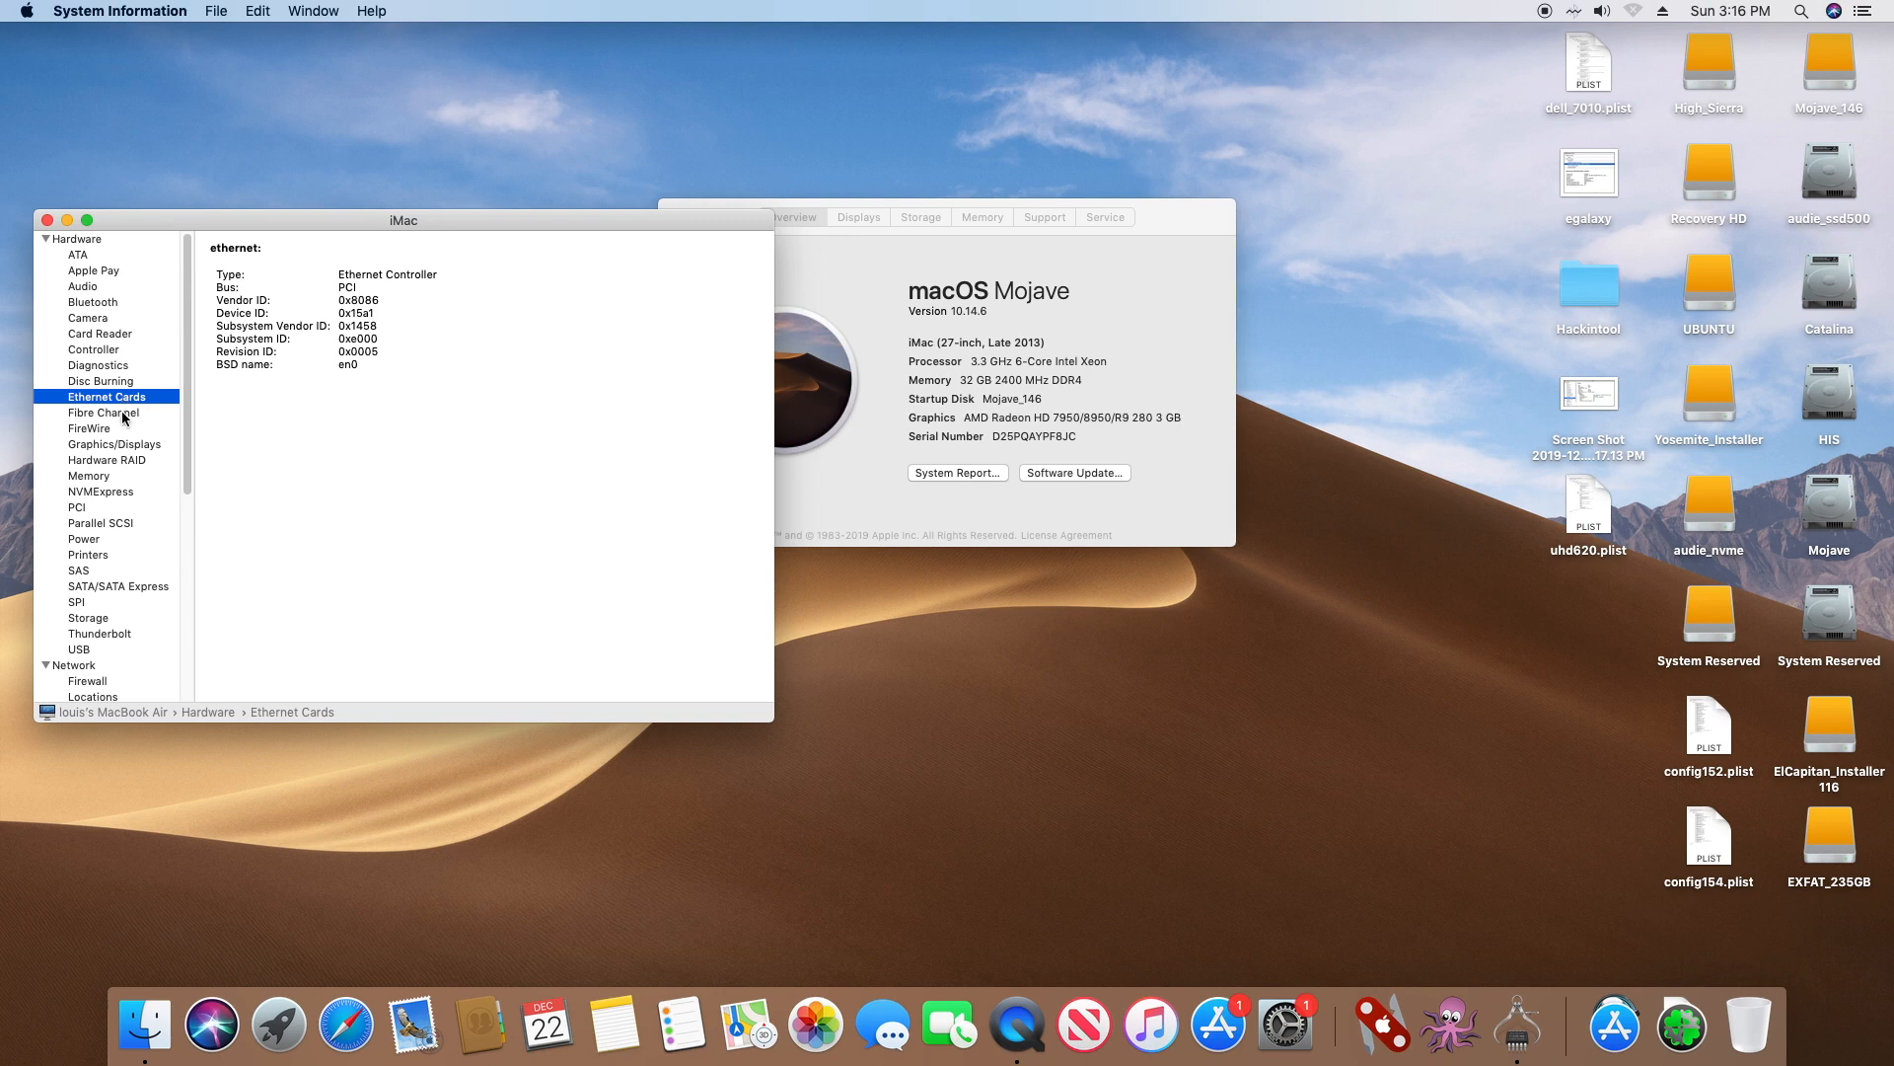
{"action": "left_click", "coordinate": [113, 443]}
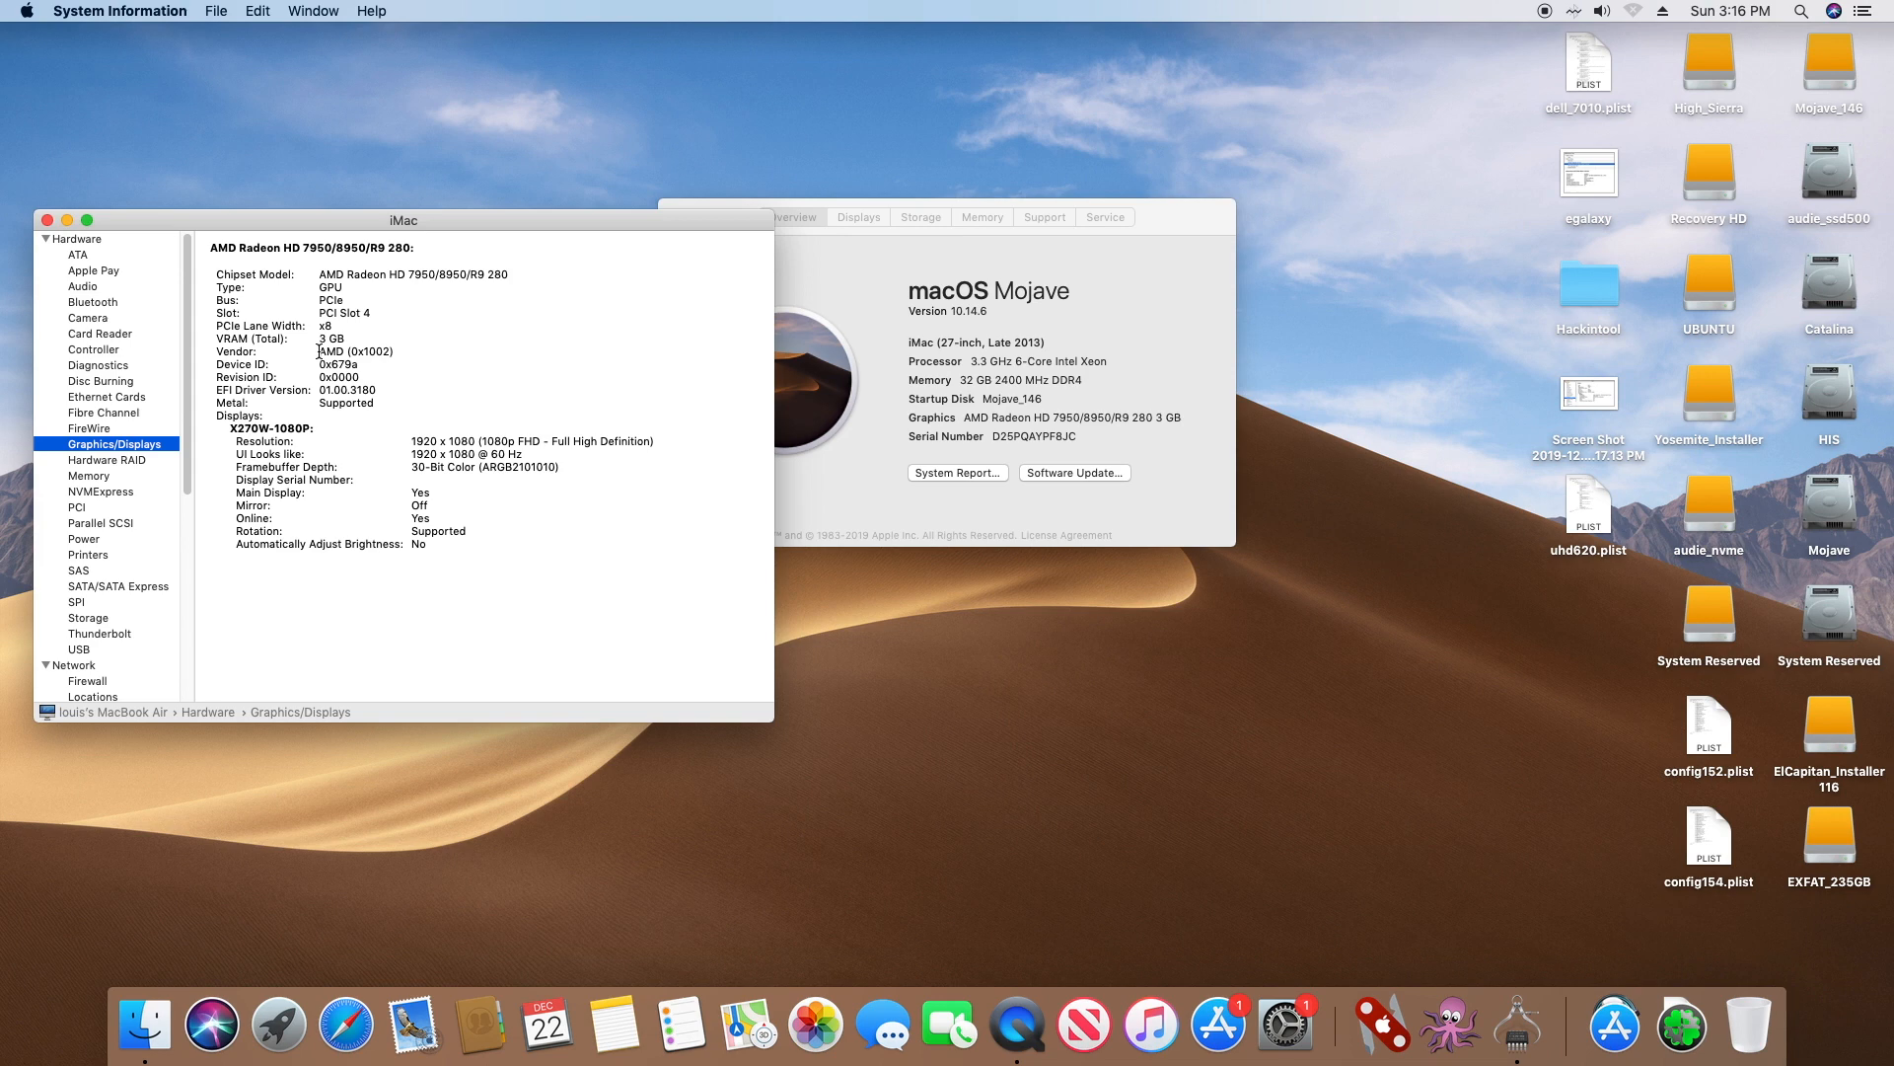
{"action": "left_click", "coordinate": [79, 649]}
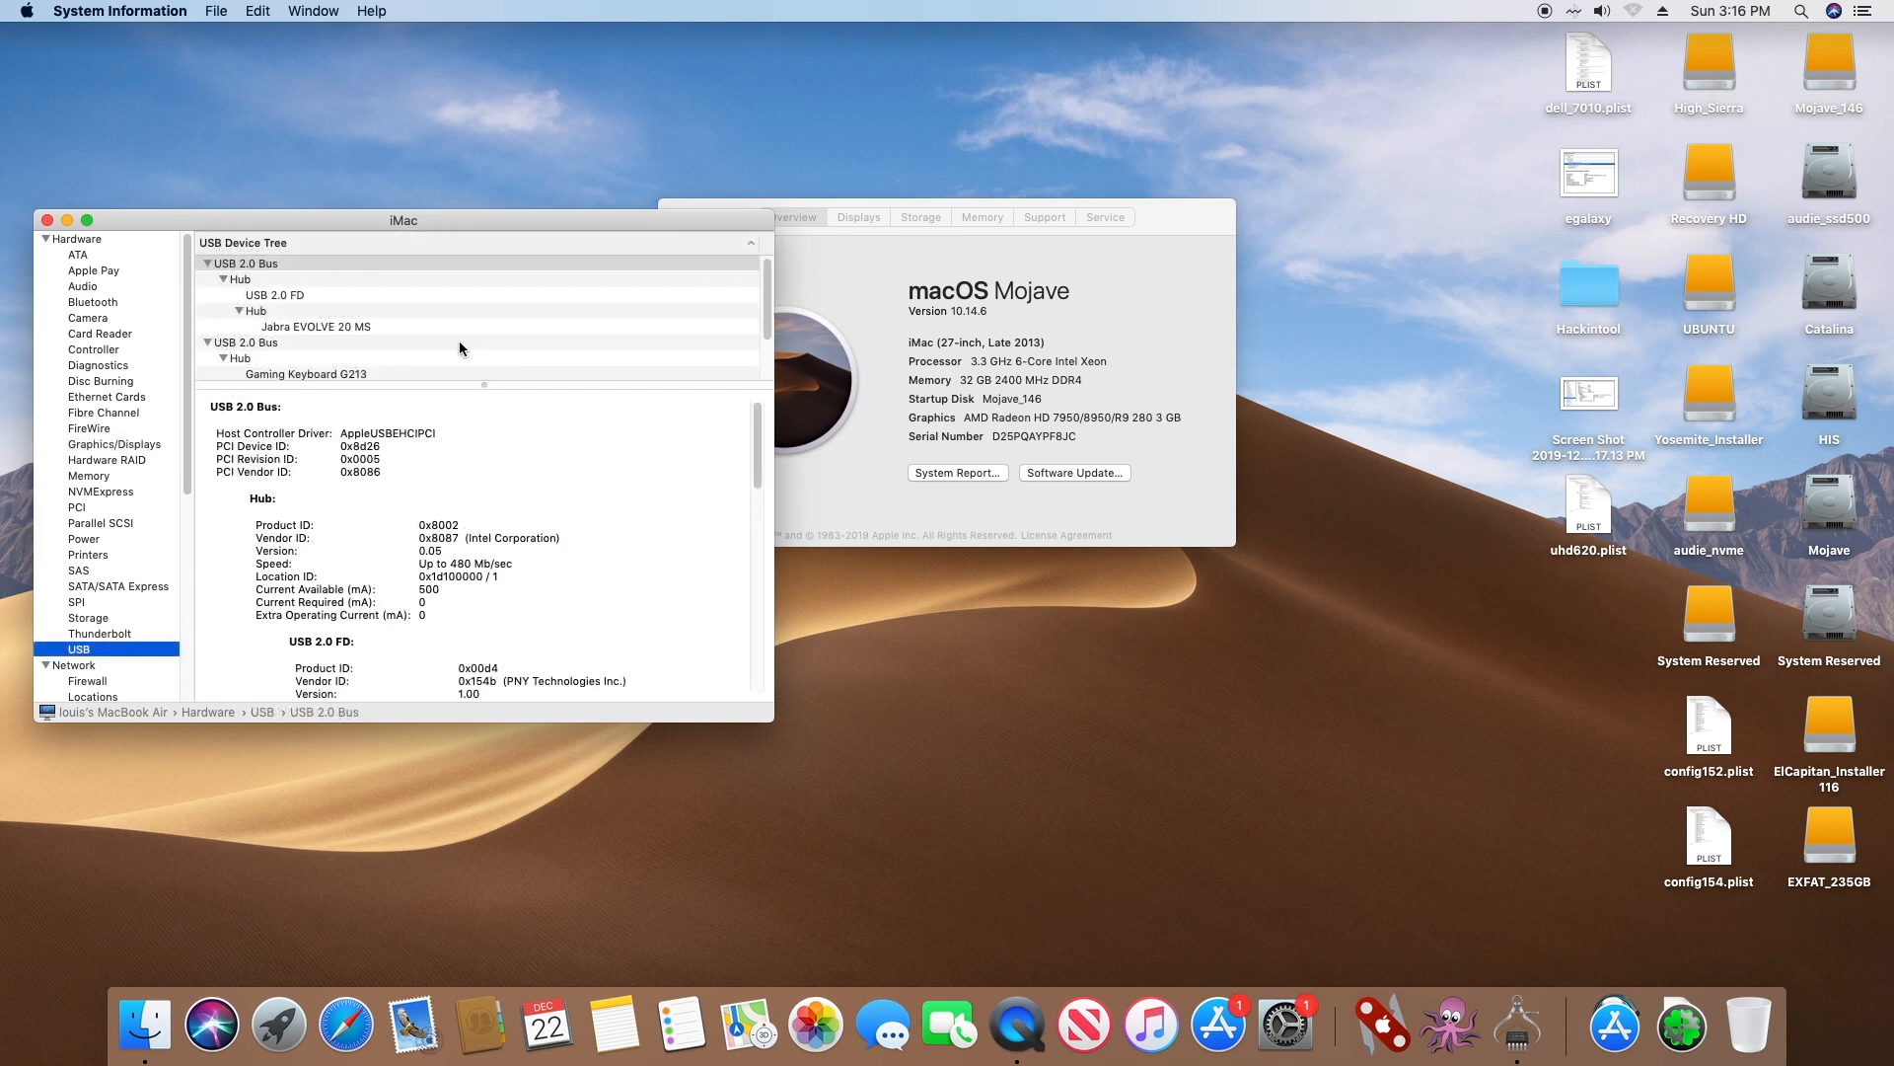
{"action": "left_click", "coordinate": [243, 355]}
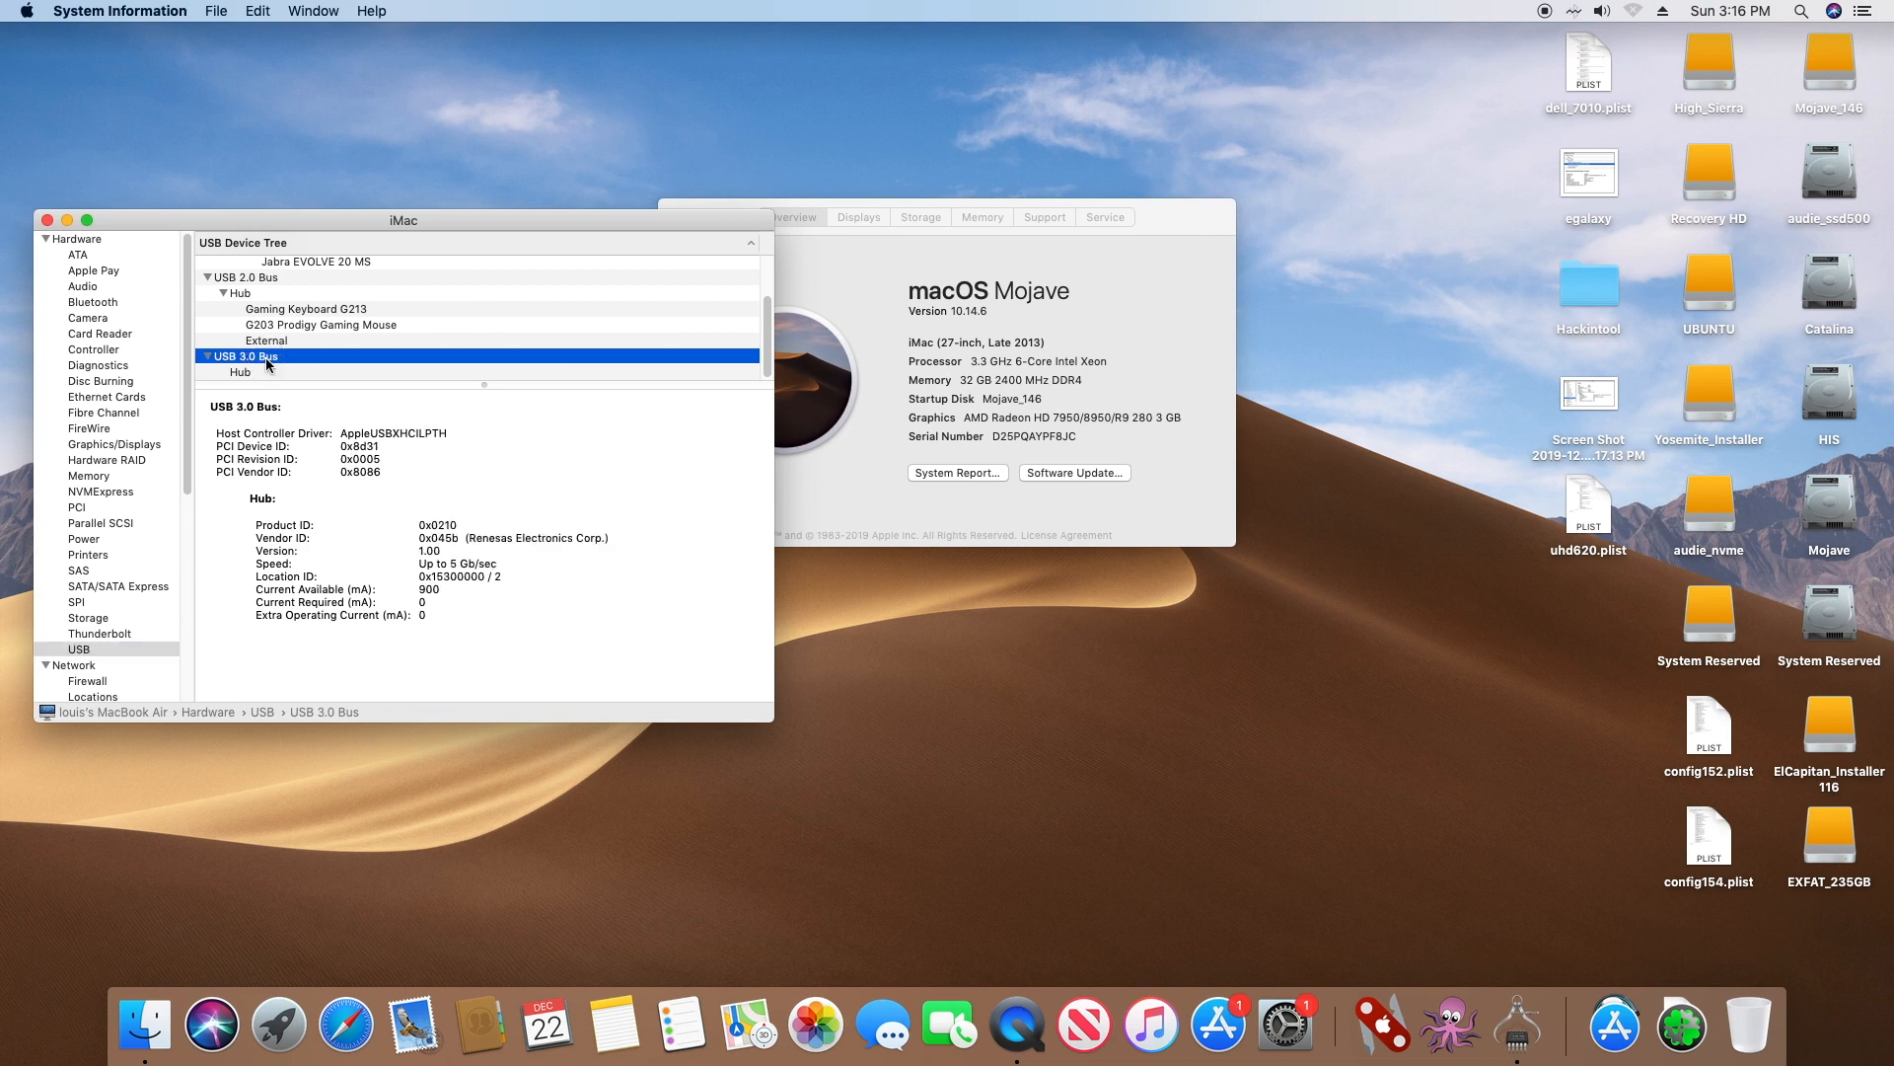
{"action": "mouse_move", "coordinate": [289, 362]}
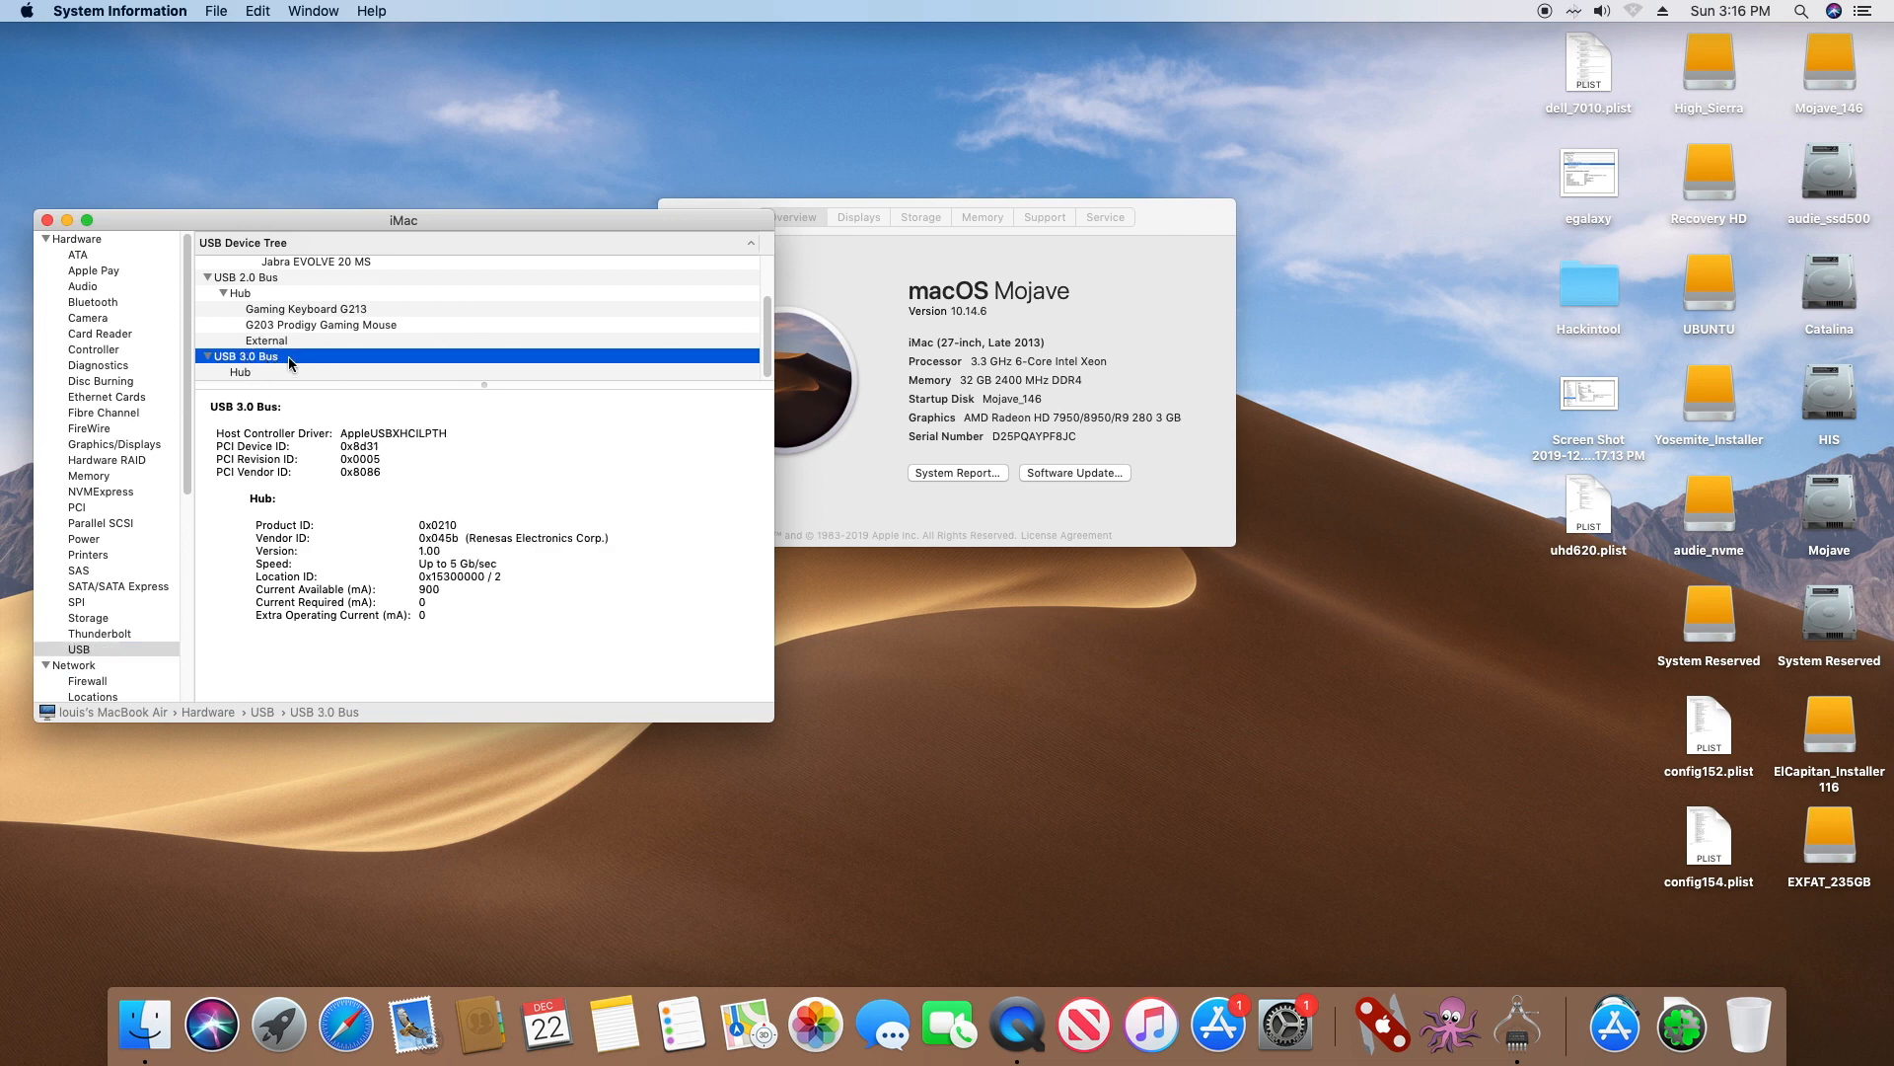
{"action": "mouse_move", "coordinate": [383, 327]}
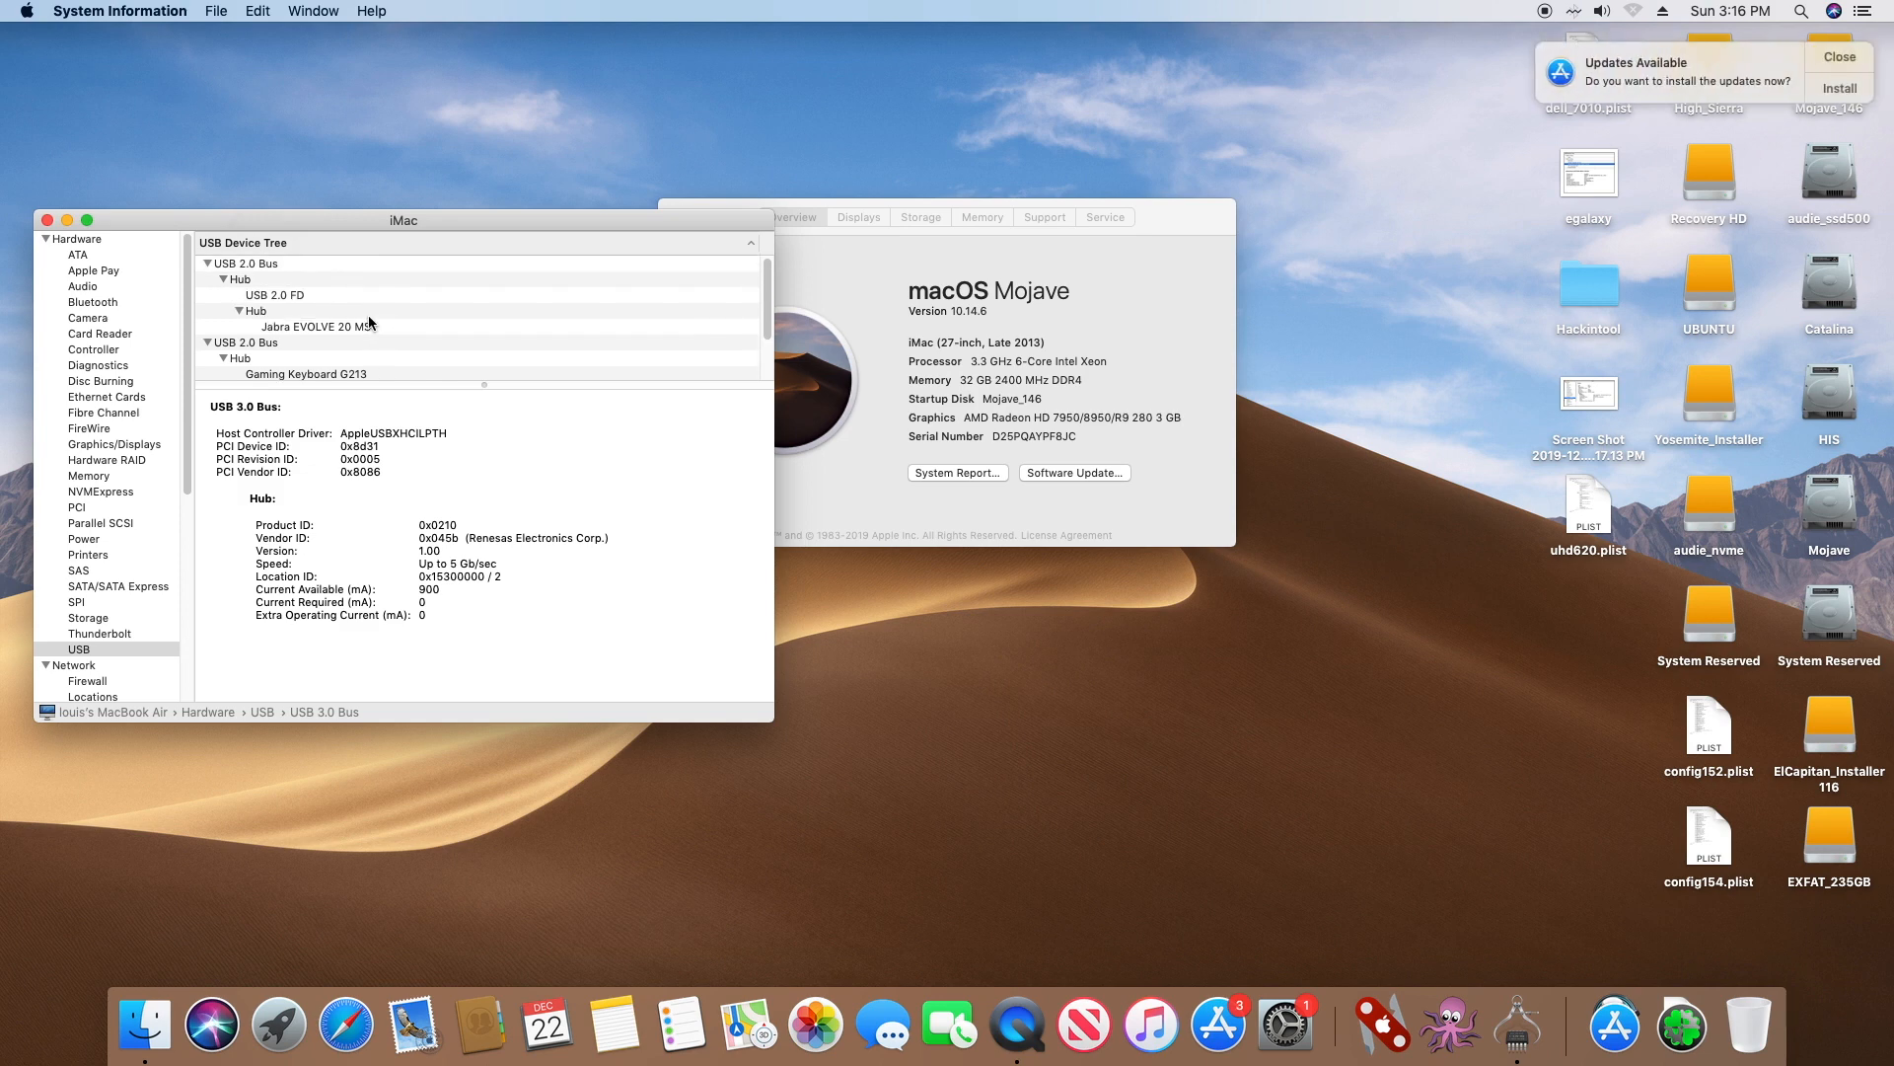
{"action": "left_click", "coordinate": [48, 220]}
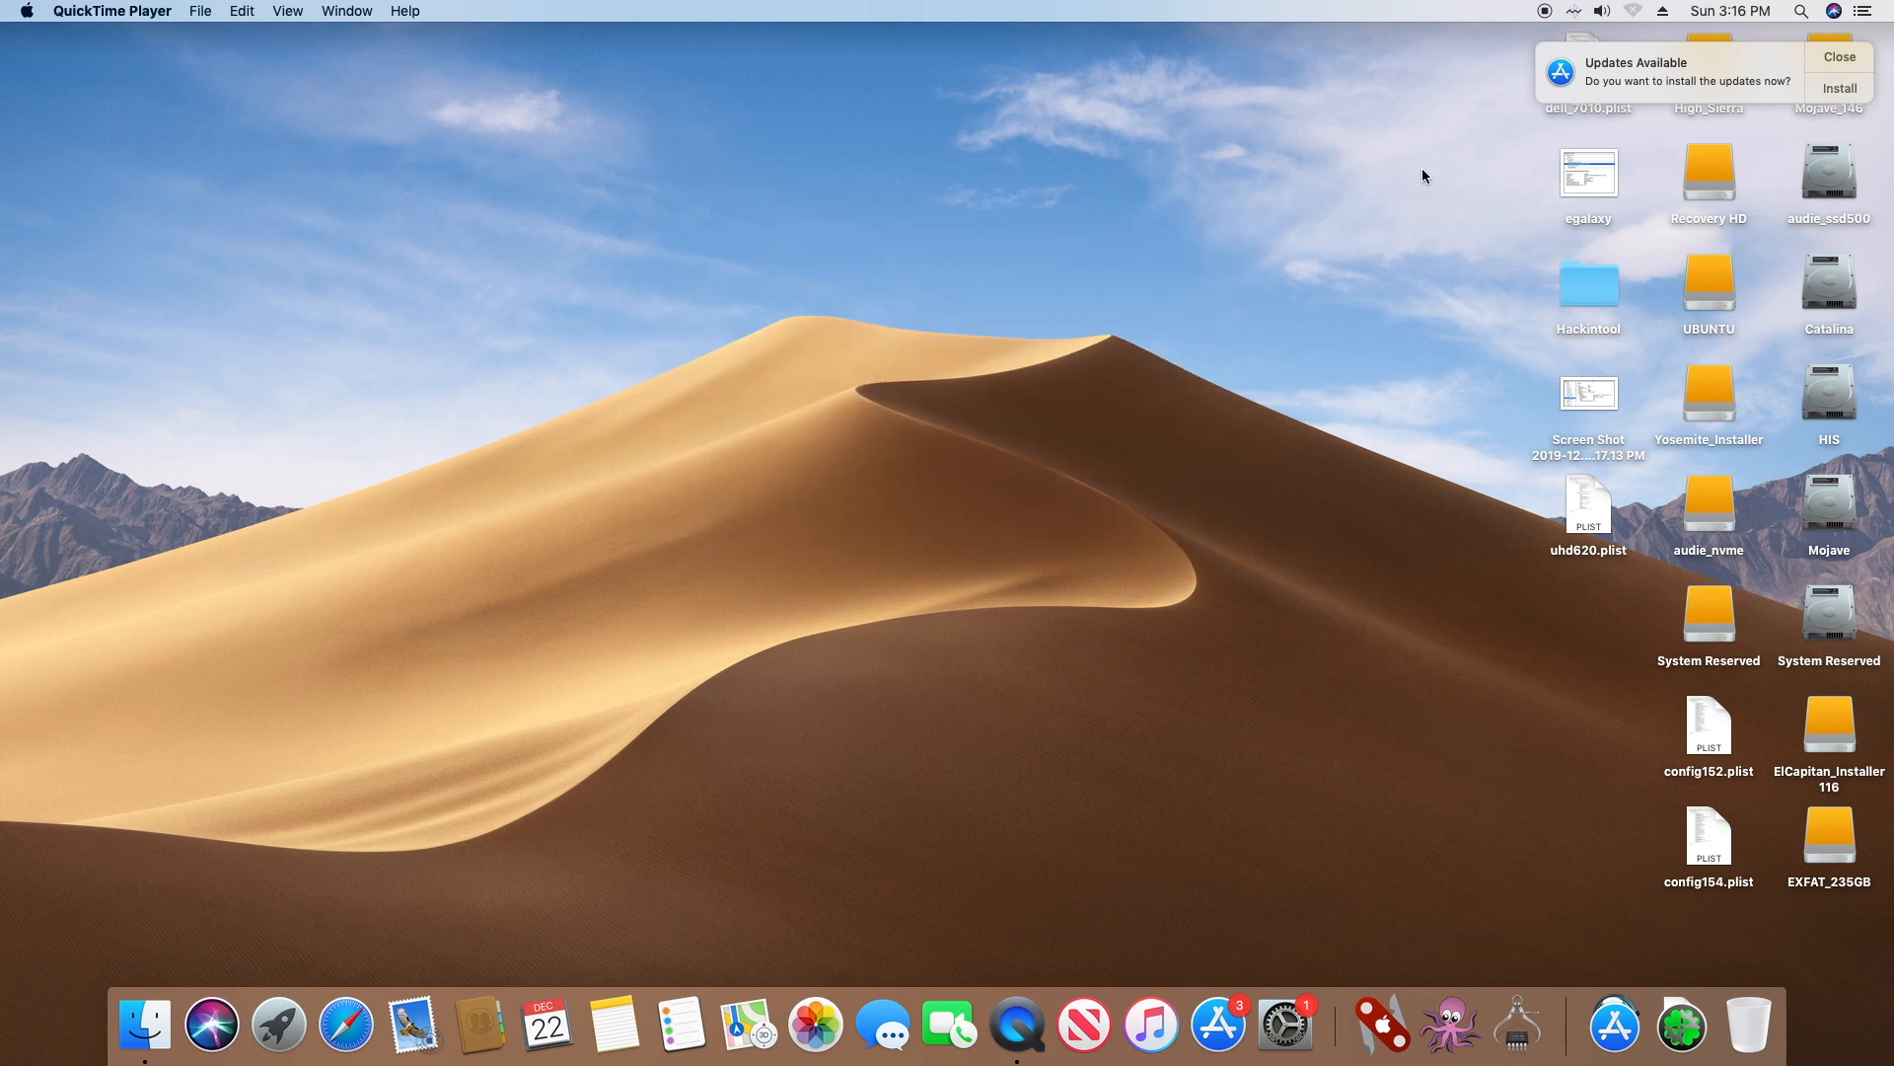
{"action": "left_click", "coordinate": [1837, 57]}
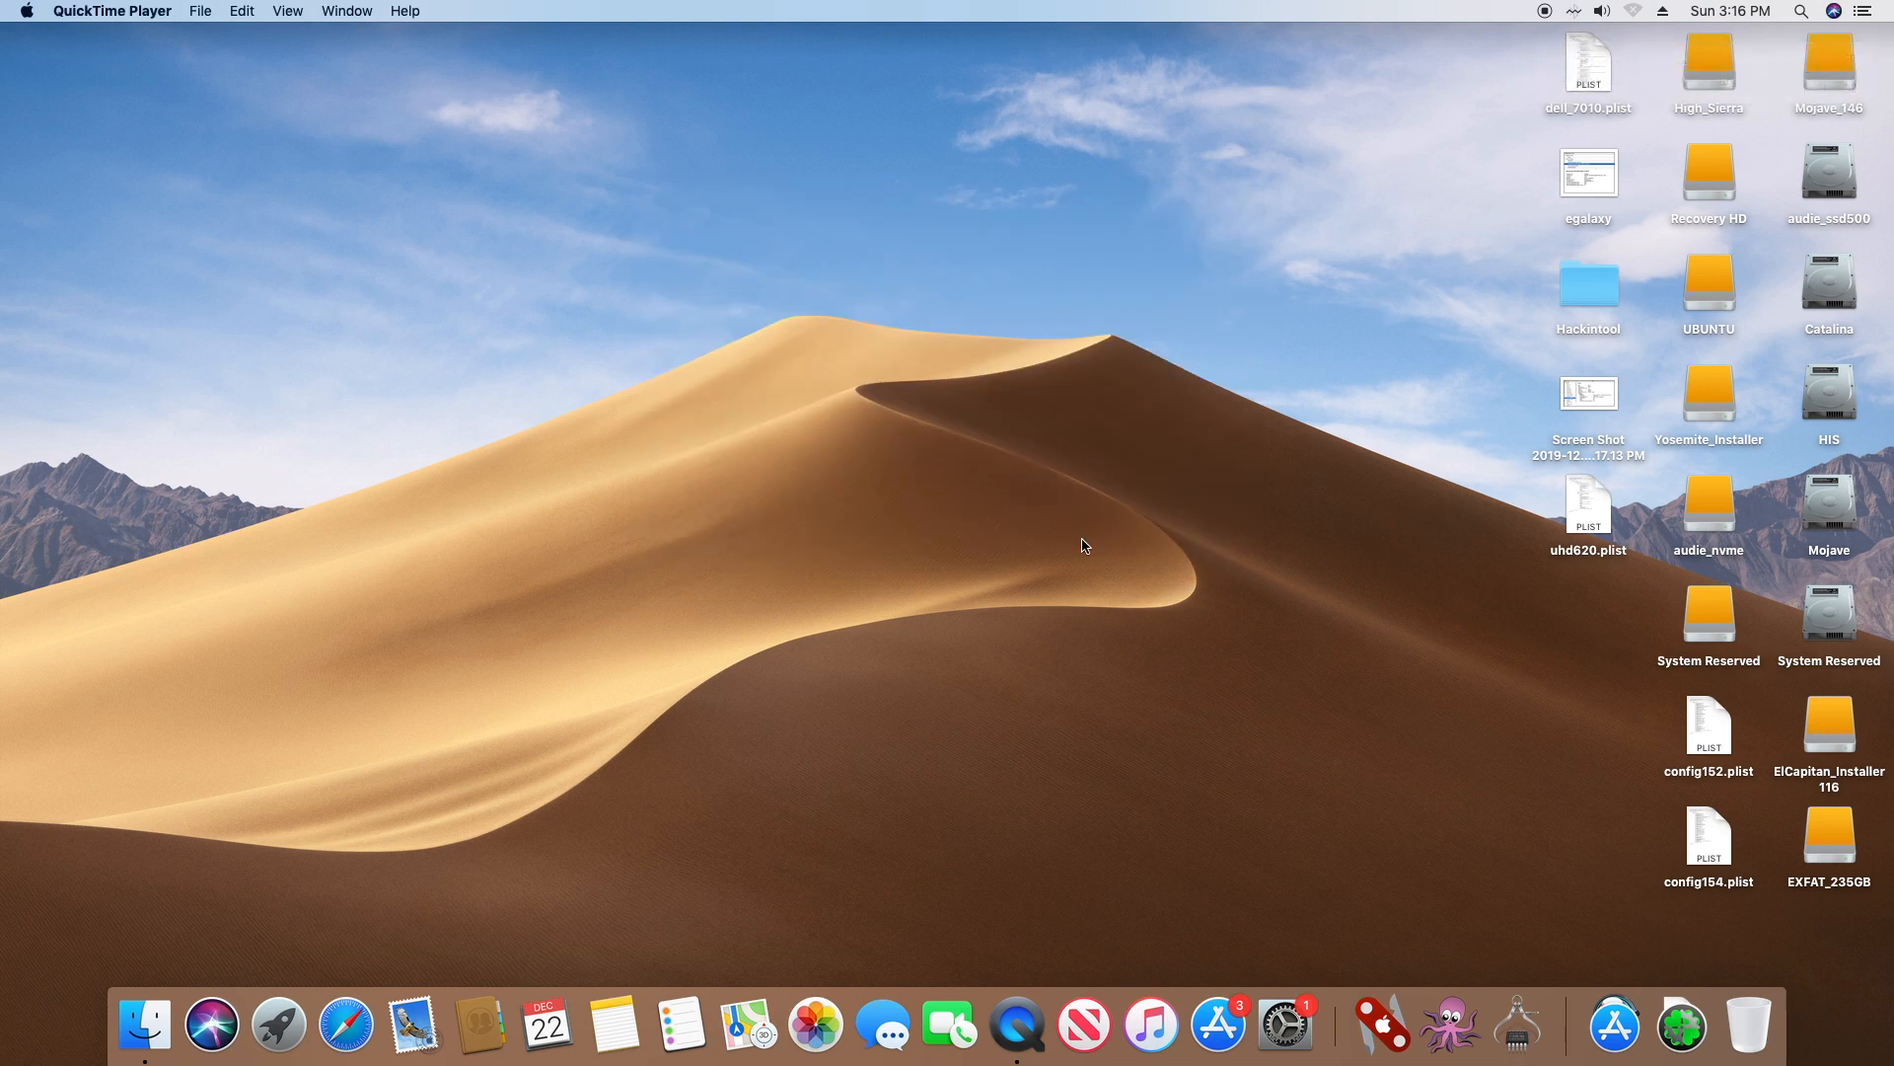
{"action": "mouse_move", "coordinate": [346, 1023]}
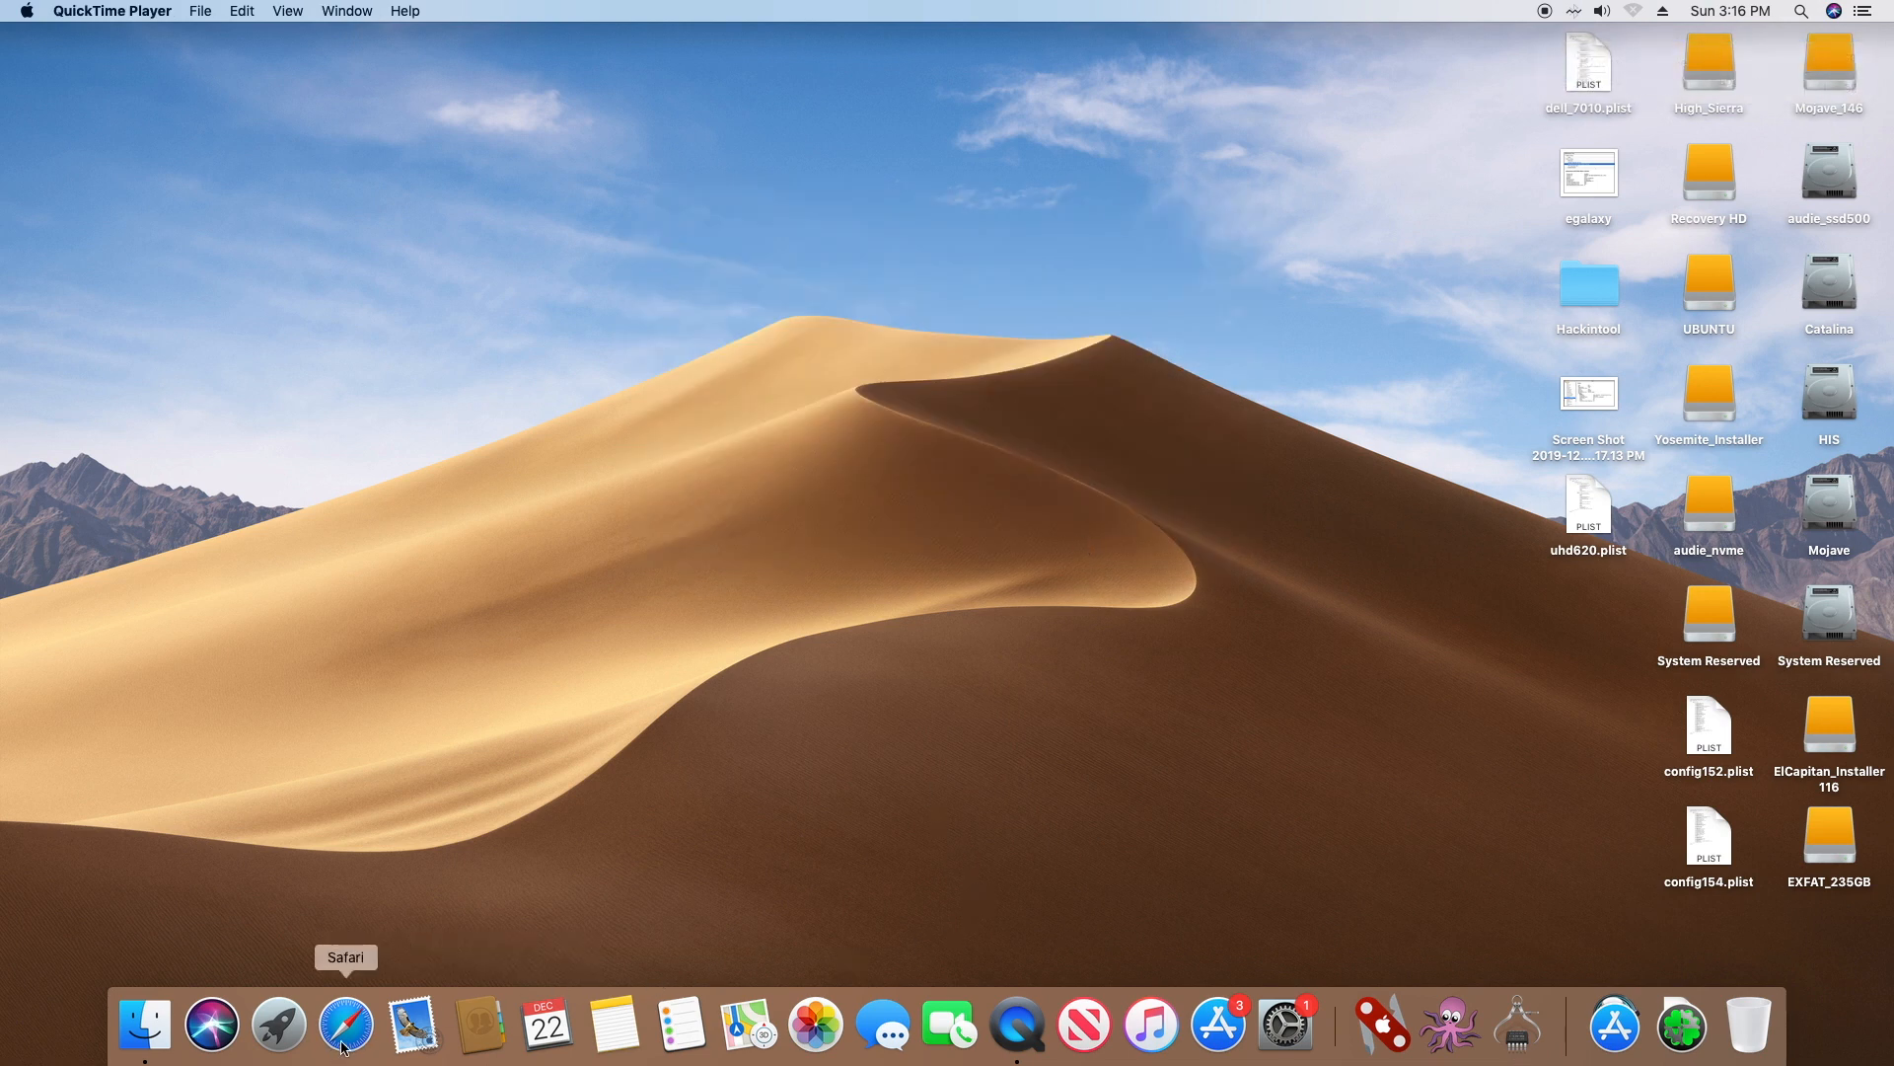
{"action": "left_click", "coordinate": [346, 1024]}
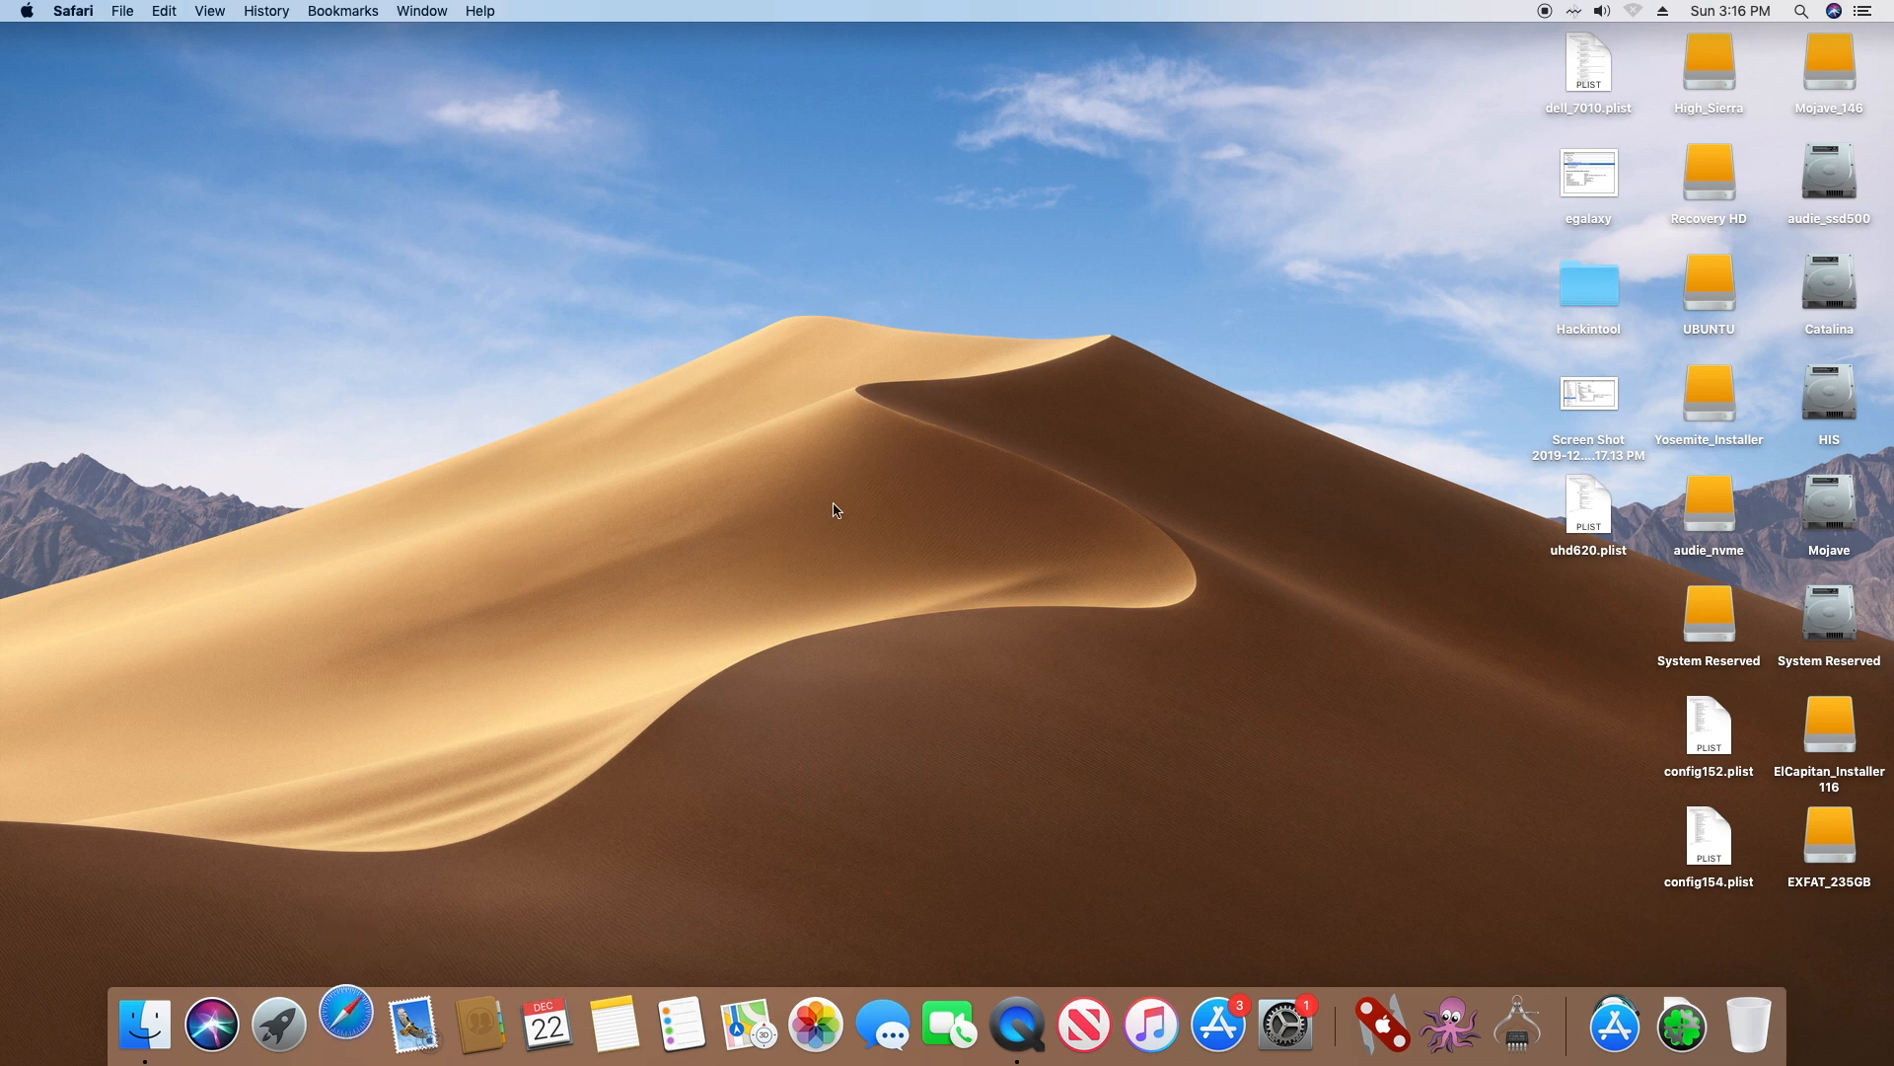
{"action": "left_click", "coordinate": [345, 1026]}
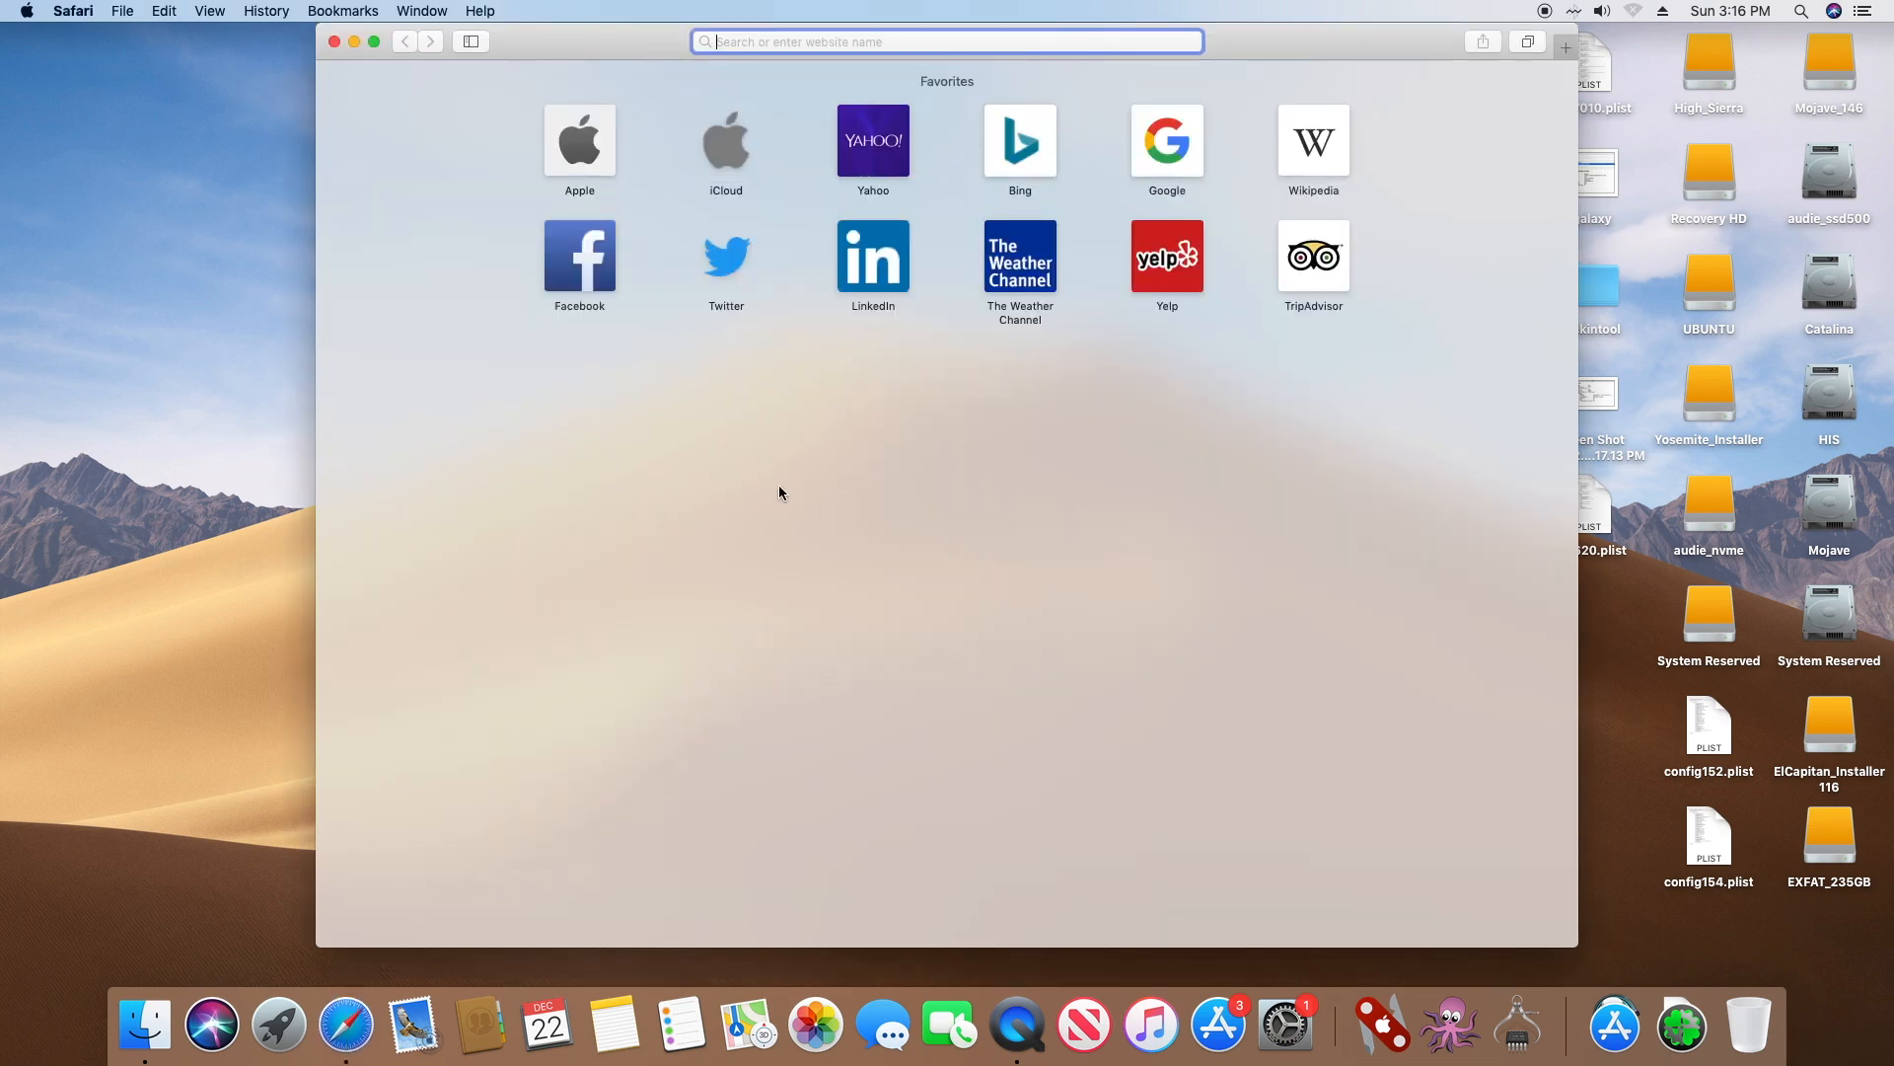
{"action": "left_click", "coordinate": [579, 140]}
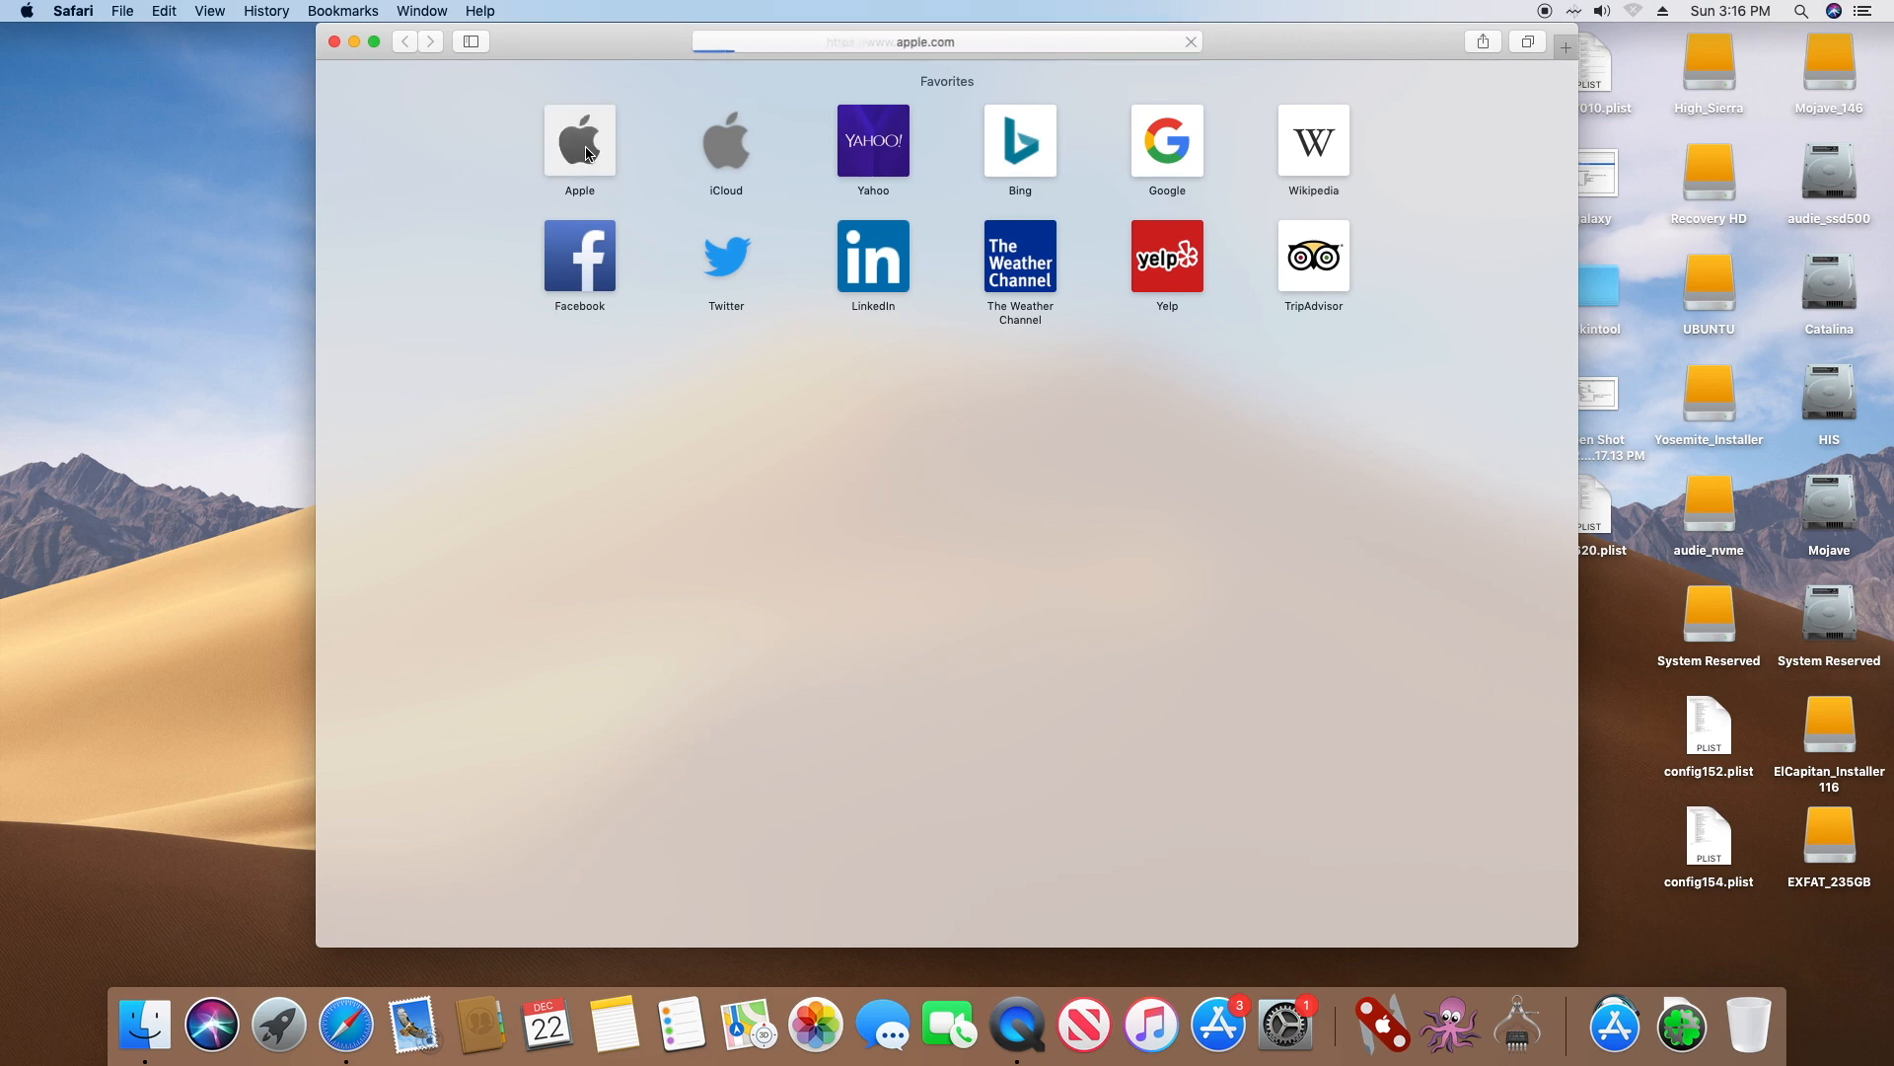
{"action": "left_click", "coordinate": [579, 140]}
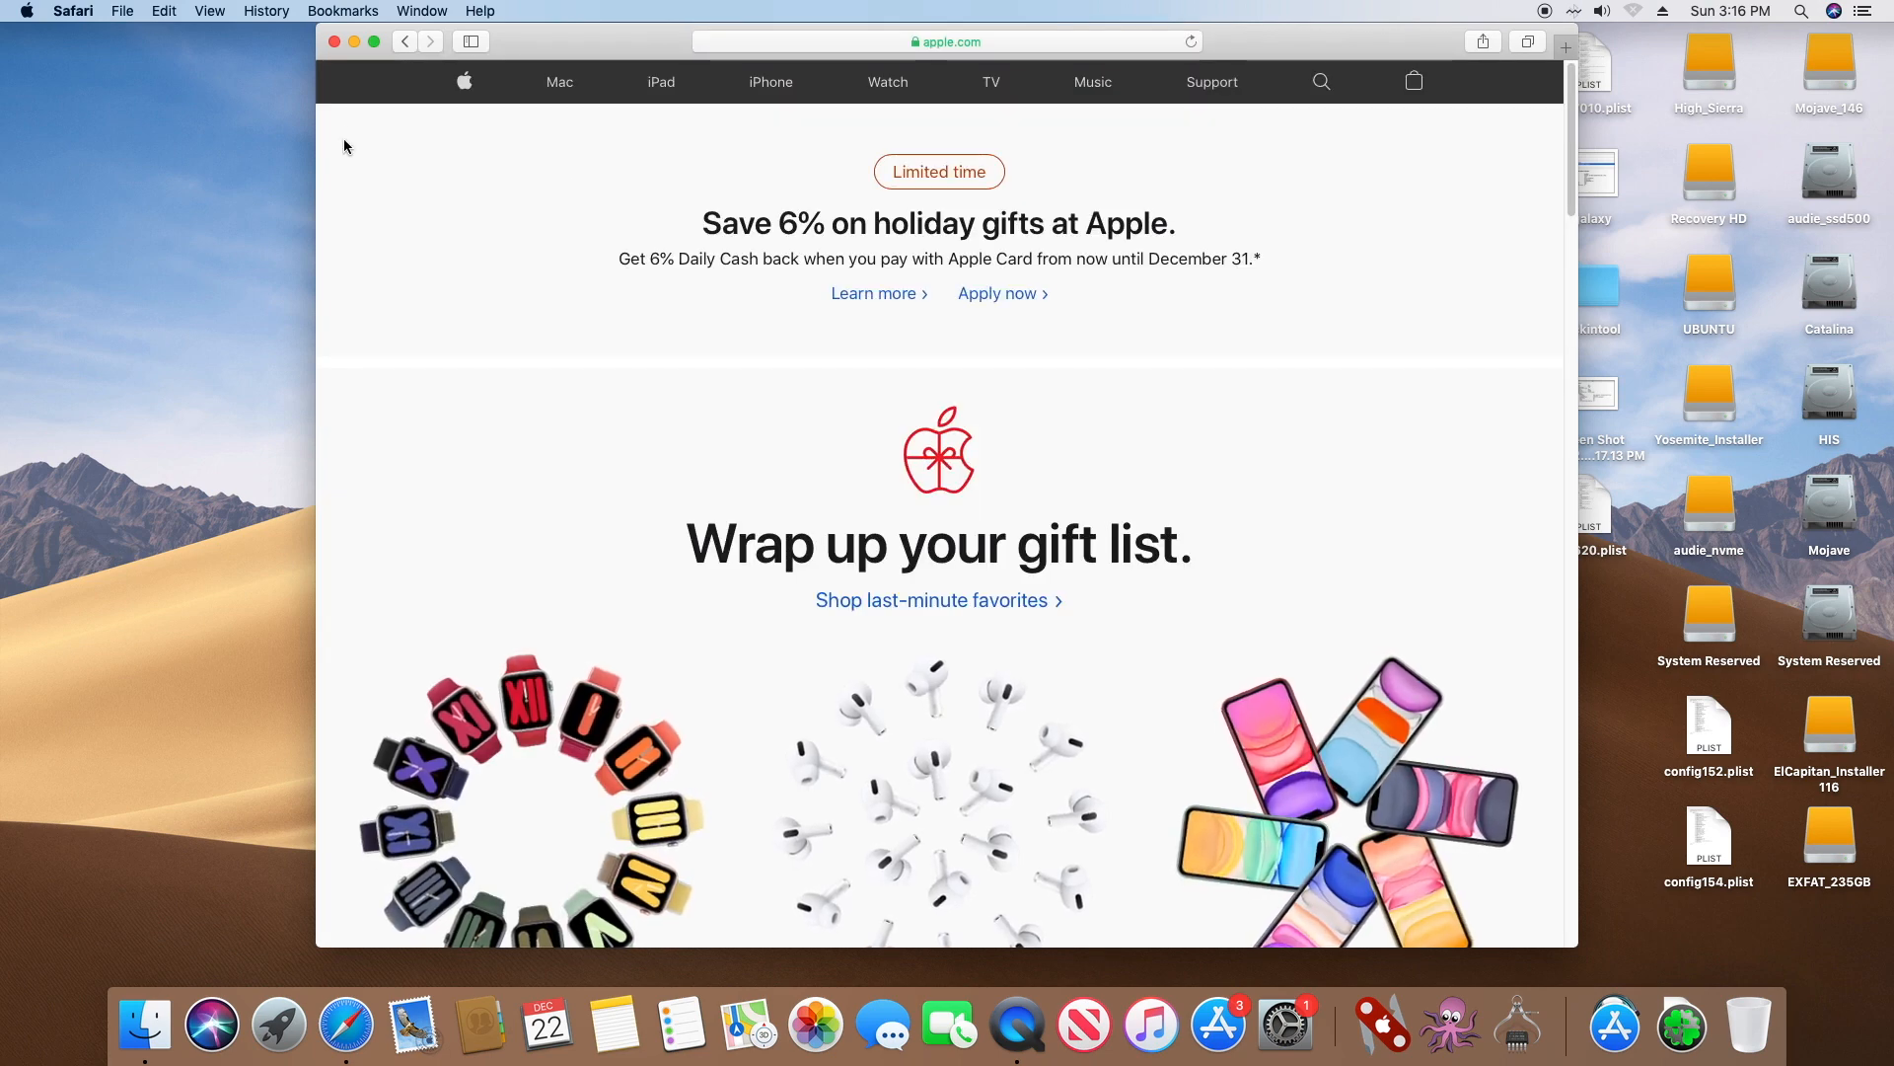
{"action": "left_click", "coordinate": [331, 41]}
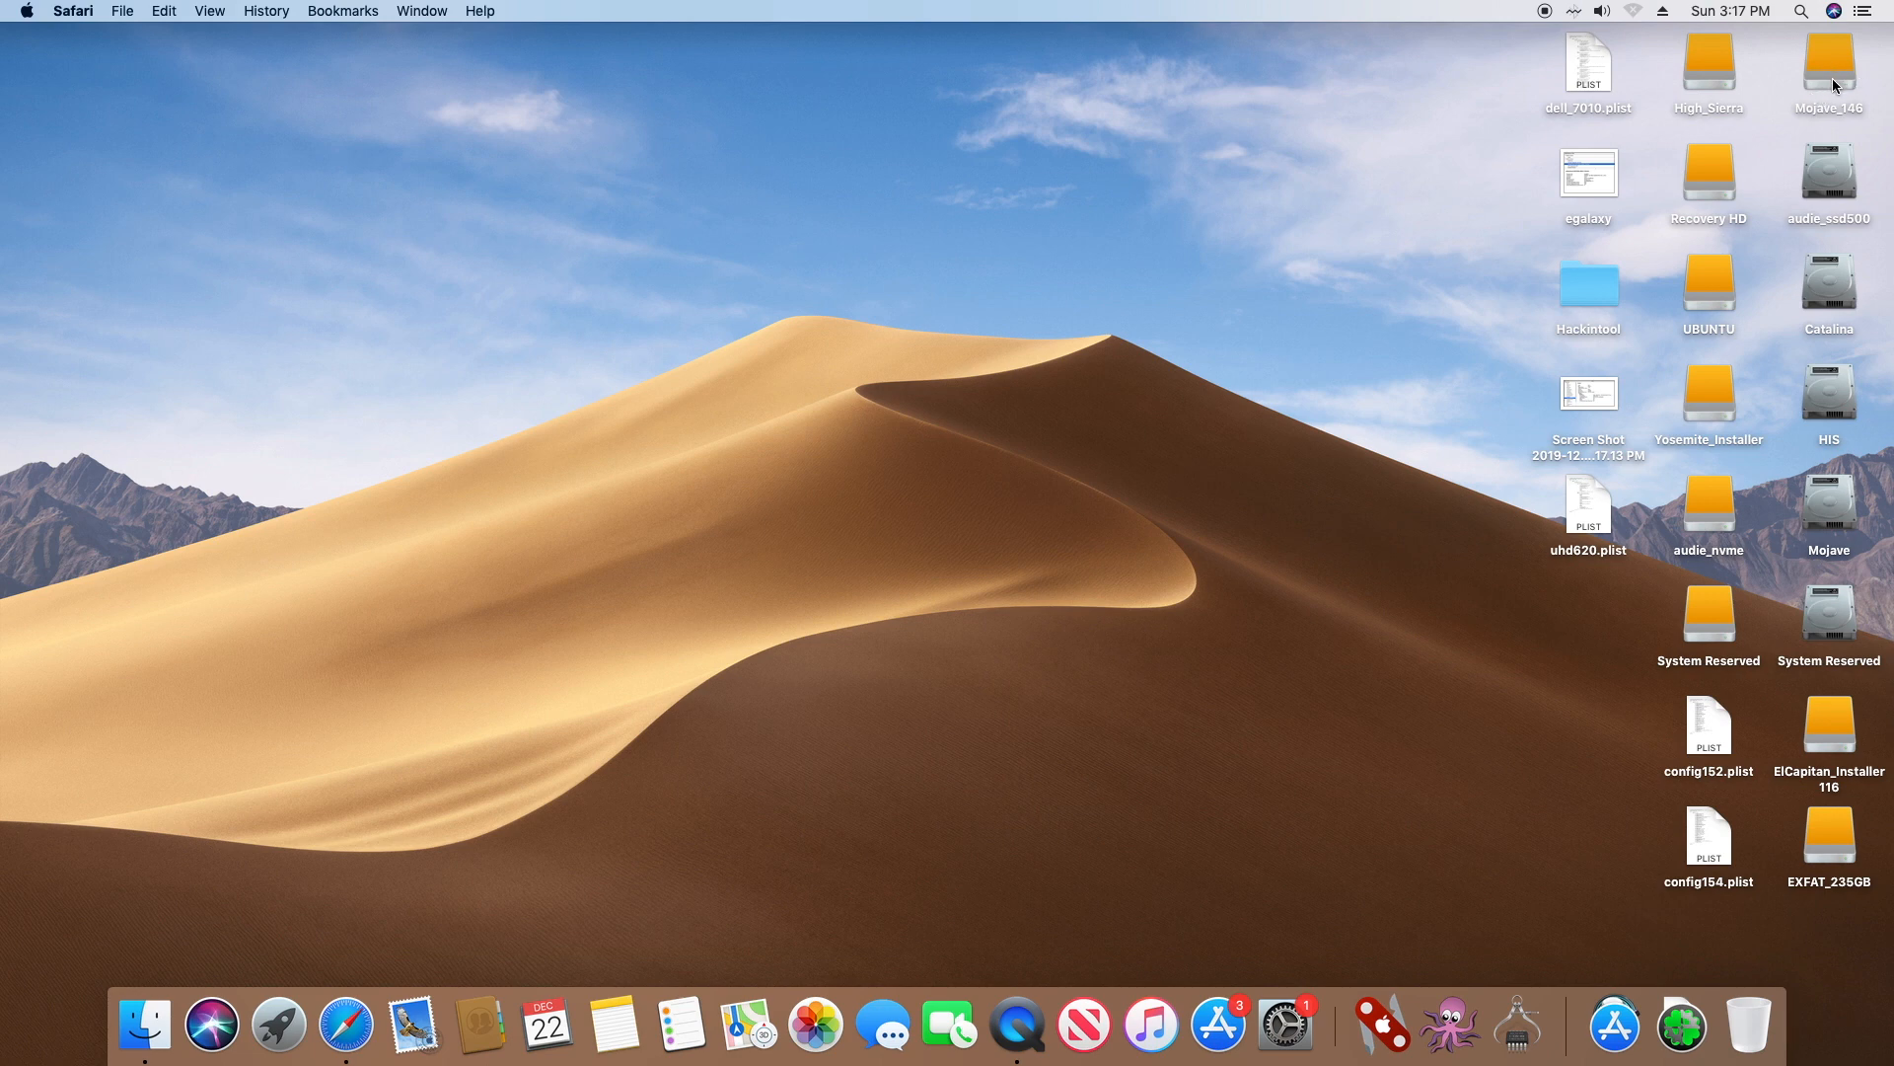
{"action": "mouse_move", "coordinate": [1673, 327]}
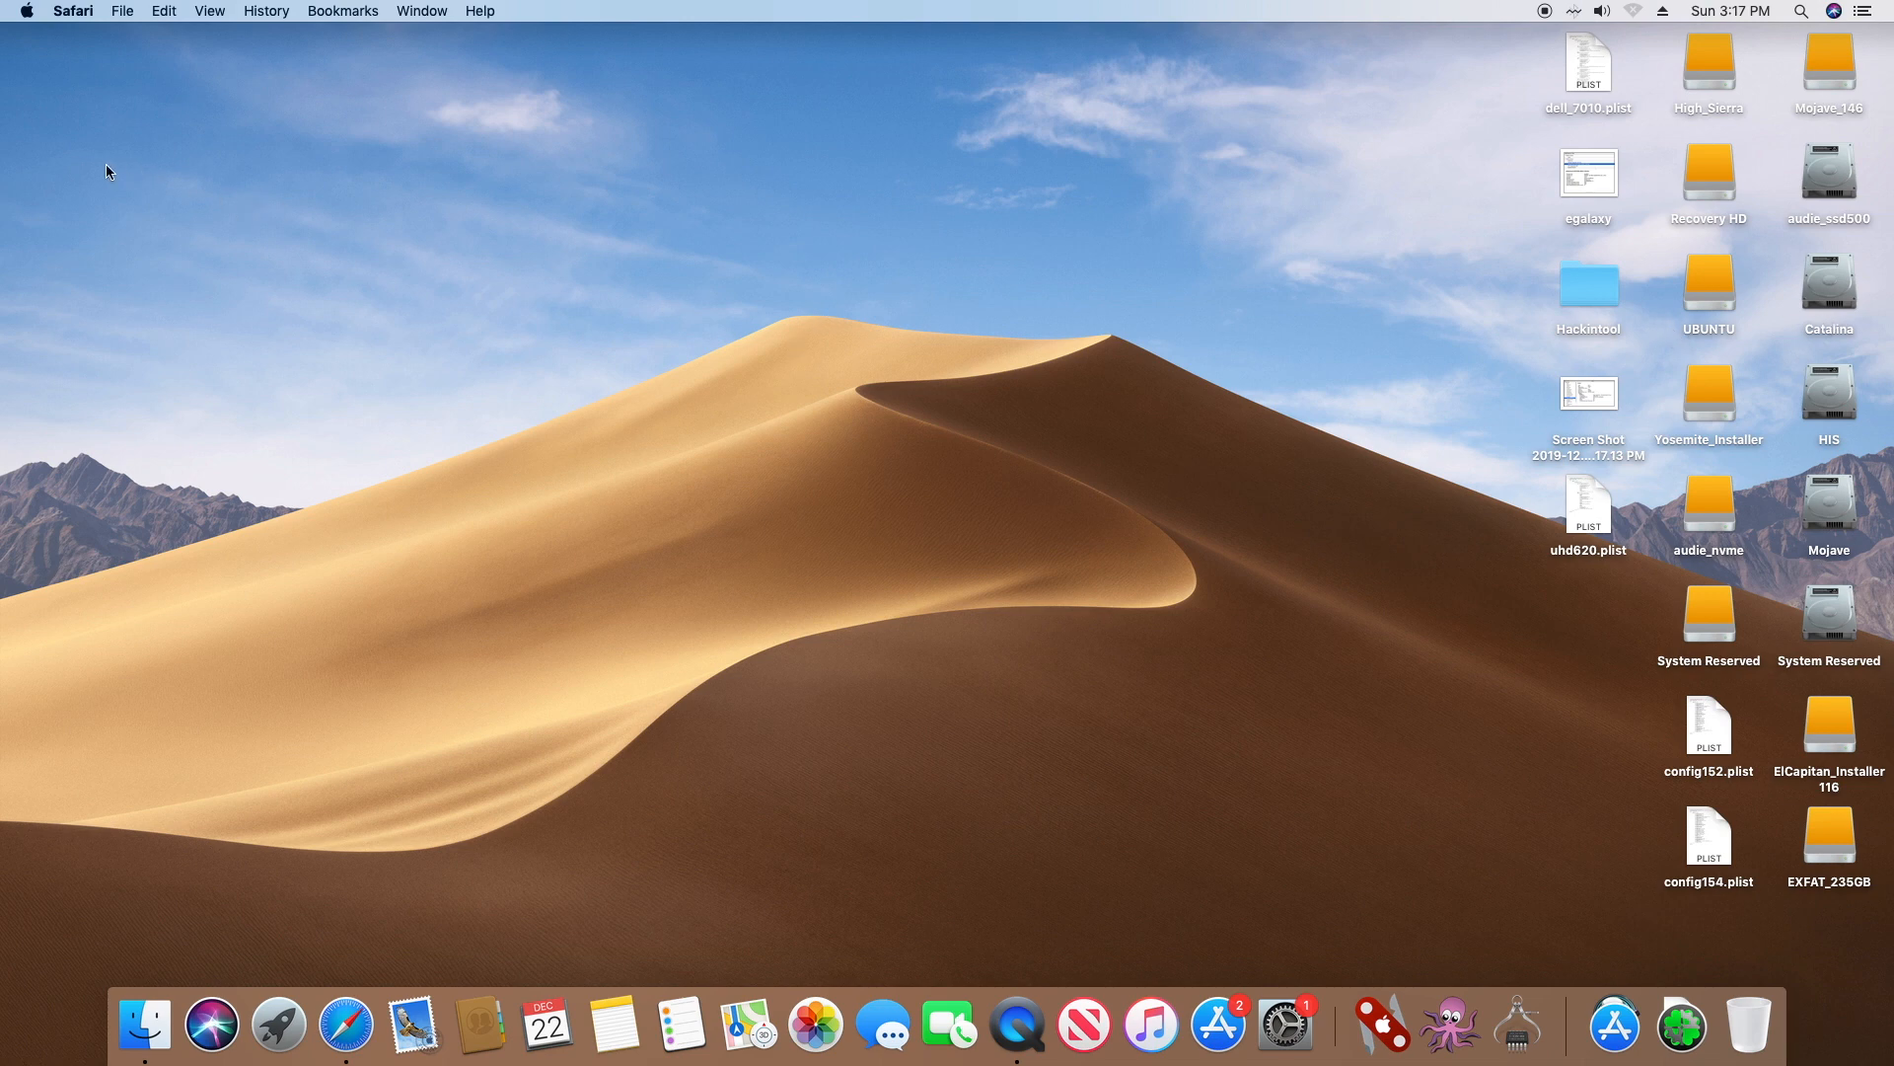
{"action": "mouse_move", "coordinate": [613, 255]}
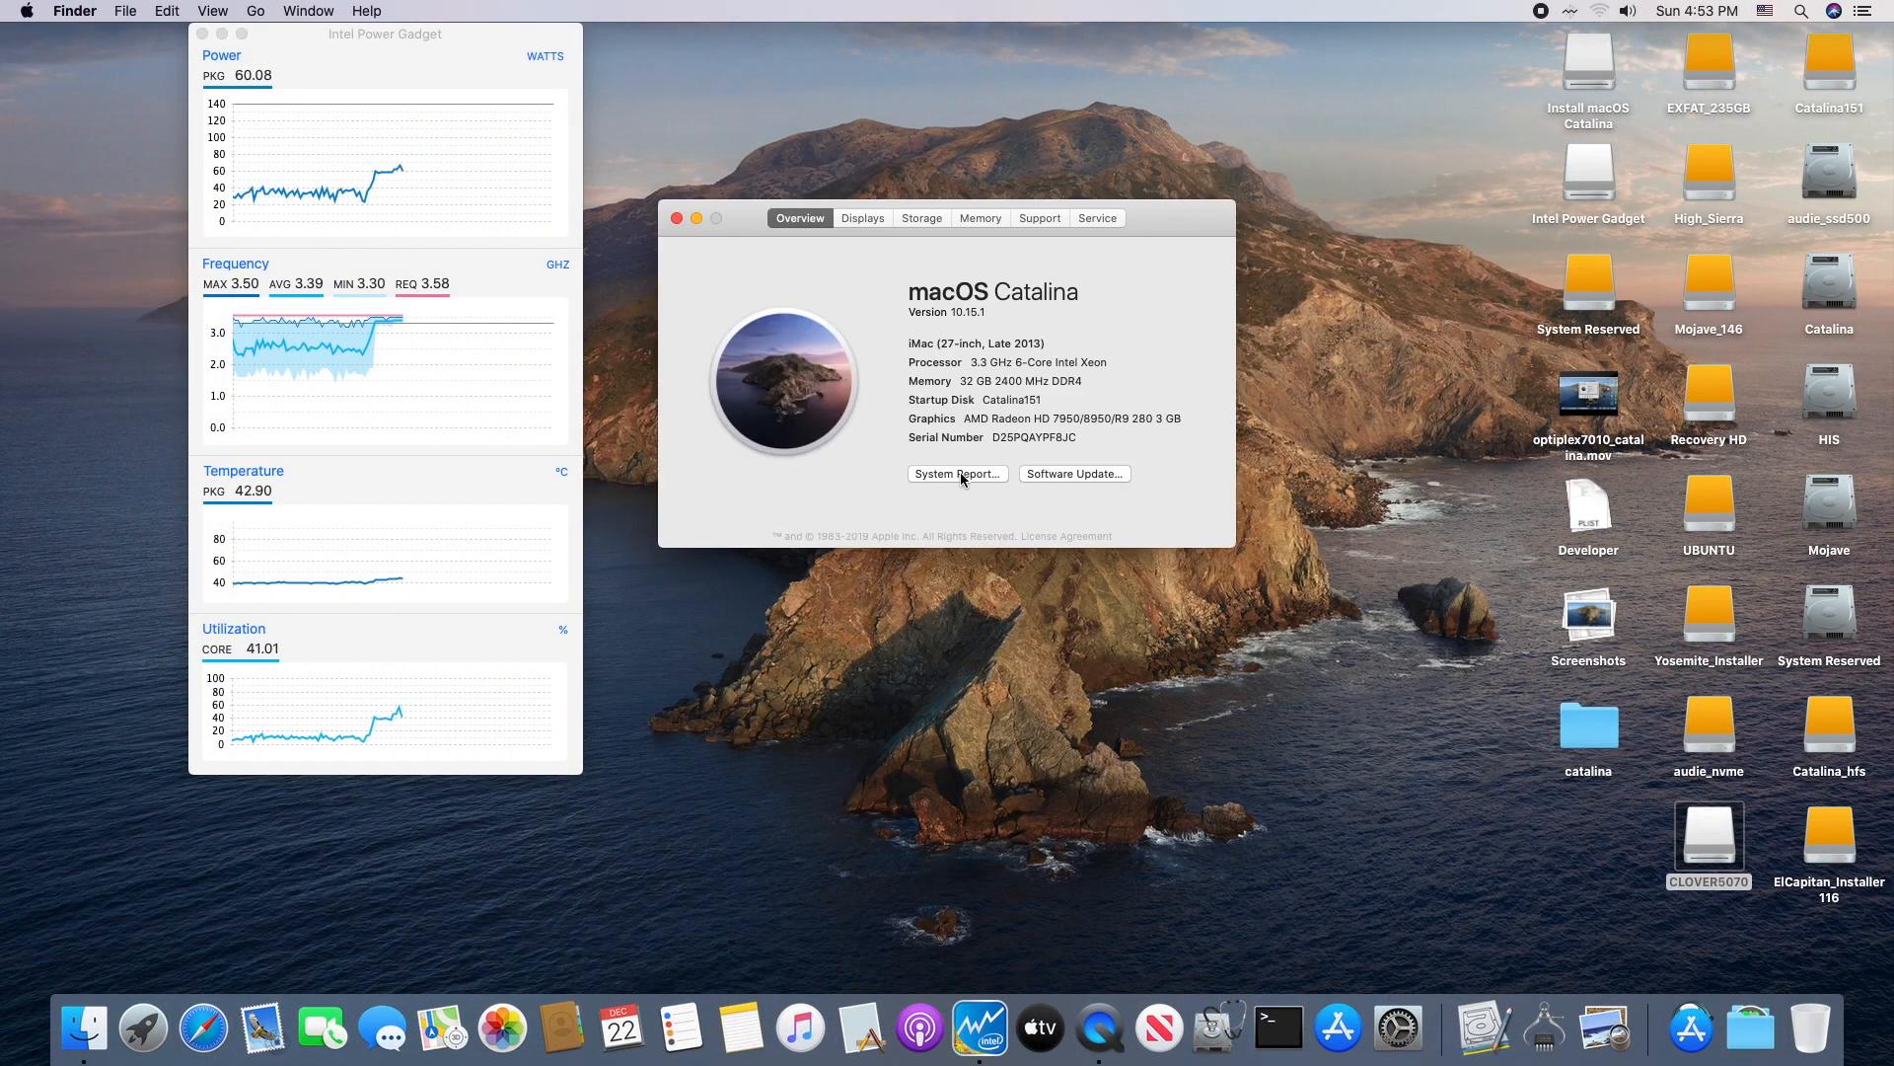
Step: Open System Report showing the iMac14,2 overview with 6-core Xeon and 32 GB
{"action": "left_click", "coordinate": [956, 473]}
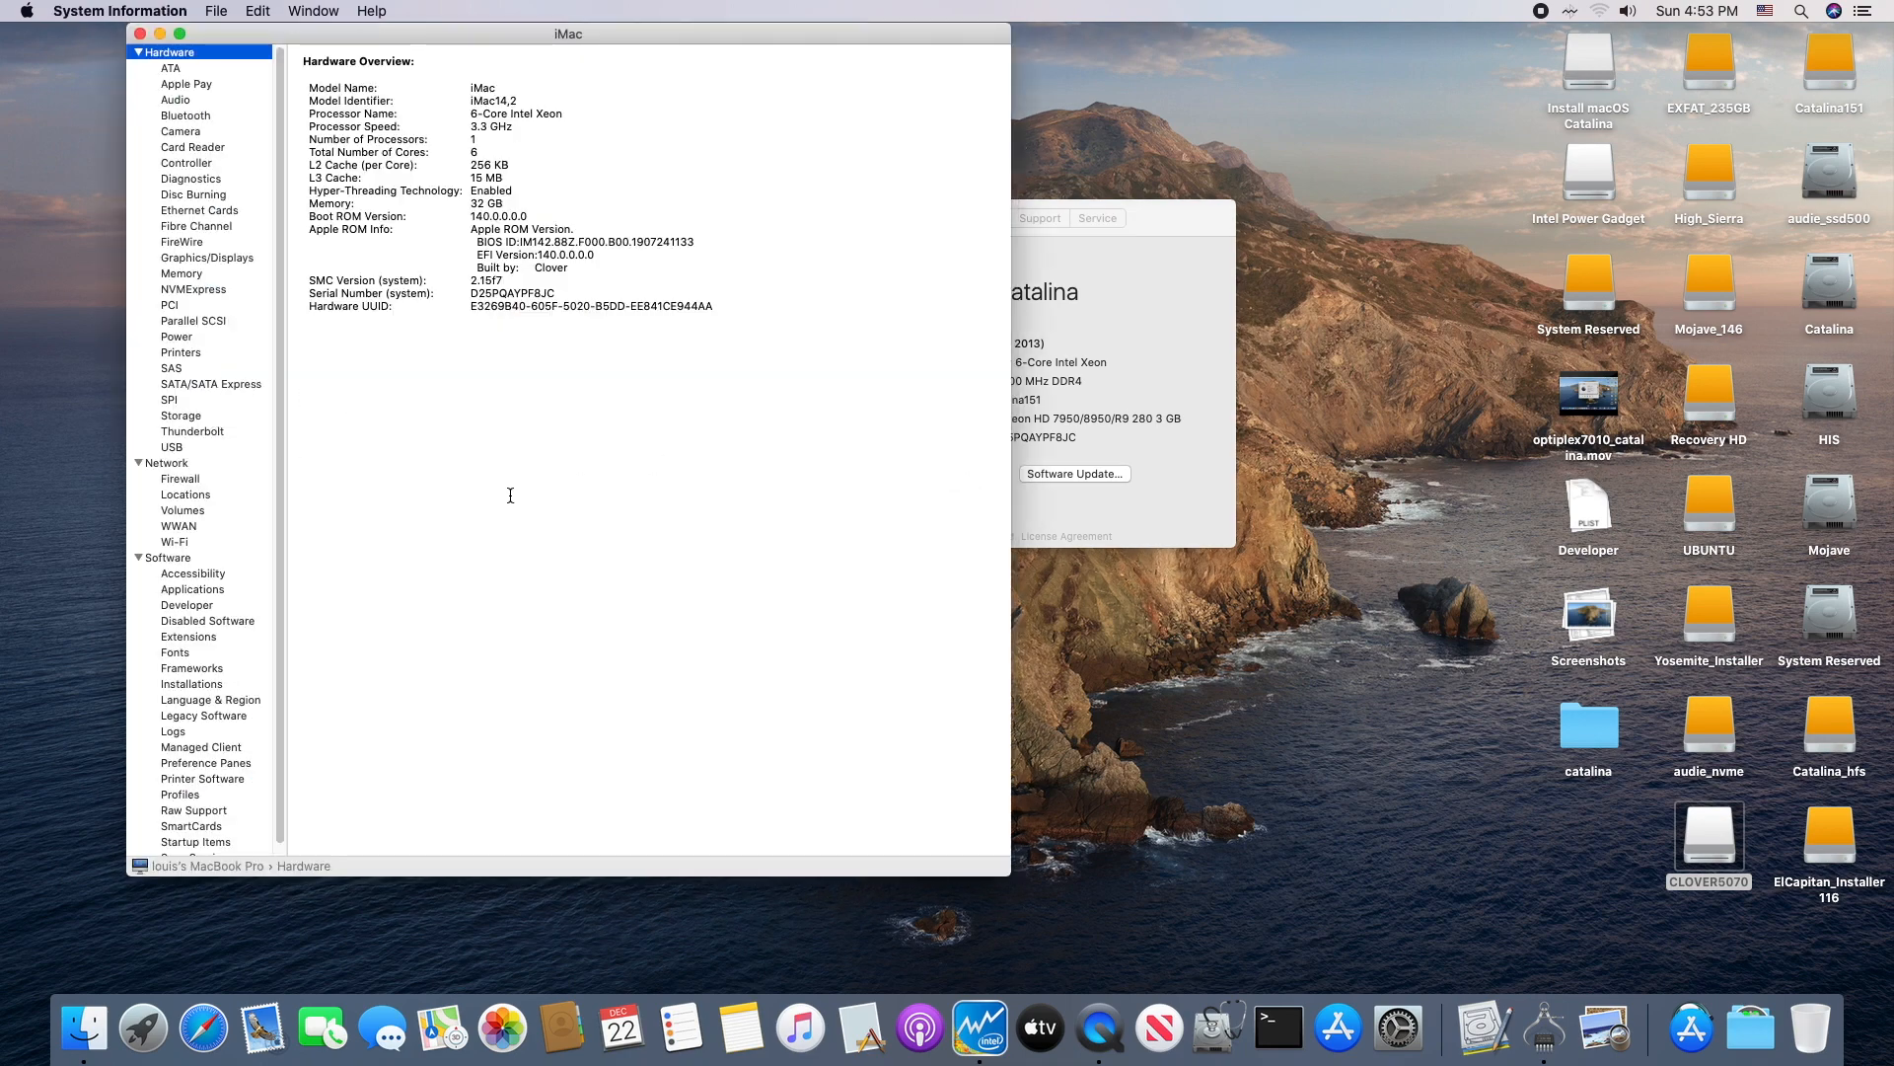
{"action": "mouse_move", "coordinate": [1008, 287]}
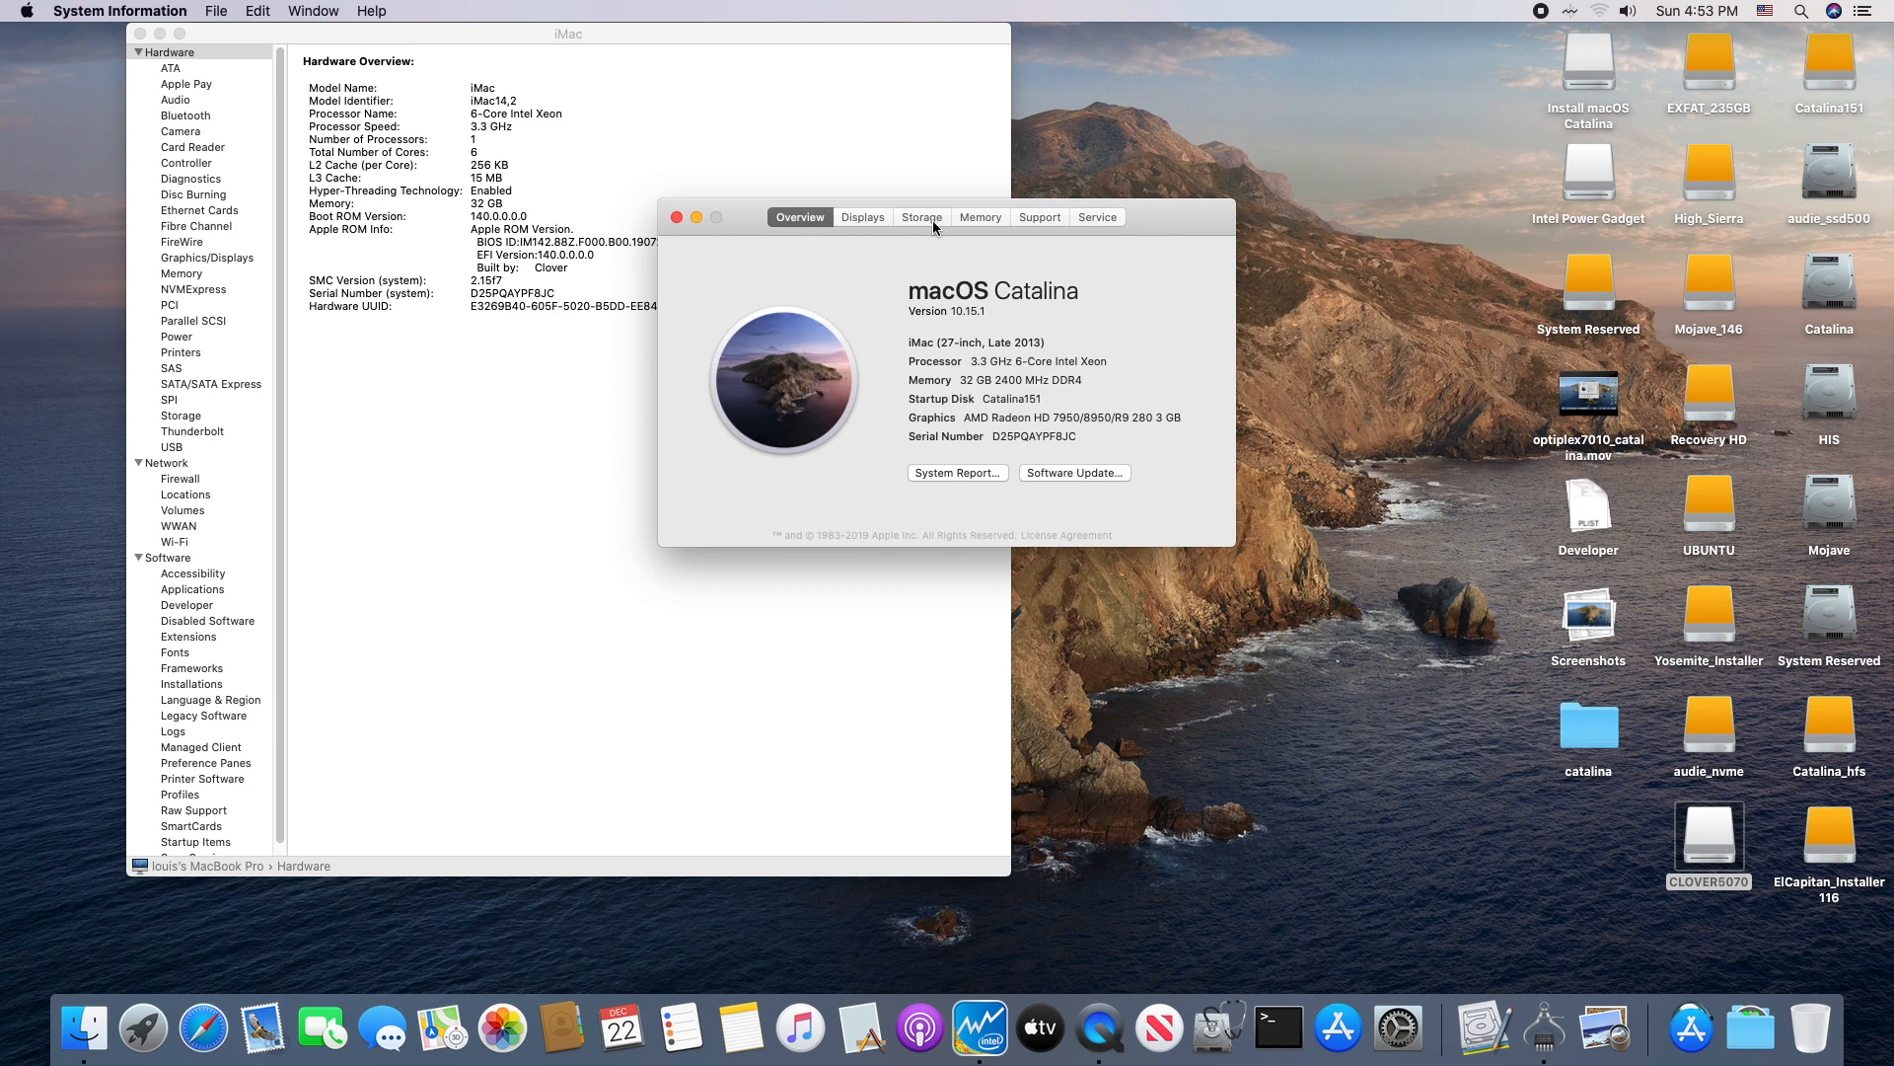
{"action": "mouse_move", "coordinate": [994, 421]}
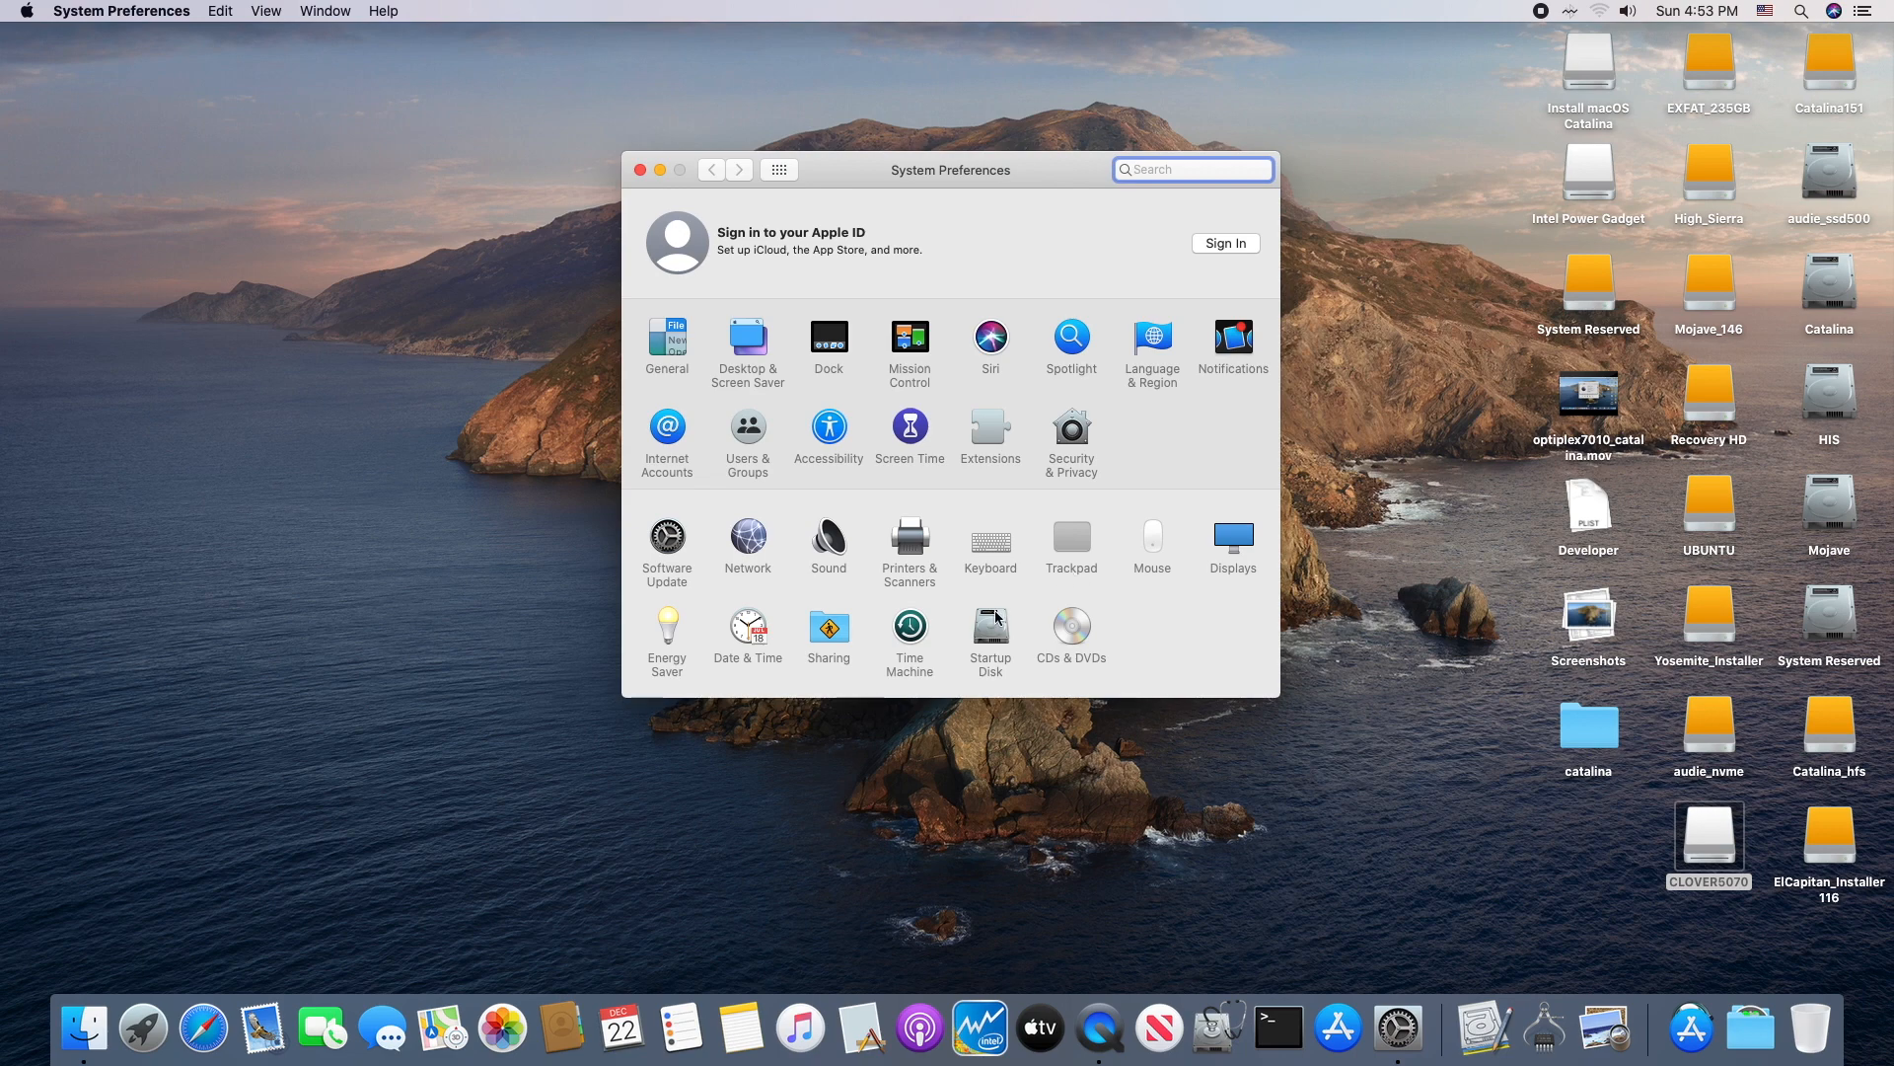
Step: Check the Ethernet network status, then choose Jabra EVOLVE 20 MS as sound output
{"action": "left_click", "coordinate": [747, 545]}
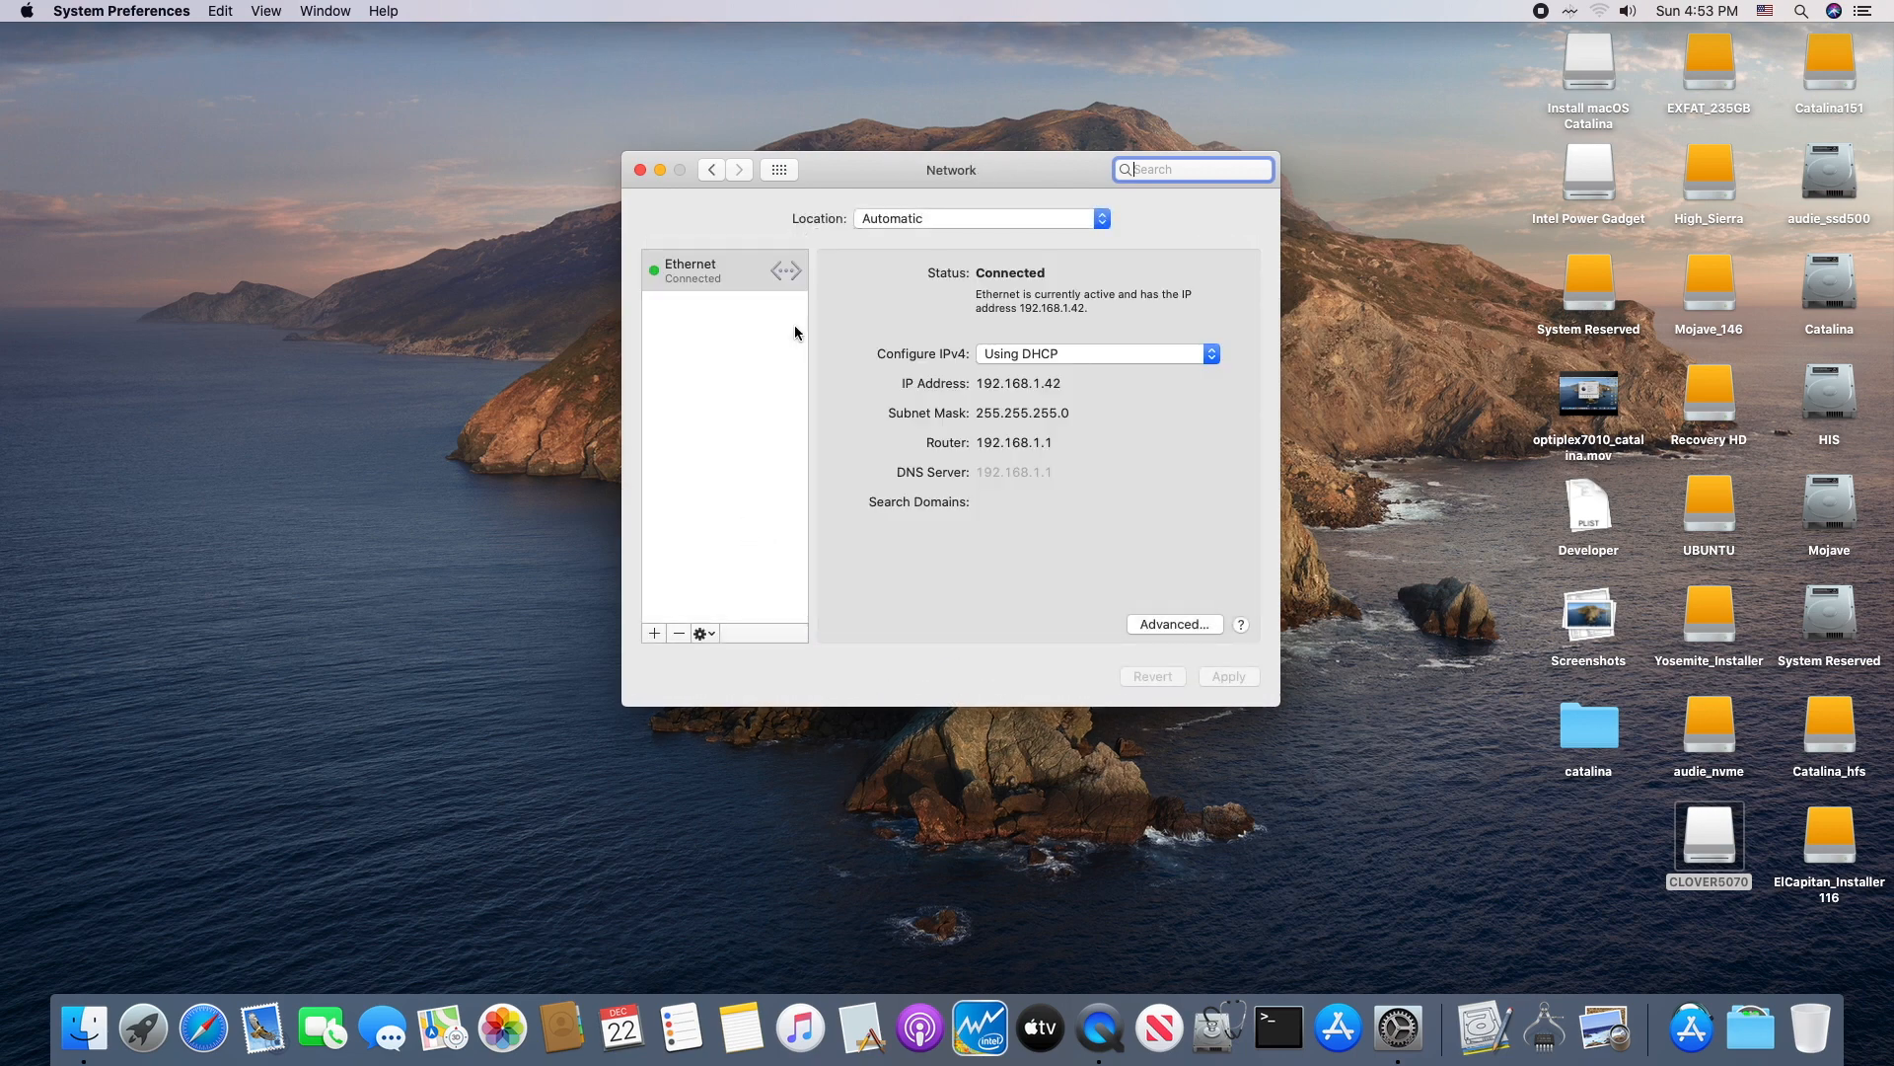
{"action": "left_click", "coordinate": [780, 168]}
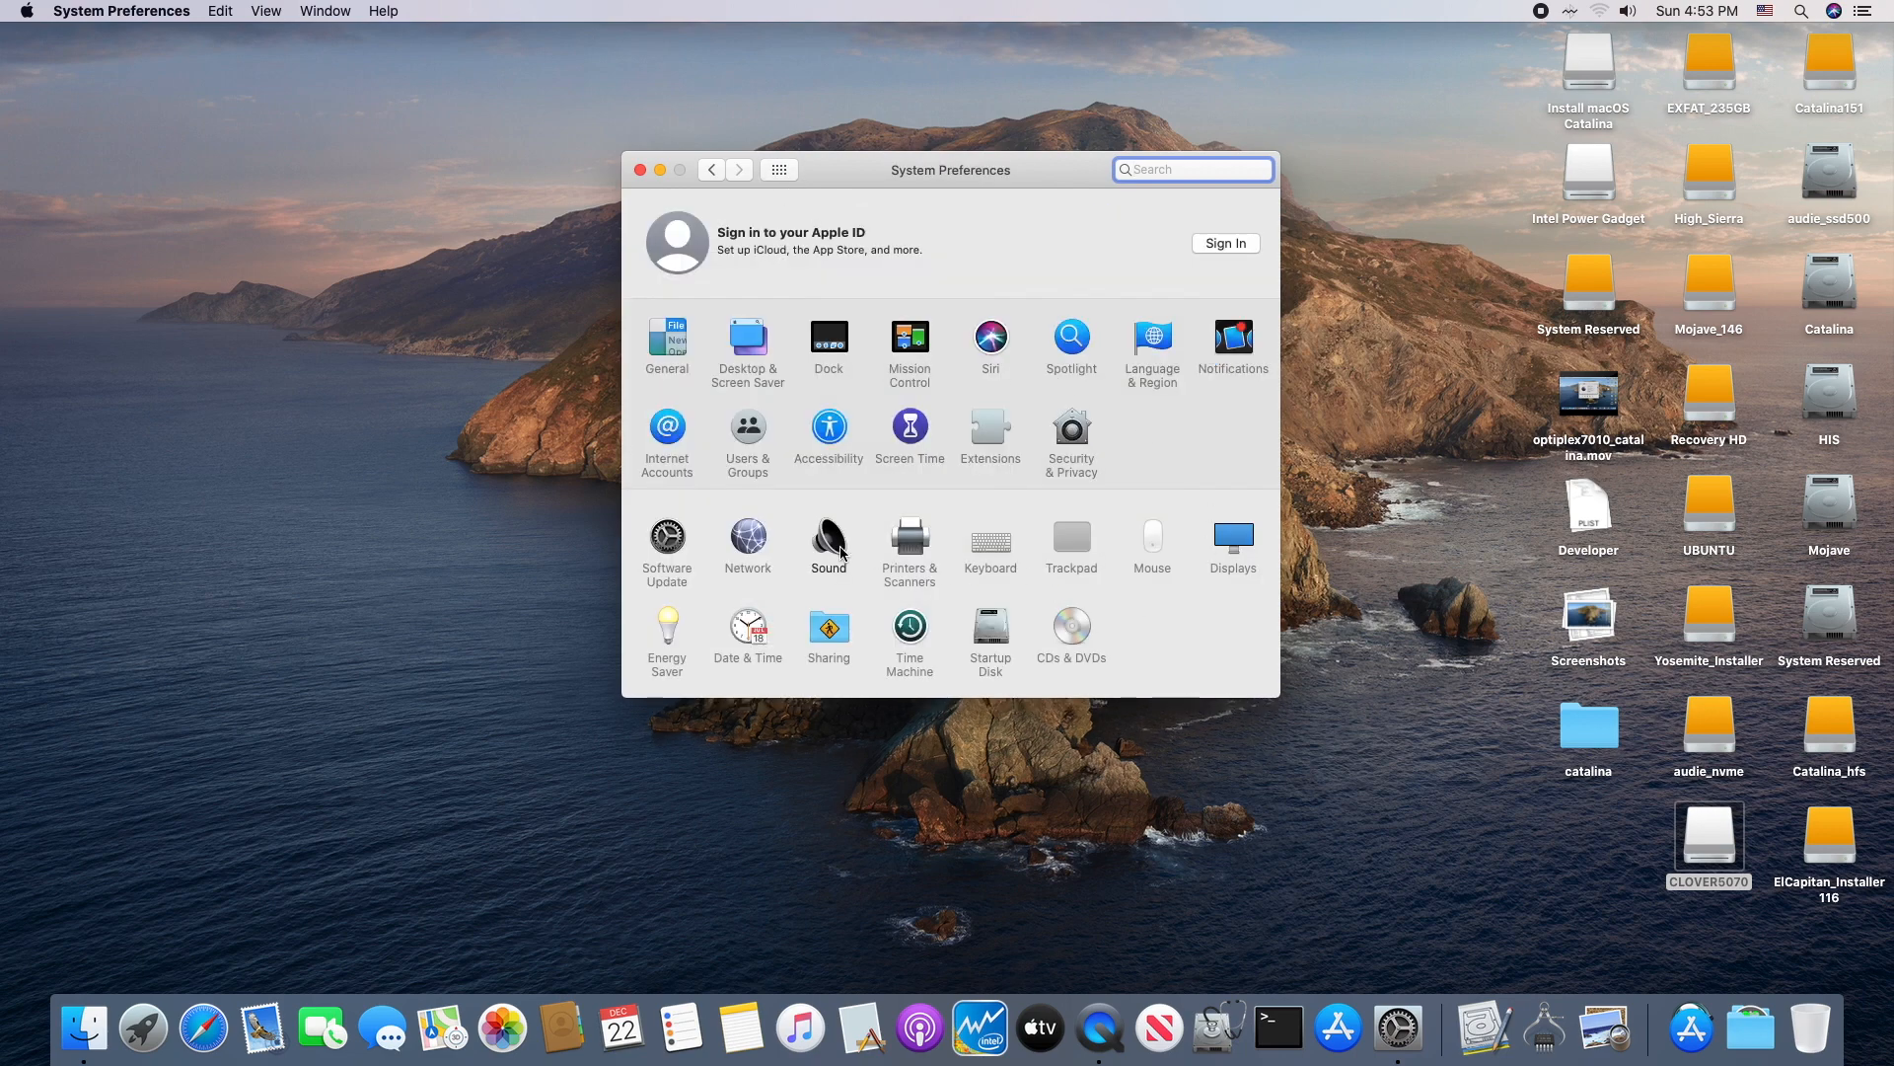
{"action": "left_click", "coordinate": [828, 538]}
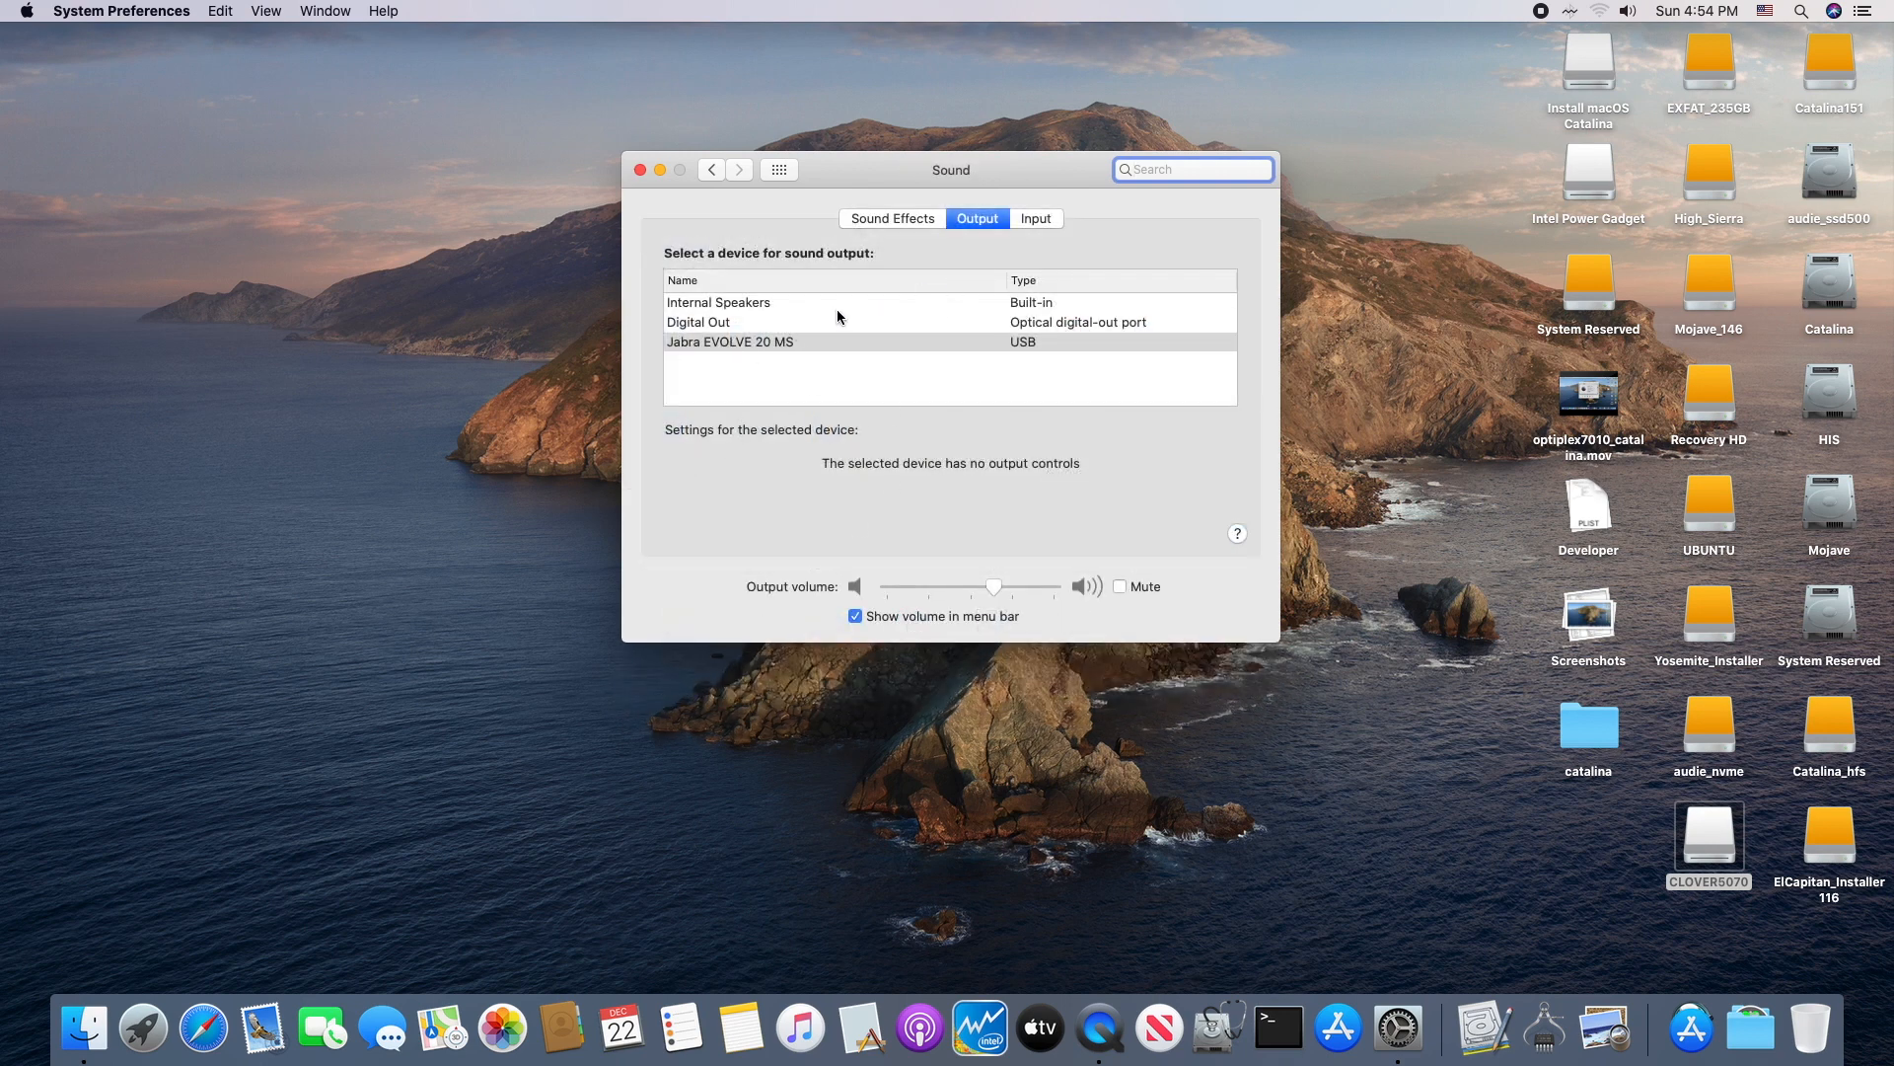
{"action": "left_click", "coordinate": [731, 343]}
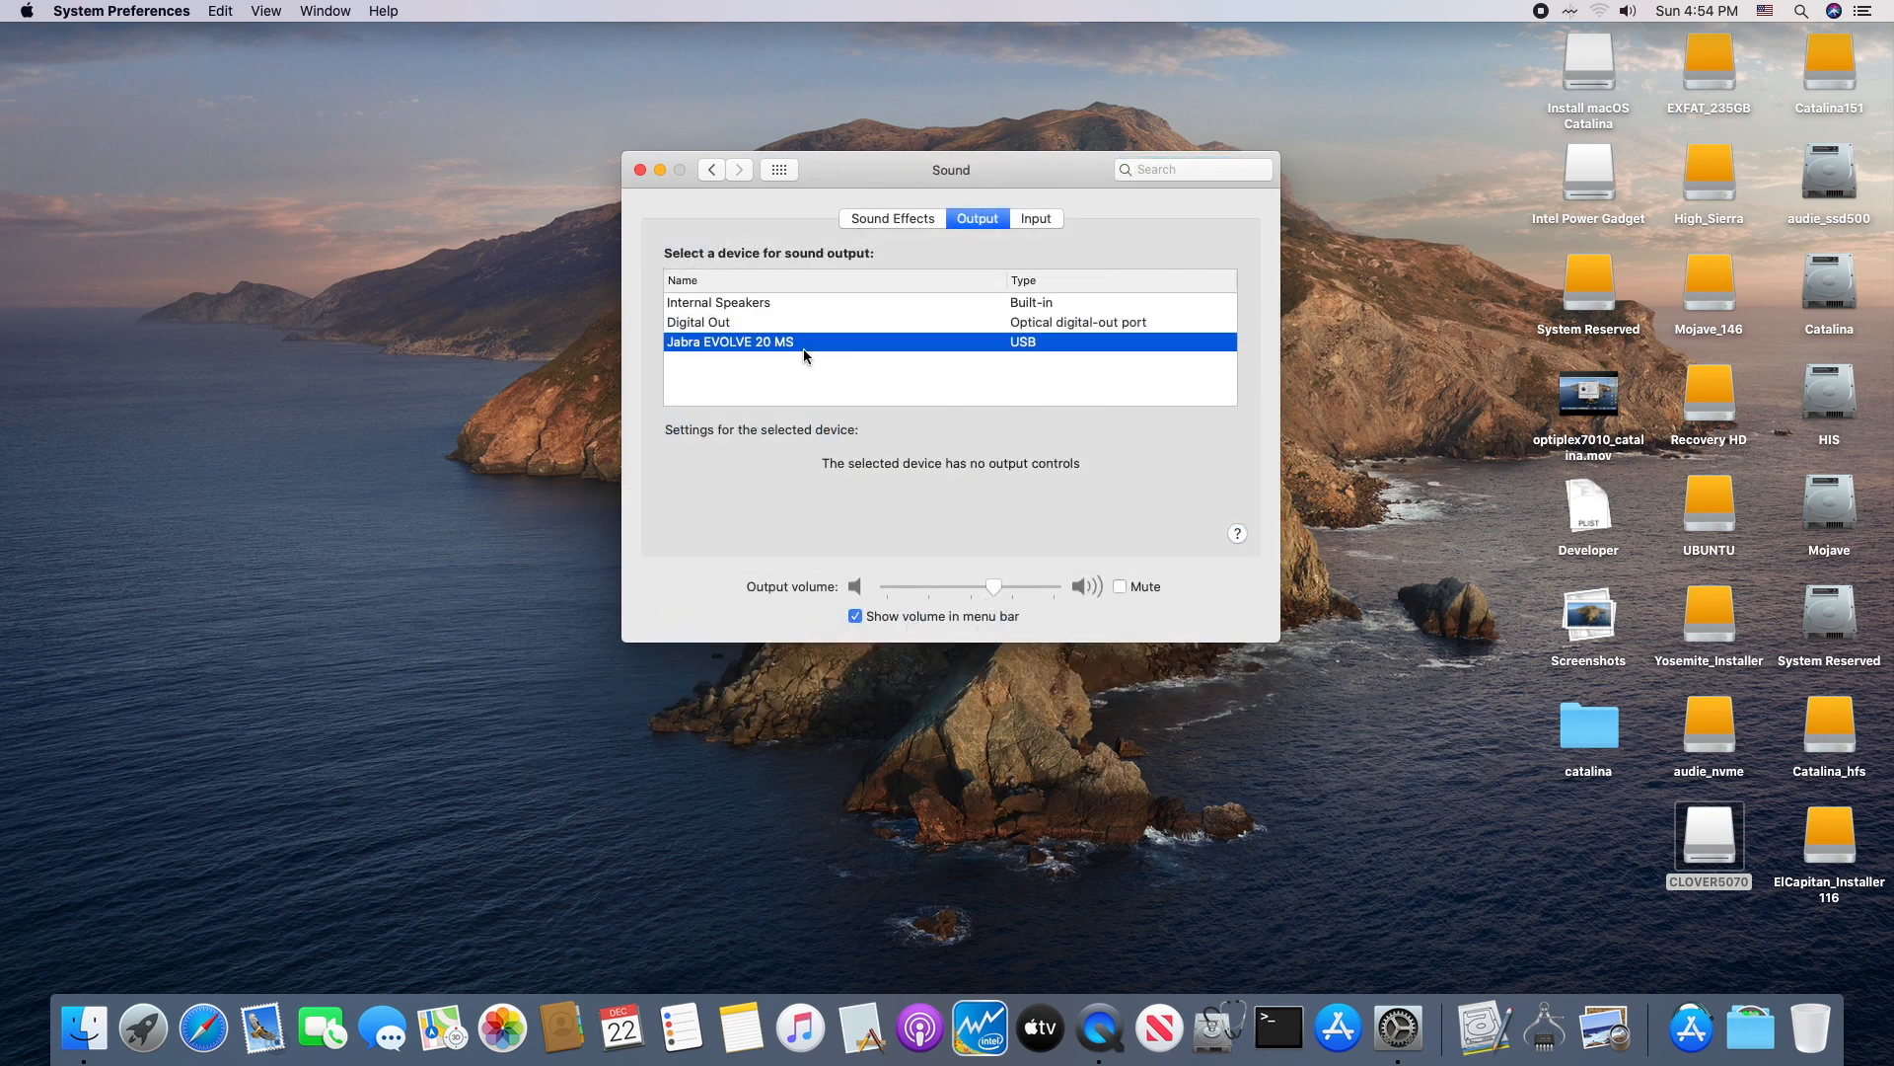
Step: Review Sound Effects, reselect the Jabra EVOLVE 20 MS output, and close System Preferences
{"action": "left_click", "coordinate": [890, 219]}
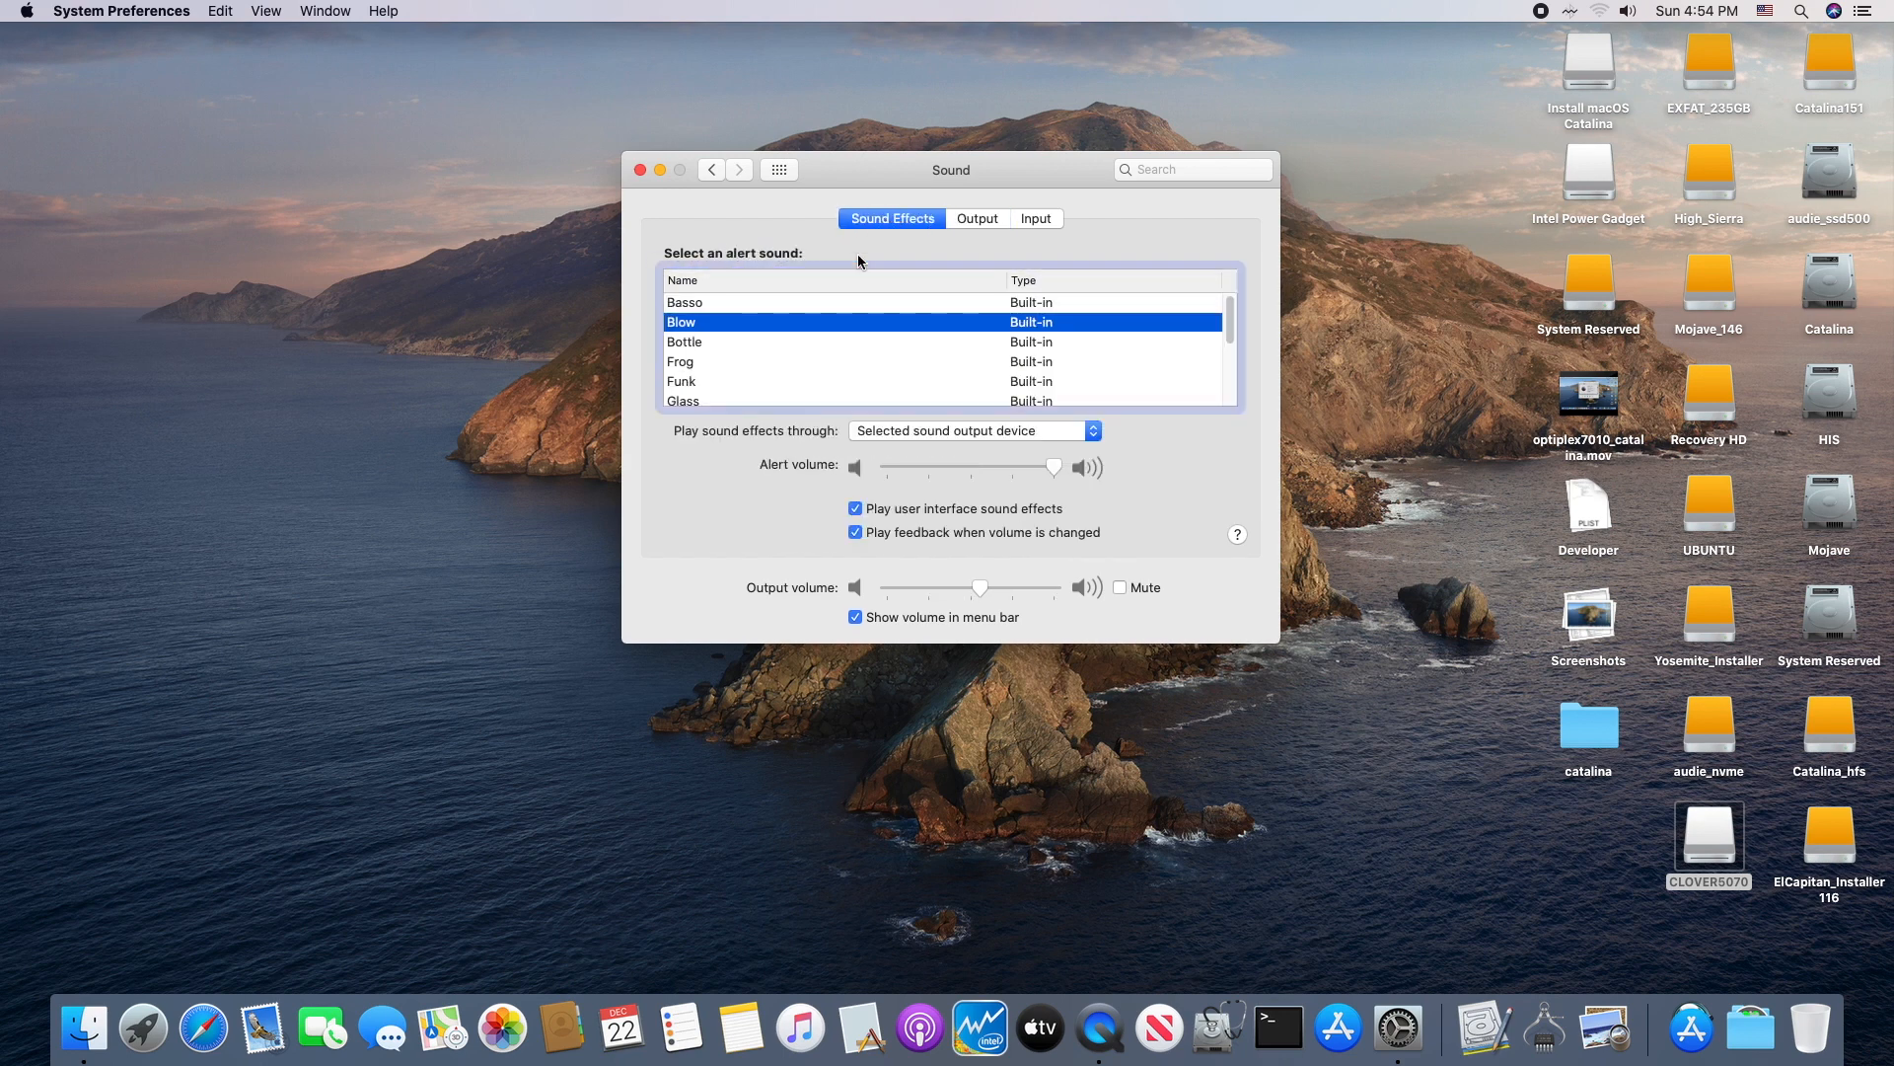
{"action": "left_click", "coordinate": [975, 219]}
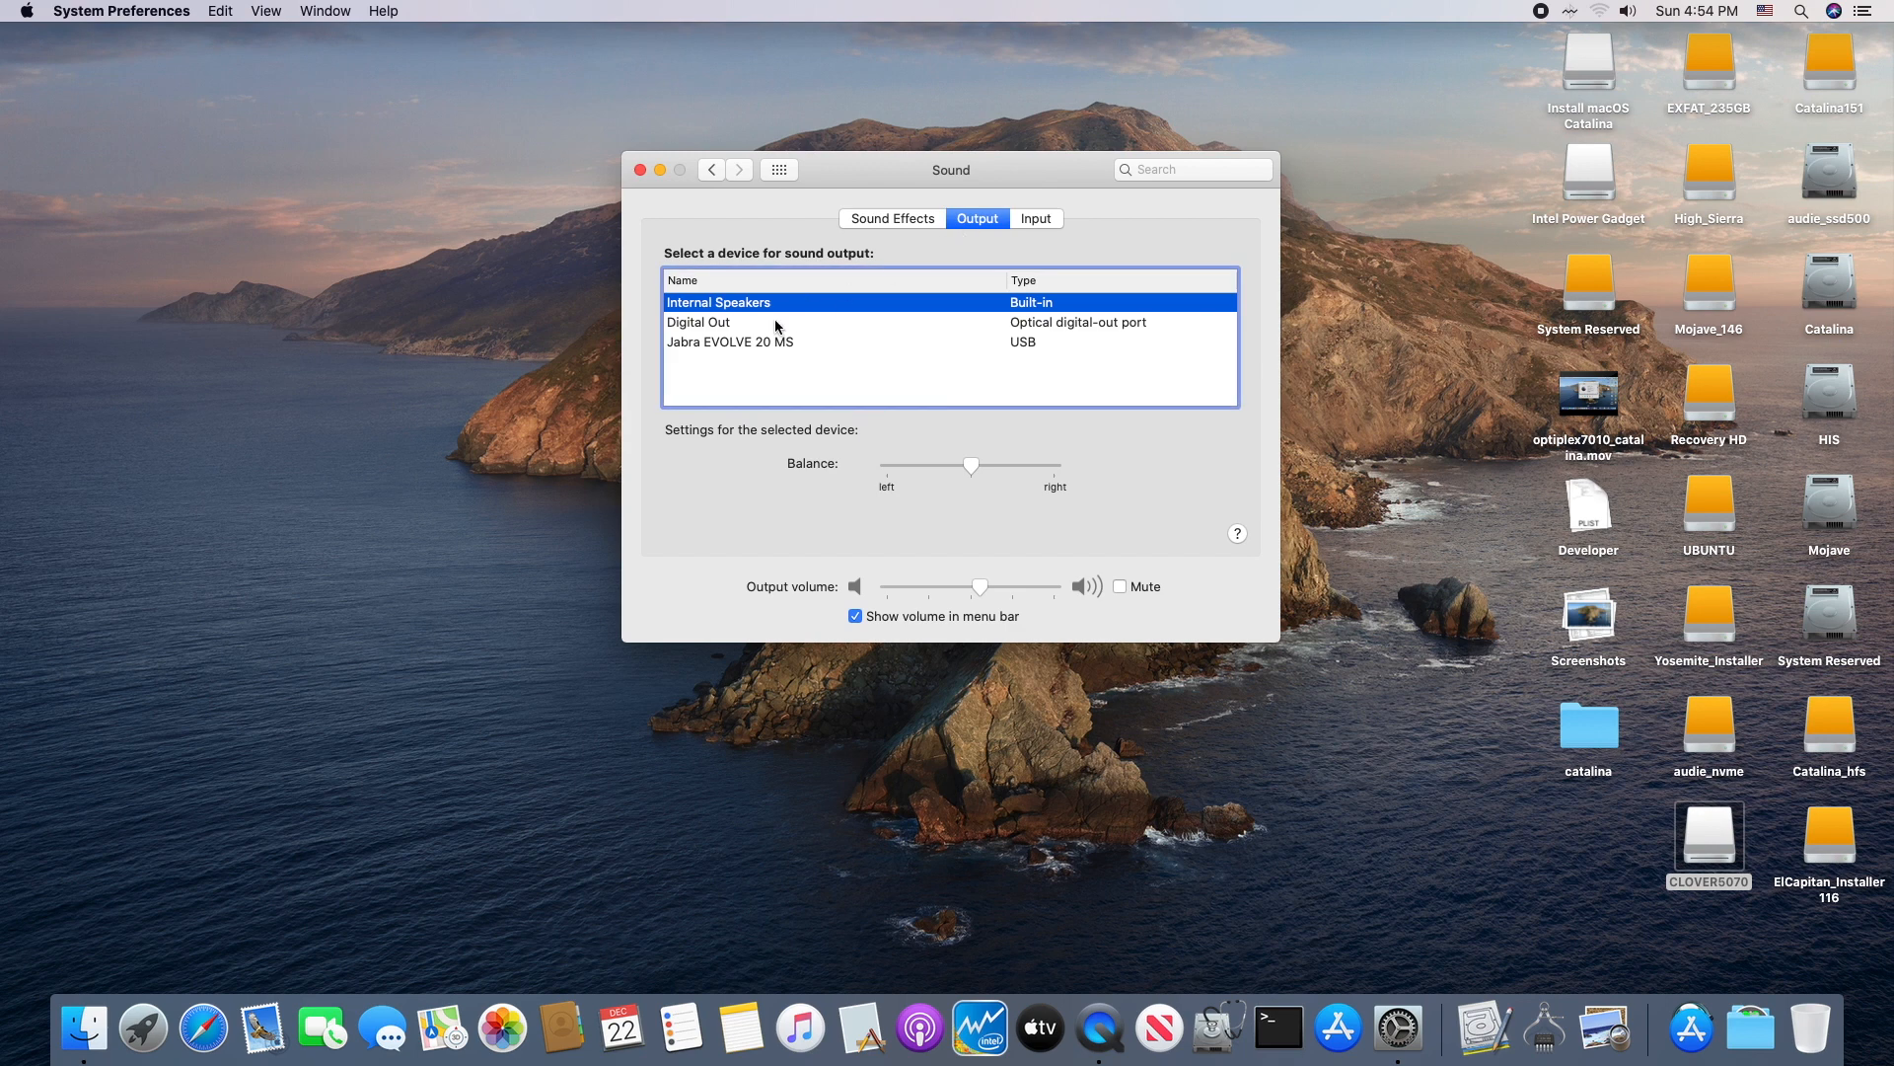
{"action": "left_click", "coordinate": [730, 342]}
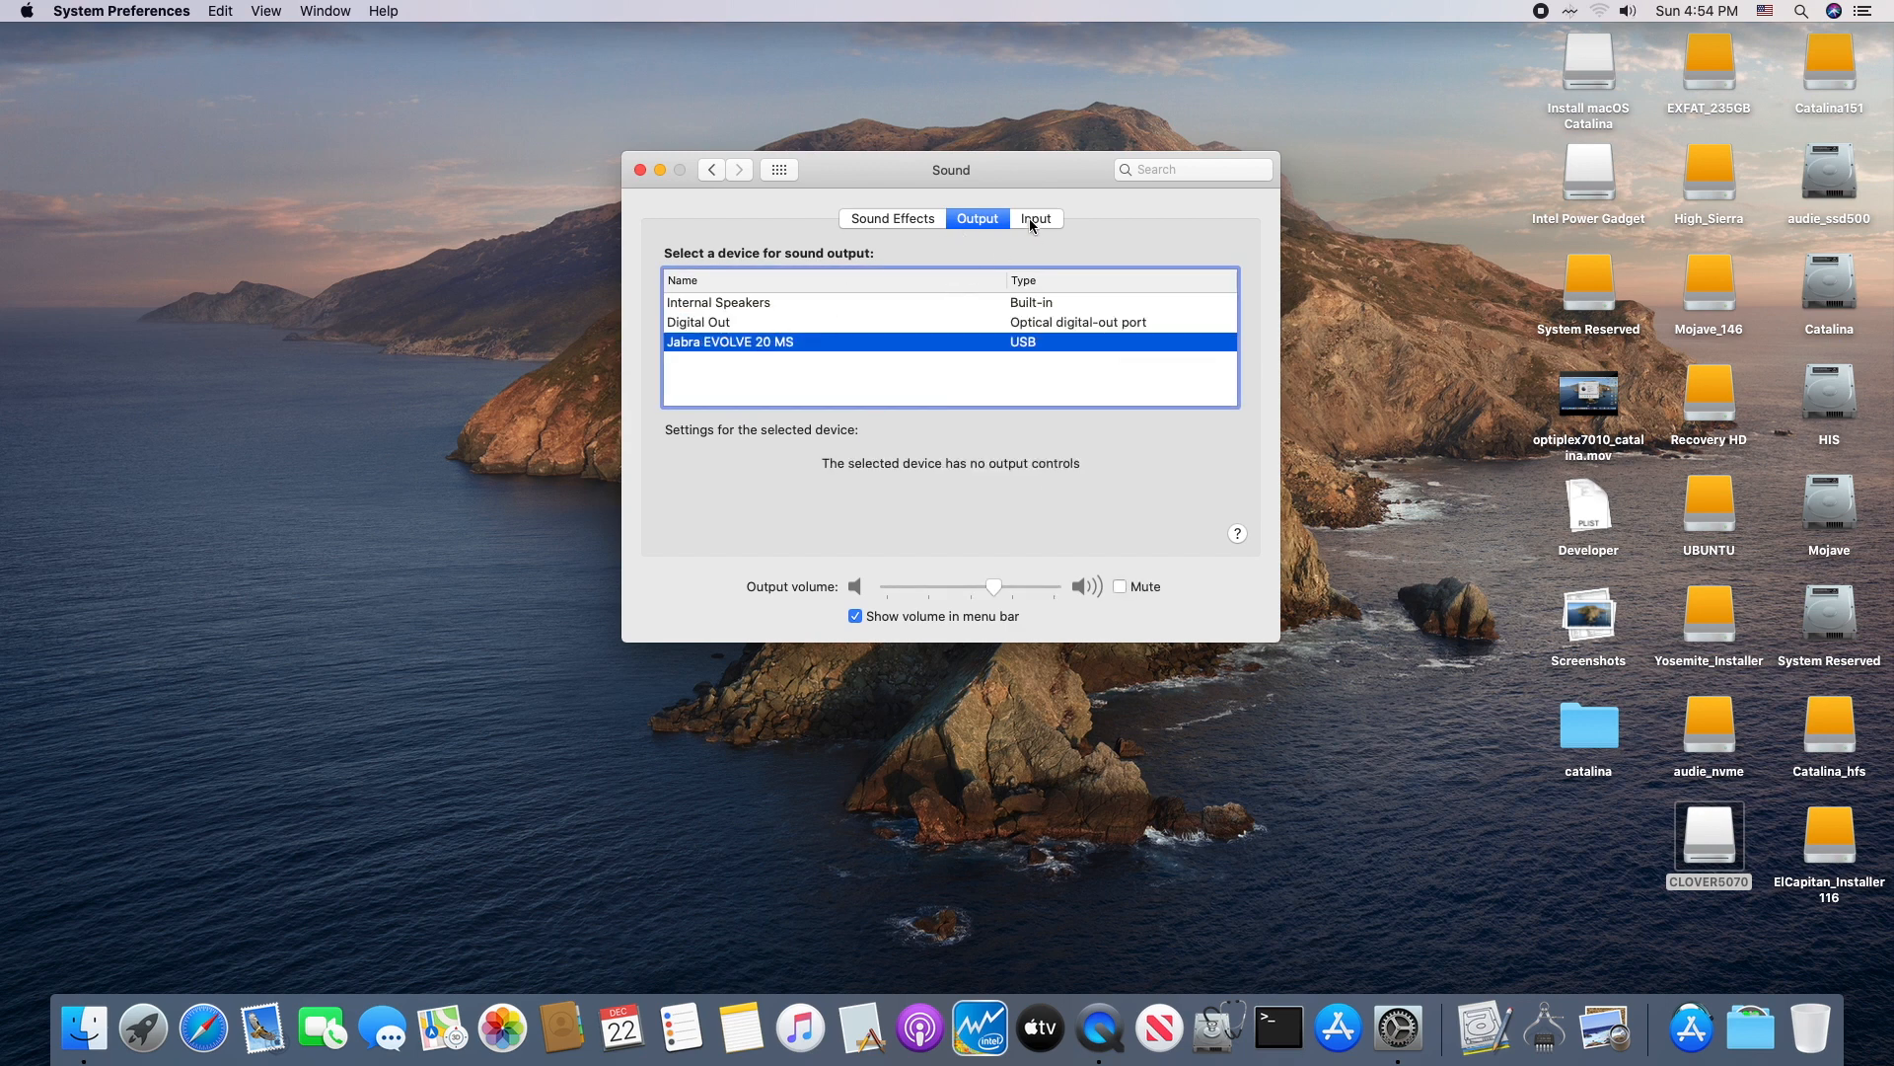
{"action": "left_click", "coordinate": [1035, 220]}
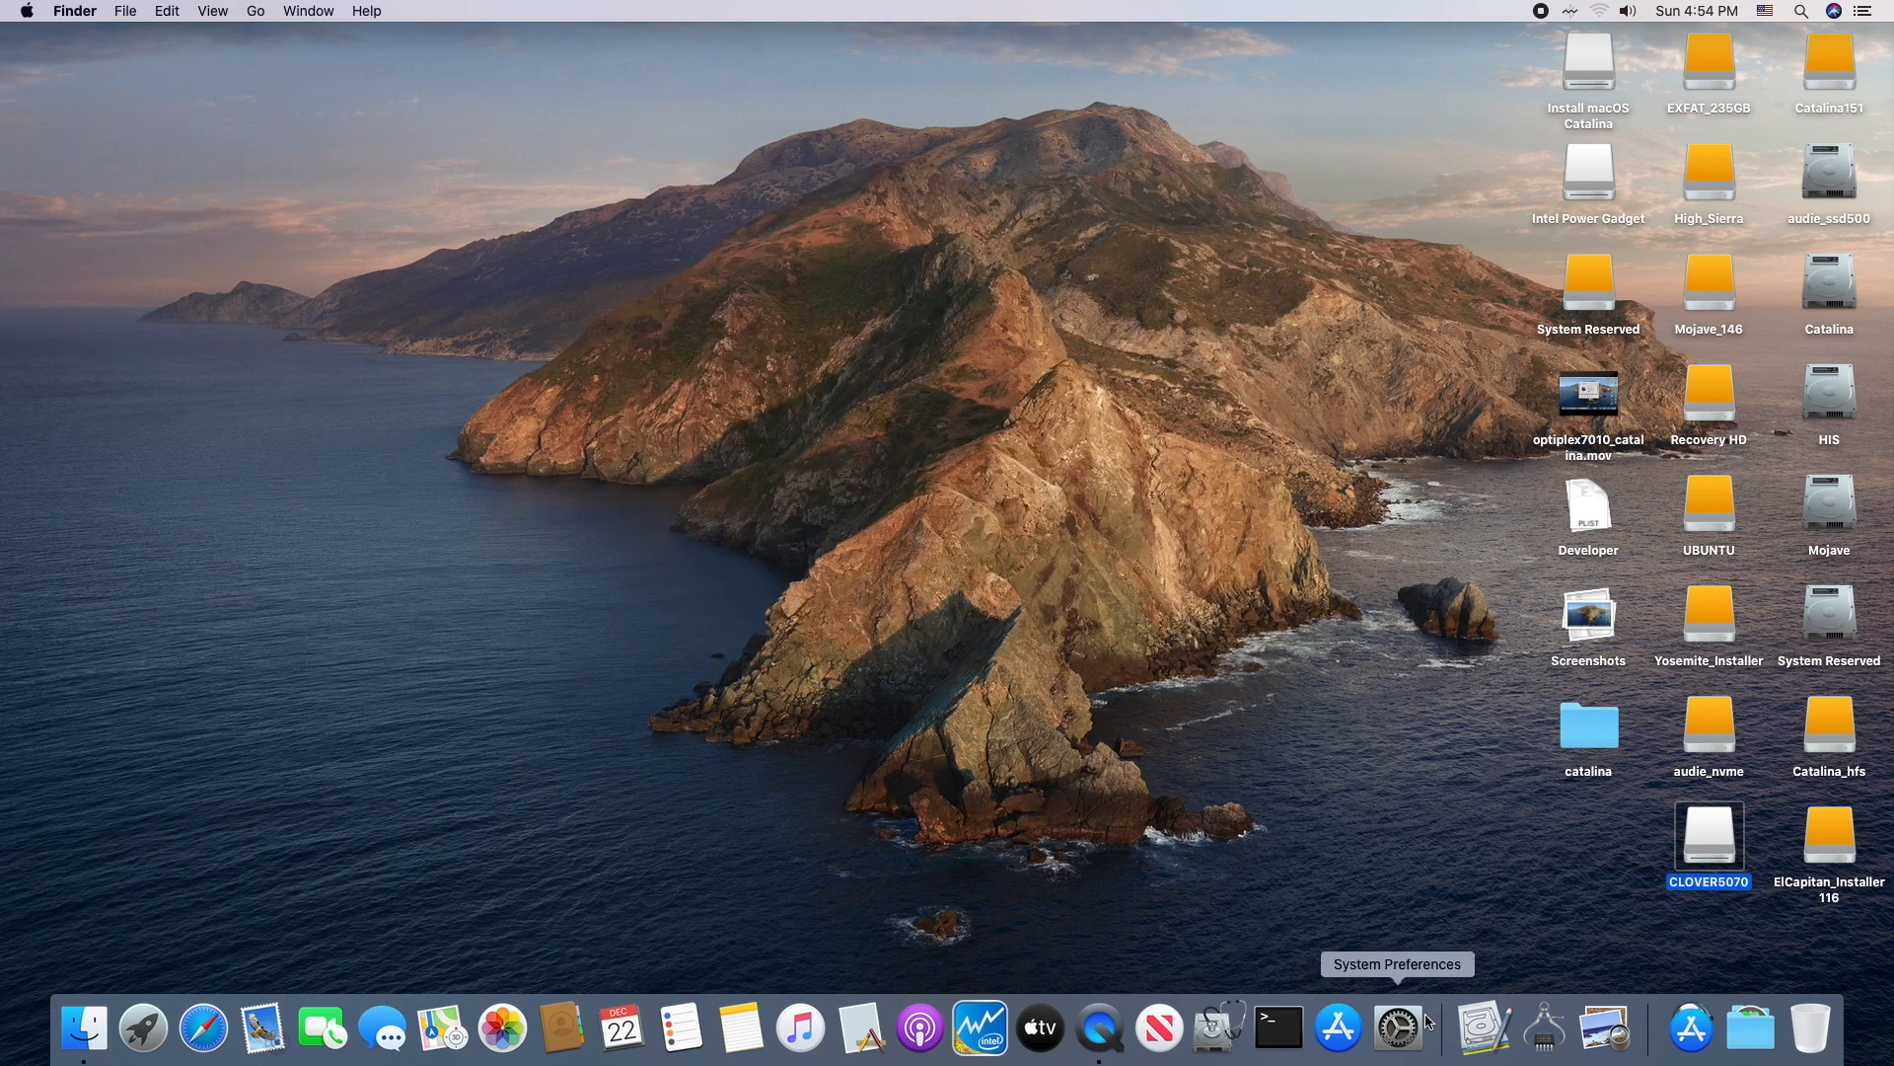
Step: Open the catalina desktop folder and launch Hackintool v2.8.6 from it
{"action": "left_click", "coordinate": [1689, 1028]}
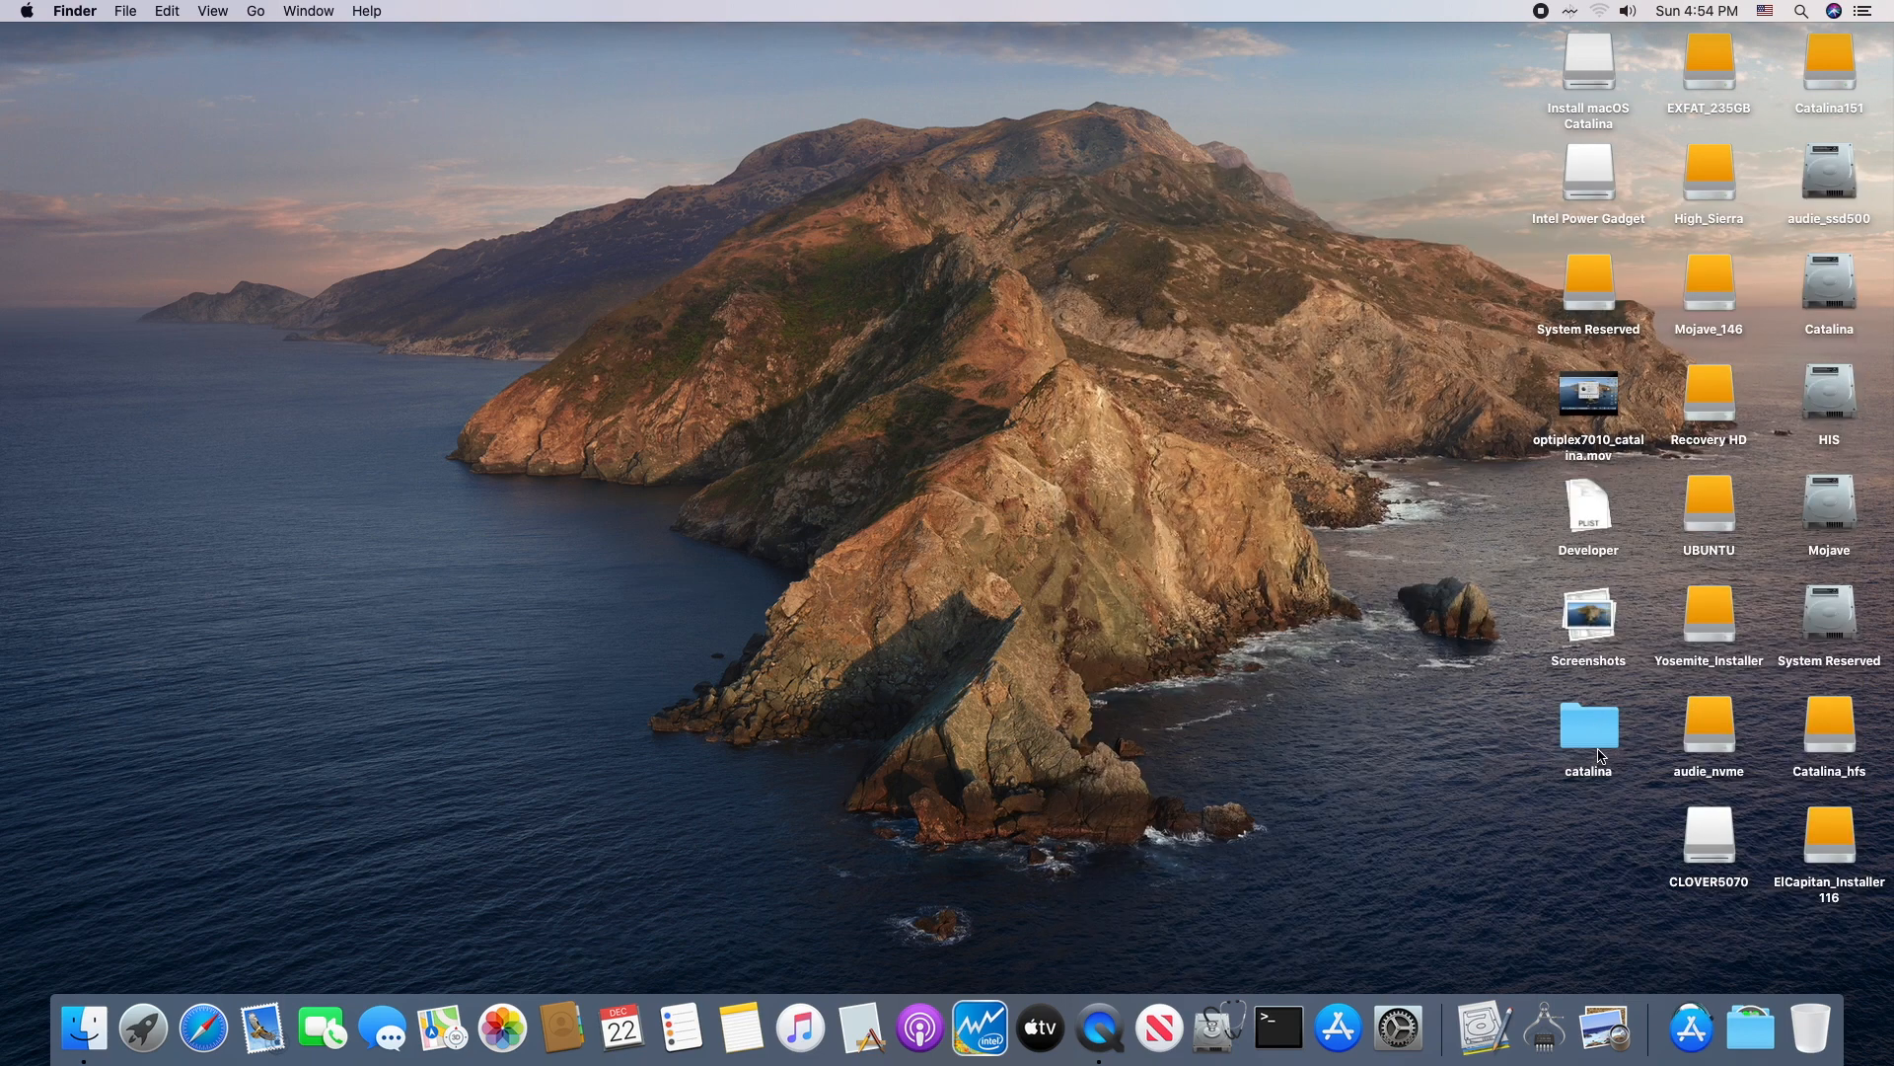
{"action": "double_click", "coordinate": [1588, 730]}
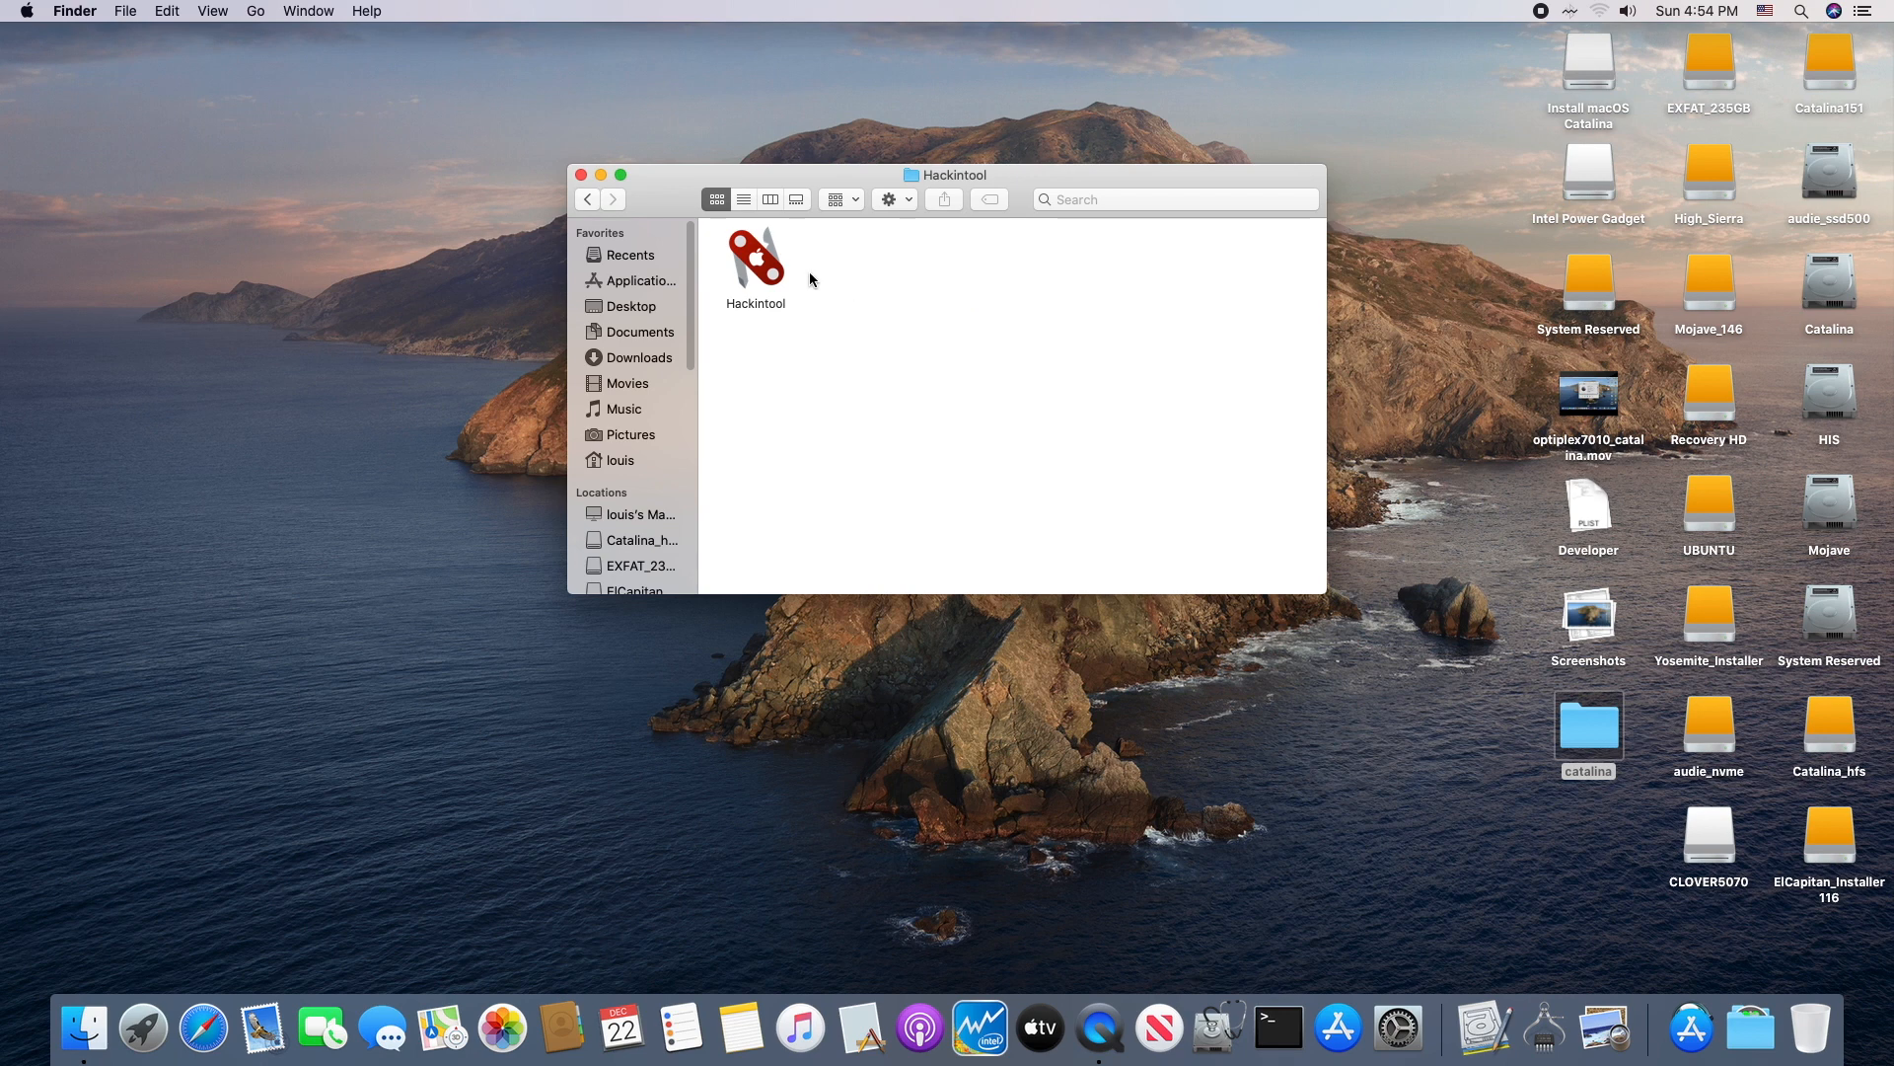
{"action": "double_click", "coordinate": [753, 256]}
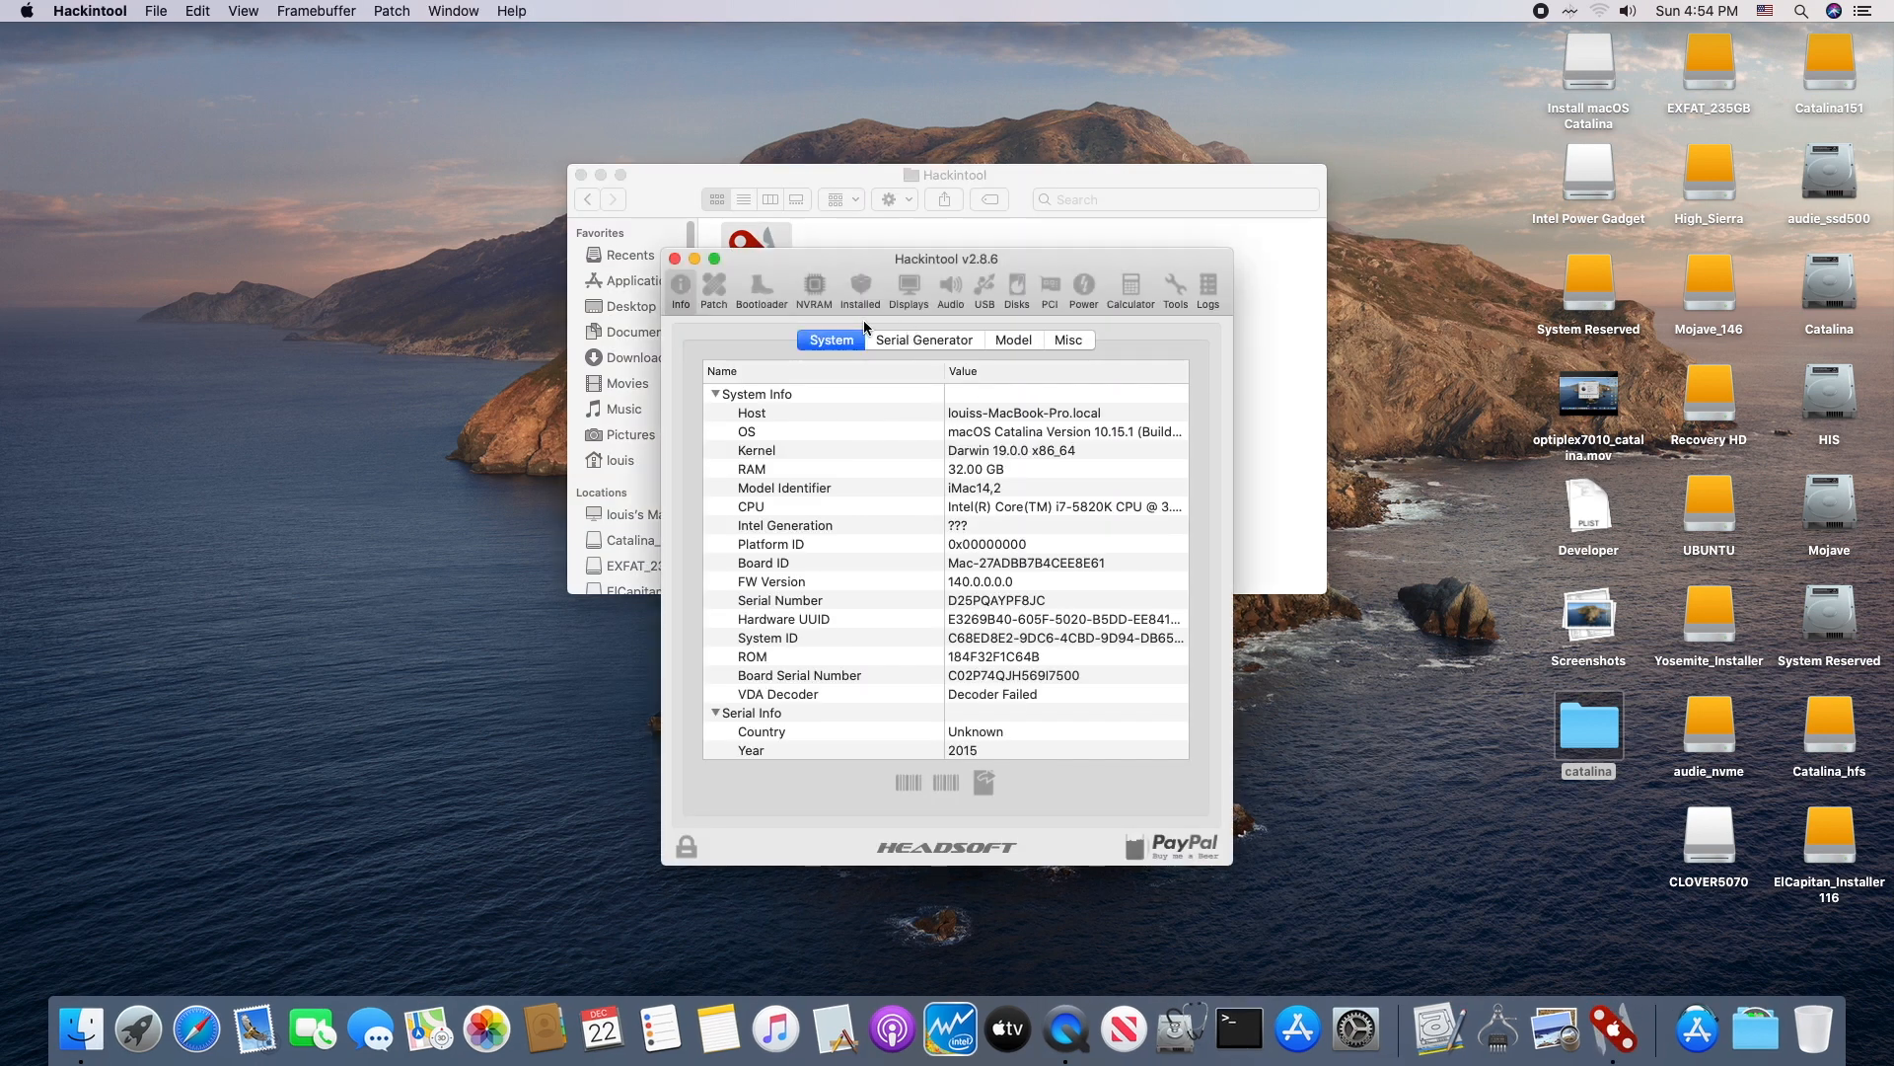
Step: Confirm ALC1150 layout ID 3, then generate and select all of the DeviceProperties audio patch
{"action": "left_click", "coordinate": [949, 290]}
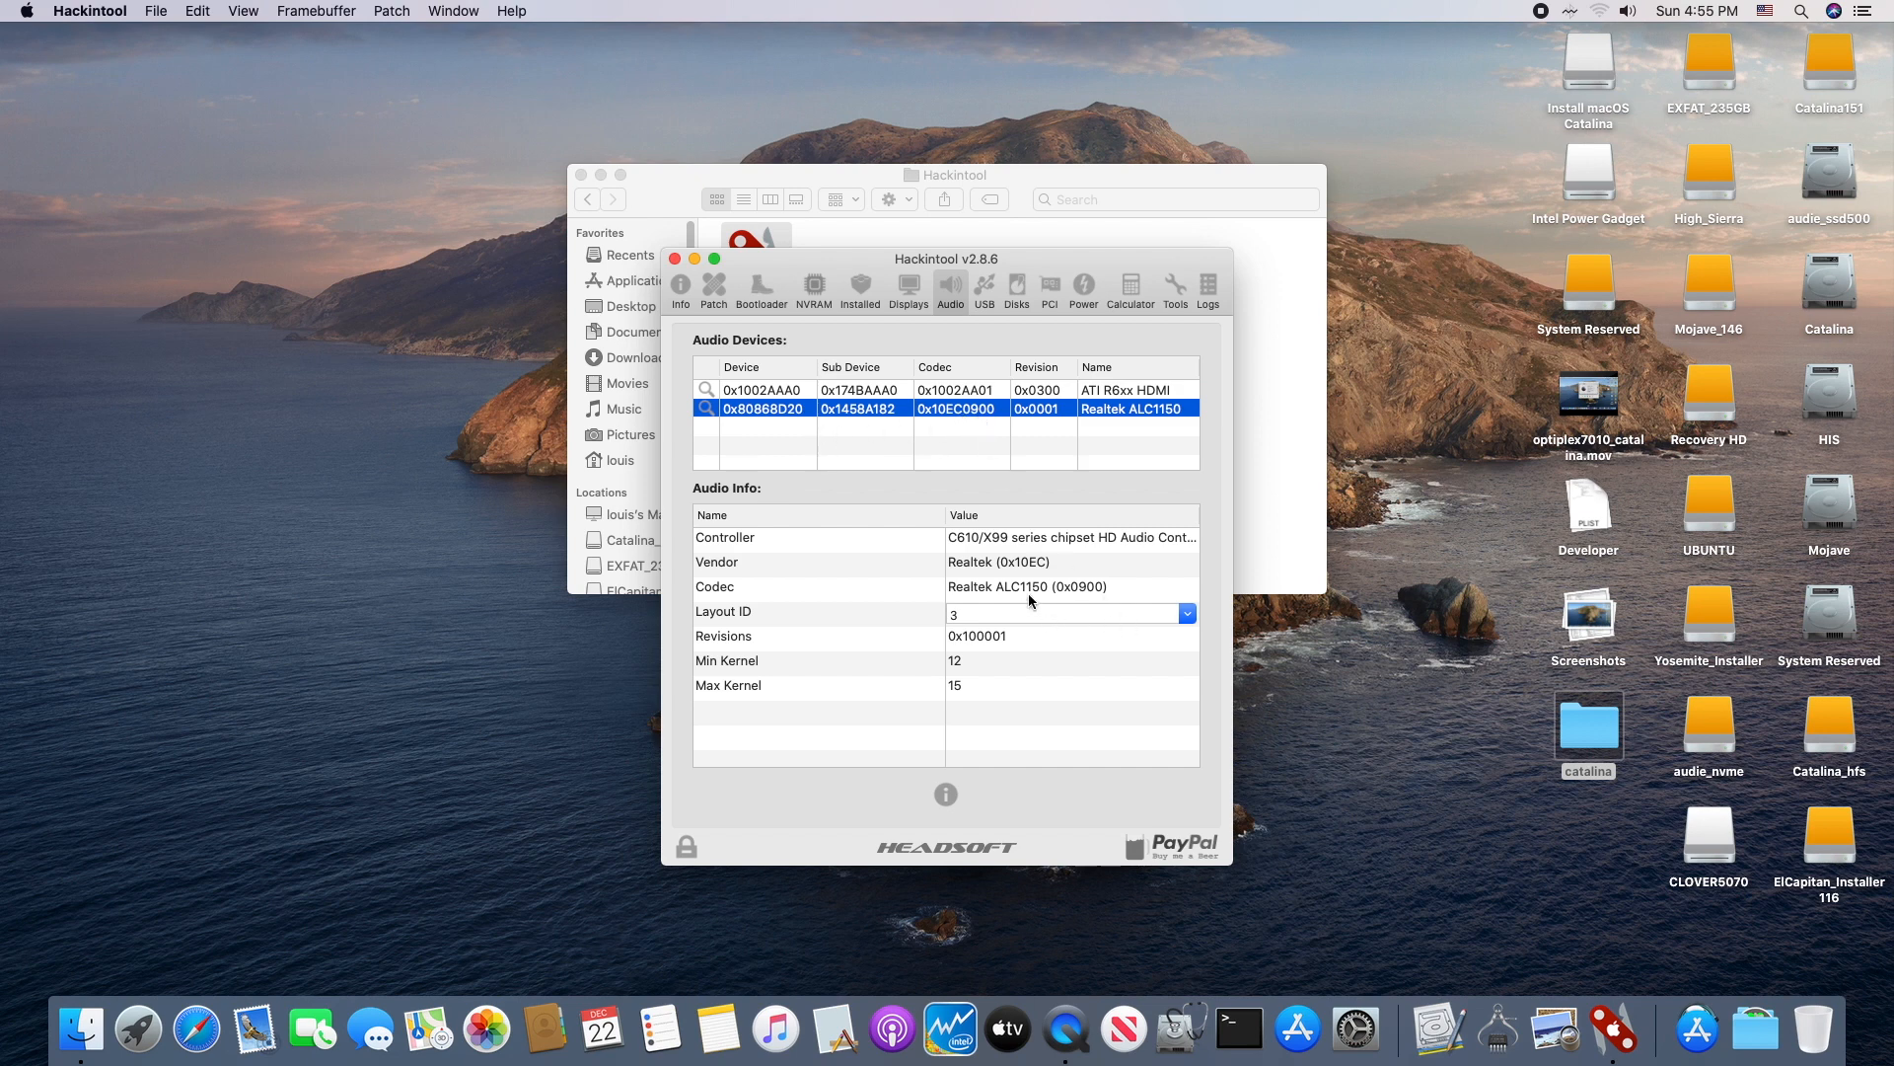
{"action": "left_click", "coordinate": [1186, 612]}
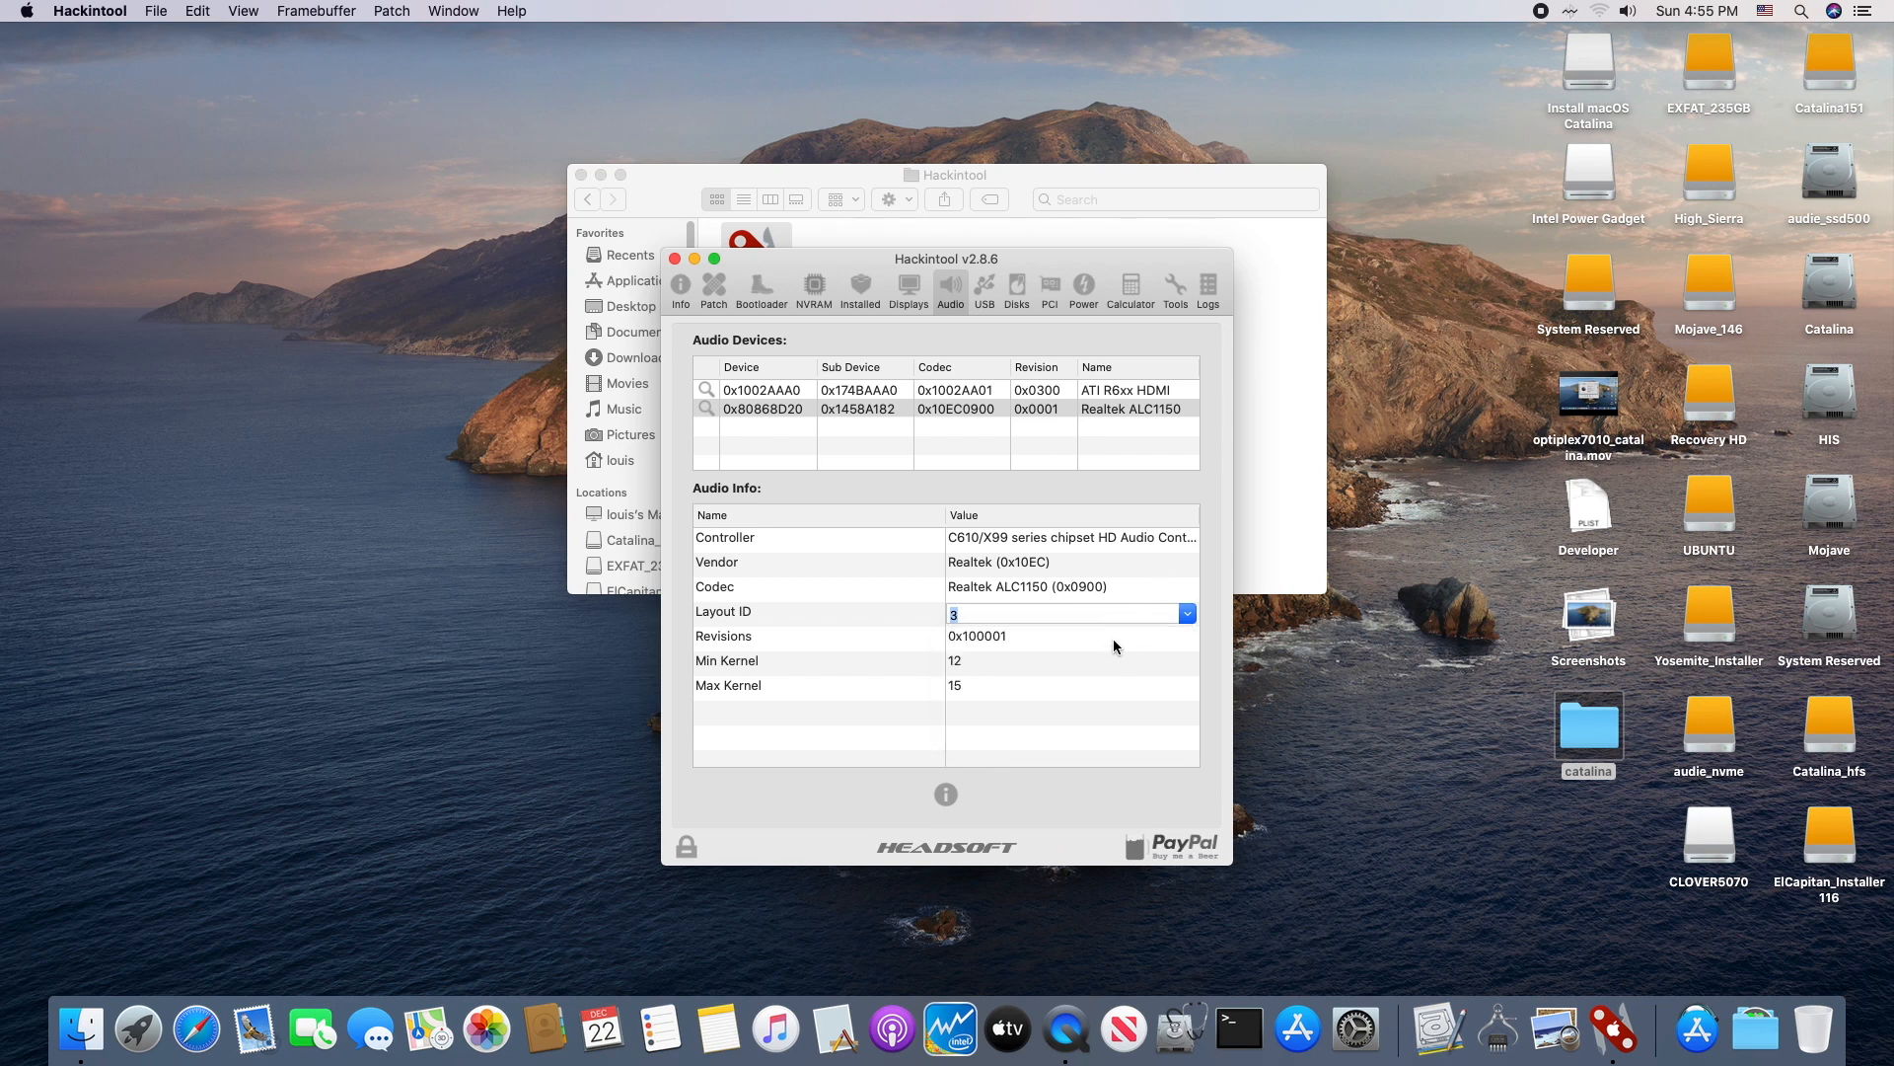
{"action": "left_click", "coordinate": [712, 290]}
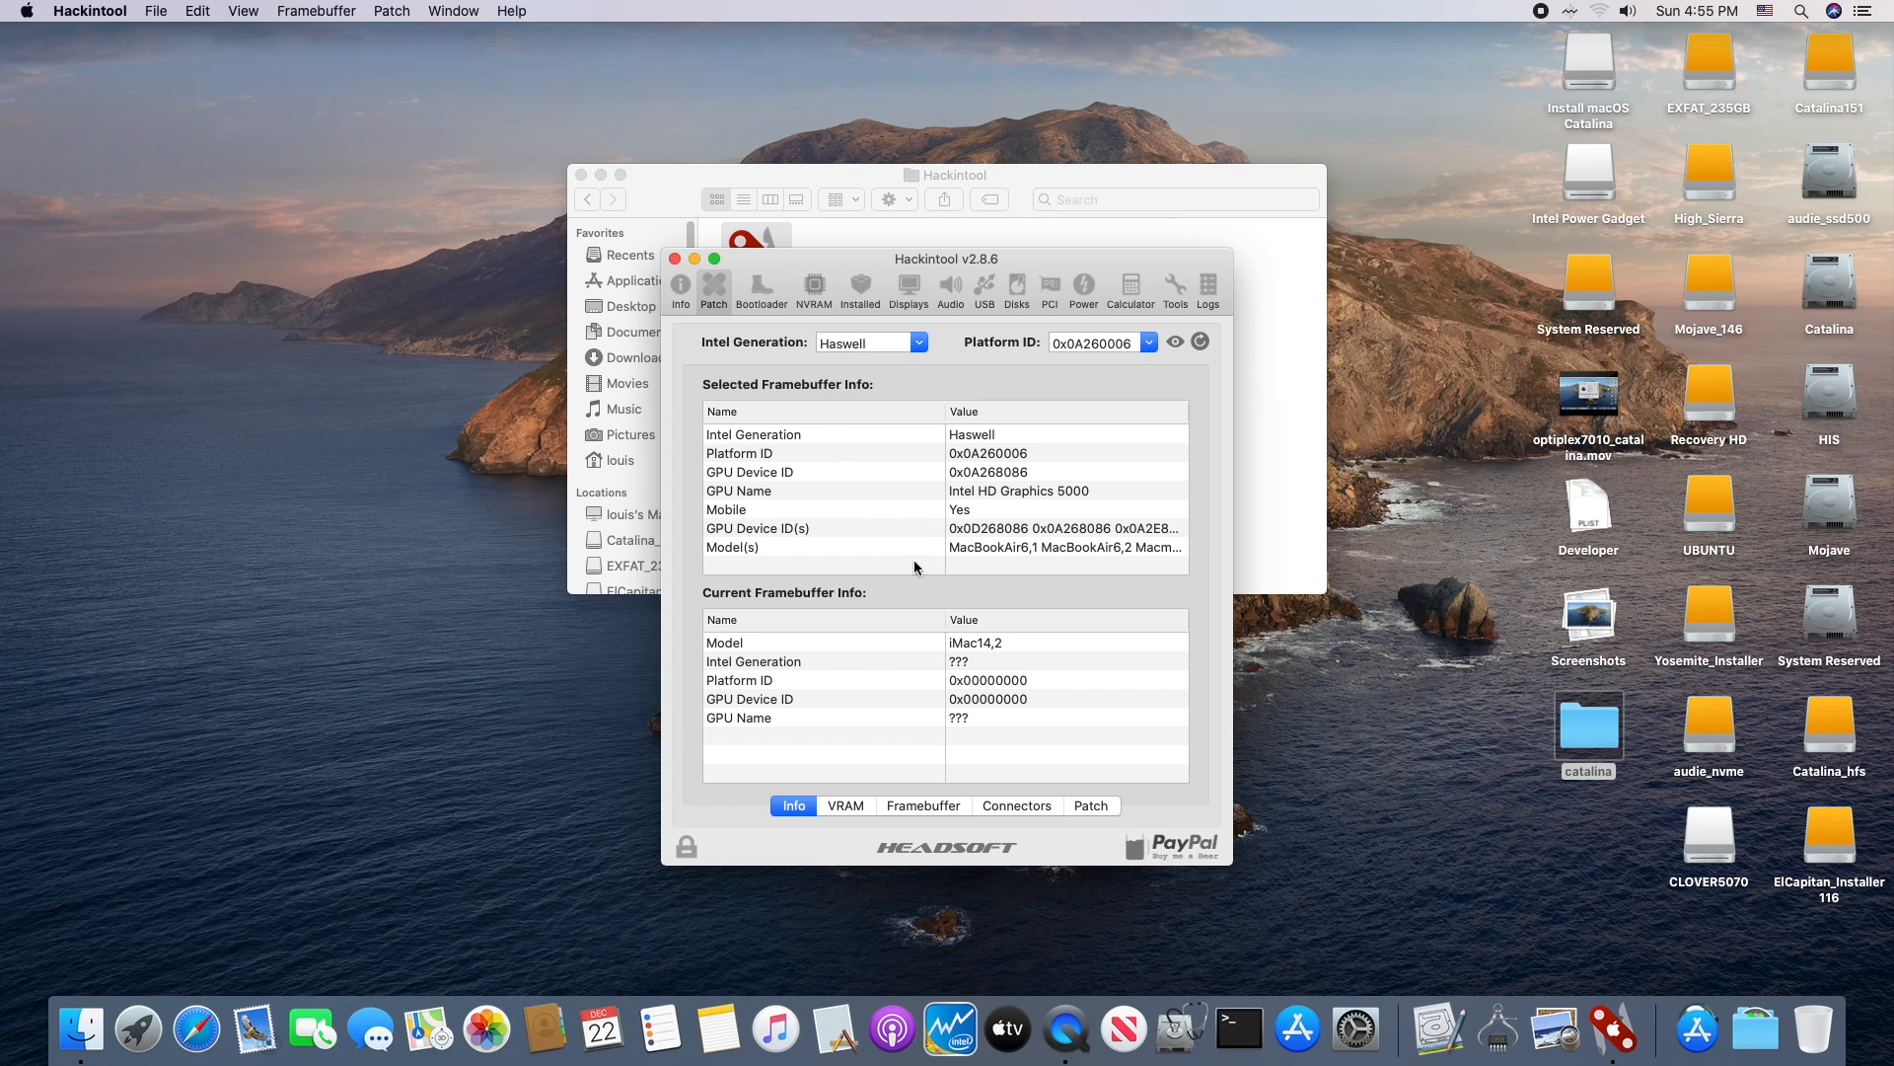
{"action": "left_click", "coordinate": [1089, 805]}
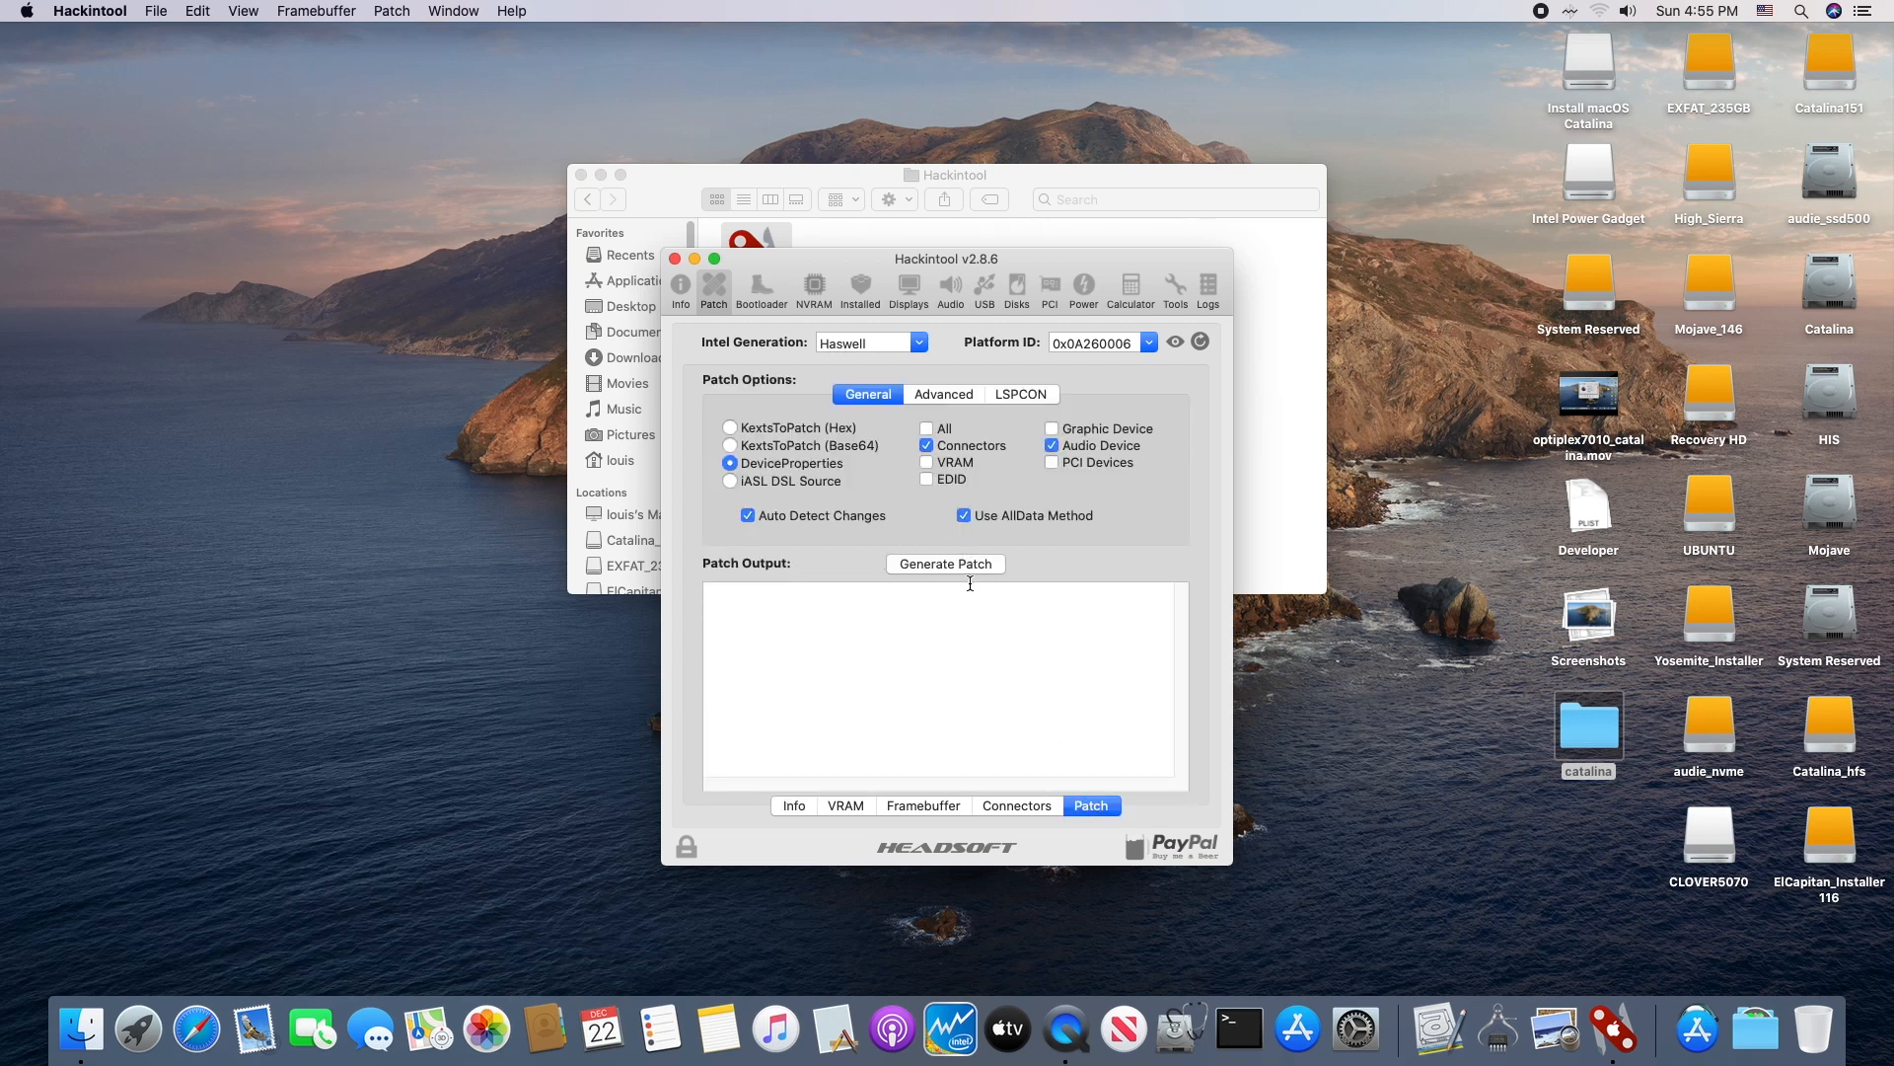
{"action": "left_click", "coordinate": [945, 564]}
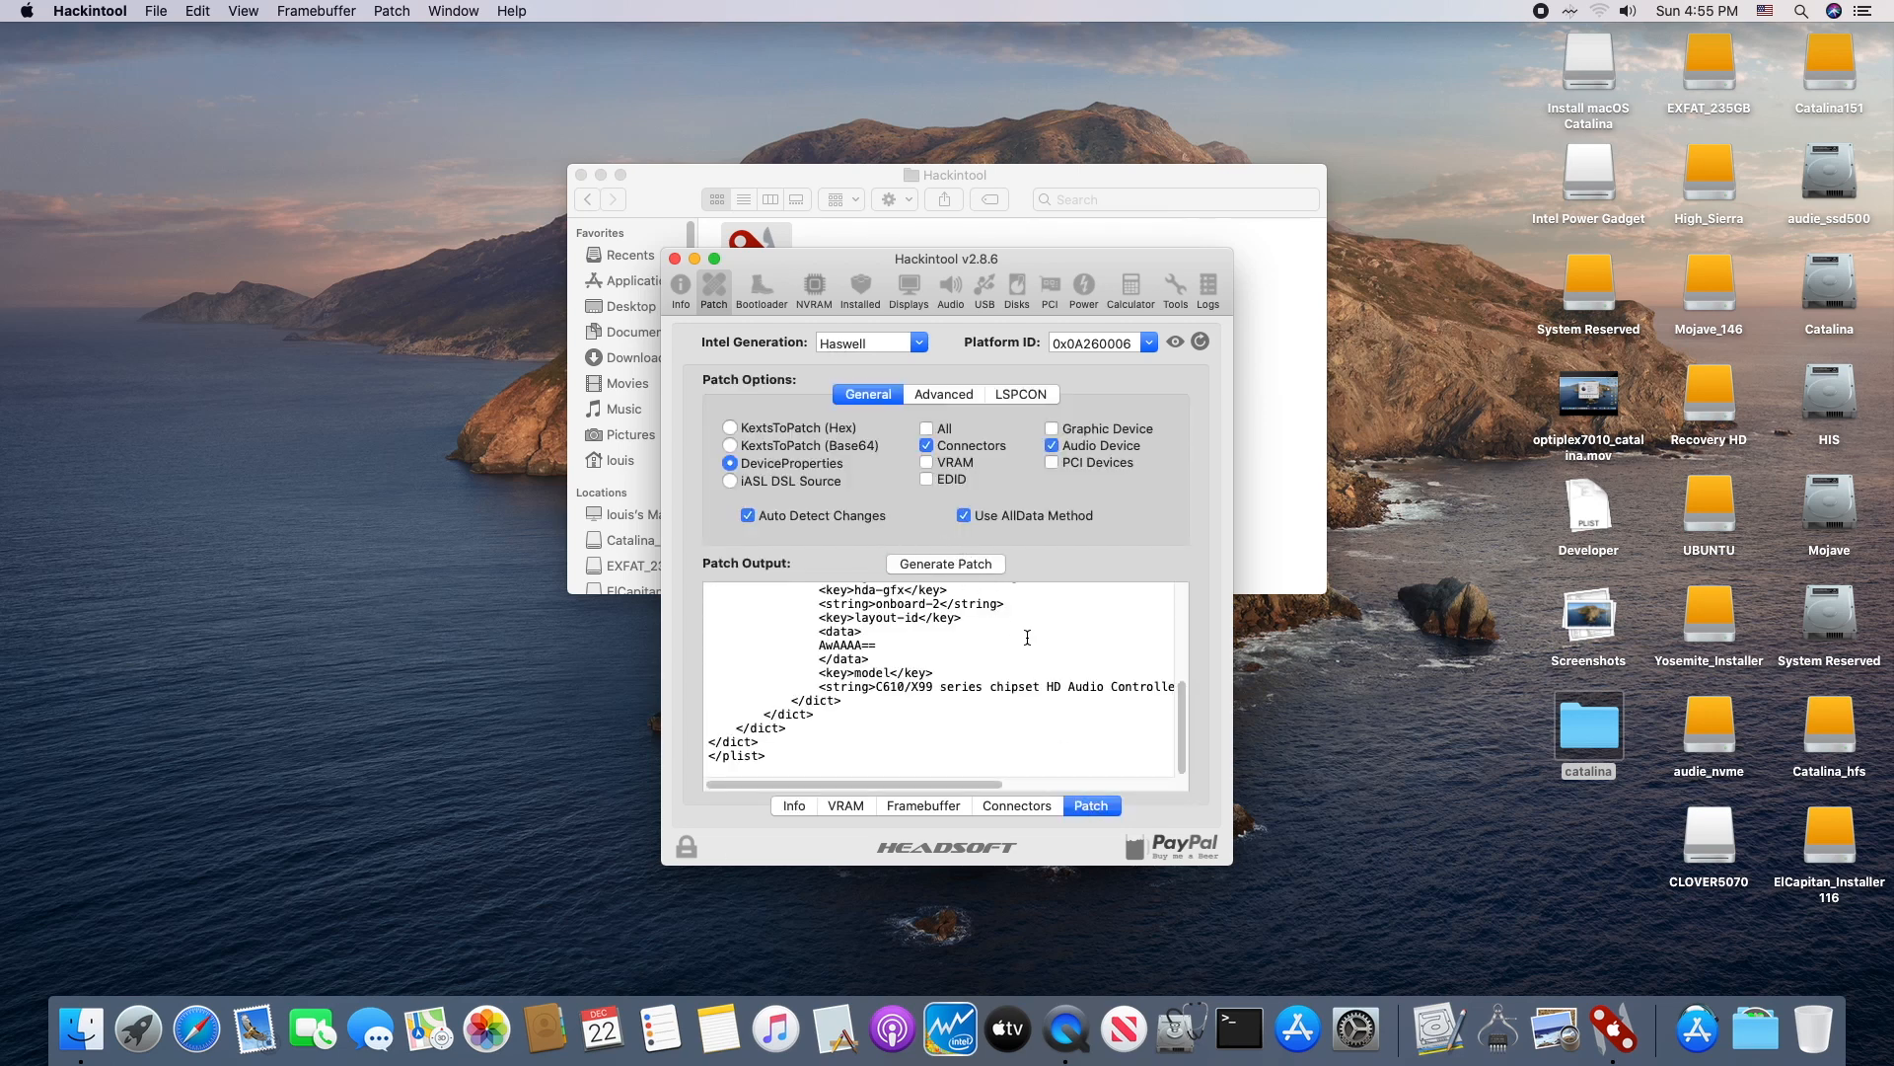
{"action": "left_click", "coordinate": [946, 564]}
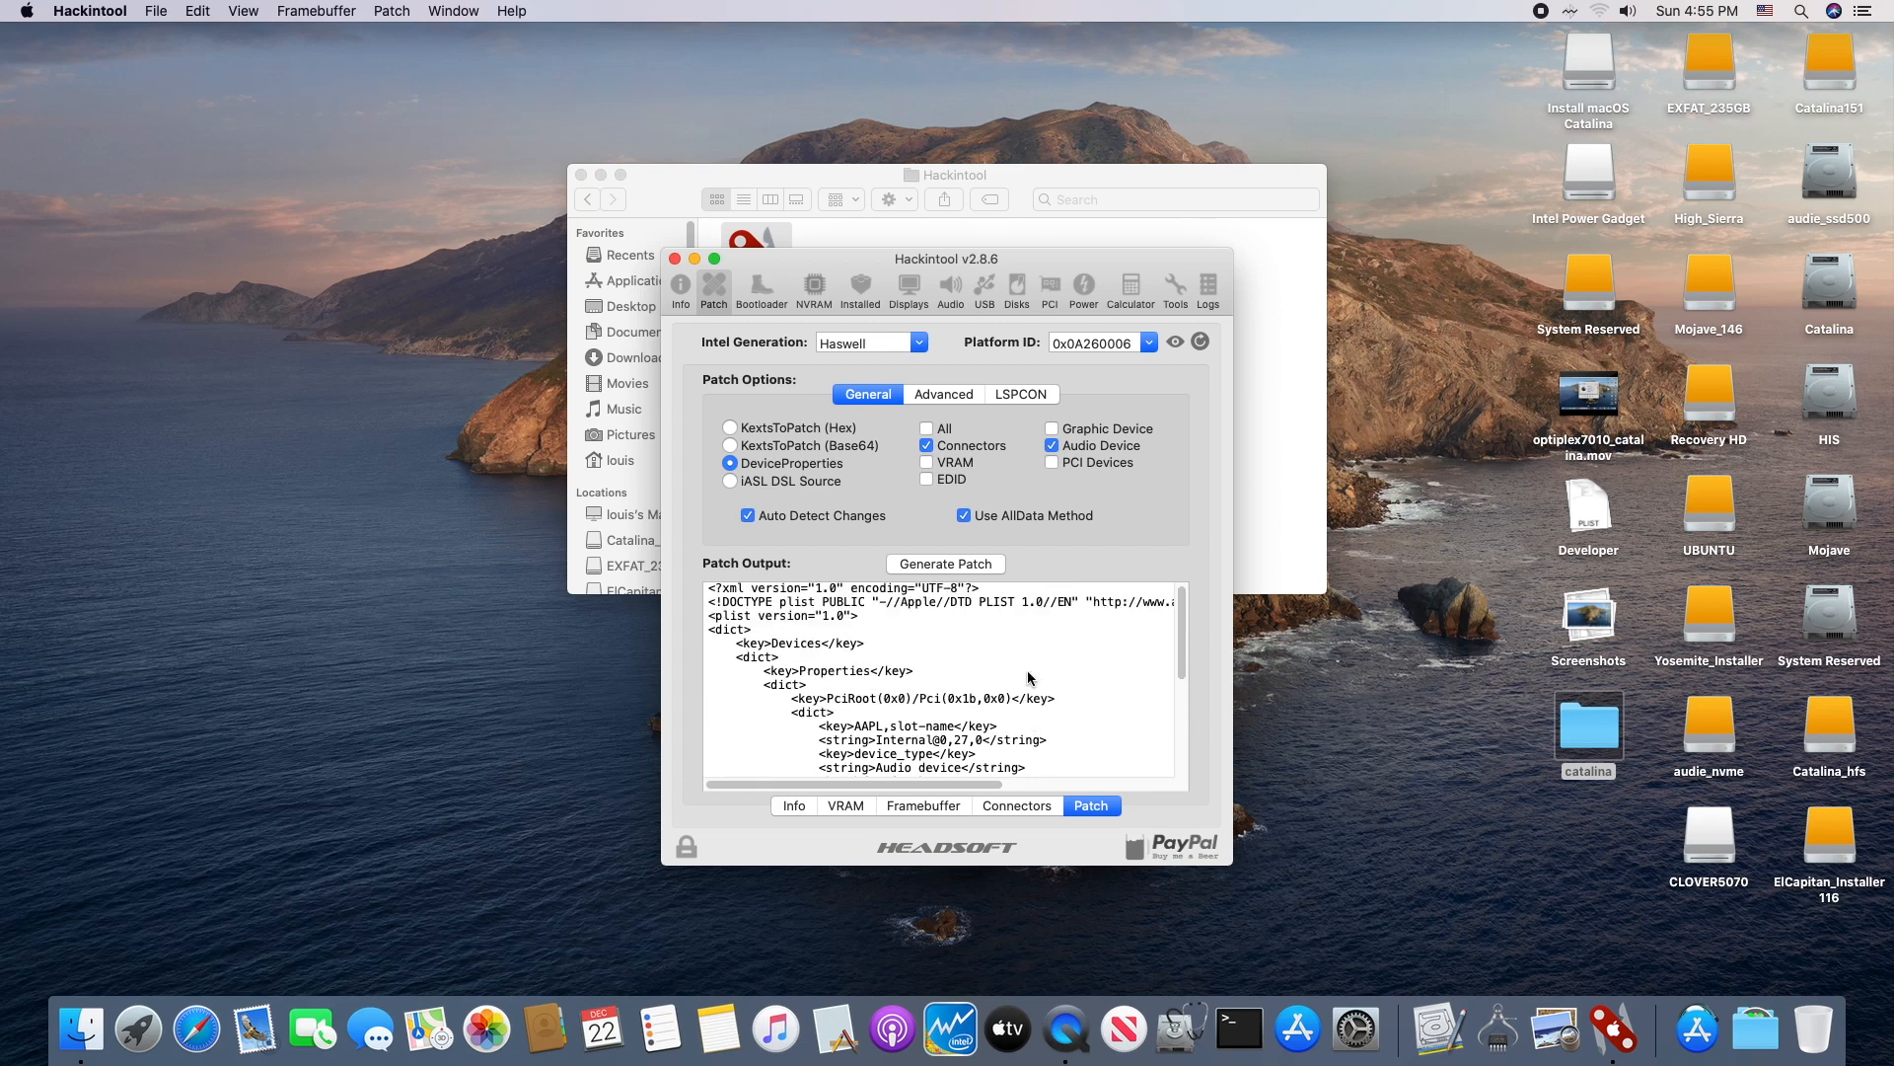
{"action": "left_click", "coordinate": [1030, 658]}
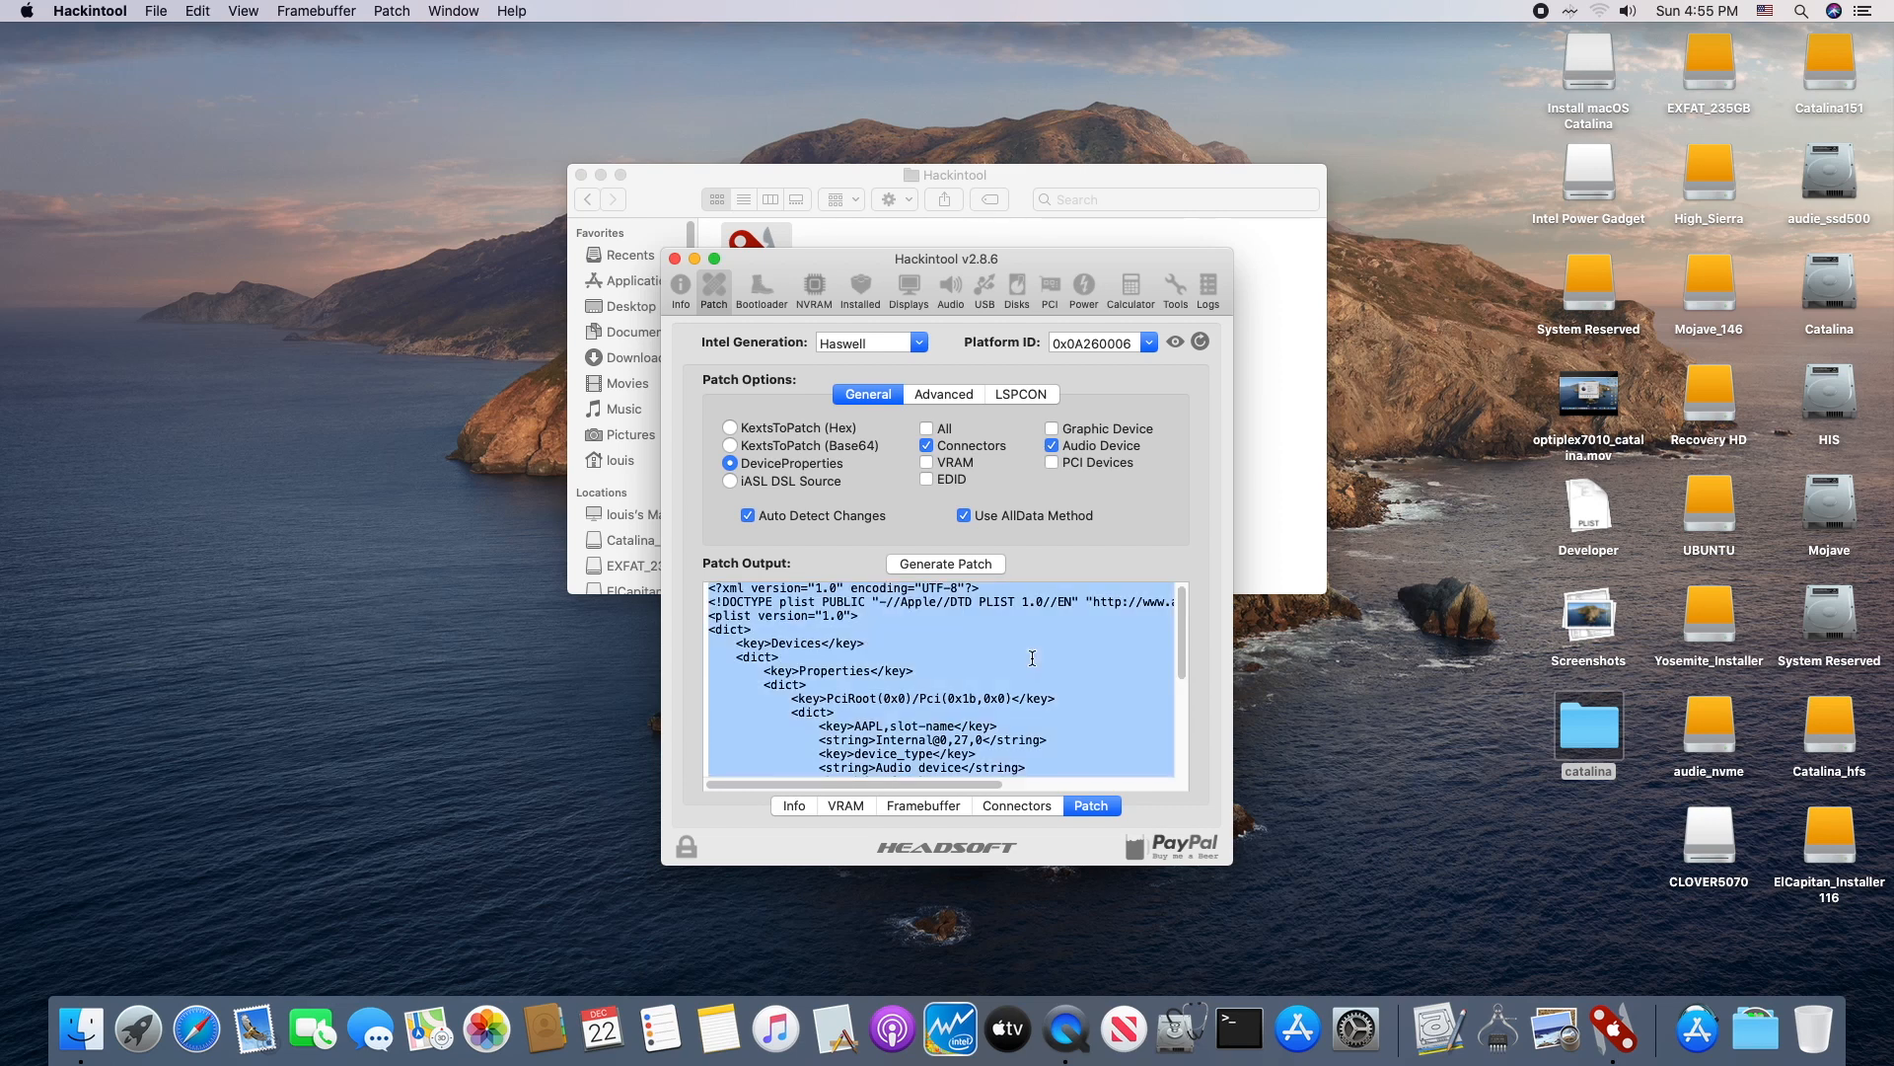
{"action": "mouse_move", "coordinate": [1697, 1029]}
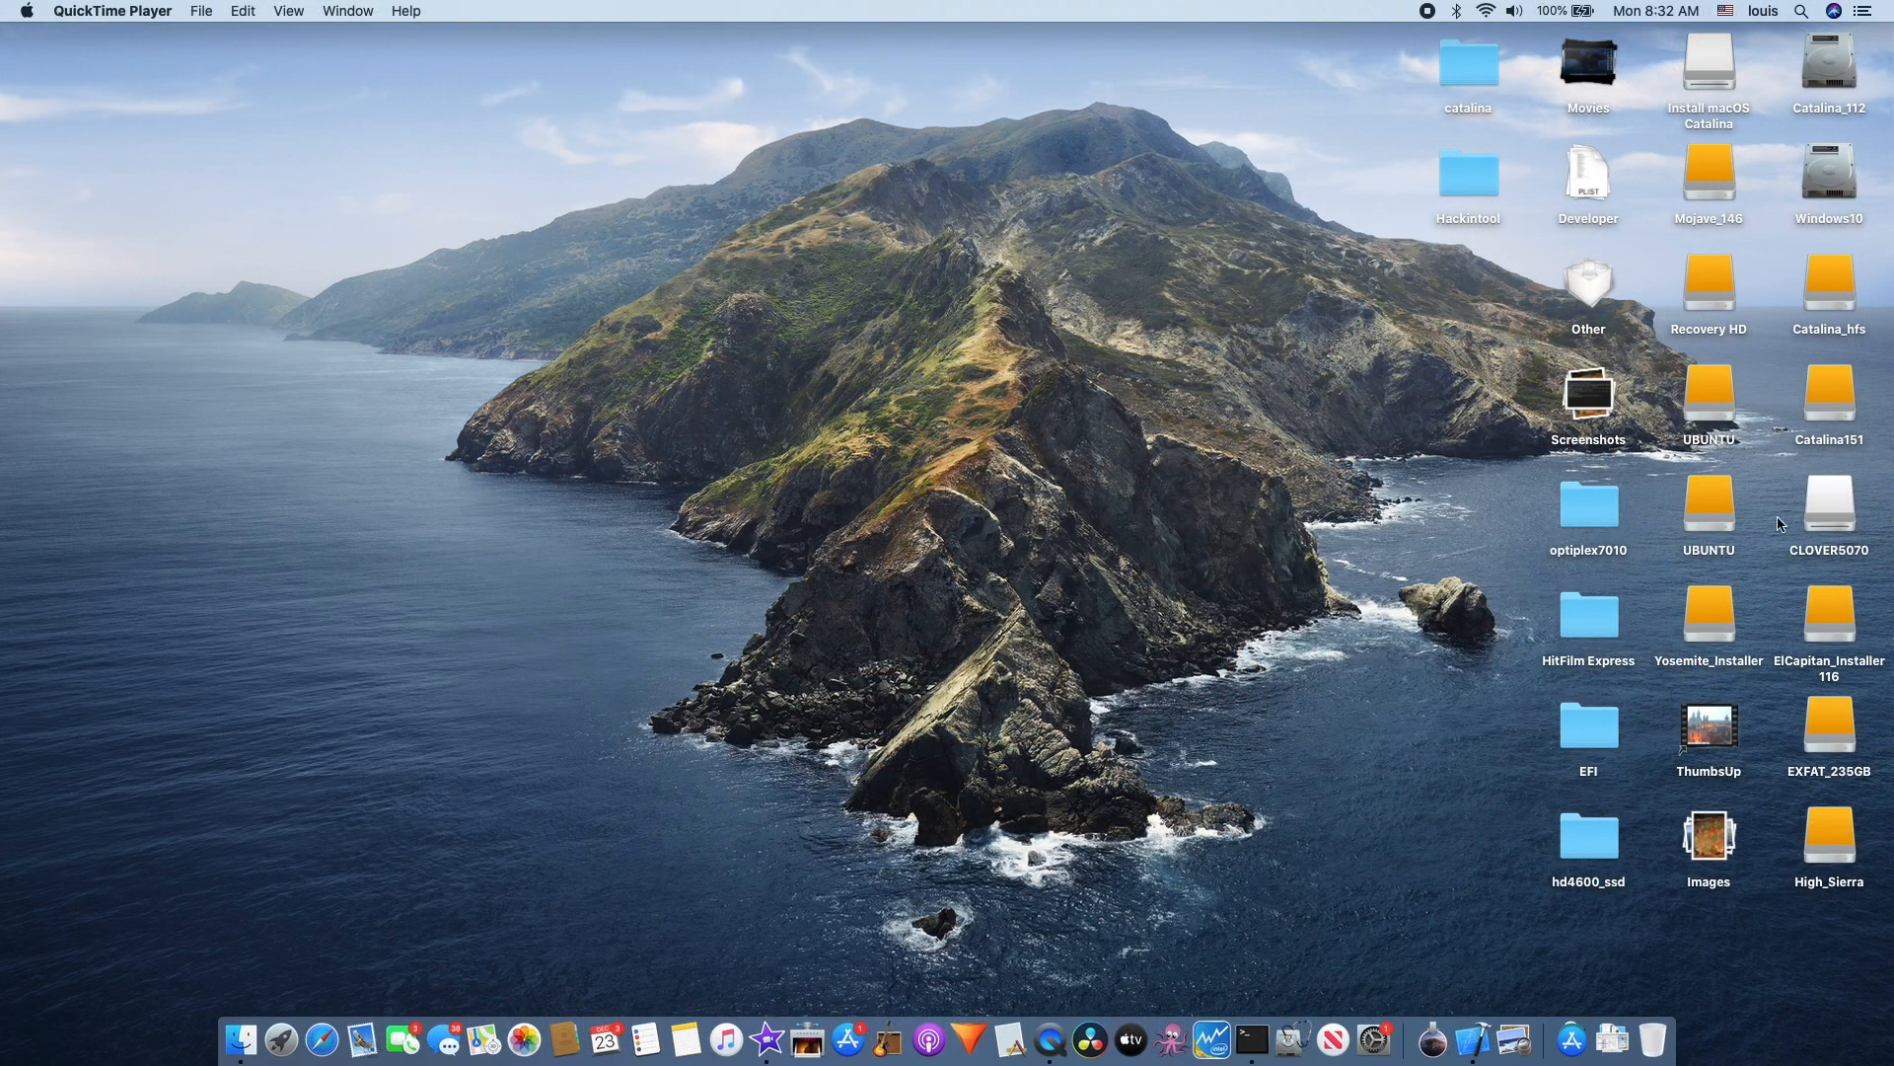
Step: Browse CLOVER5070's ACPI patched DSDT and SSDT .aml files, then return to the CLOVER folder
{"action": "left_click", "coordinate": [1828, 500]}
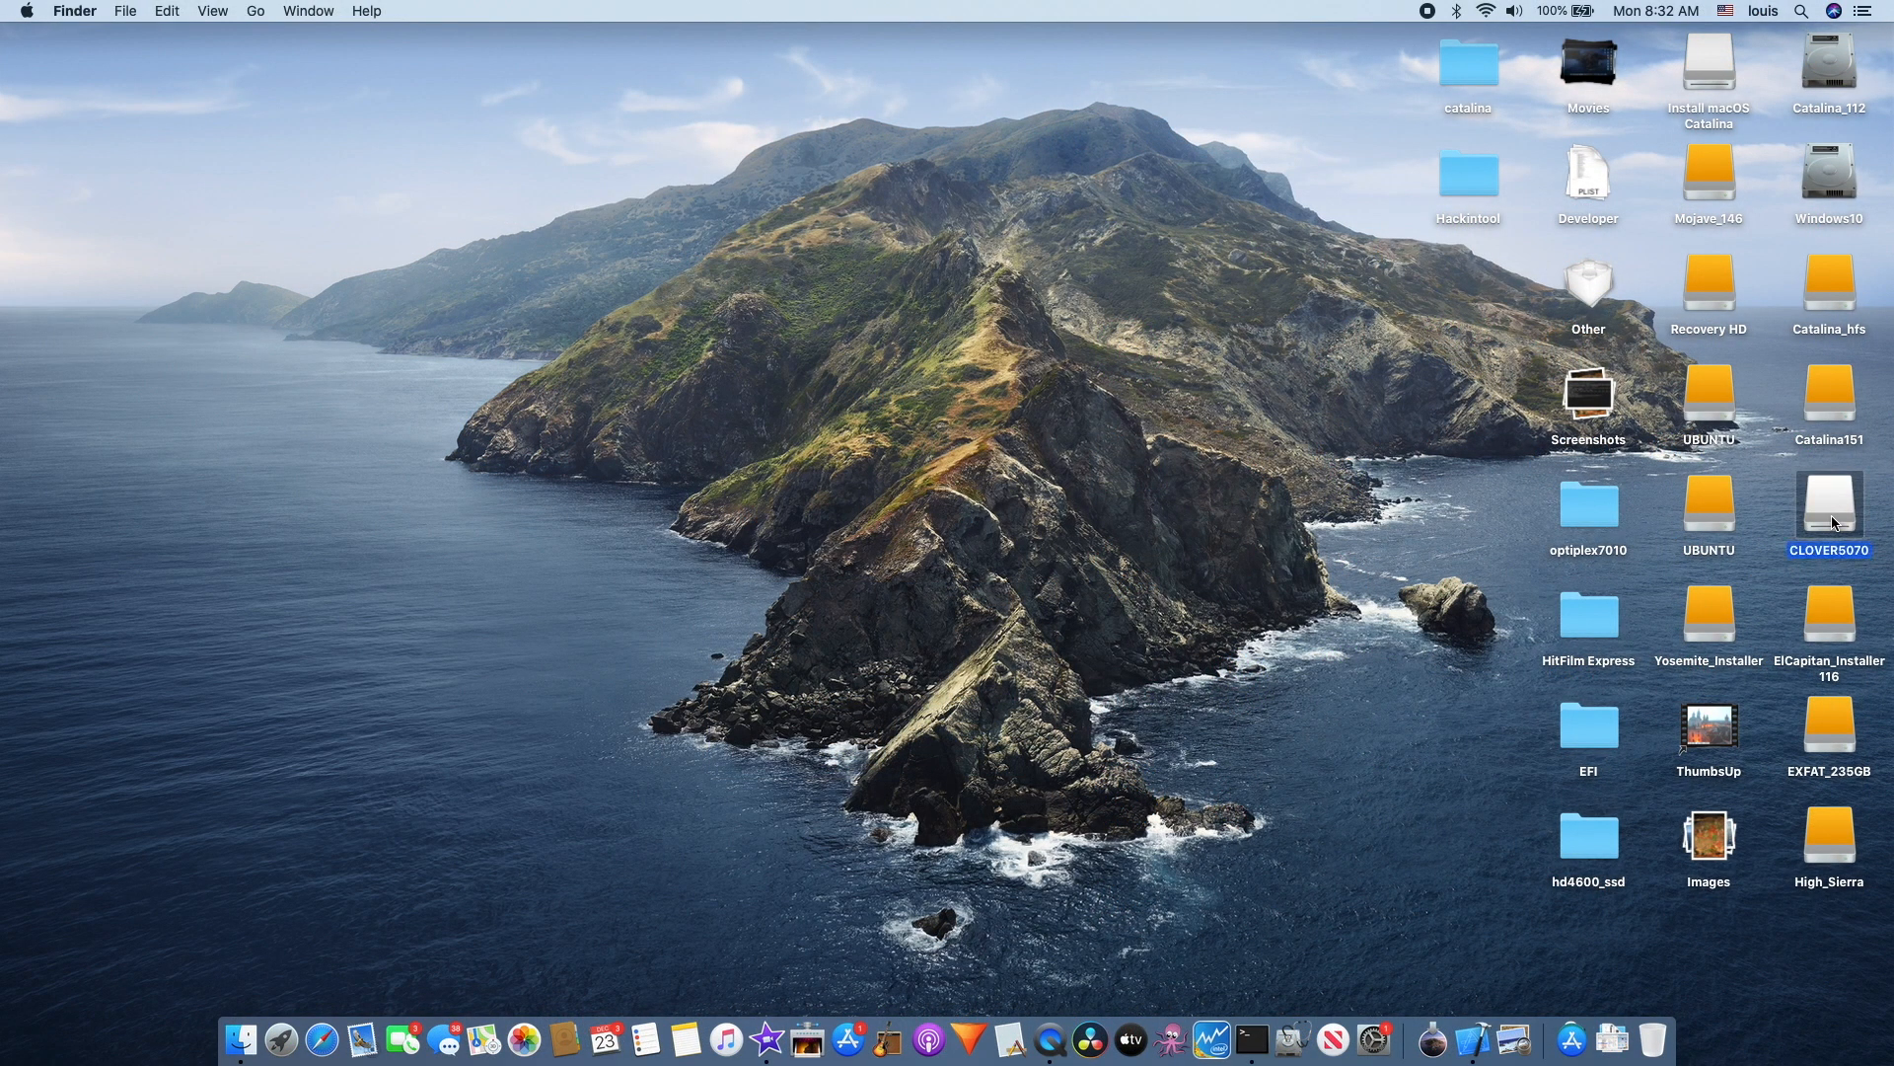
{"action": "double_click", "coordinate": [1830, 497]}
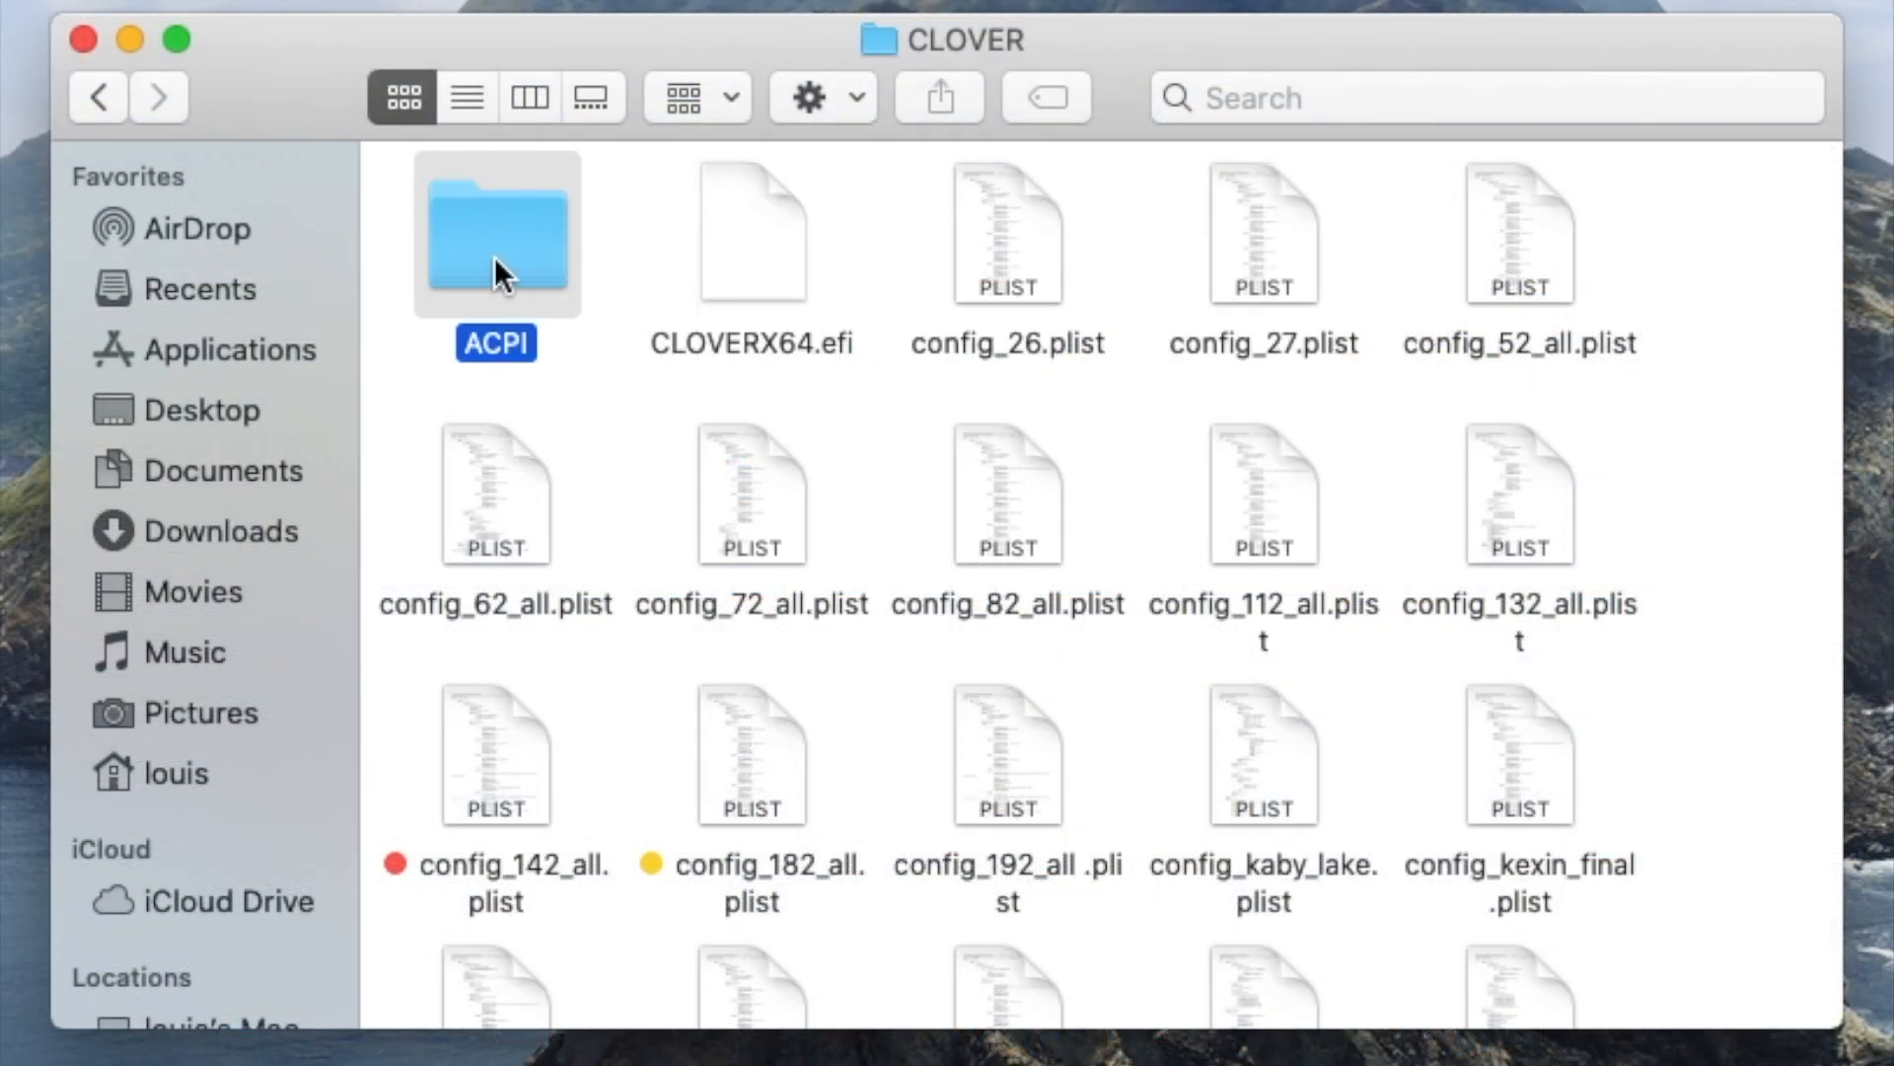
{"action": "double_click", "coordinate": [496, 235]}
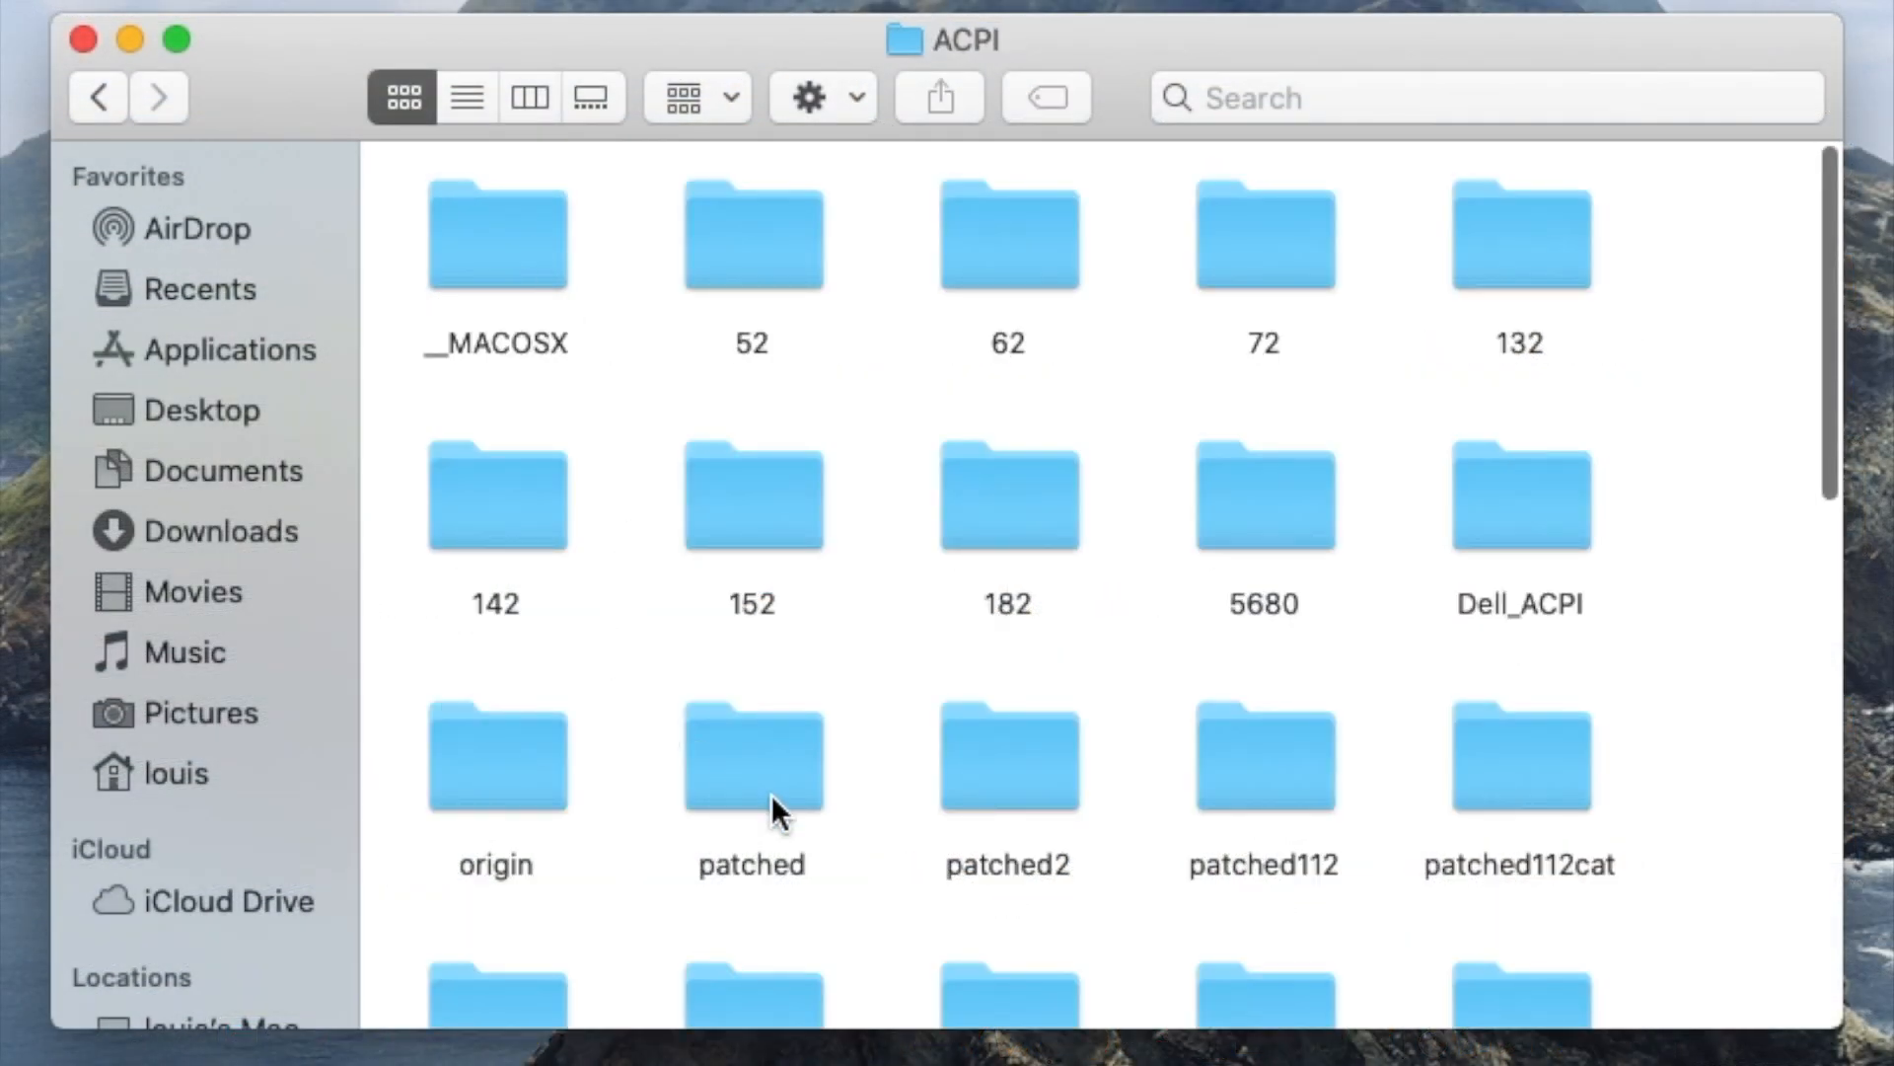
{"action": "double_click", "coordinate": [750, 754]}
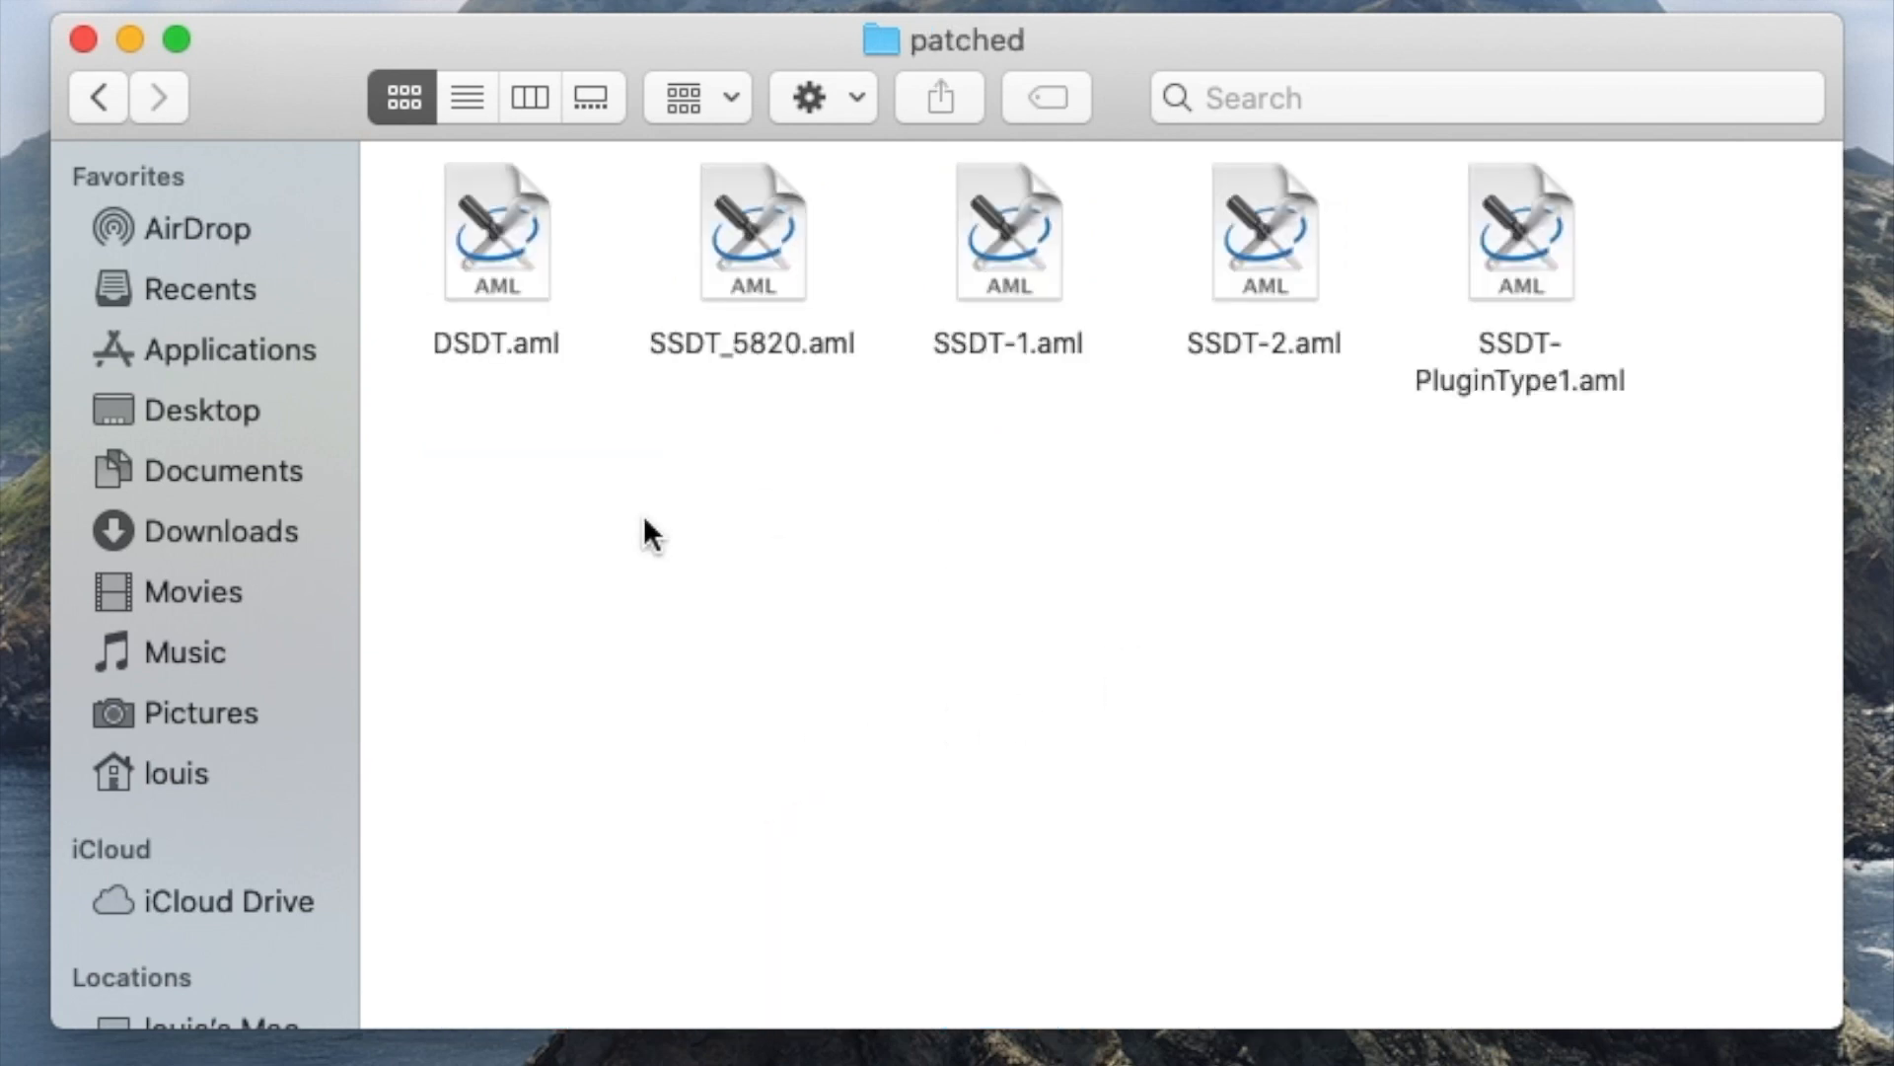
{"action": "mouse_move", "coordinate": [463, 435]}
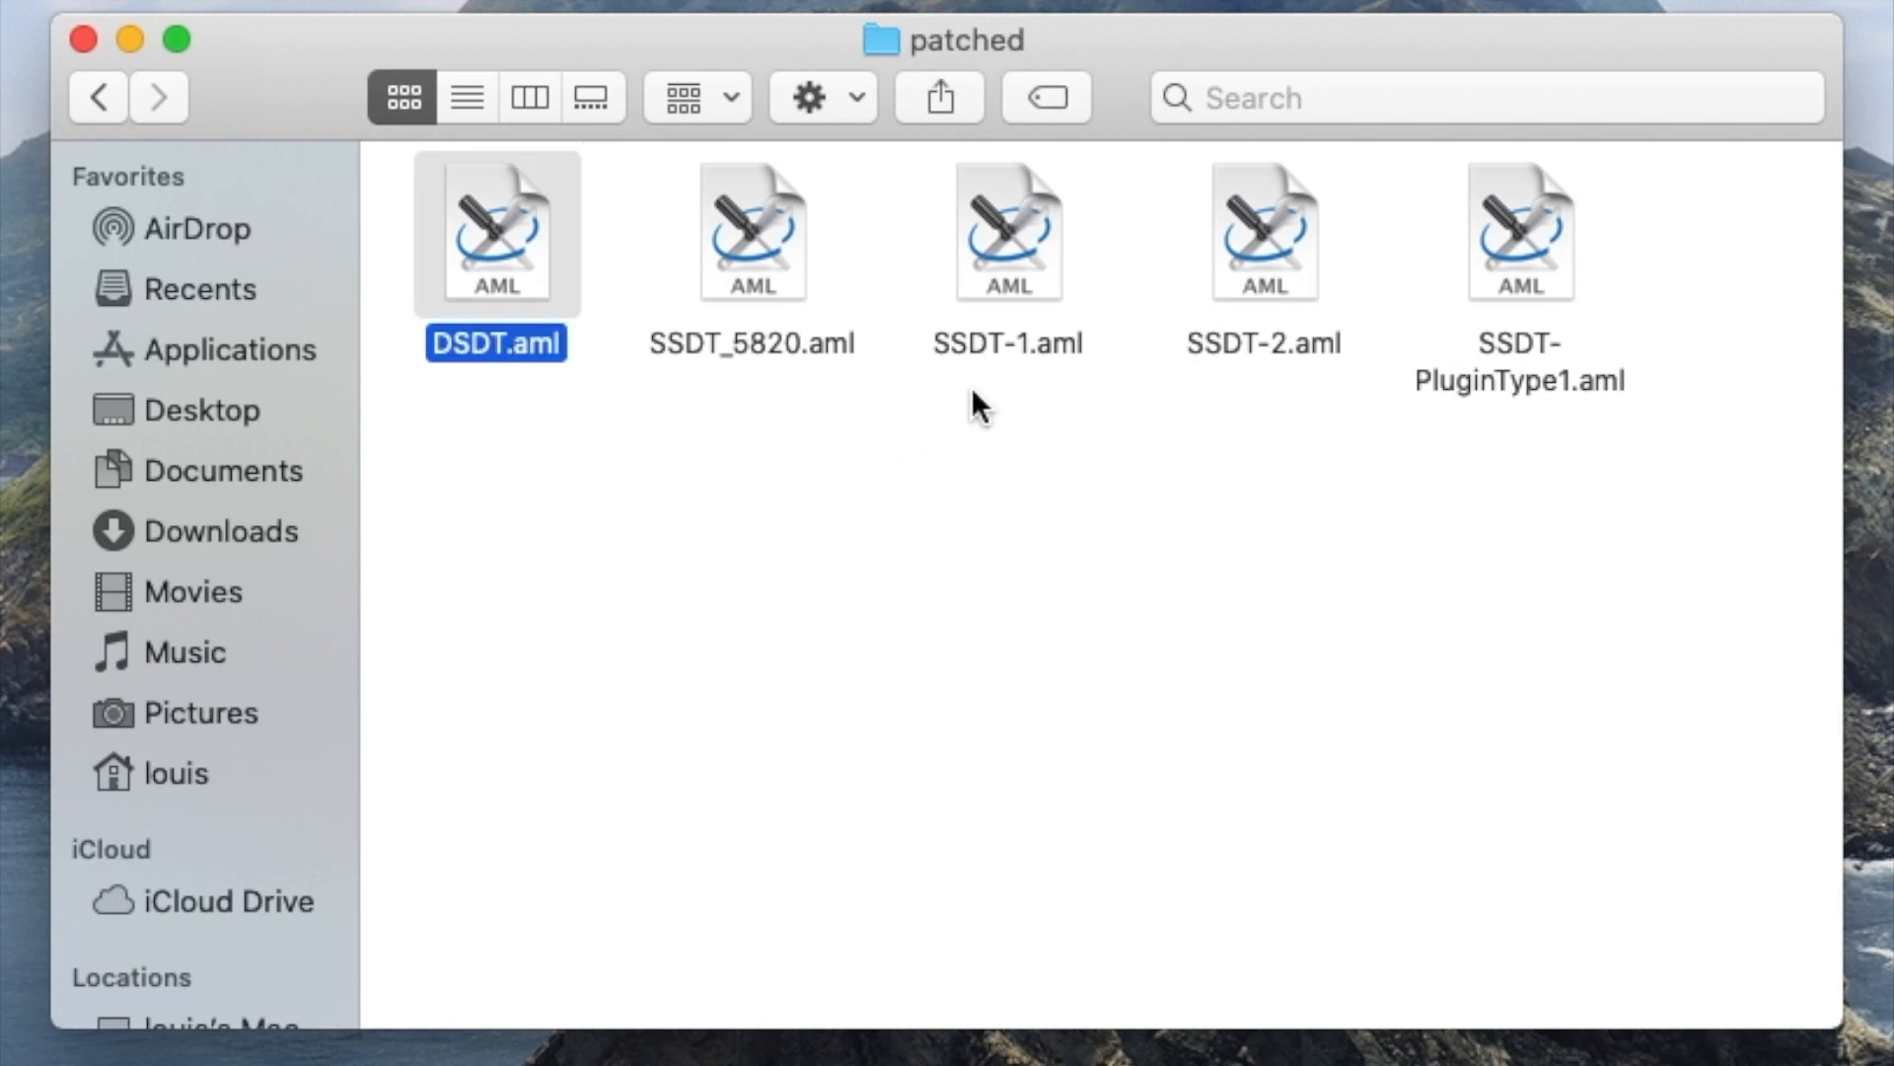
{"action": "mouse_move", "coordinate": [915, 469]}
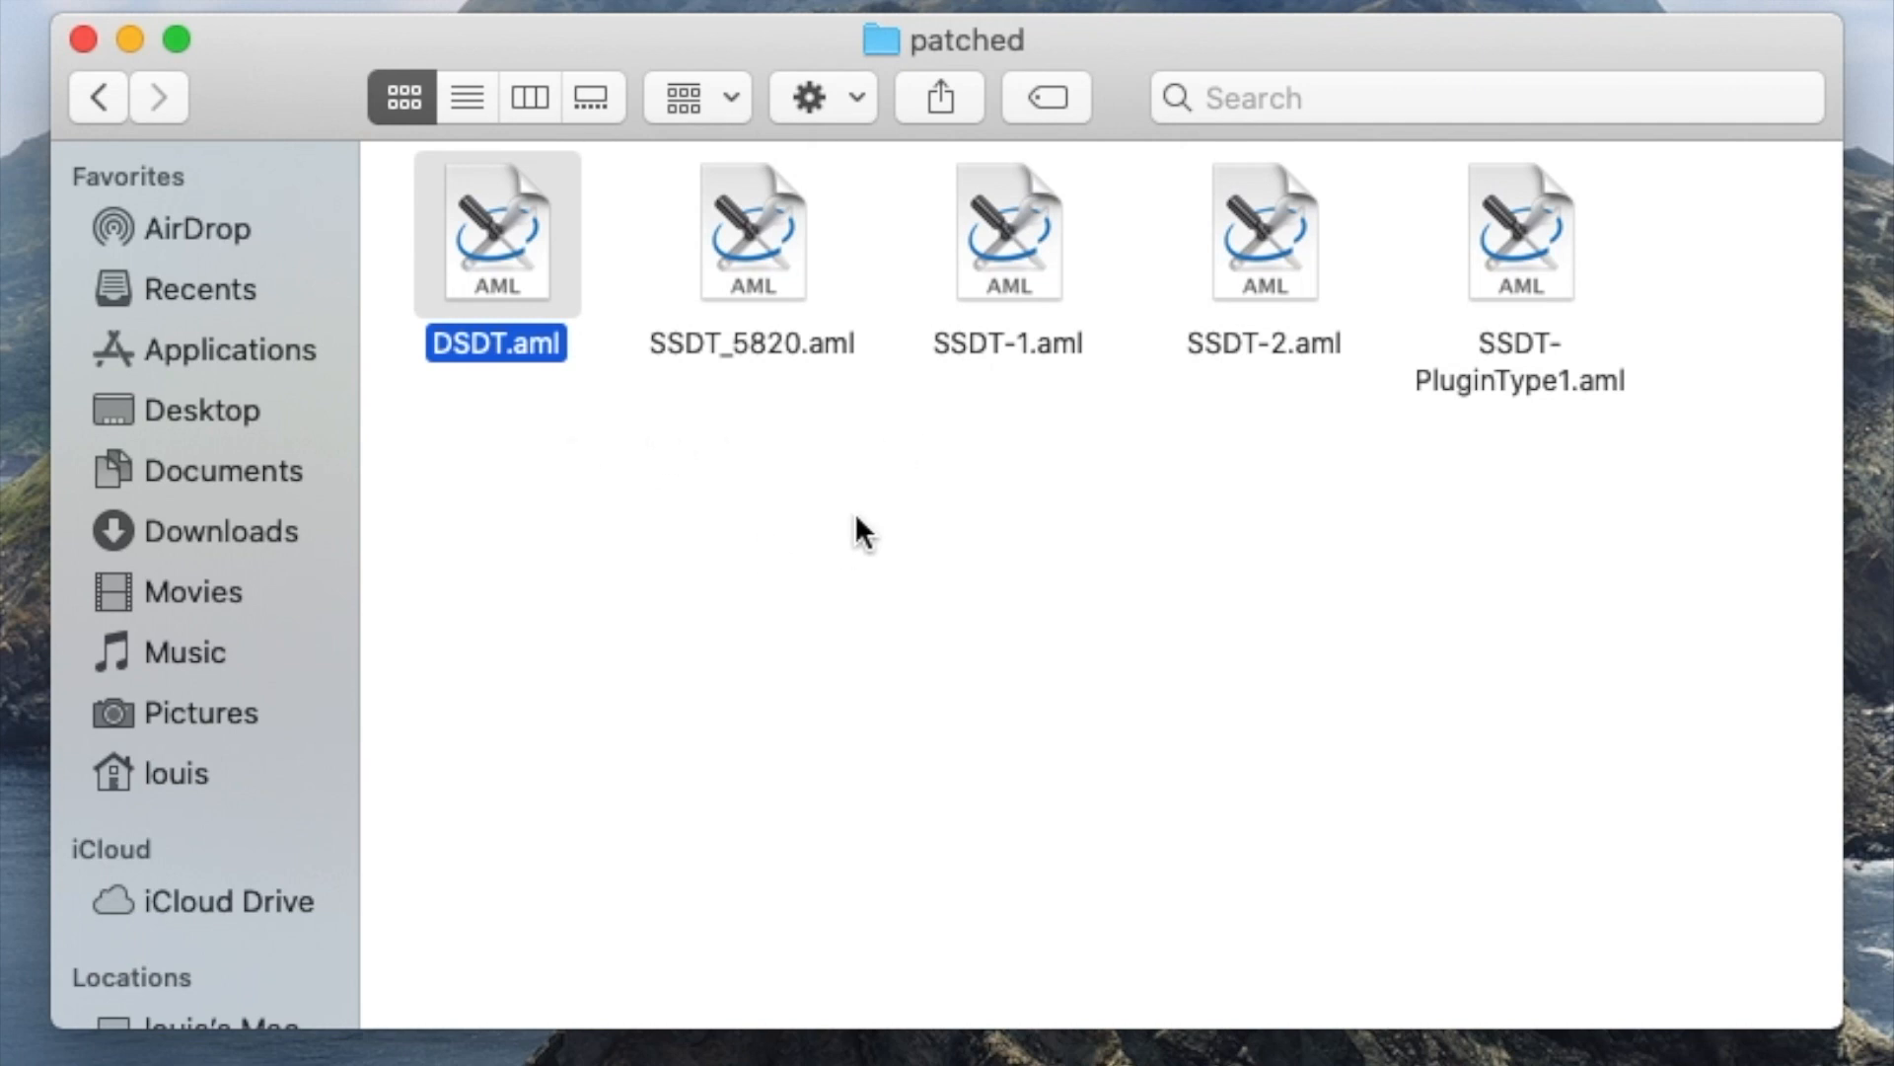
{"action": "mouse_move", "coordinate": [629, 526]}
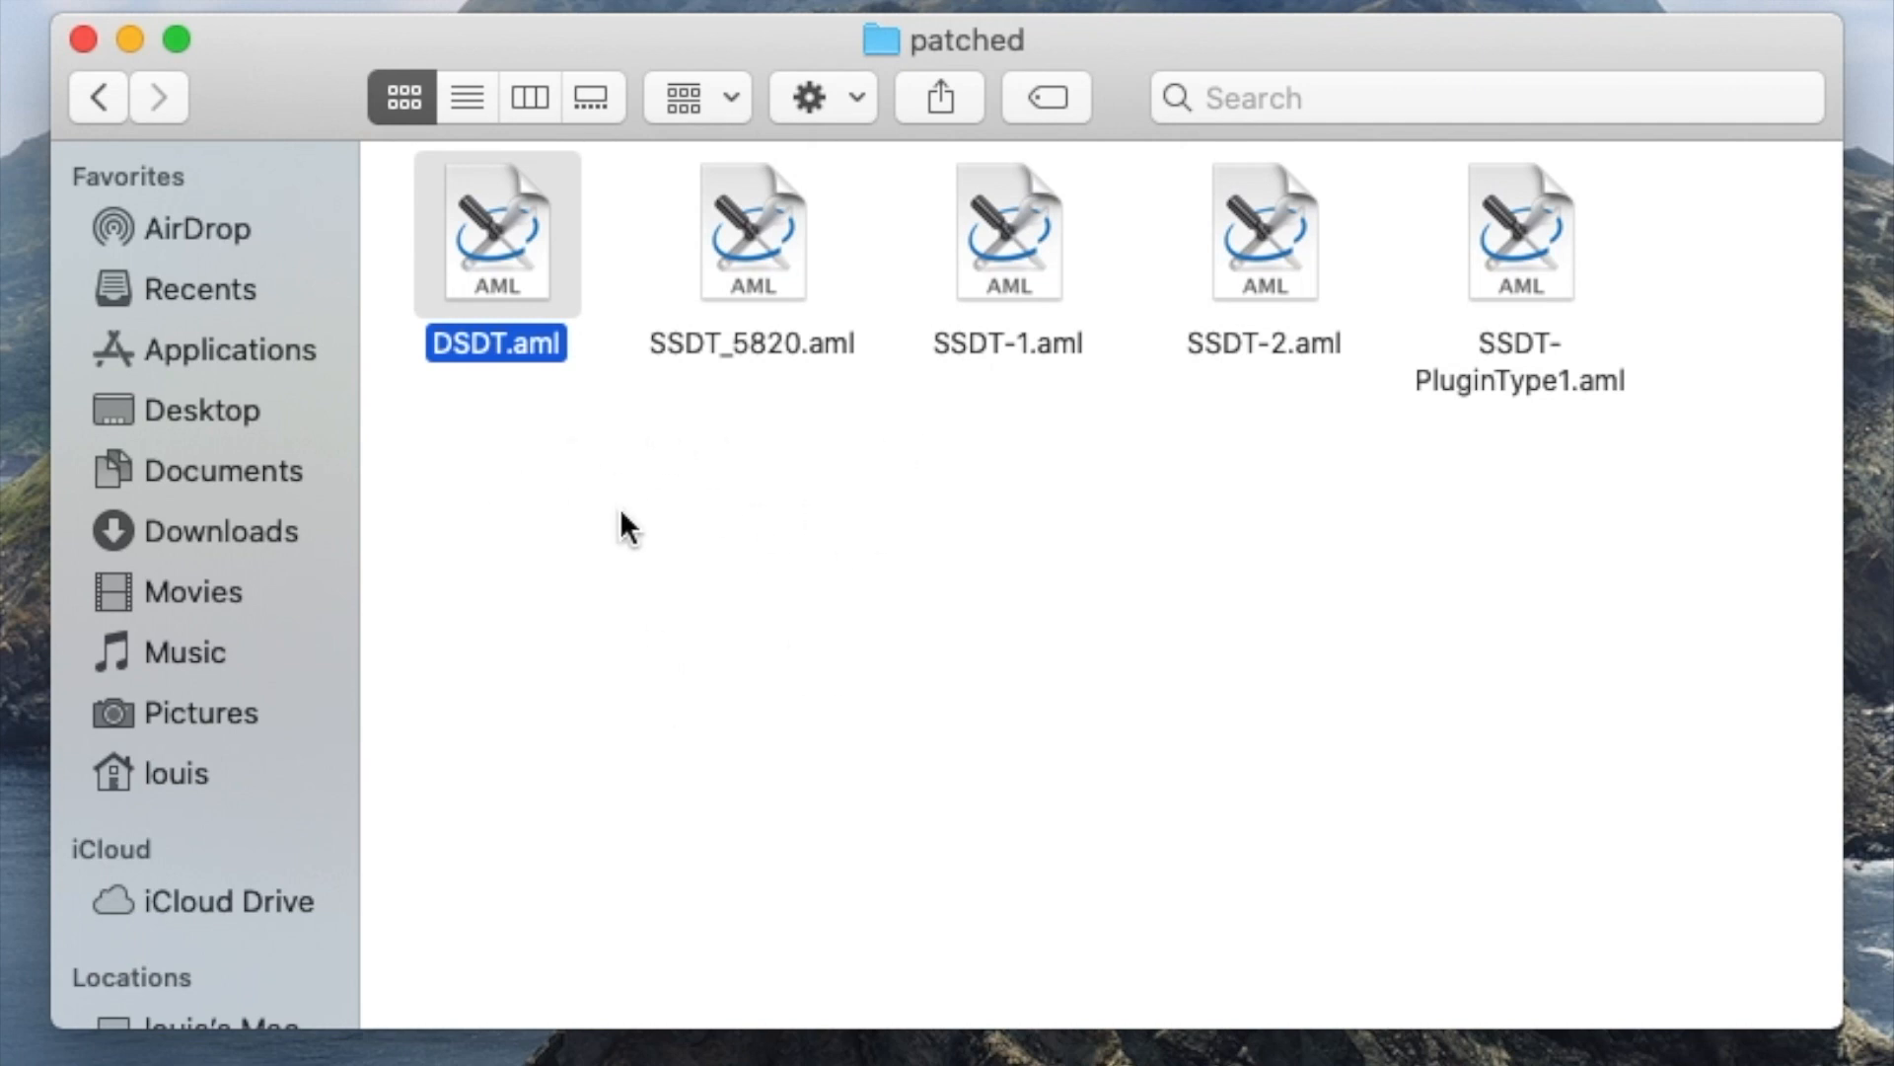
{"action": "mouse_move", "coordinate": [97, 108]}
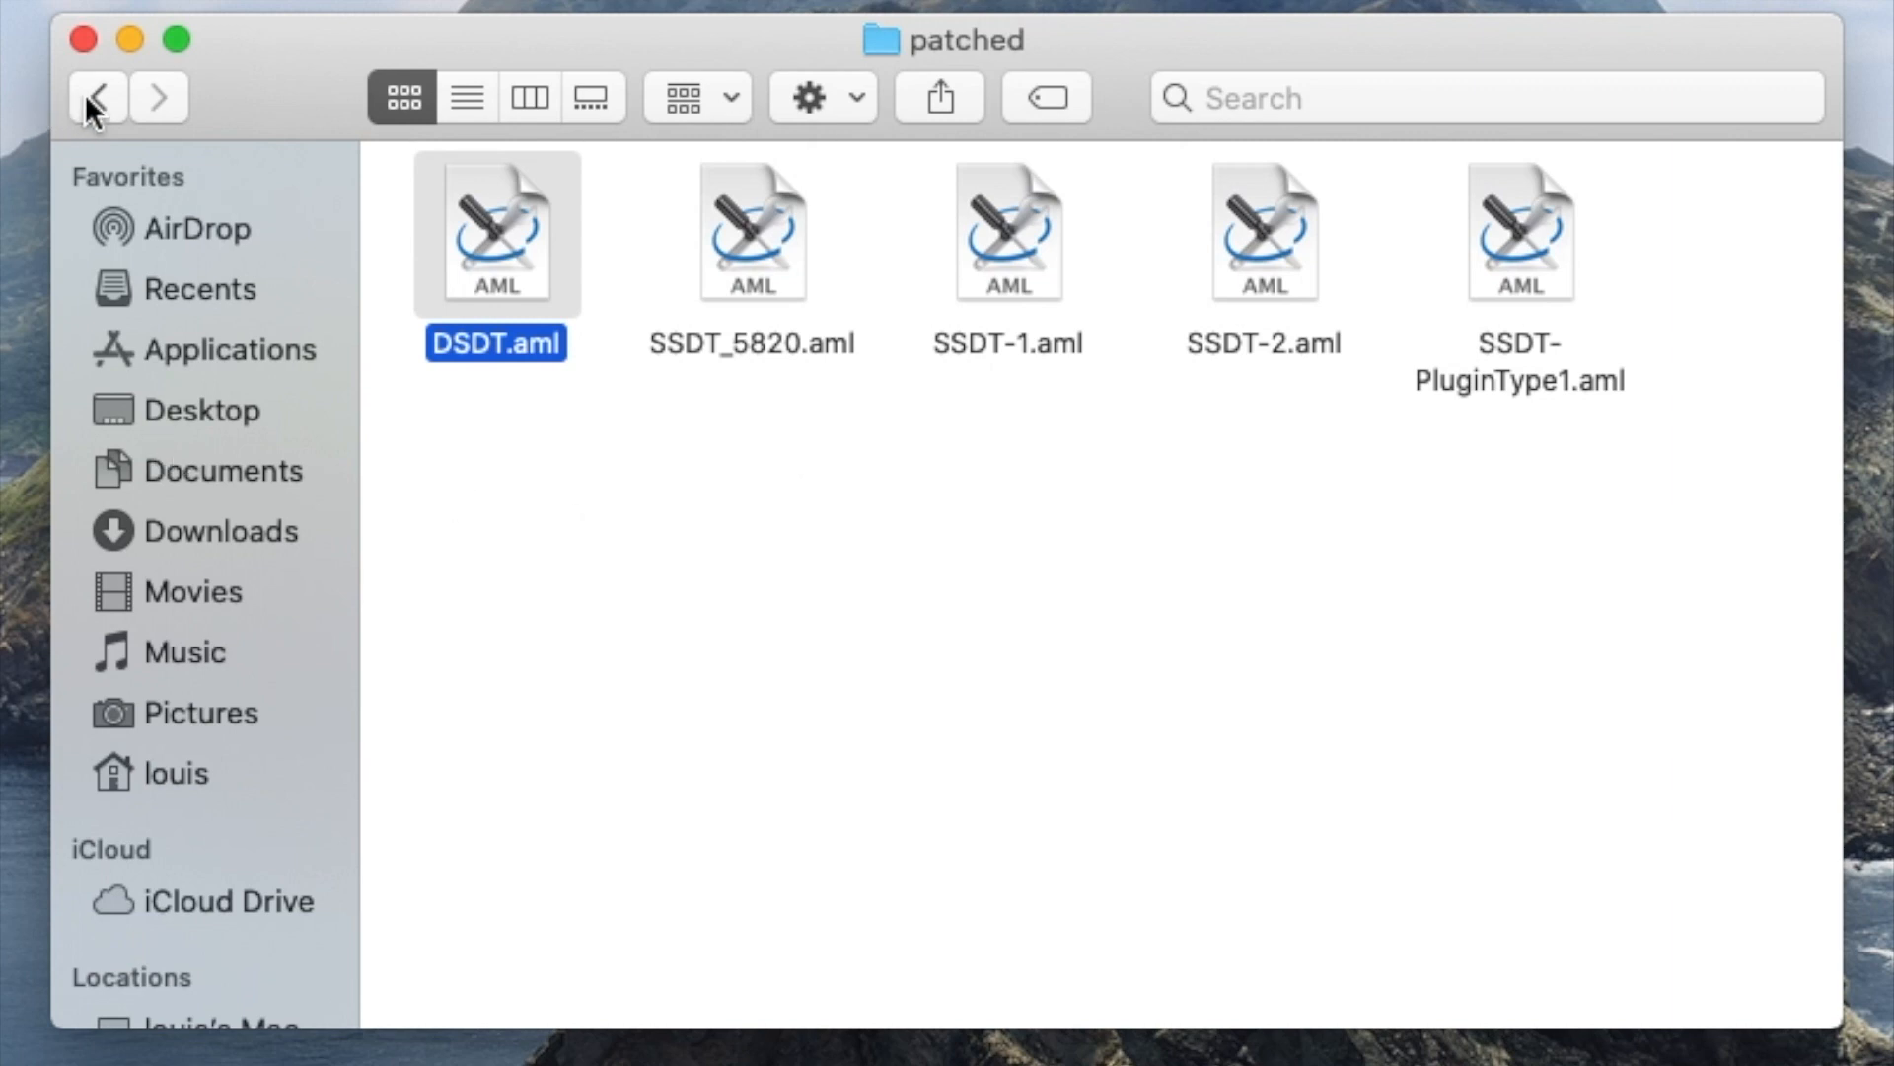
{"action": "left_click", "coordinate": [97, 97]}
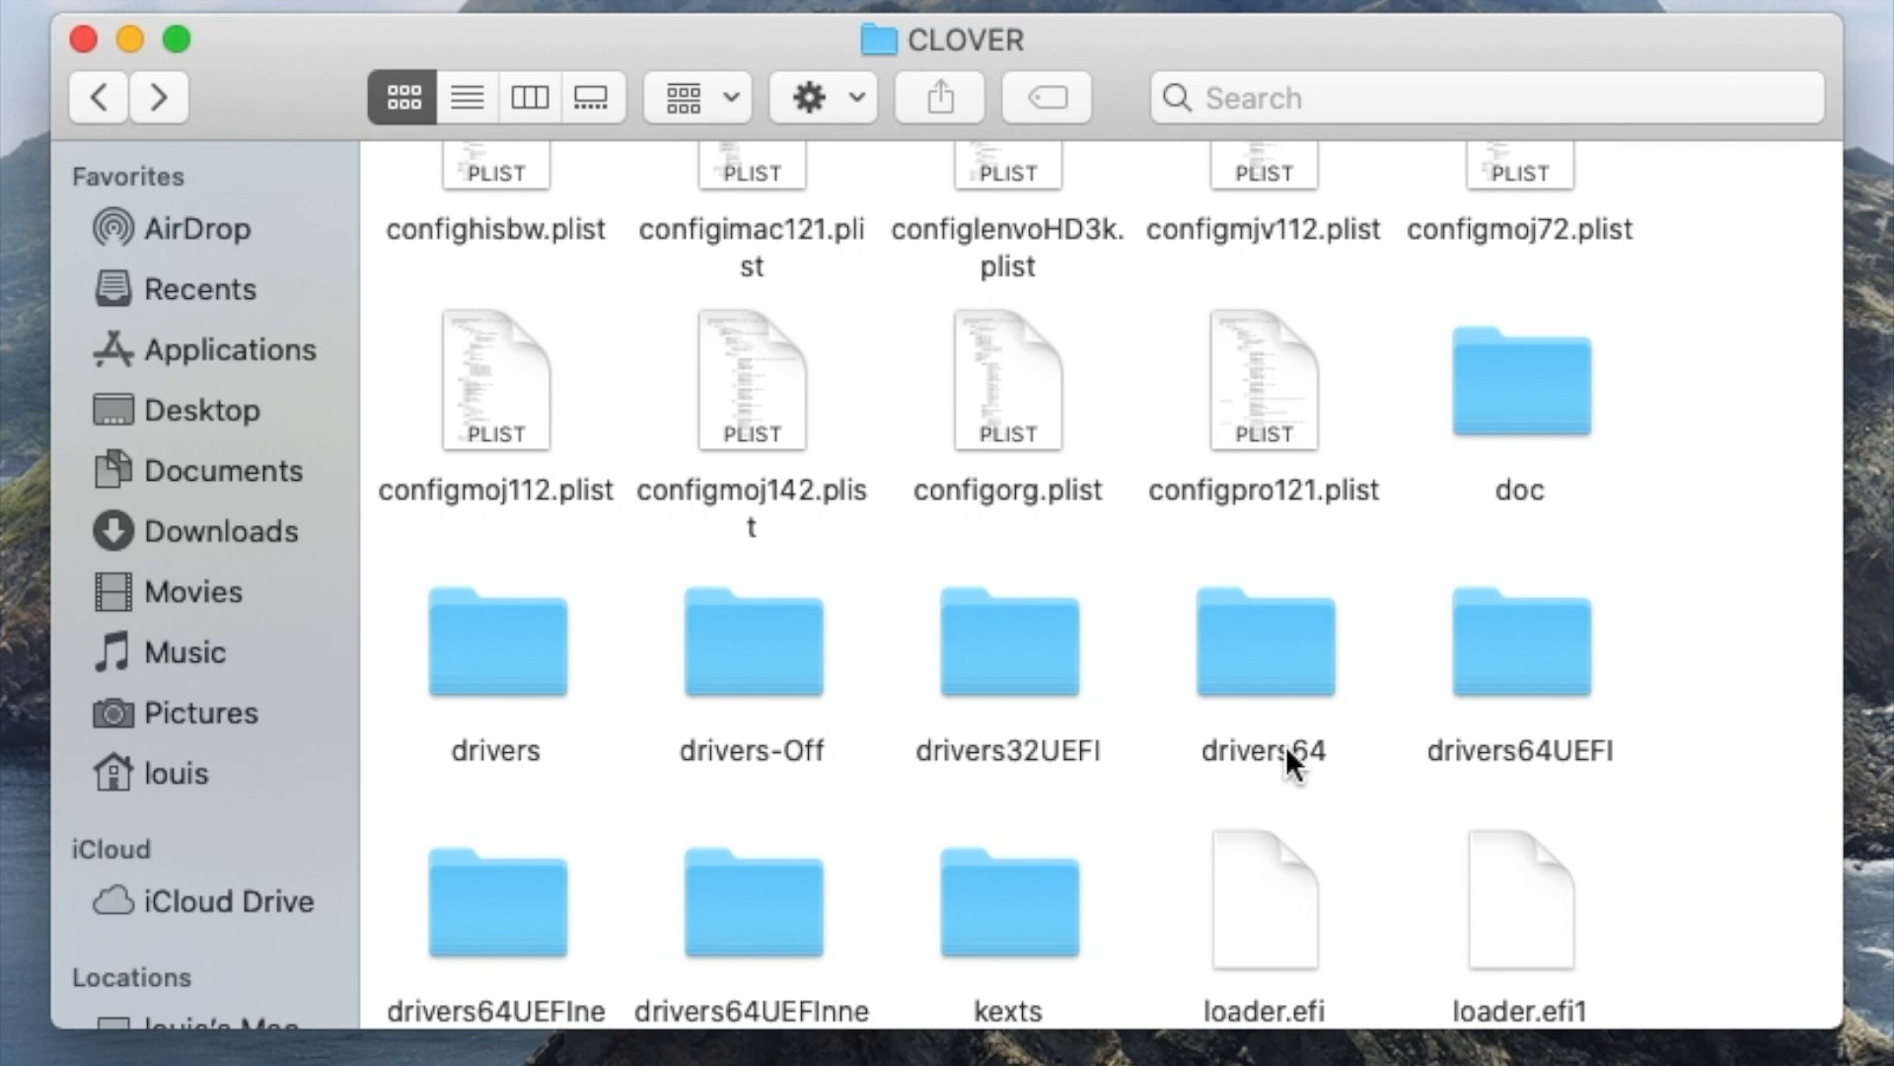
{"action": "mouse_move", "coordinate": [478, 791]}
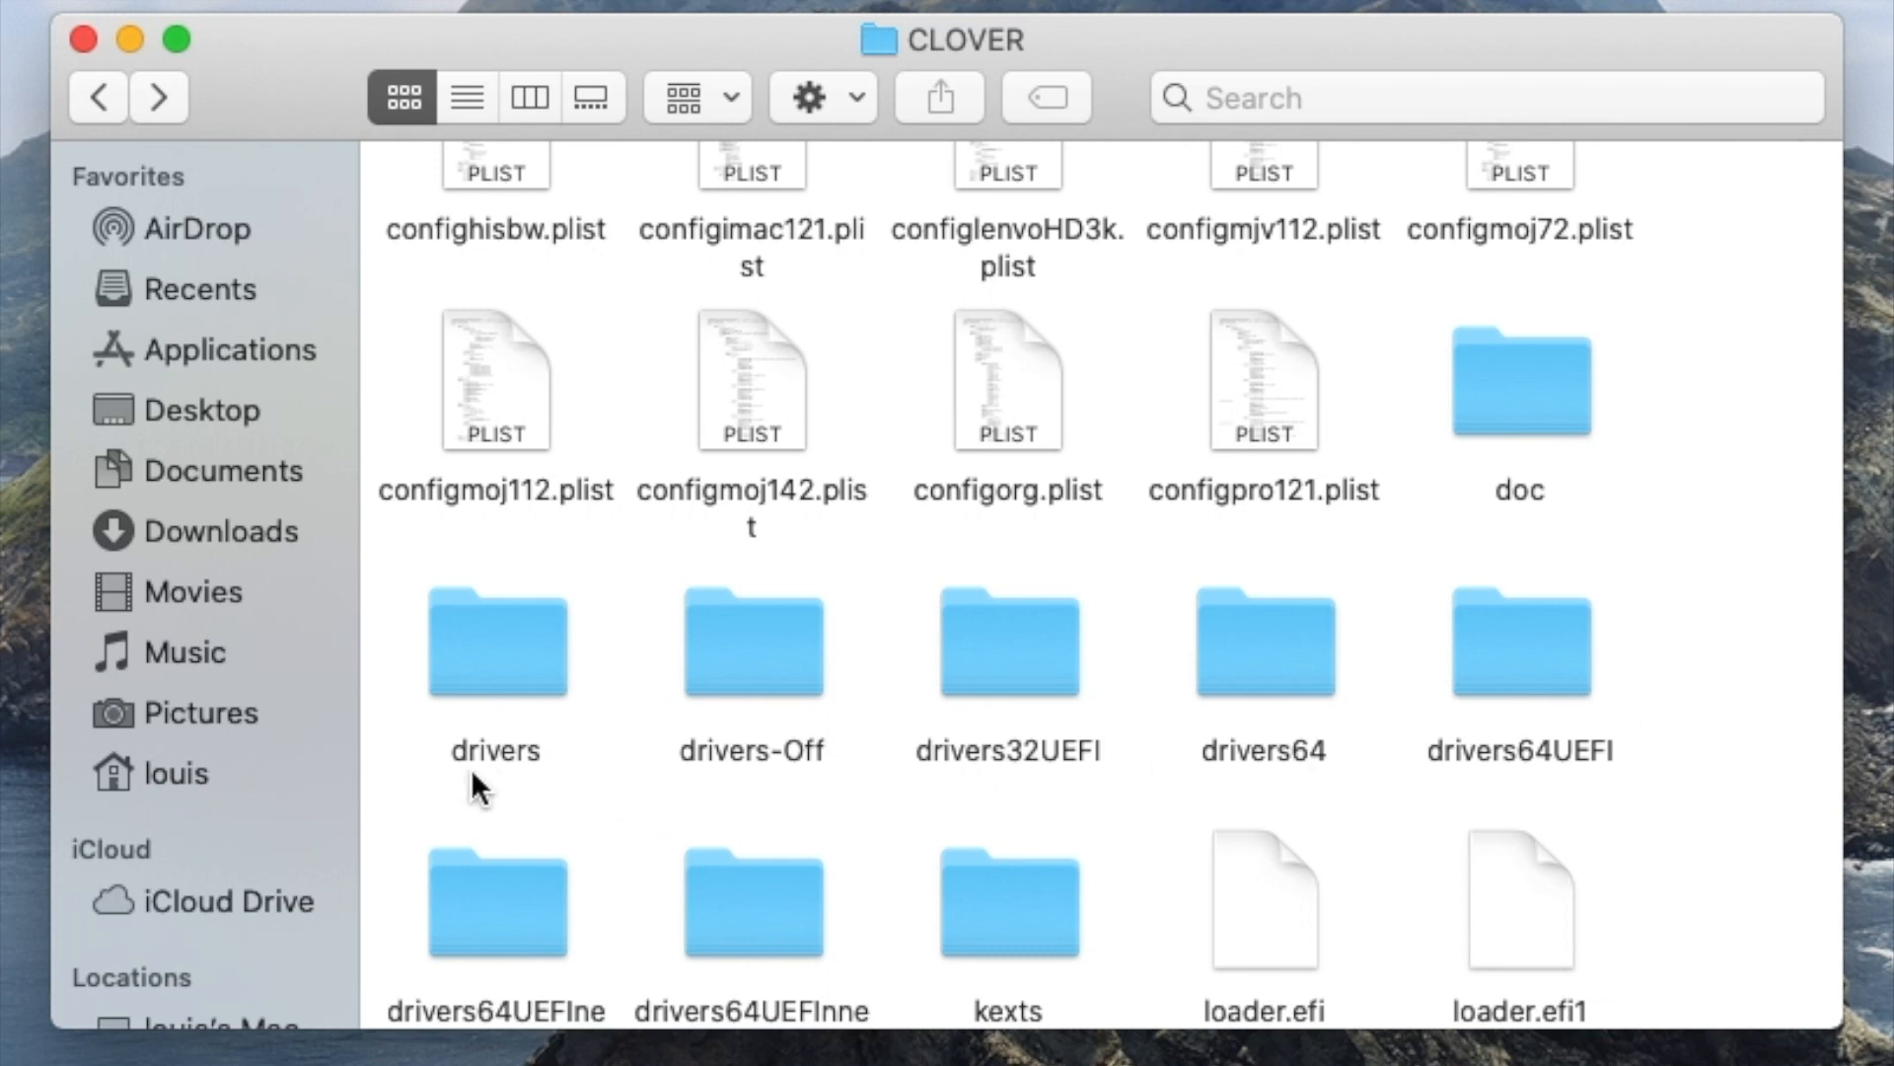
{"action": "mouse_move", "coordinate": [512, 674]}
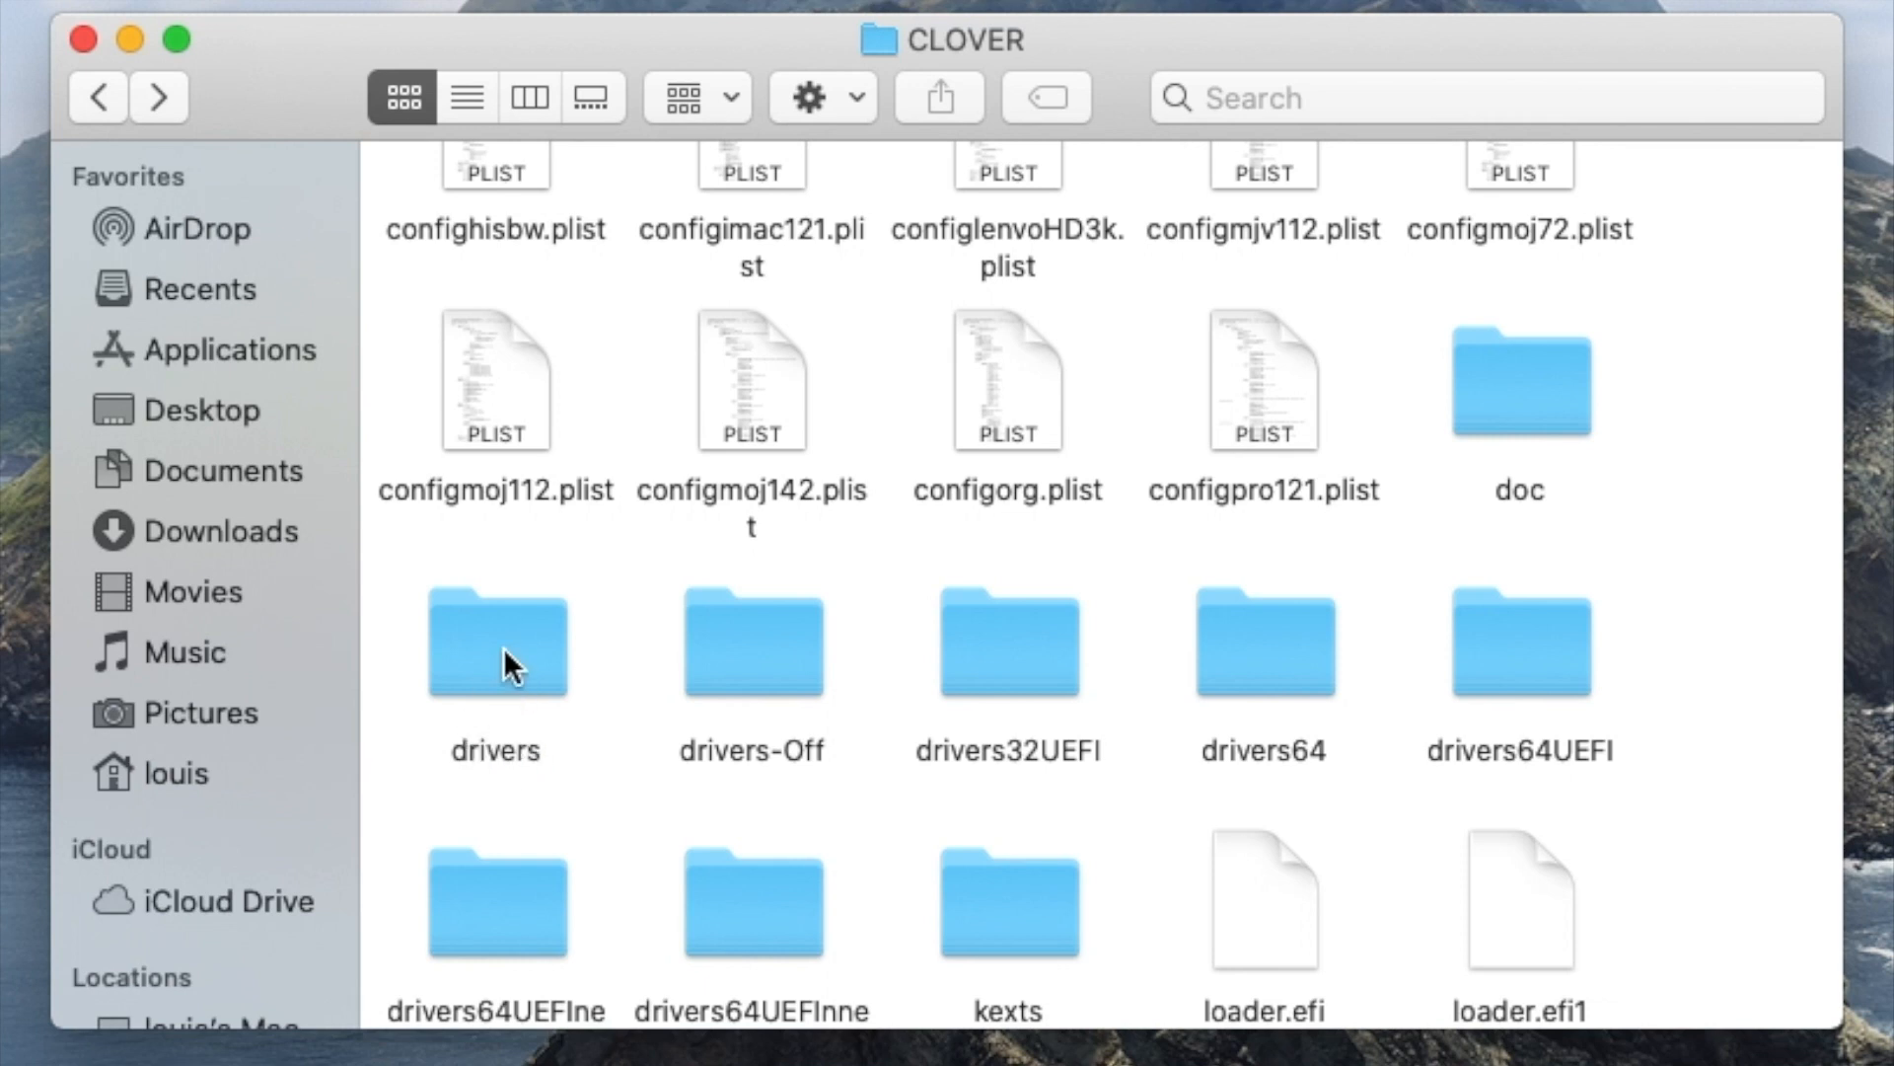
Step: Inspect OsxAptioFix2Drv-free2000.efi in drivers/UEFI, then select the Other folder inside kexts
{"action": "double_click", "coordinate": [495, 642]}
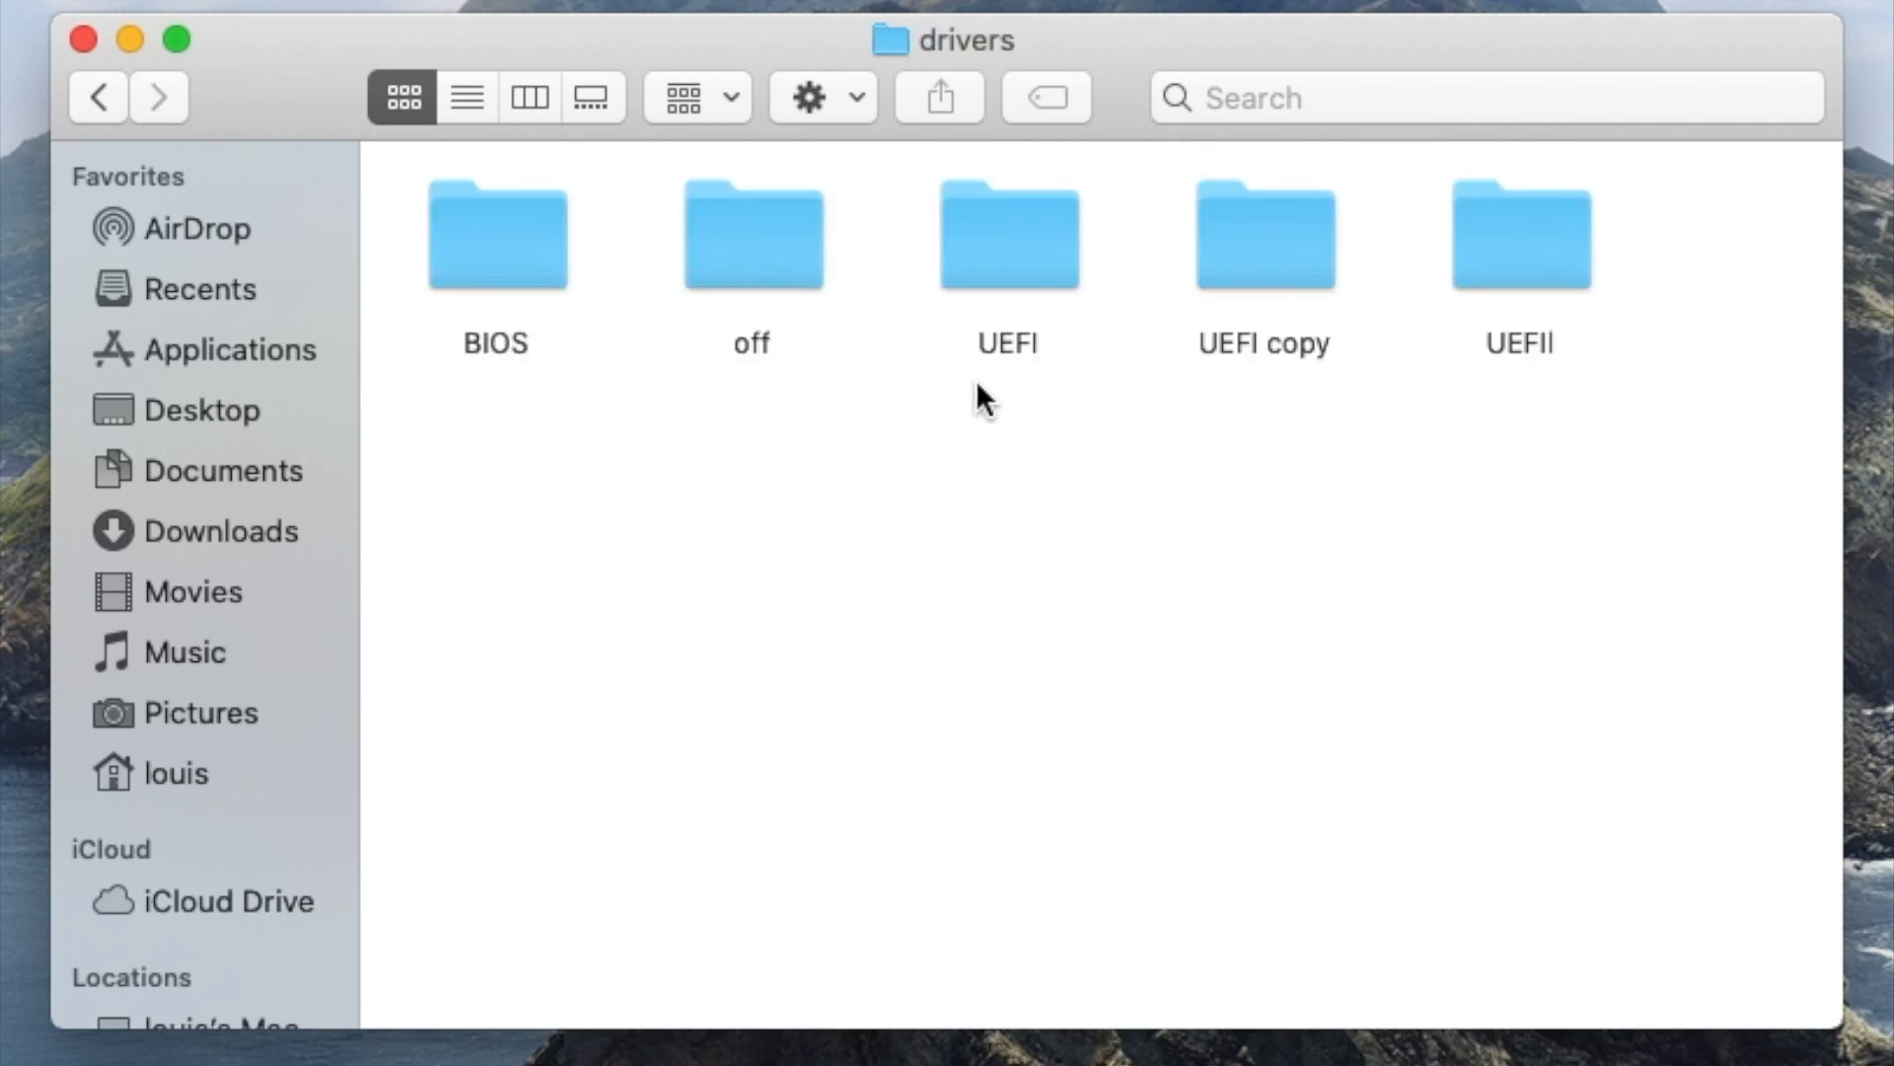
{"action": "double_click", "coordinate": [1007, 233]}
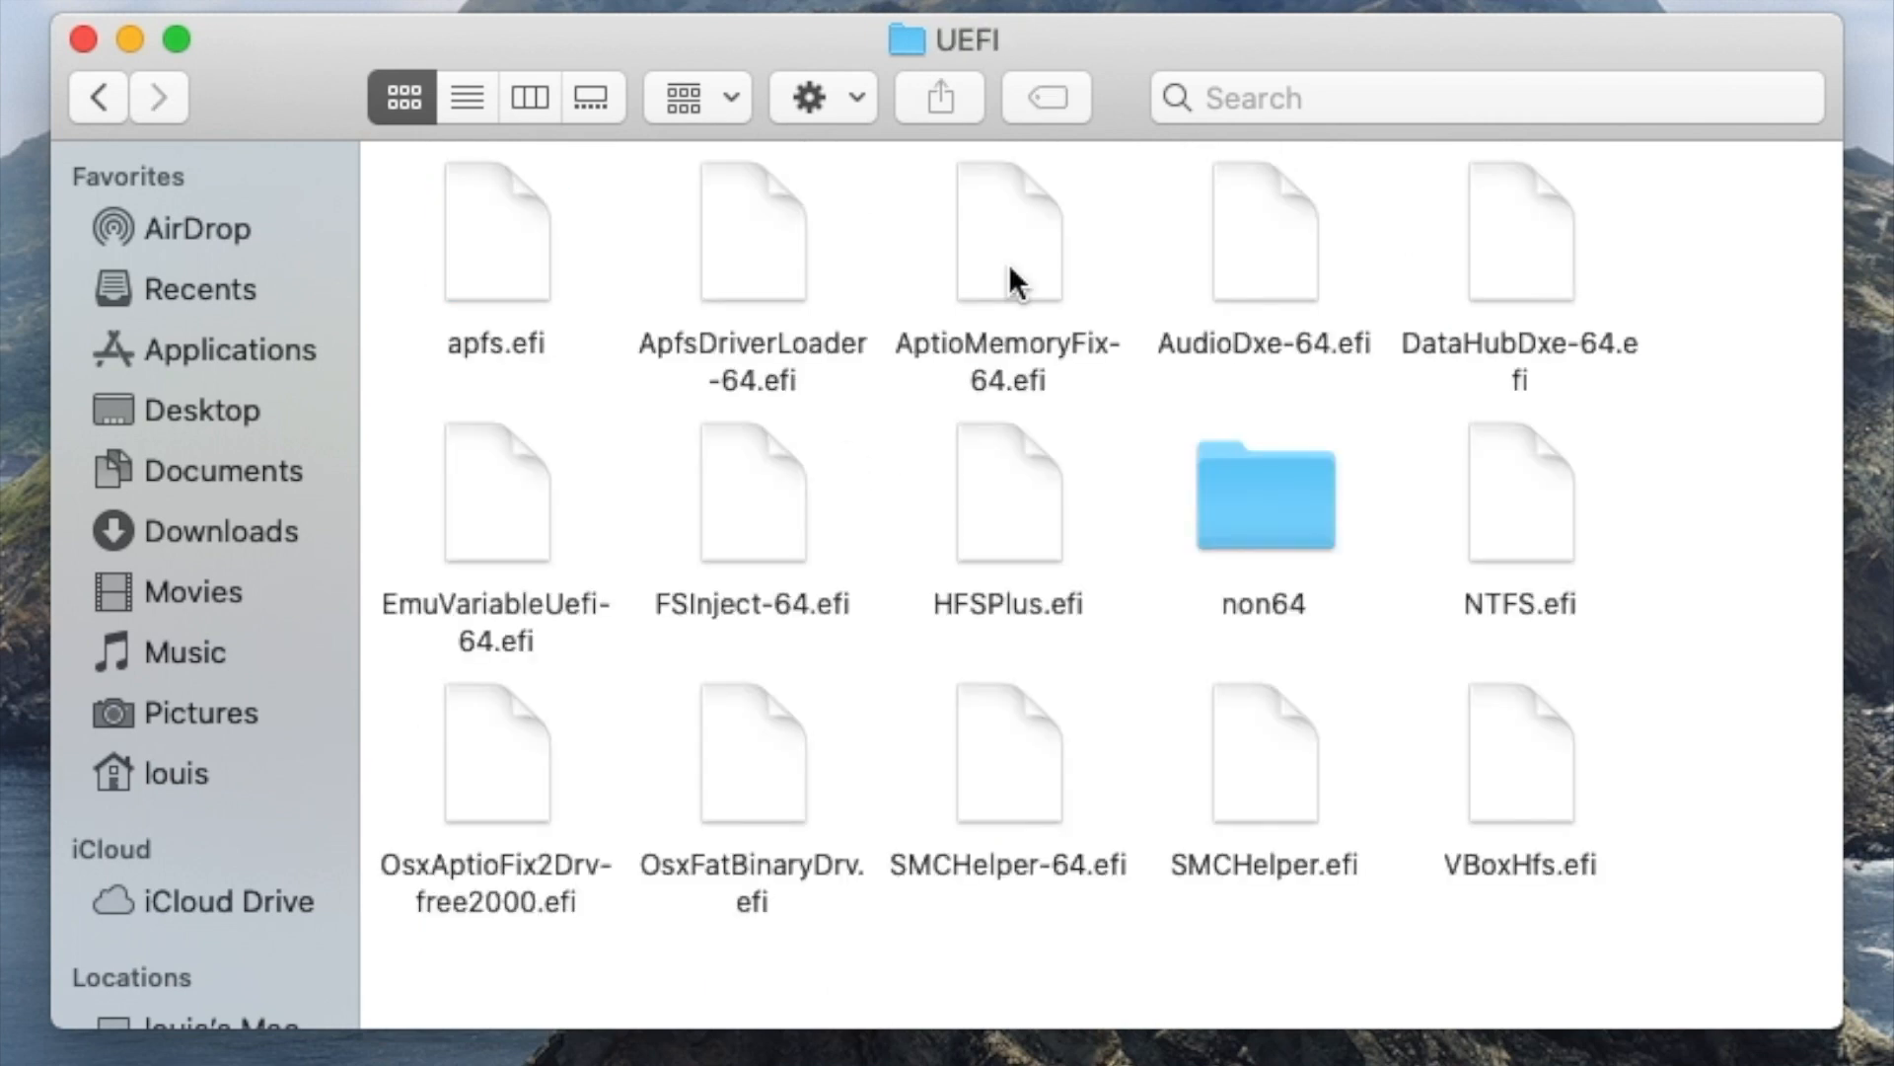
{"action": "mouse_move", "coordinate": [872, 726]}
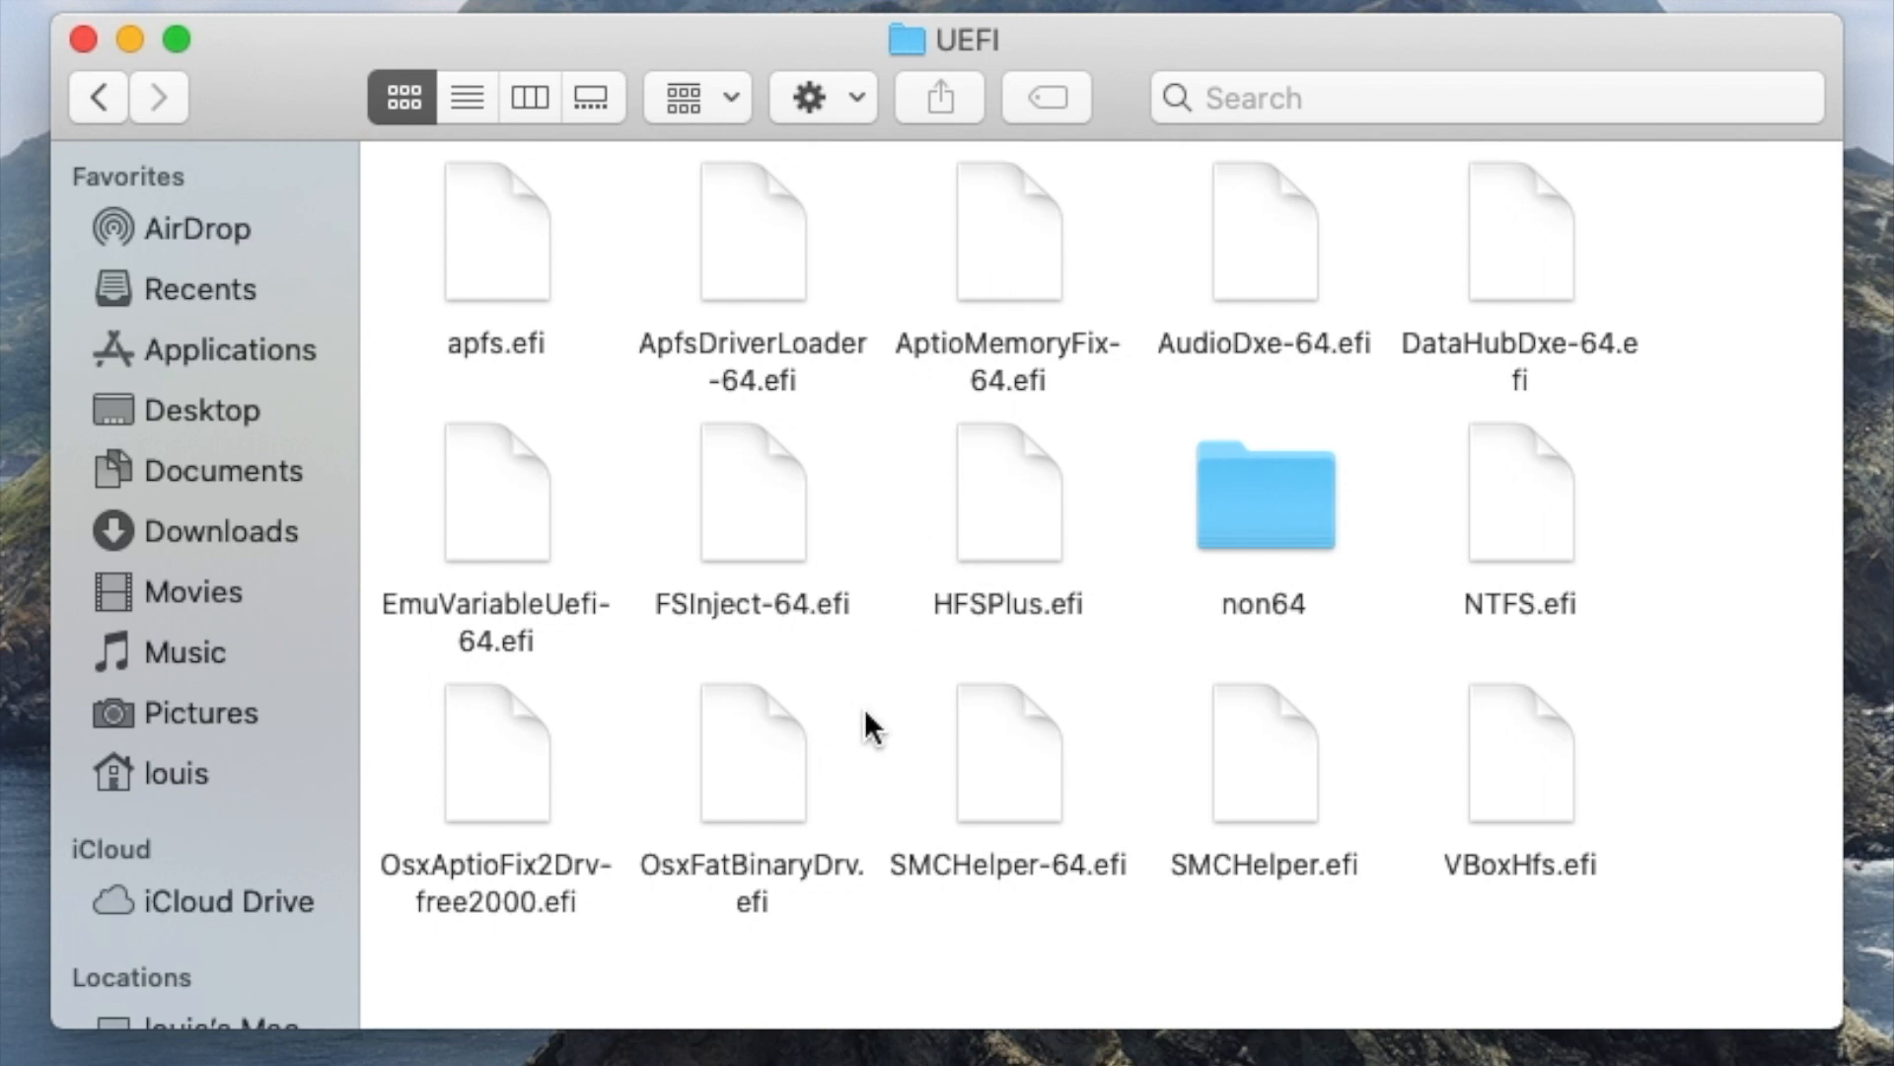
{"action": "mouse_move", "coordinate": [1347, 658]}
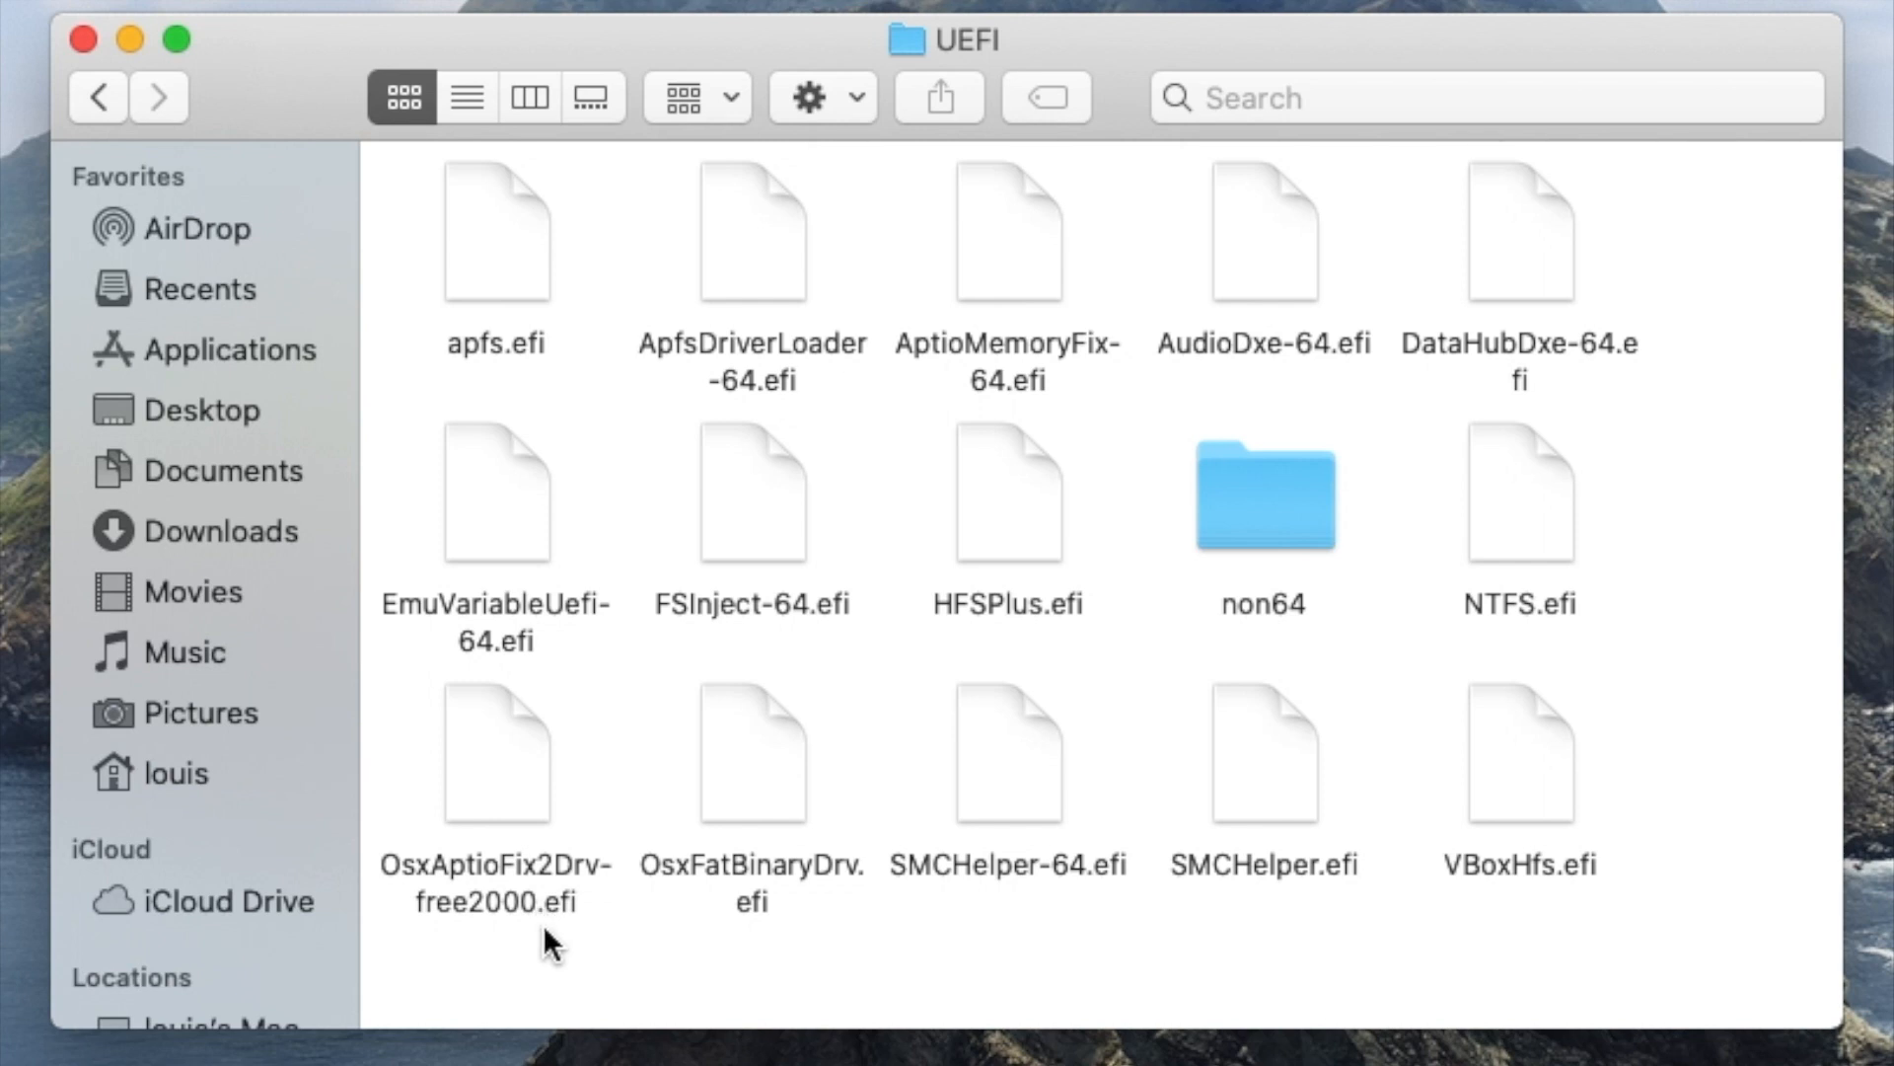
{"action": "mouse_move", "coordinate": [540, 920]}
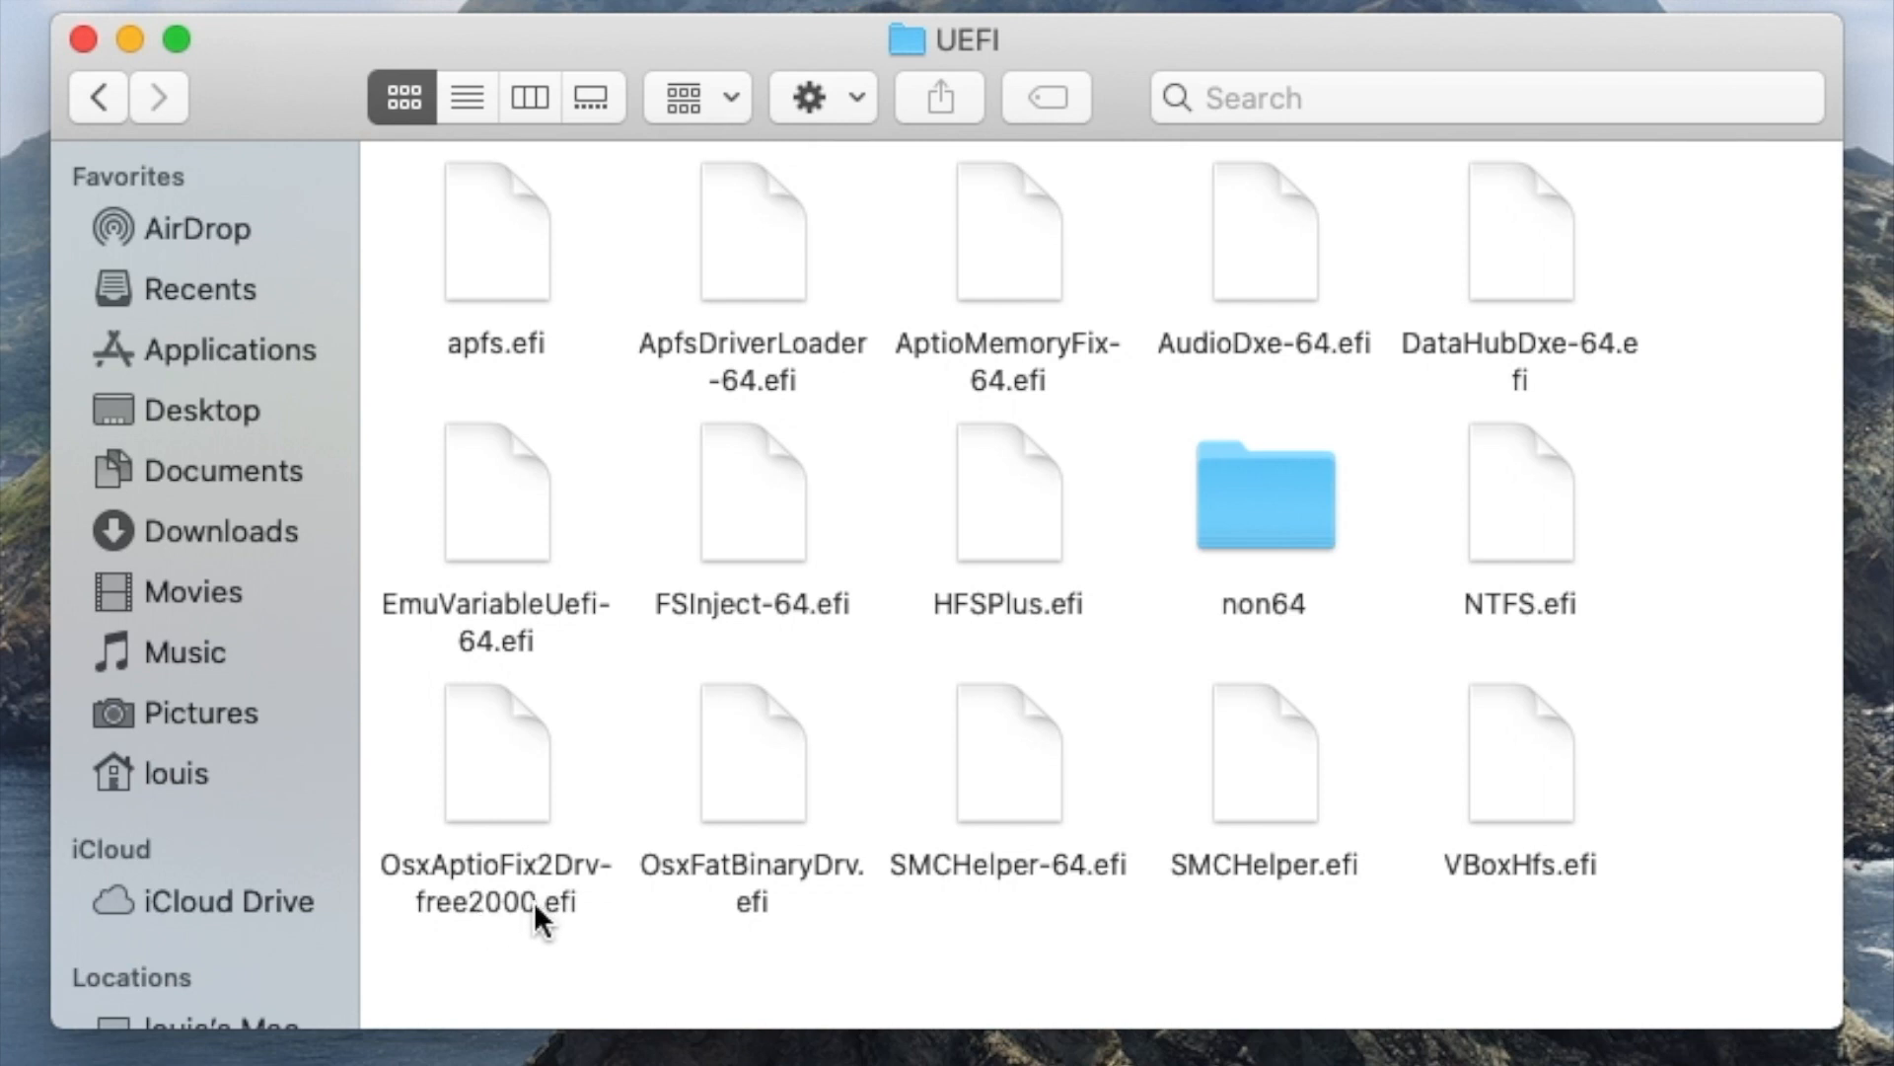
{"action": "left_click", "coordinate": [495, 753]}
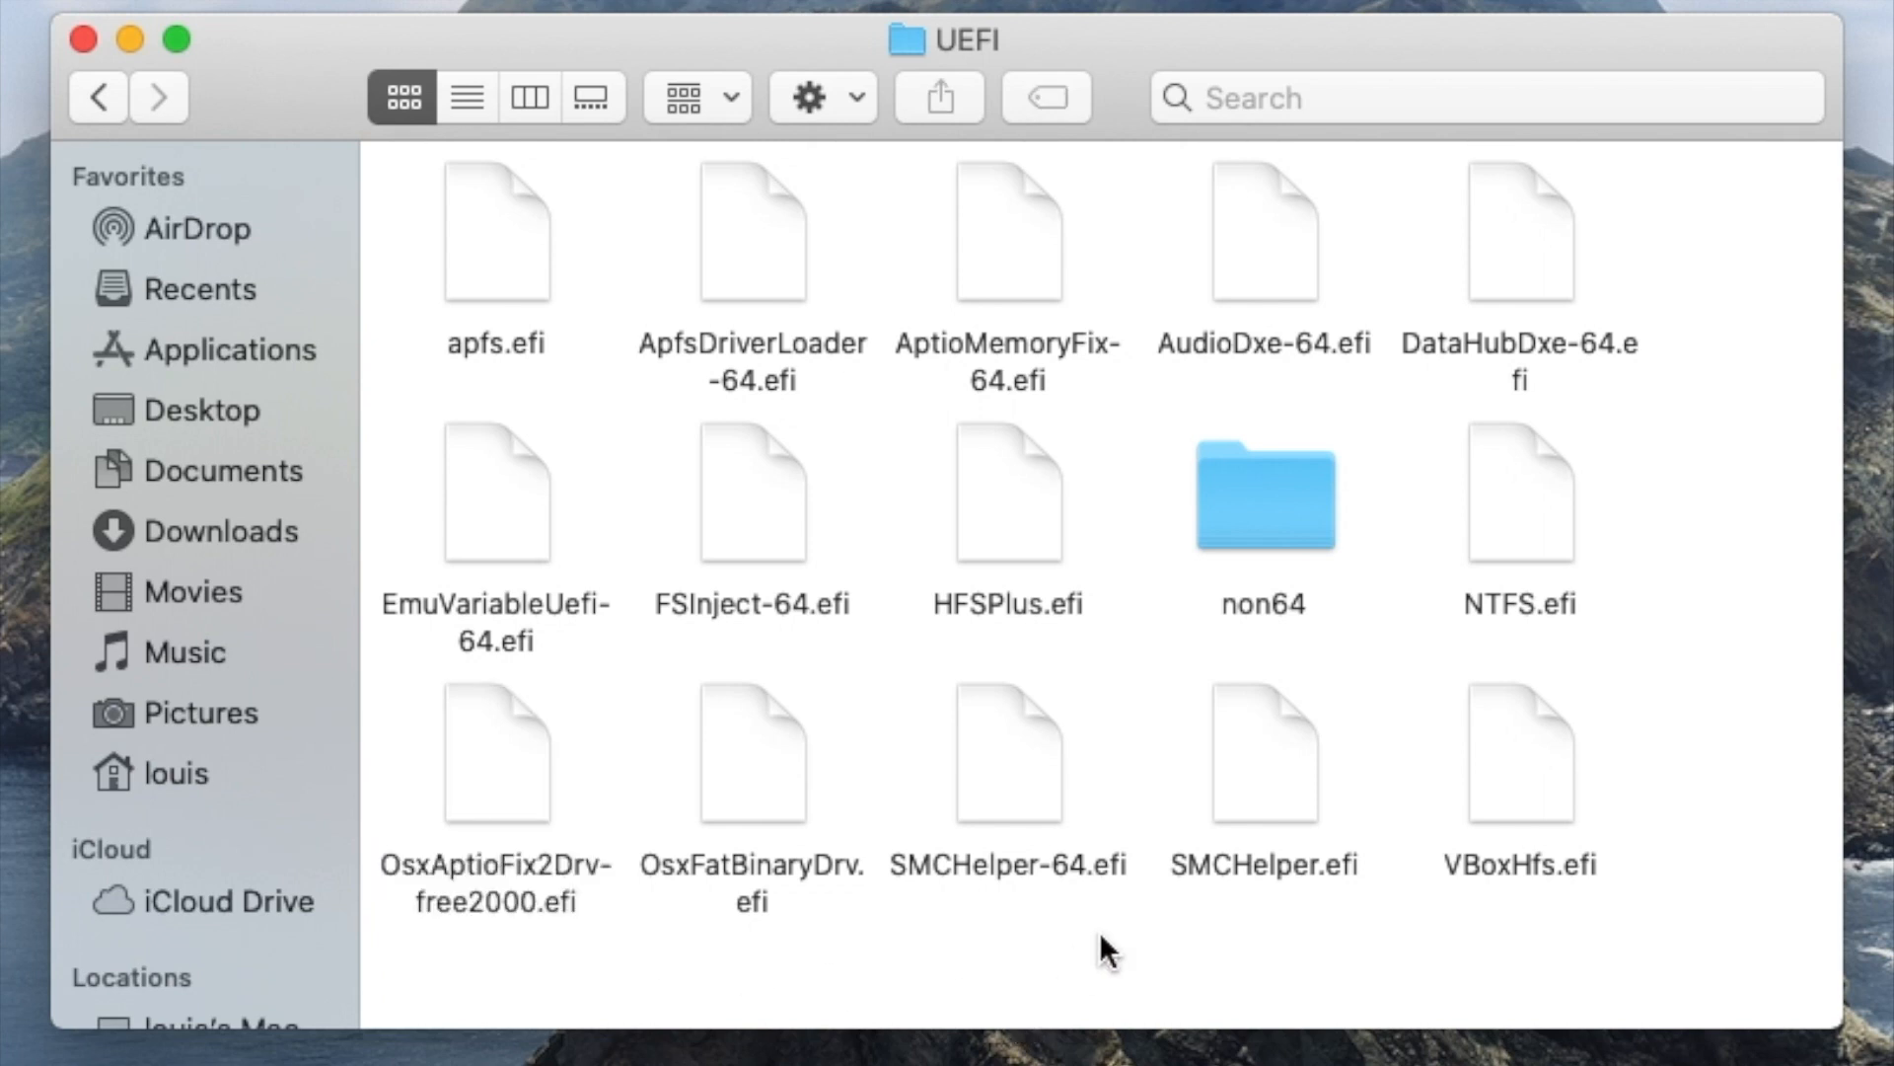
{"action": "left_click", "coordinate": [495, 752]}
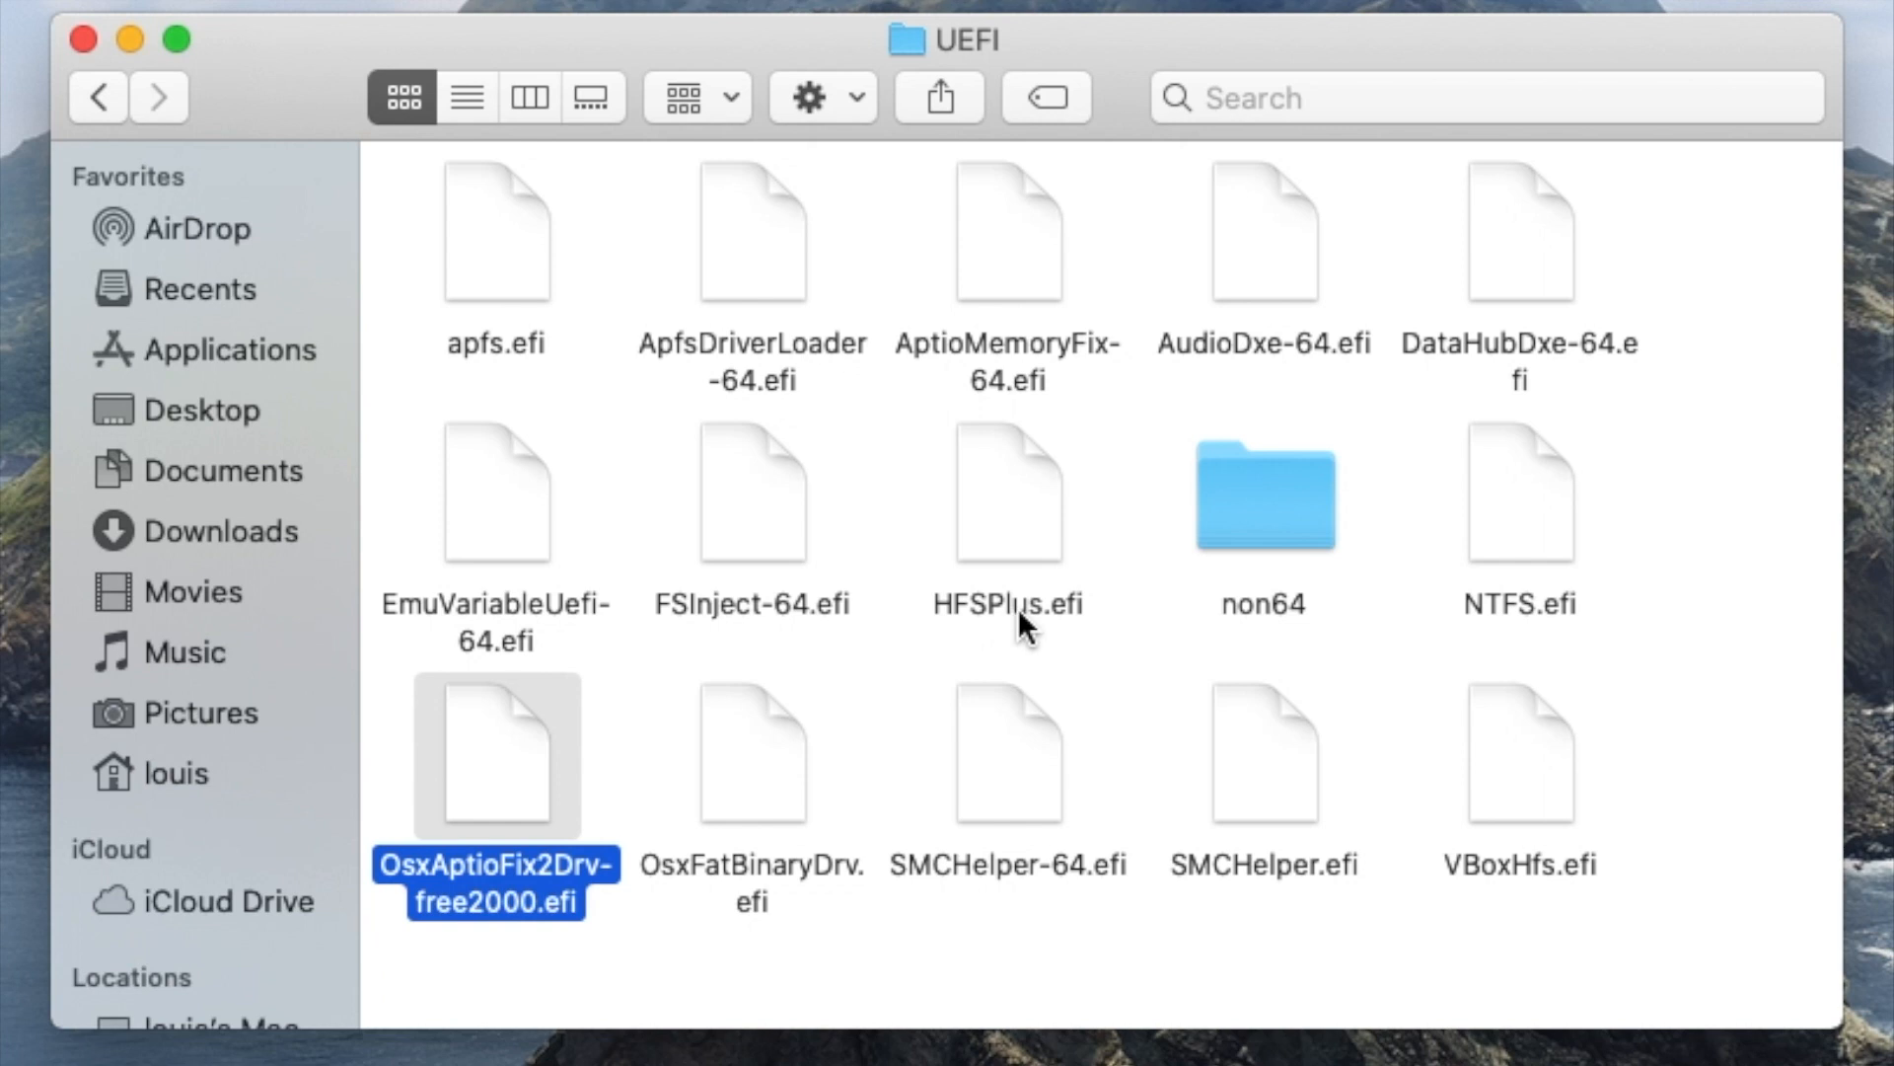
{"action": "left_click", "coordinate": [1519, 495]}
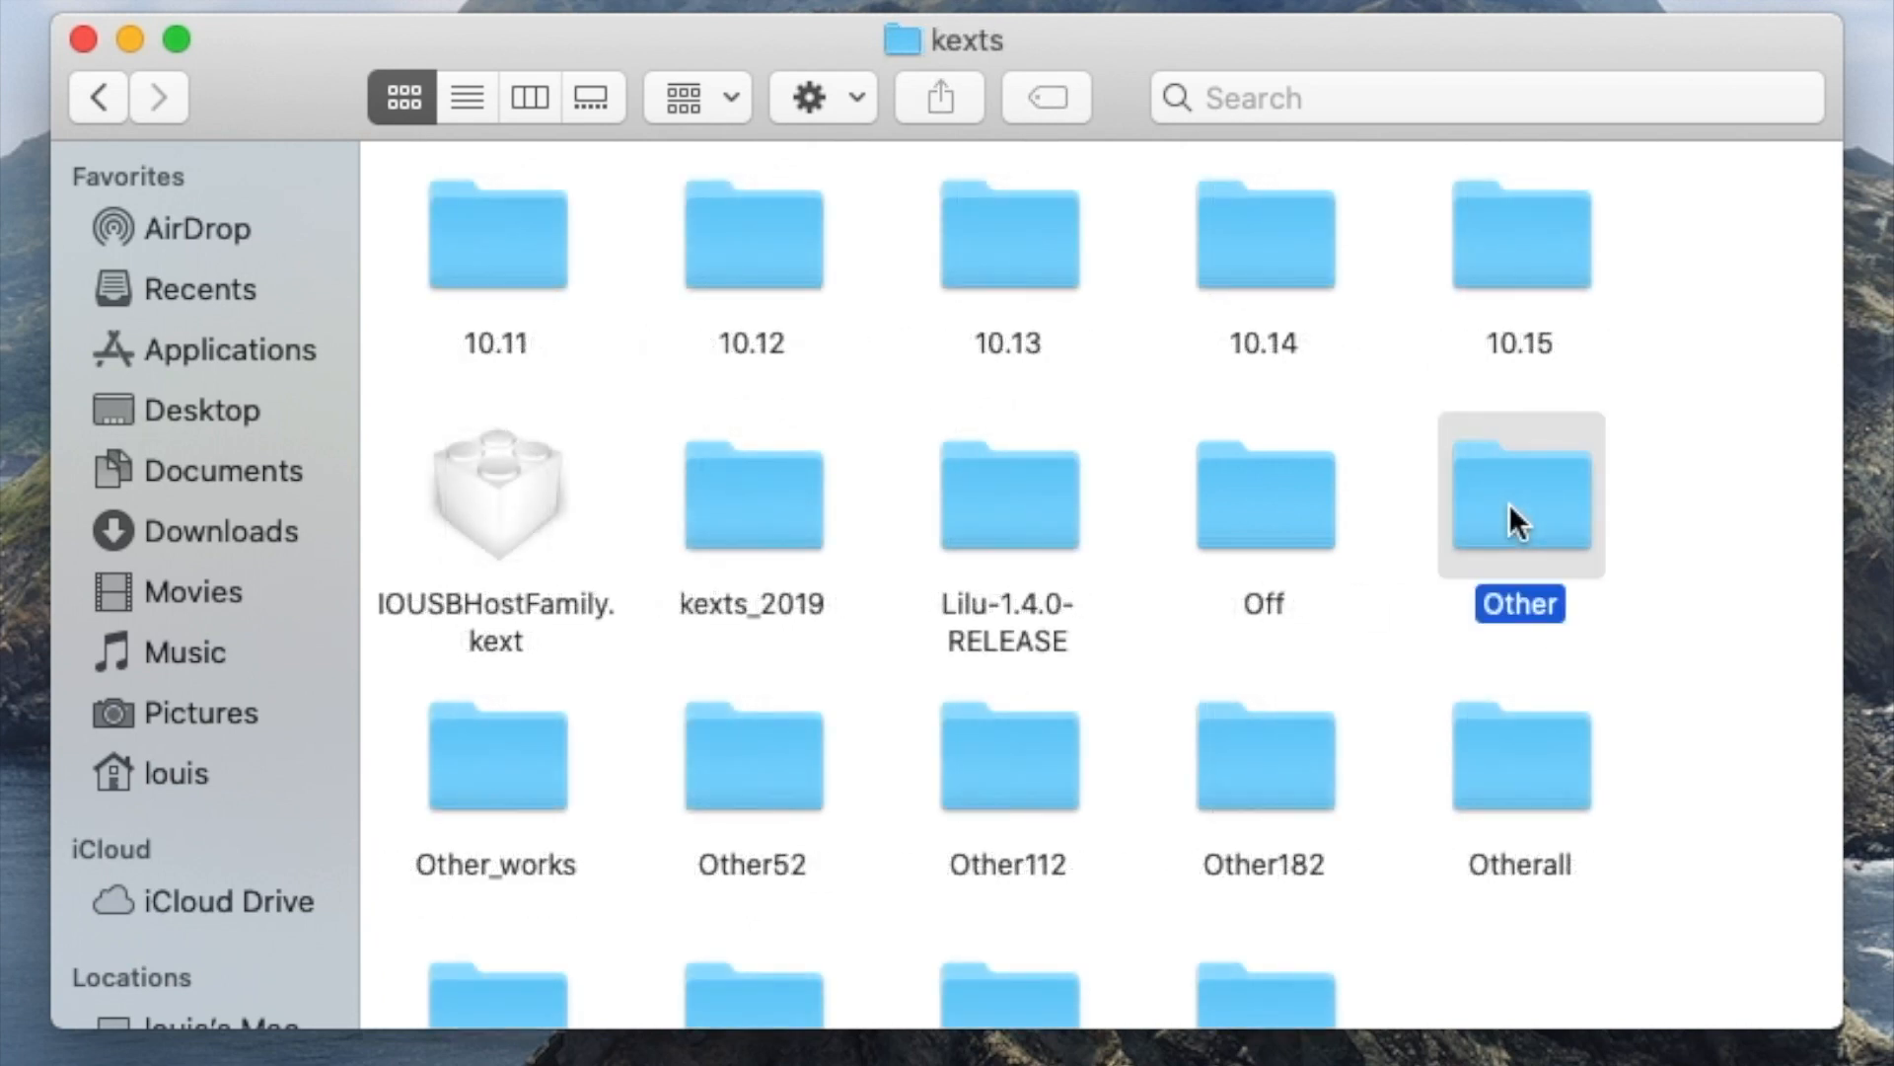
Step: Open the Other kexts folder and view FakeSMC.kext's Info, showing version 6.25-332
{"action": "double_click", "coordinate": [1519, 495]}
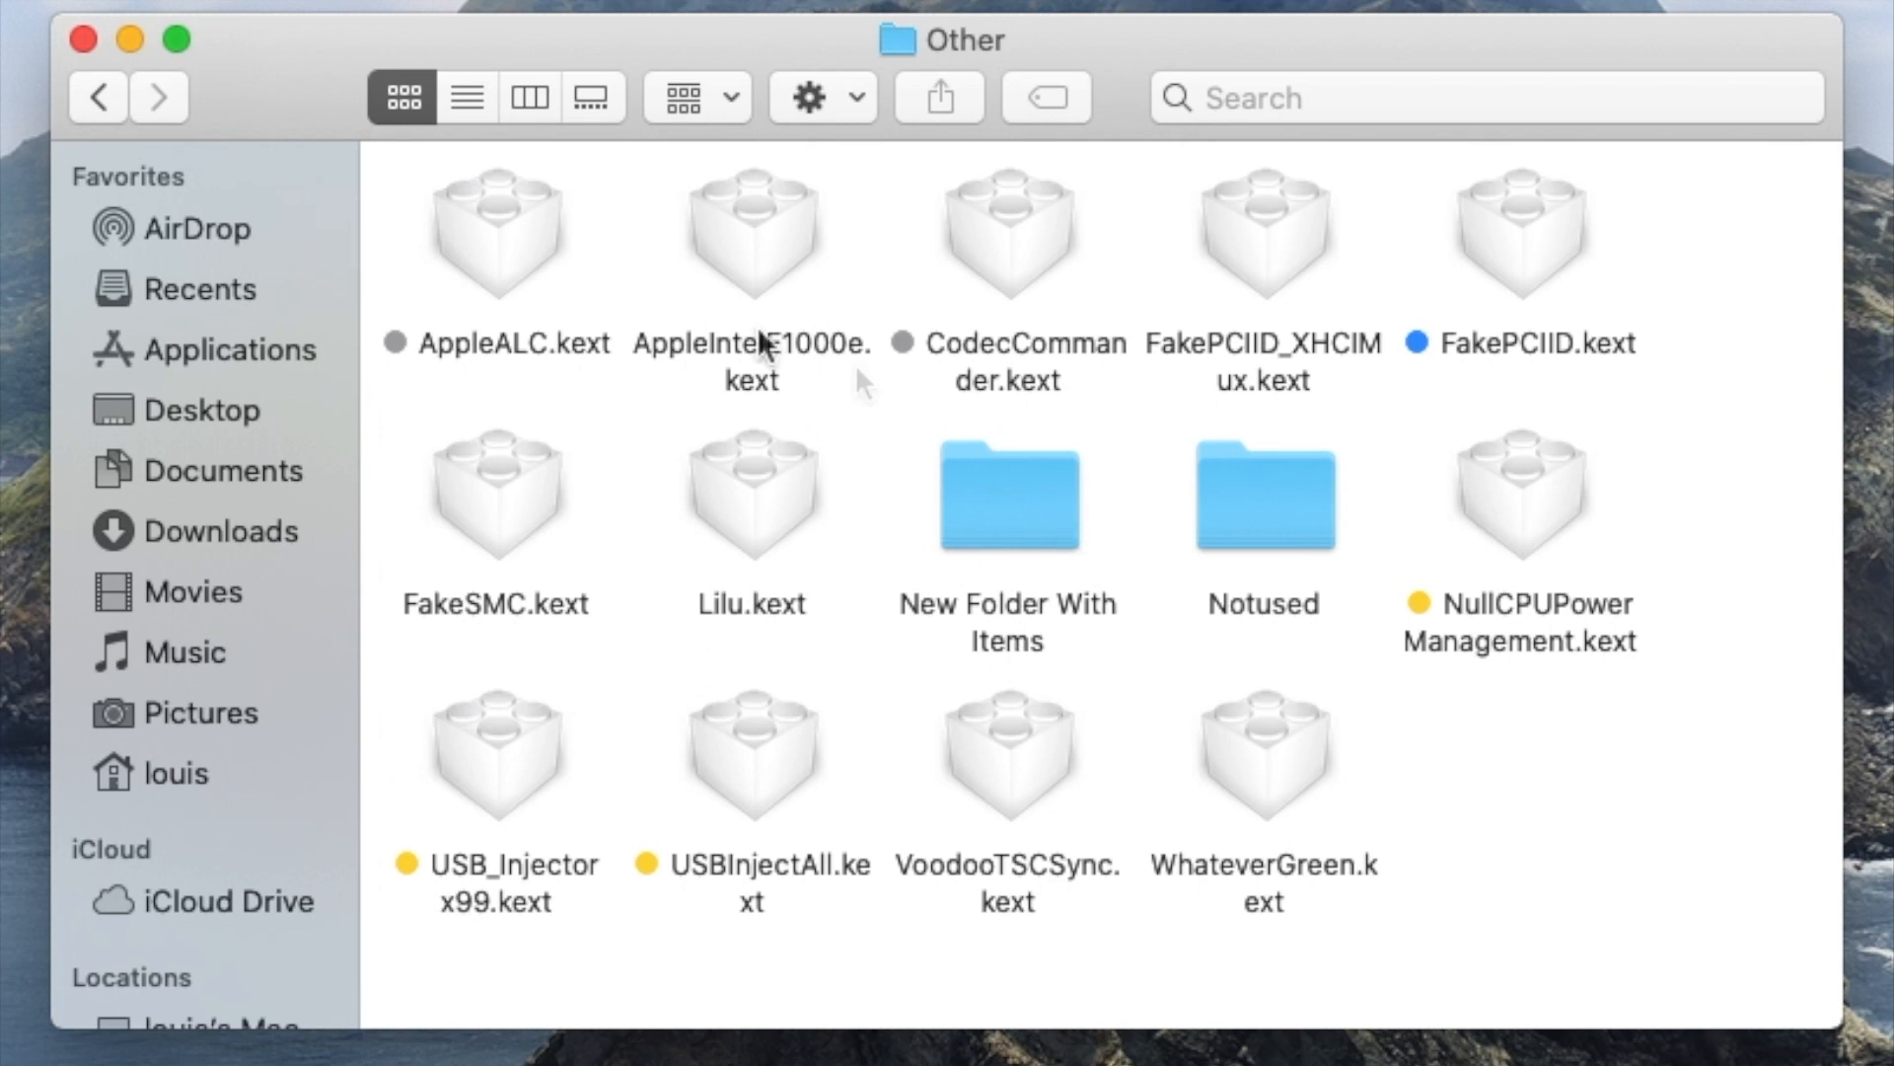
{"action": "left_click", "coordinate": [749, 233]}
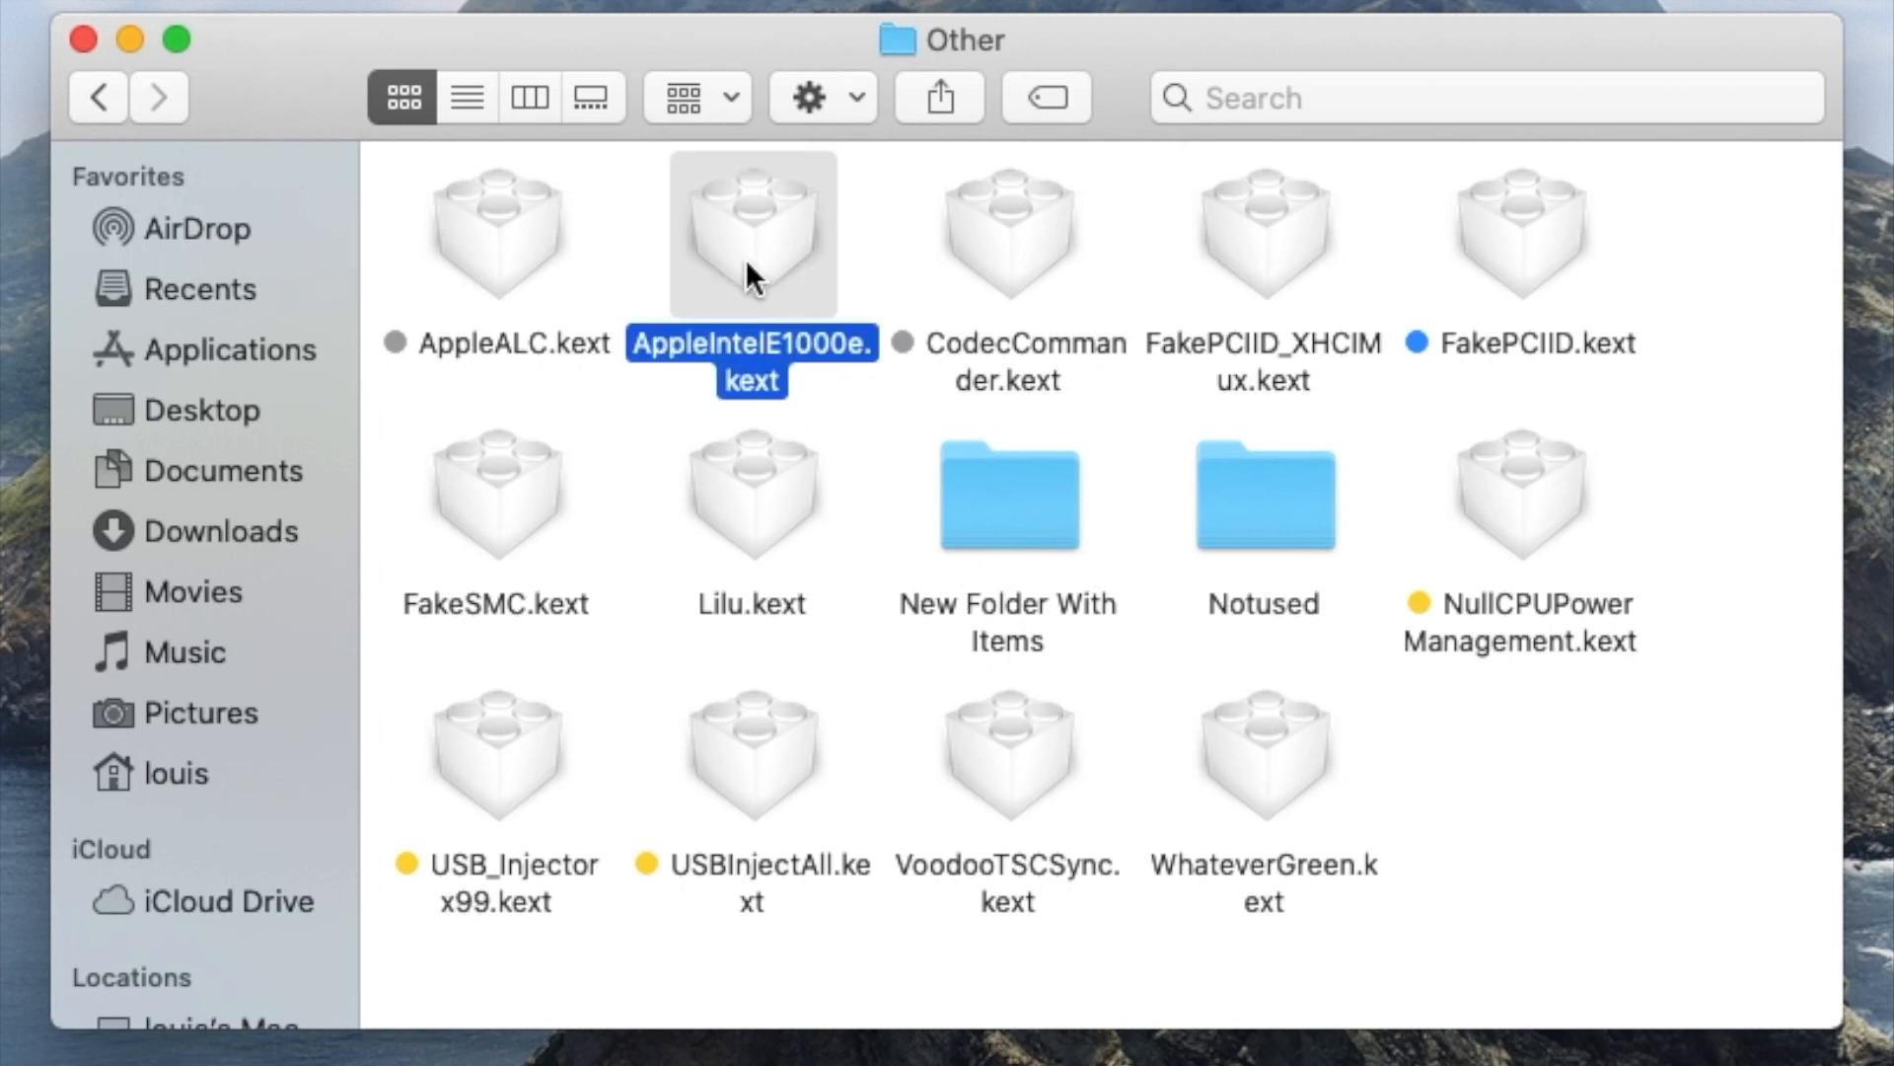
{"action": "mouse_move", "coordinate": [489, 544]}
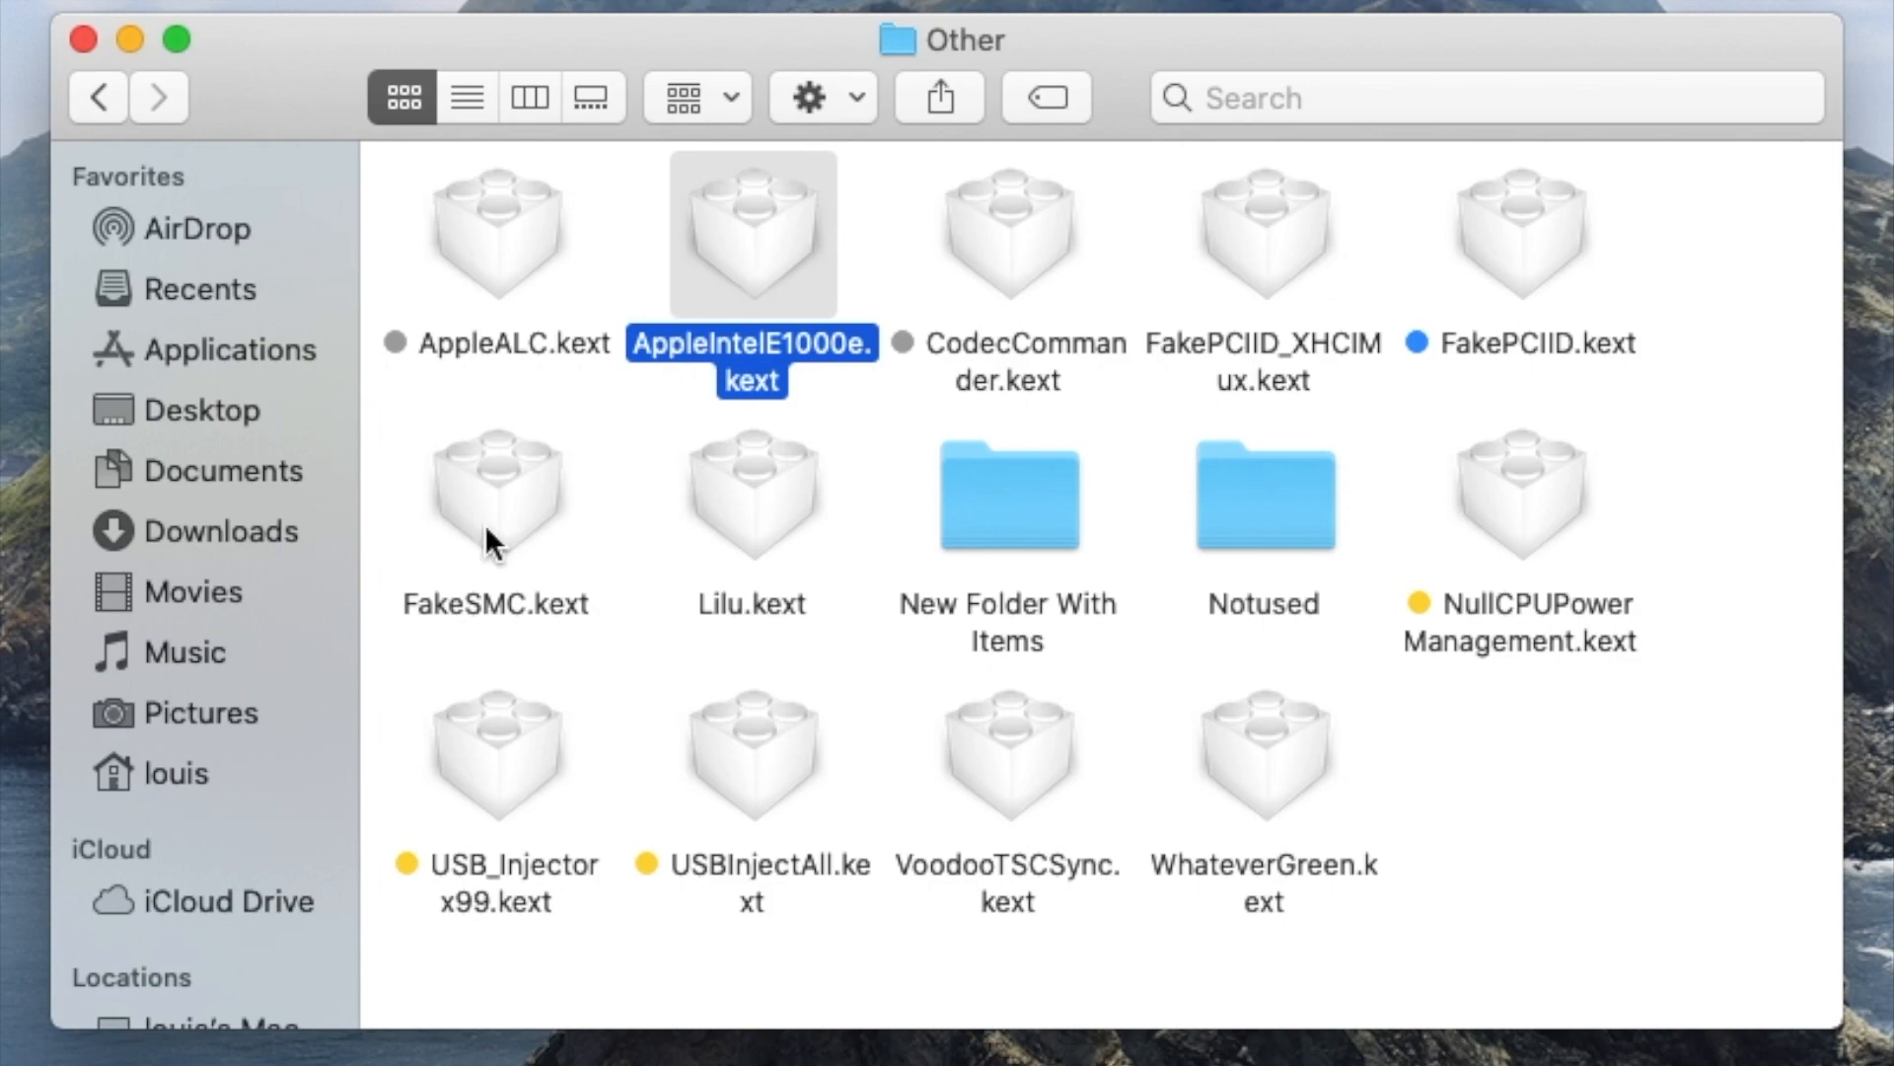
{"action": "left_click", "coordinate": [495, 492]}
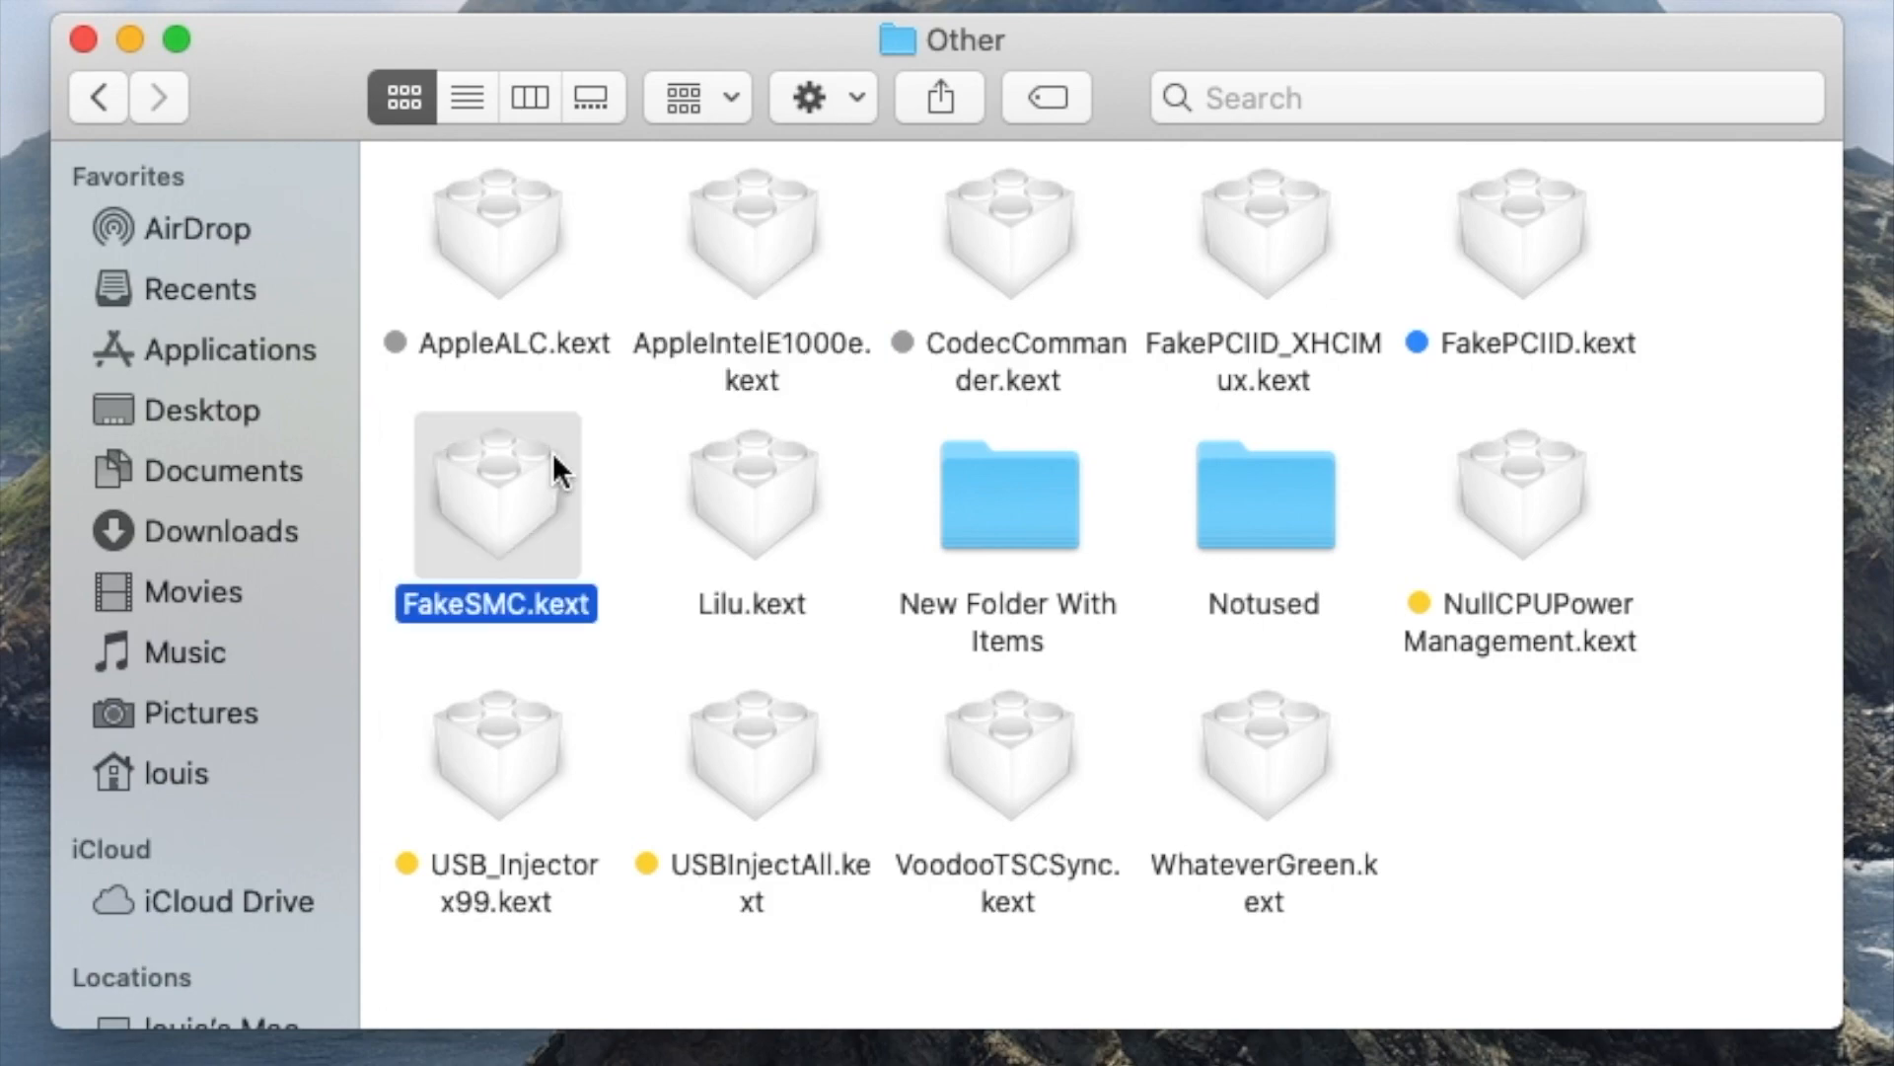
{"action": "key", "text": "cmd+i"}
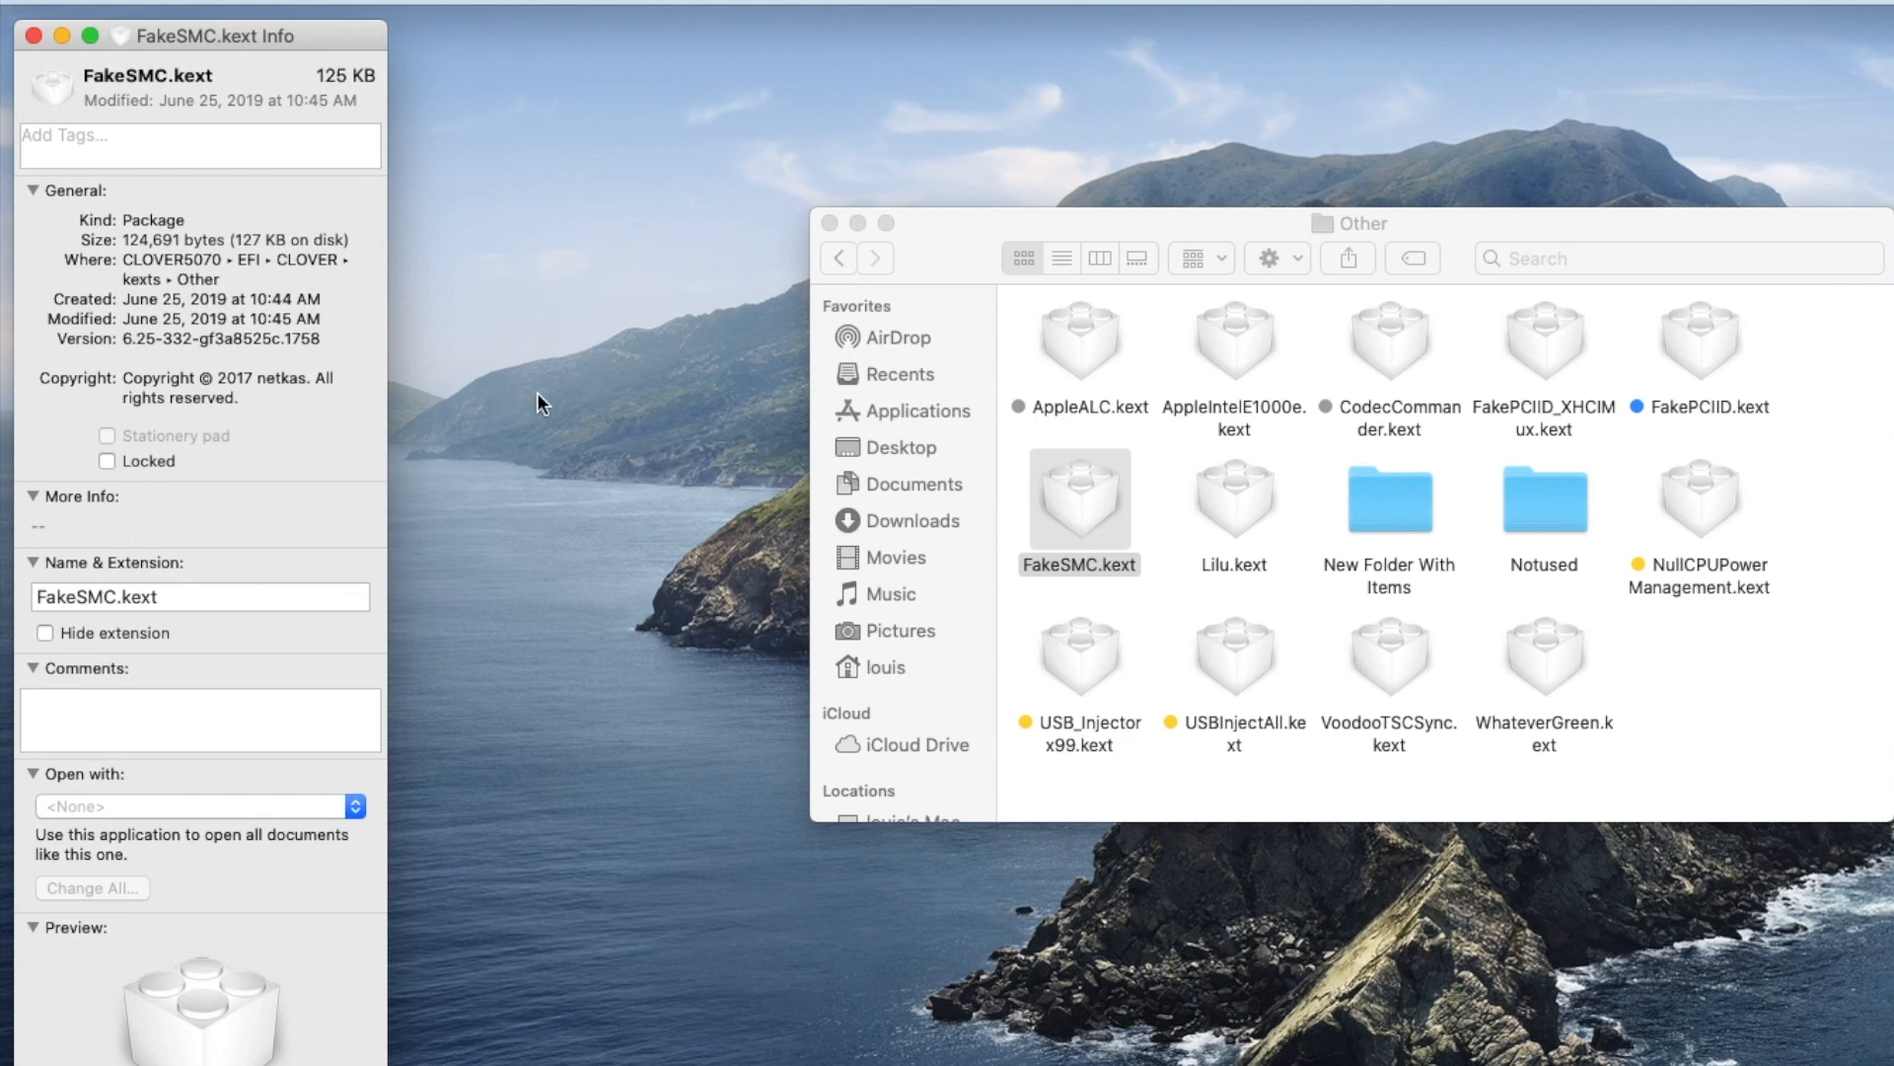
{"action": "mouse_move", "coordinate": [45, 54]}
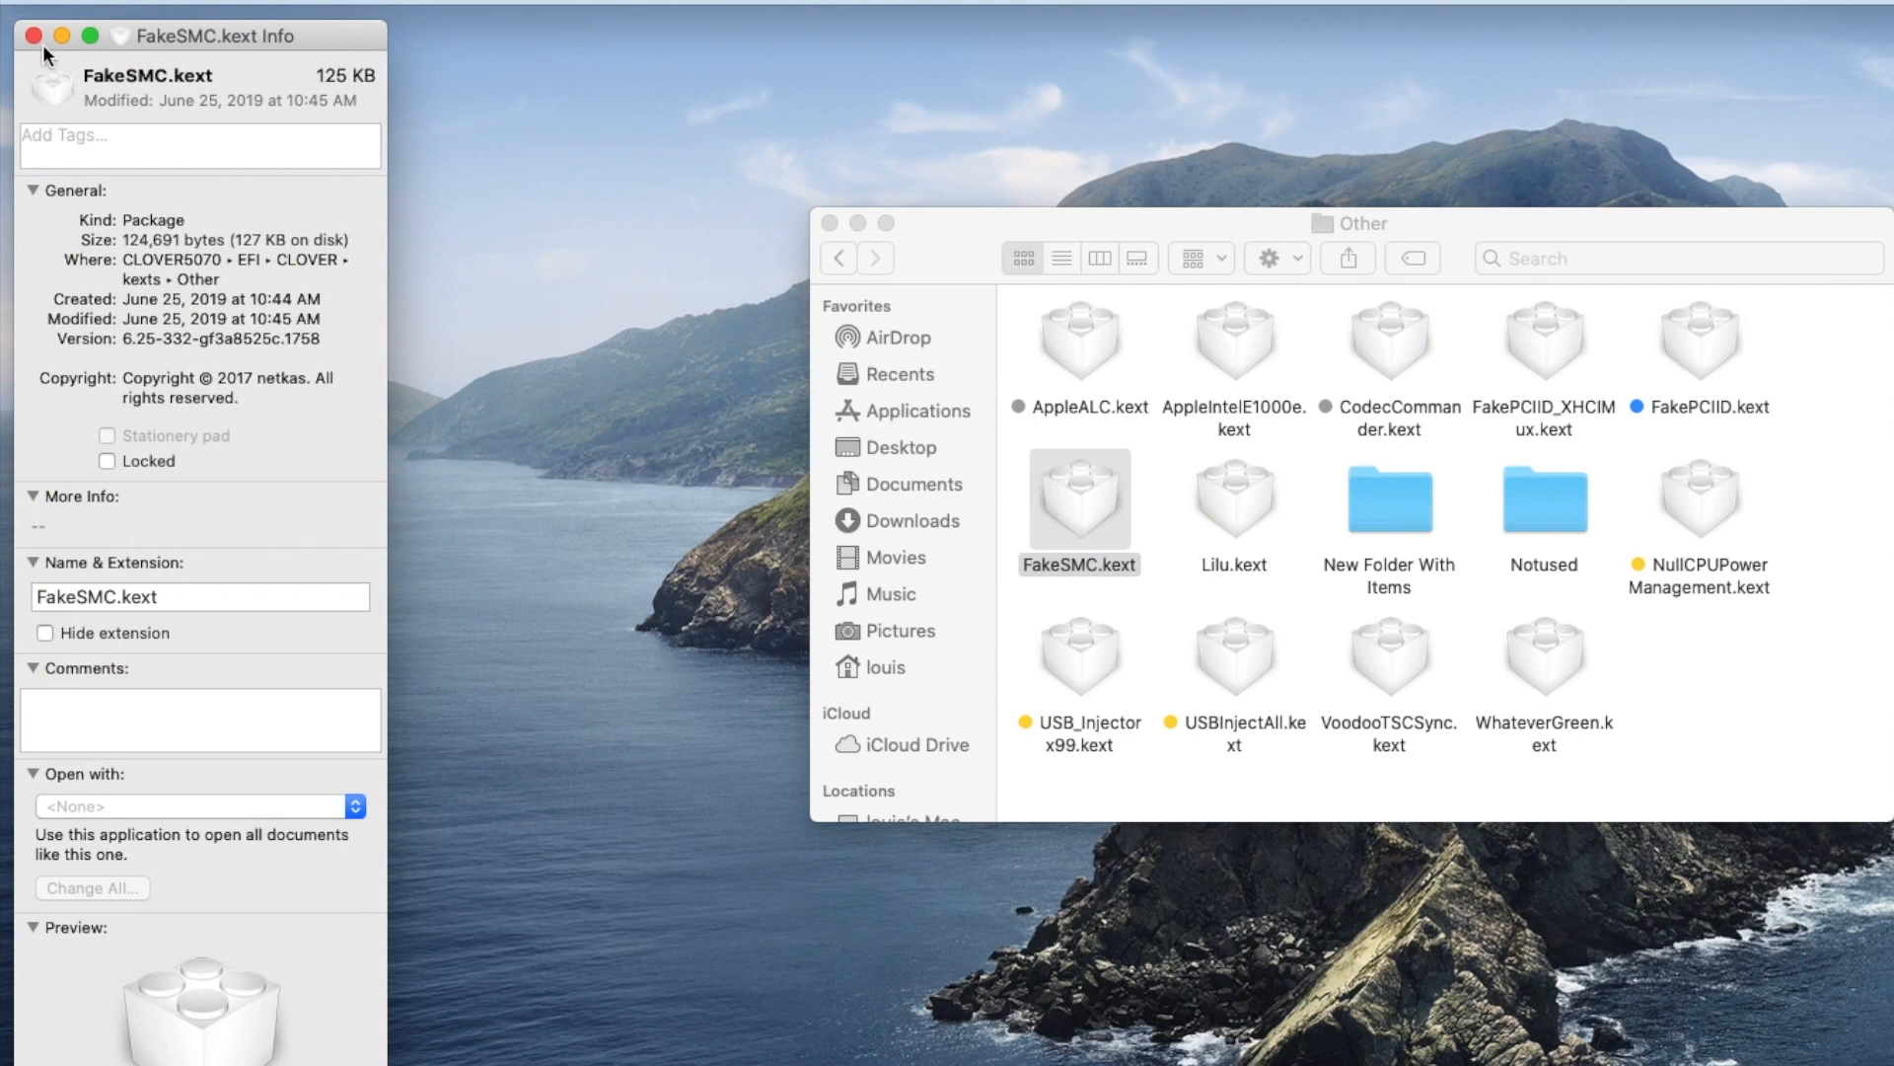
{"action": "left_click", "coordinate": [32, 36]}
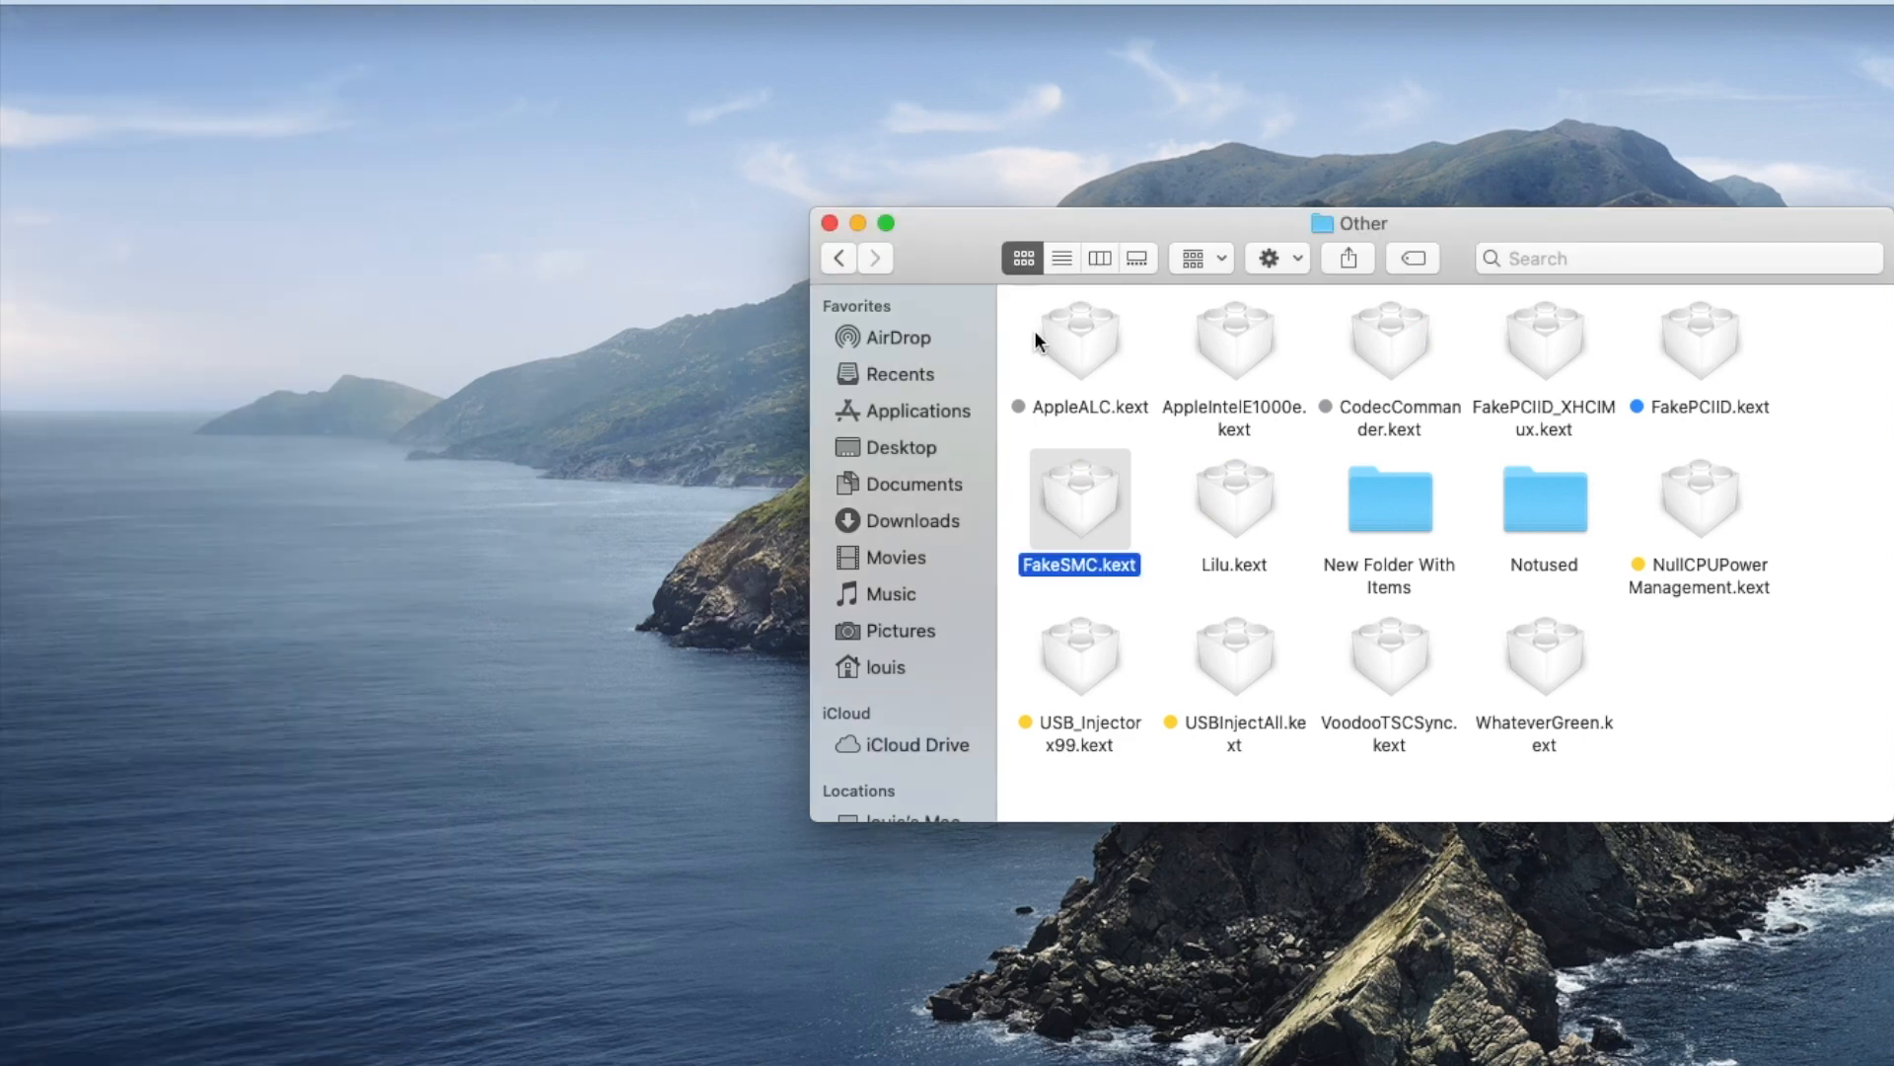
{"action": "mouse_move", "coordinate": [1119, 414]}
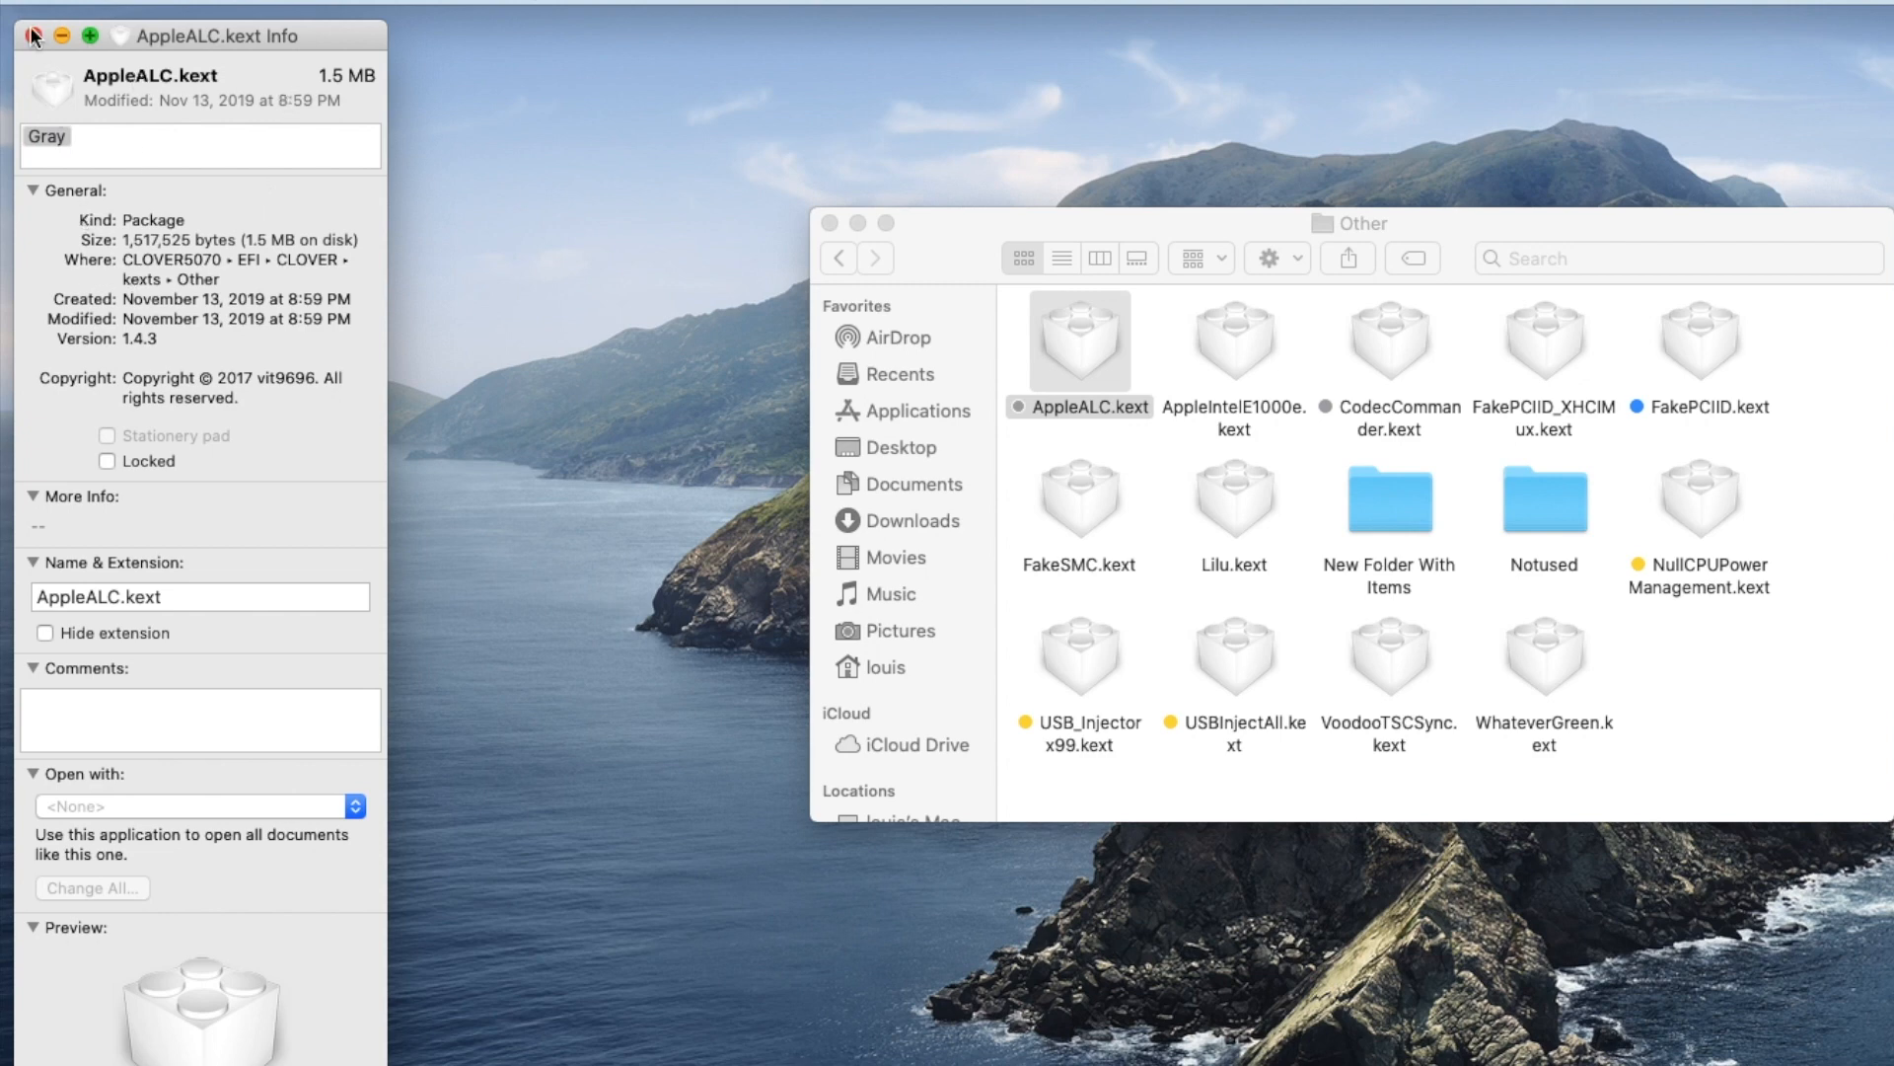
Step: Close AppleALC.kext's Info, select USB_Injectorx99.kext and USBInjectAll.kext, then Lilu.kext (version 1.3.9)
{"action": "left_click", "coordinate": [30, 36]}
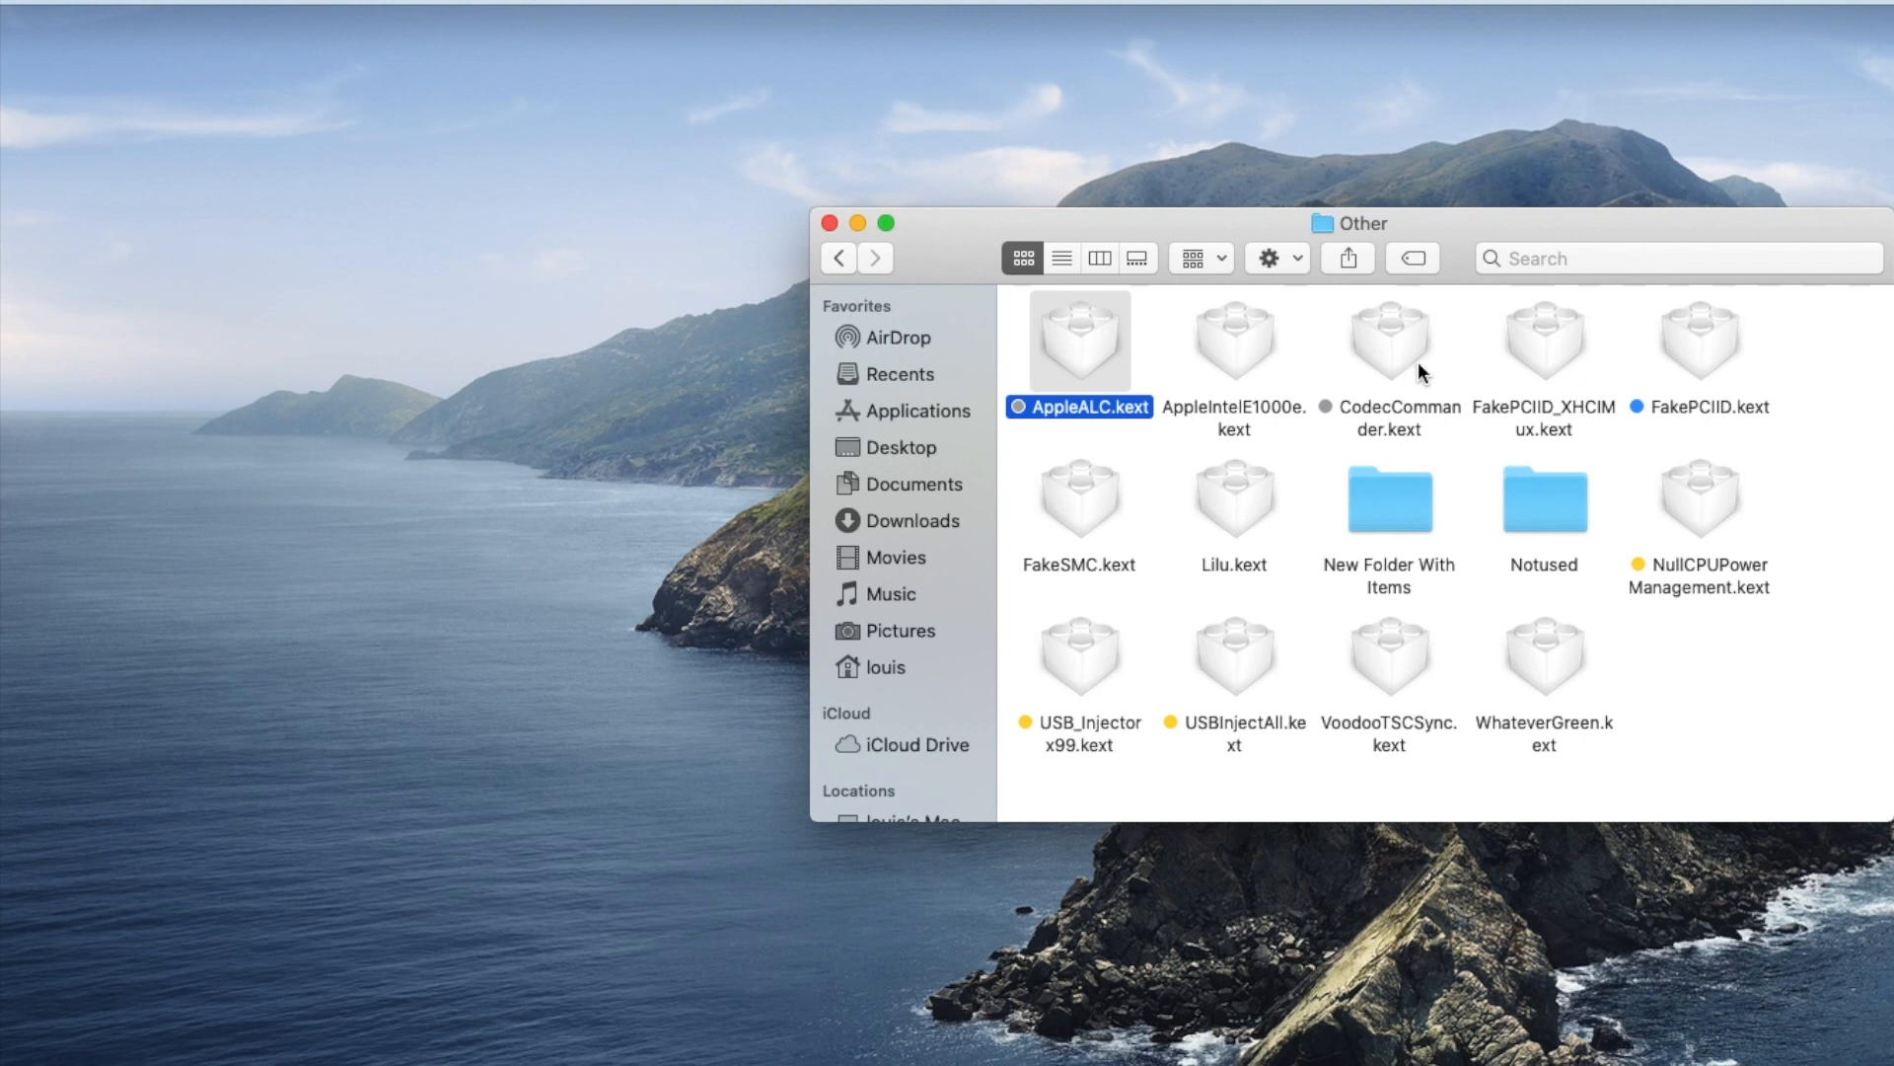
{"action": "left_click", "coordinate": [1389, 344]}
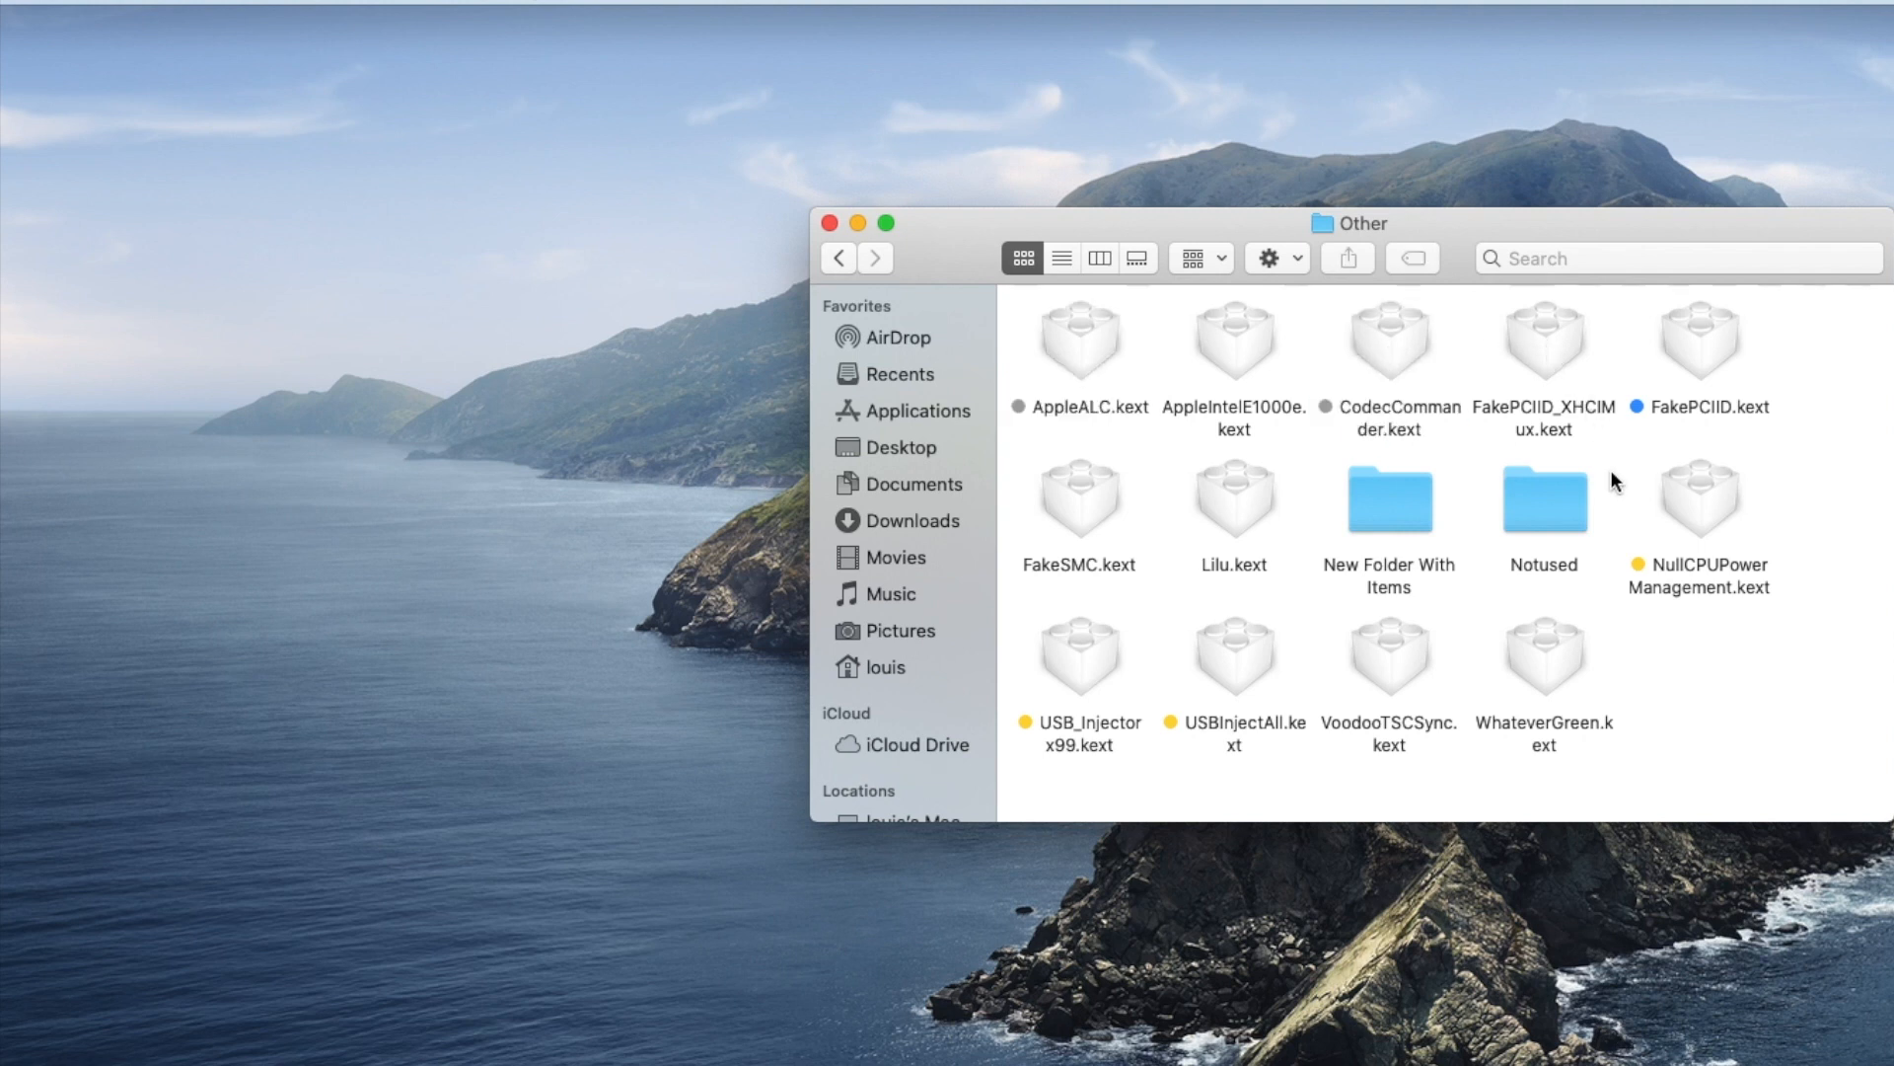
{"action": "mouse_move", "coordinate": [1559, 432]}
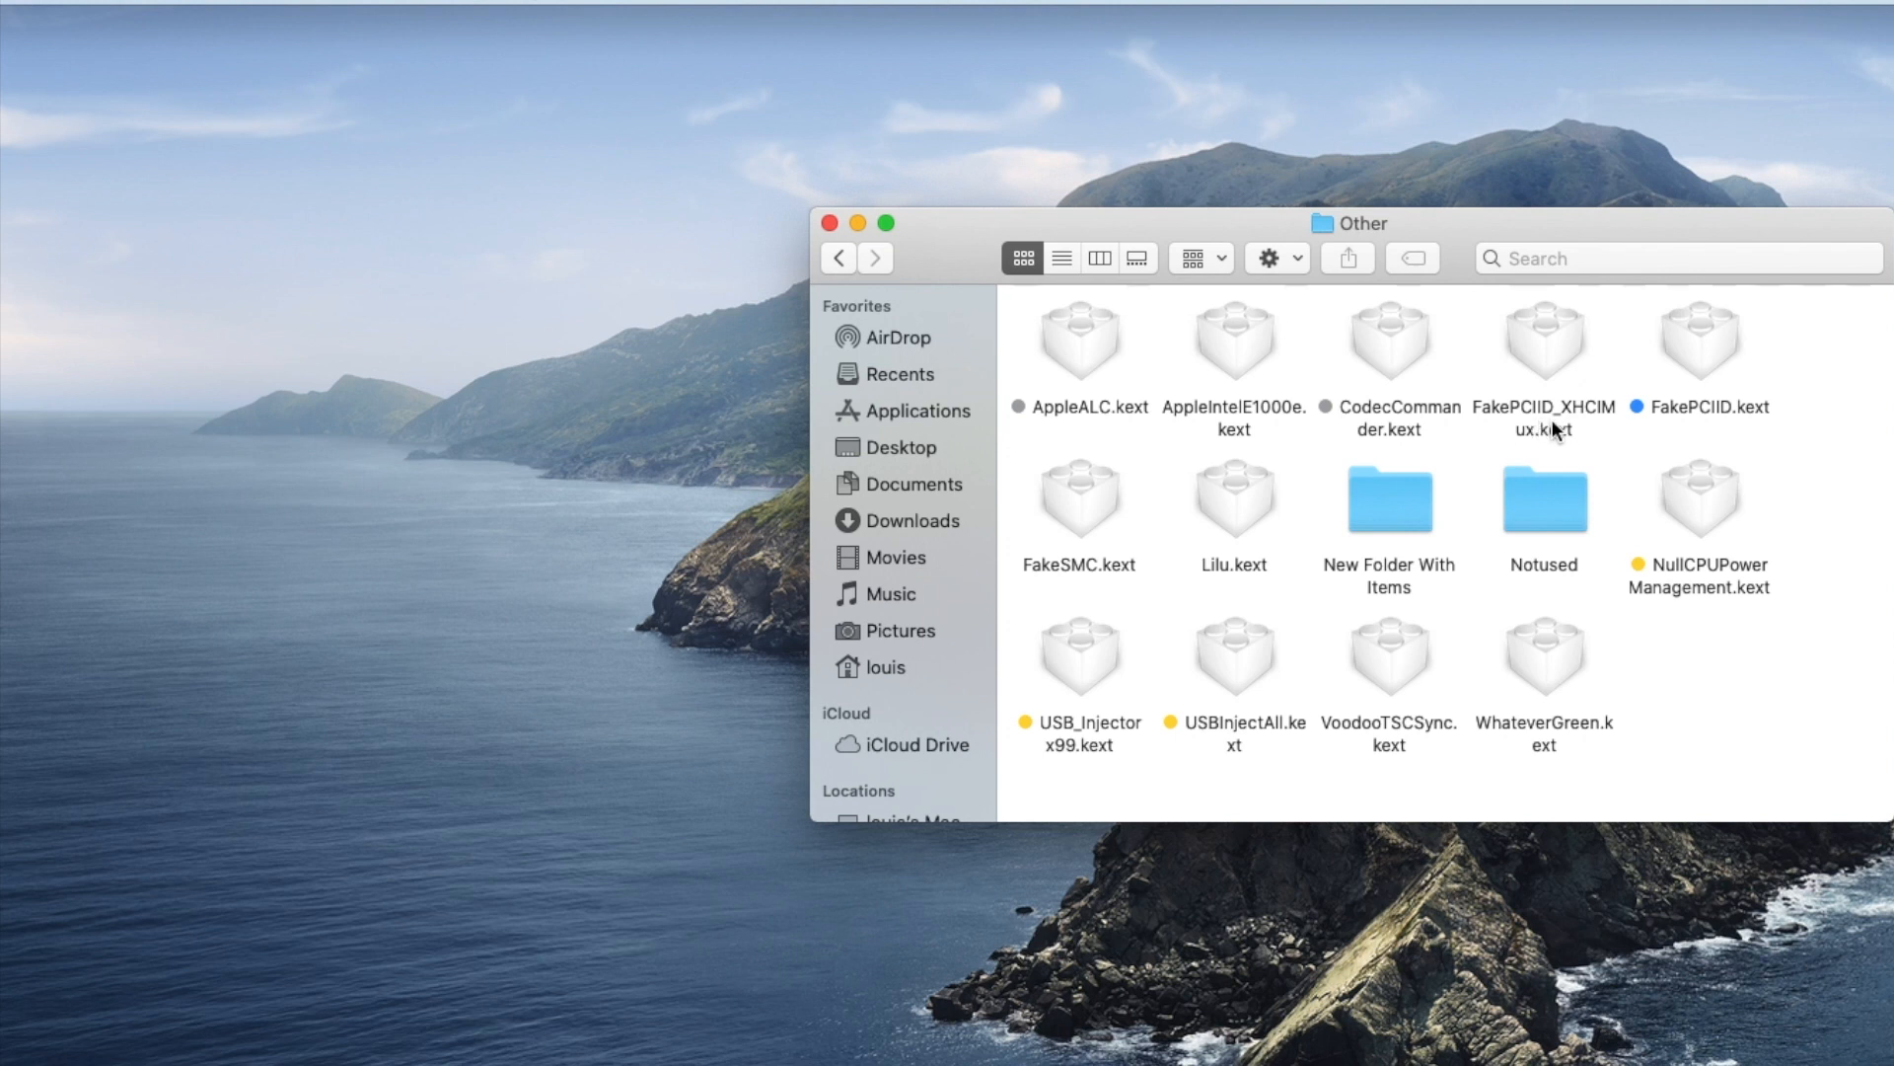
{"action": "mouse_move", "coordinate": [1600, 431]}
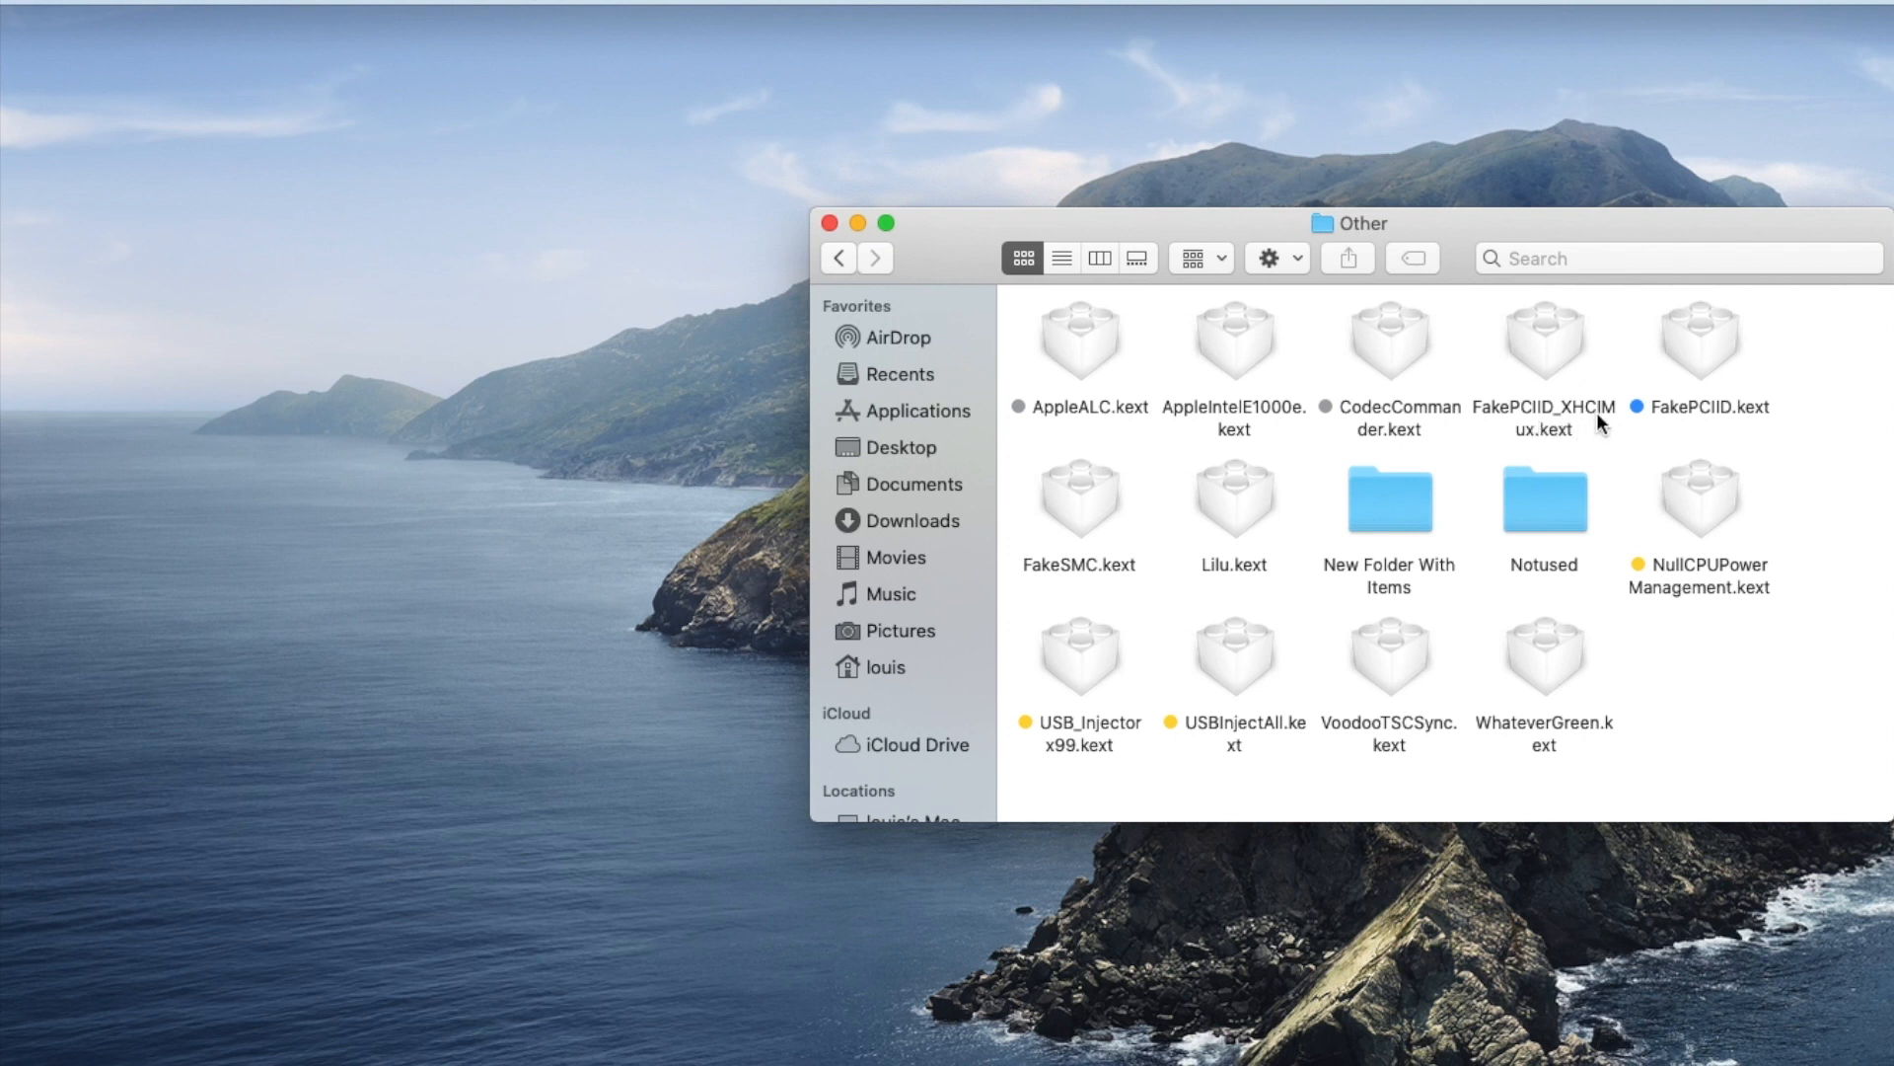
{"action": "mouse_move", "coordinate": [1725, 417]}
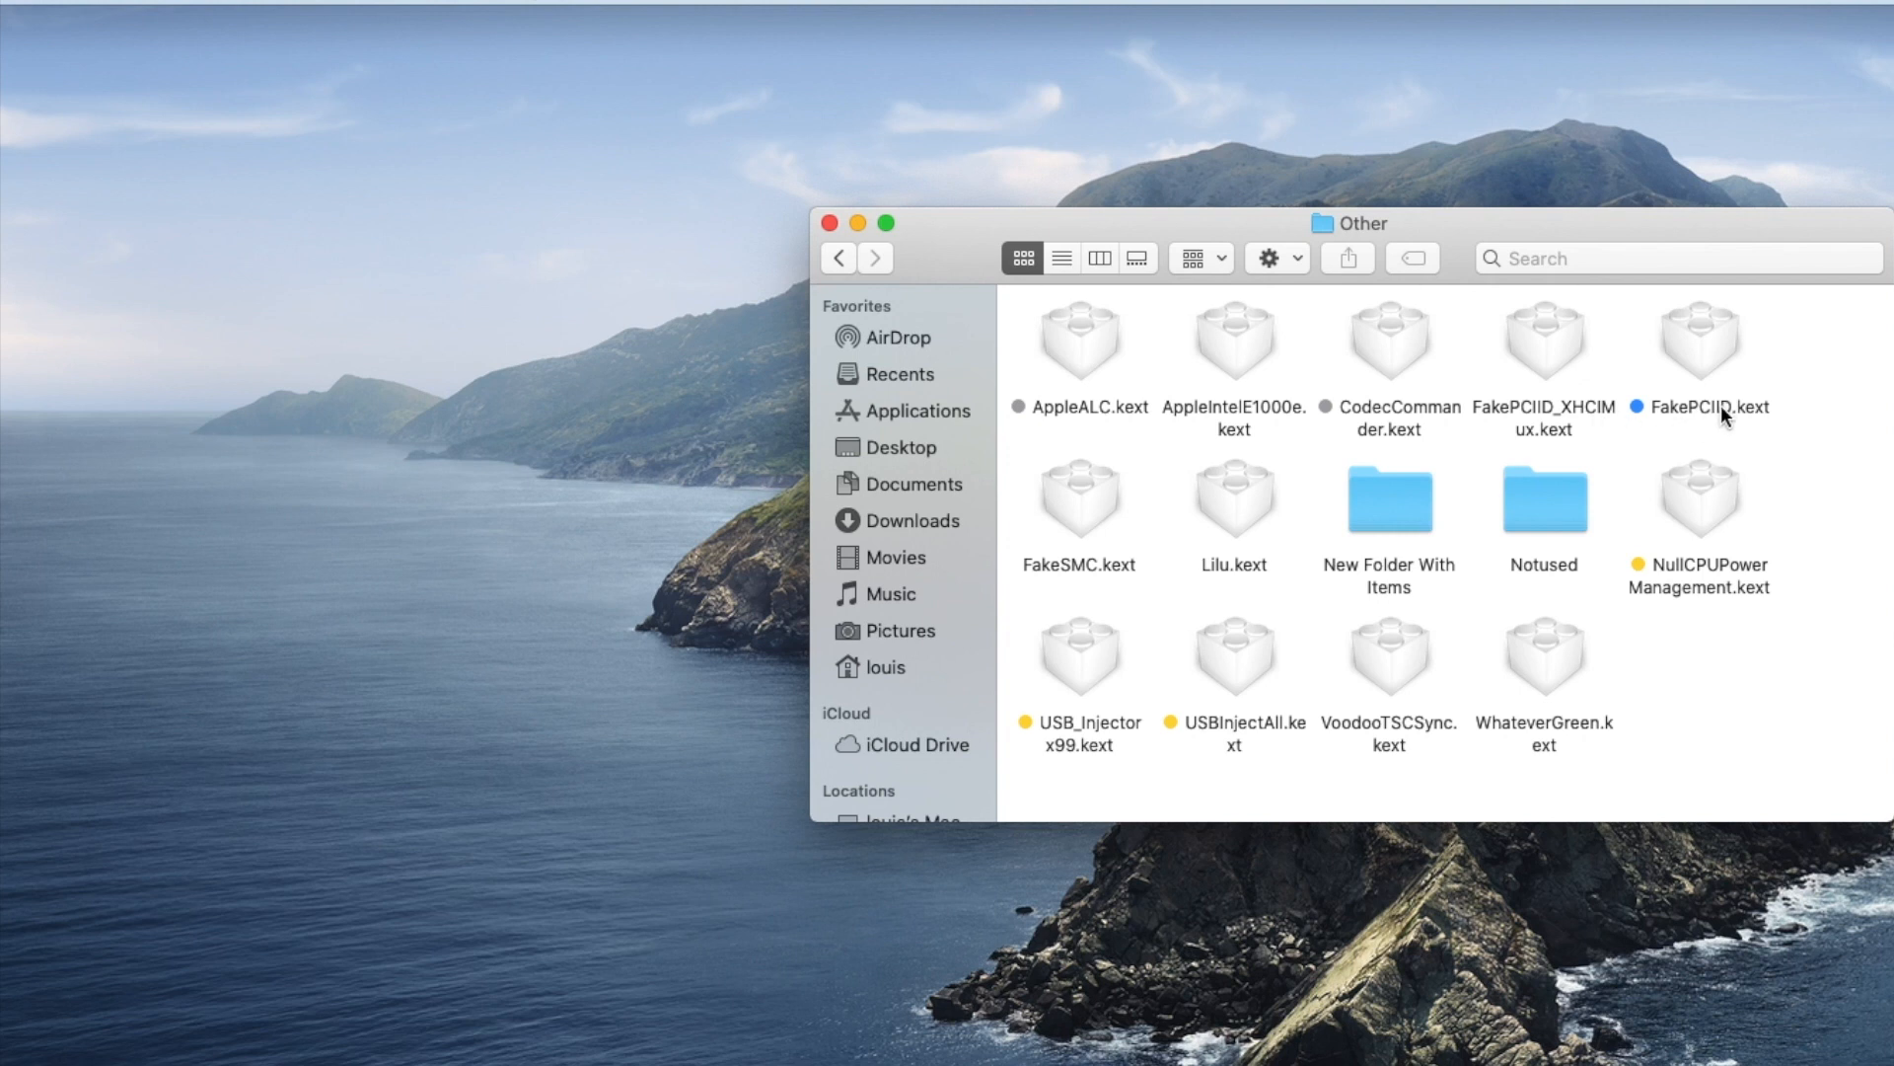
{"action": "mouse_move", "coordinate": [1207, 571]}
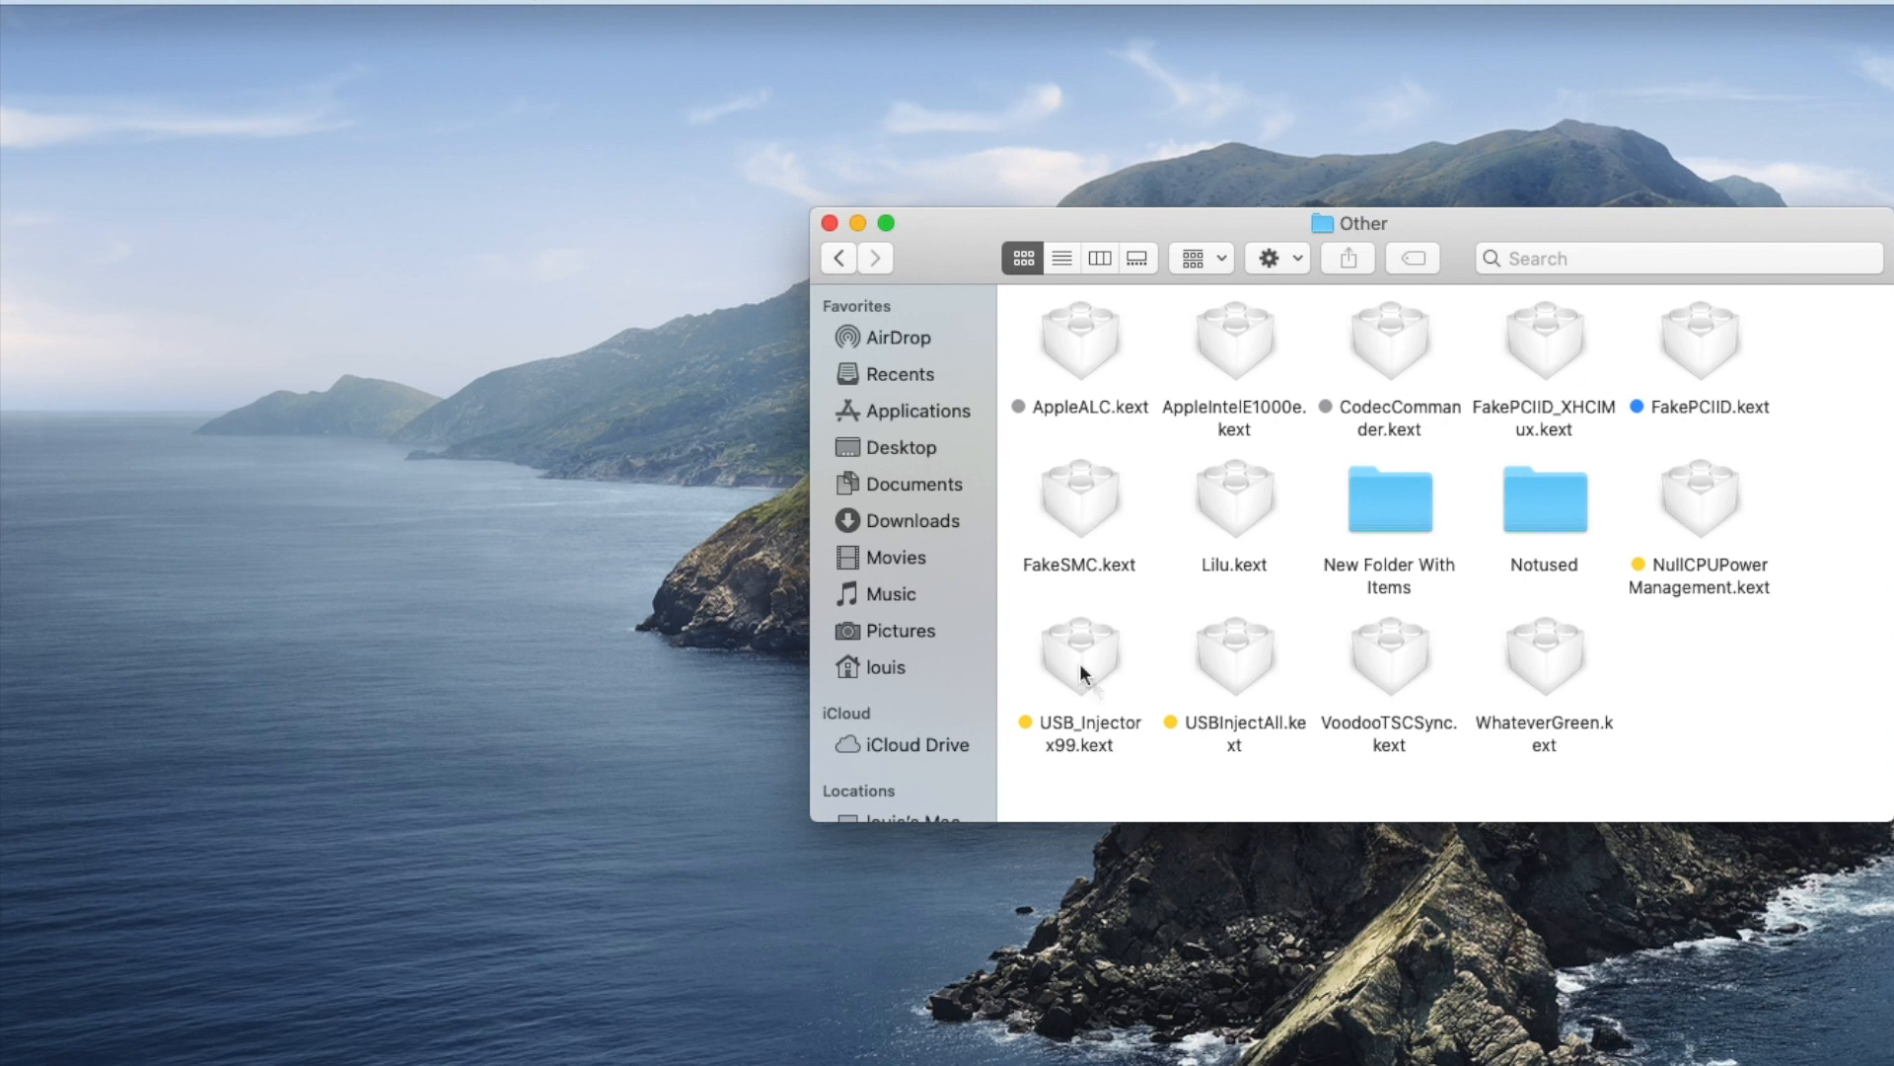
{"action": "left_click", "coordinate": [1078, 662]}
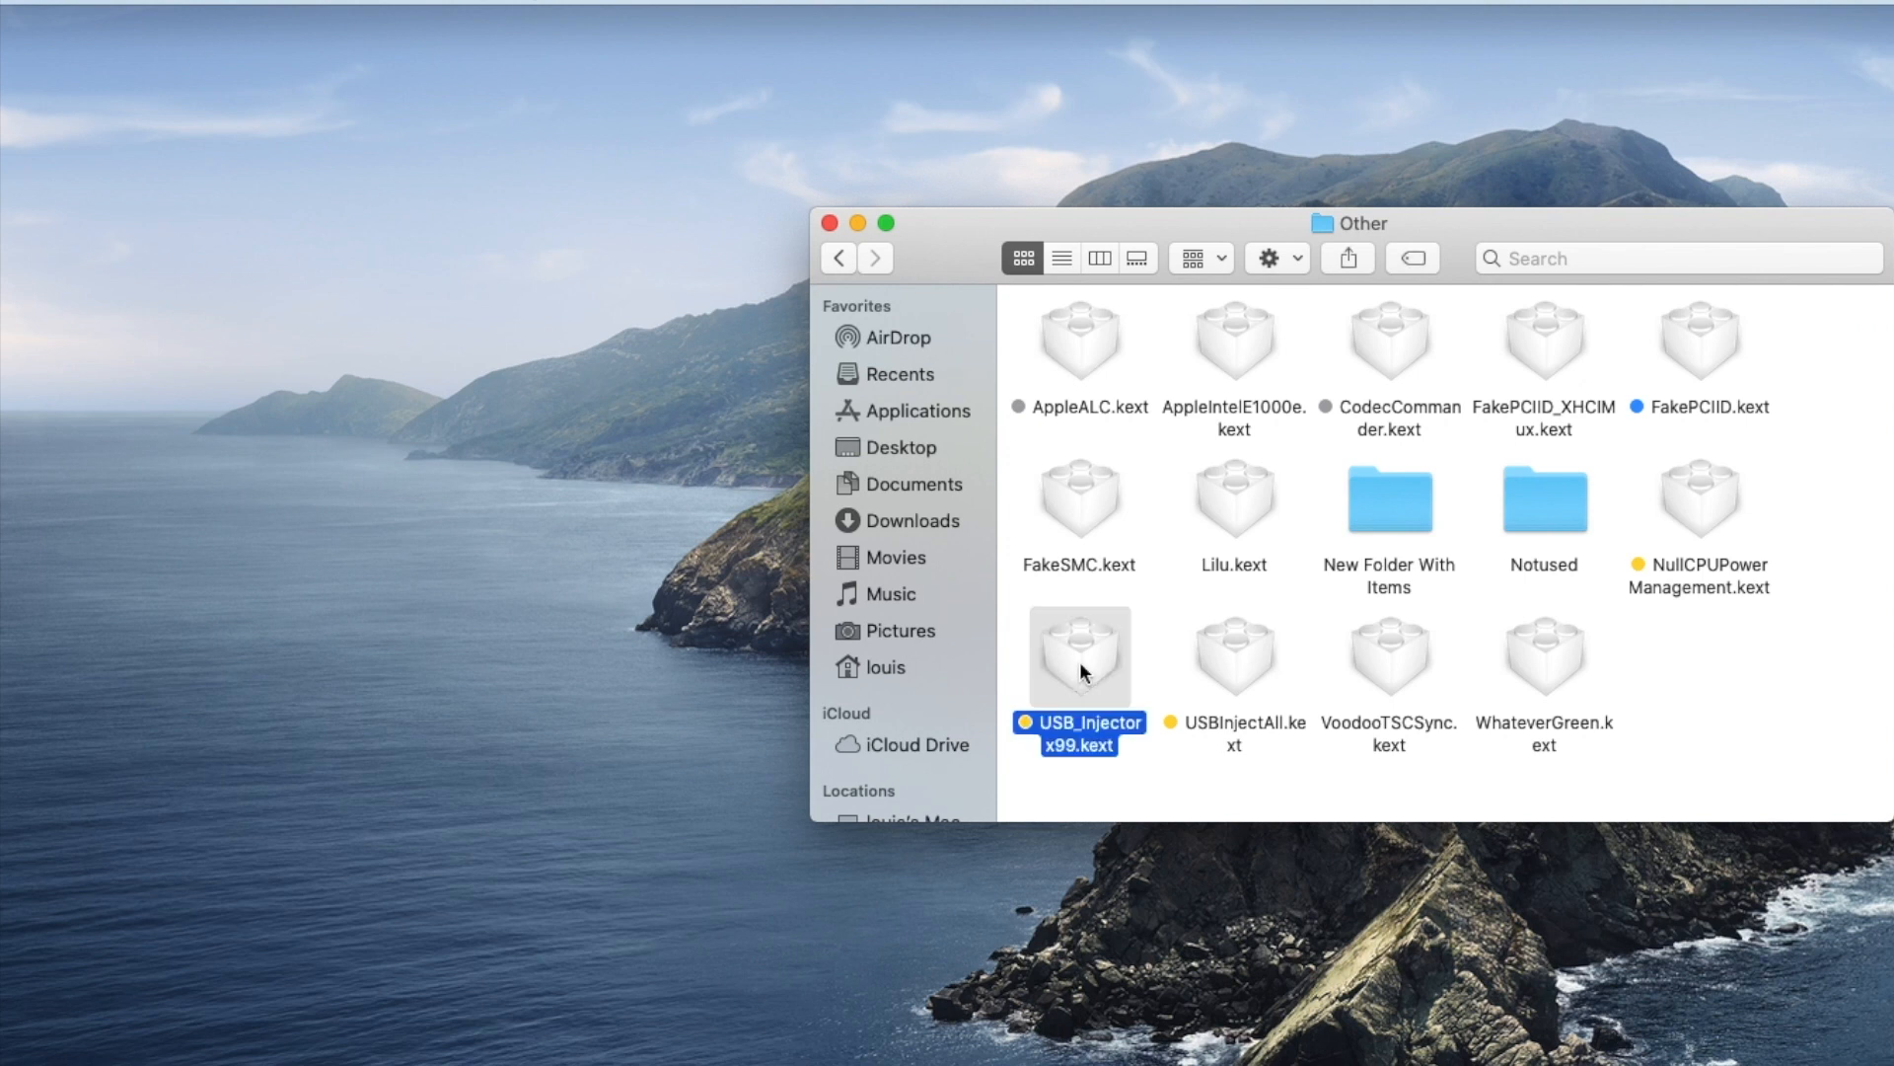
{"action": "left_click", "coordinate": [1233, 656]}
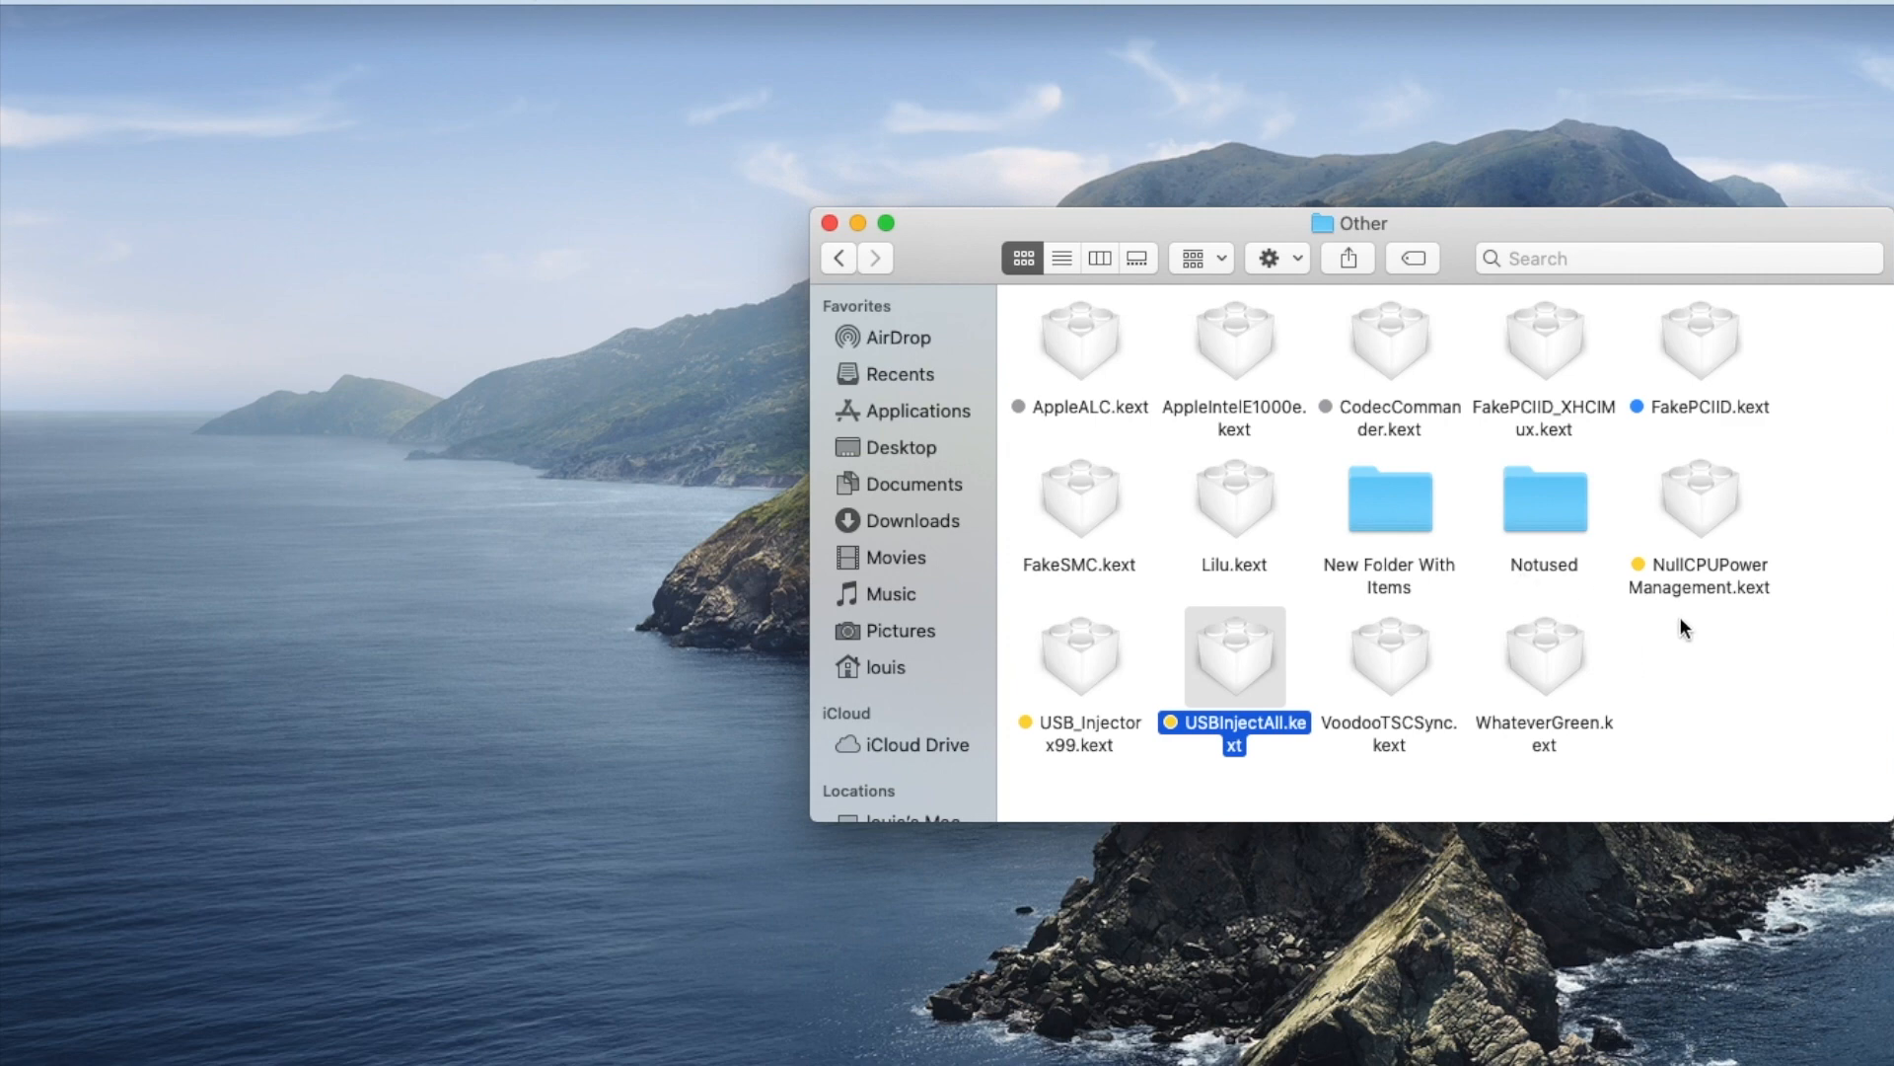
{"action": "mouse_move", "coordinate": [1214, 465]}
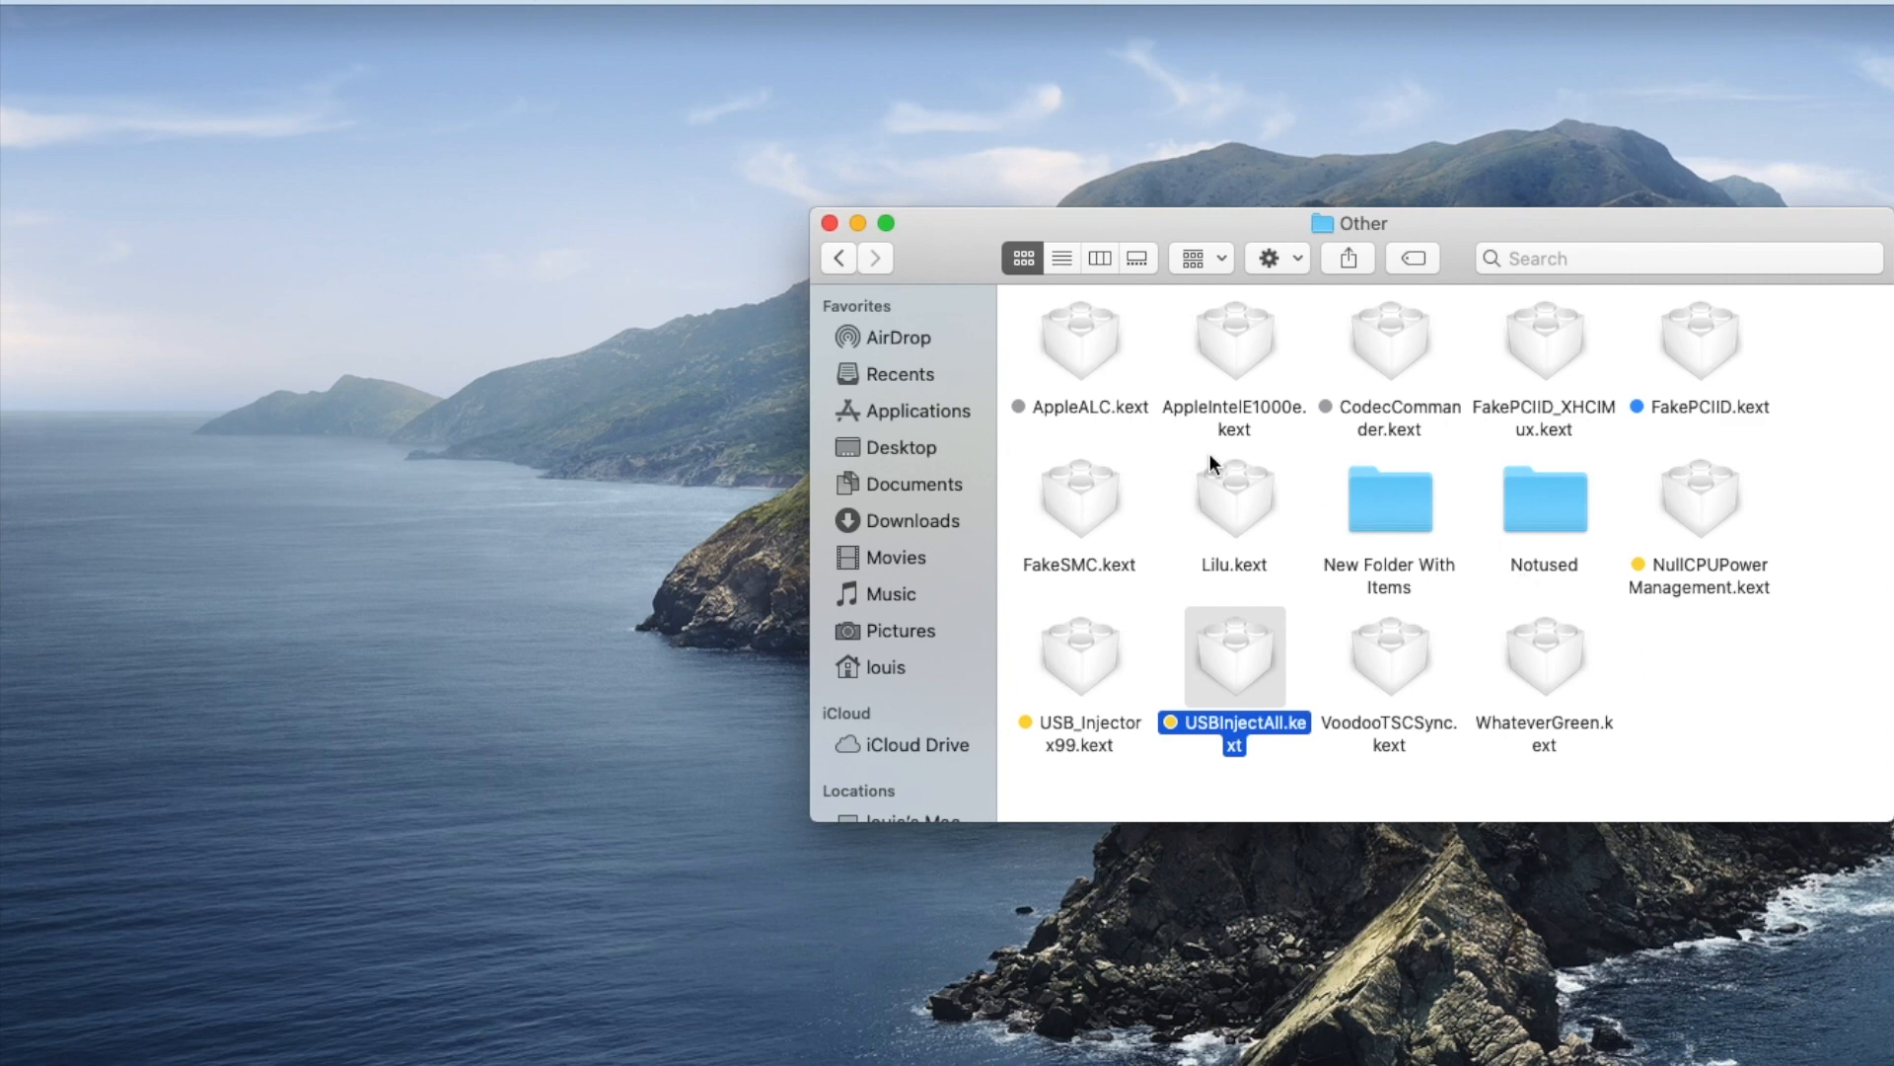
{"action": "left_click", "coordinate": [1233, 497]}
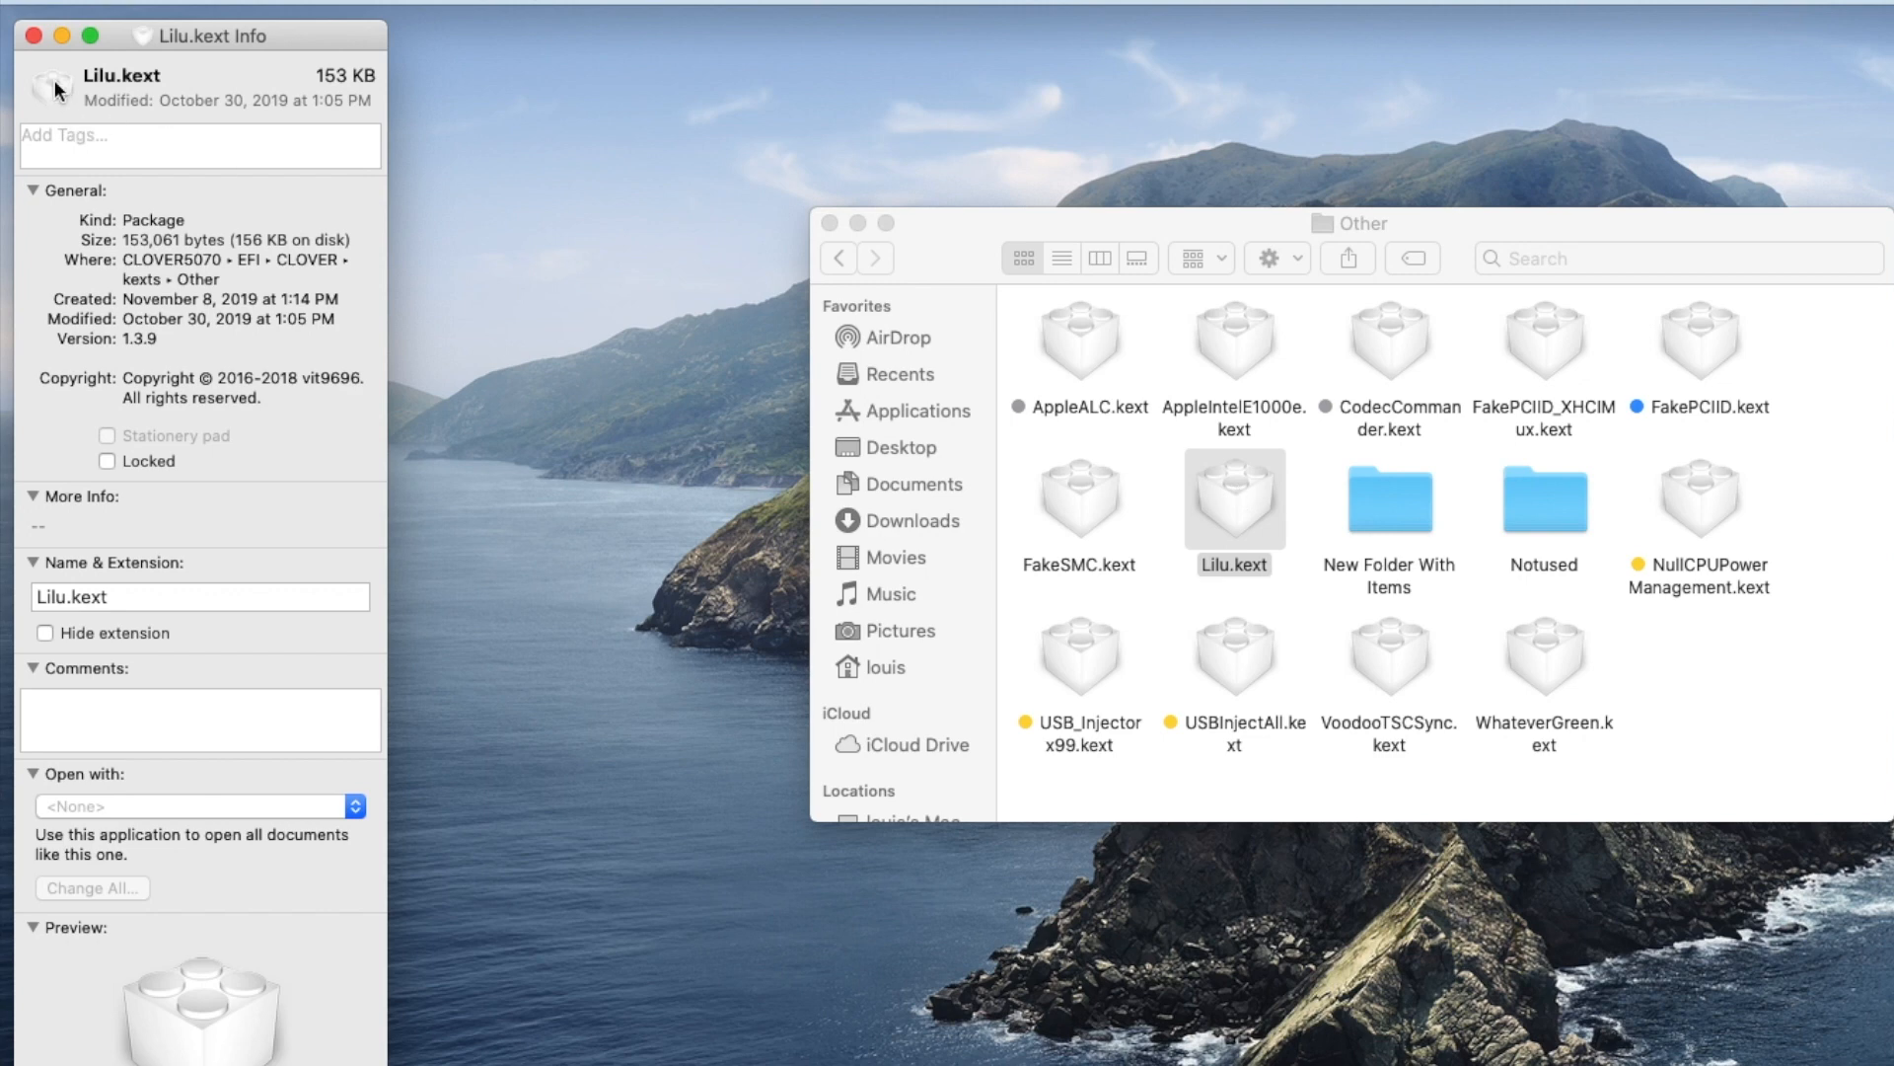
Step: Close Lilu.kext's Info and view WhateverGreen.kext's details with Cmd+I
{"action": "left_click", "coordinate": [32, 36]}
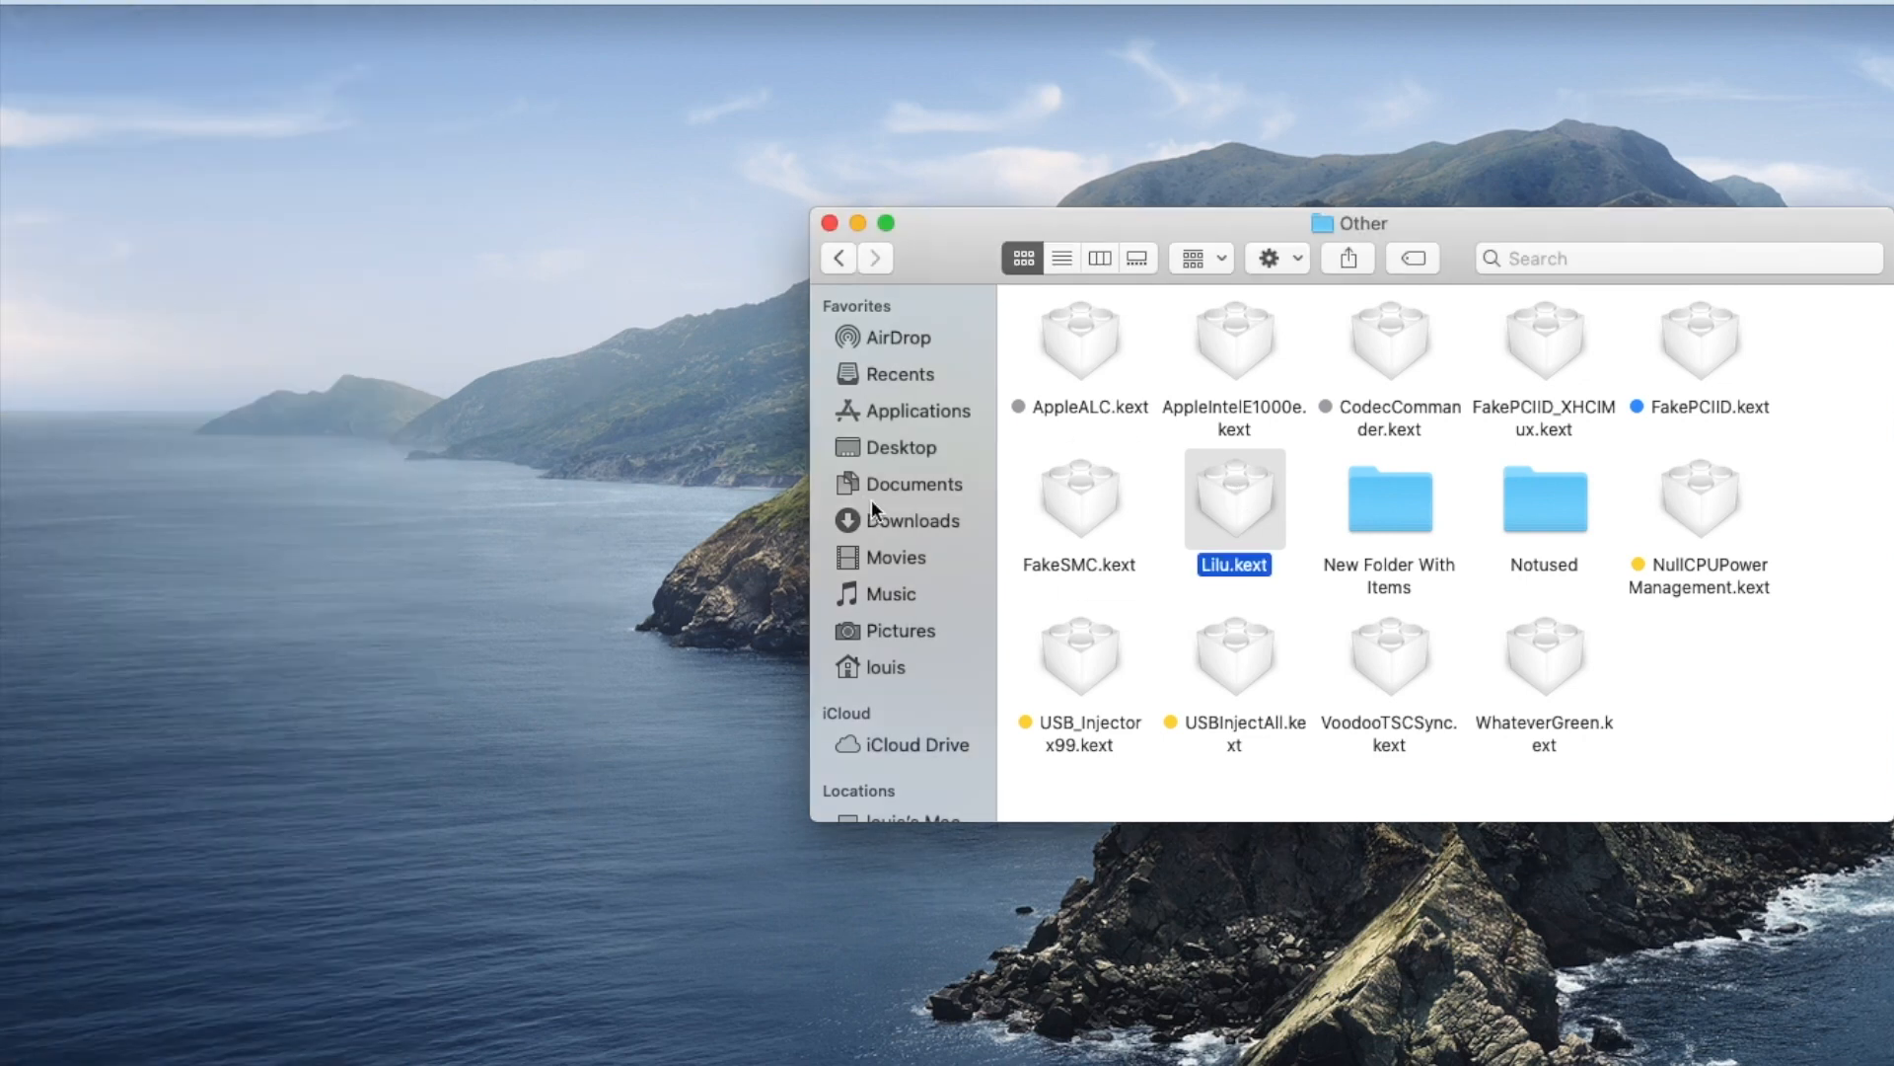
{"action": "left_click", "coordinate": [1543, 658]}
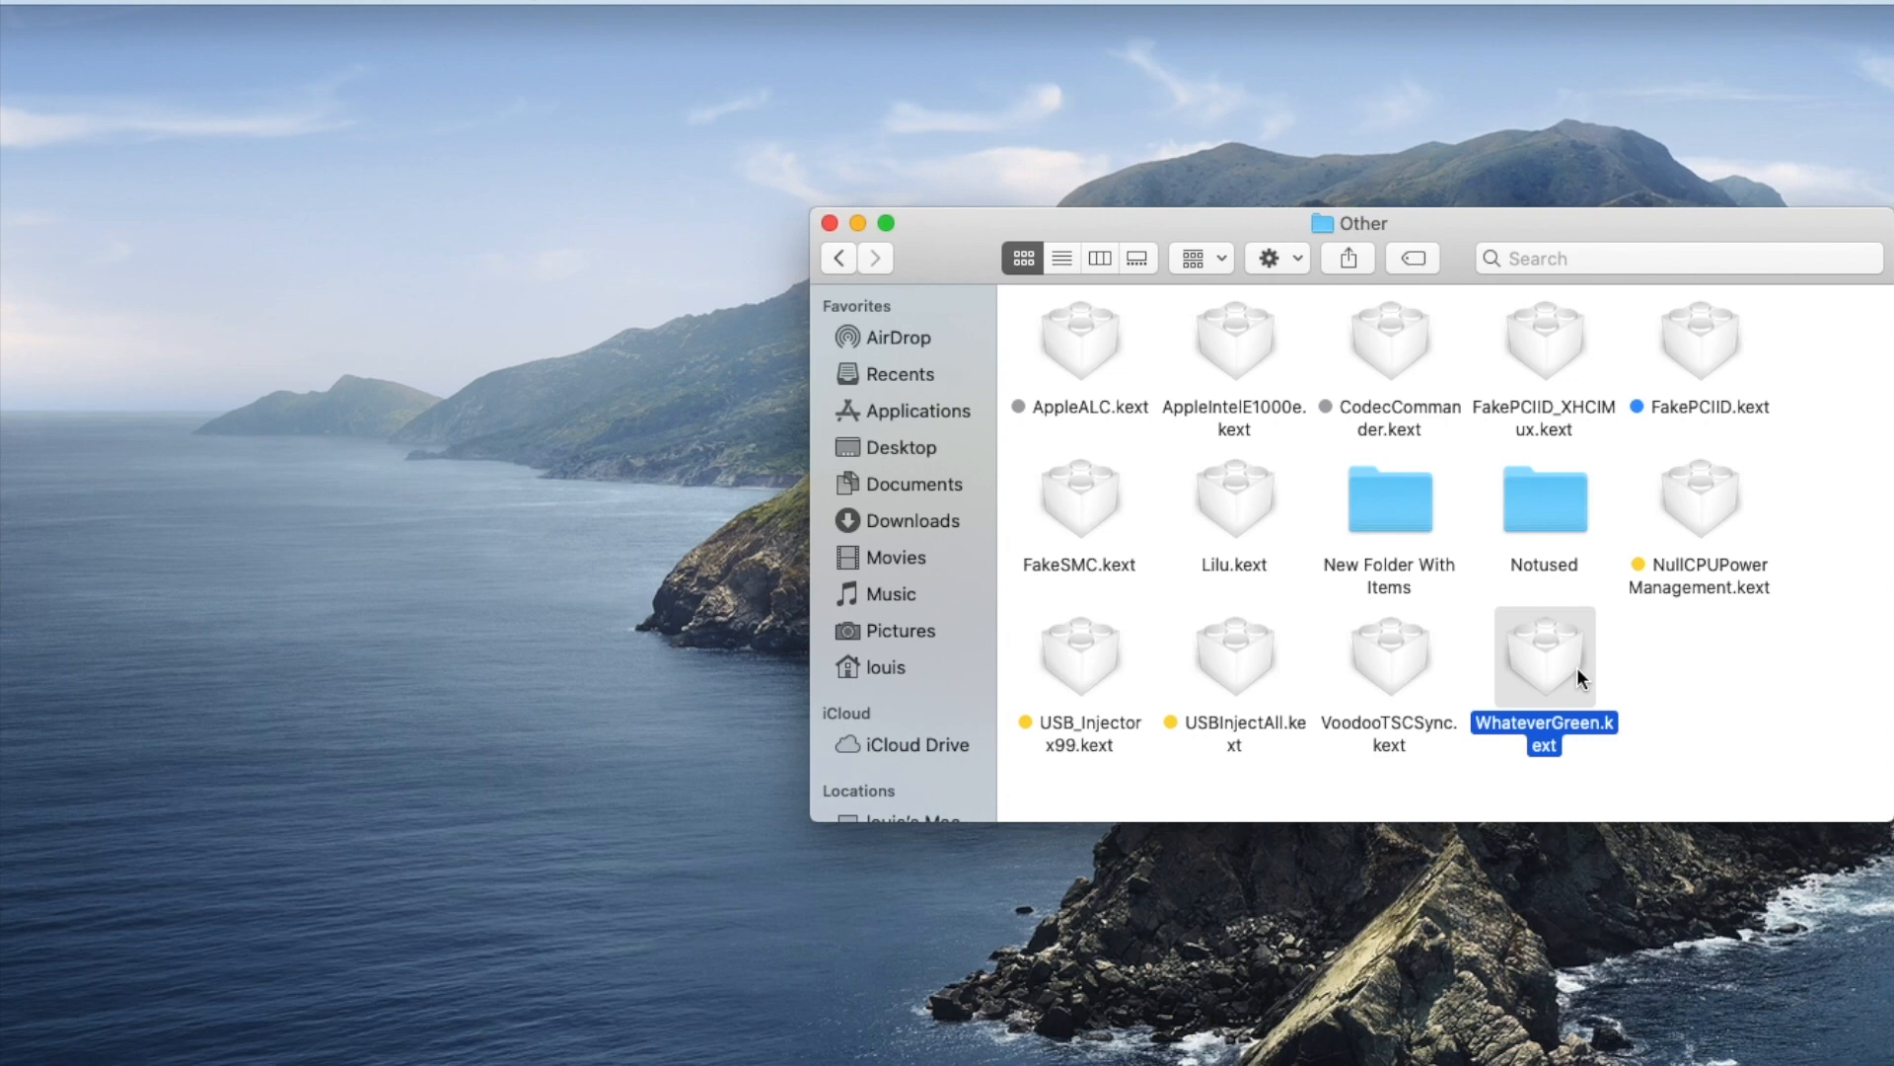
{"action": "key", "text": "cmd+i"}
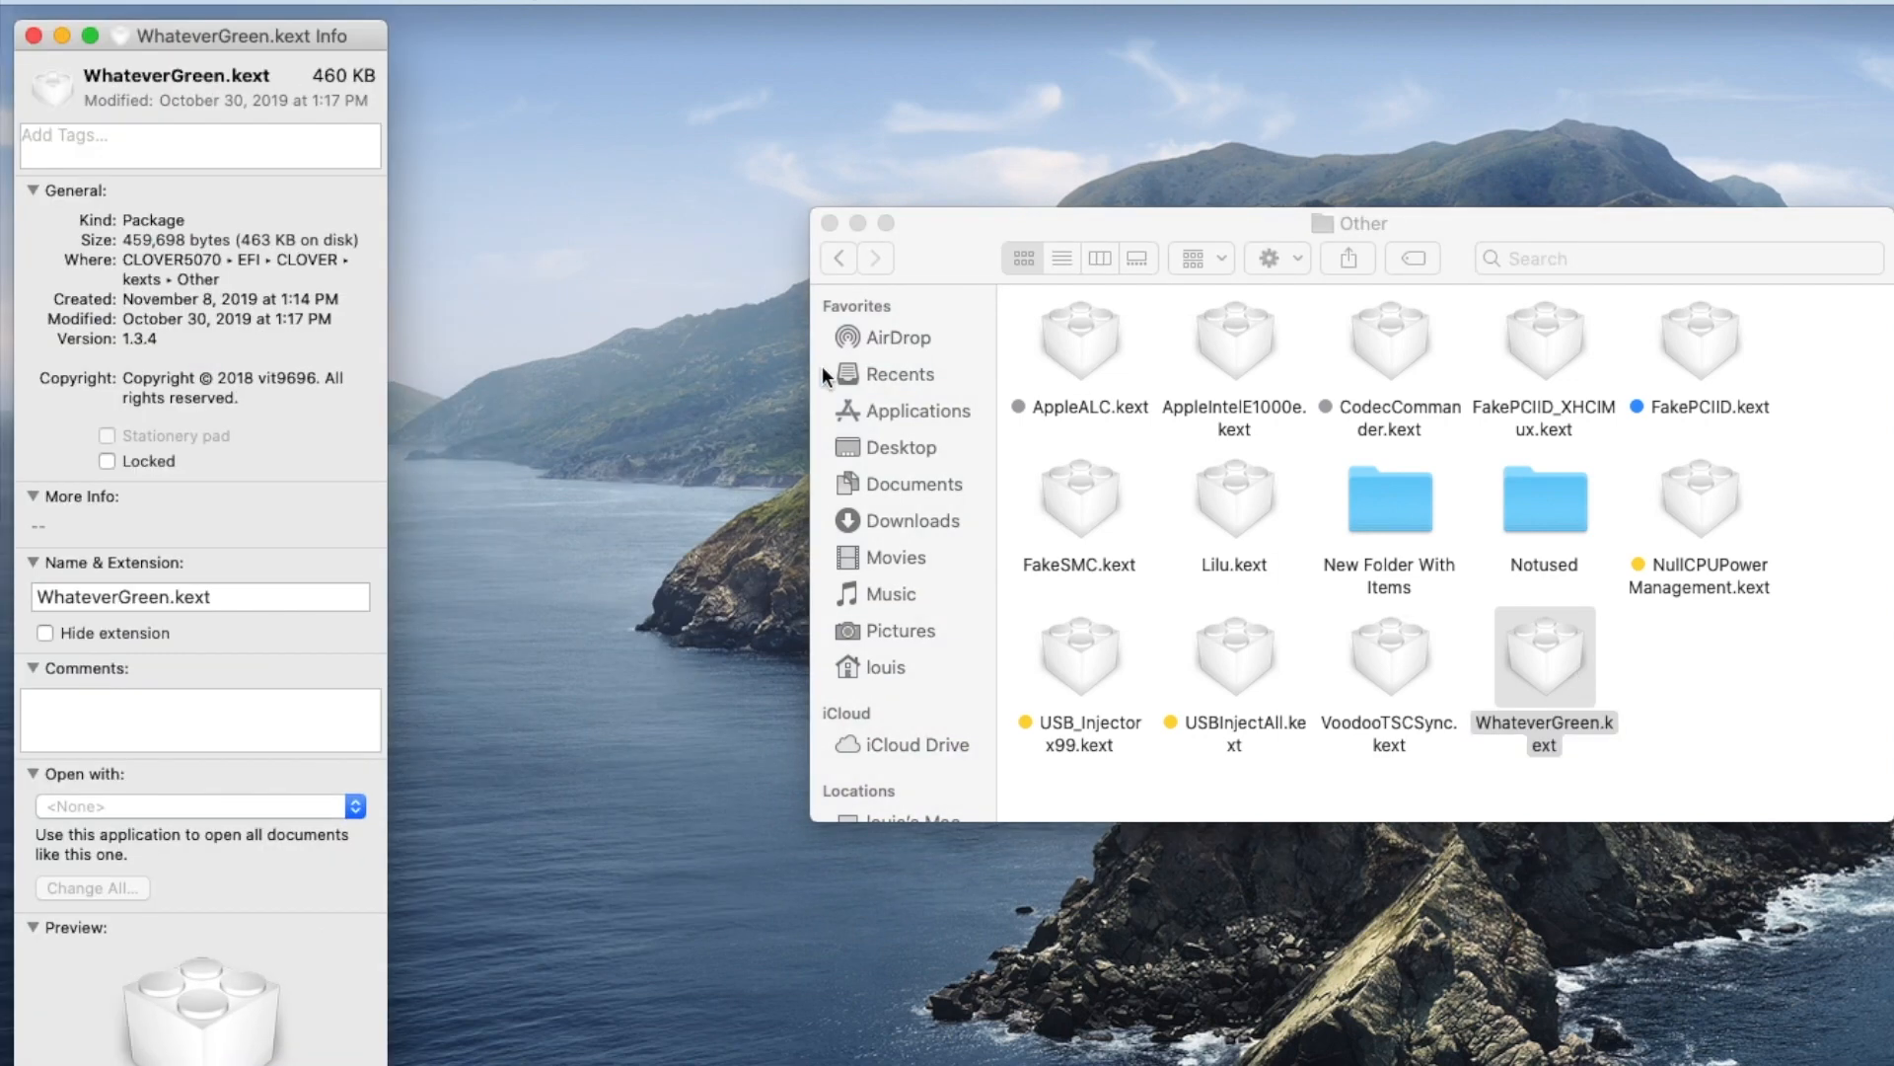
{"action": "mouse_move", "coordinate": [33, 36]}
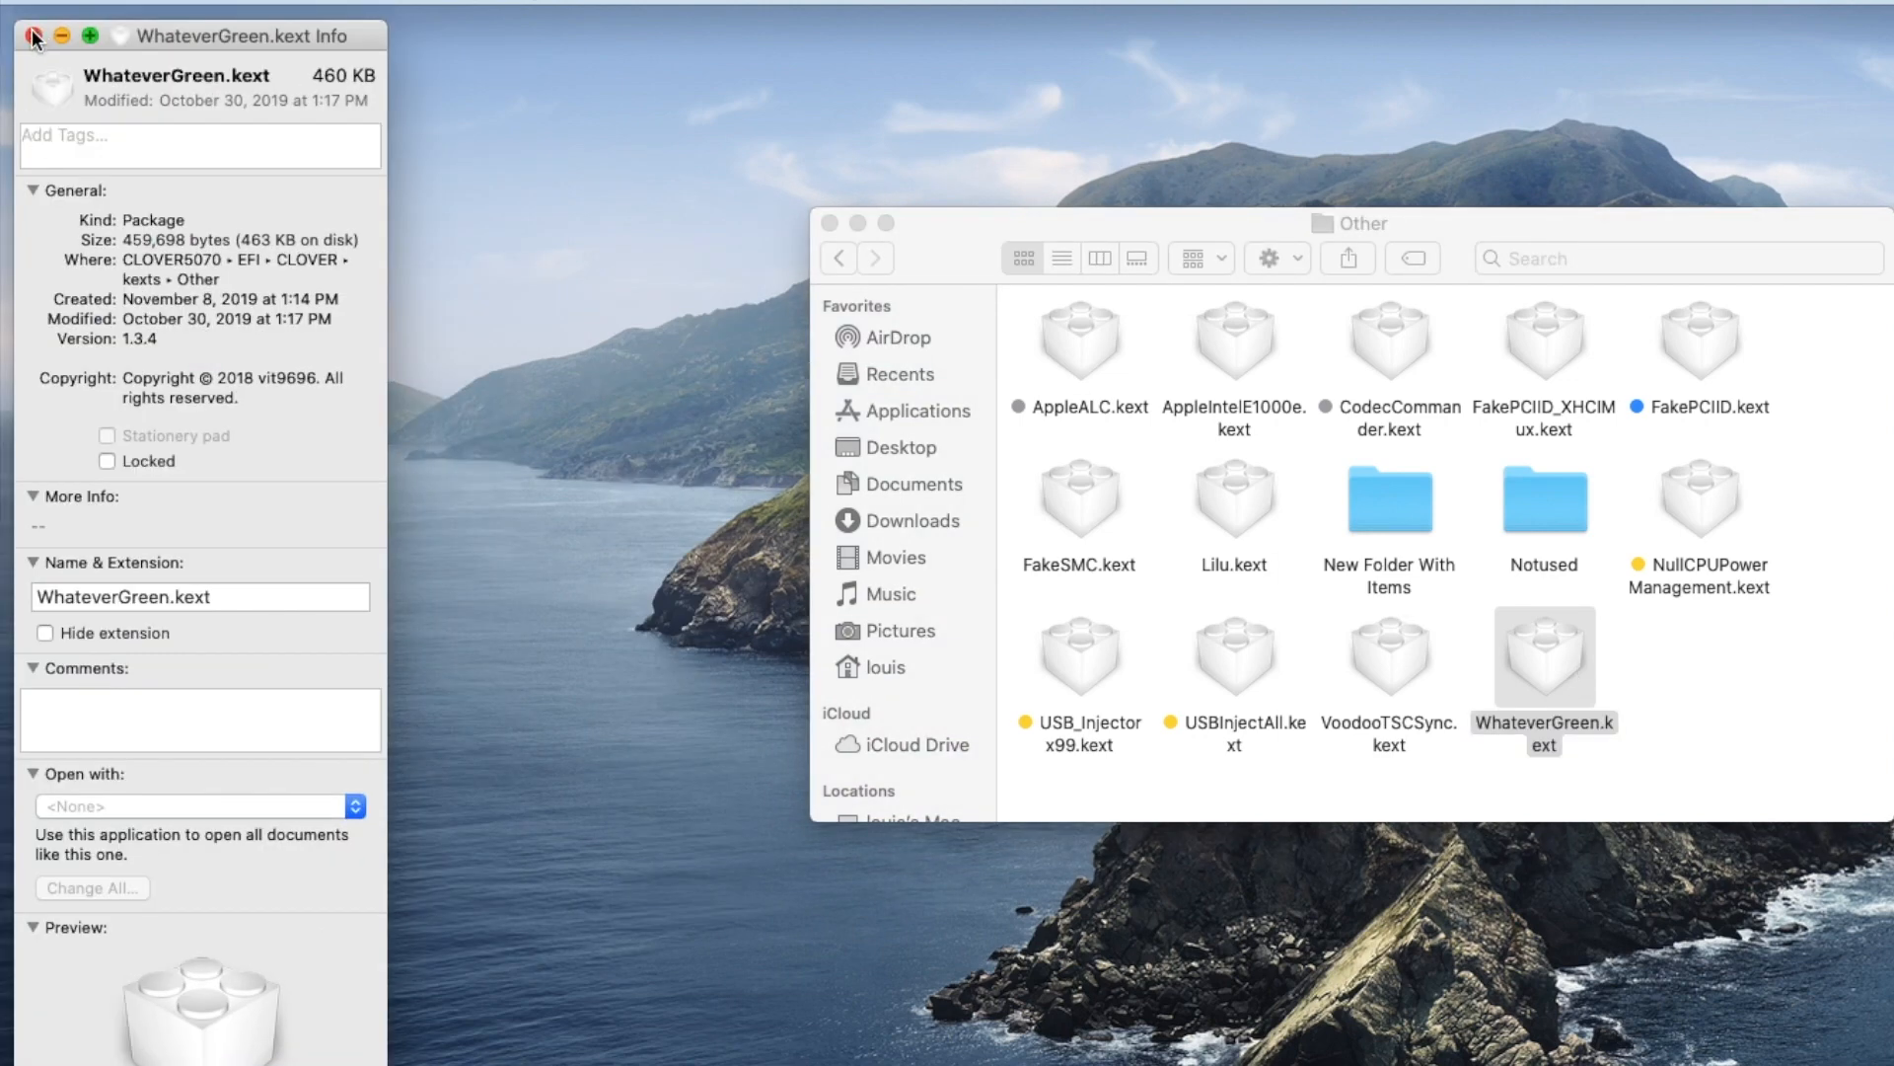
{"action": "left_click", "coordinate": [24, 33]}
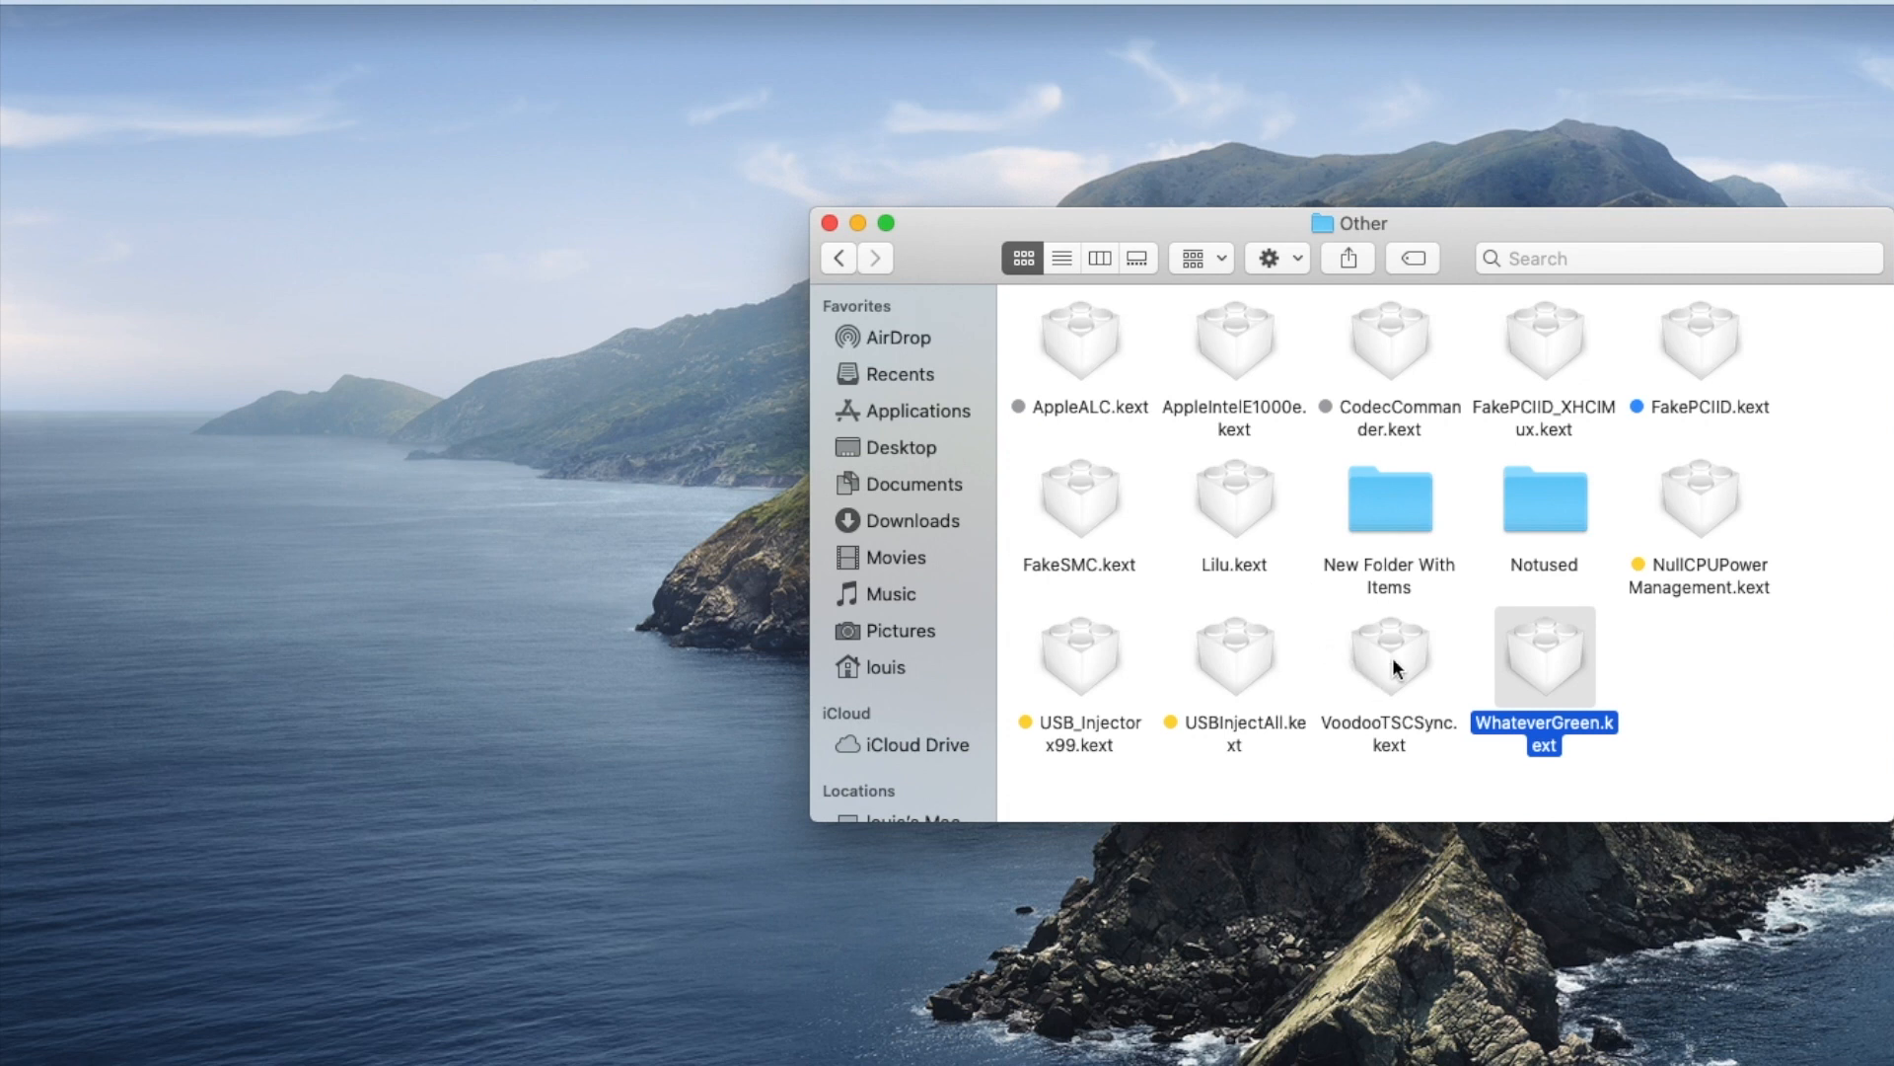
Step: Tag VoodooTSCSync.kext yellow, select NullCPUPowerManagement.kext, and go back to kexts
{"action": "left_click", "coordinate": [1388, 658]}
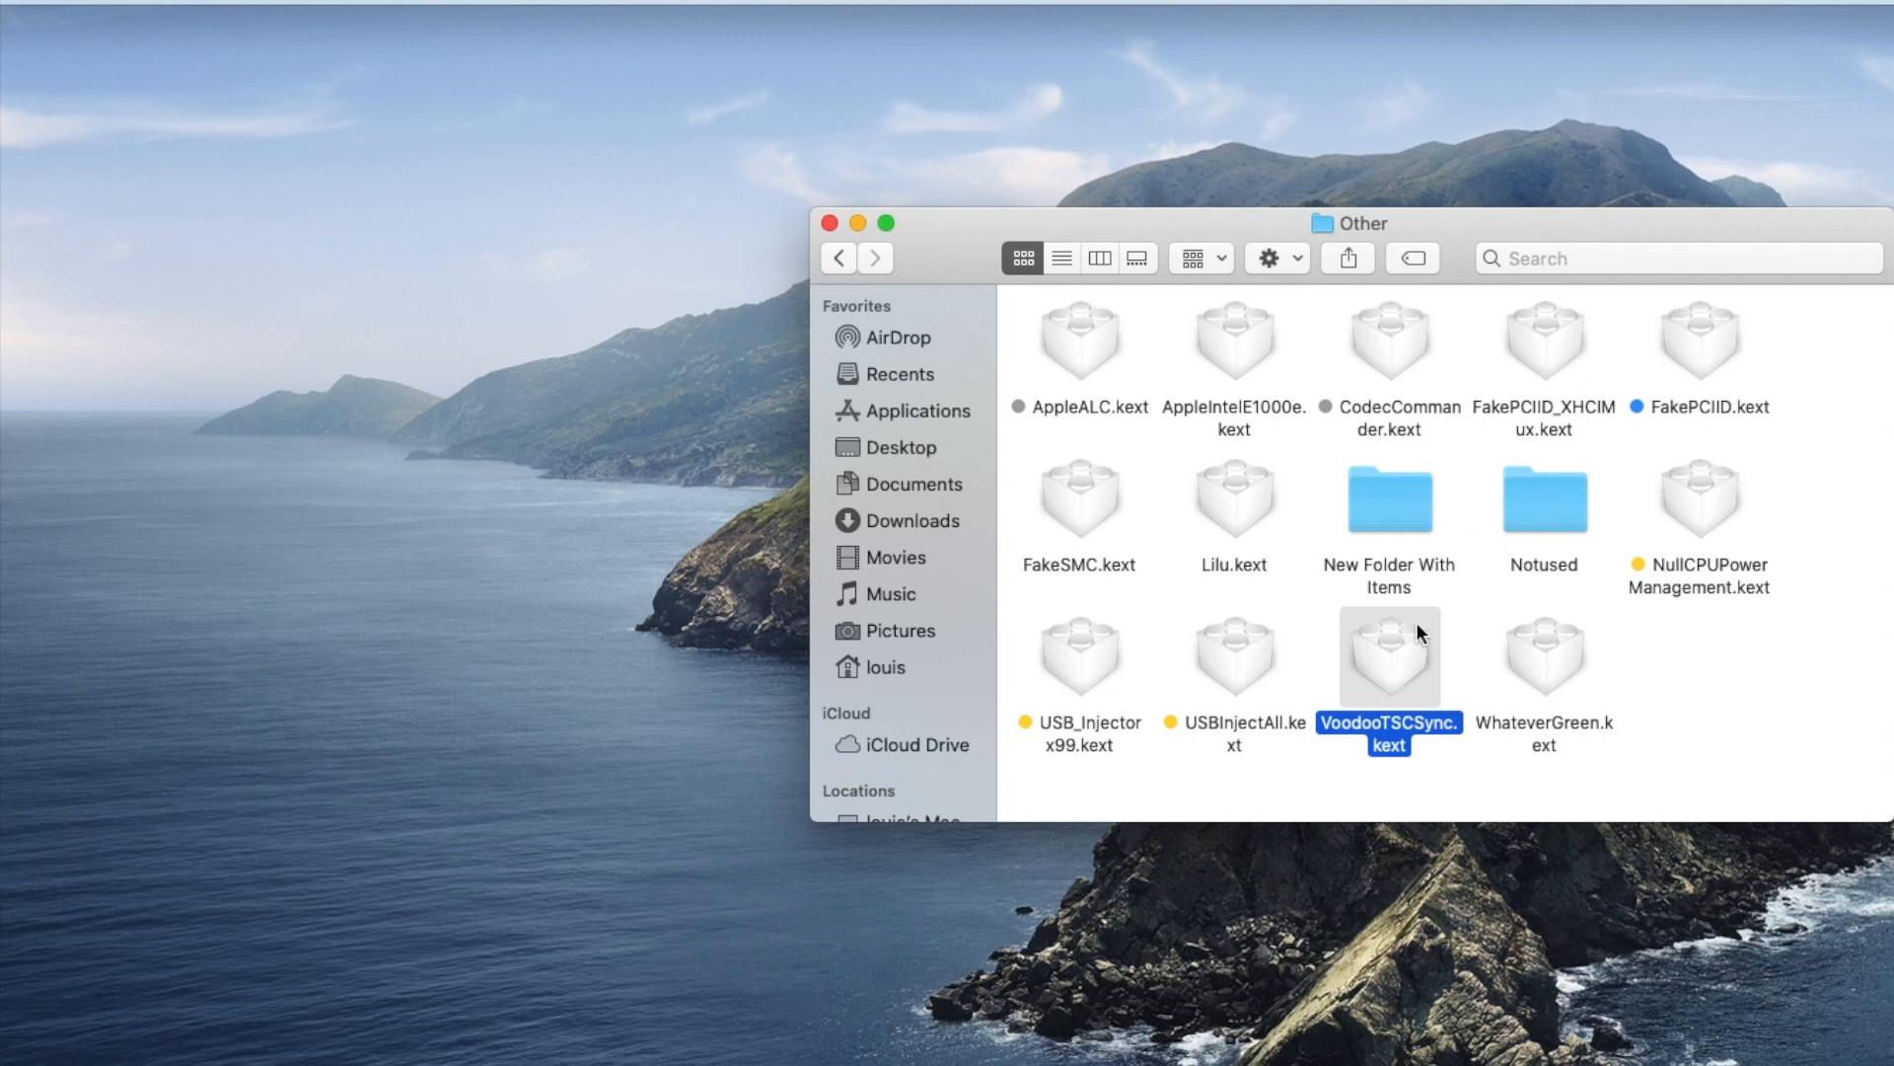
{"action": "right_click", "coordinate": [1387, 656]}
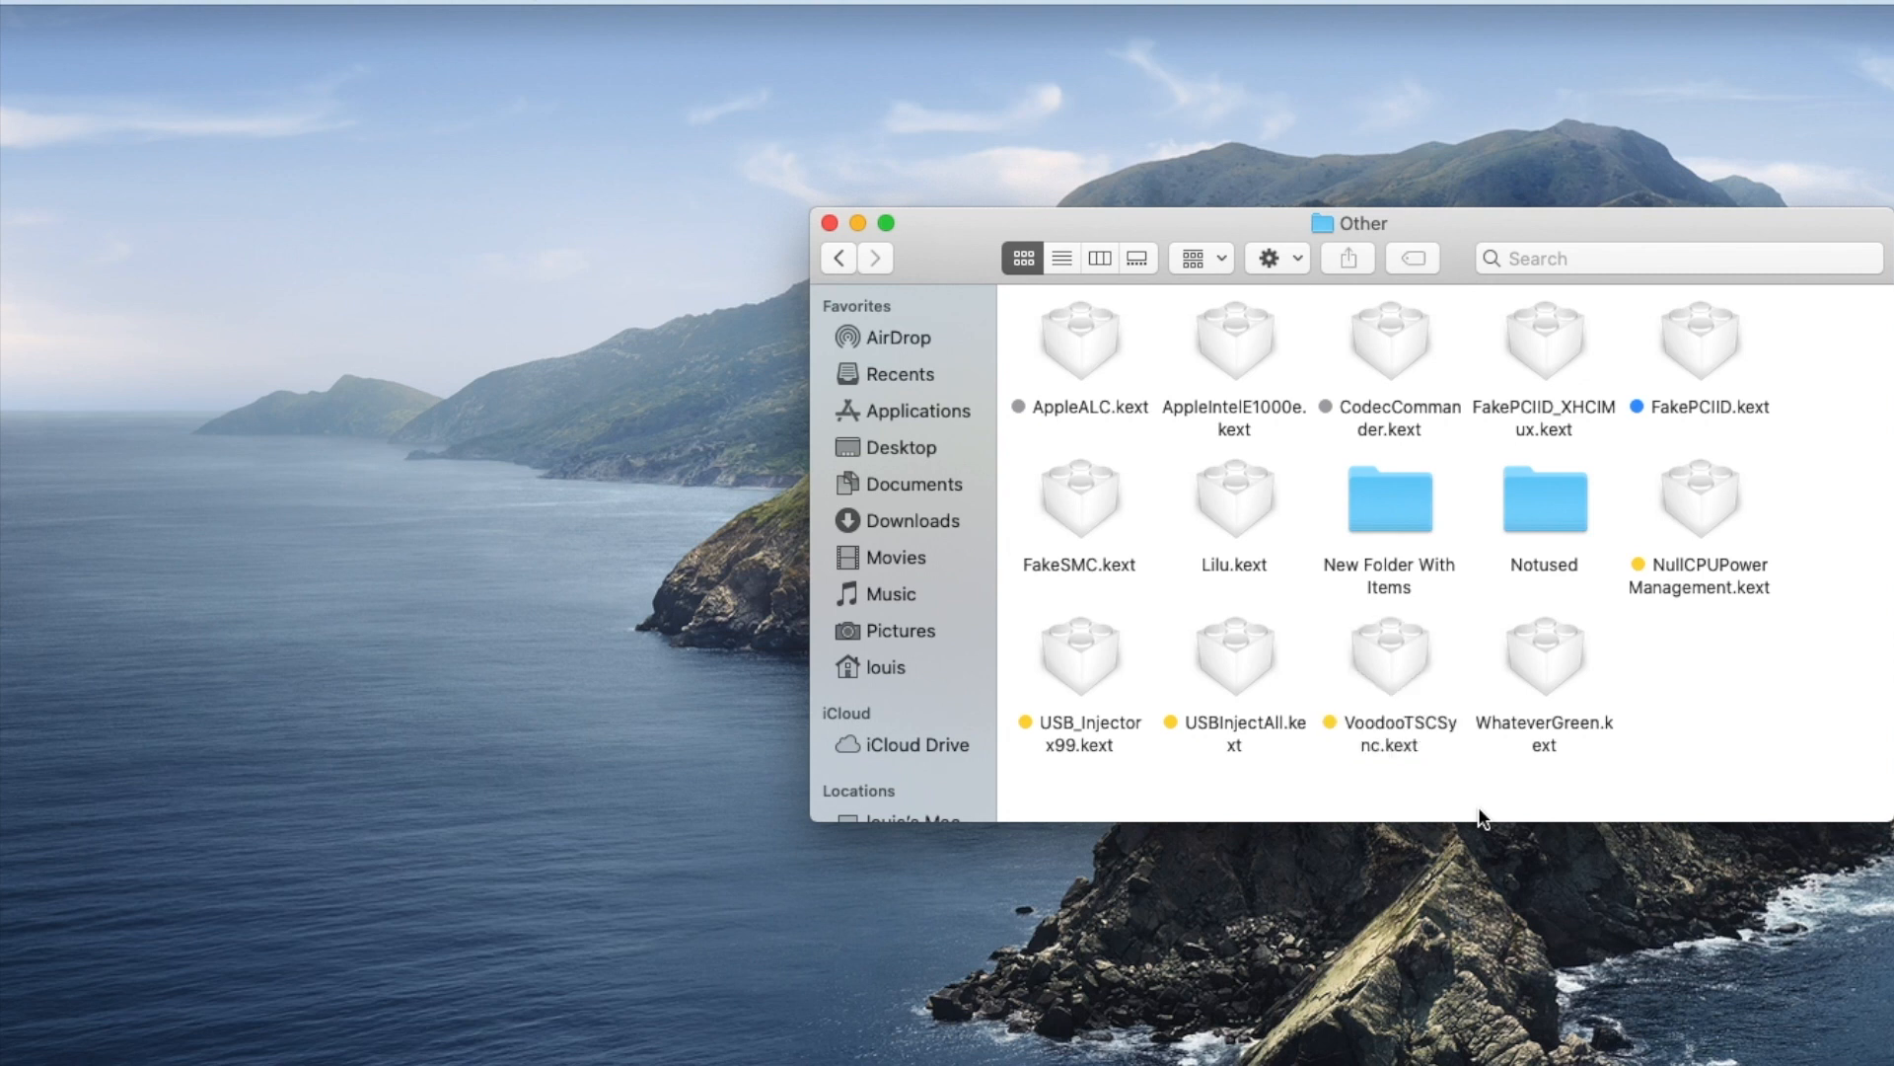
{"action": "mouse_move", "coordinate": [1739, 633]}
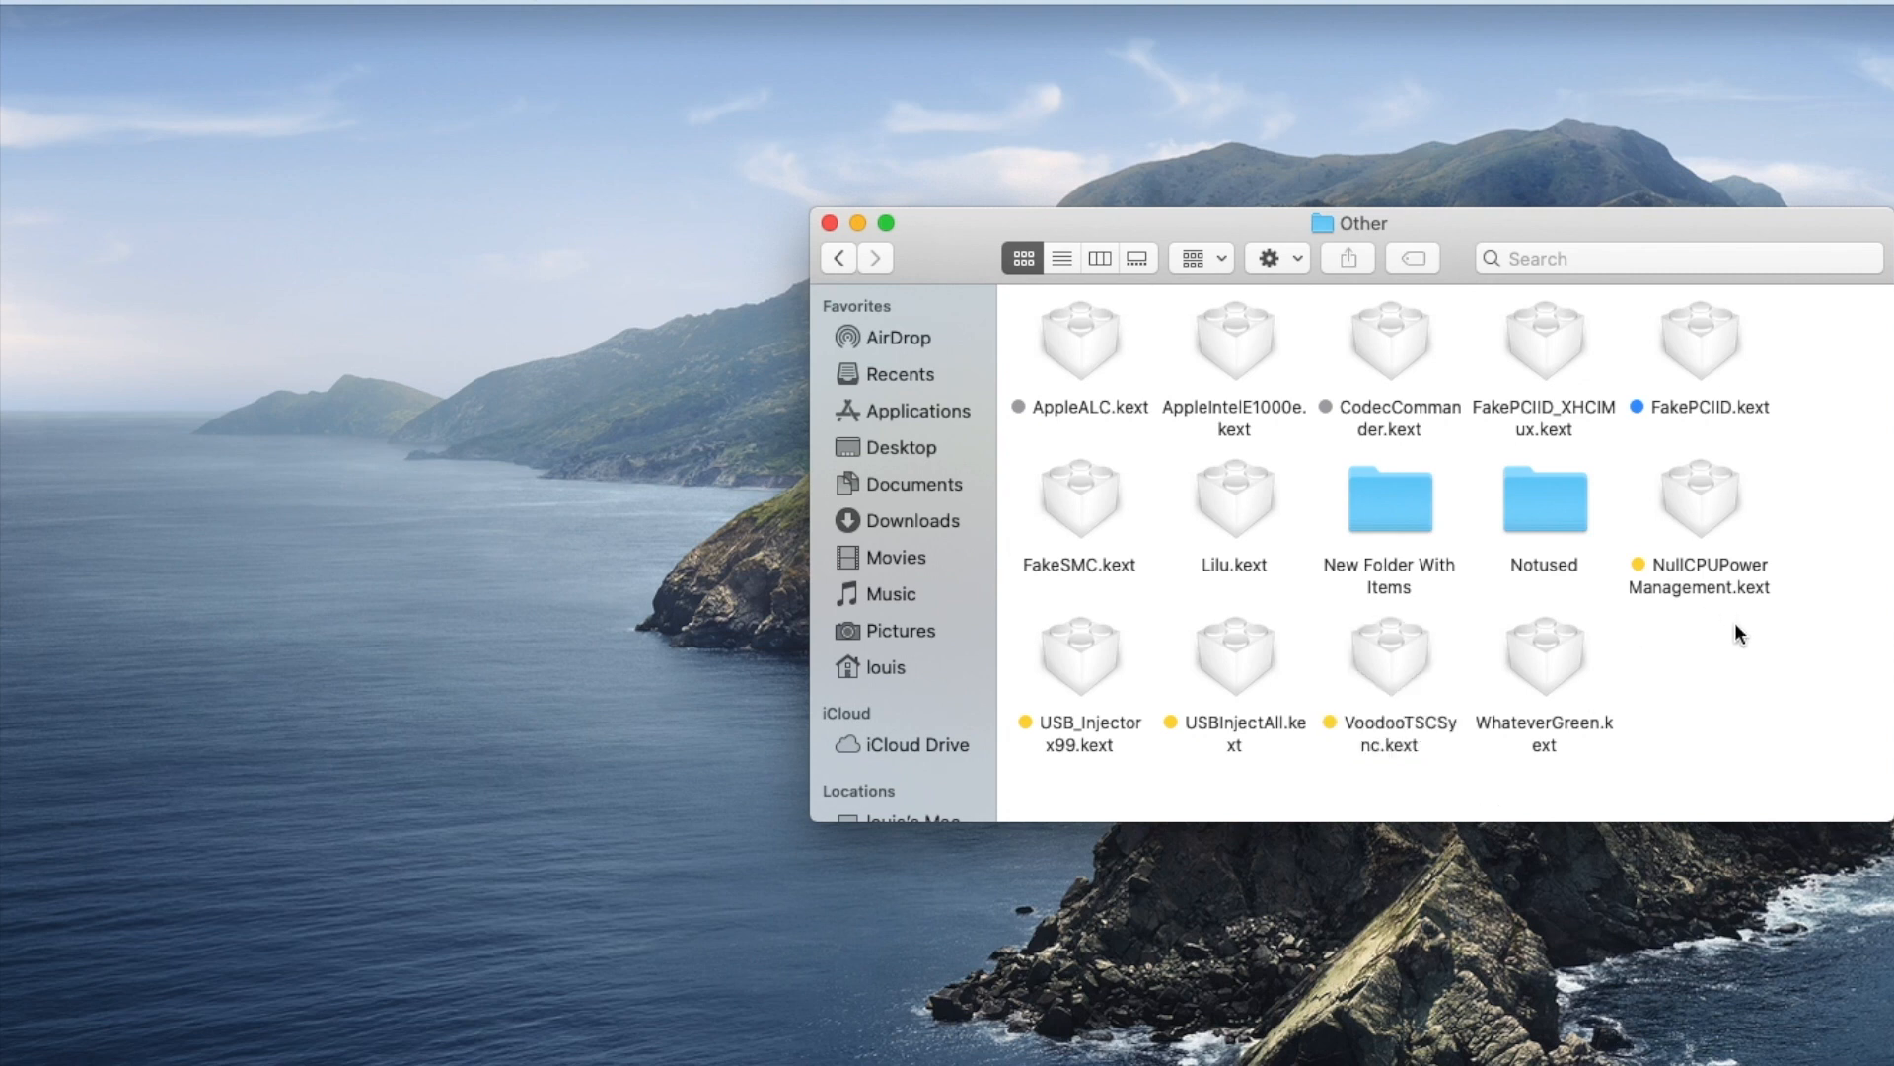
{"action": "left_click", "coordinate": [1697, 496]}
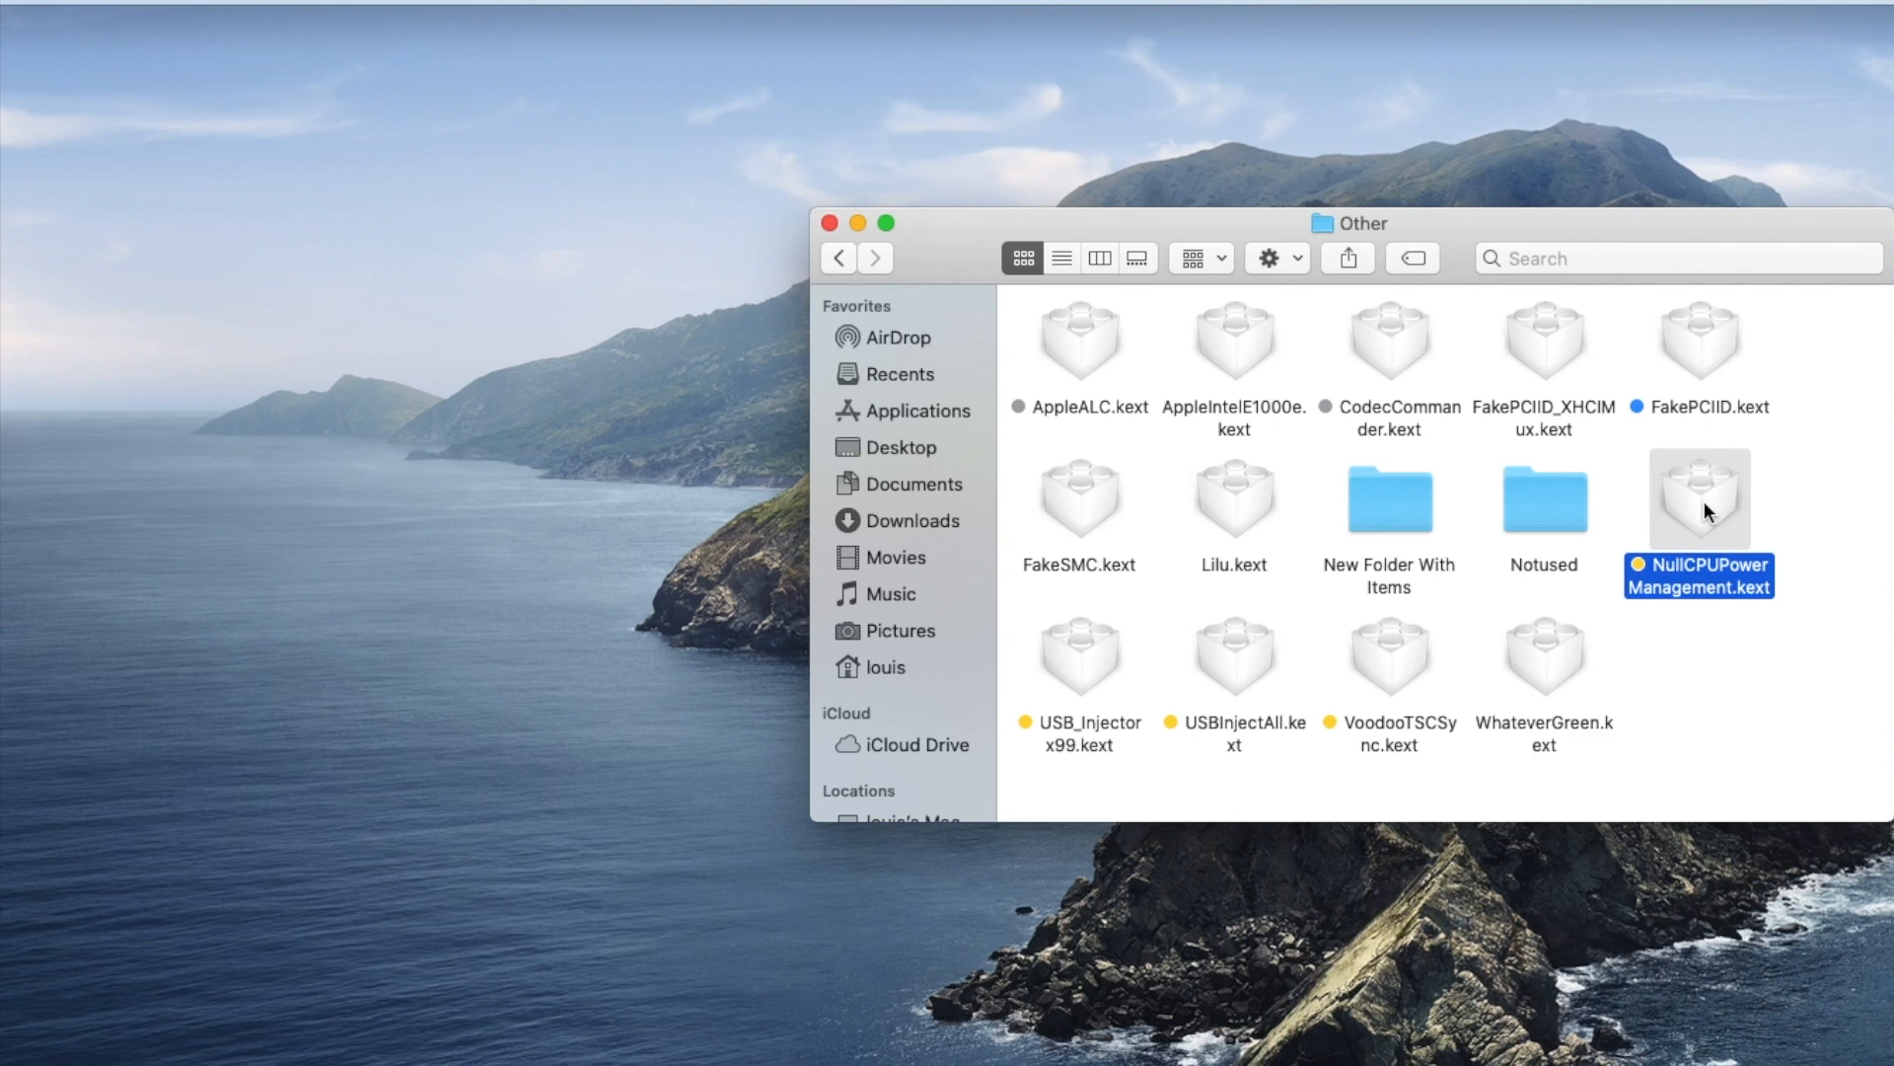
{"action": "left_click", "coordinate": [1697, 499]}
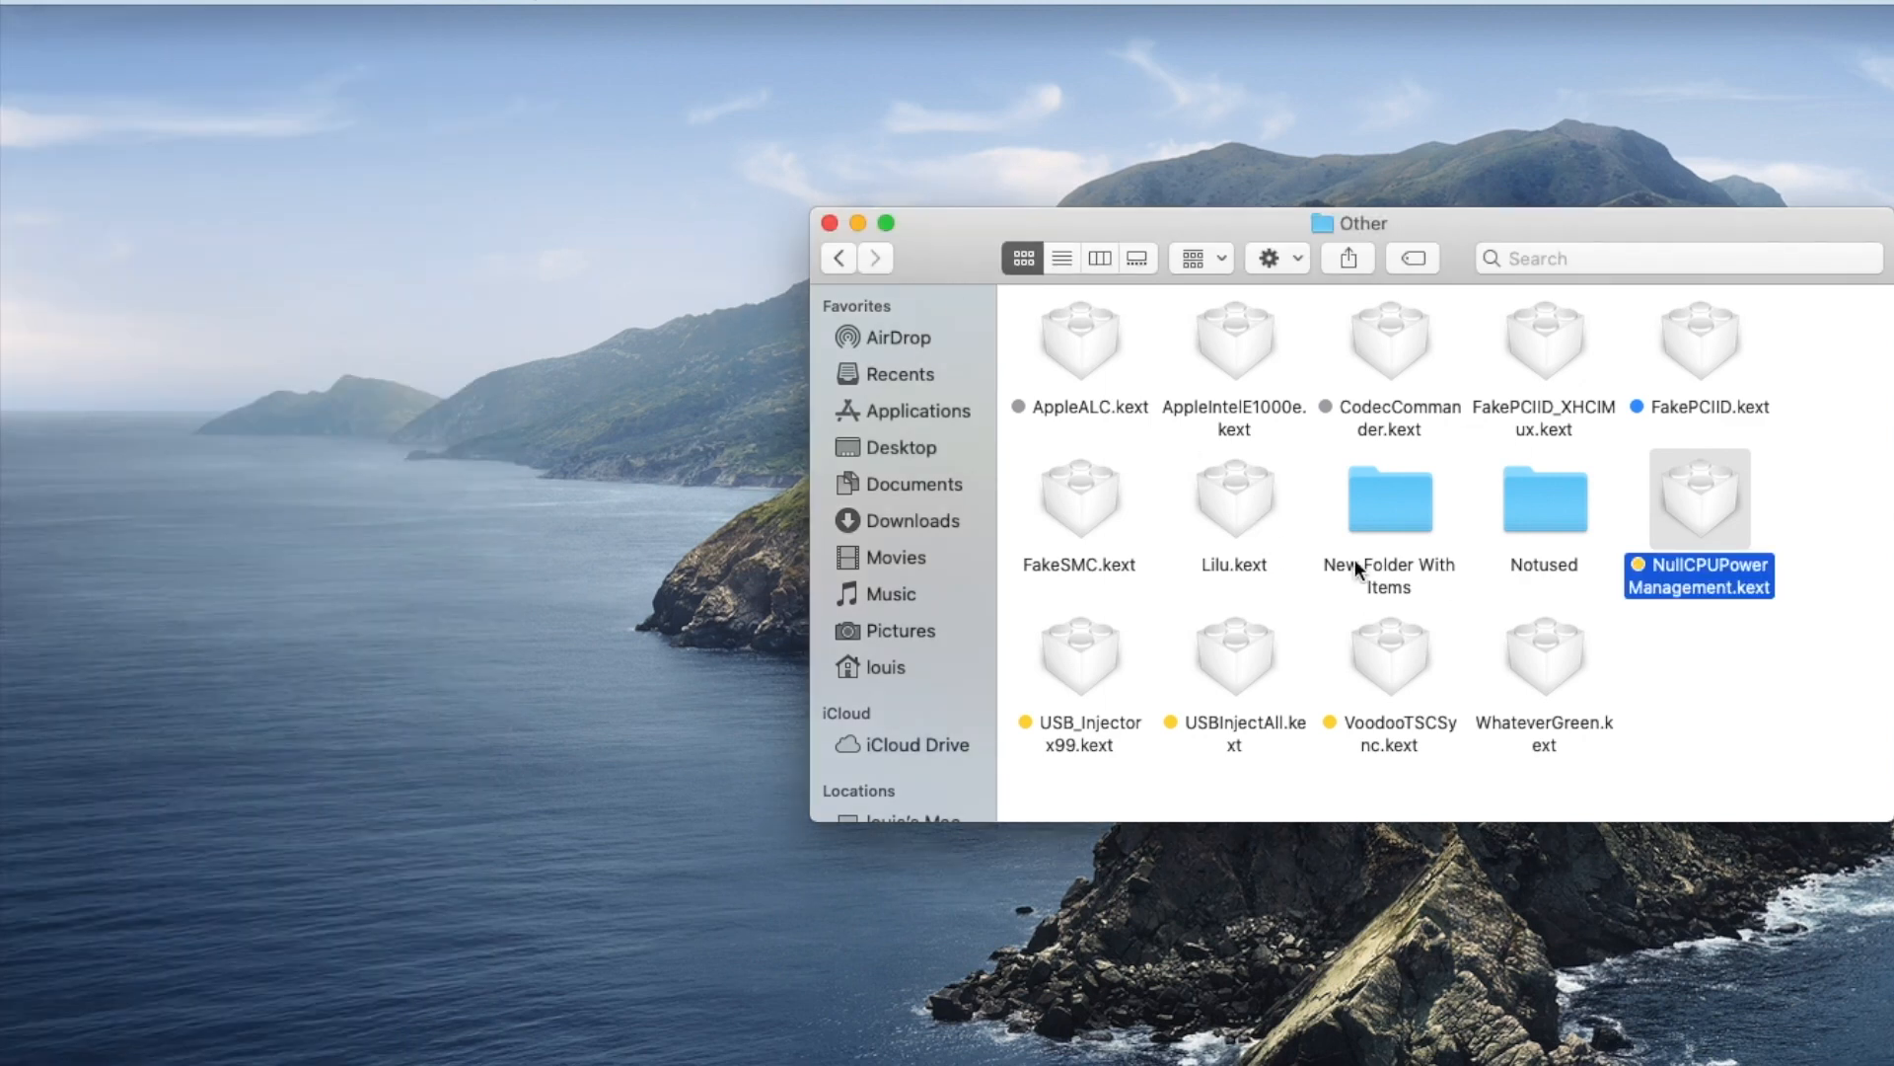
{"action": "mouse_move", "coordinate": [1673, 734]}
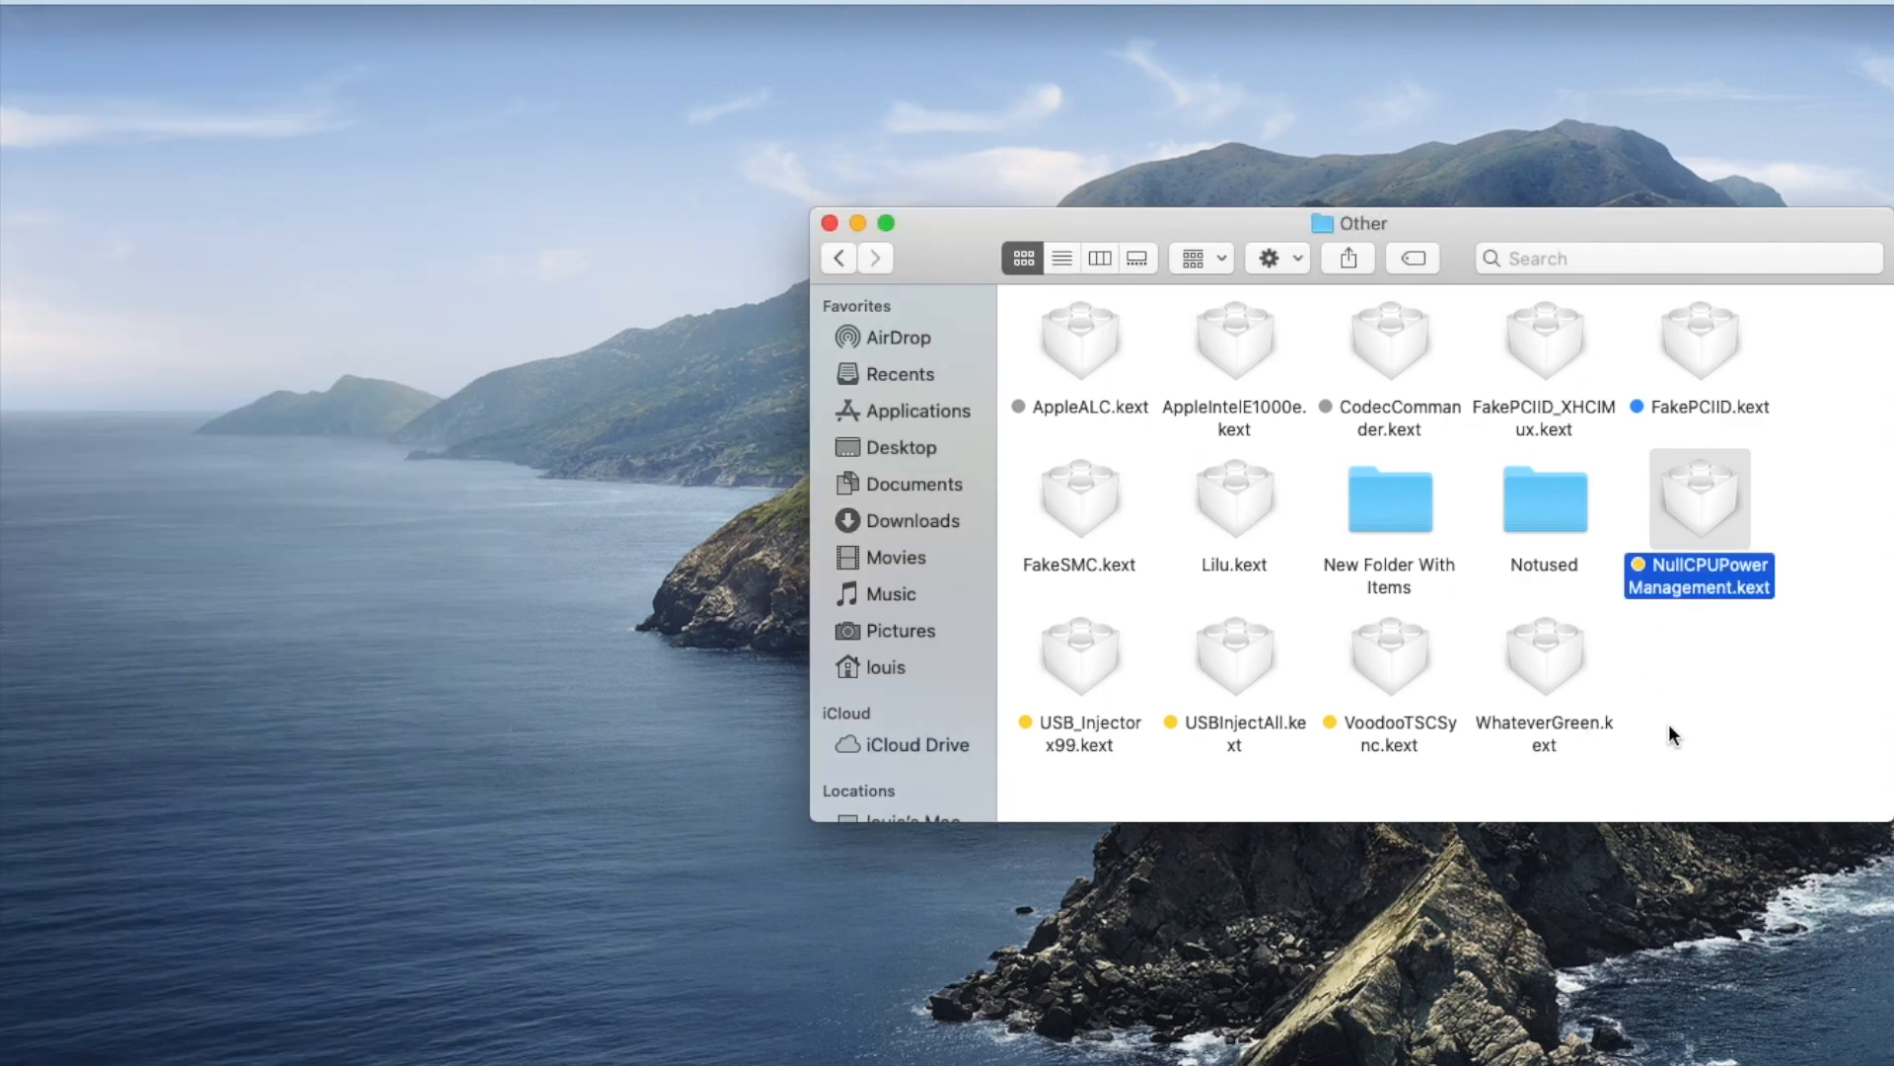
{"action": "mouse_move", "coordinate": [1056, 395]}
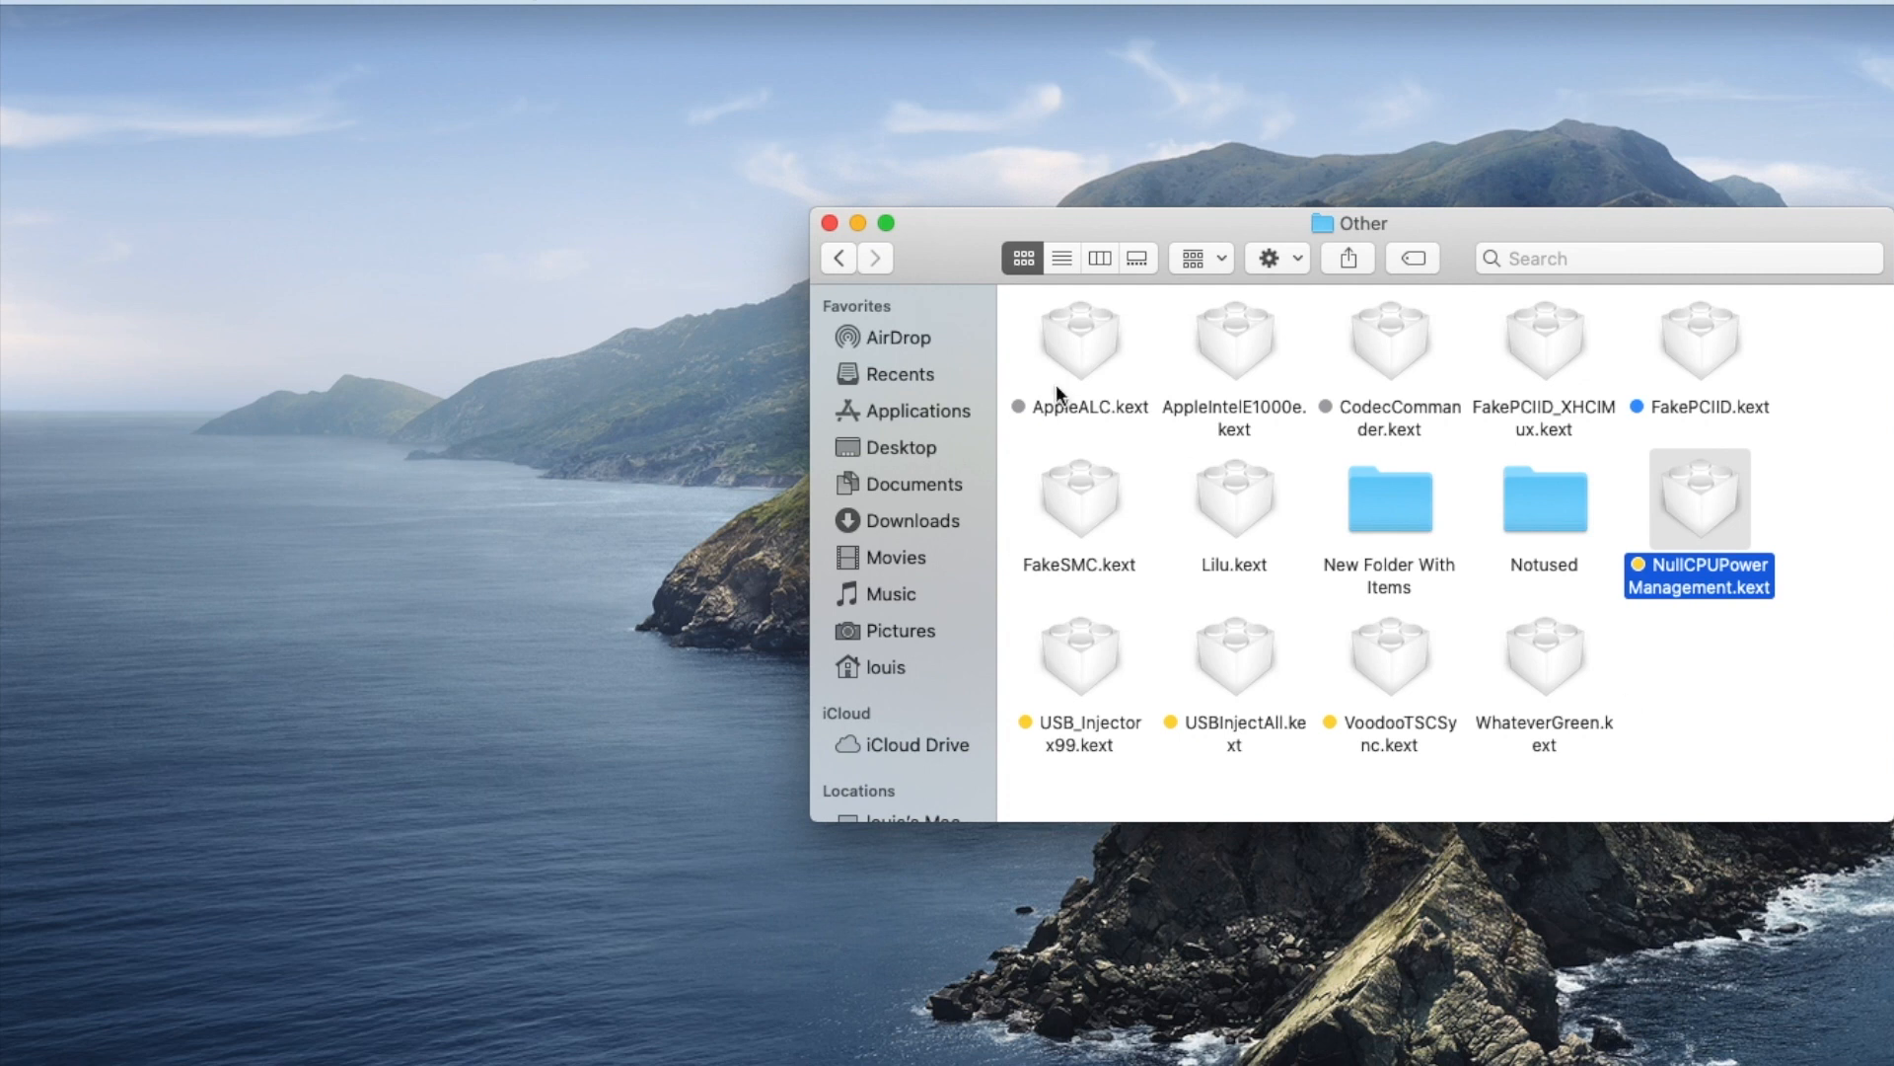
{"action": "left_click", "coordinate": [838, 257]}
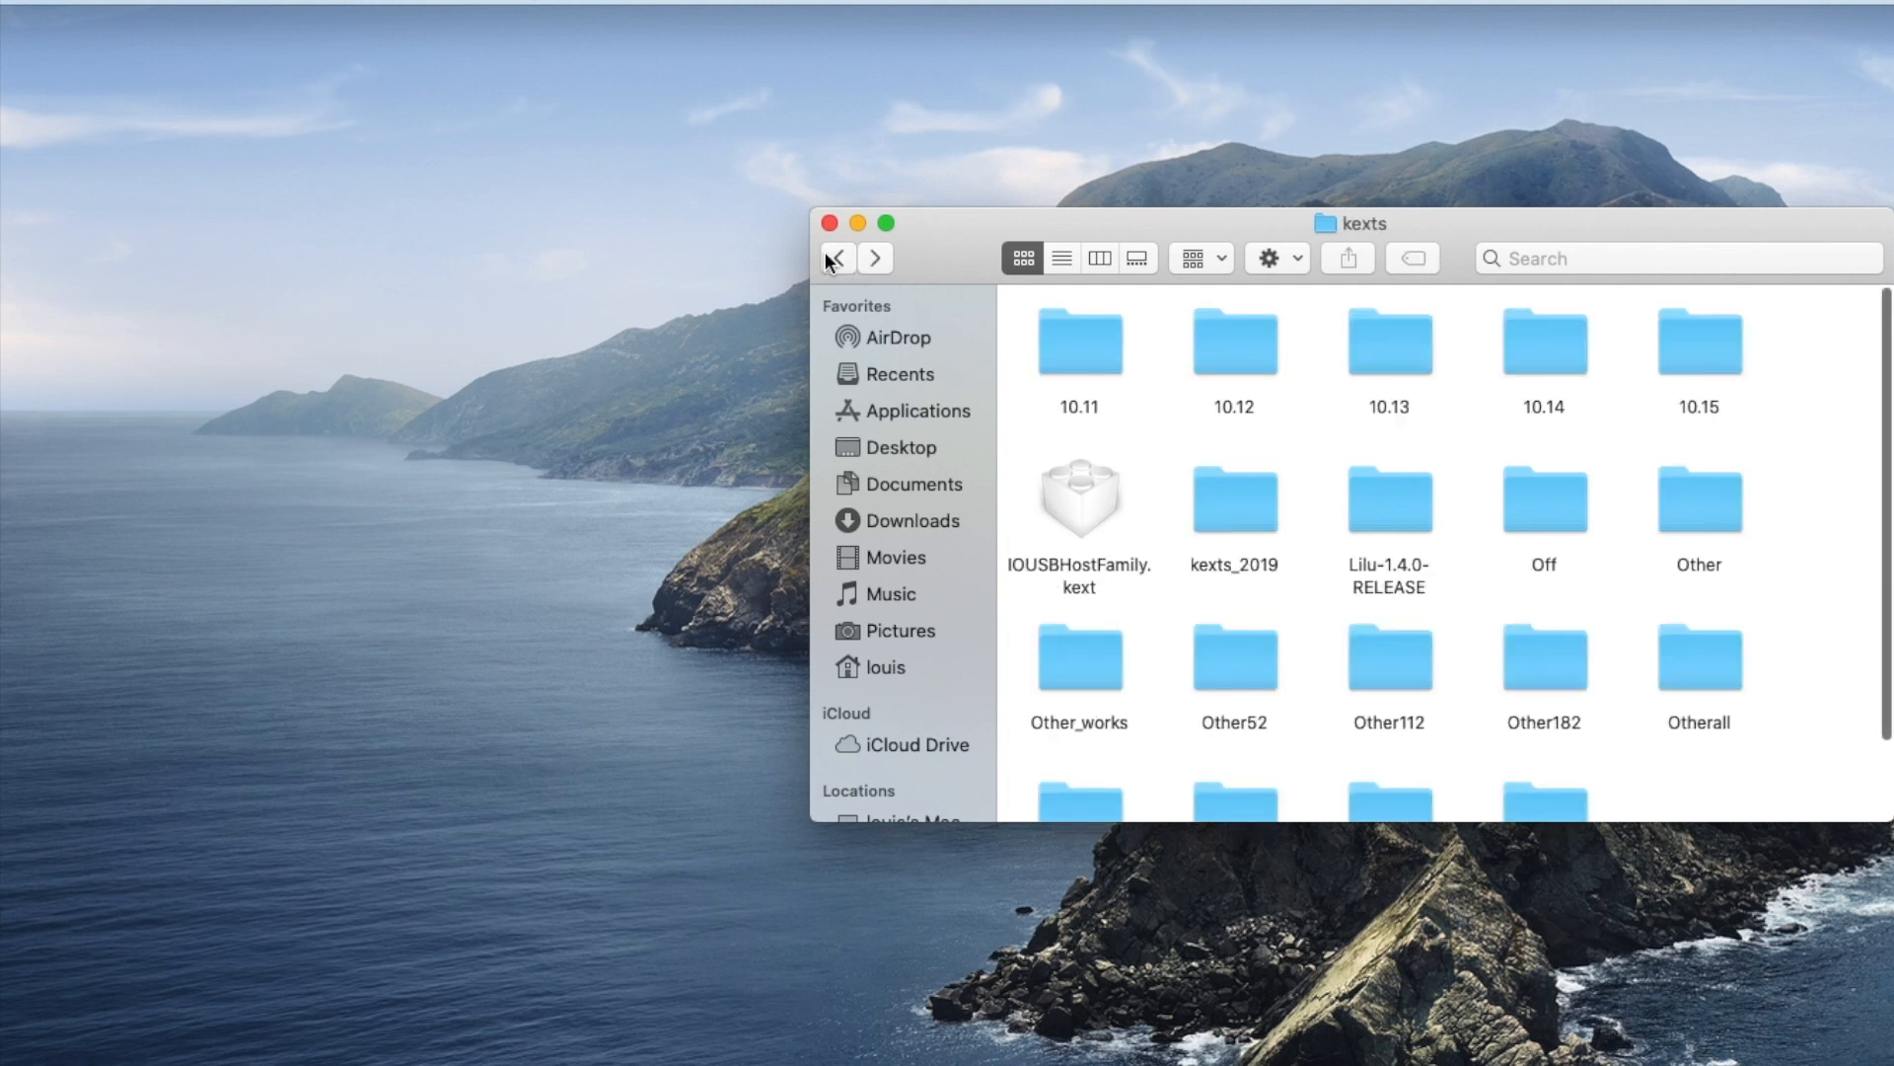
{"action": "left_click", "coordinate": [837, 258]}
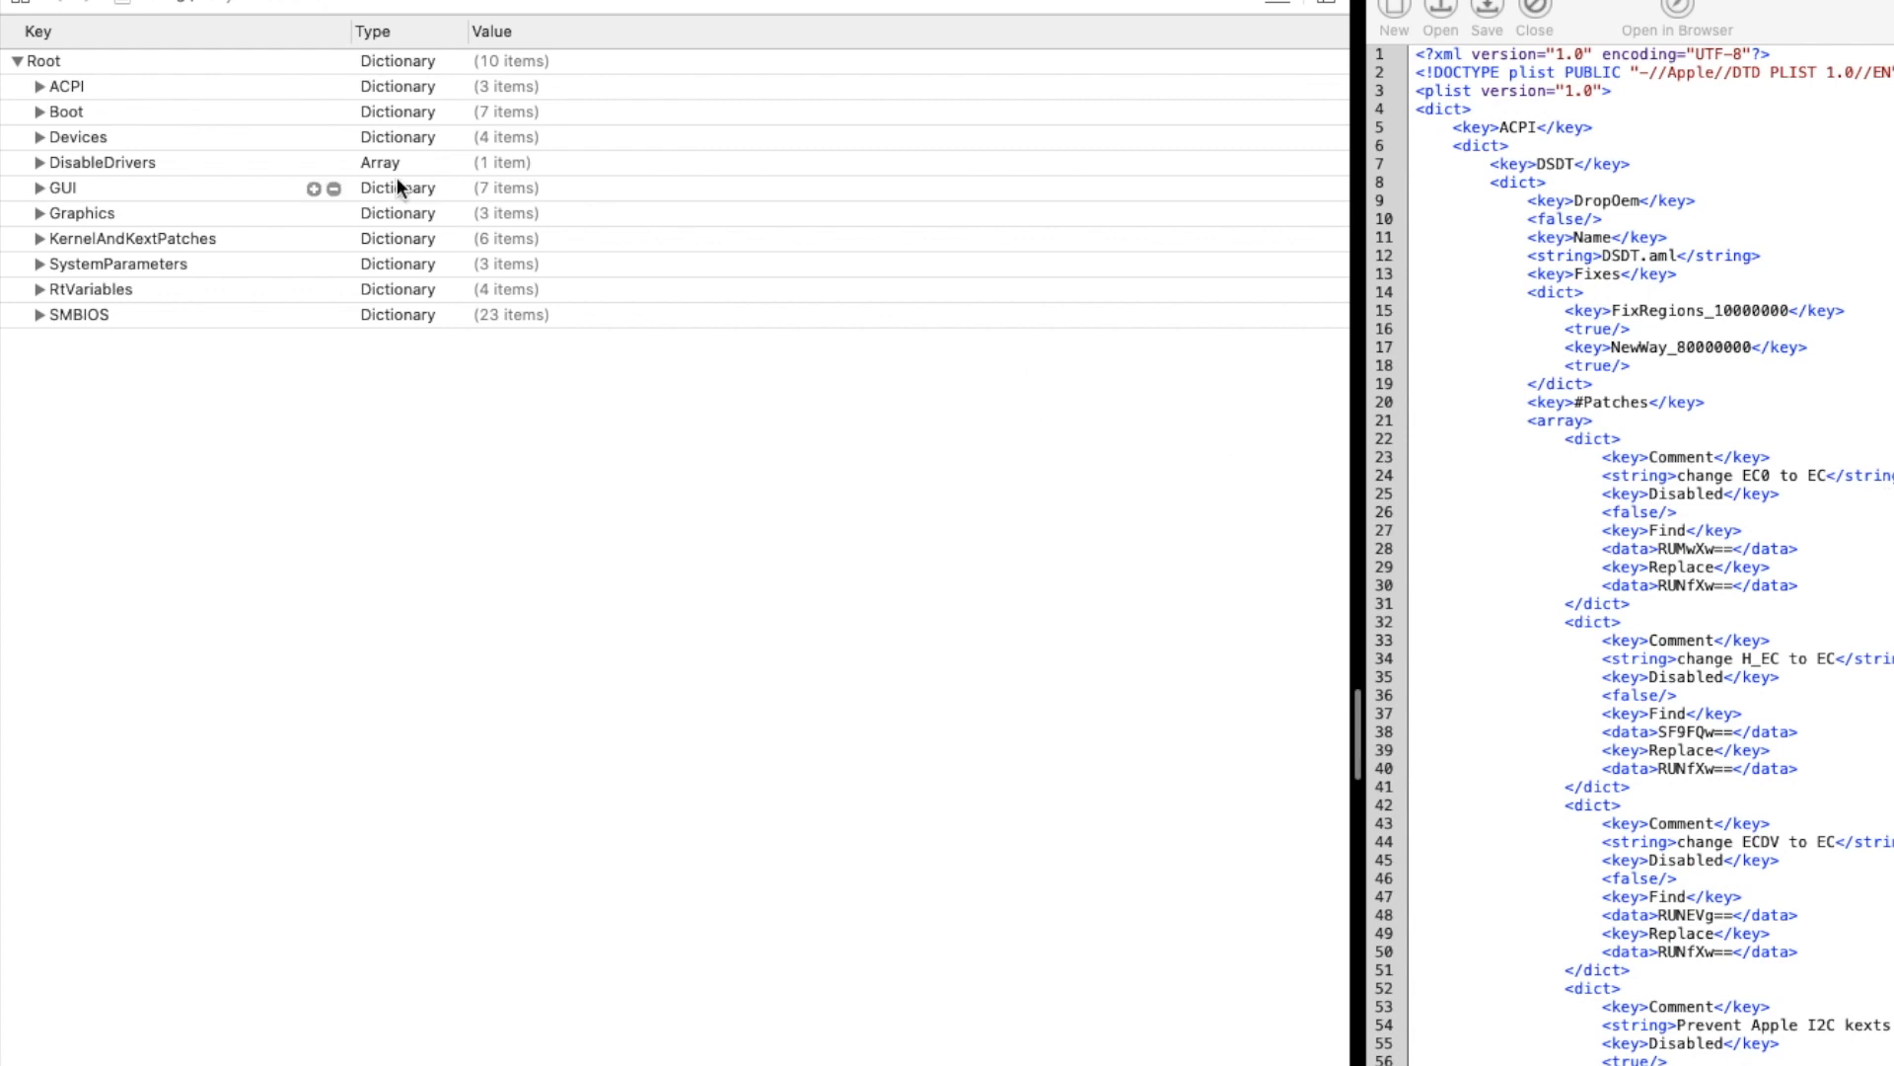
Step: Expand ACPI, DSDT, DSDT Fixes, SSDT and Boot, showing boot arguments and default volume Catalina_151
{"action": "left_click", "coordinate": [15, 86]}
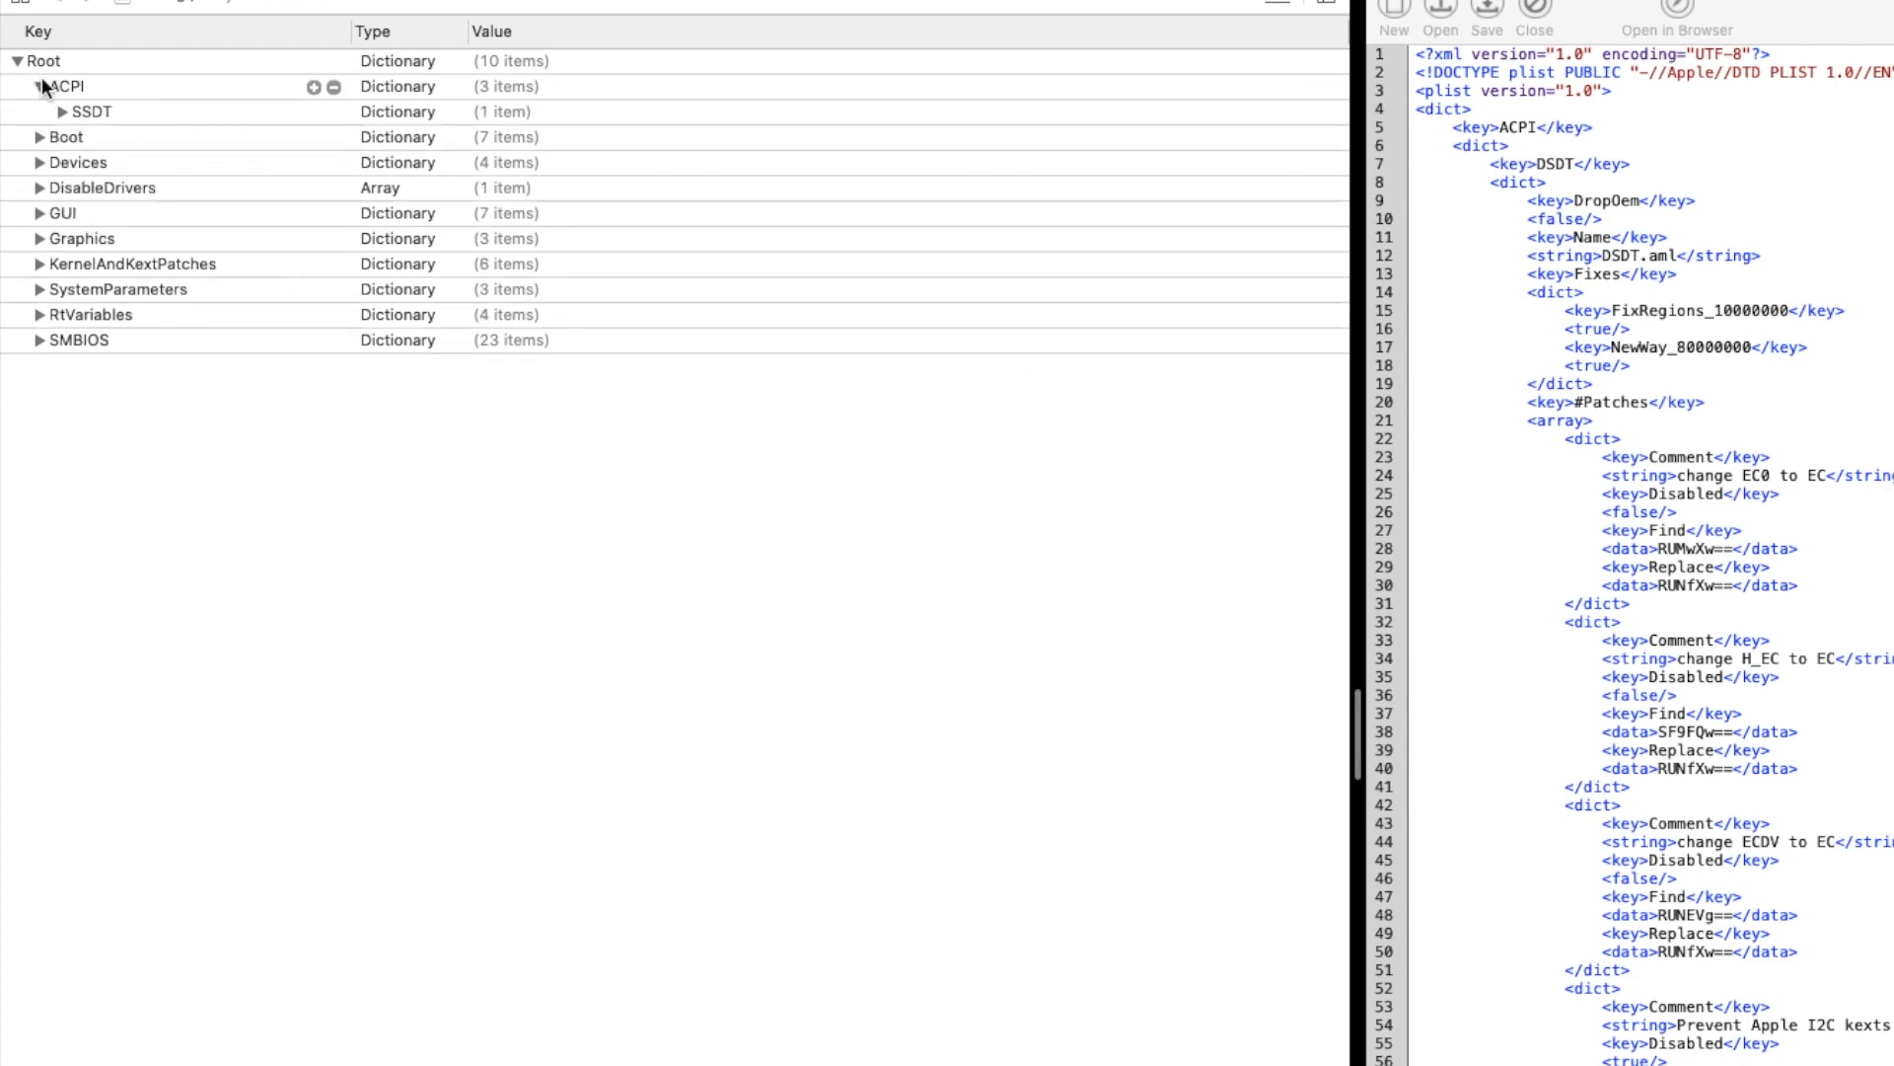
{"action": "left_click", "coordinate": [60, 111]}
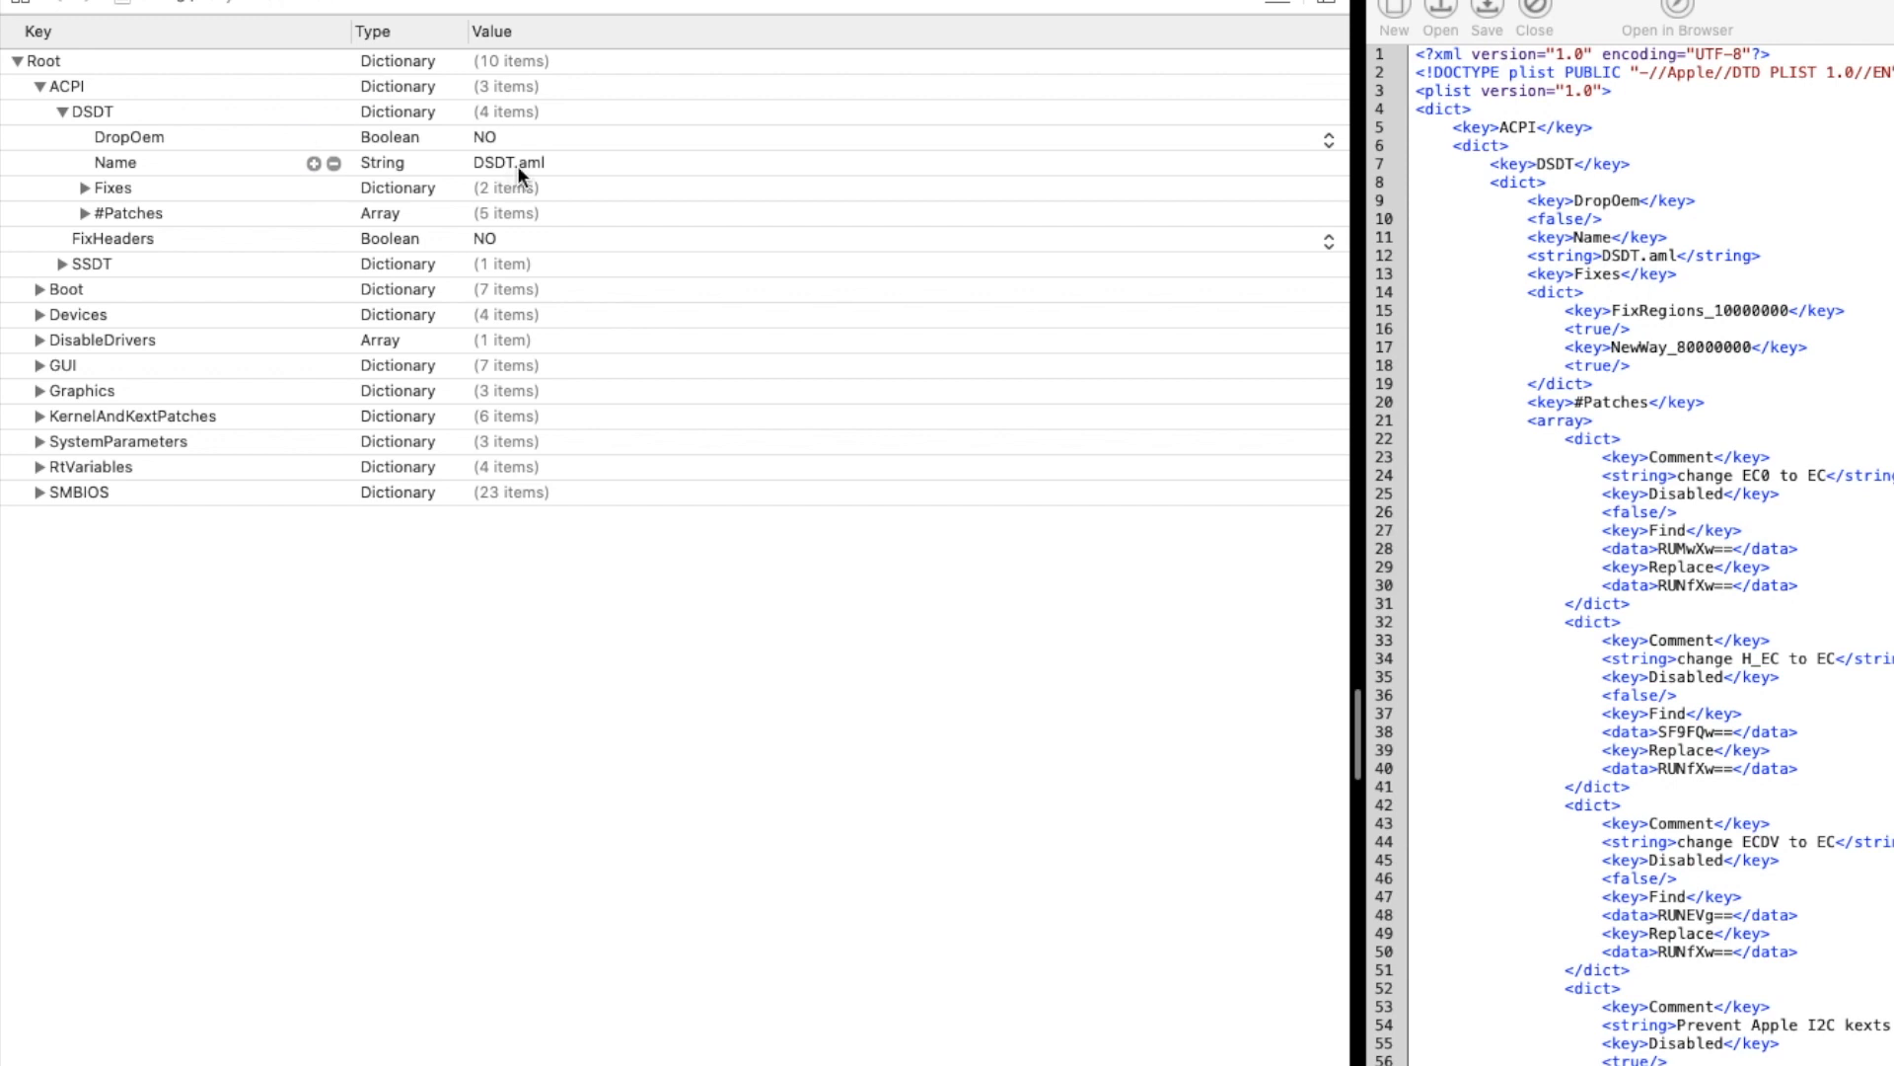
{"action": "mouse_move", "coordinate": [507, 135]}
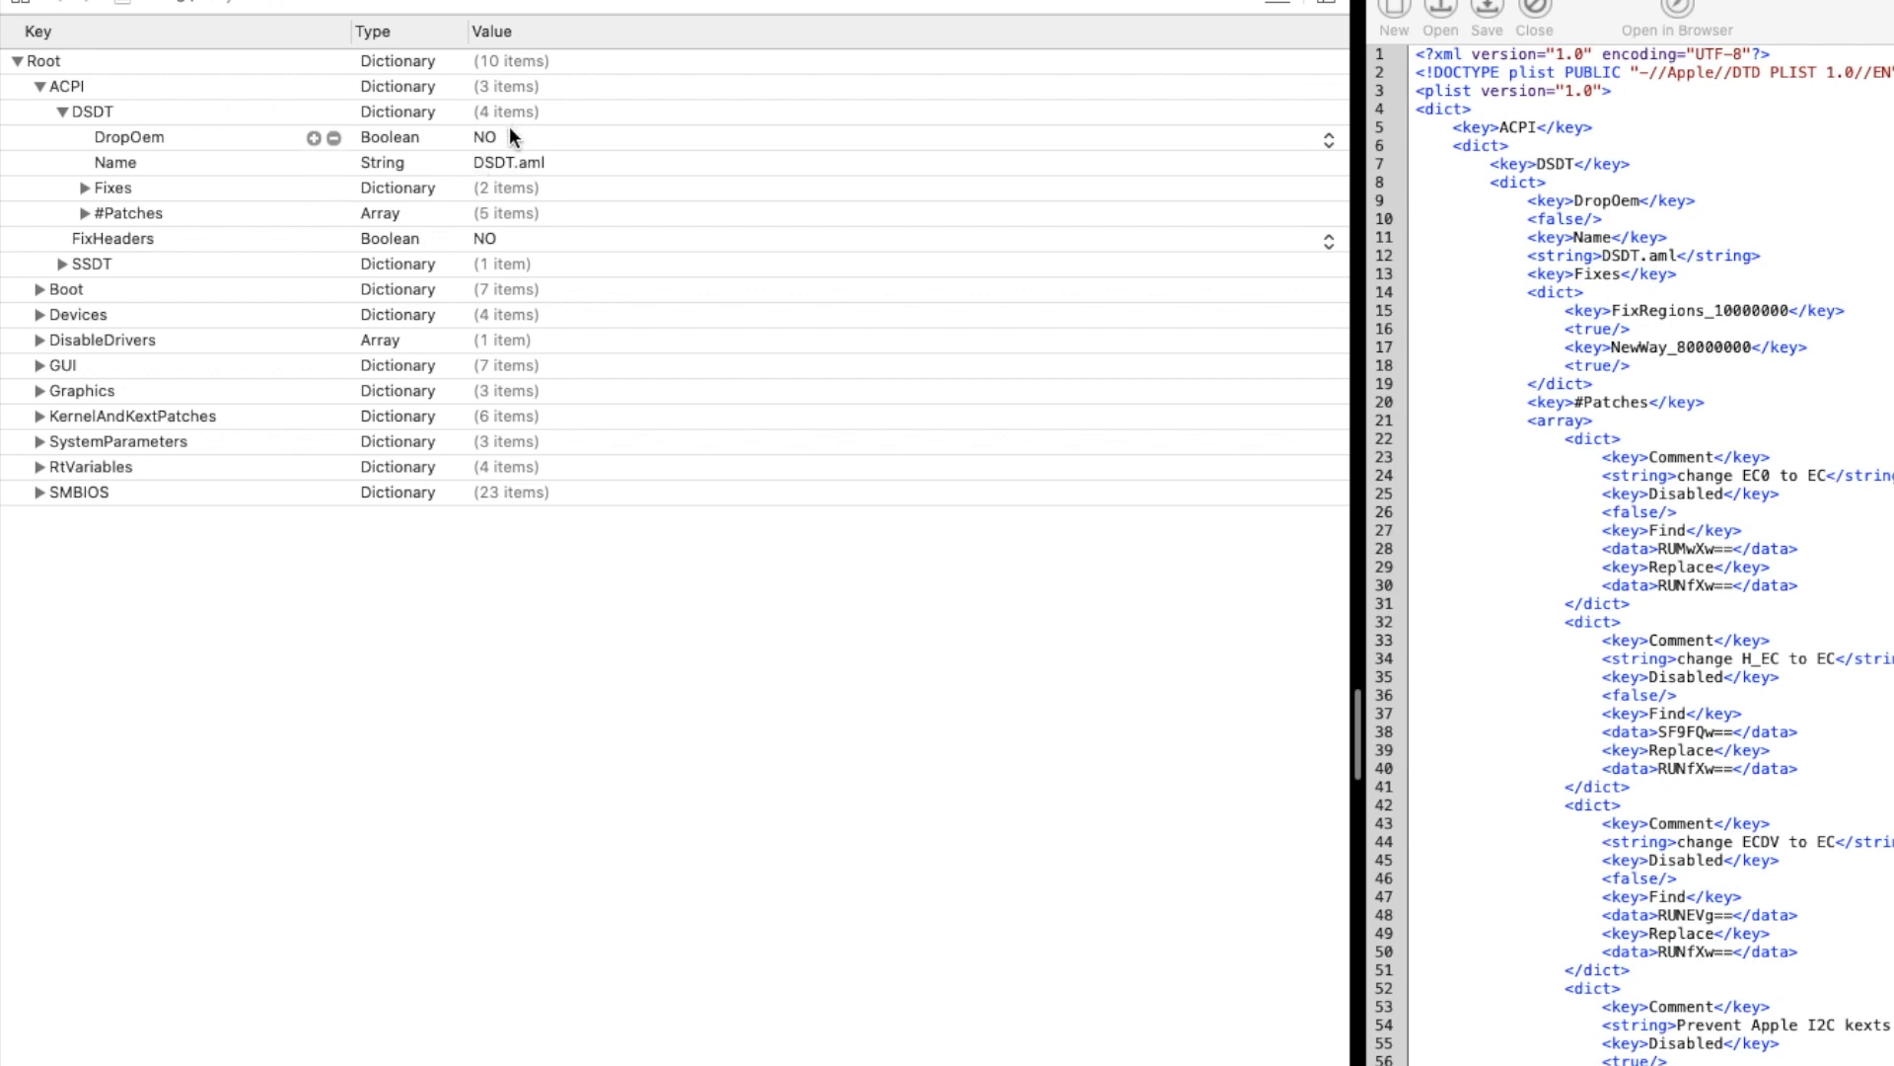
{"action": "mouse_move", "coordinate": [82, 194]}
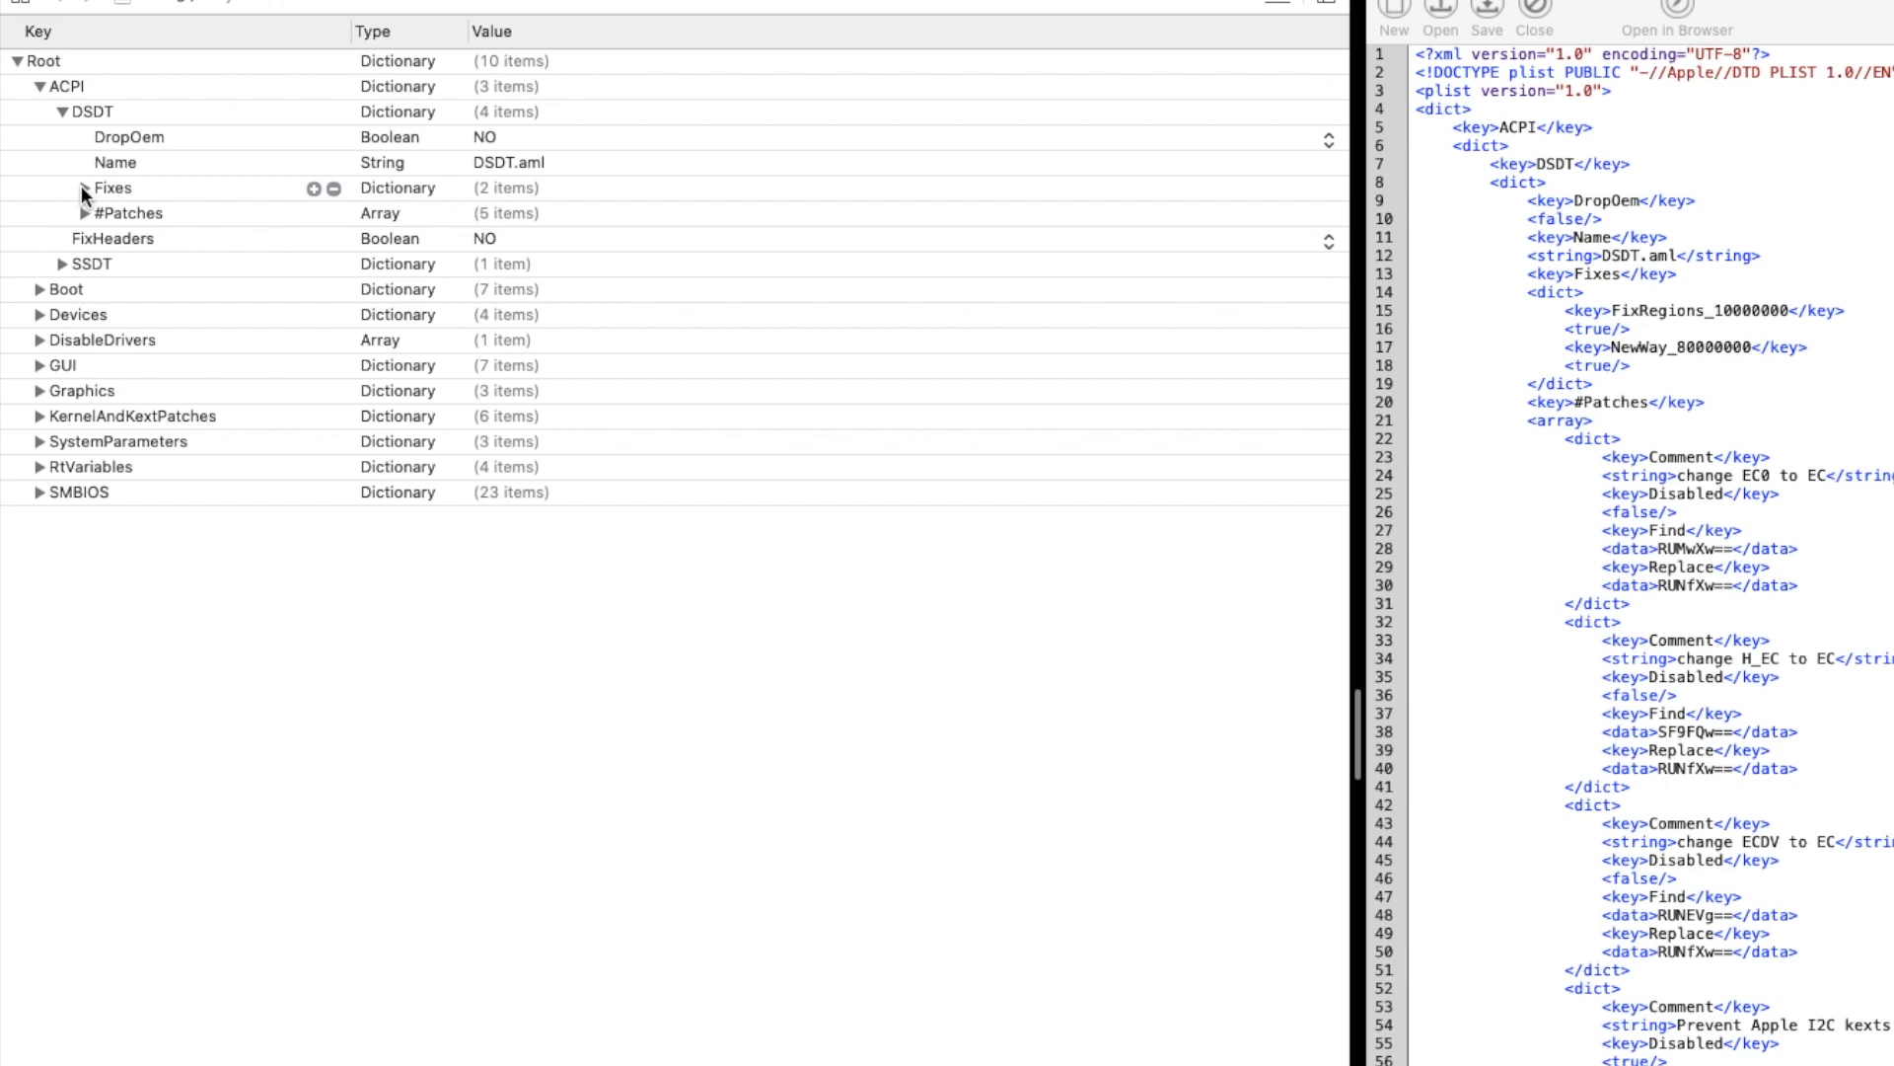
{"action": "left_click", "coordinate": [91, 187]}
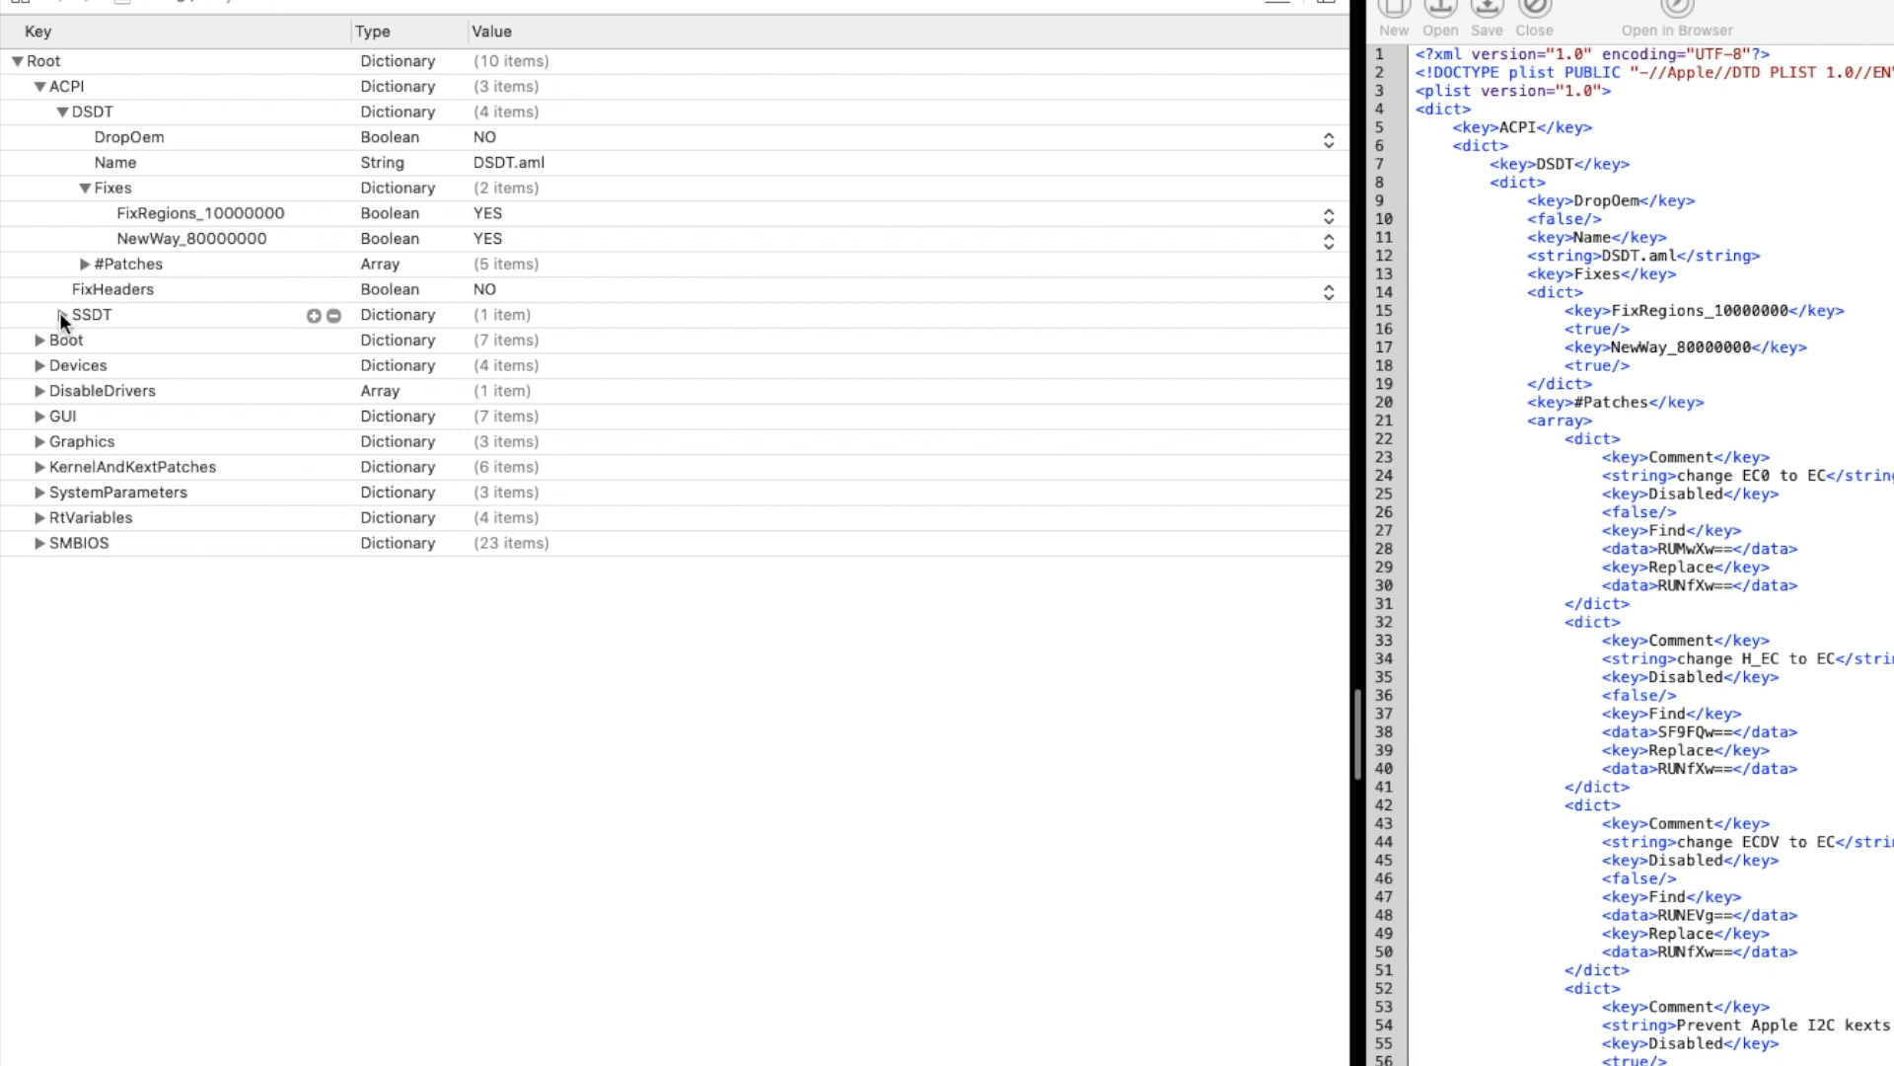
{"action": "left_click", "coordinate": [69, 314]}
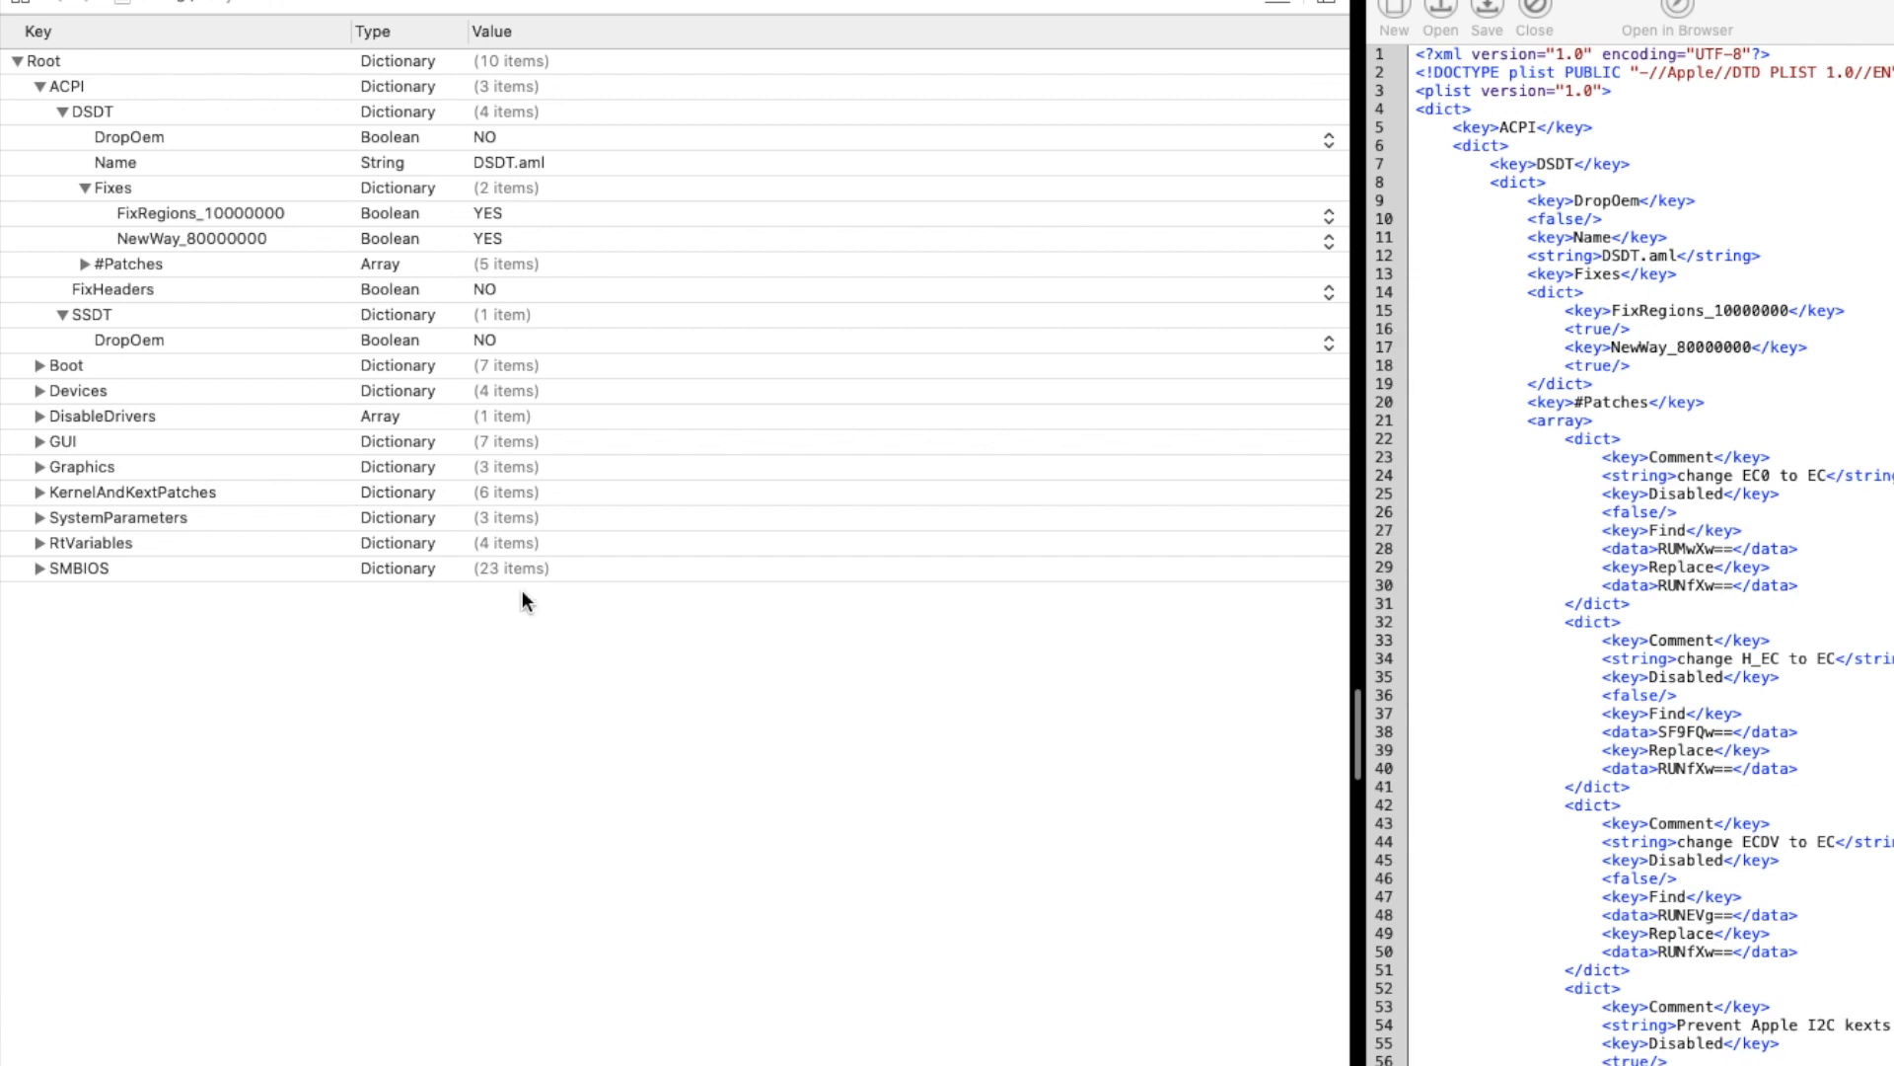
{"action": "left_click", "coordinate": [40, 366]}
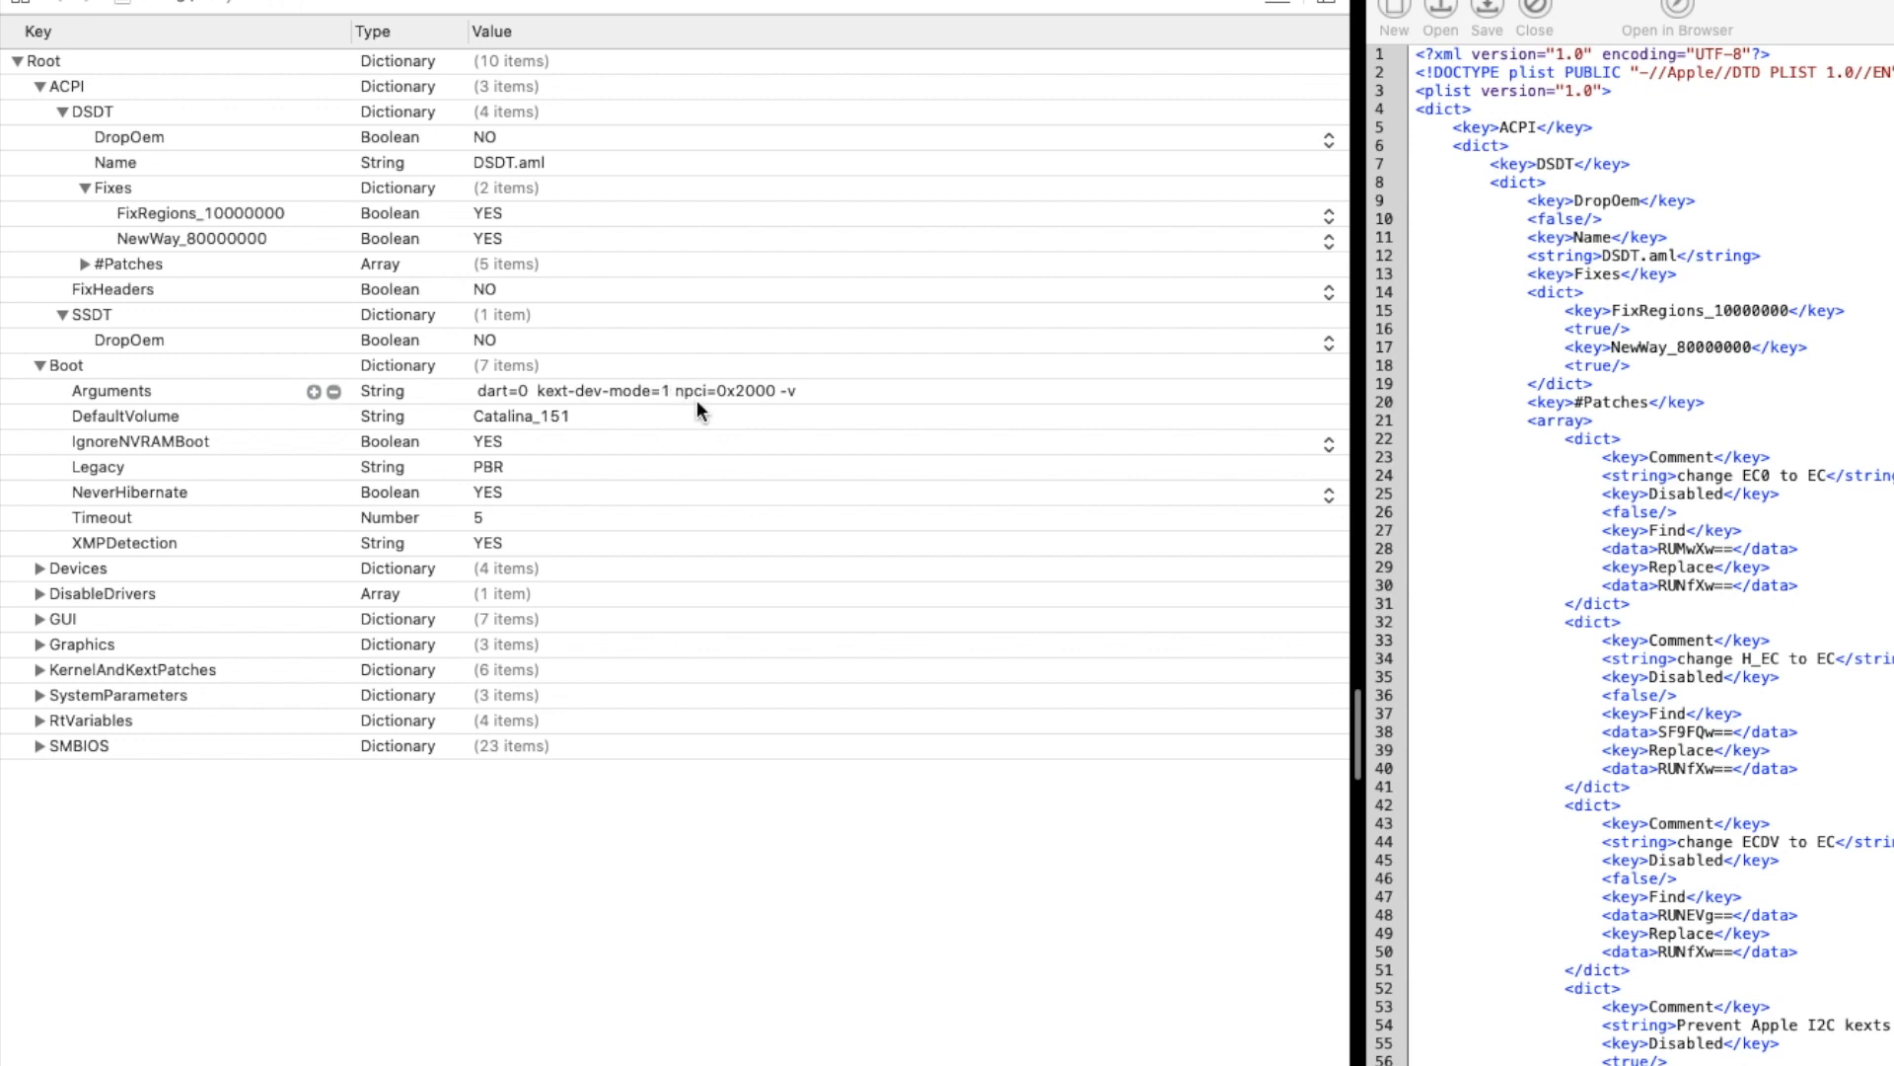
{"action": "mouse_move", "coordinate": [737, 409]}
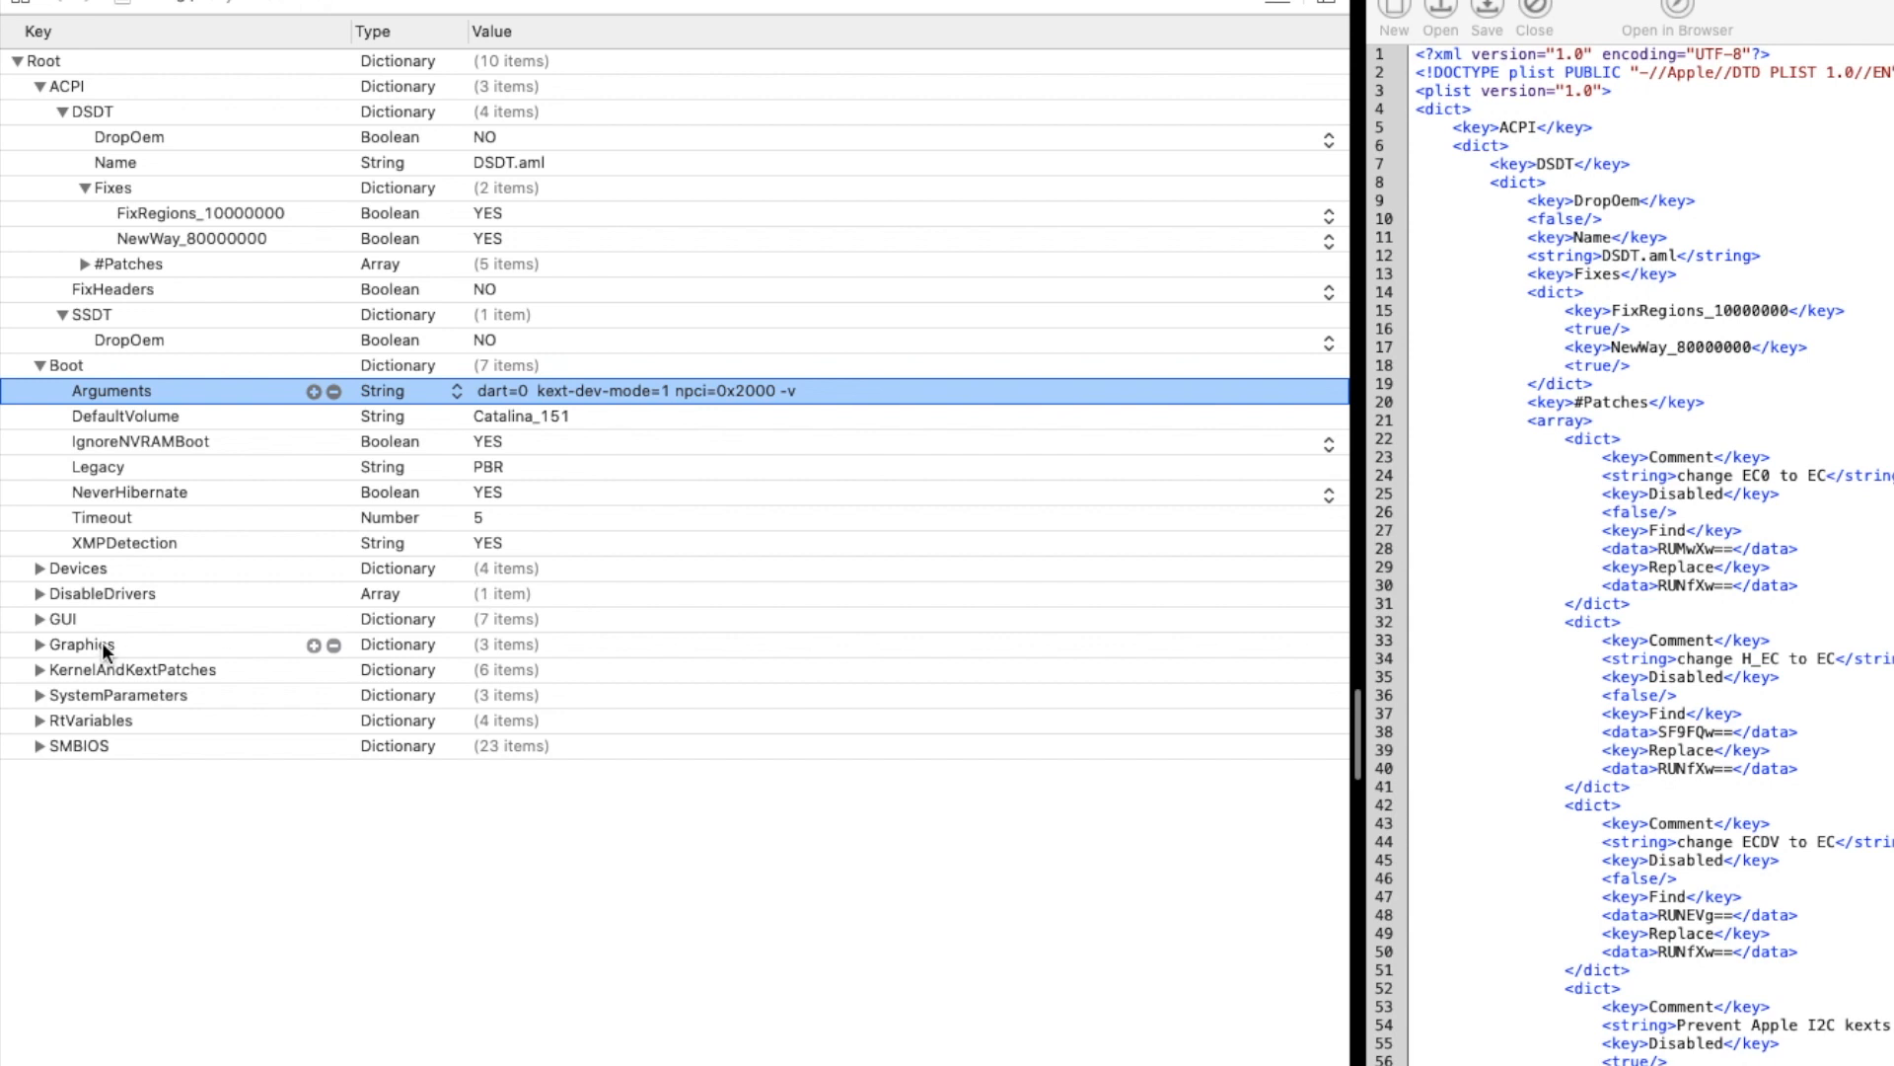
{"action": "mouse_move", "coordinate": [38, 568]}
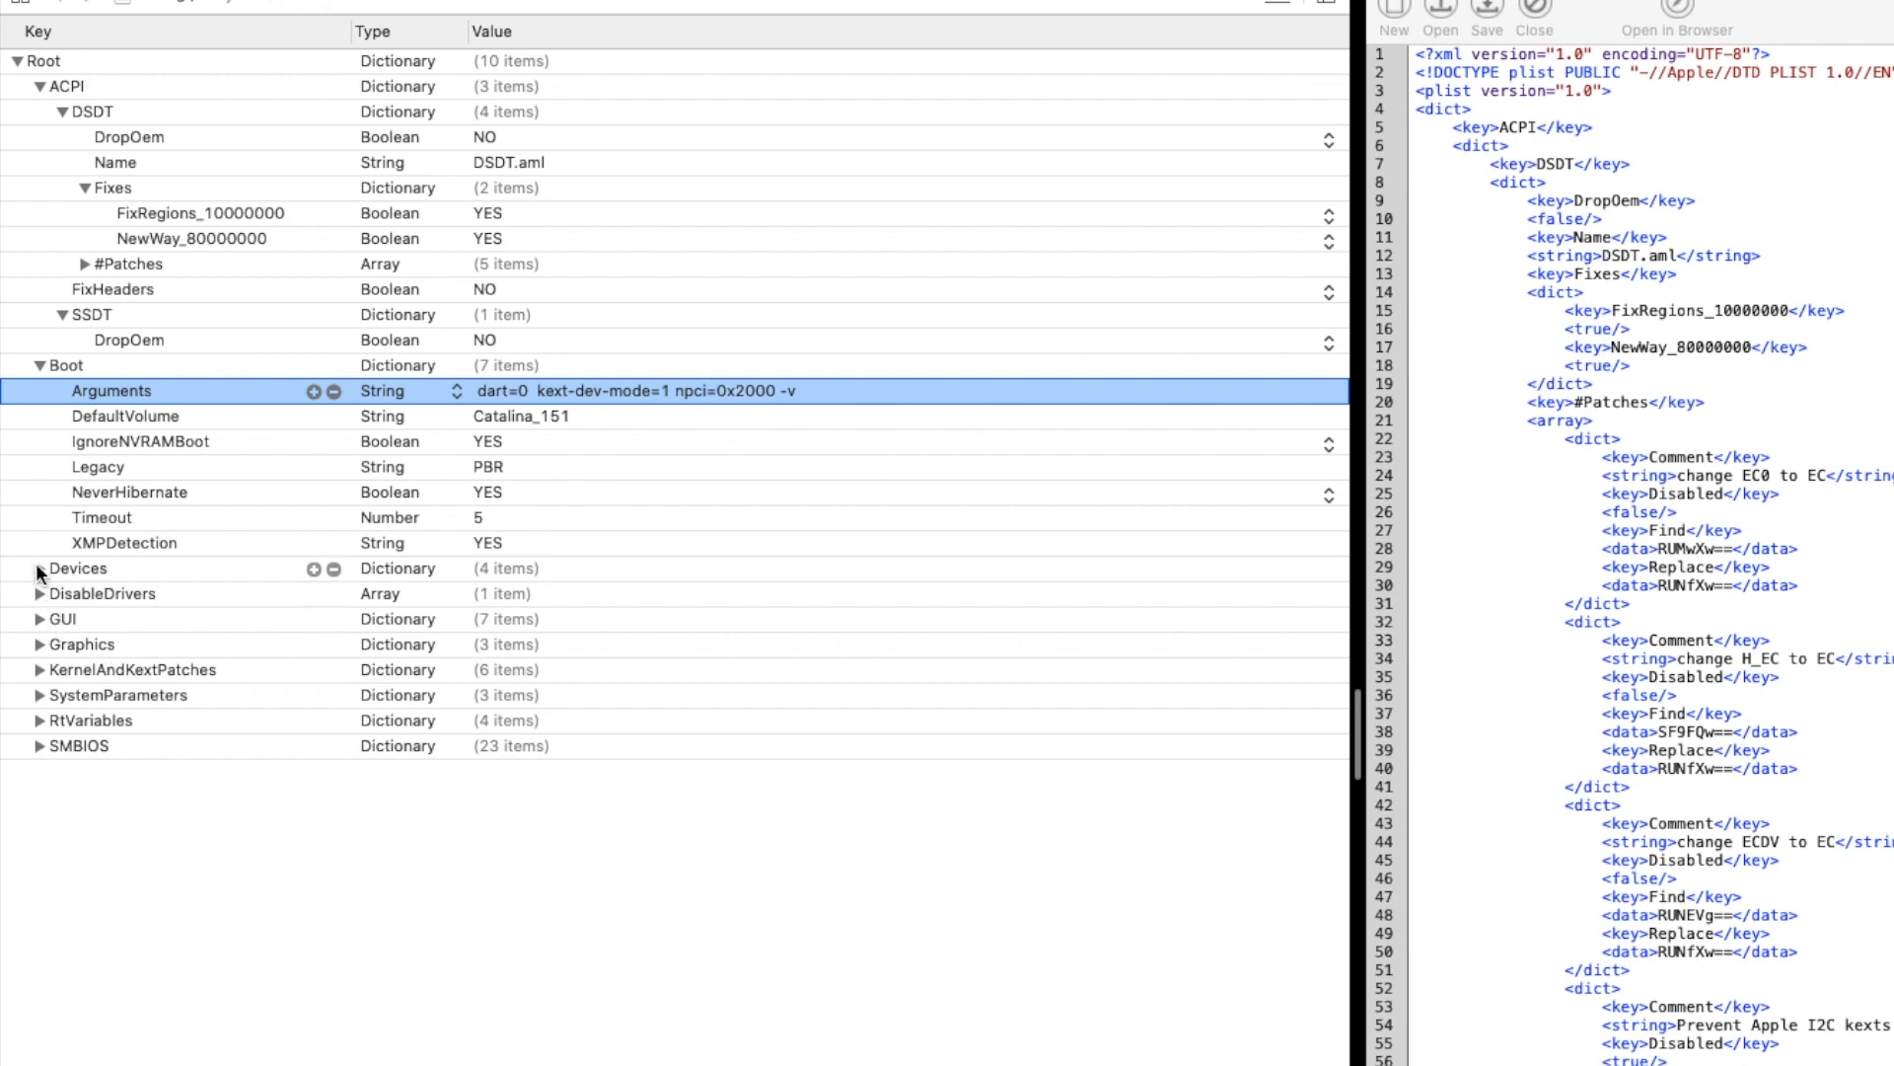
Step: Expand Devices Audio, USB and FakeID (Radeon R9 280), then the GUI section with Language en:0
{"action": "left_click", "coordinate": [38, 568]}
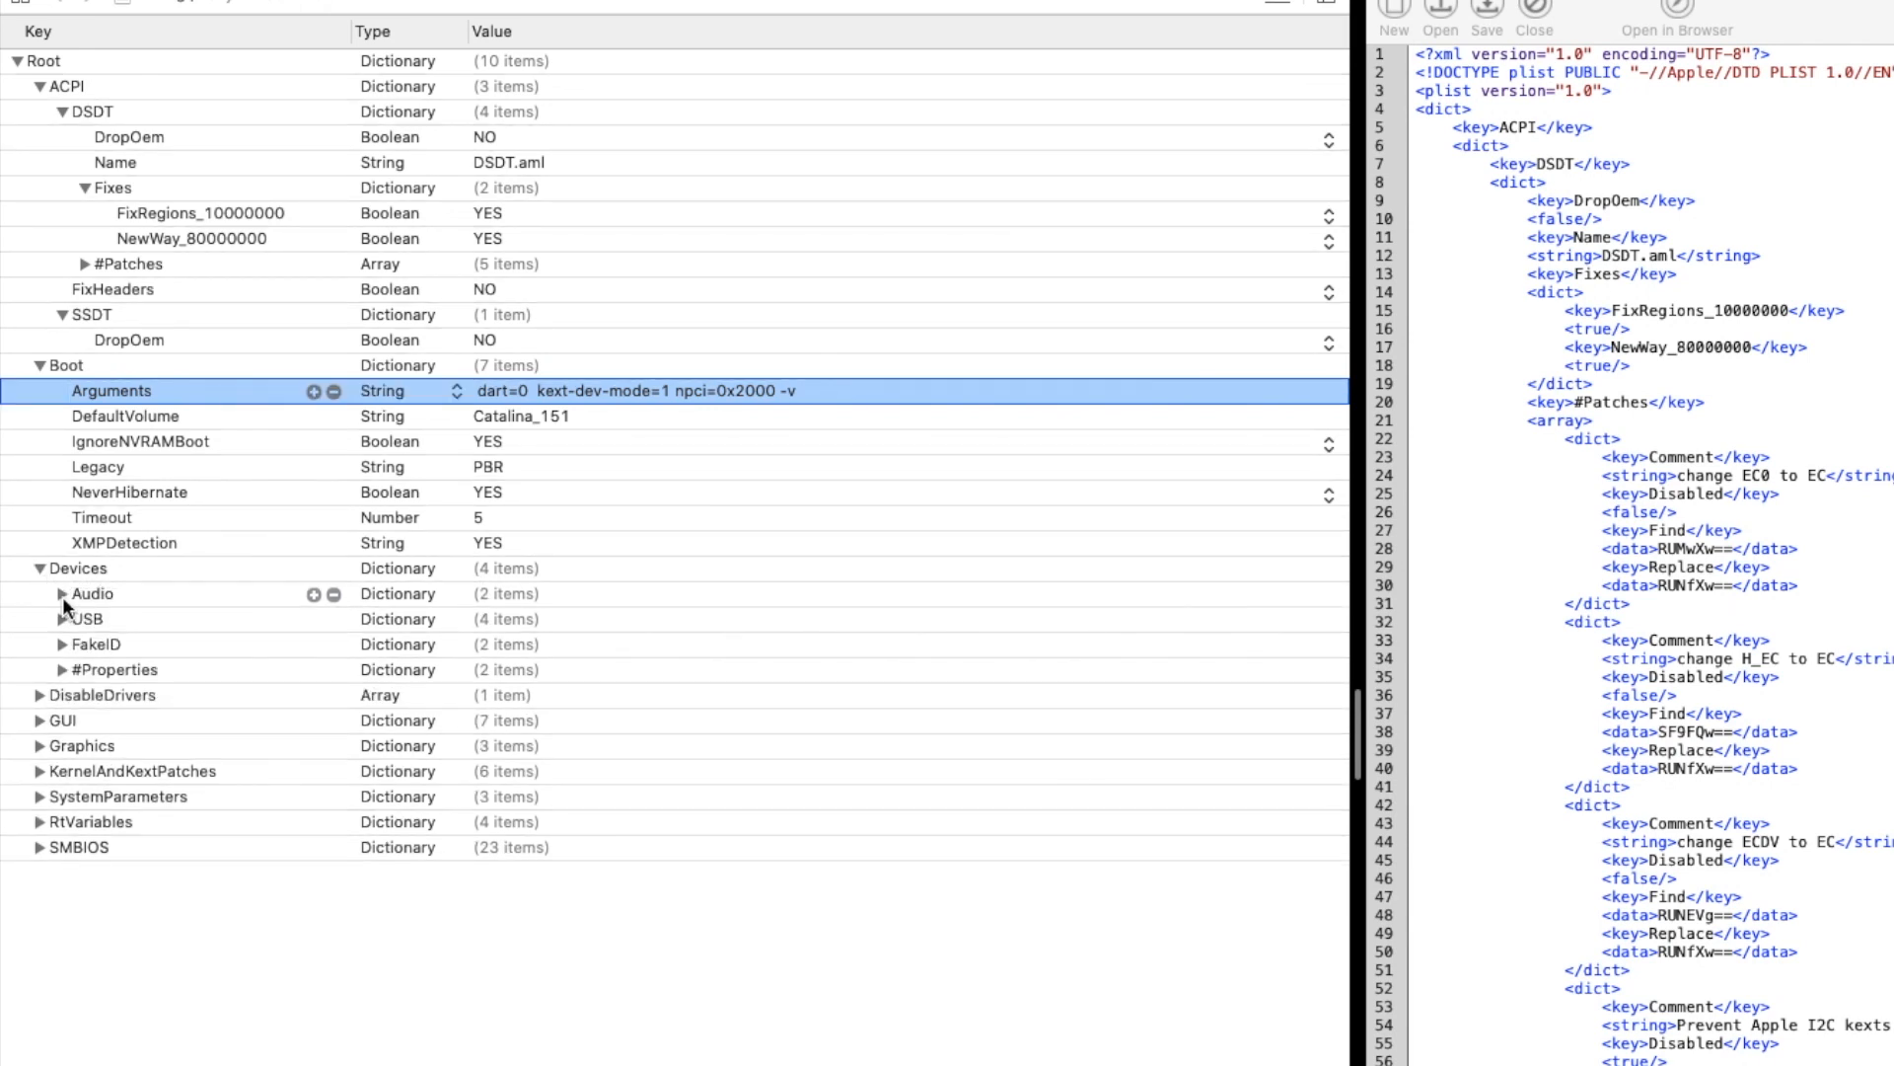
{"action": "left_click", "coordinate": [66, 593]}
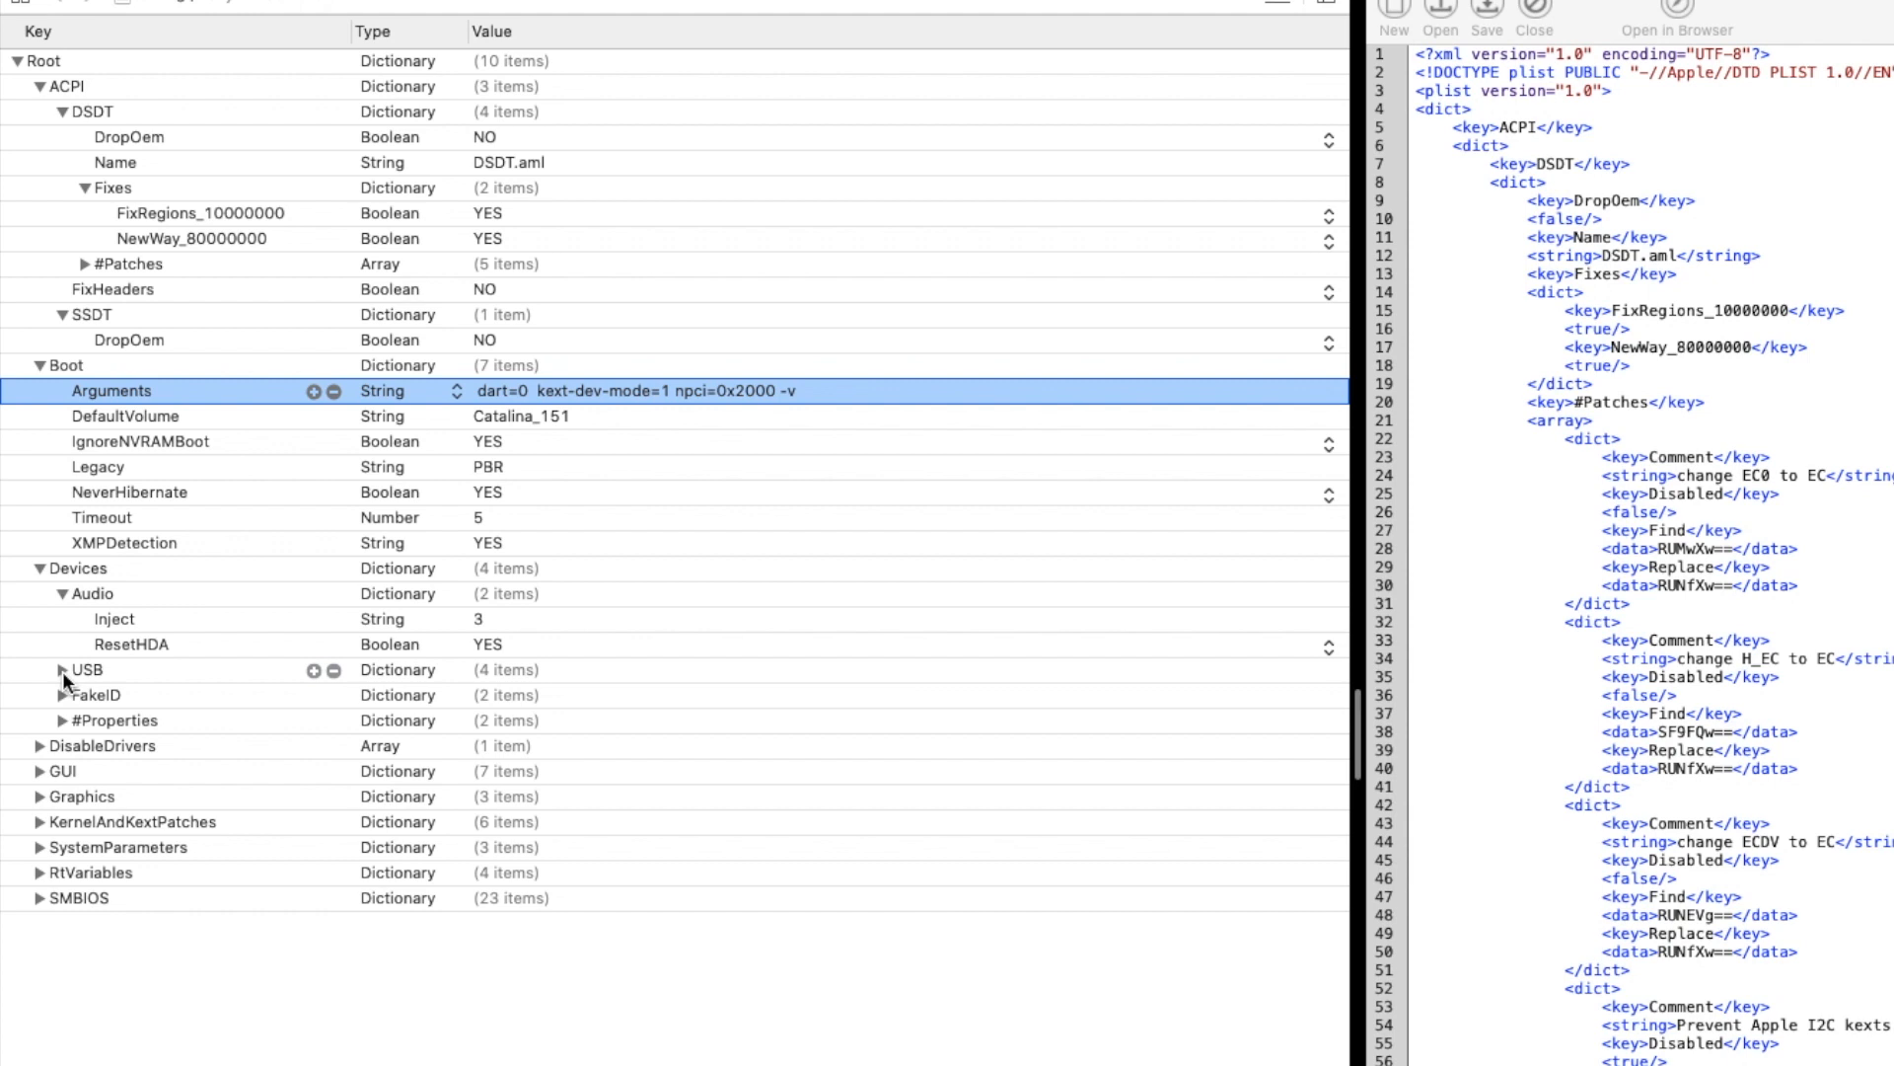
{"action": "left_click", "coordinate": [57, 669]}
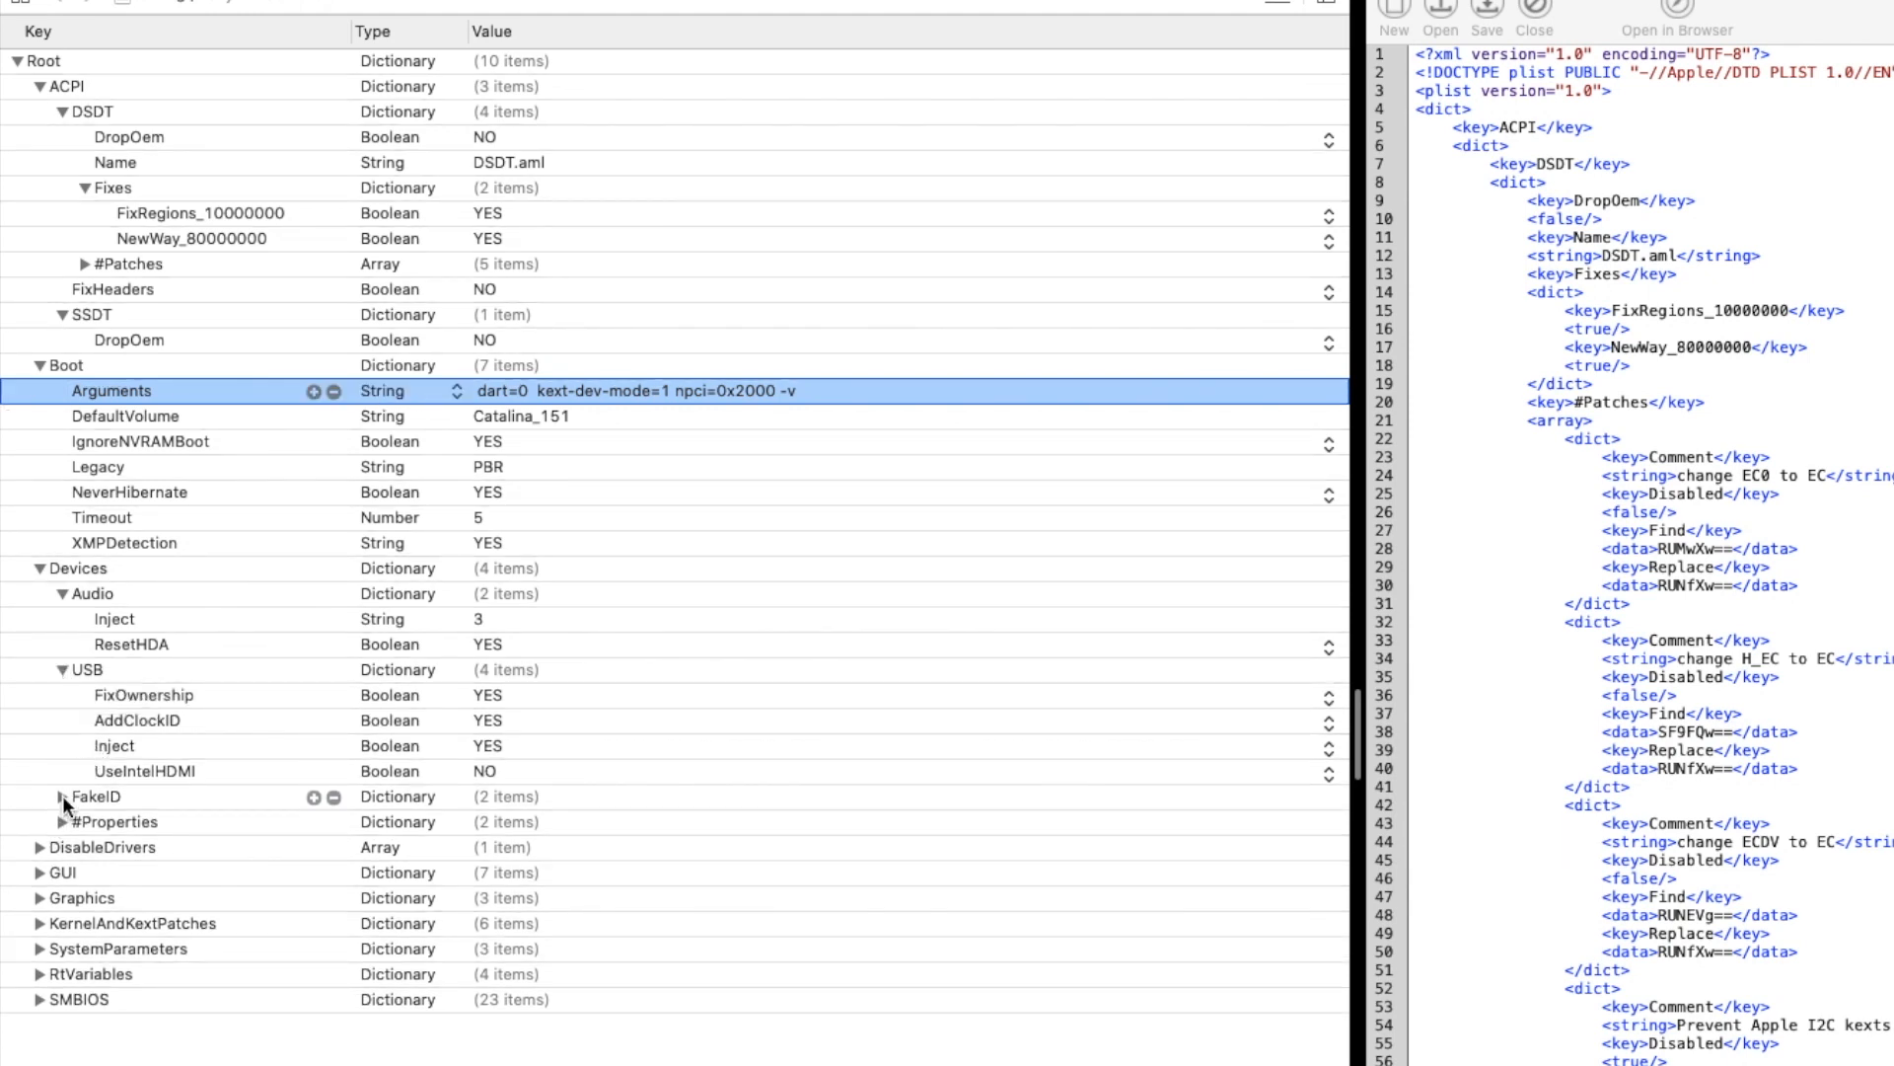
{"action": "left_click", "coordinate": [65, 796]}
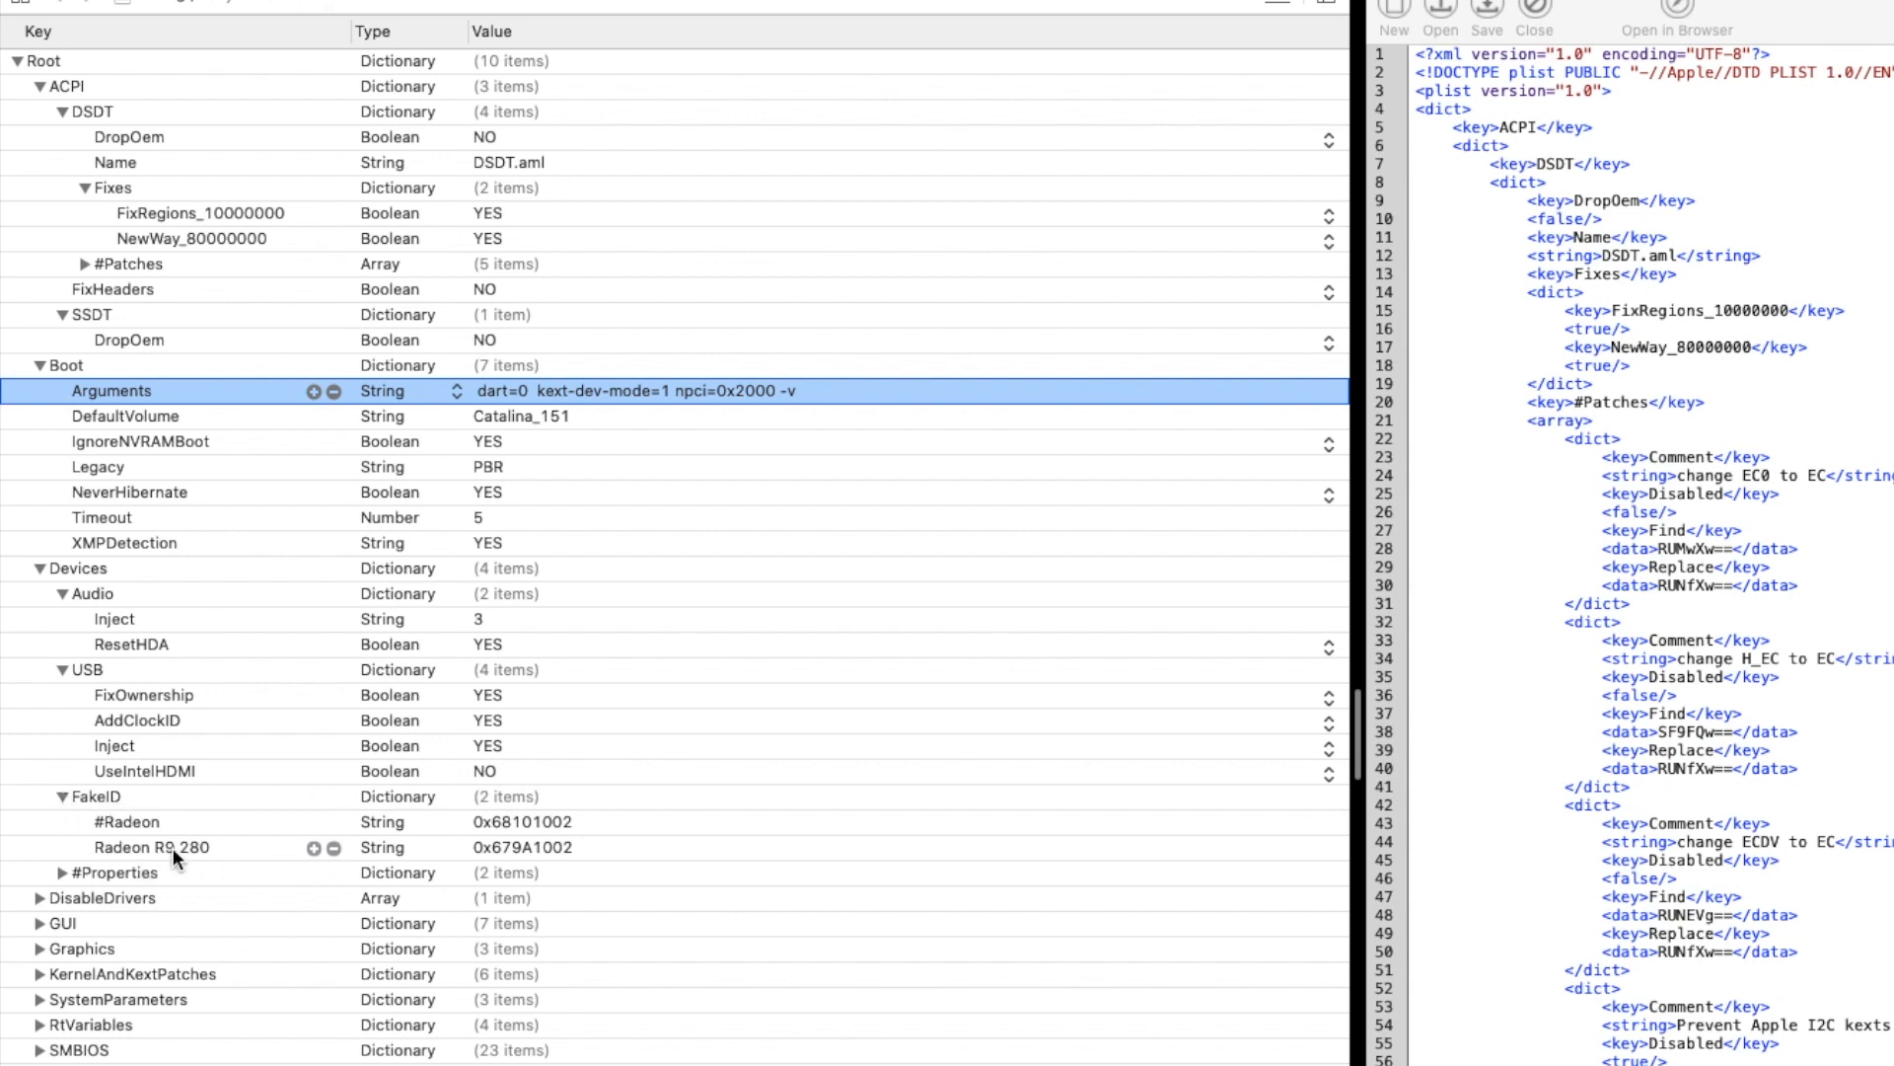
{"action": "mouse_move", "coordinate": [214, 864]}
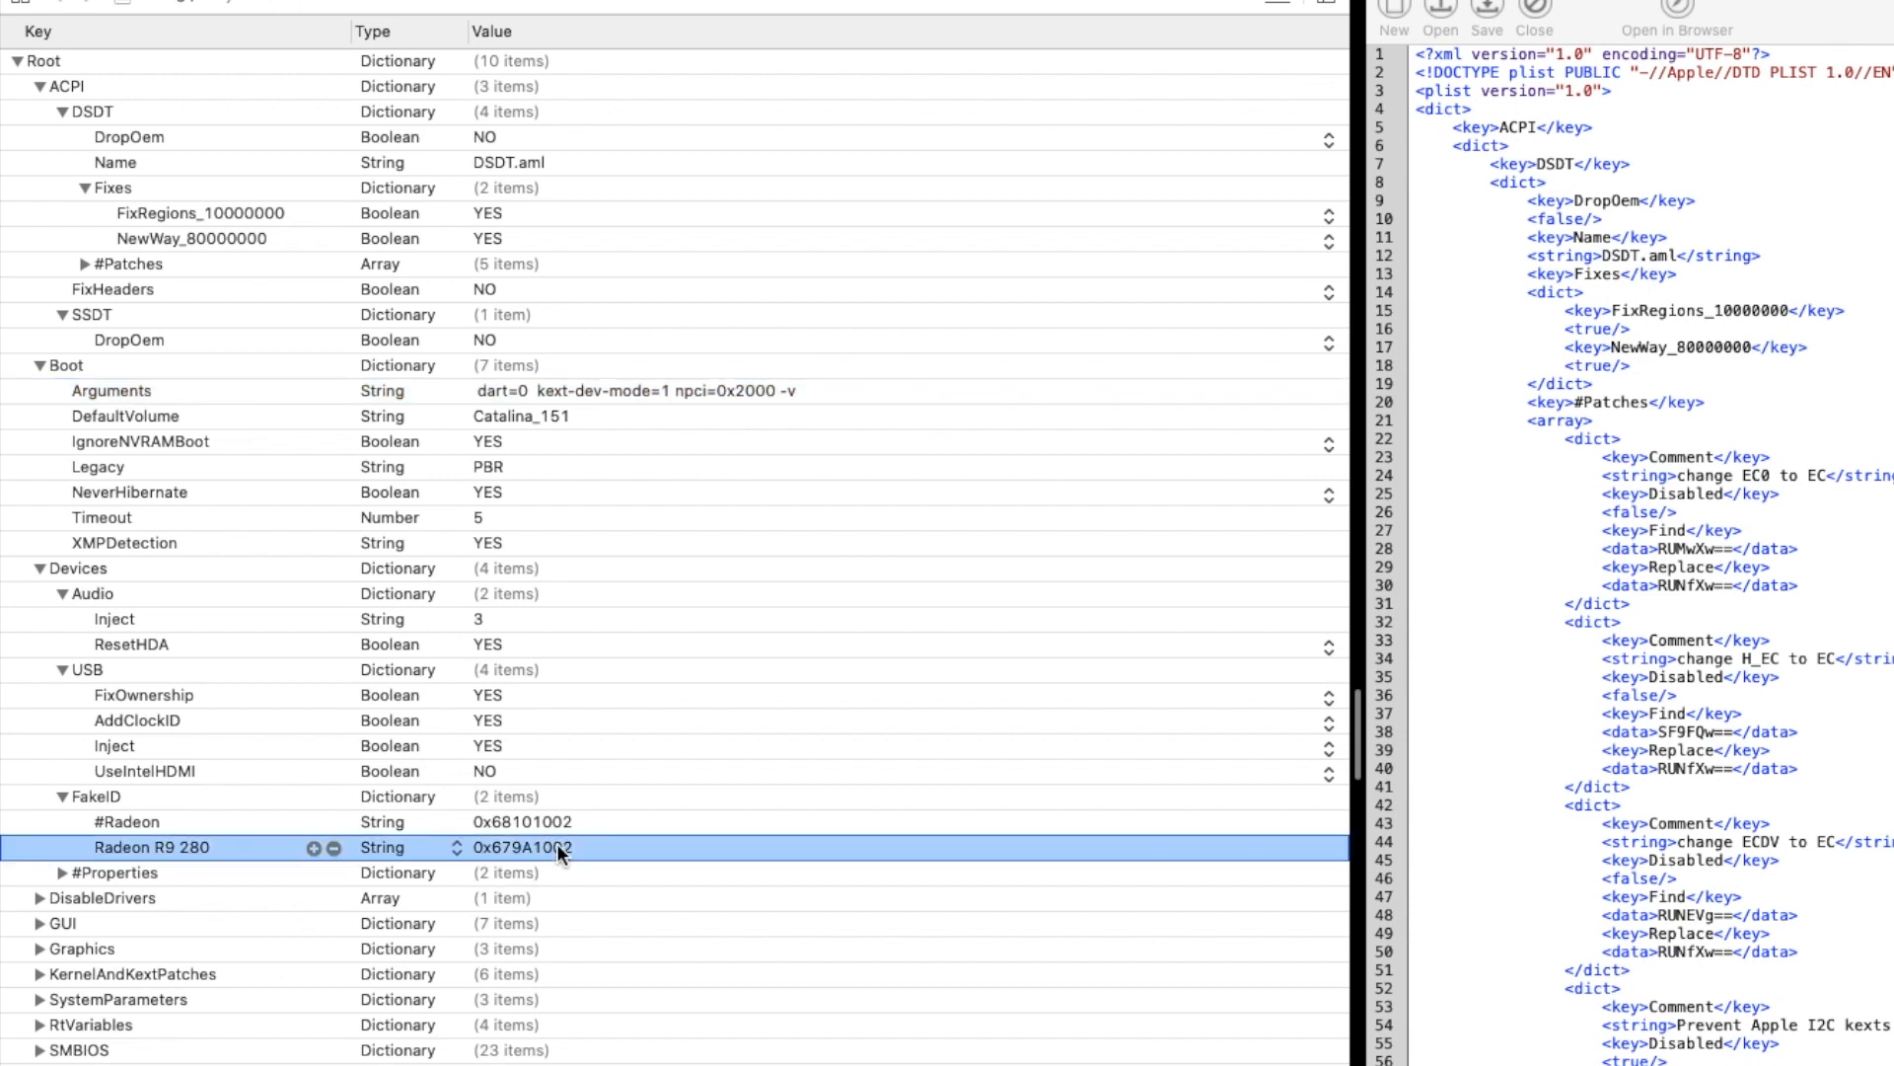
{"action": "double_click", "coordinate": [543, 847]}
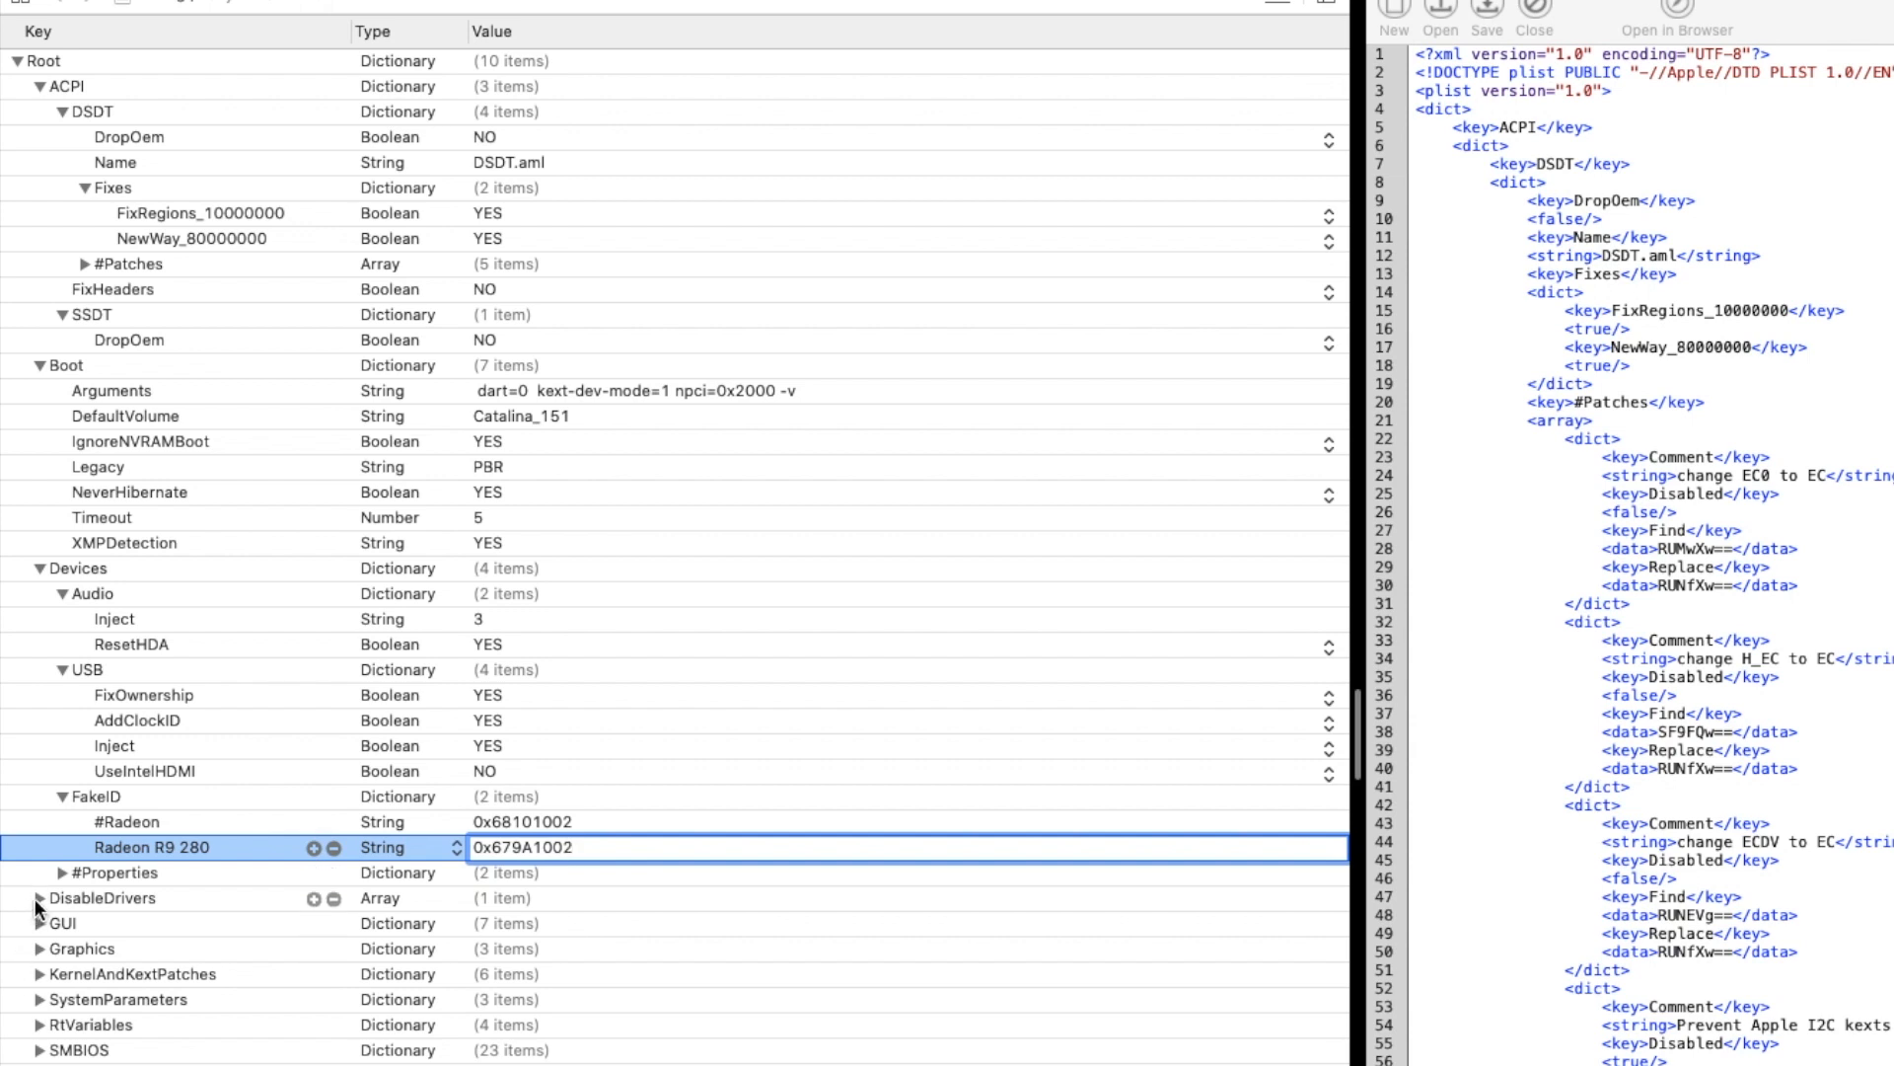
{"action": "left_click", "coordinate": [17, 898]}
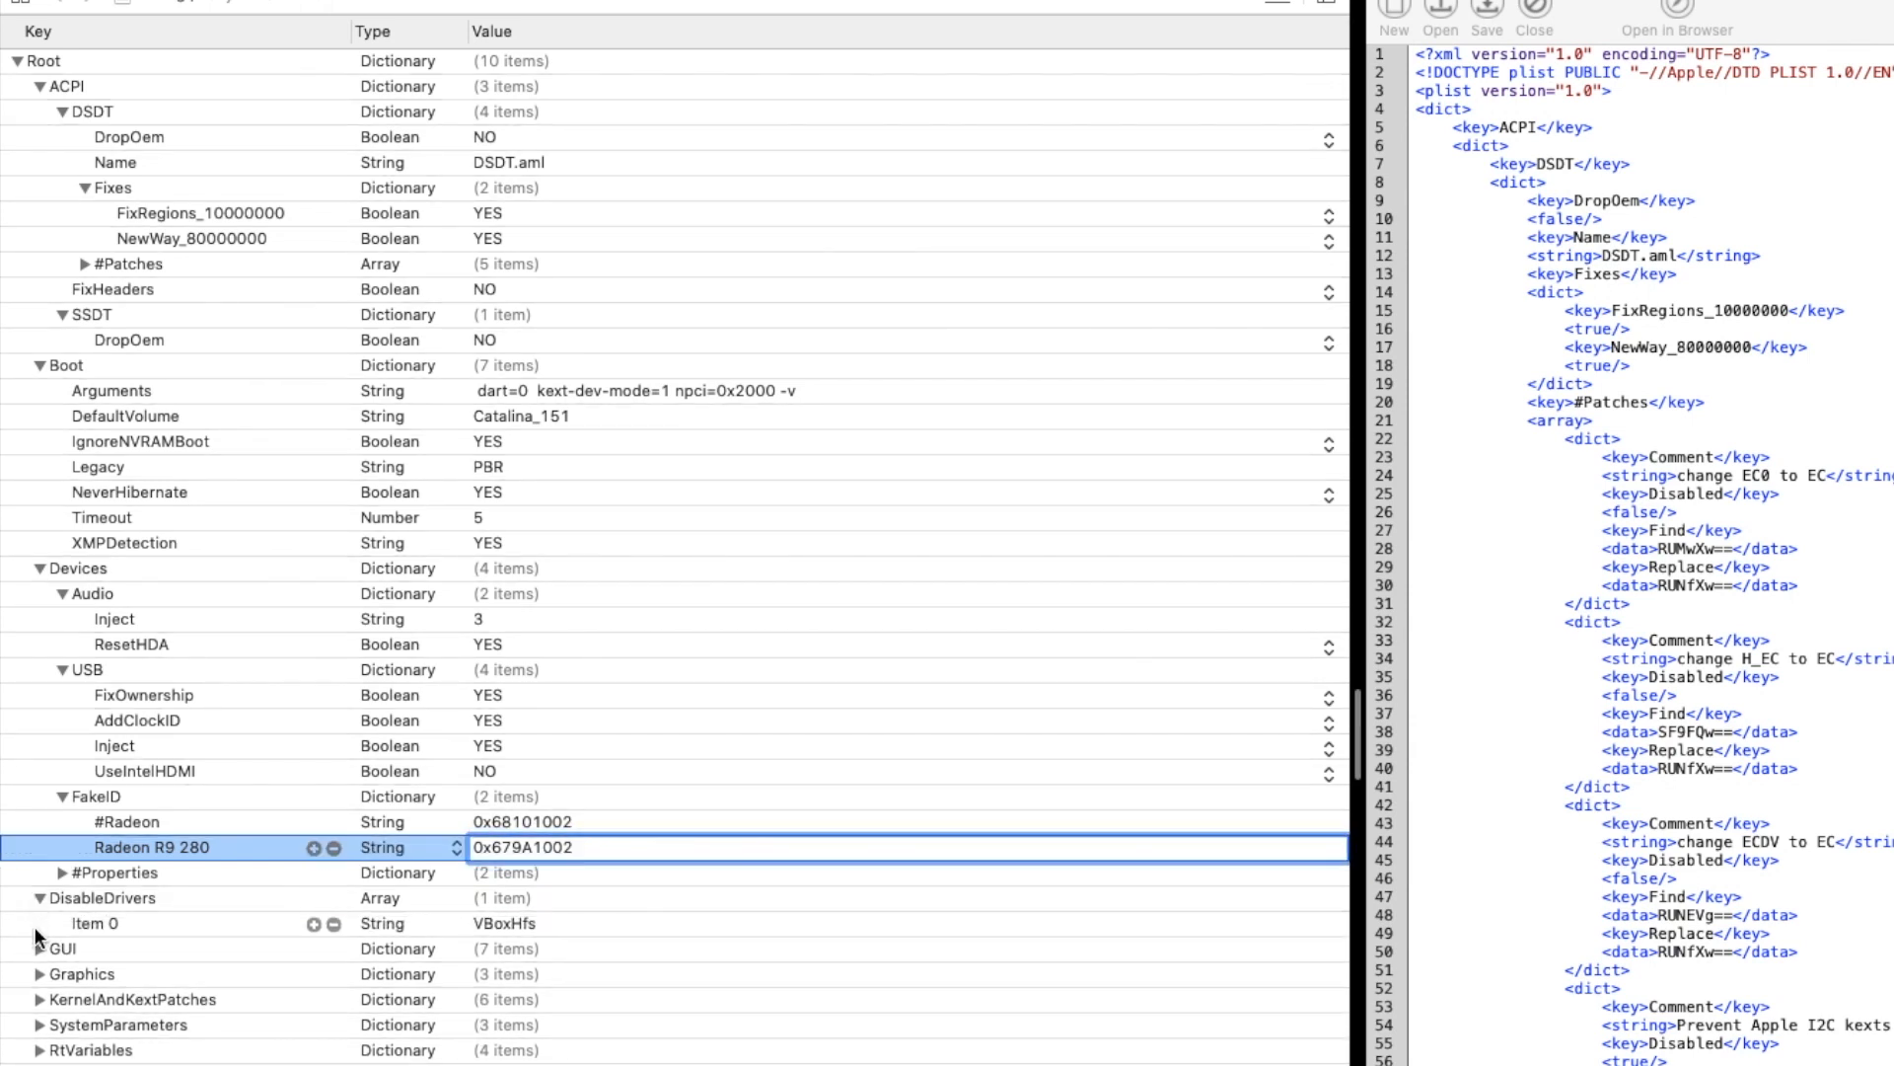
{"action": "left_click", "coordinate": [35, 948]}
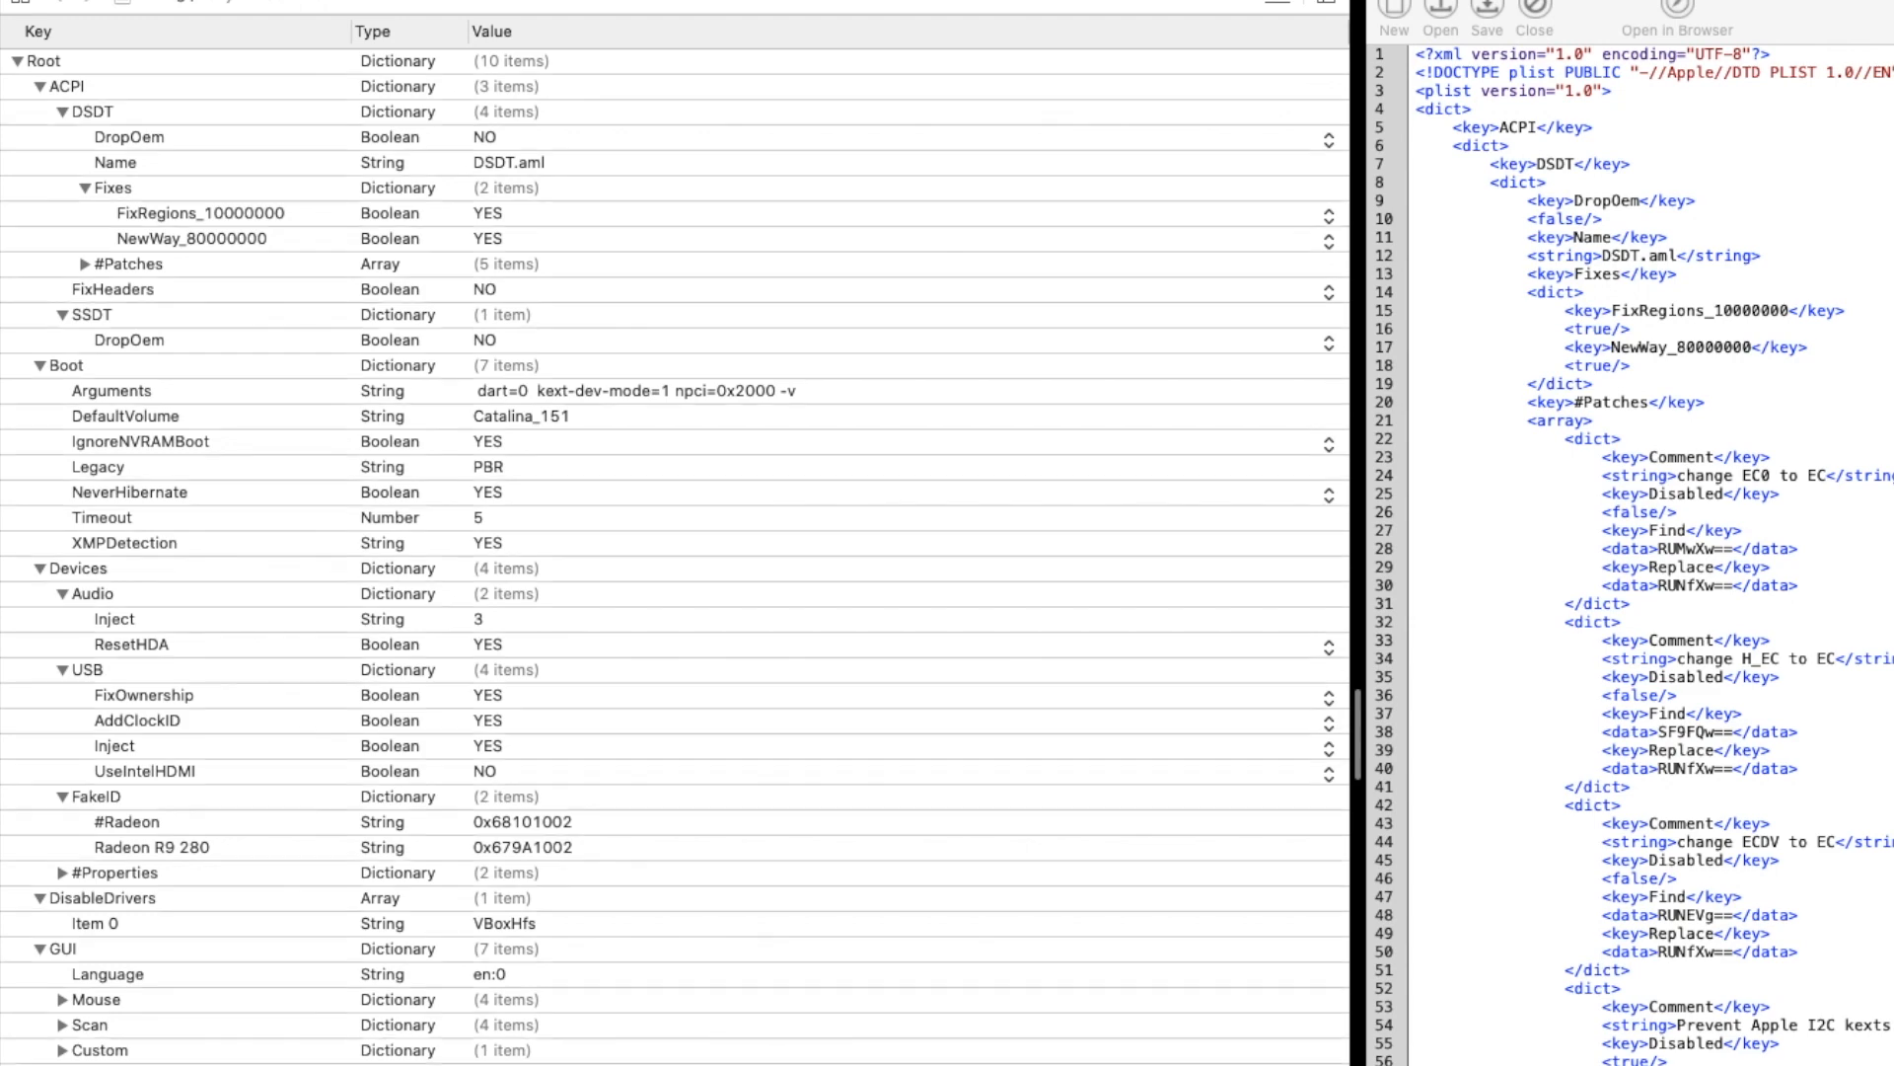
Step: Scroll down to KernelAndKextPatches, showing KernelToPatch items 0–3 with Catalina, MSR and panic-logging patches
{"action": "scroll", "scroll_direction": "down", "scroll_amount": 3}
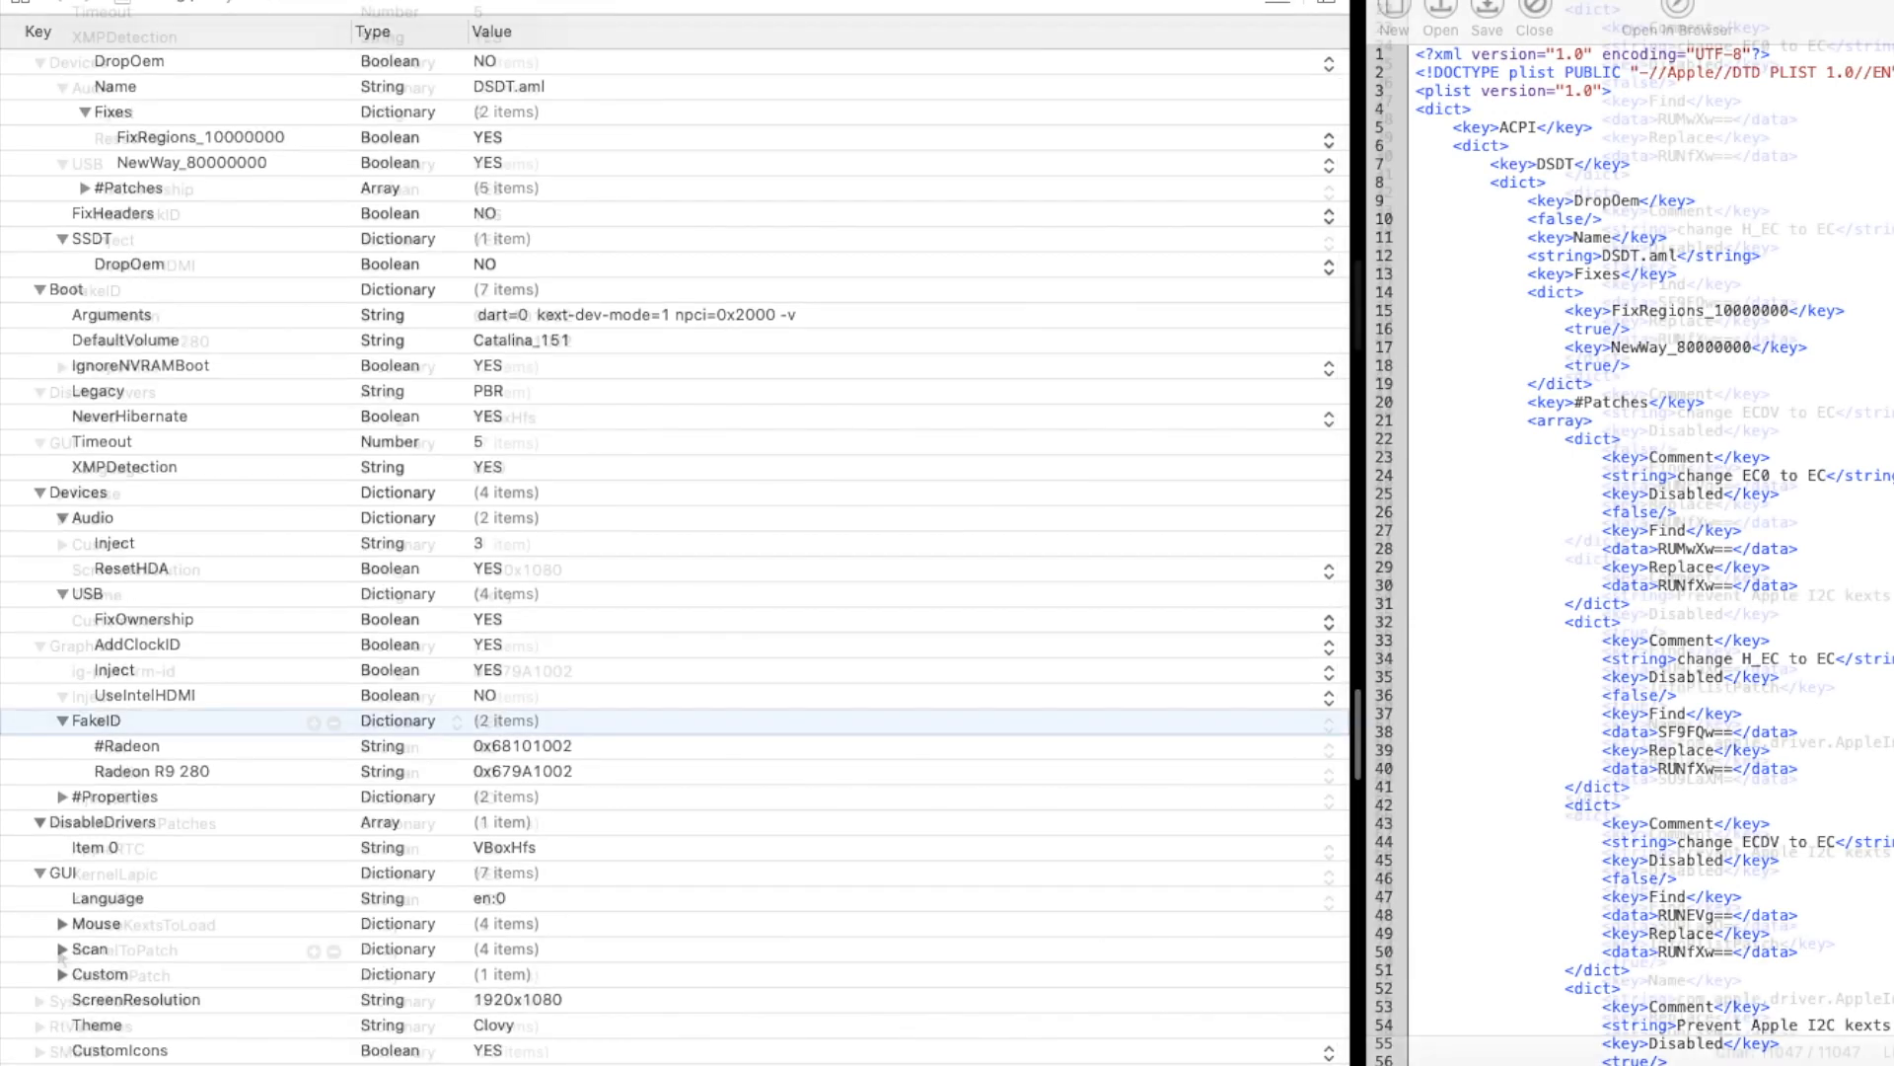
{"action": "scroll", "scroll_direction": "down", "scroll_amount": 3}
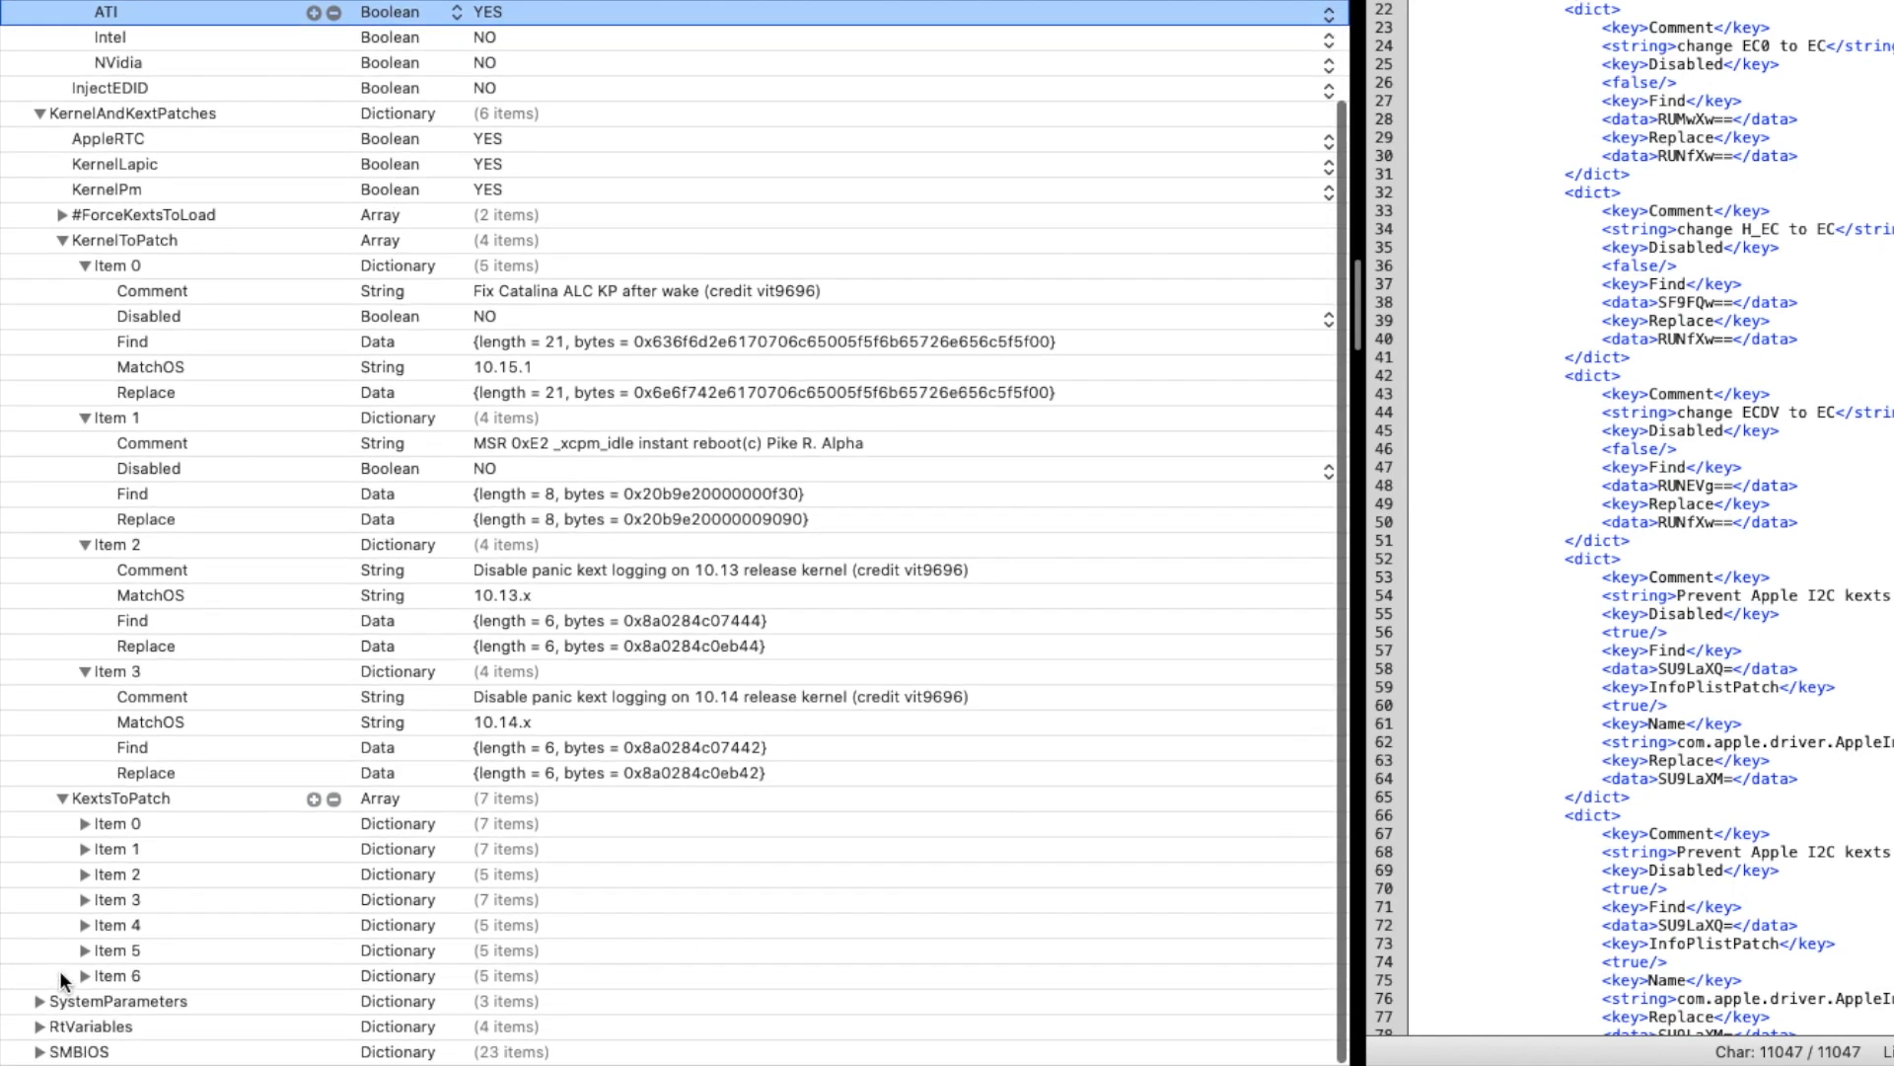
Step: Expand KextsToPatch to show items 0–4: four USB port limit patches and an AppleGraphicsDevicePolicy patch
{"action": "left_click", "coordinate": [83, 824]}
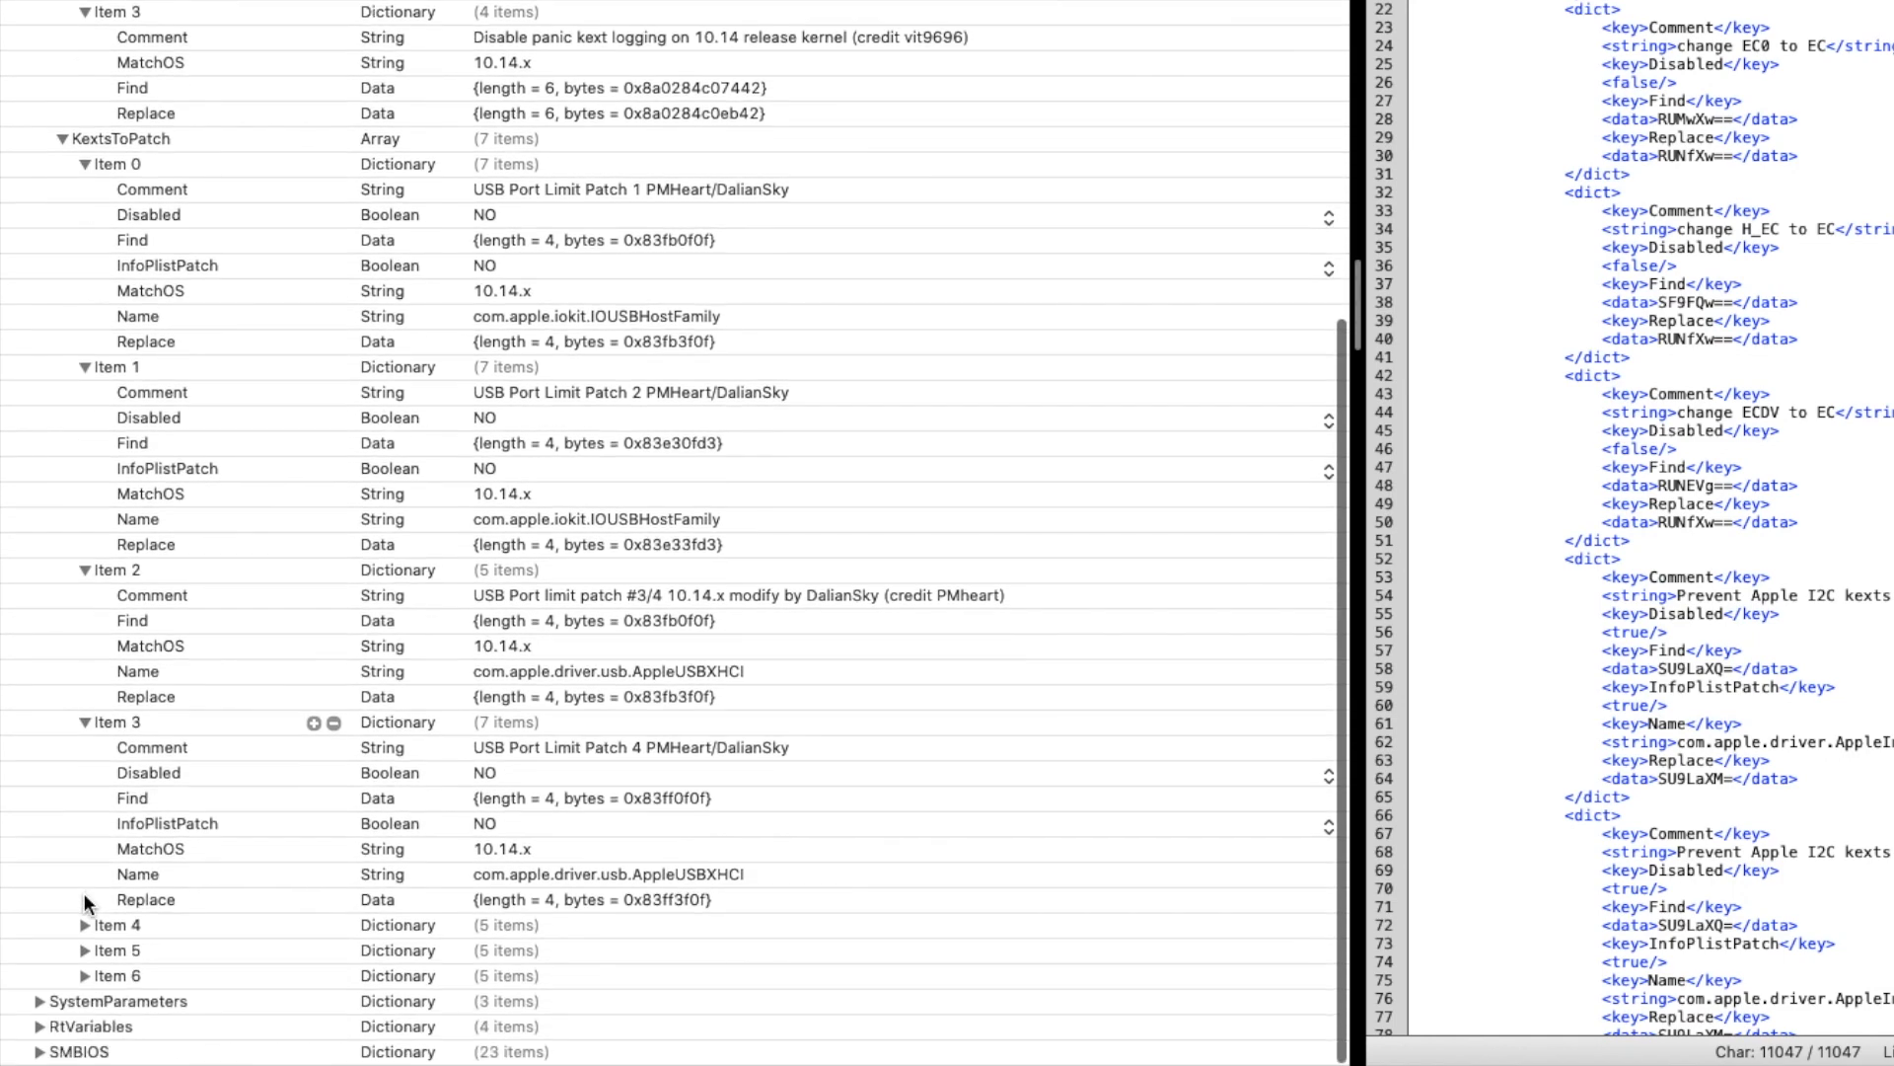
{"action": "scroll", "scroll_direction": "down", "scroll_amount": 3}
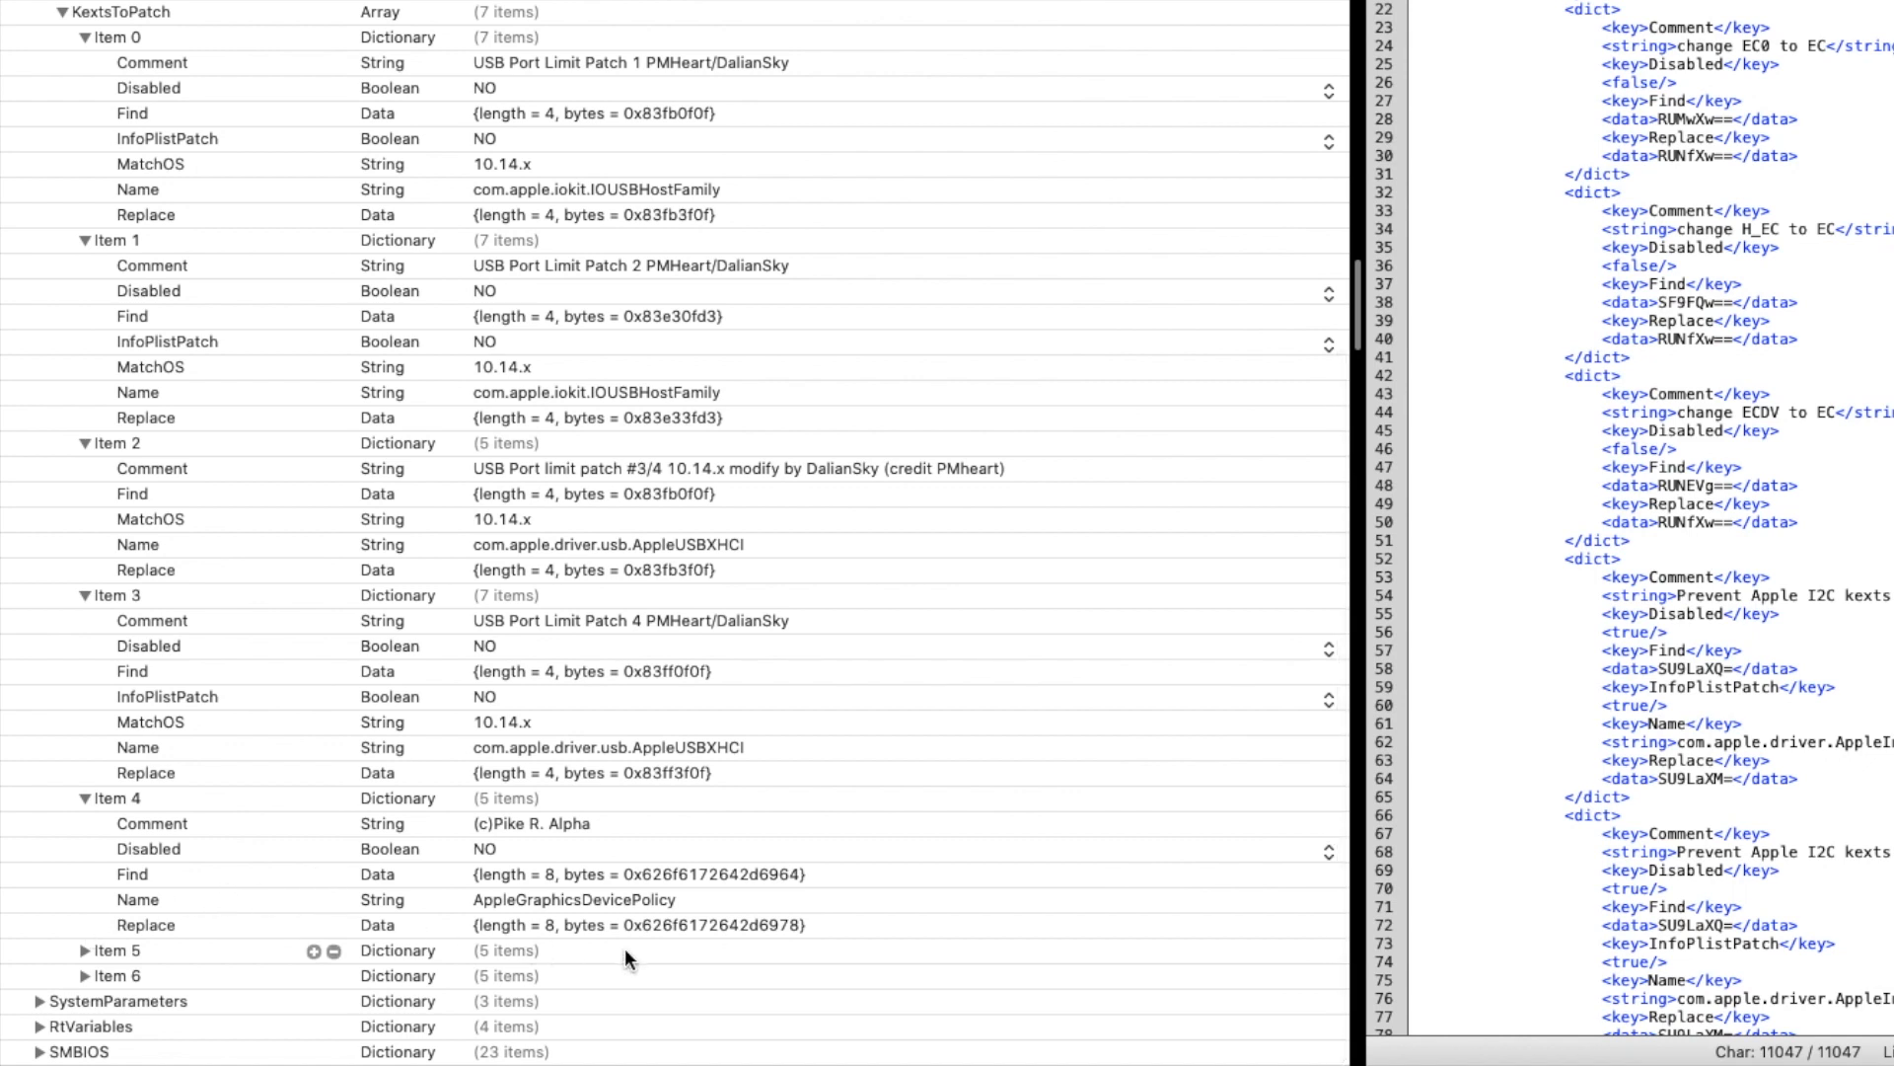
{"action": "mouse_move", "coordinate": [39, 979]}
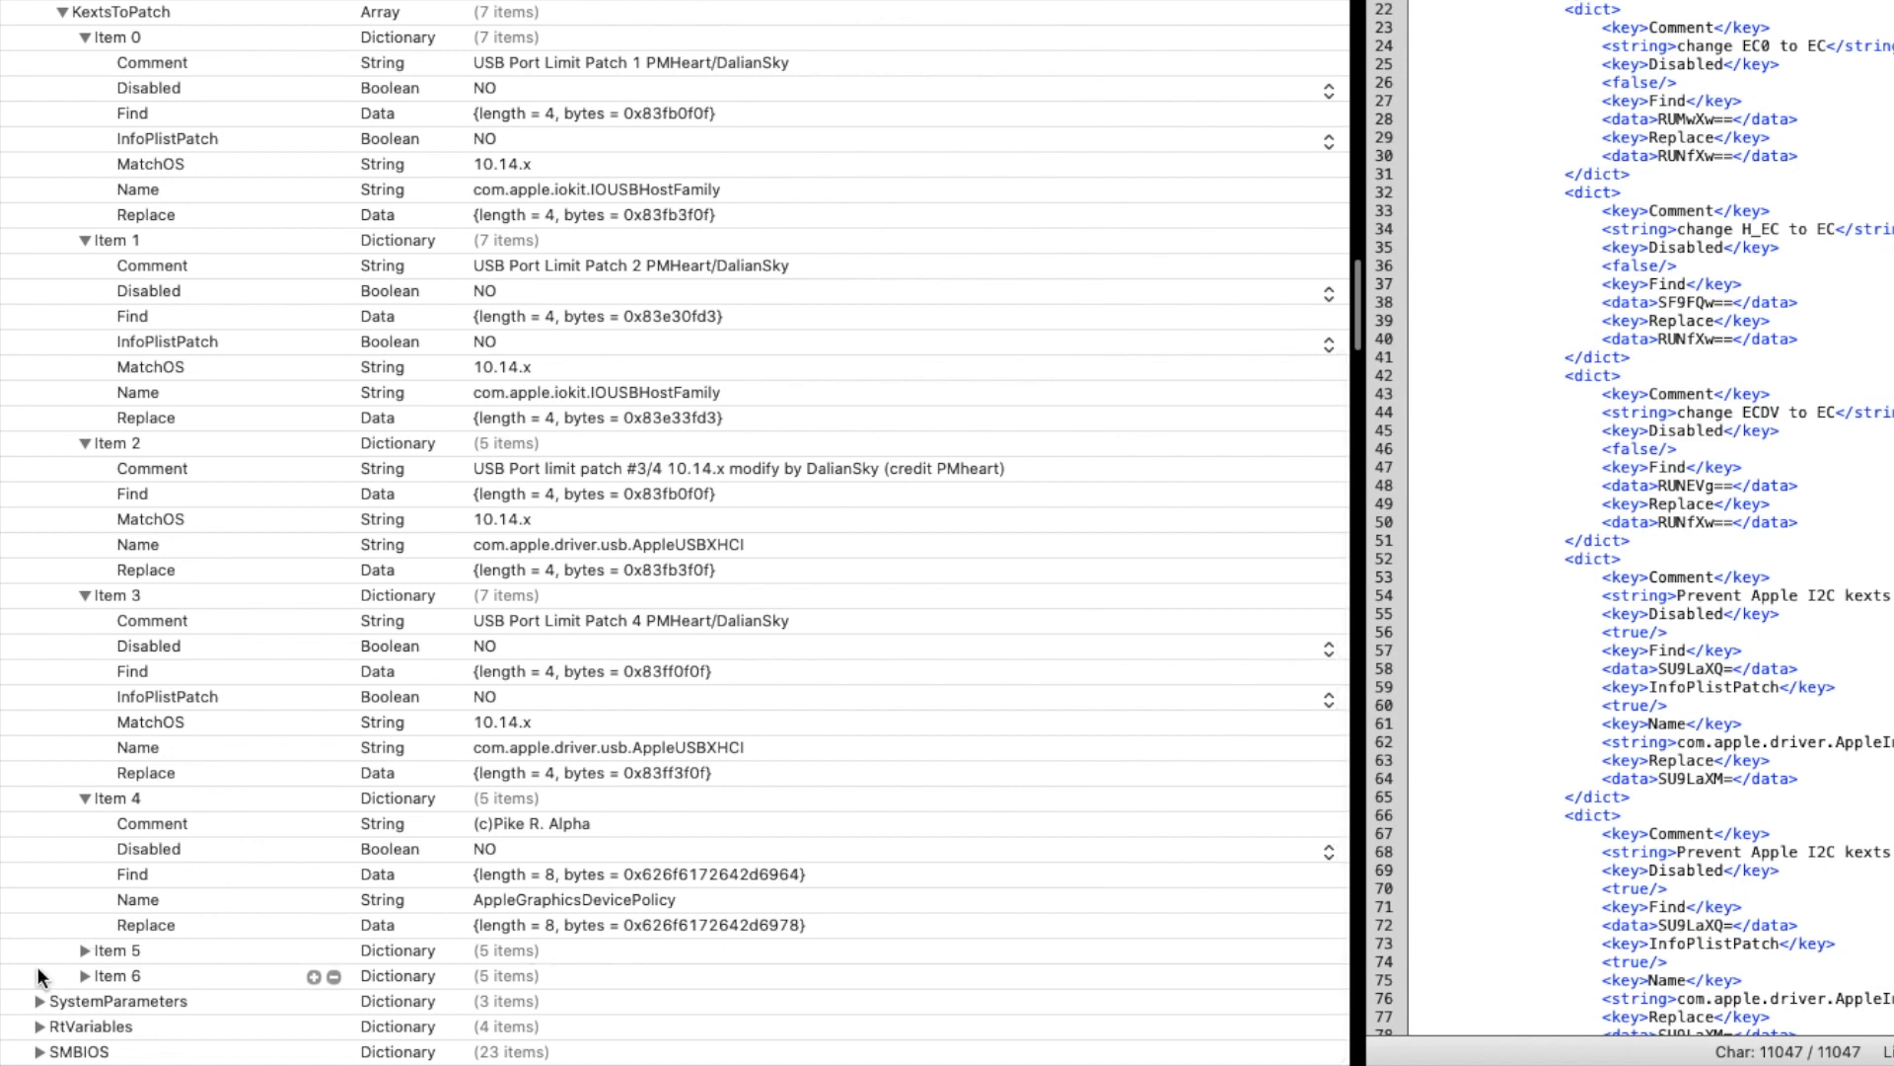
{"action": "mouse_move", "coordinate": [86, 956]}
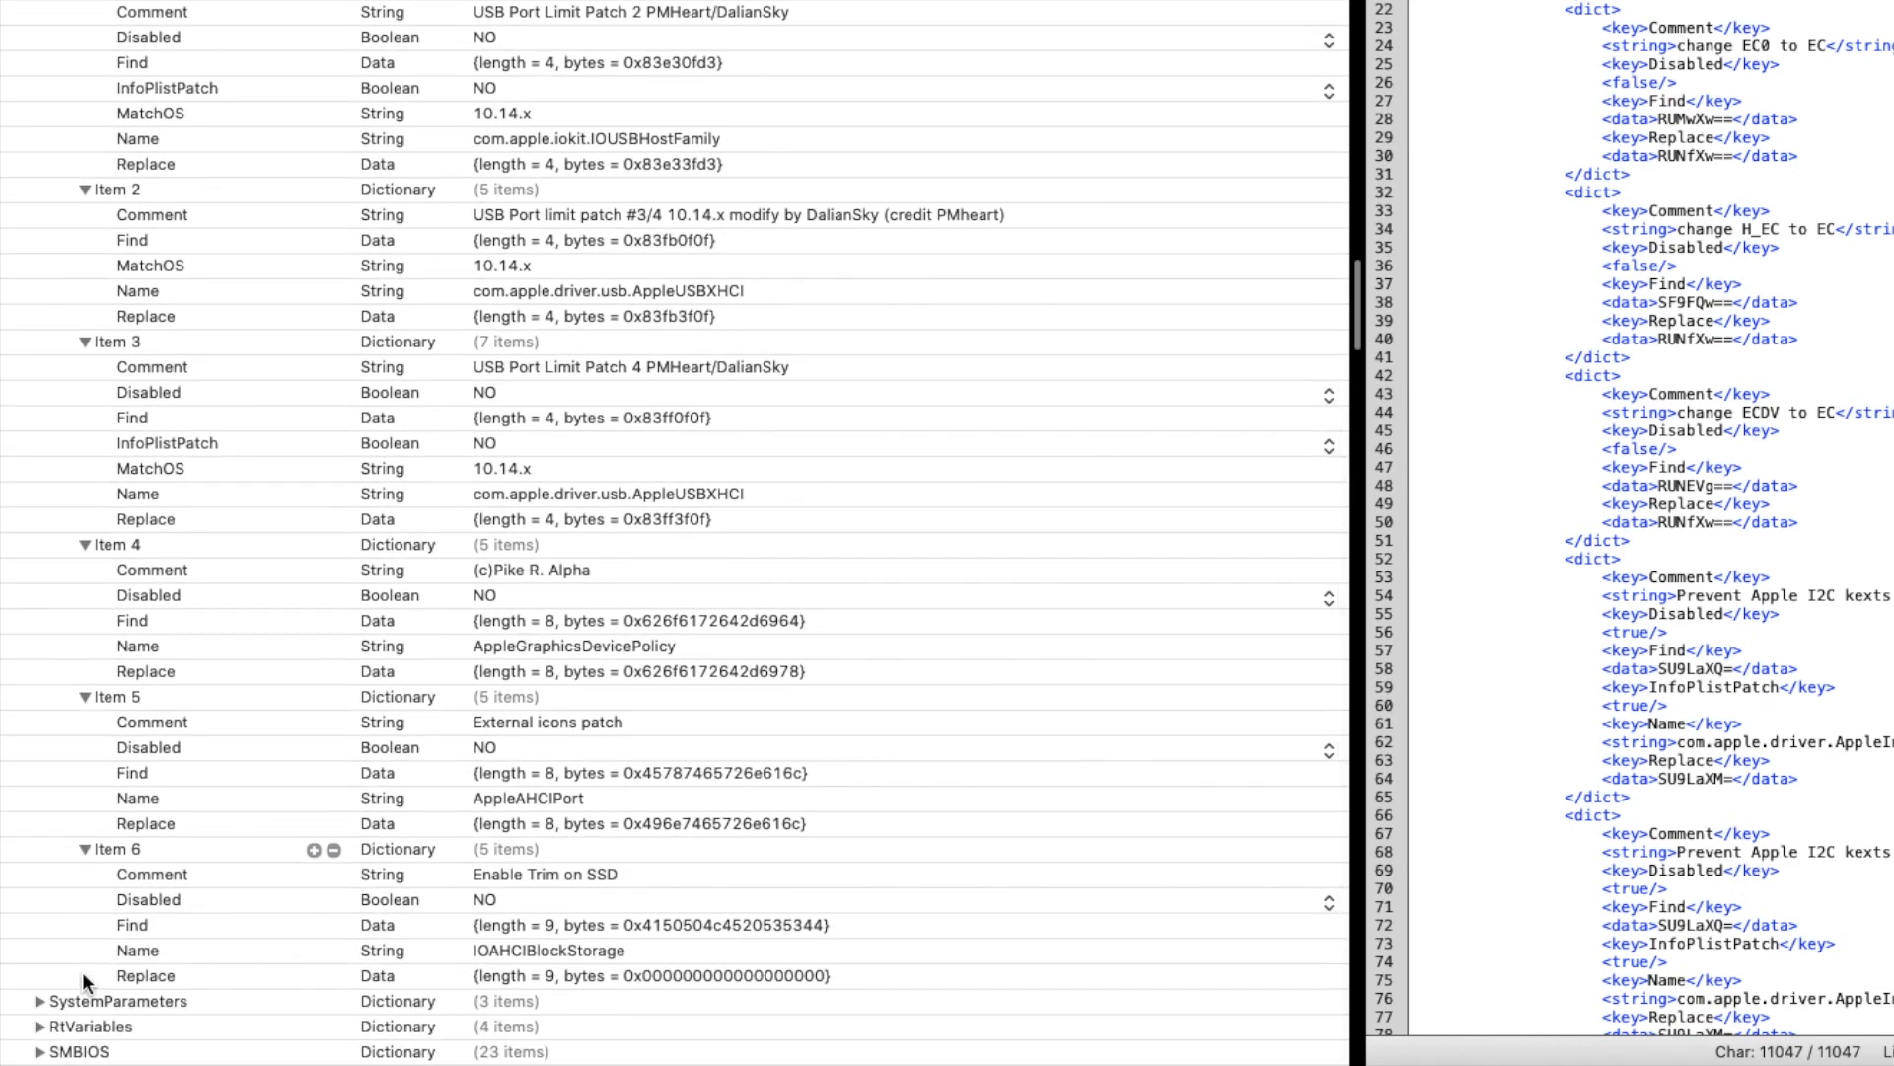
{"action": "mouse_move", "coordinate": [53, 1010]}
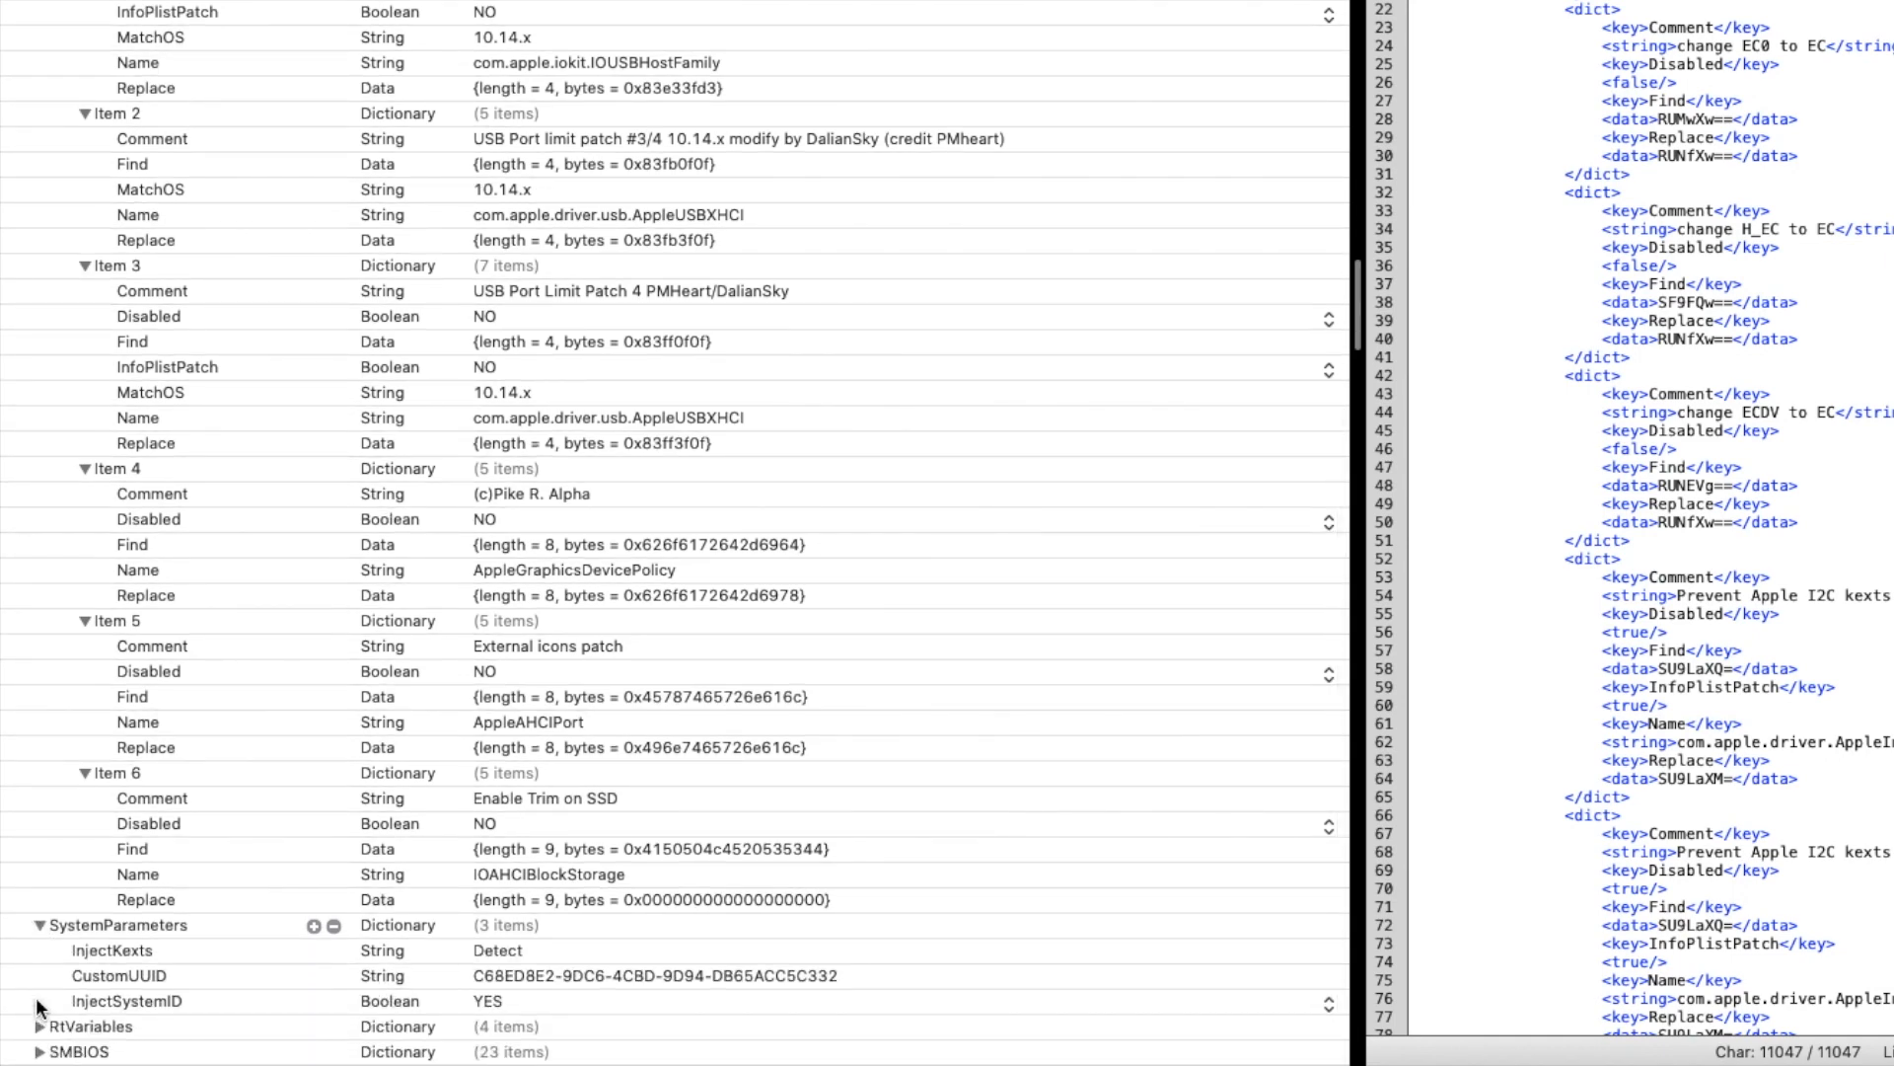
{"action": "mouse_move", "coordinate": [387, 893]}
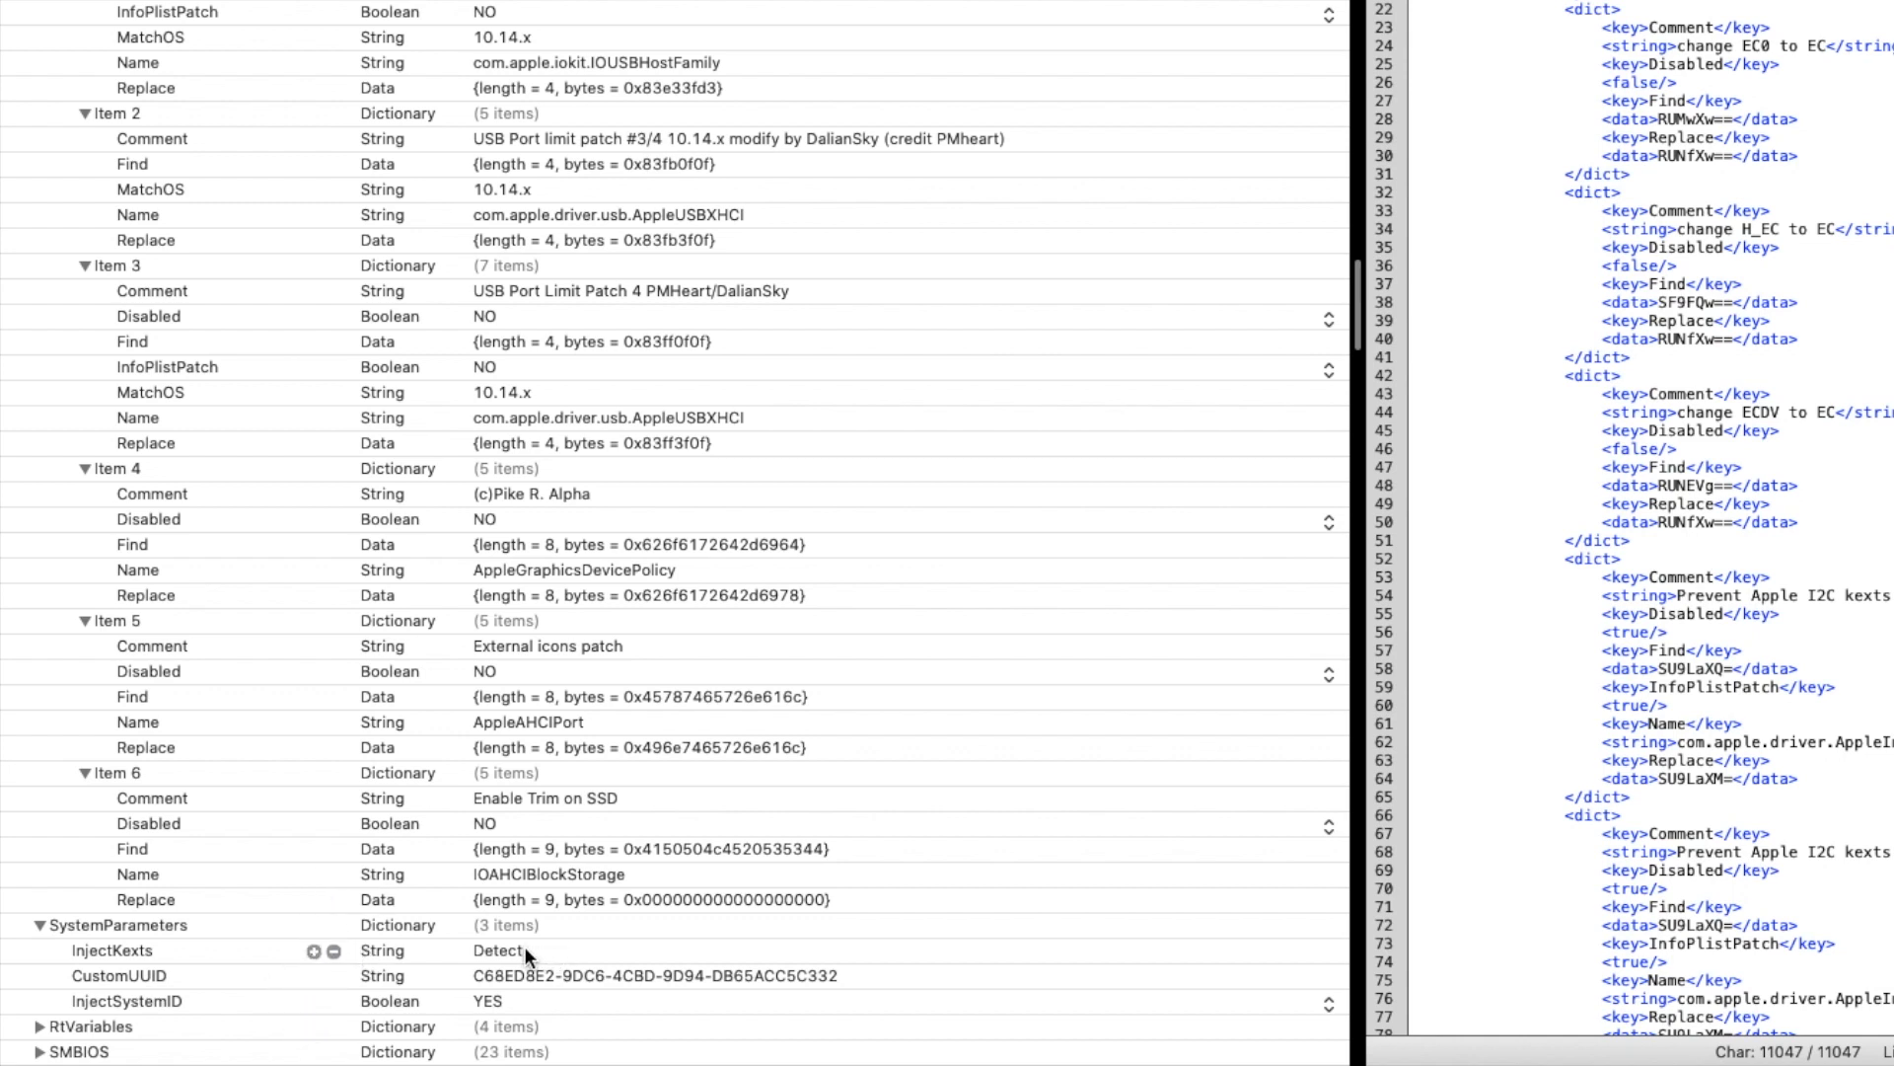
{"action": "mouse_move", "coordinate": [103, 973]}
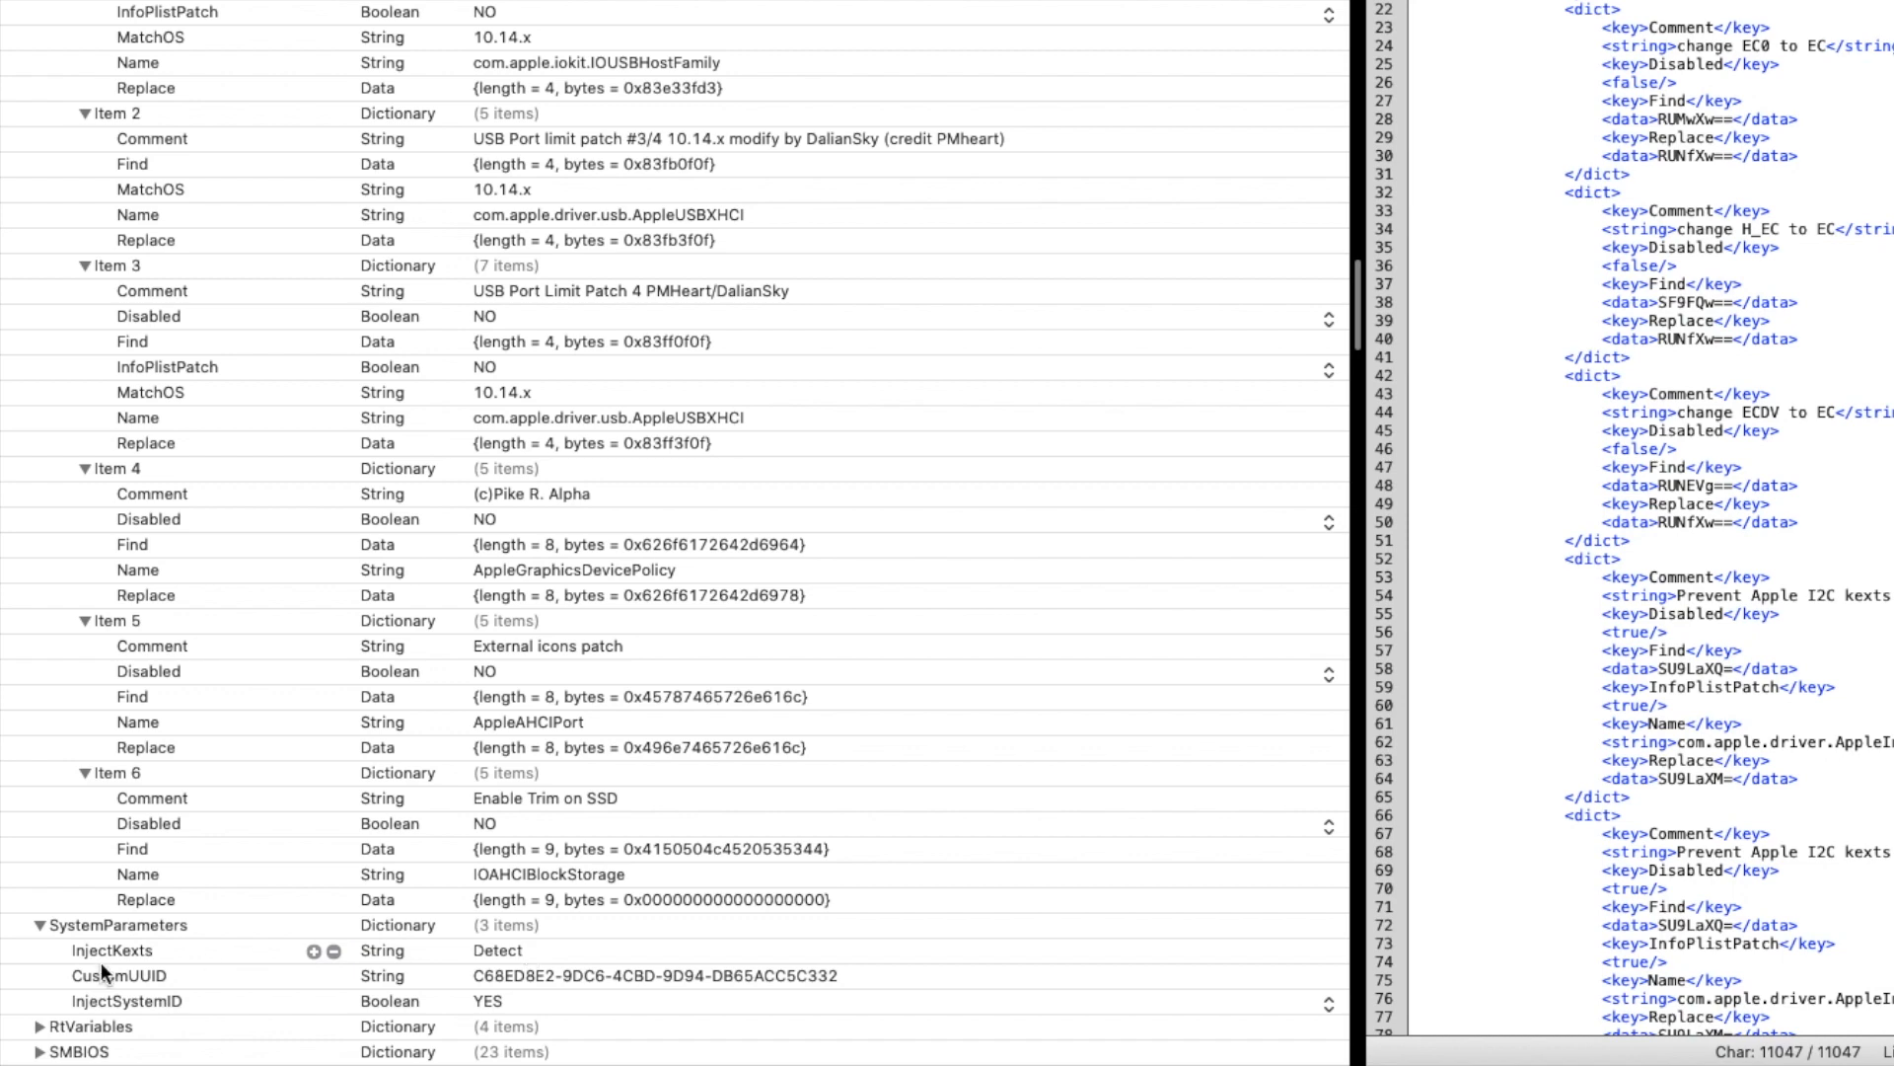
Step: Expand RtVariables and SMBIOS to show ROM, MLB and the iMac14,2 product entries
{"action": "left_click", "coordinate": [16, 1026]}
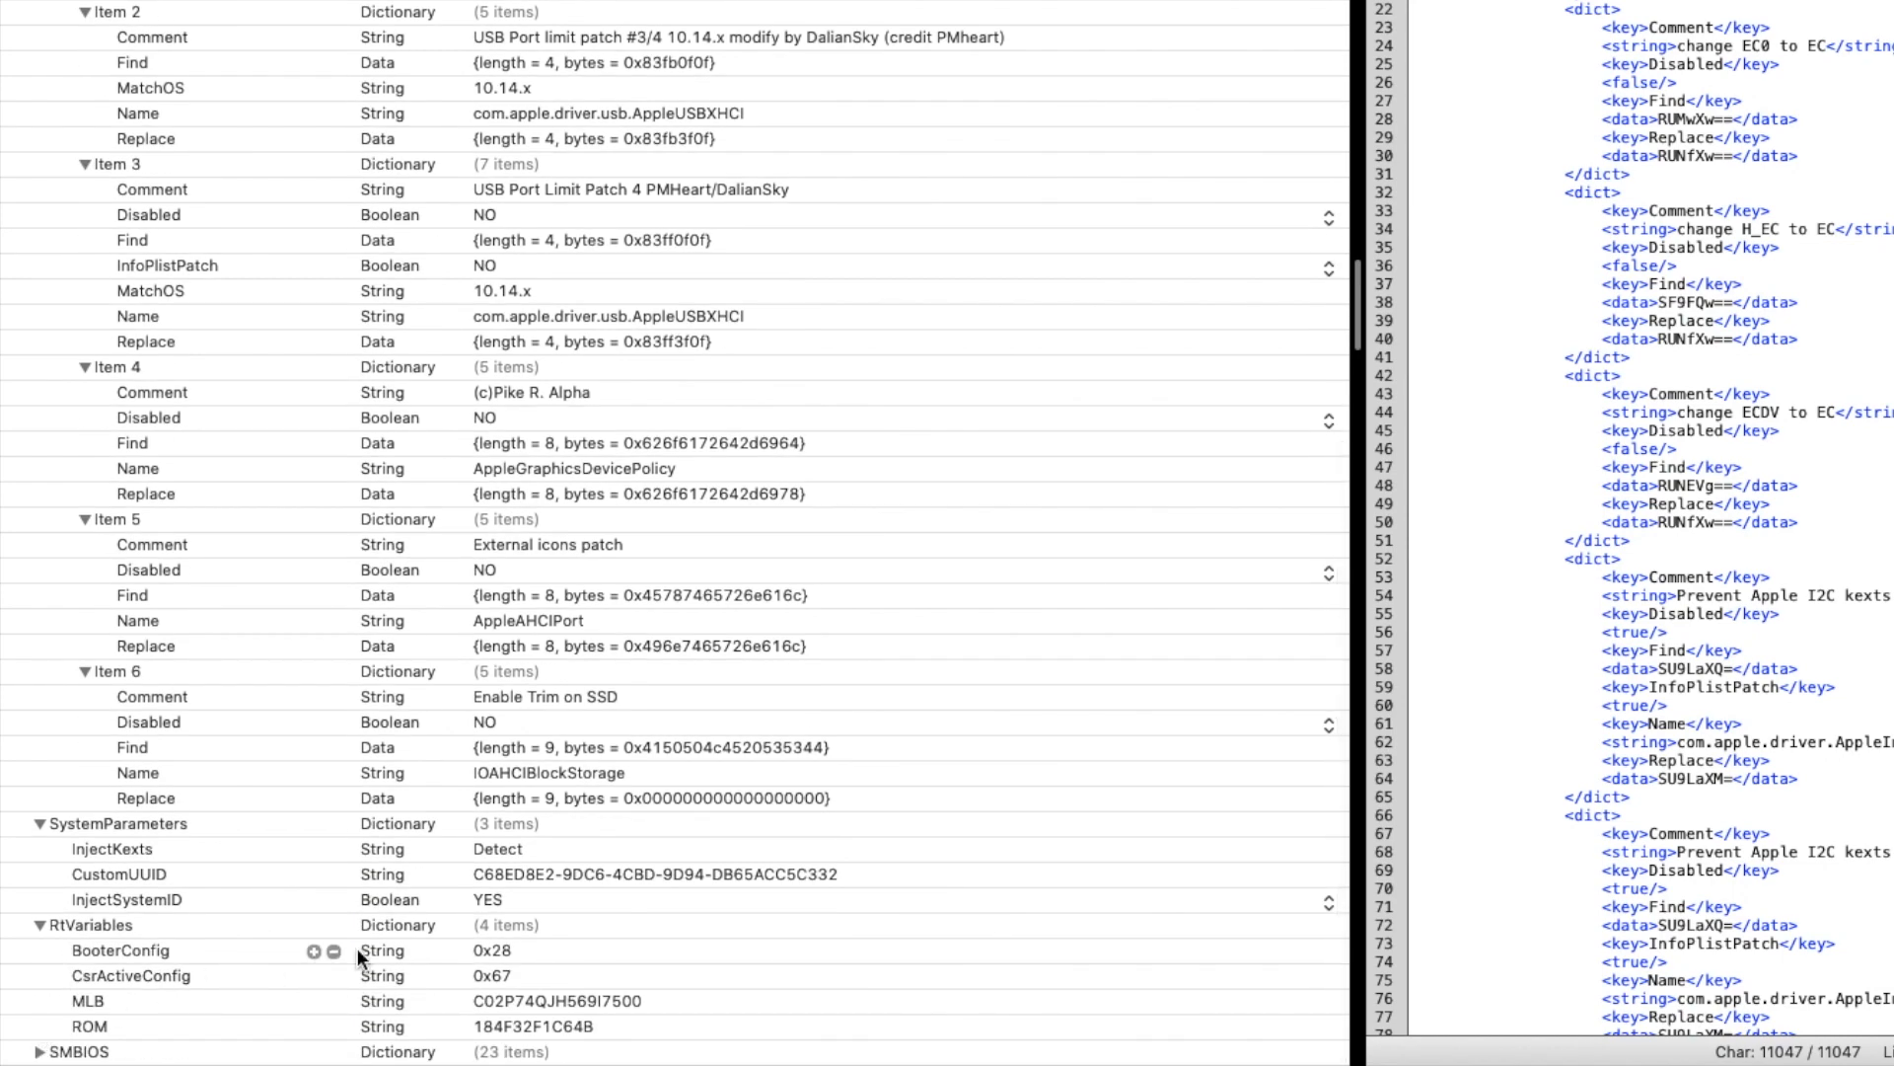
{"action": "mouse_move", "coordinate": [658, 1000]}
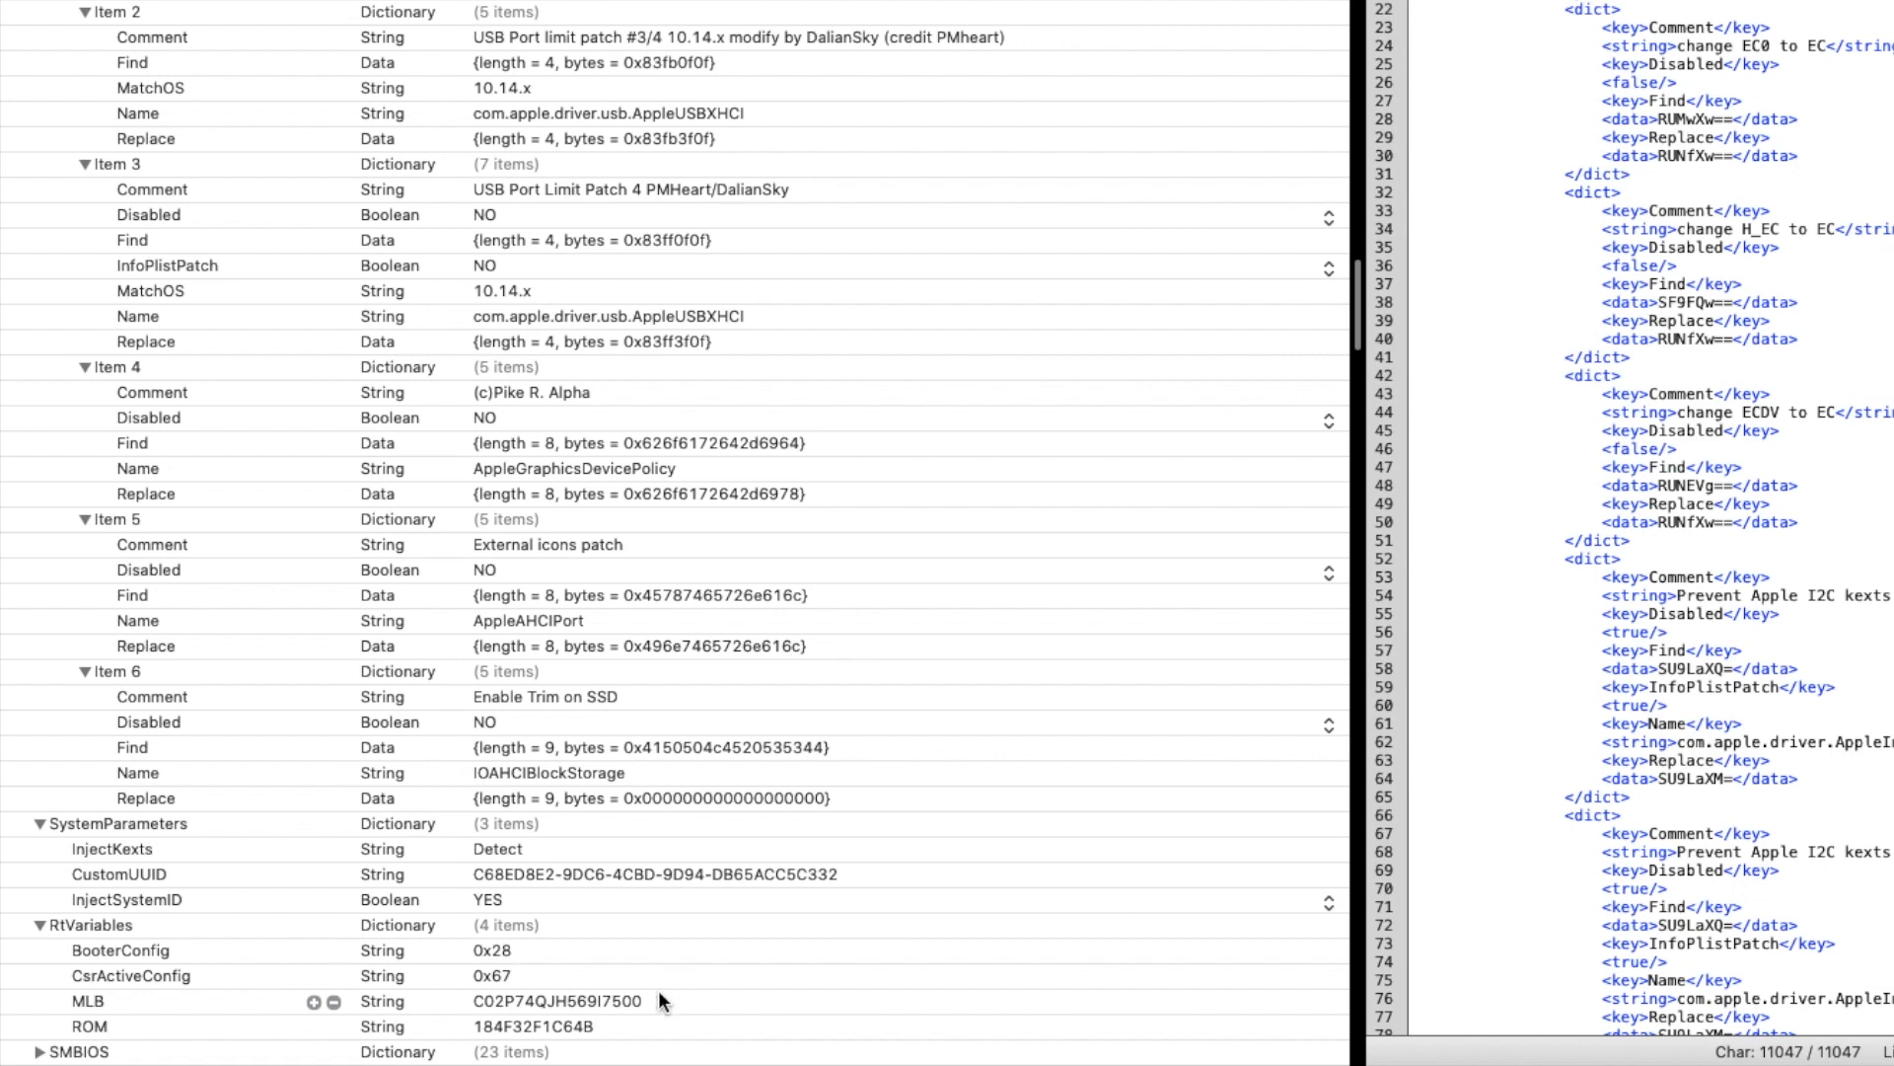
{"action": "left_click", "coordinate": [544, 1026]}
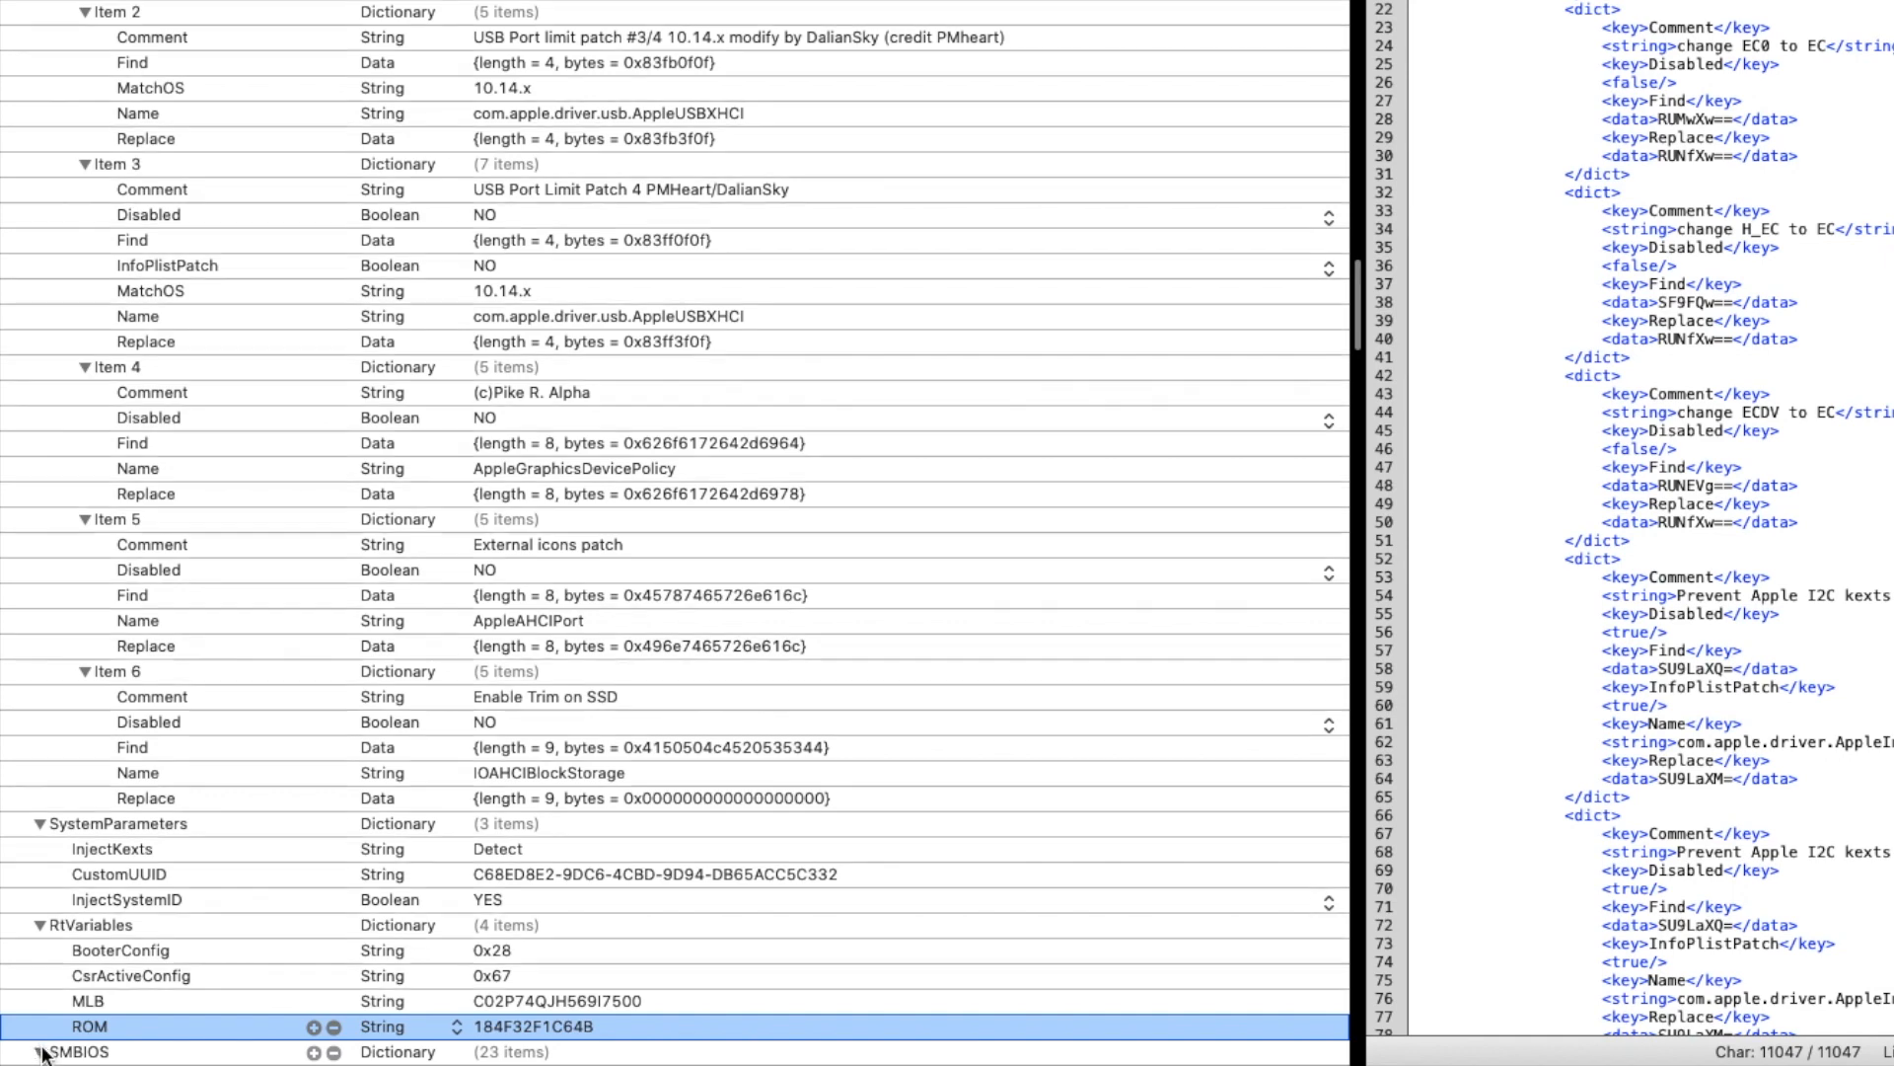
{"action": "scroll", "scroll_direction": "down", "scroll_amount": 3}
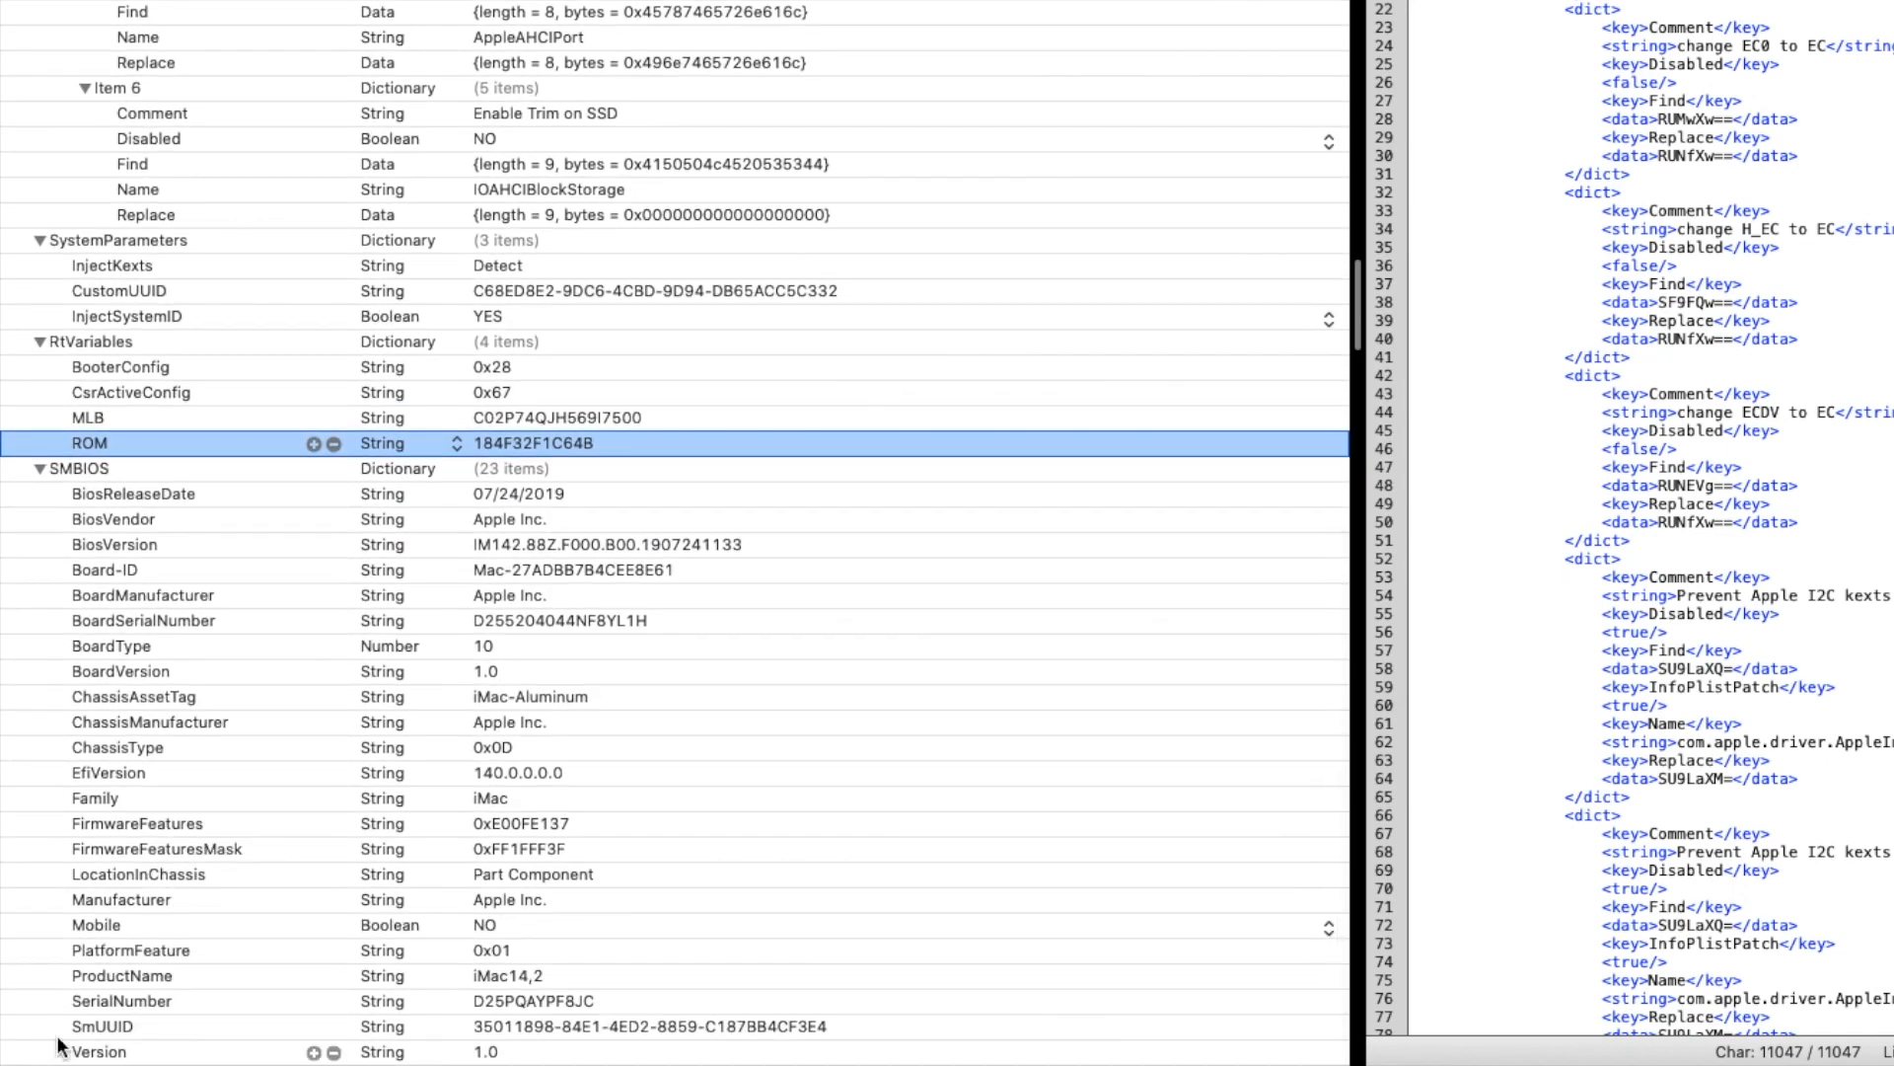
{"action": "mouse_move", "coordinate": [625, 915]}
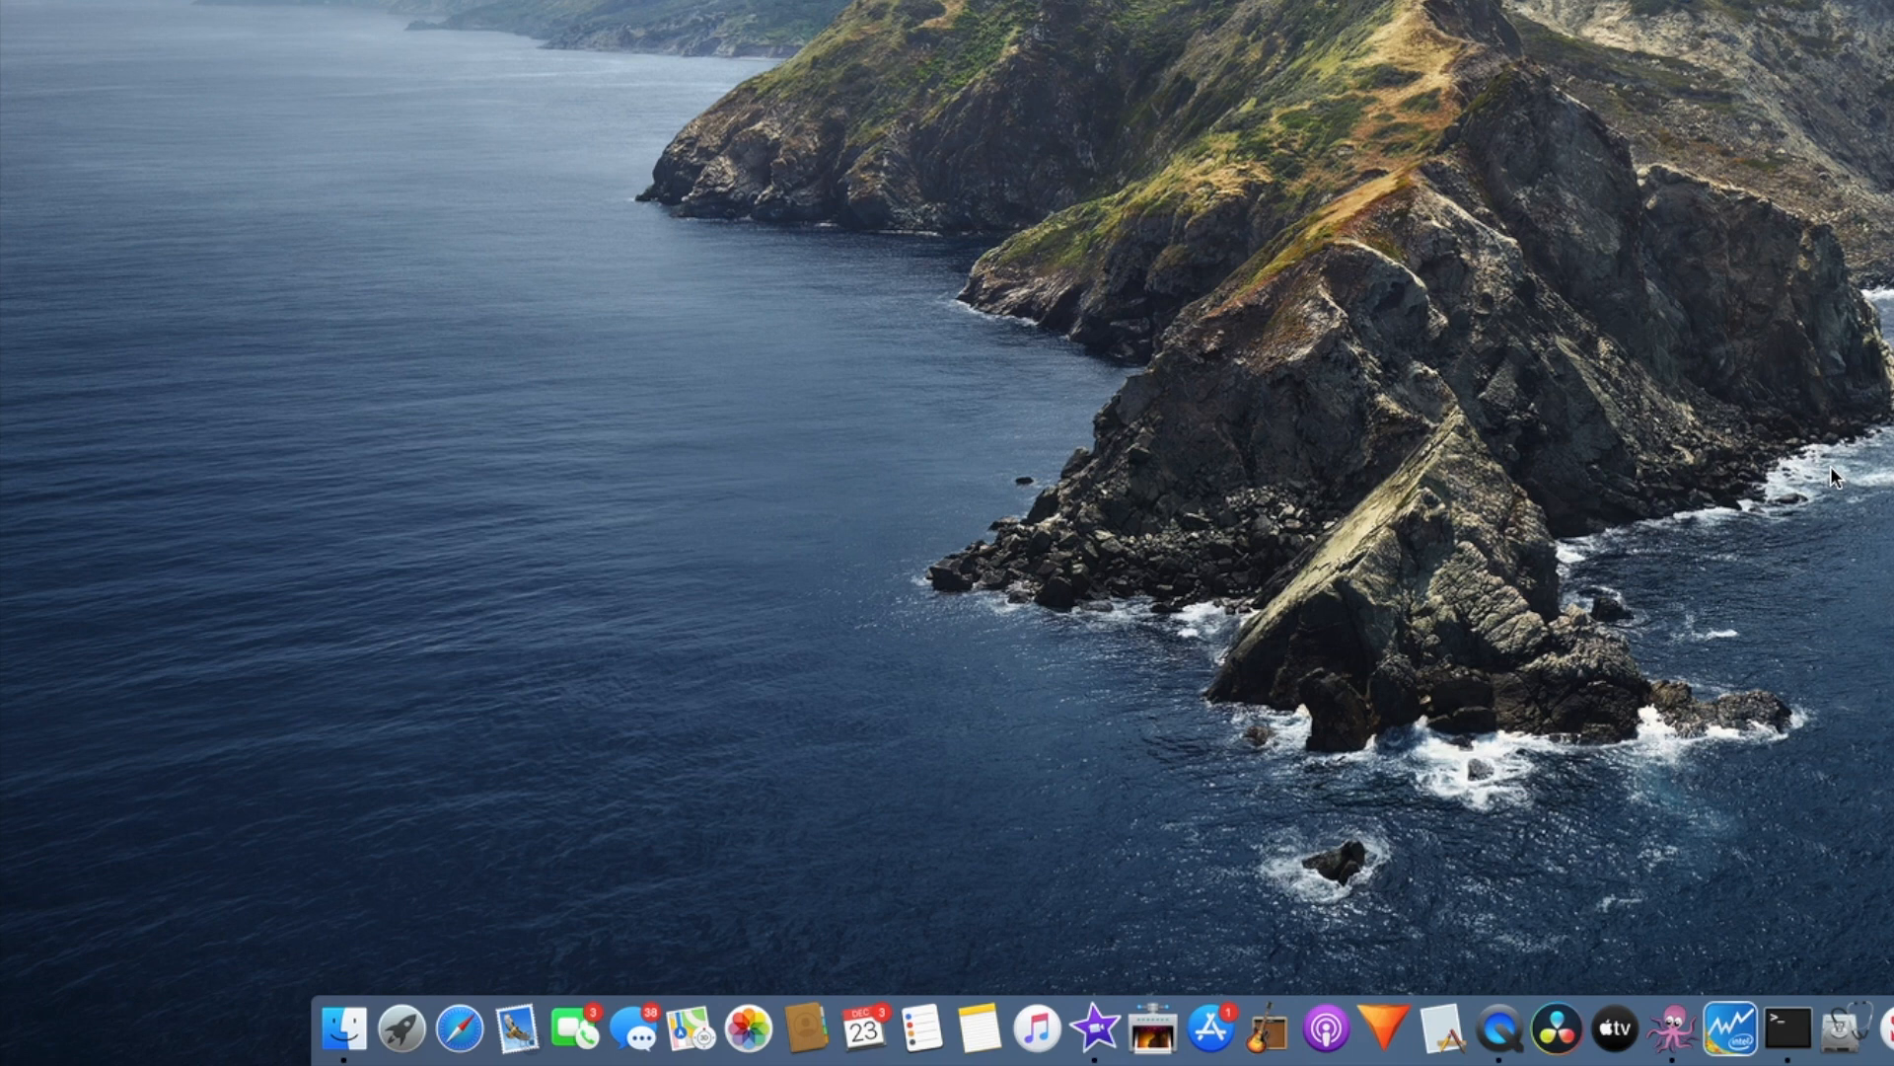
{"action": "mouse_move", "coordinate": [1786, 505]}
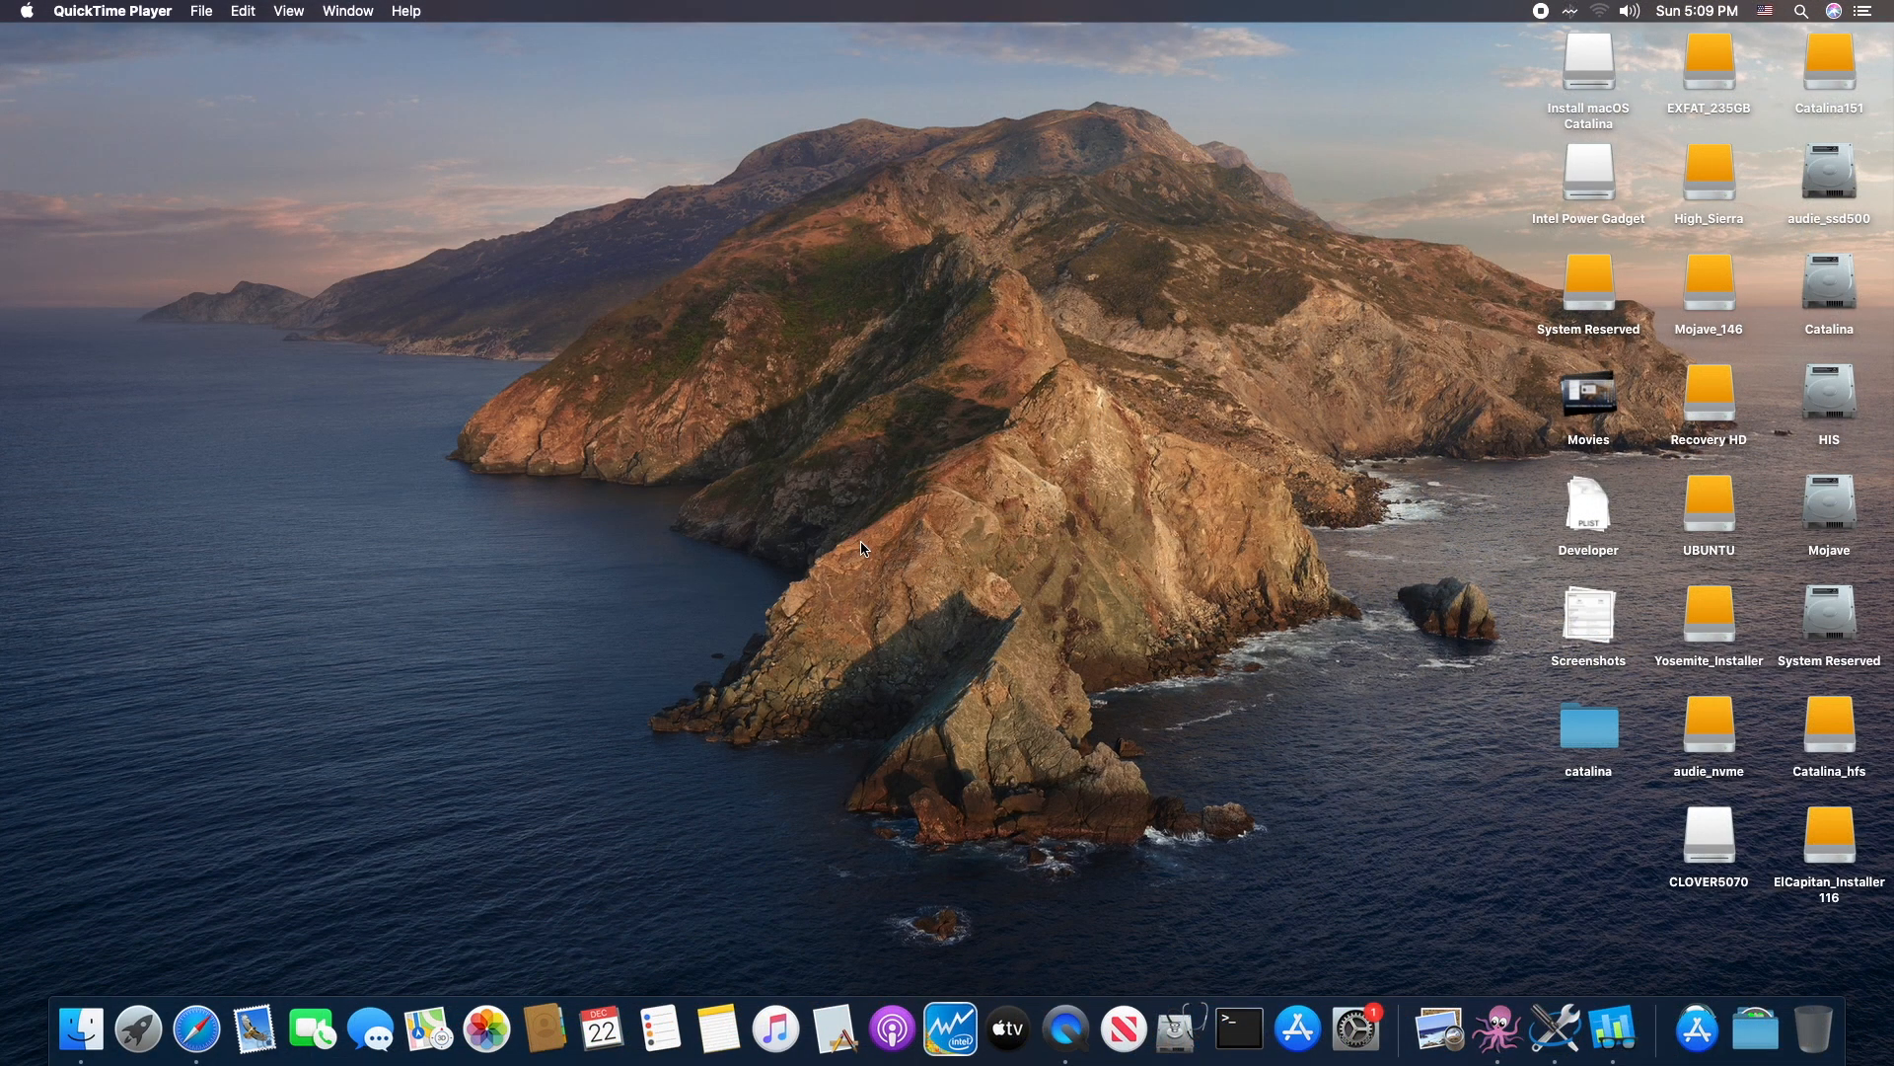
{"action": "mouse_move", "coordinate": [879, 558]}
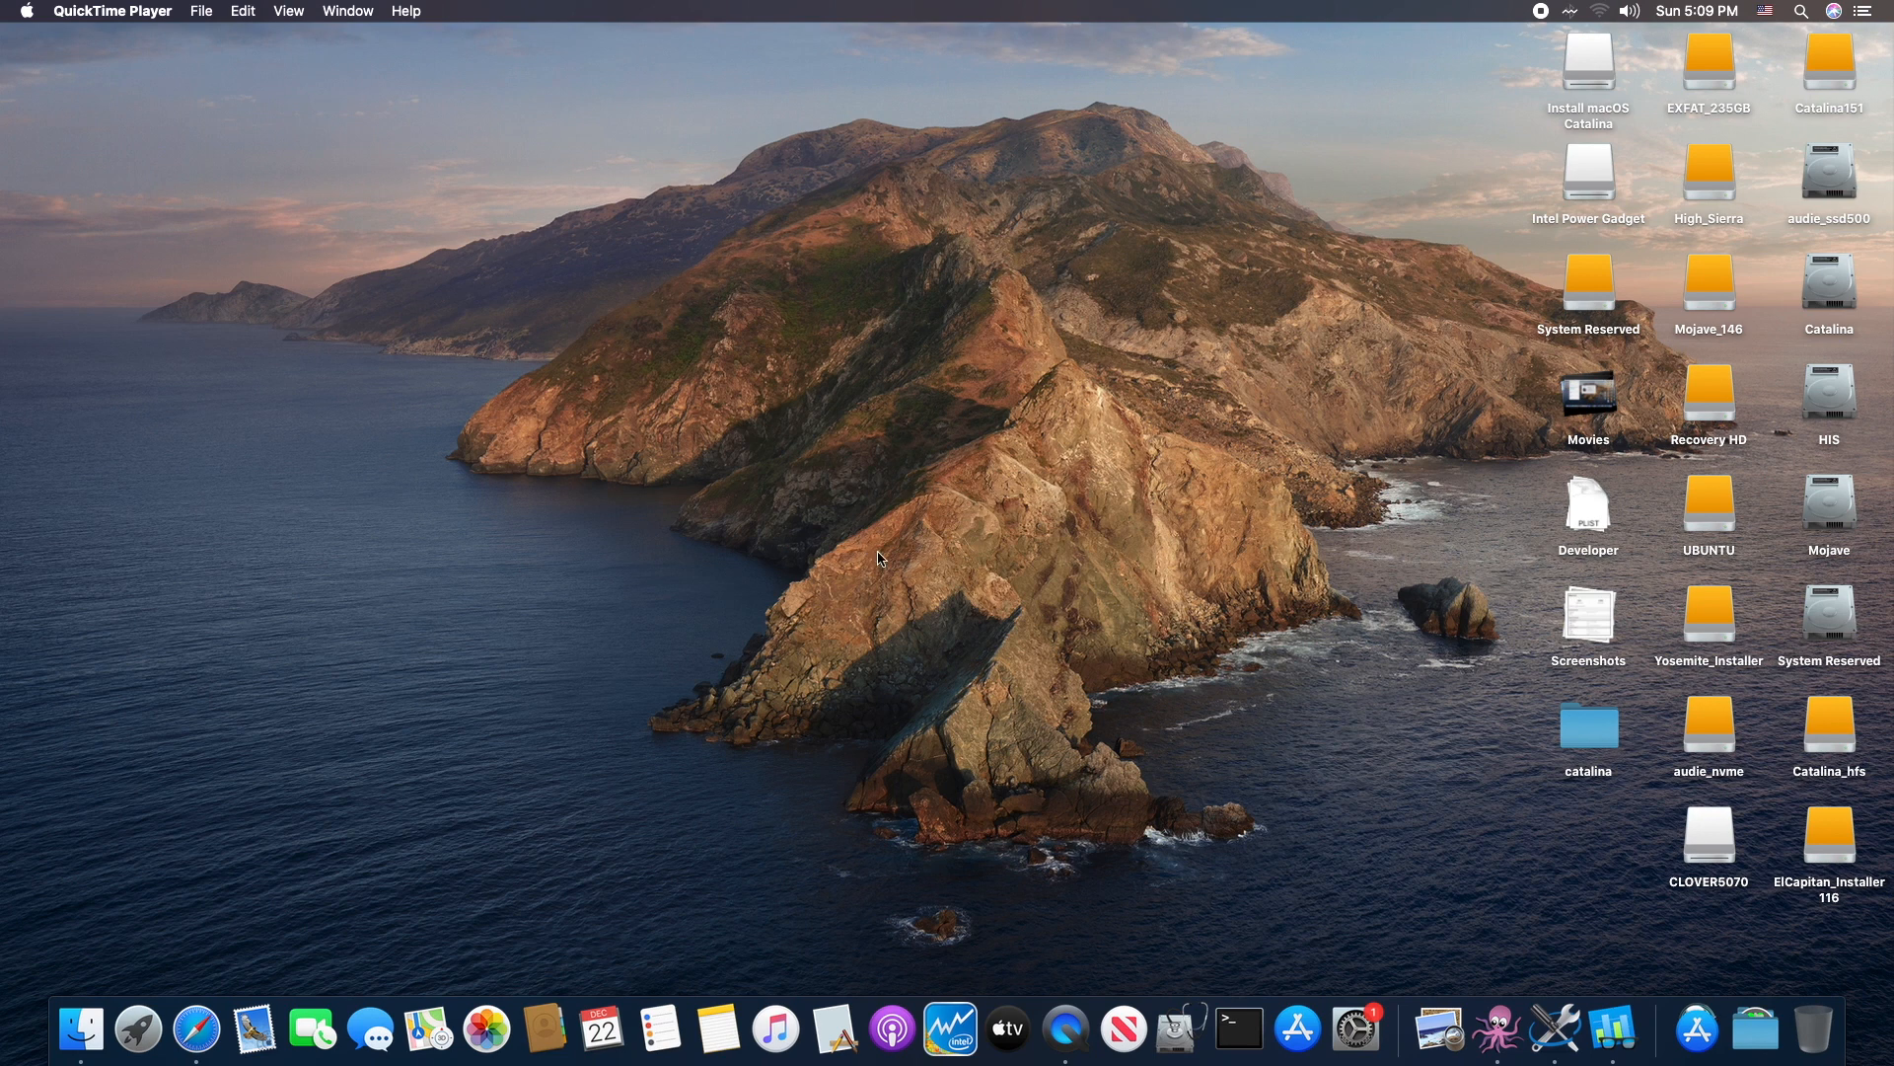
{"action": "mouse_move", "coordinate": [936, 623]}
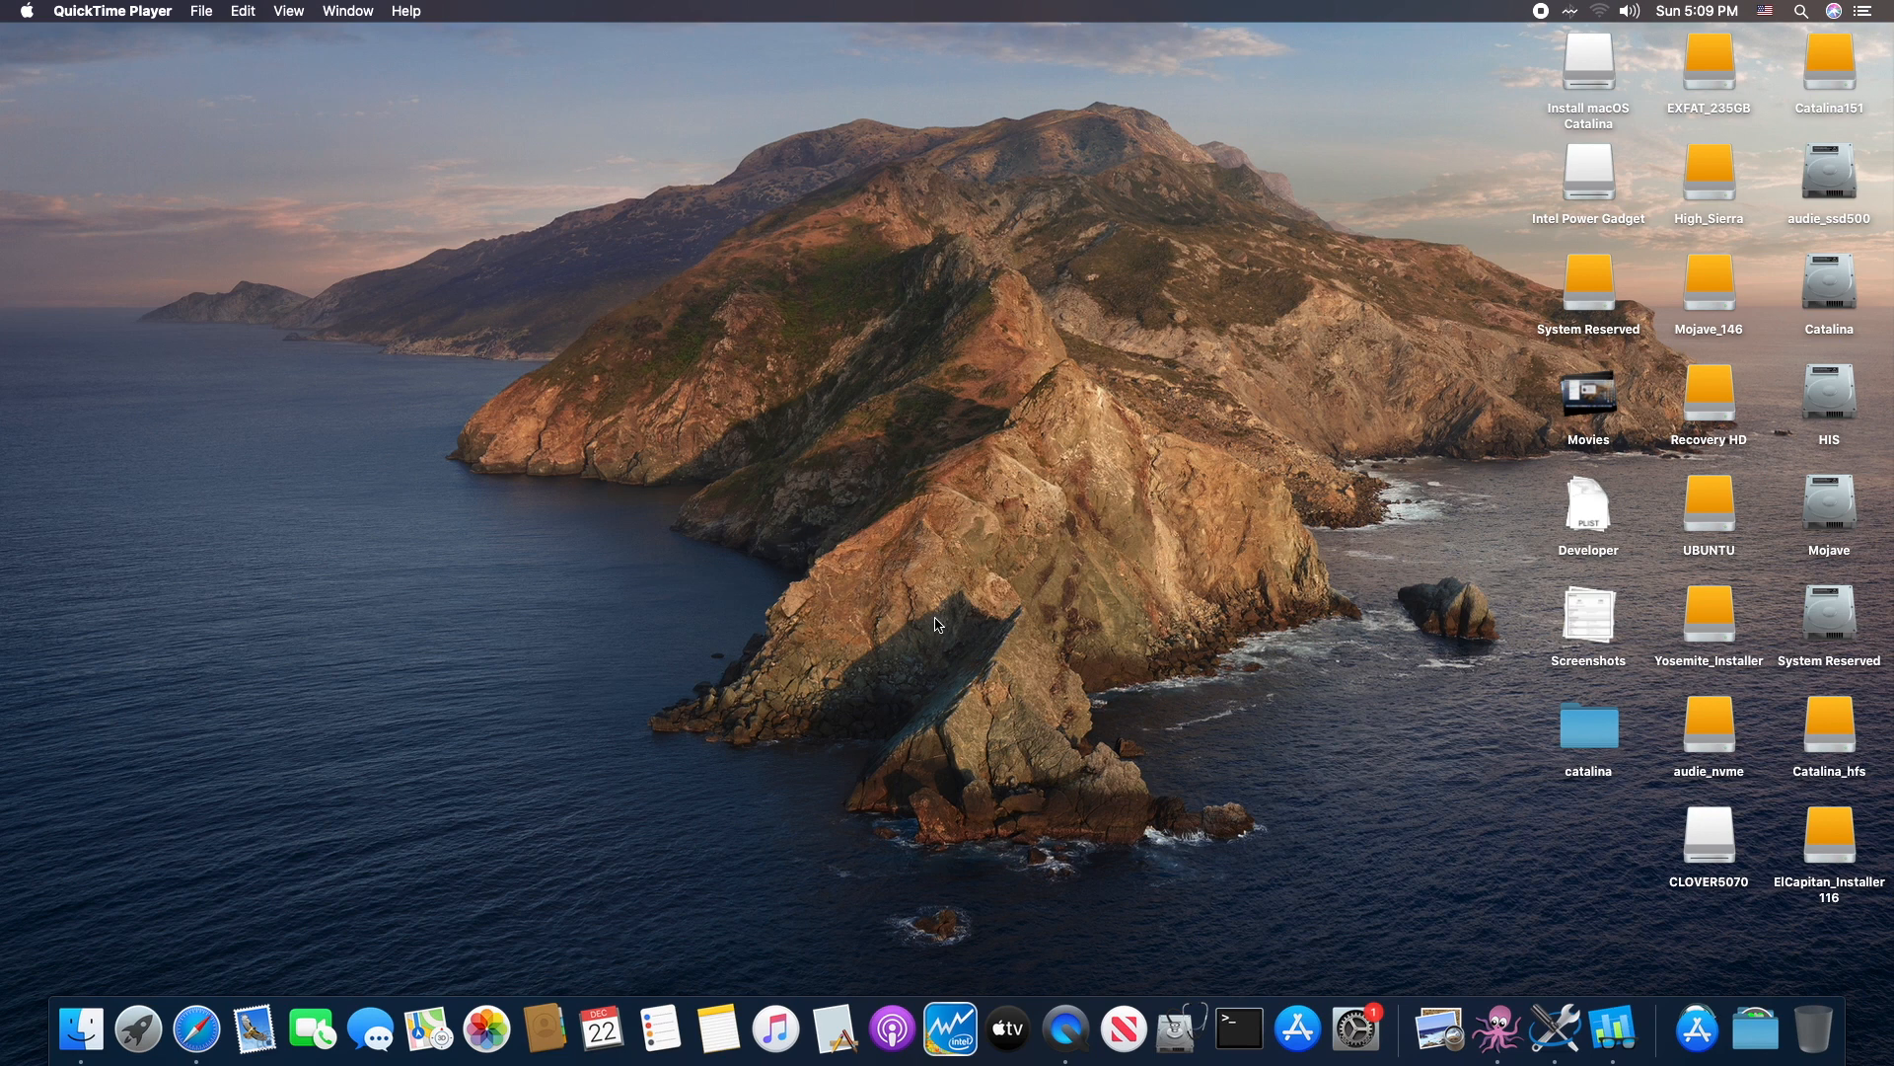
{"action": "mouse_move", "coordinate": [308, 431]}
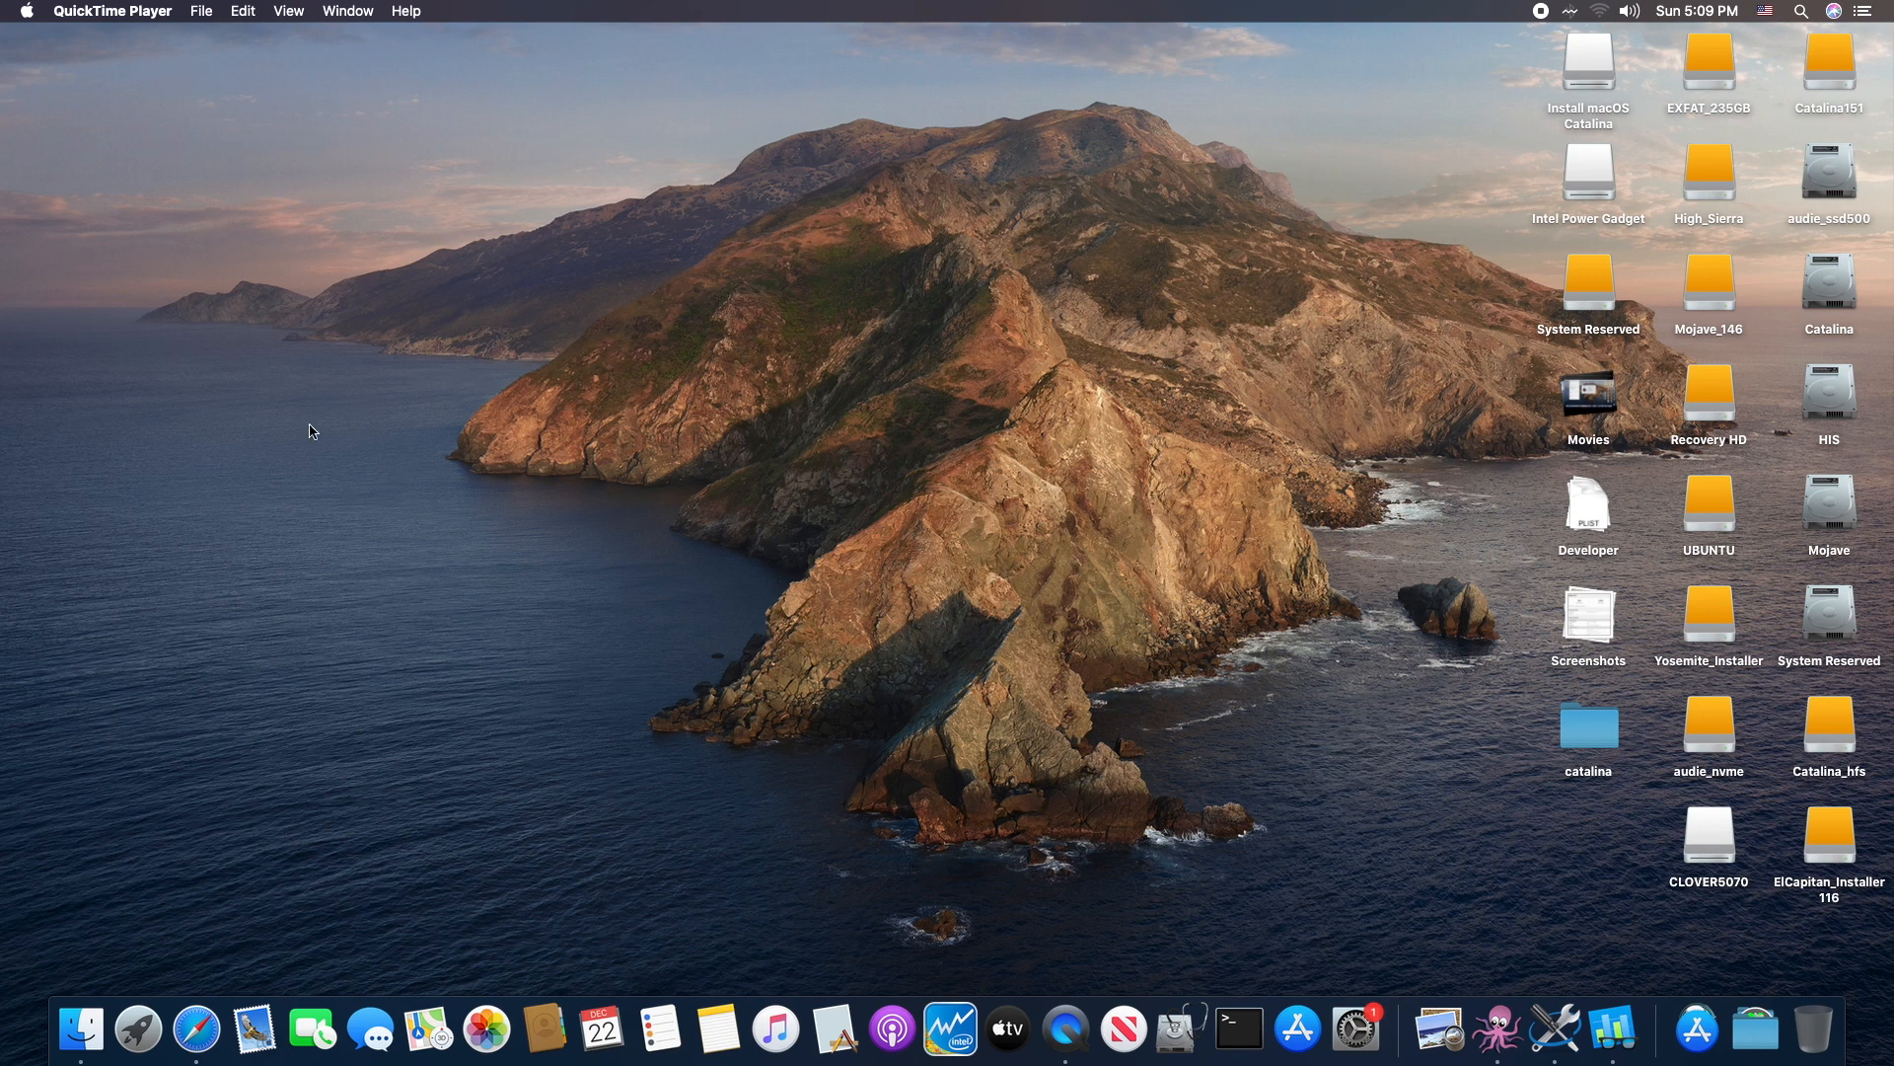
Step: Show About This Mac from the Apple menu: Catalina 10.15.1 on a Late 2013 iMac
{"action": "left_click", "coordinate": [26, 11]}
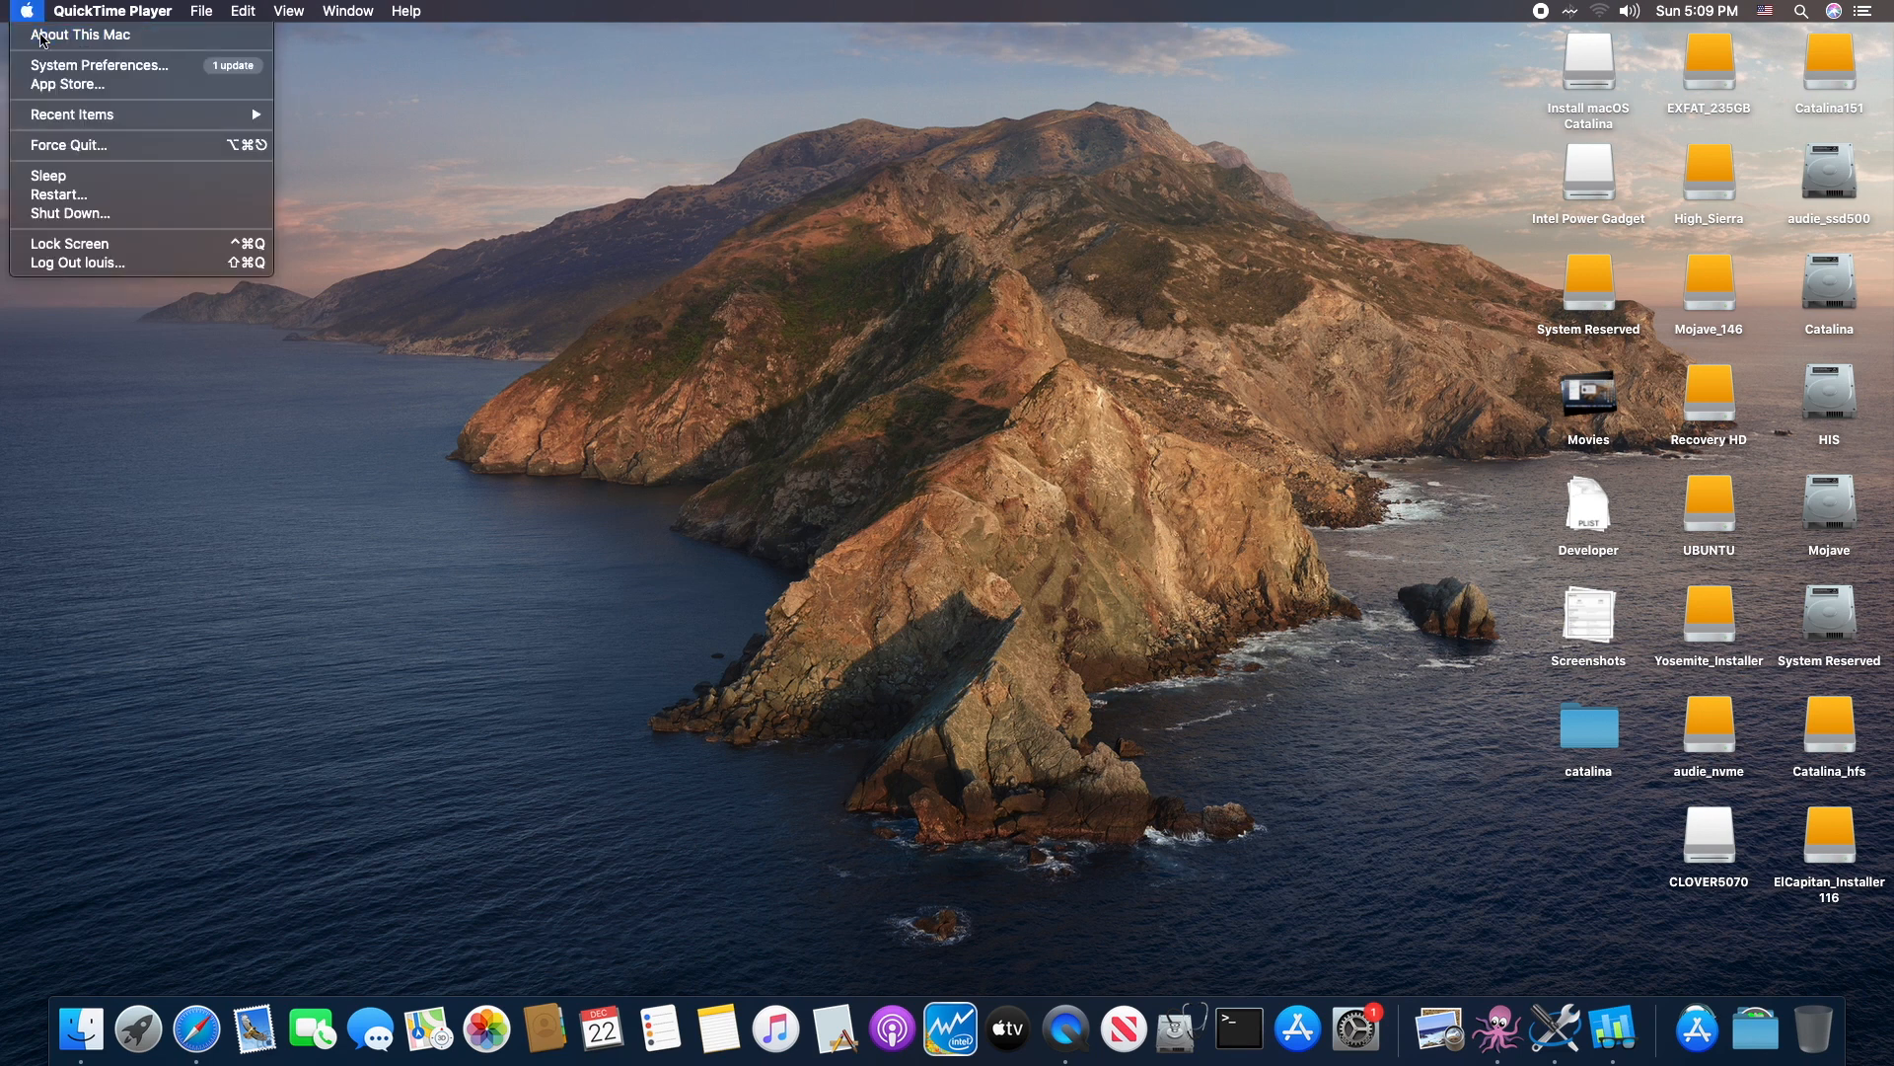
{"action": "left_click", "coordinate": [79, 34]}
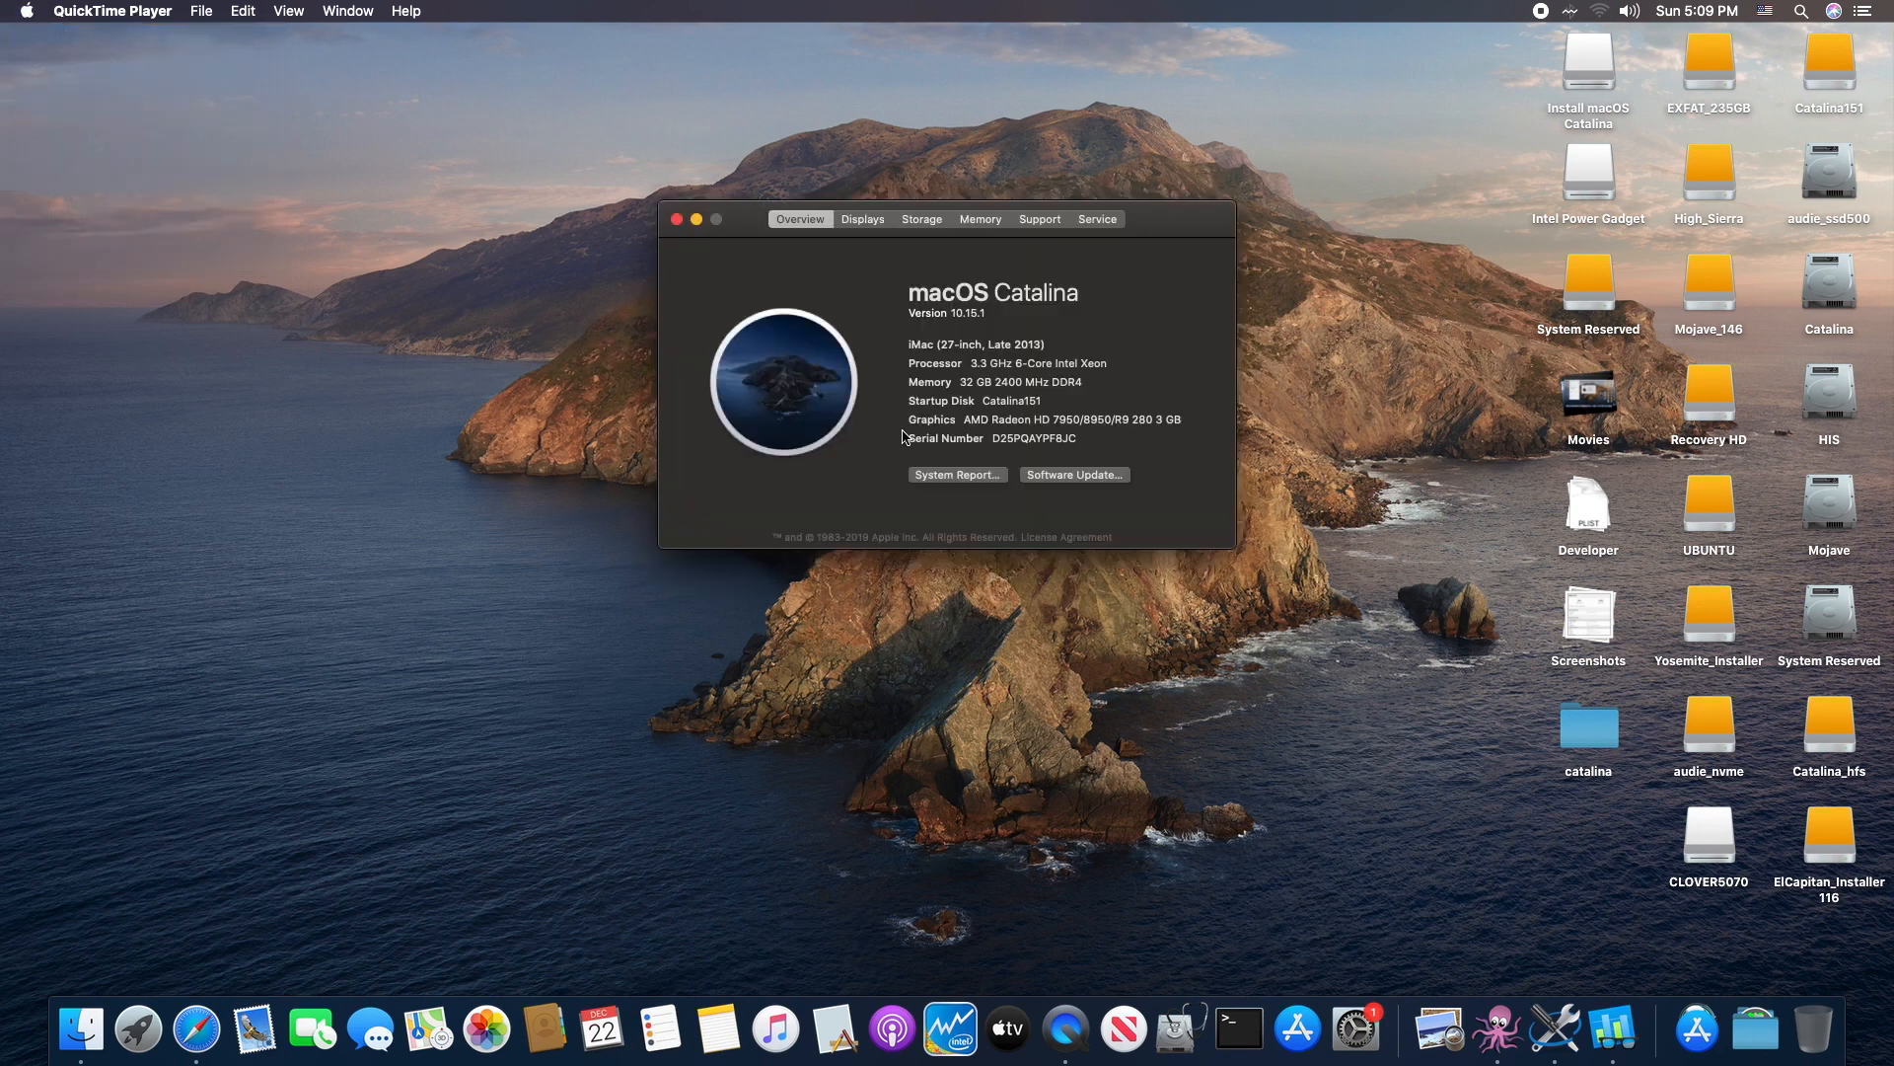
{"action": "mouse_move", "coordinate": [1063, 431]}
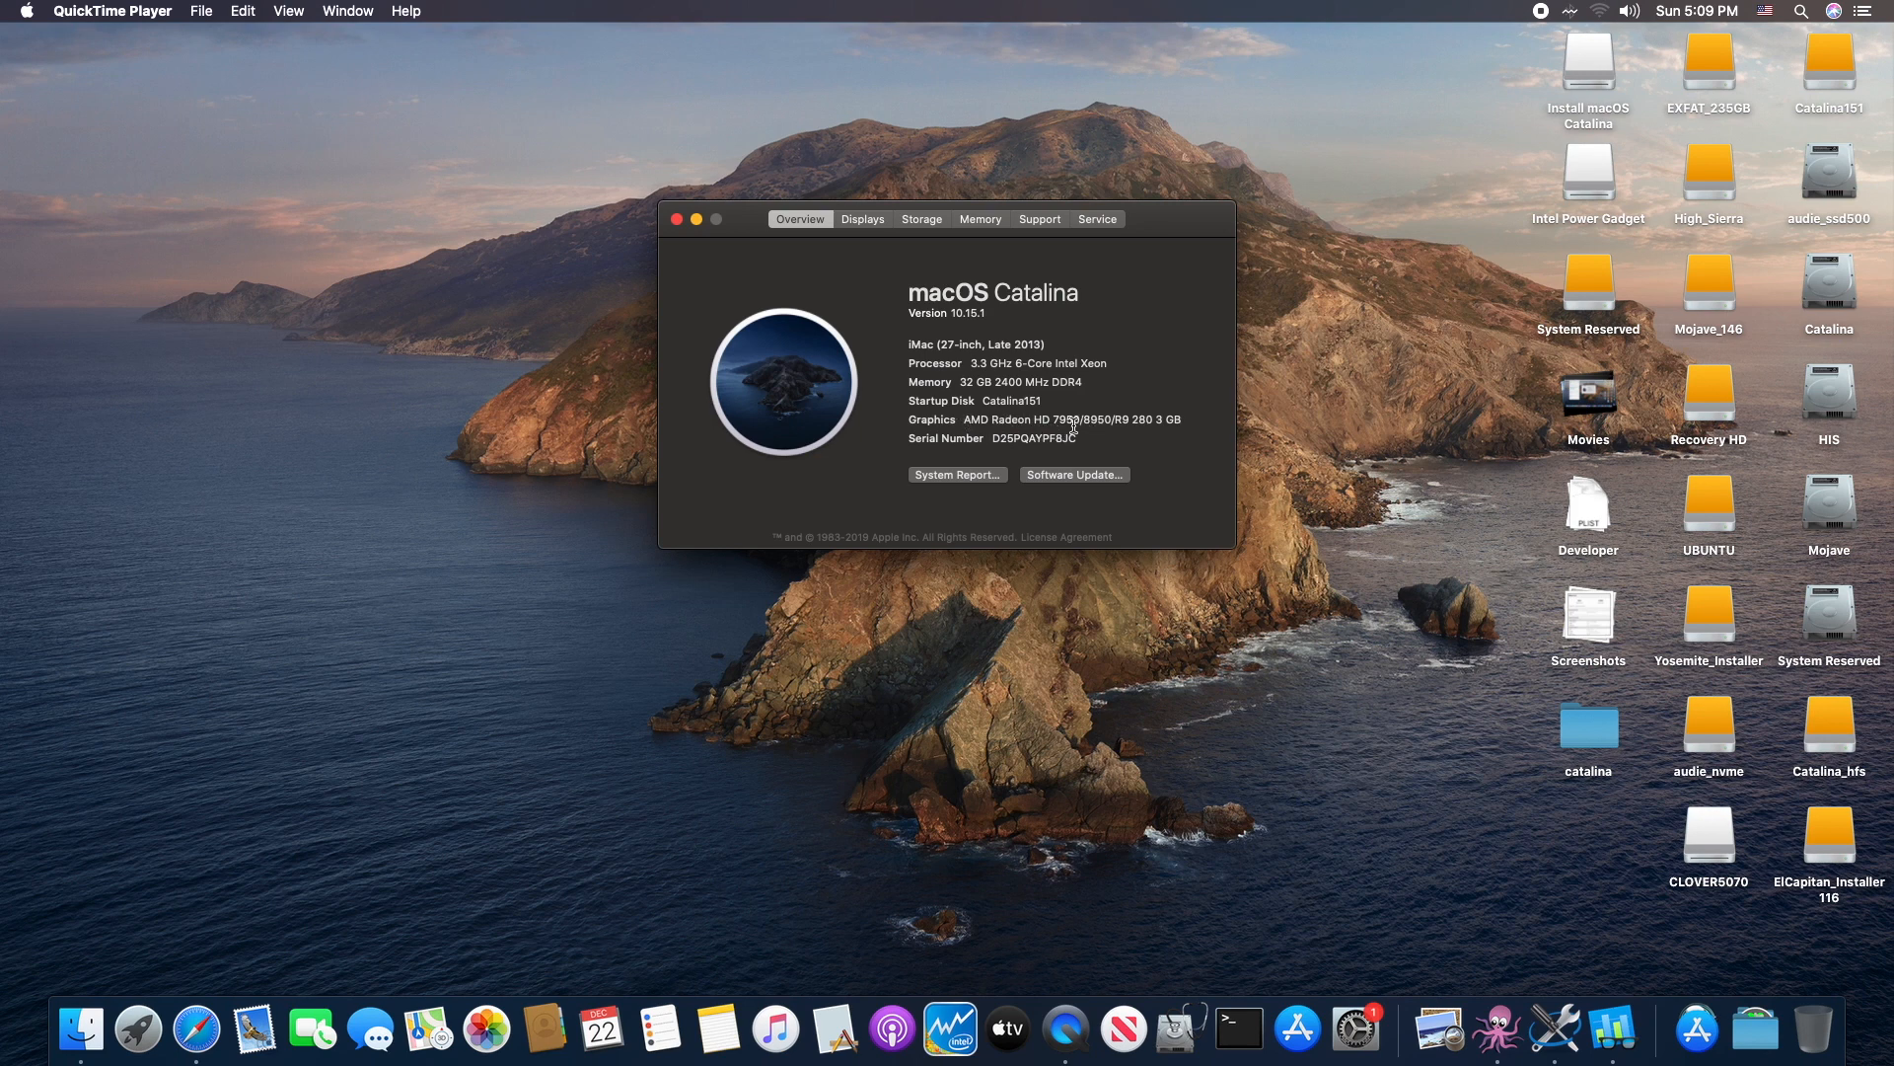
{"action": "mouse_move", "coordinate": [1123, 425]}
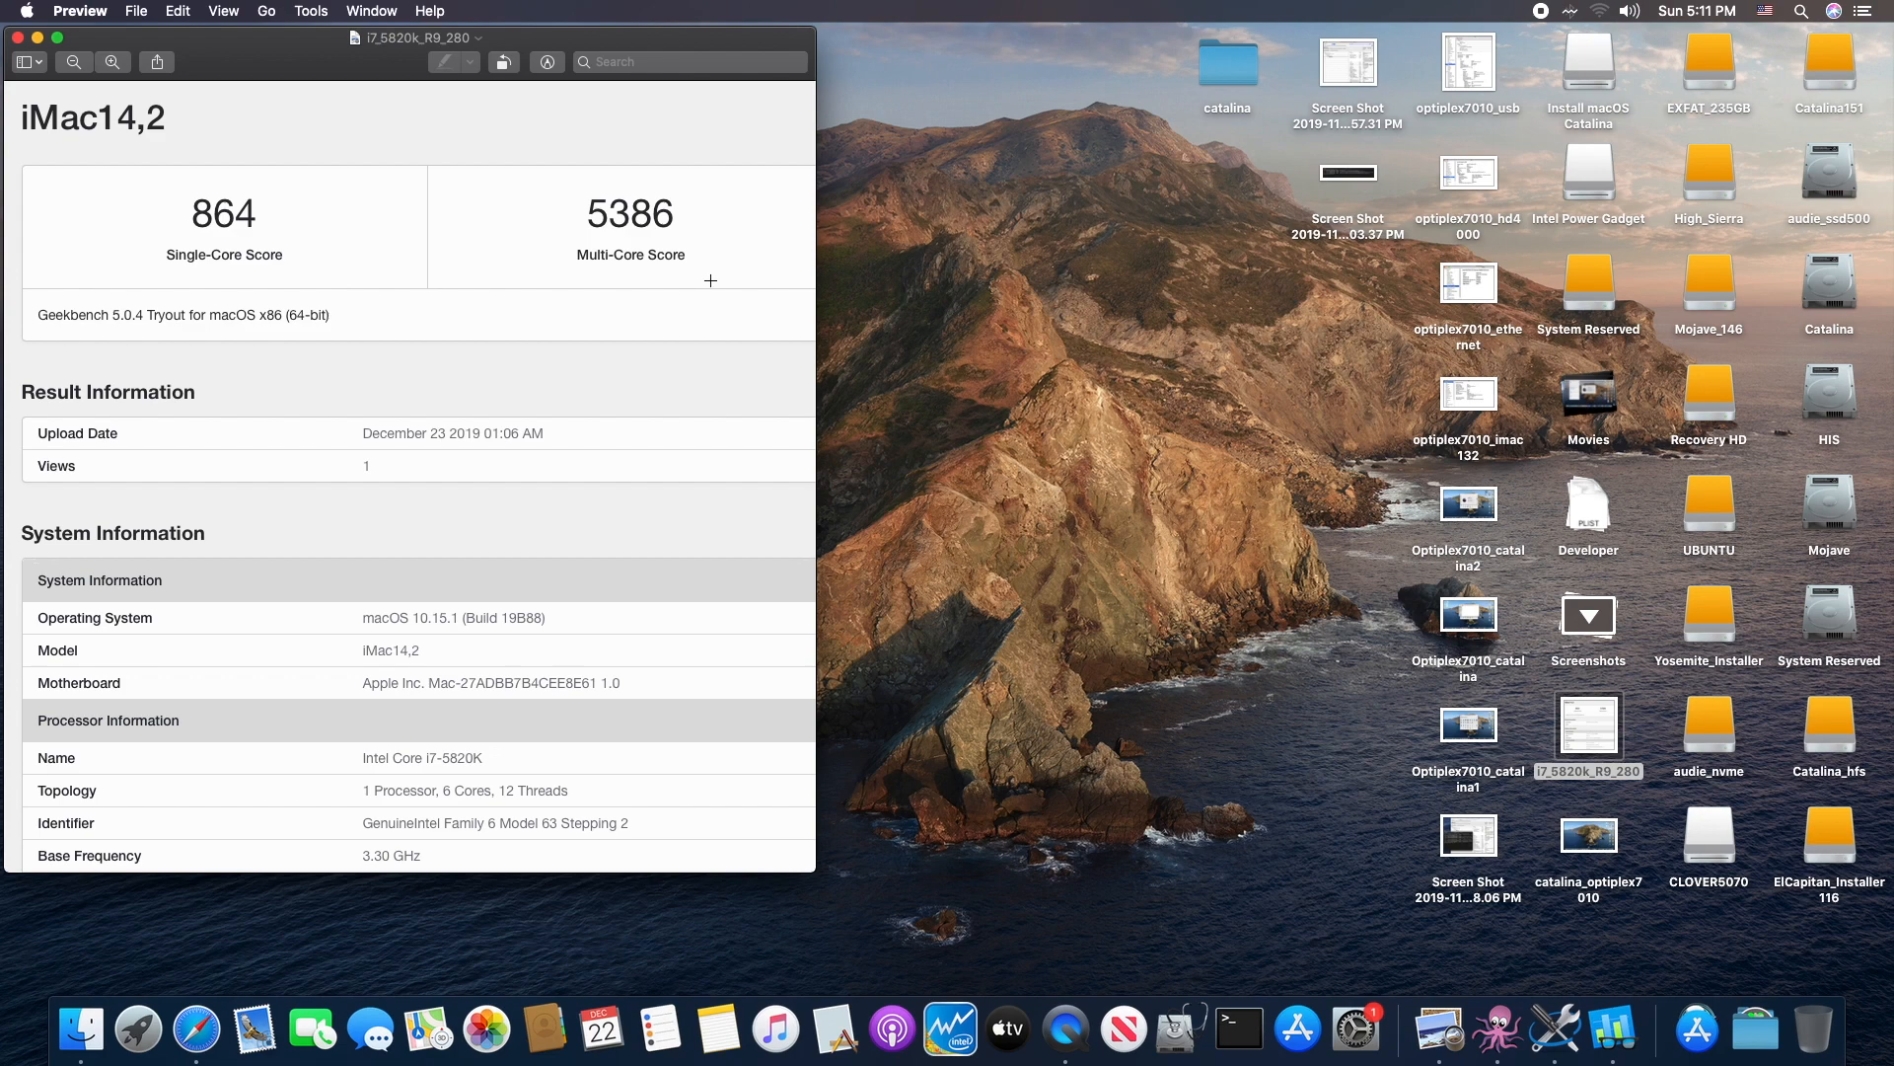
{"action": "mouse_move", "coordinate": [27, 60]}
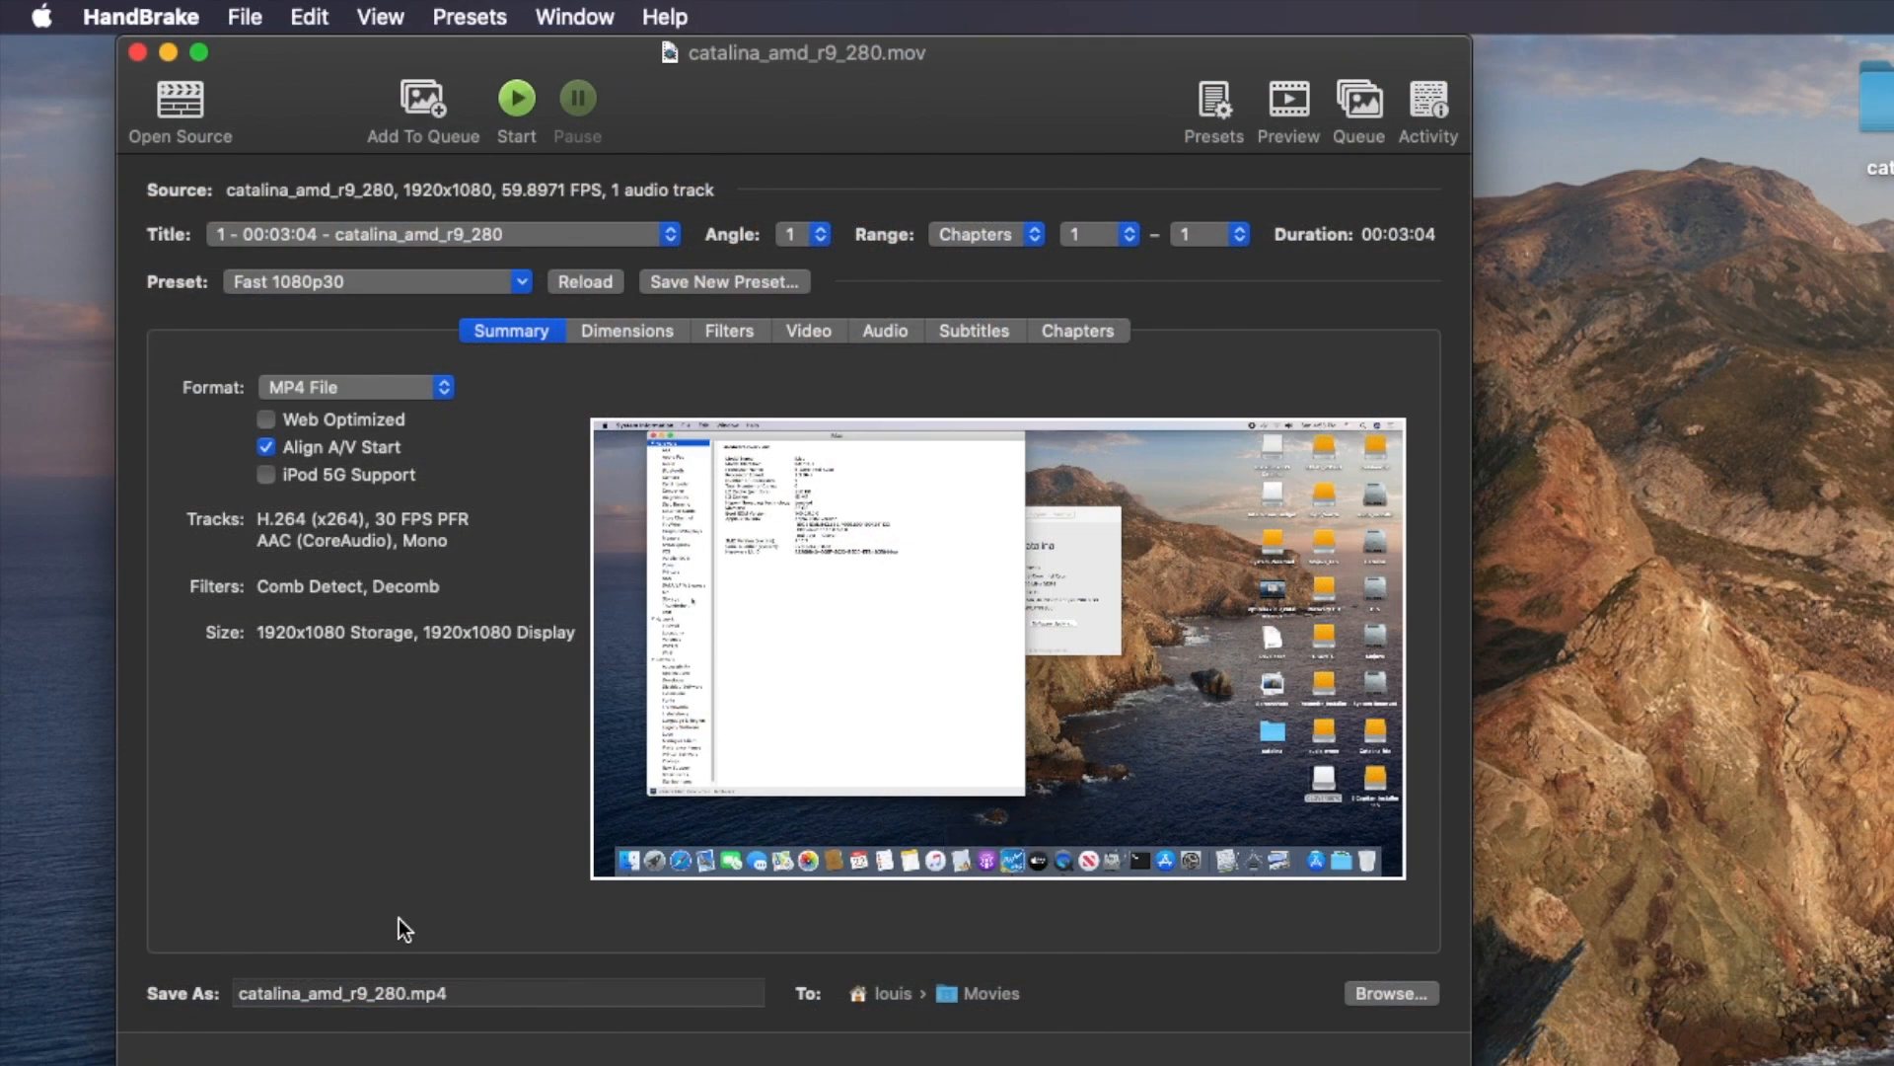
{"action": "mouse_move", "coordinate": [875, 1016]}
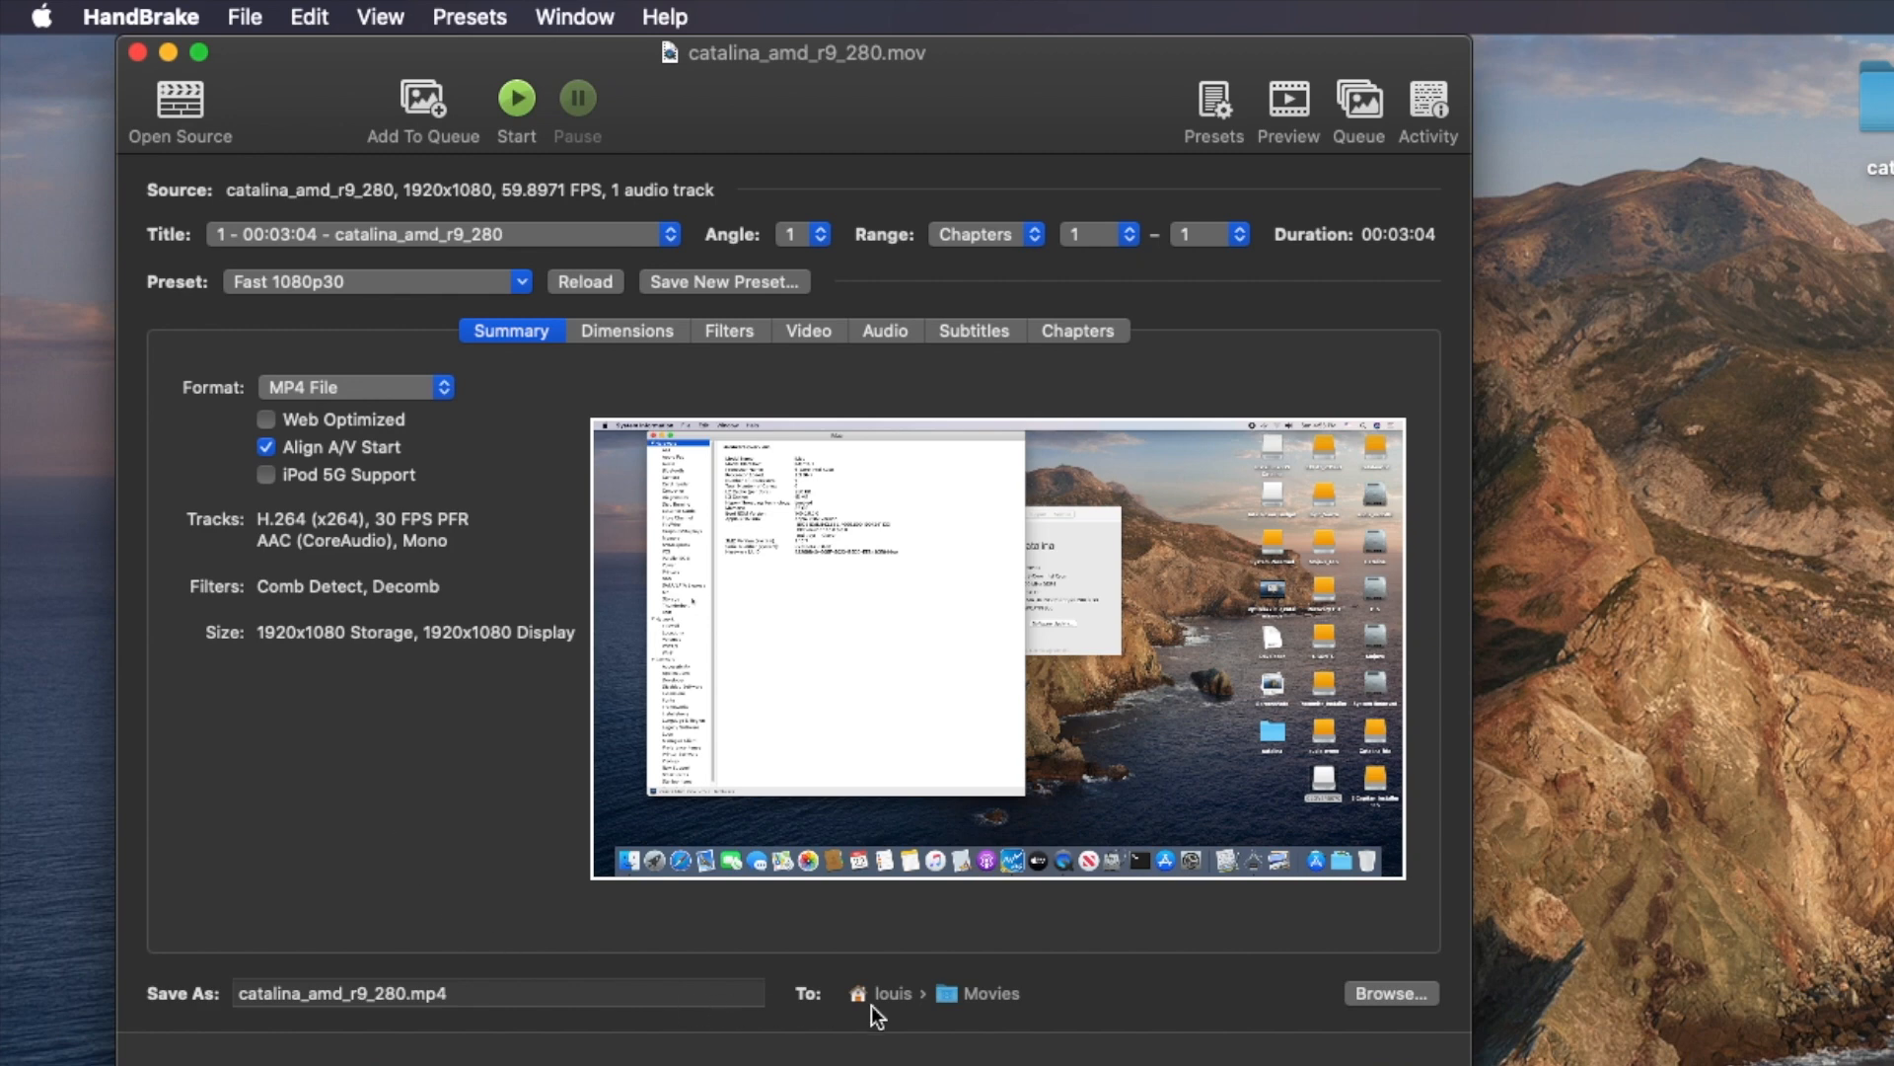
{"action": "mouse_move", "coordinate": [414, 217]}
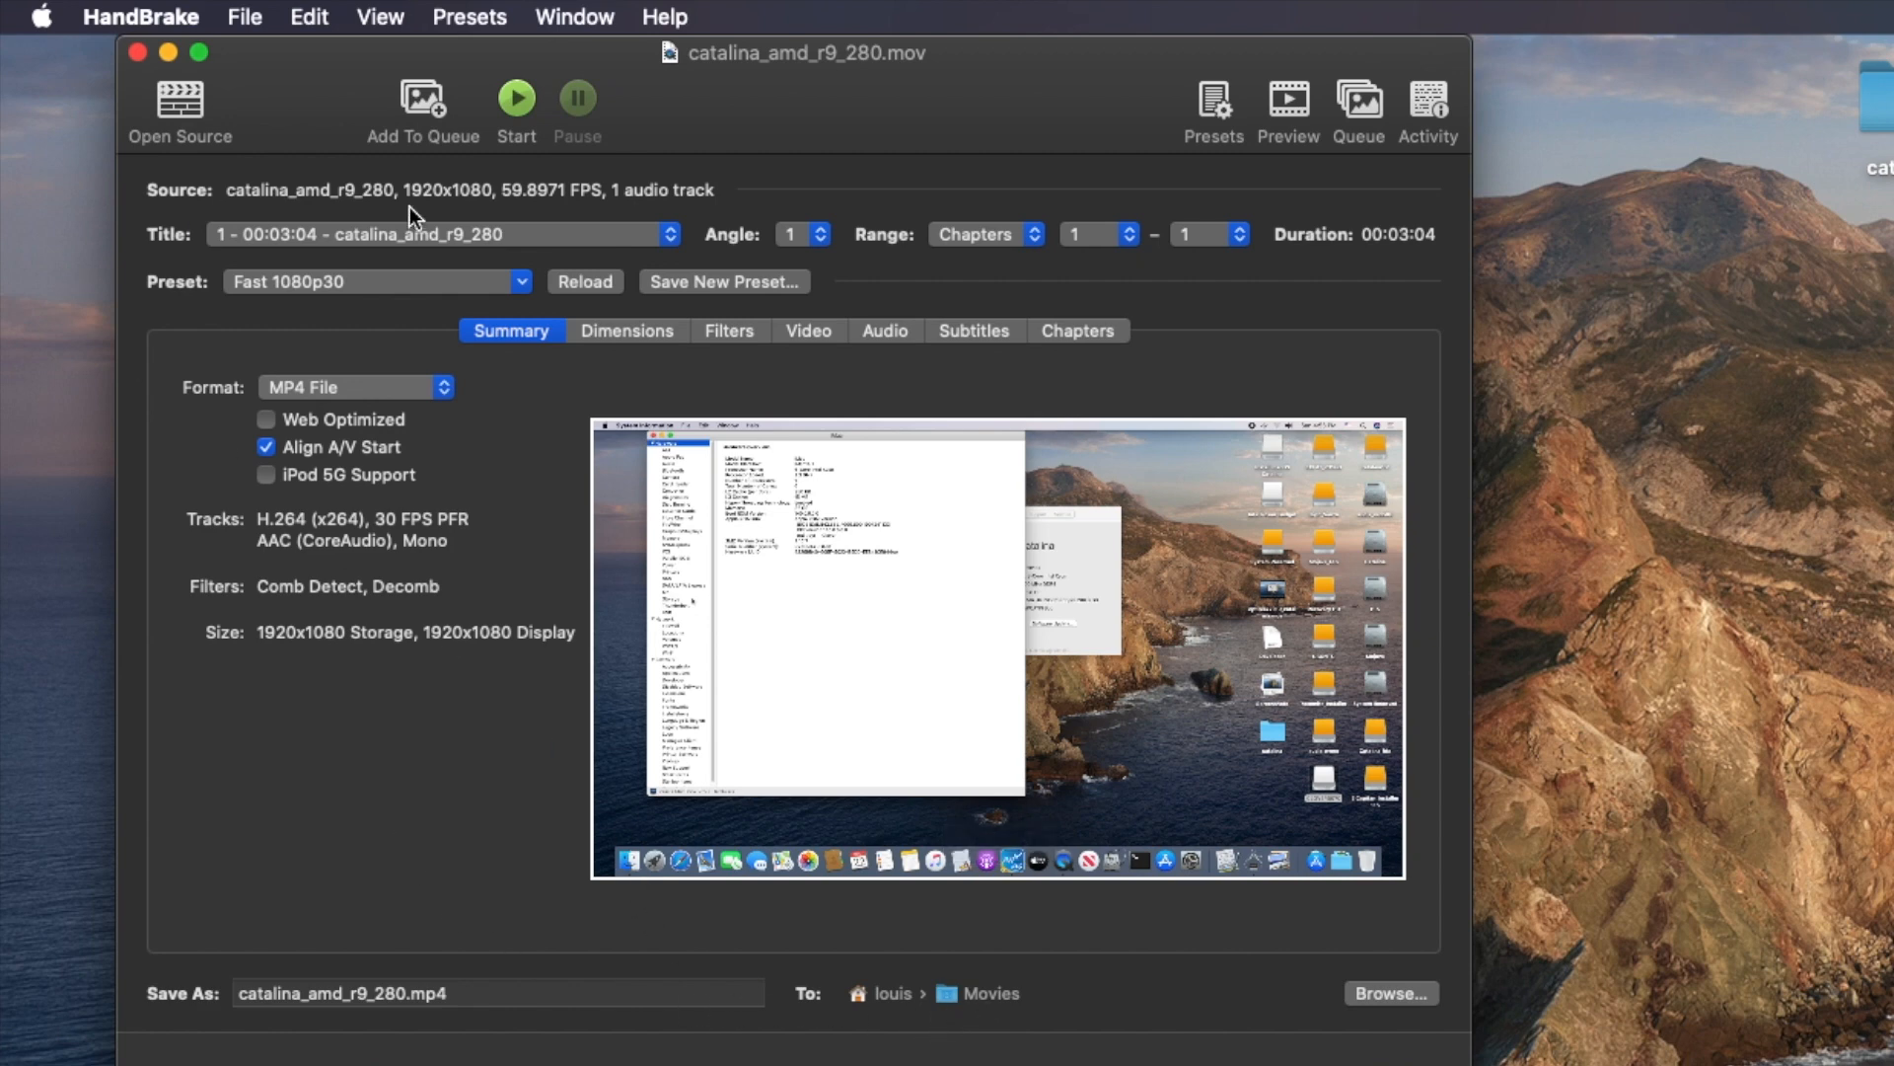
Step: Start the Fast 1080p30 MP4 encode of catalina_amd_r9_280.mov
{"action": "left_click", "coordinate": [515, 97]}
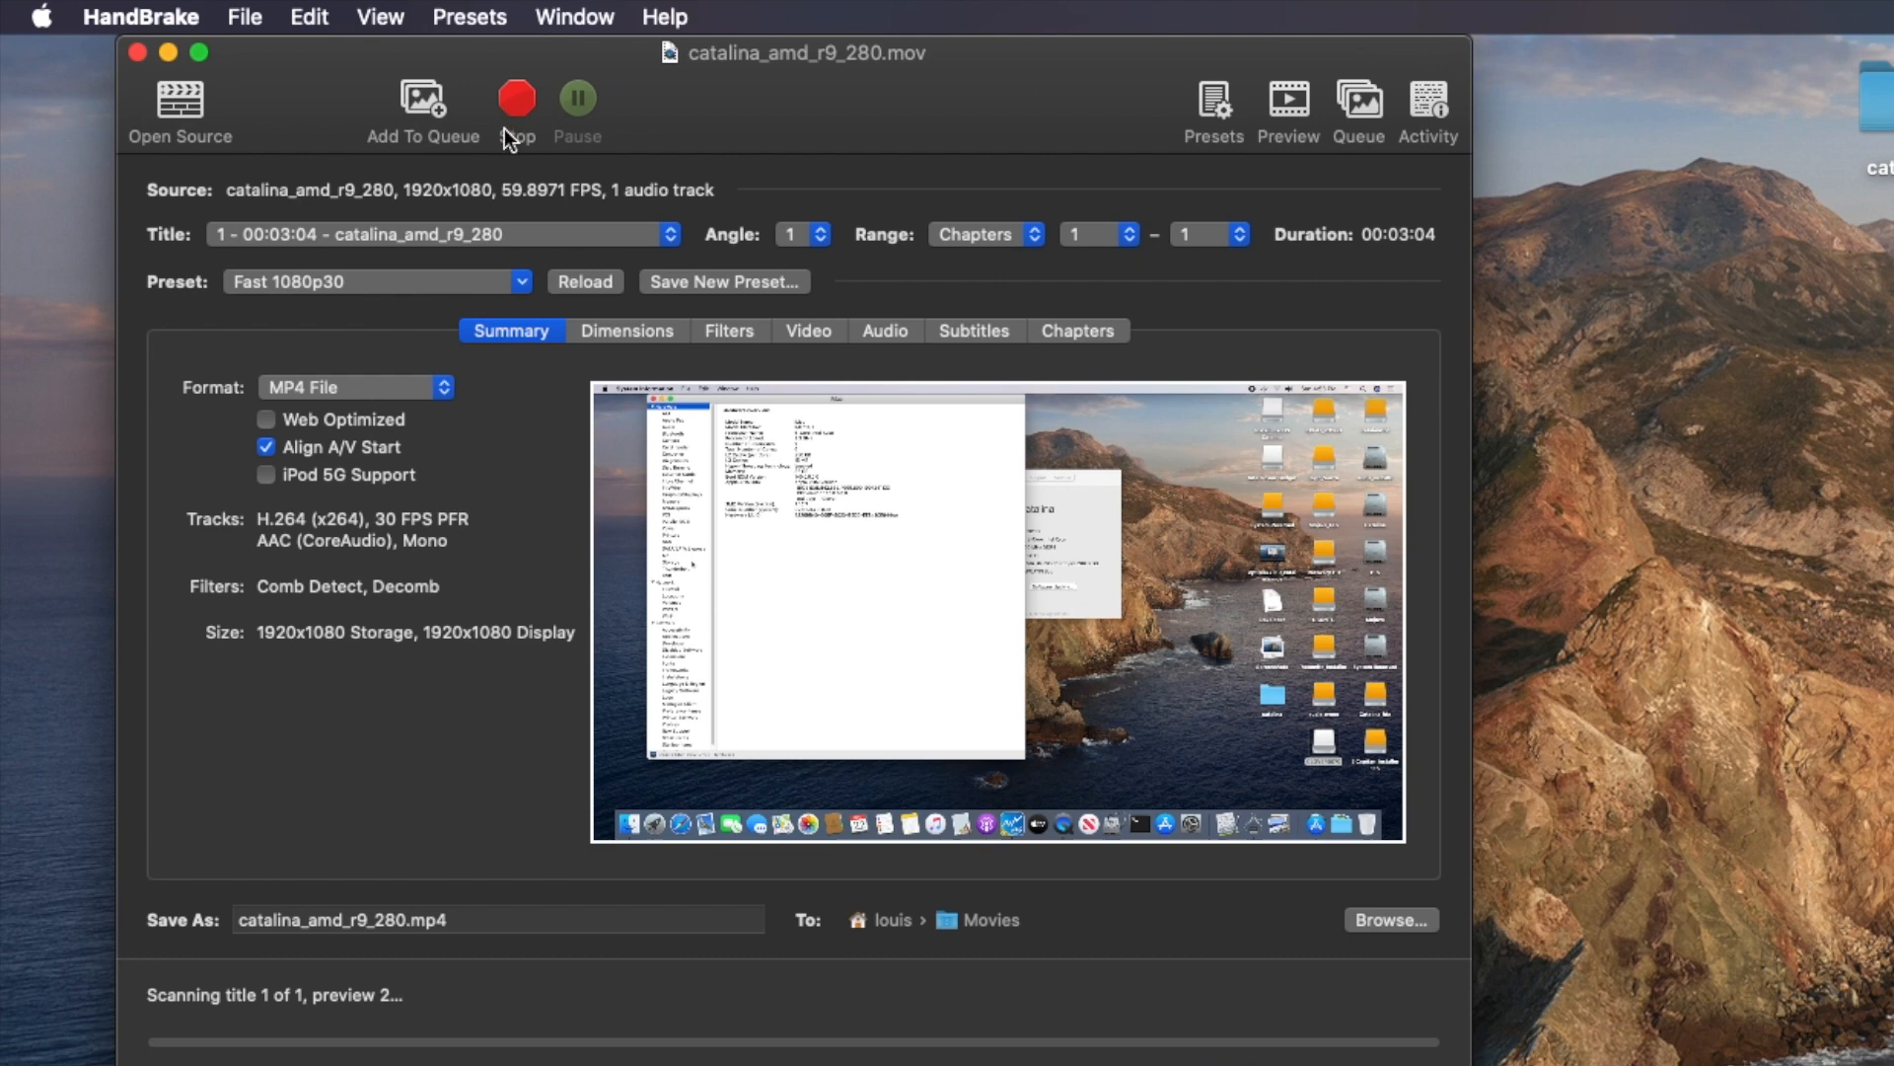